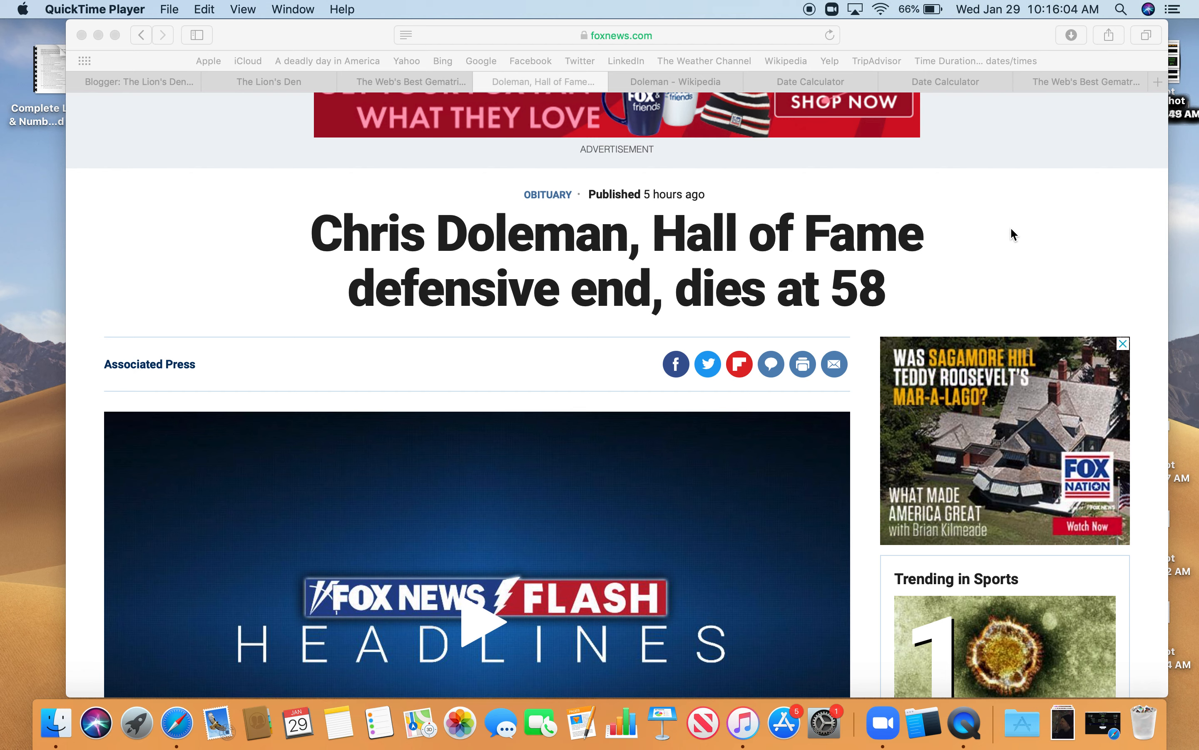
mouse_move(917, 231)
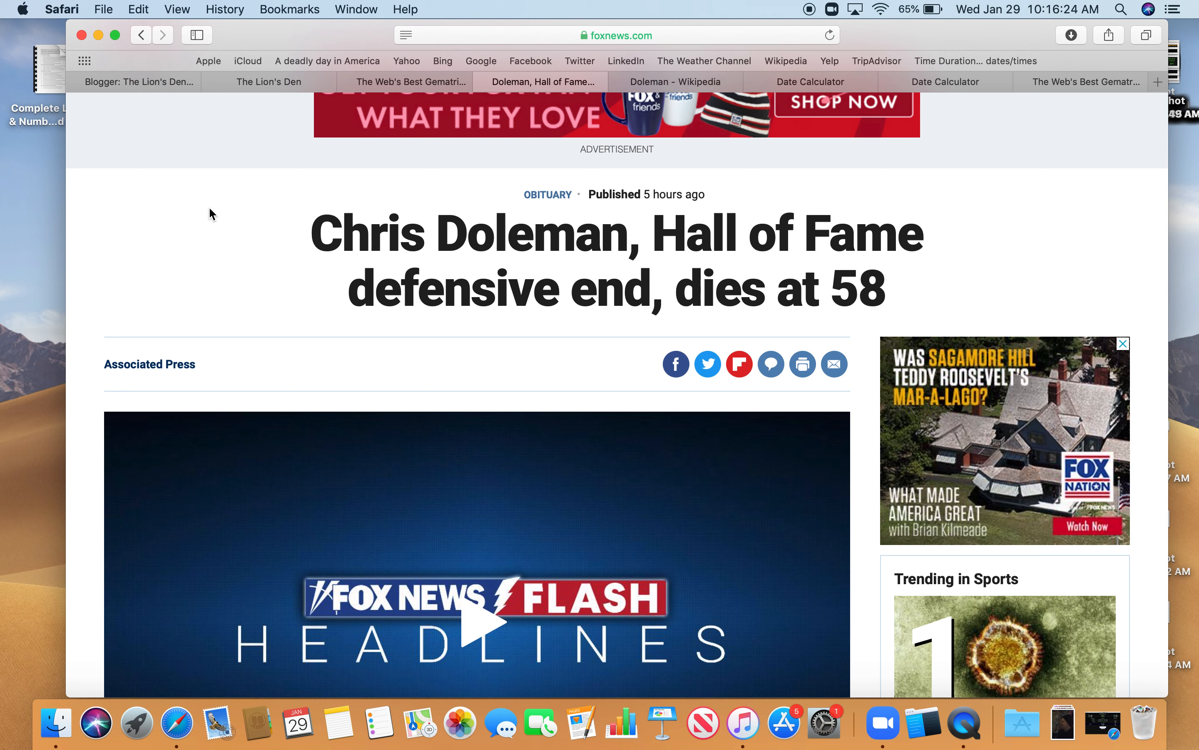
mouse_move(294, 195)
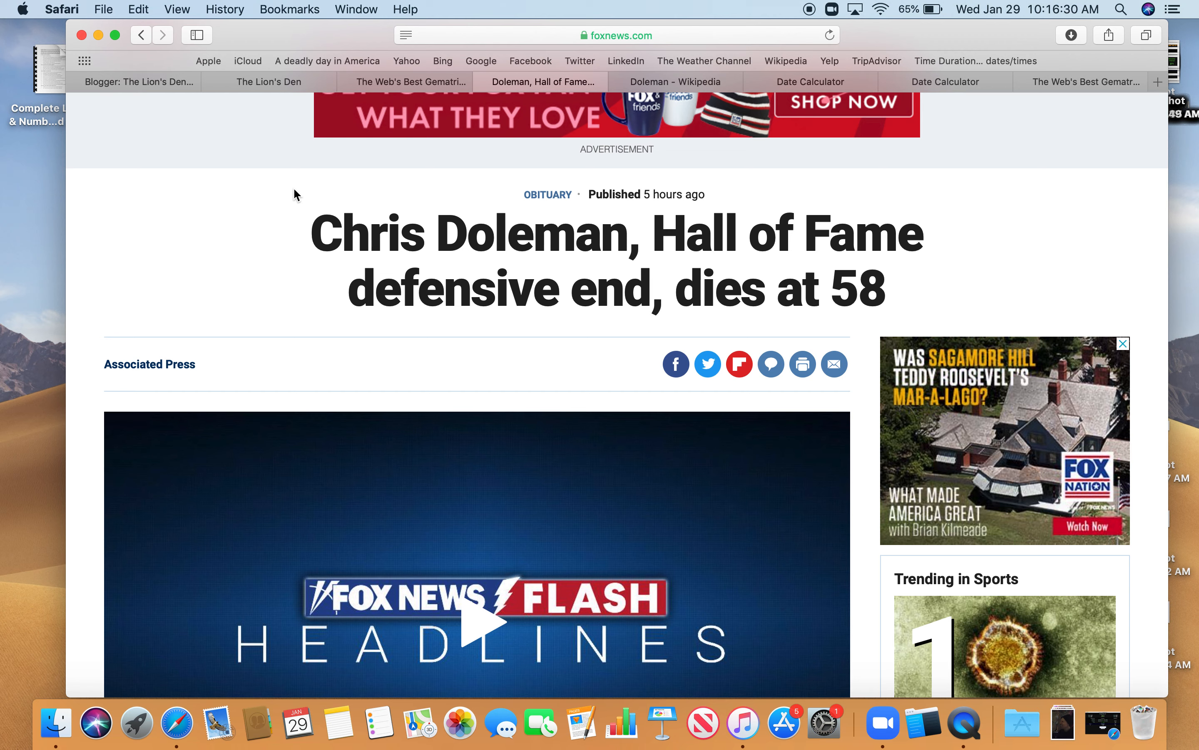
mouse_move(846, 292)
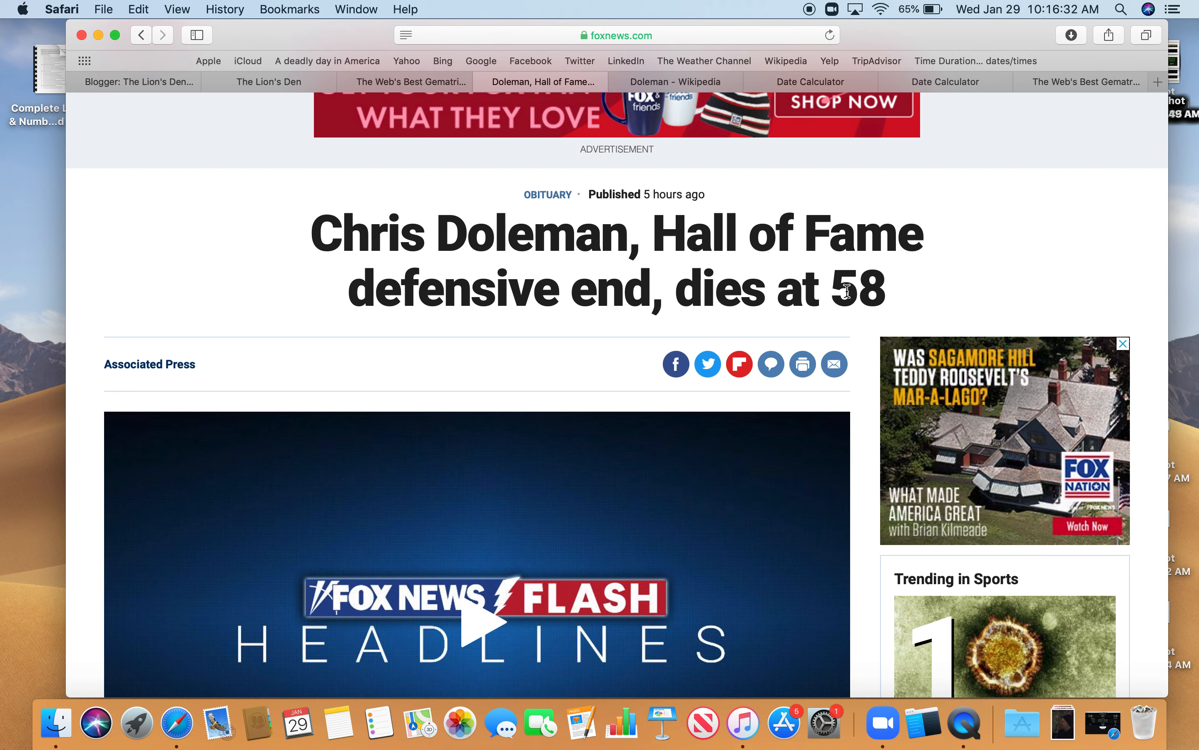
- Score 'freemasonry' at 139 English Ordinal in Gematrinator, then return to the Doleman obituary
click(1086, 81)
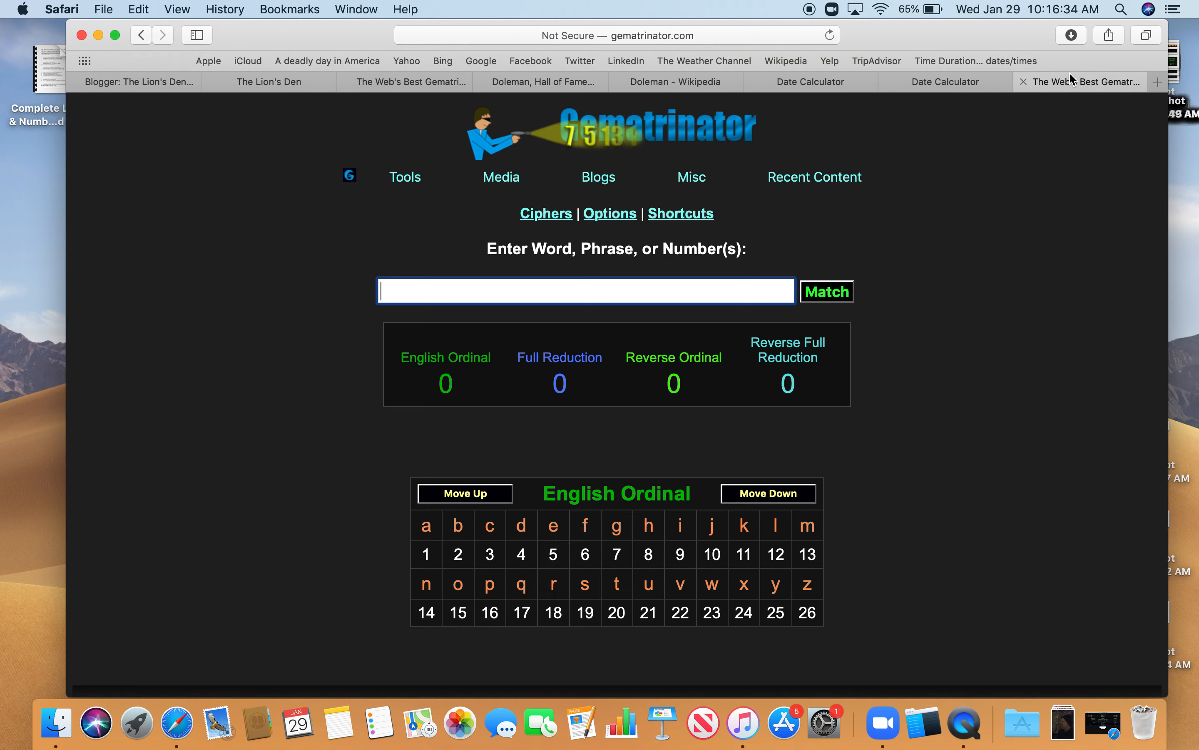
mouse_move(462, 293)
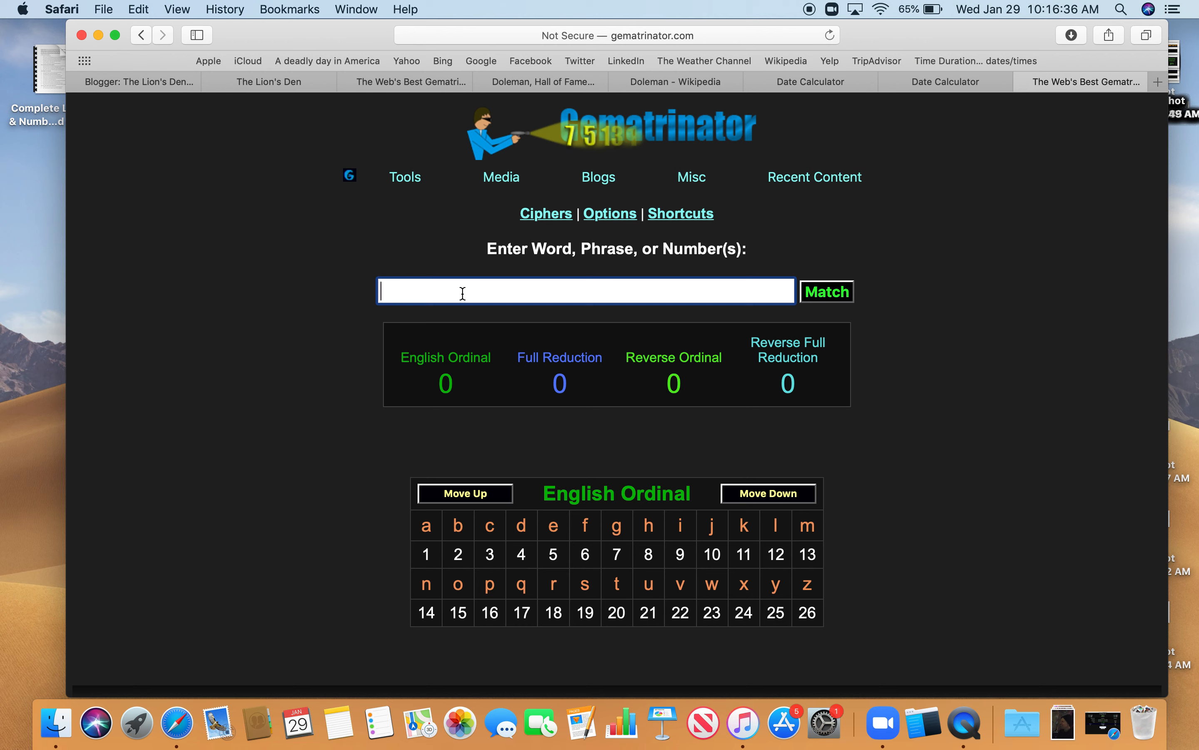
text(freemason)
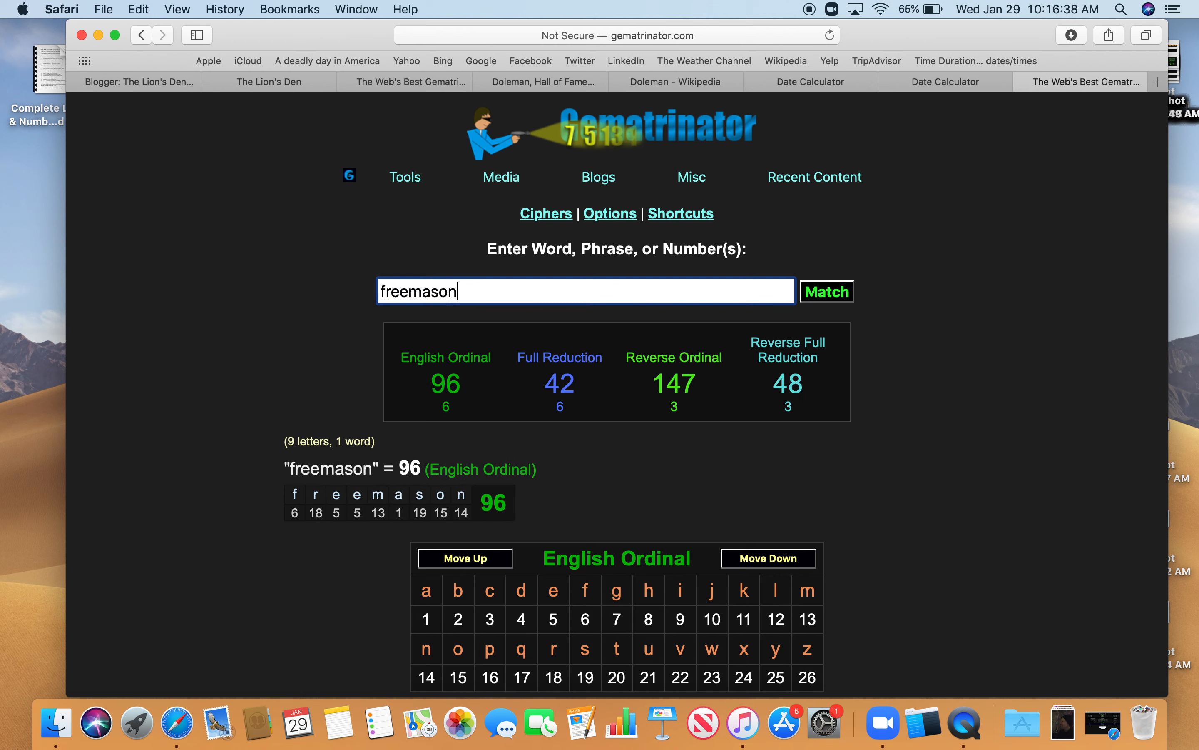
text(ry)
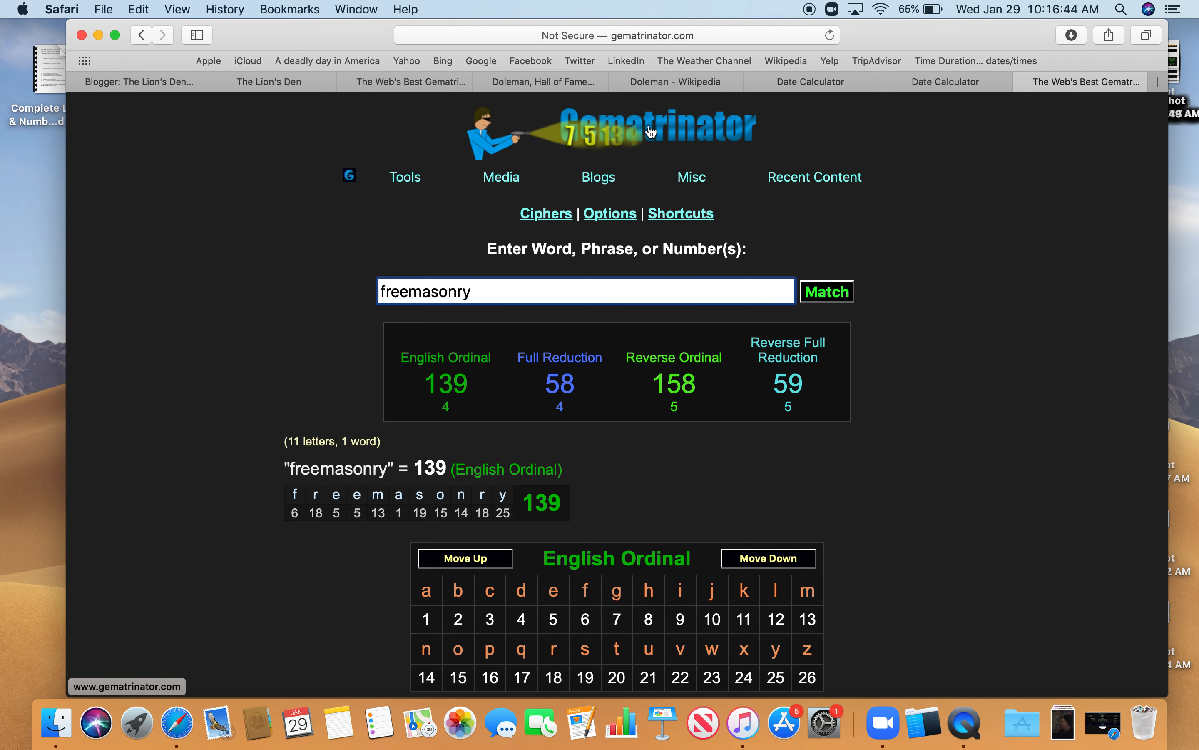
mouse_move(457, 100)
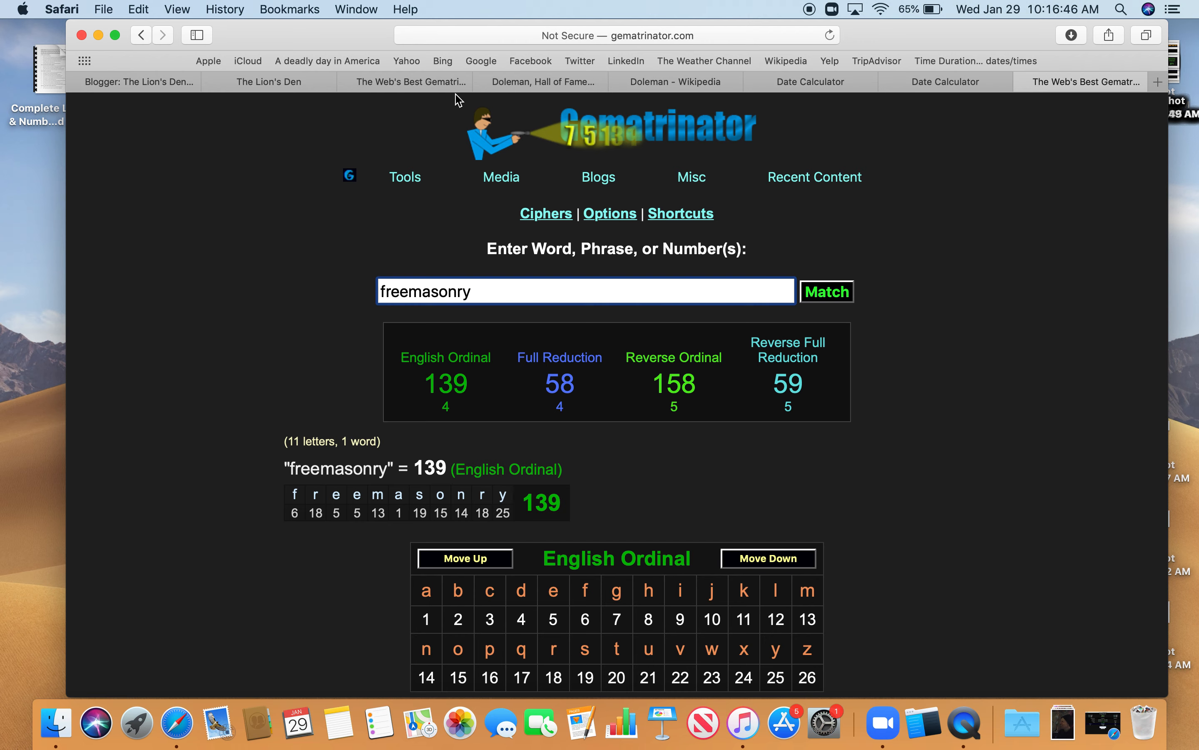
click(539, 81)
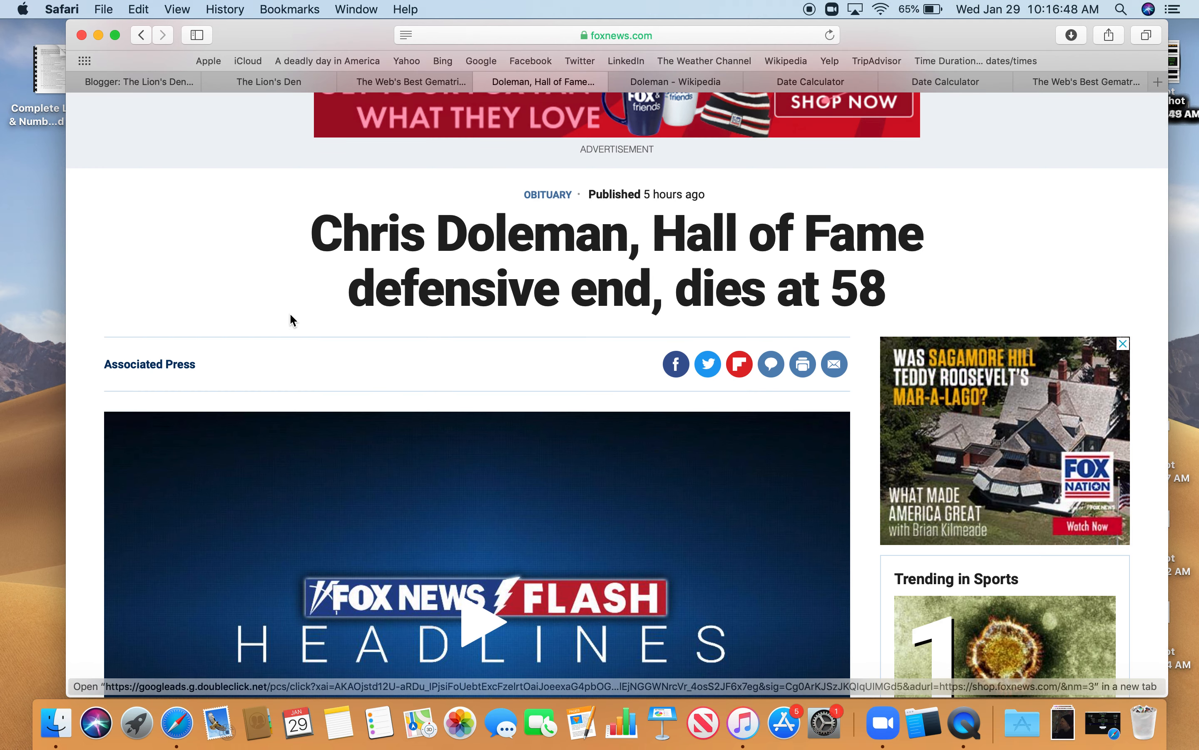
- Scroll the Fox News obituary down past the video to its opening paragraph and sack photo
scroll(down, 3)
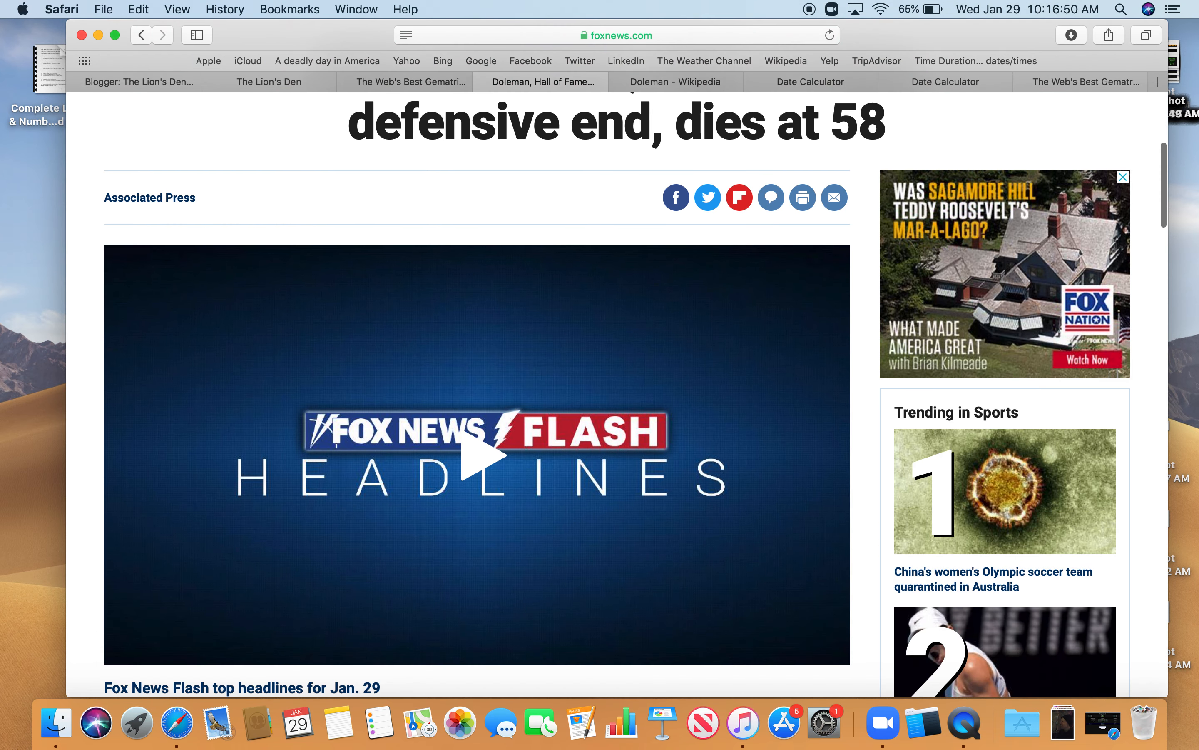
scroll(down, 3)
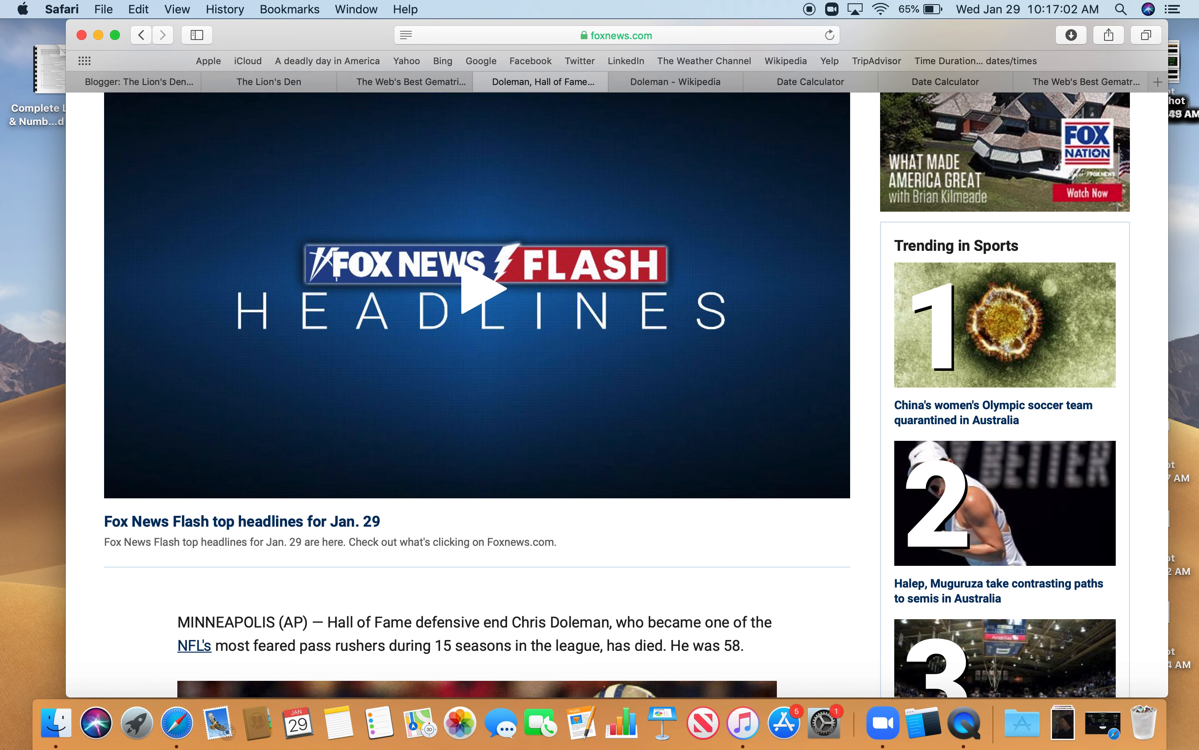
scroll(down, 3)
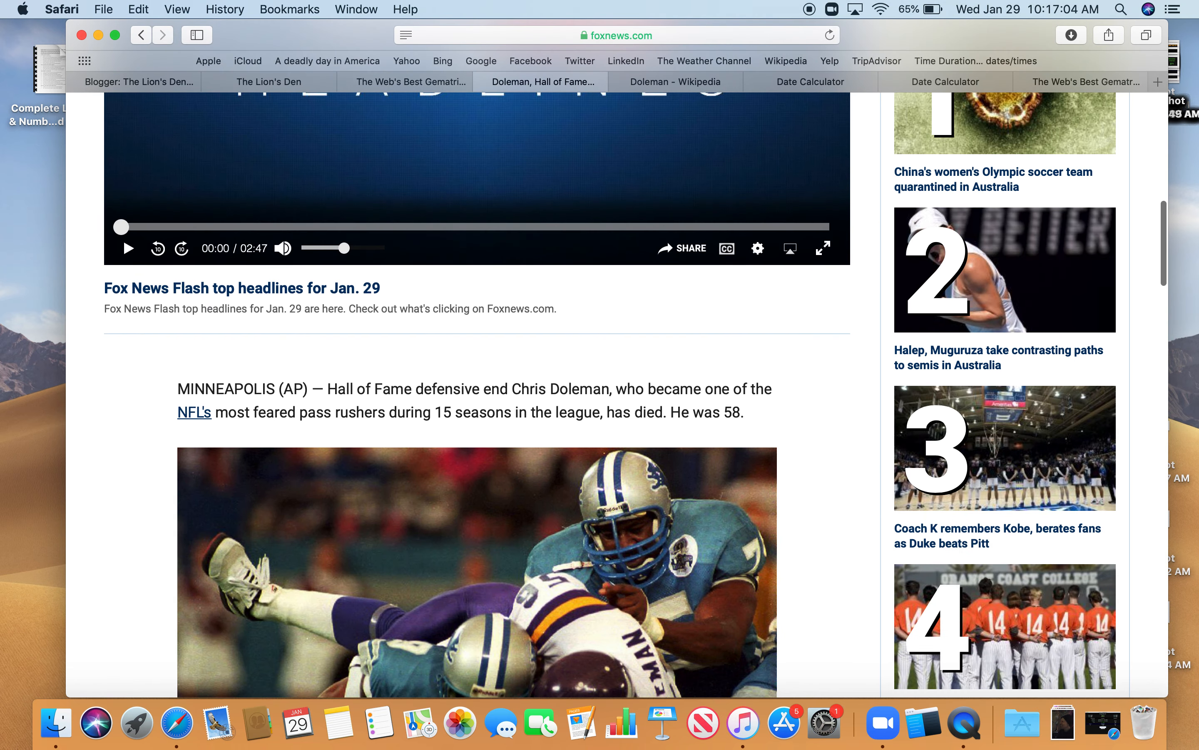
scroll(down, 3)
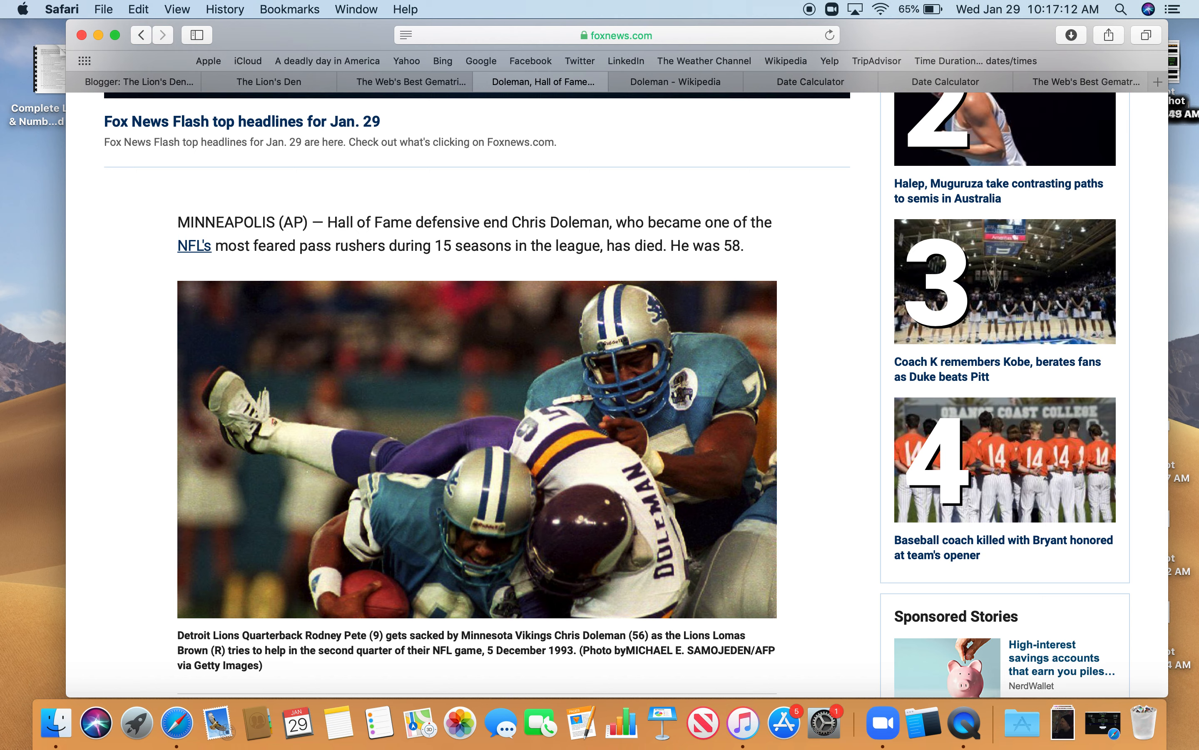
mouse_move(568, 670)
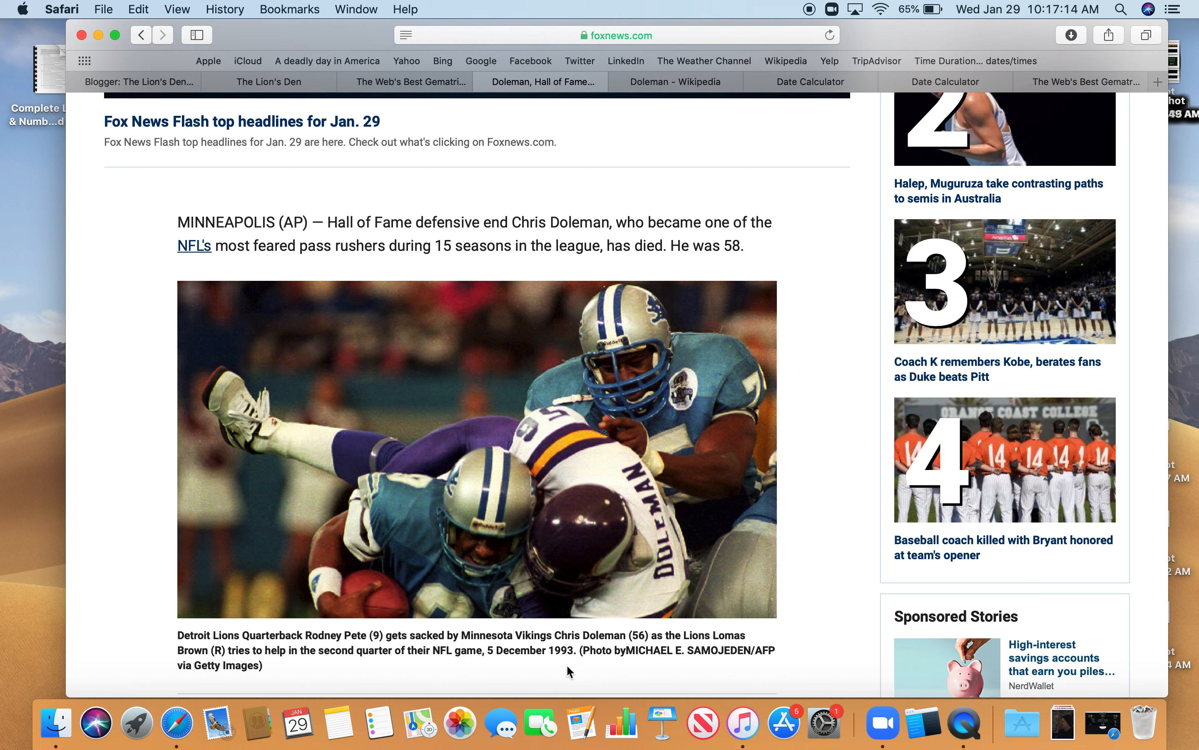
mouse_move(504, 668)
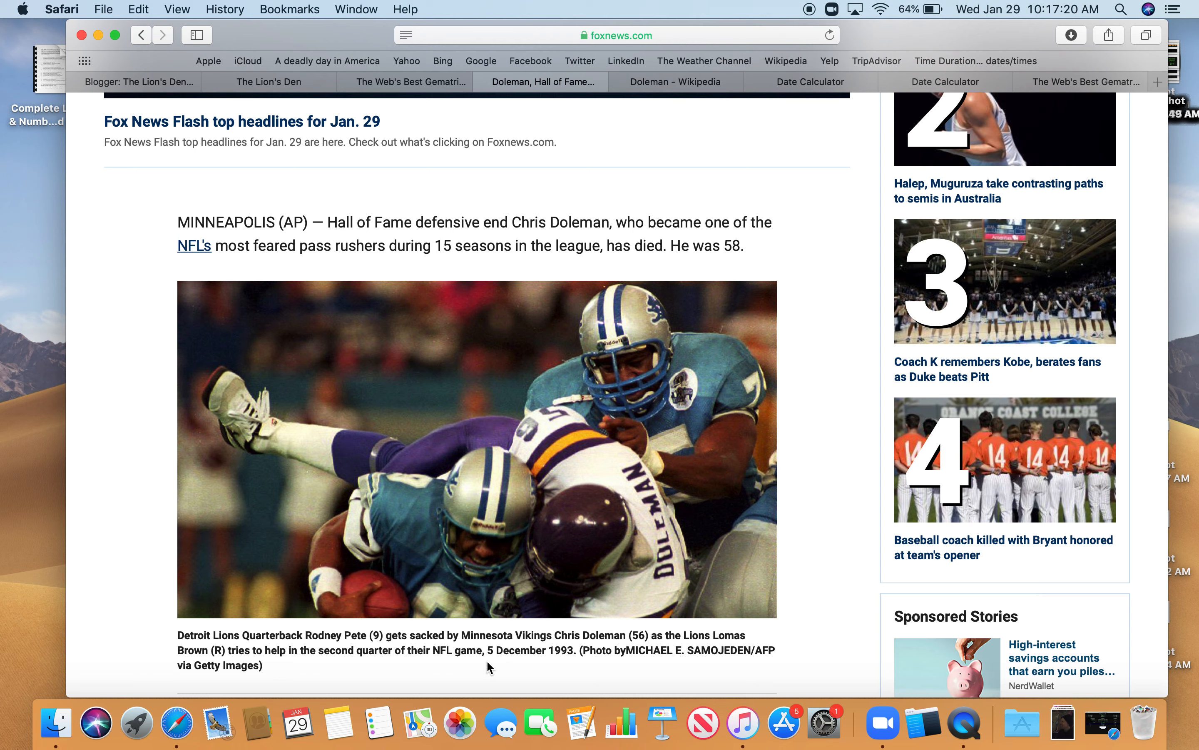
mouse_move(1023, 101)
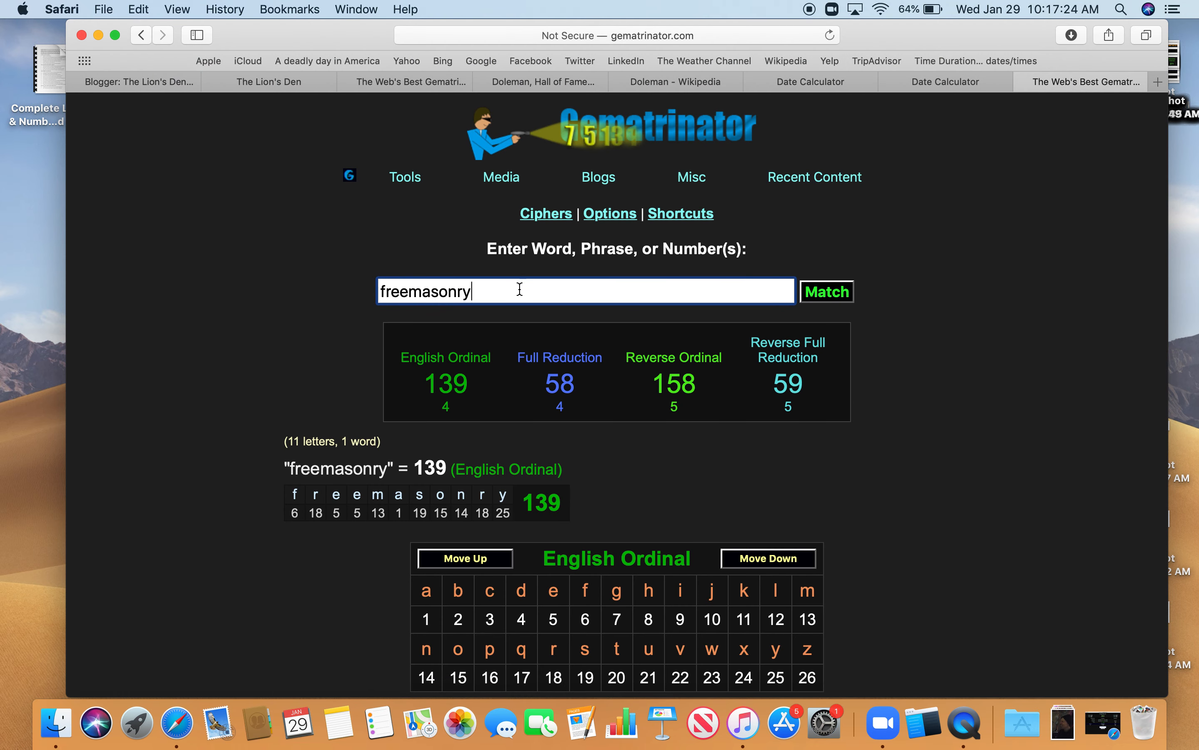
- Score 'kill' in Gematrinator, then check back on the Doleman news article
text(kill)
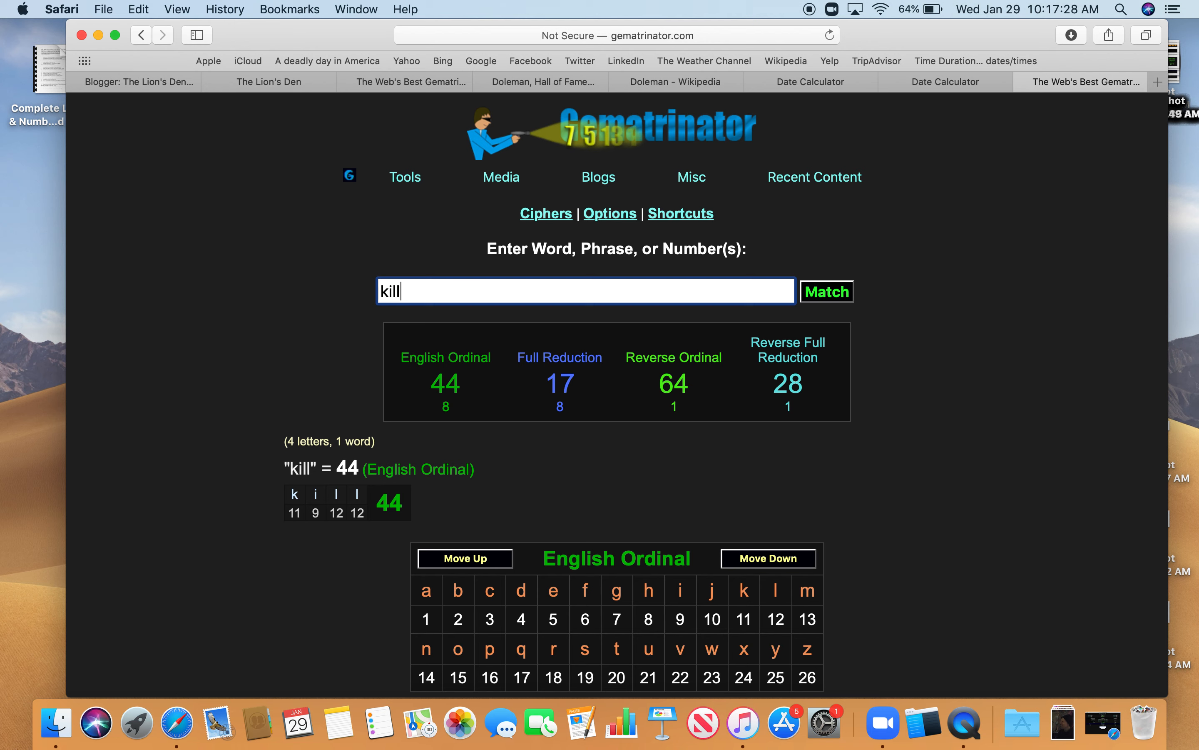
mouse_move(730, 106)
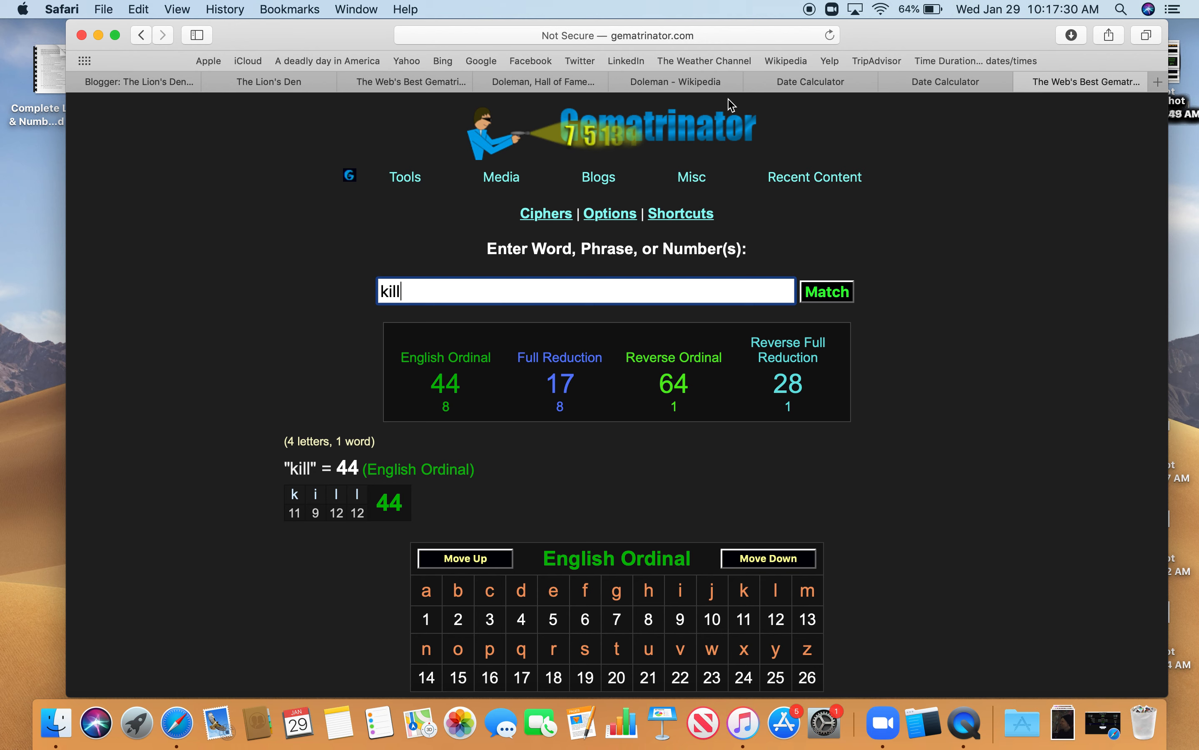
click(535, 82)
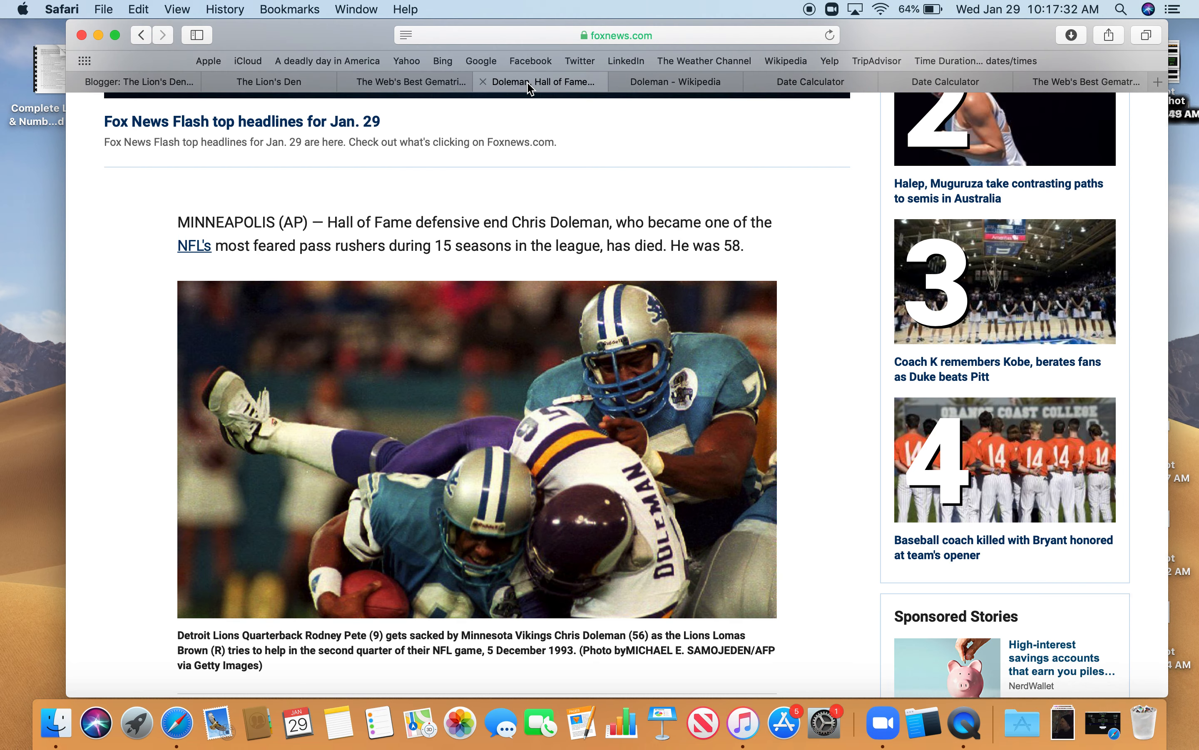
mouse_move(515, 686)
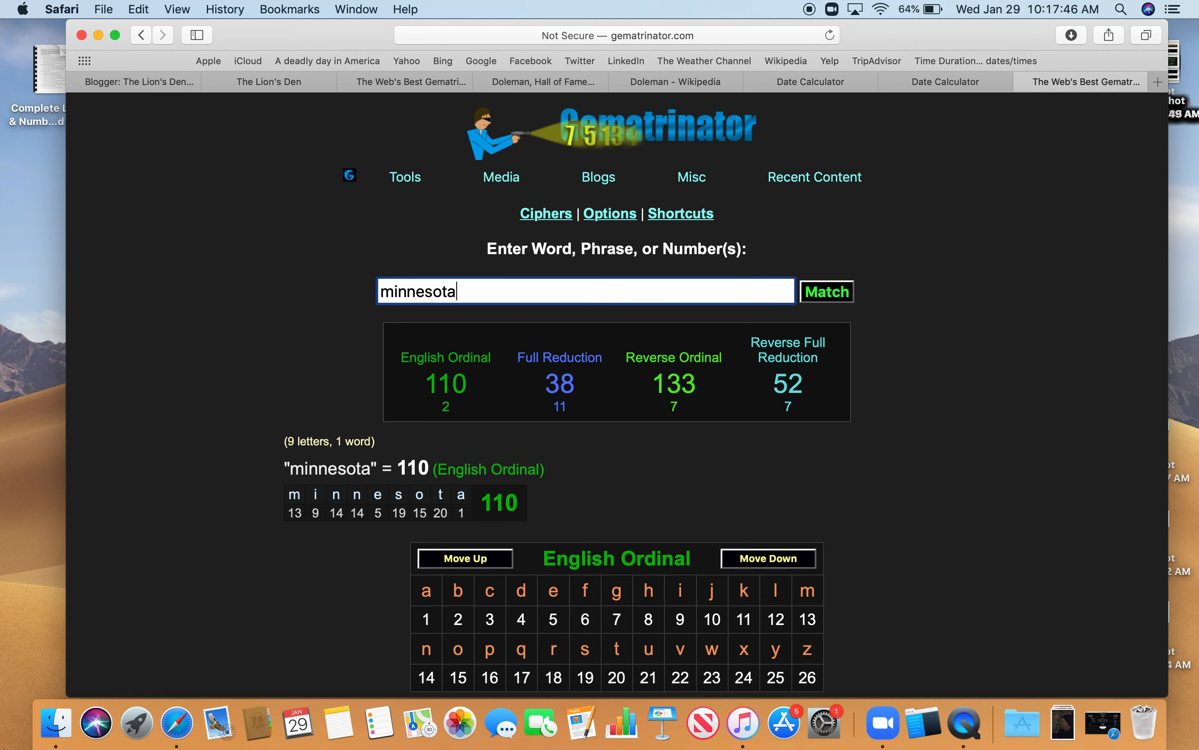
- Score 'Minnesota Vikings' at 201 English Ordinal and bring up the cipher list for Single Reduction
text(Minnesota)
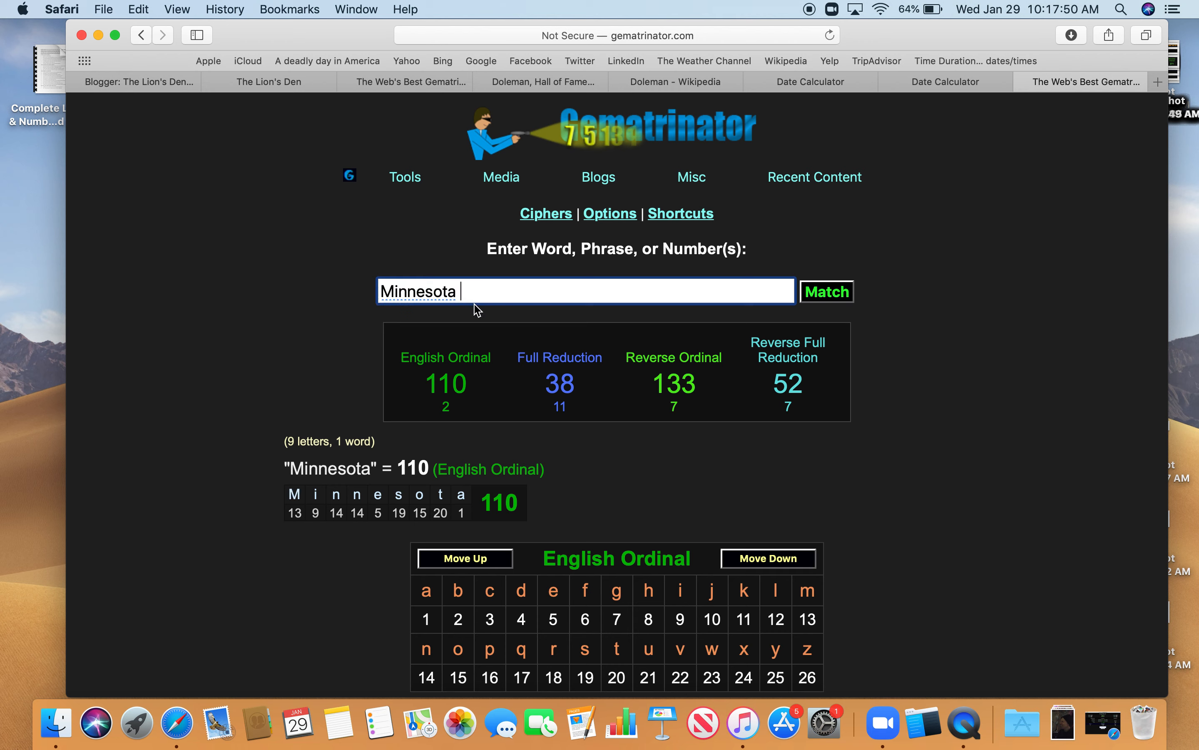
text(V)
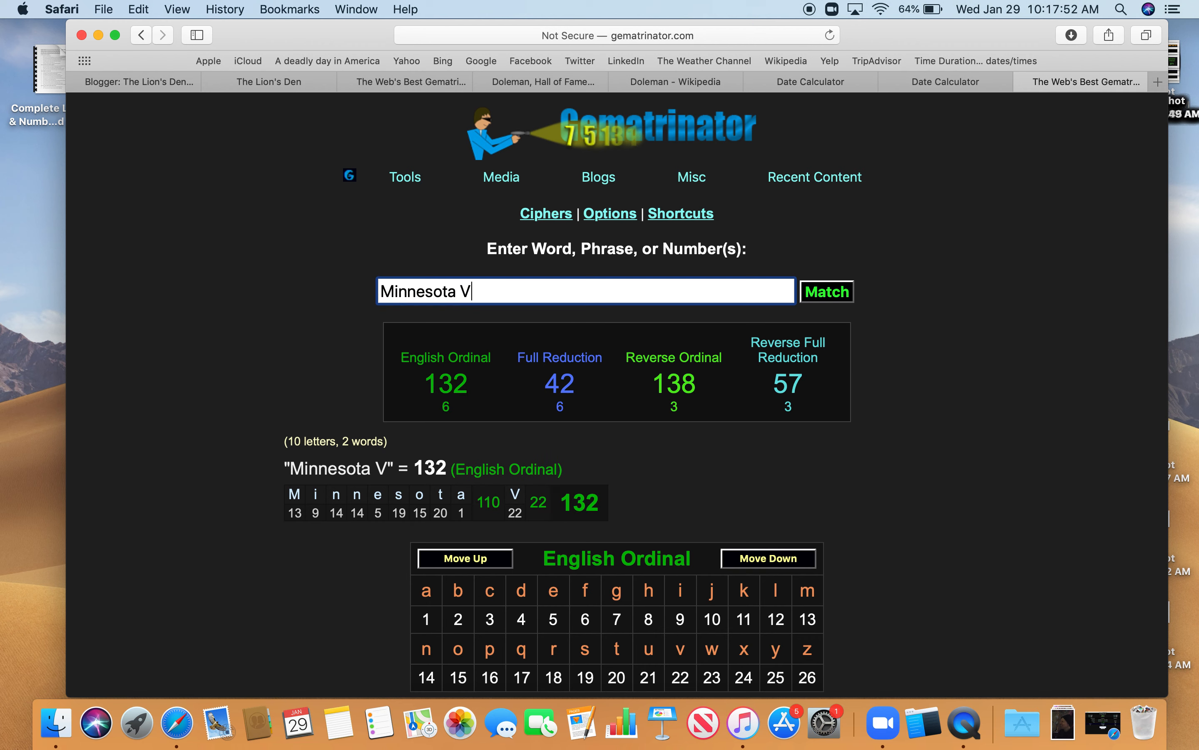
text(ikings)
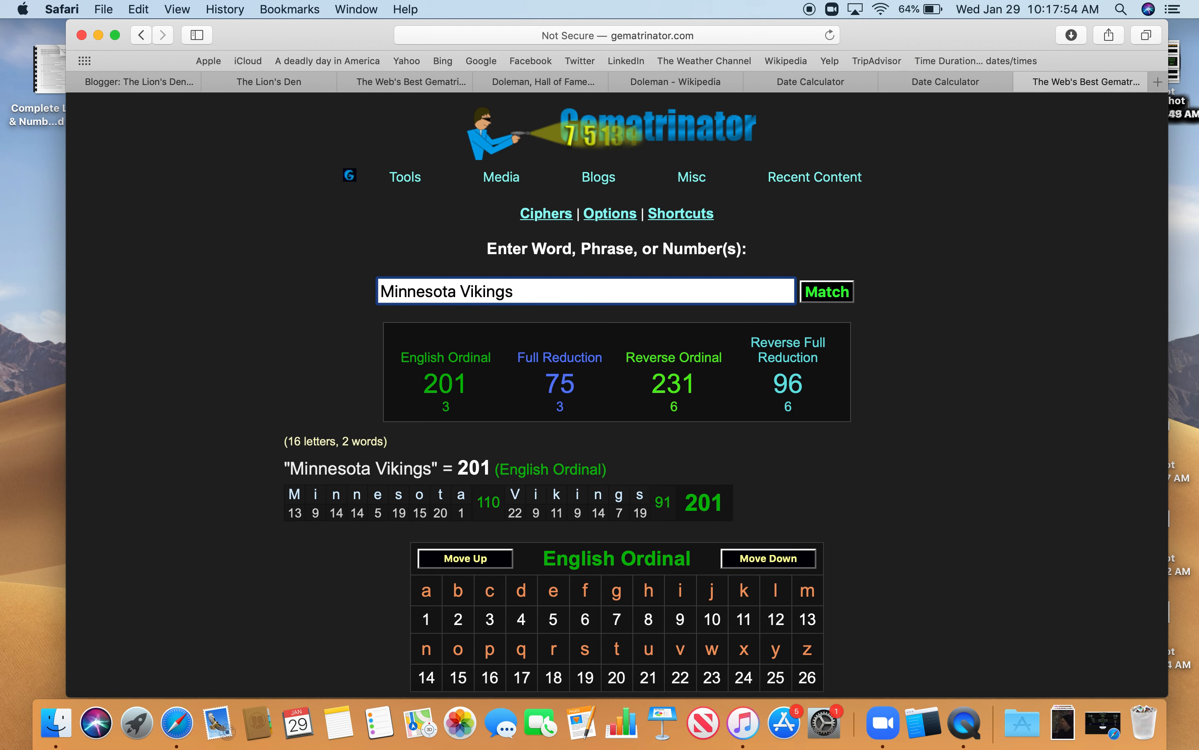
mouse_move(546, 214)
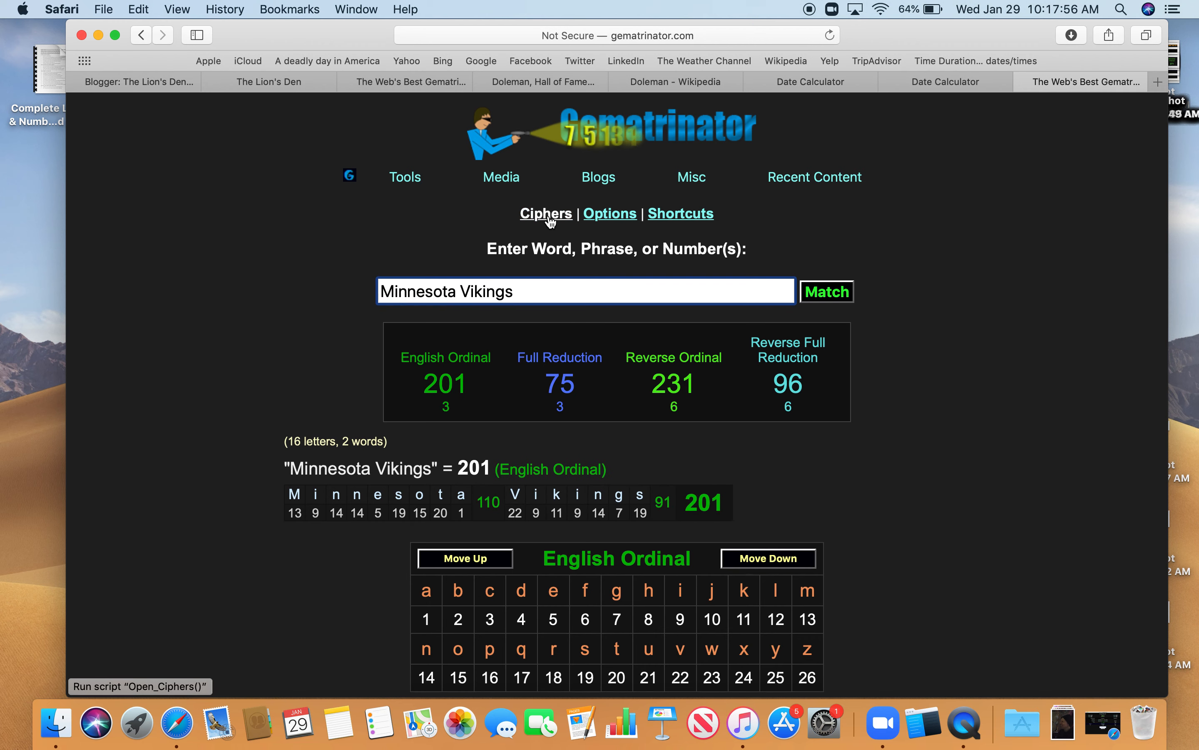
click(545, 213)
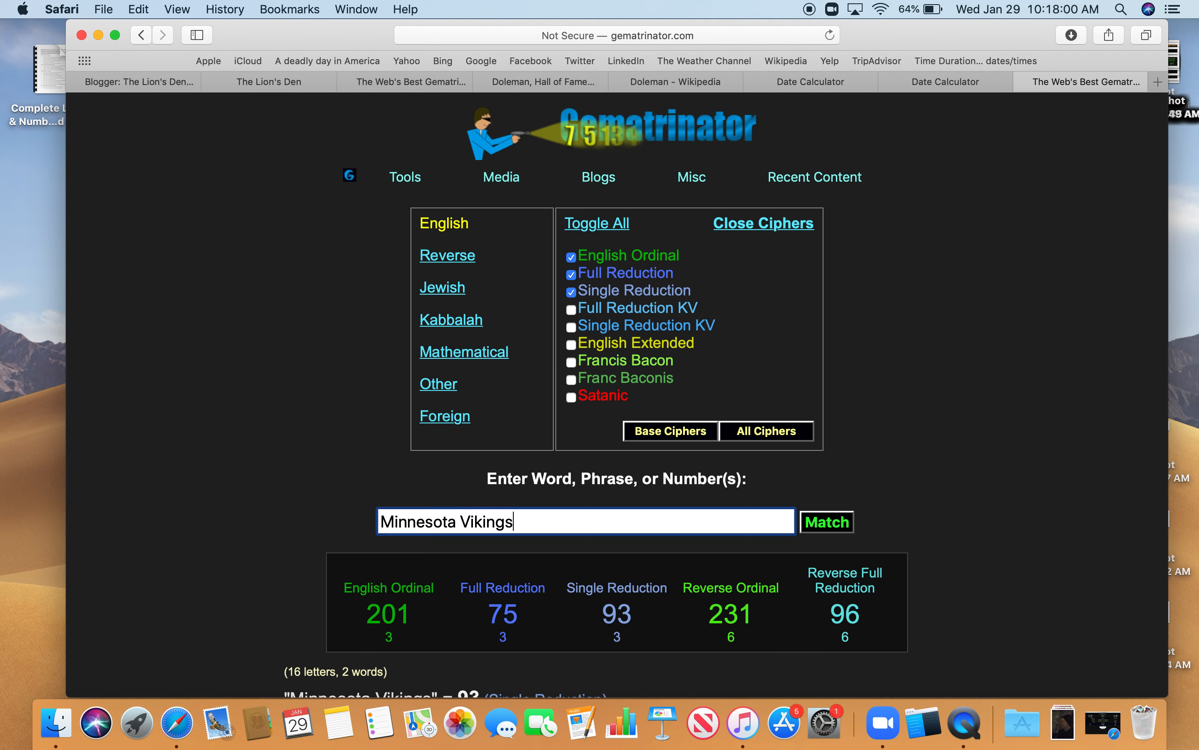
- Return to the Fox News obituary and read down through Doleman's career account
click(269, 81)
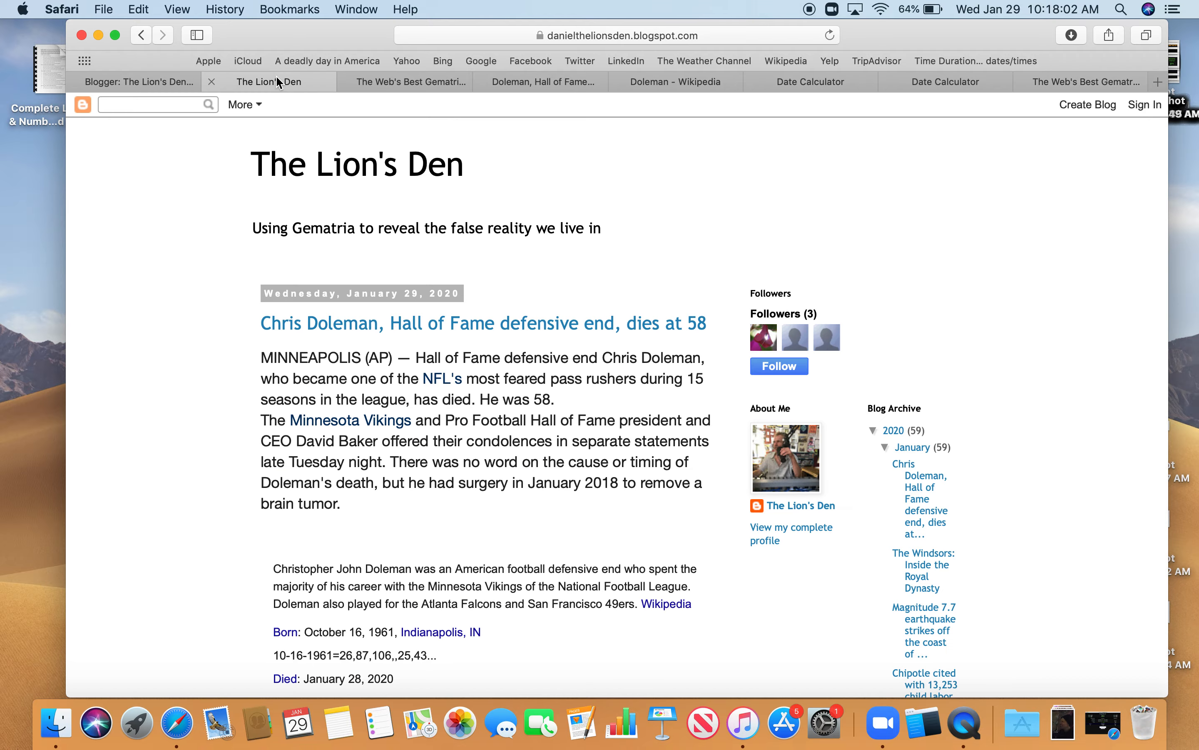
click(538, 81)
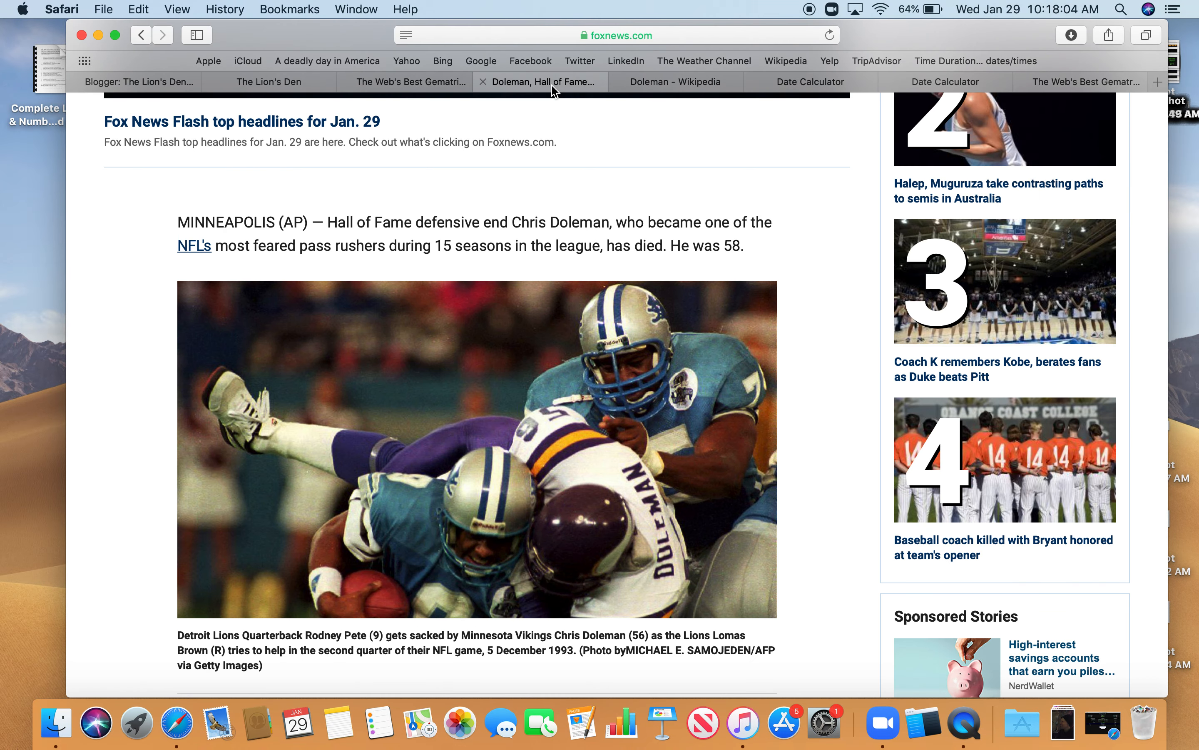
scroll(down, 3)
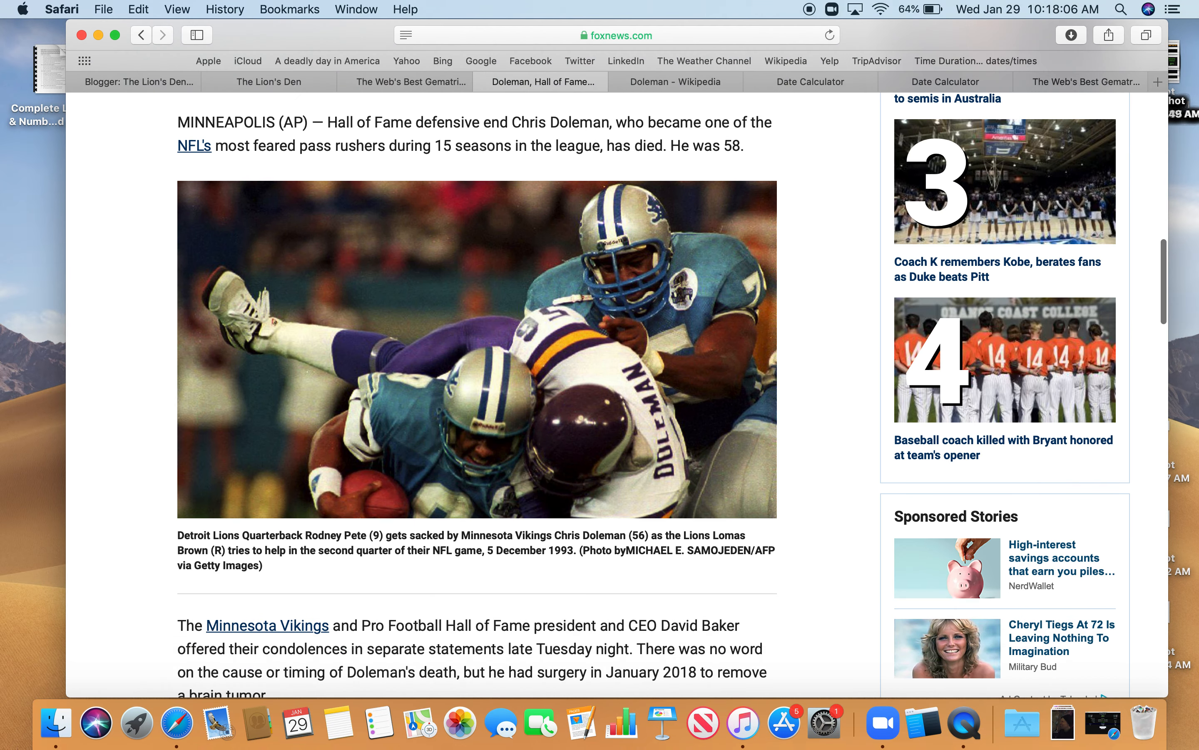
scroll(down, 3)
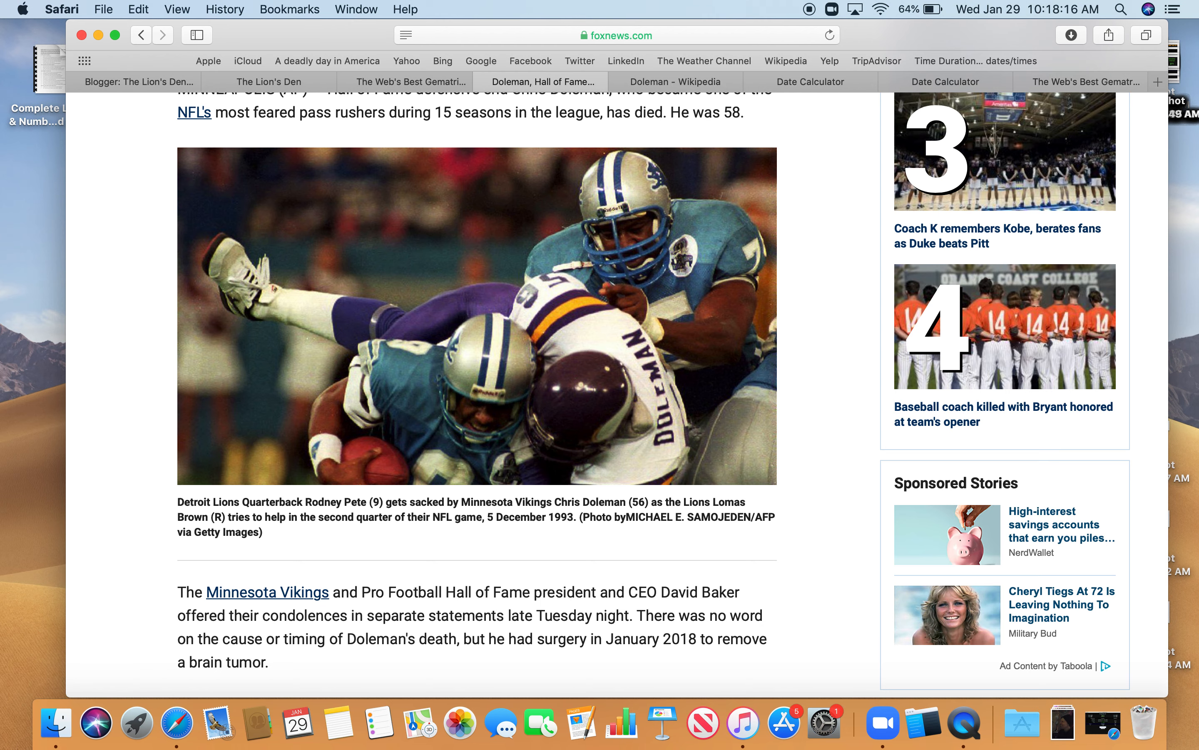
scroll(down, 3)
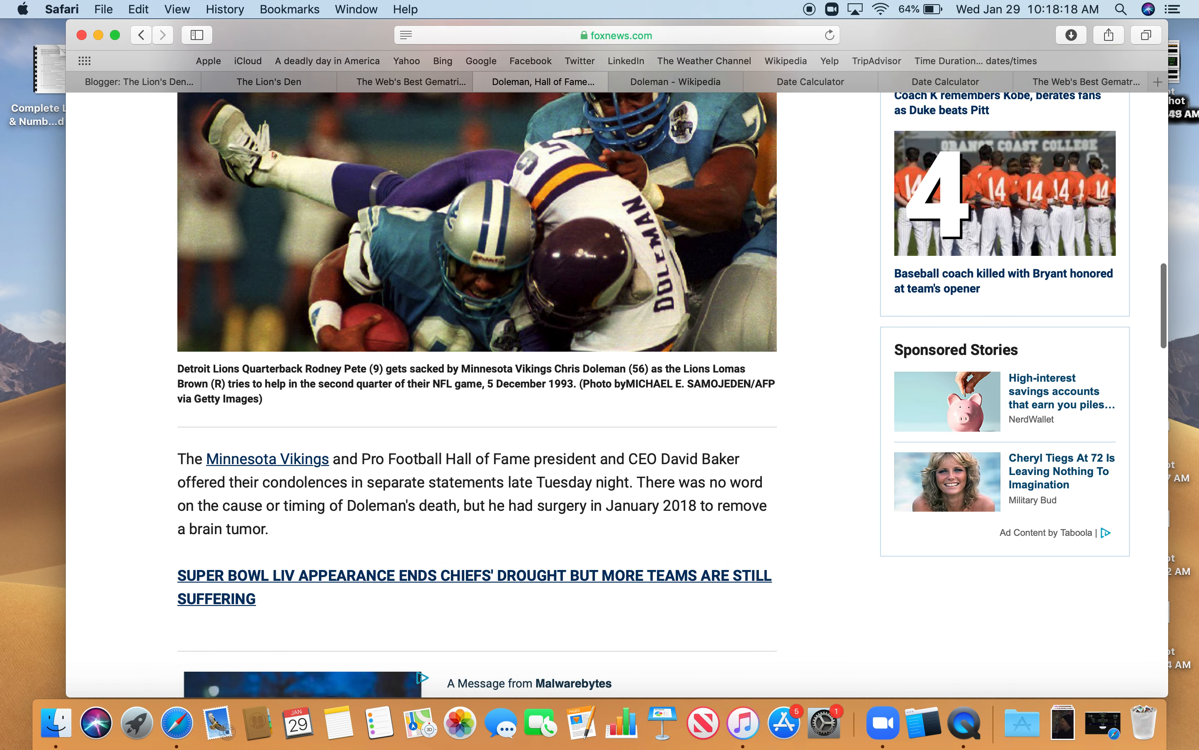
scroll(down, 3)
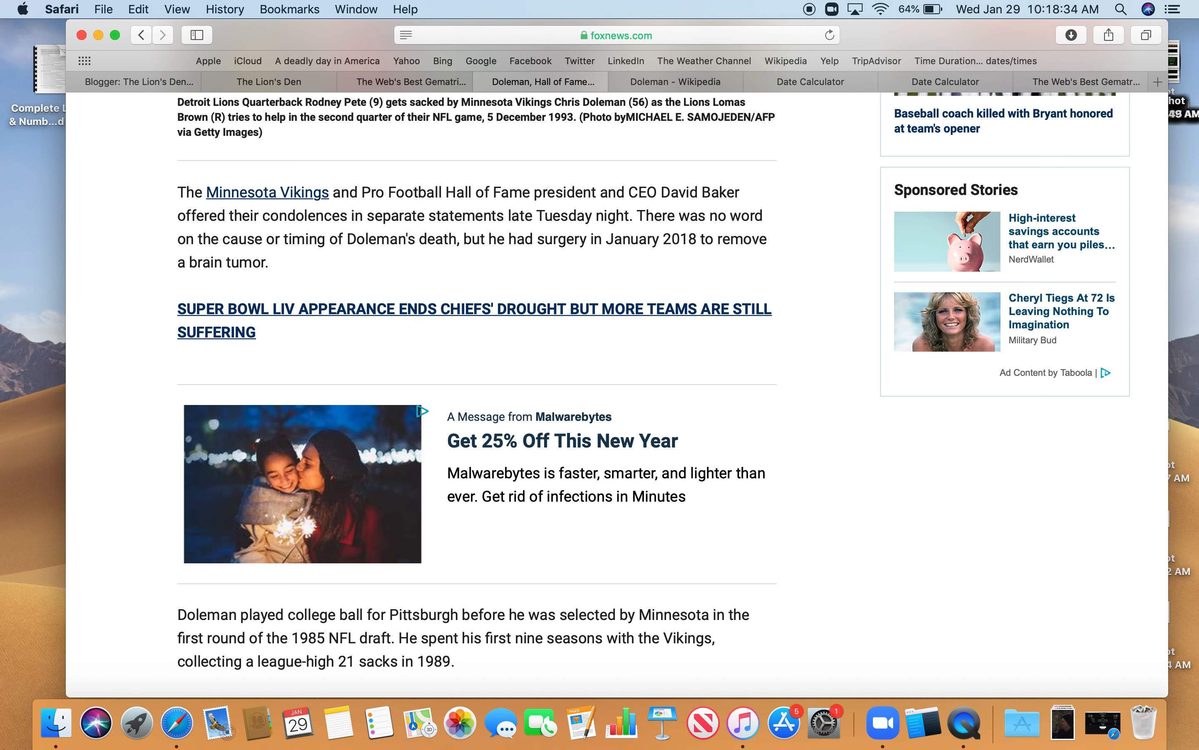
- Continue down through Doleman's career stats, then scroll back up to the headline
scroll(down, 3)
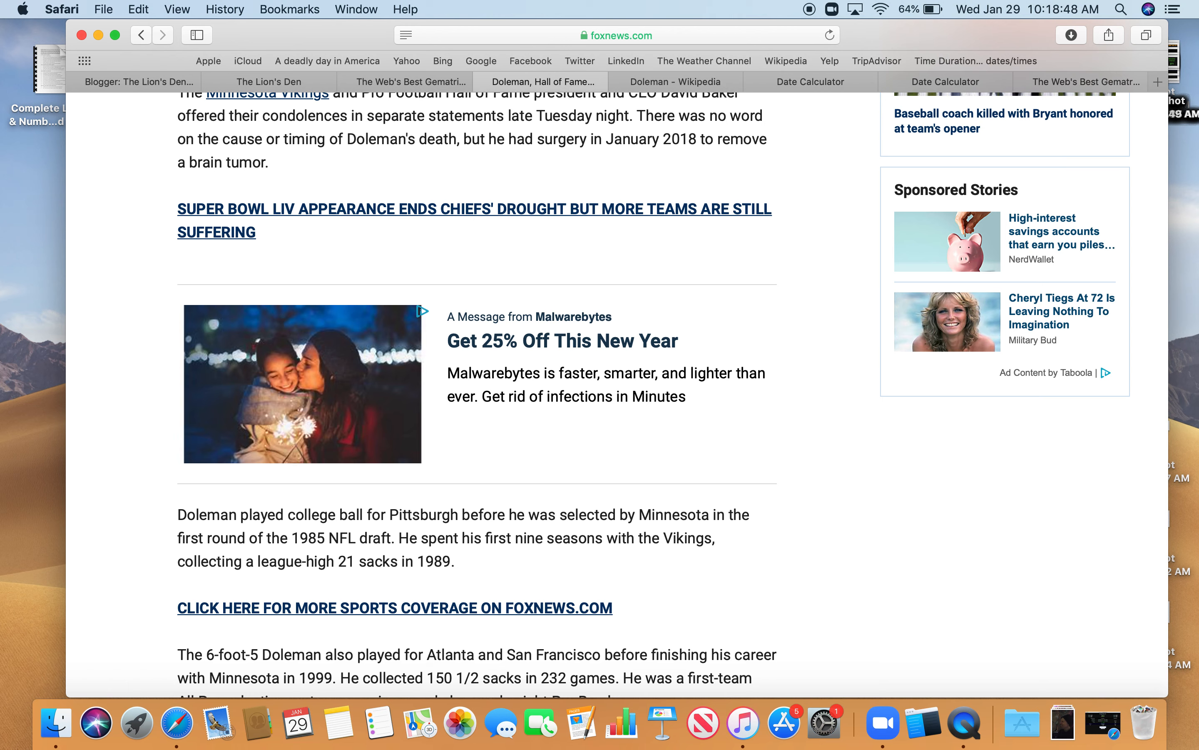
scroll(down, 3)
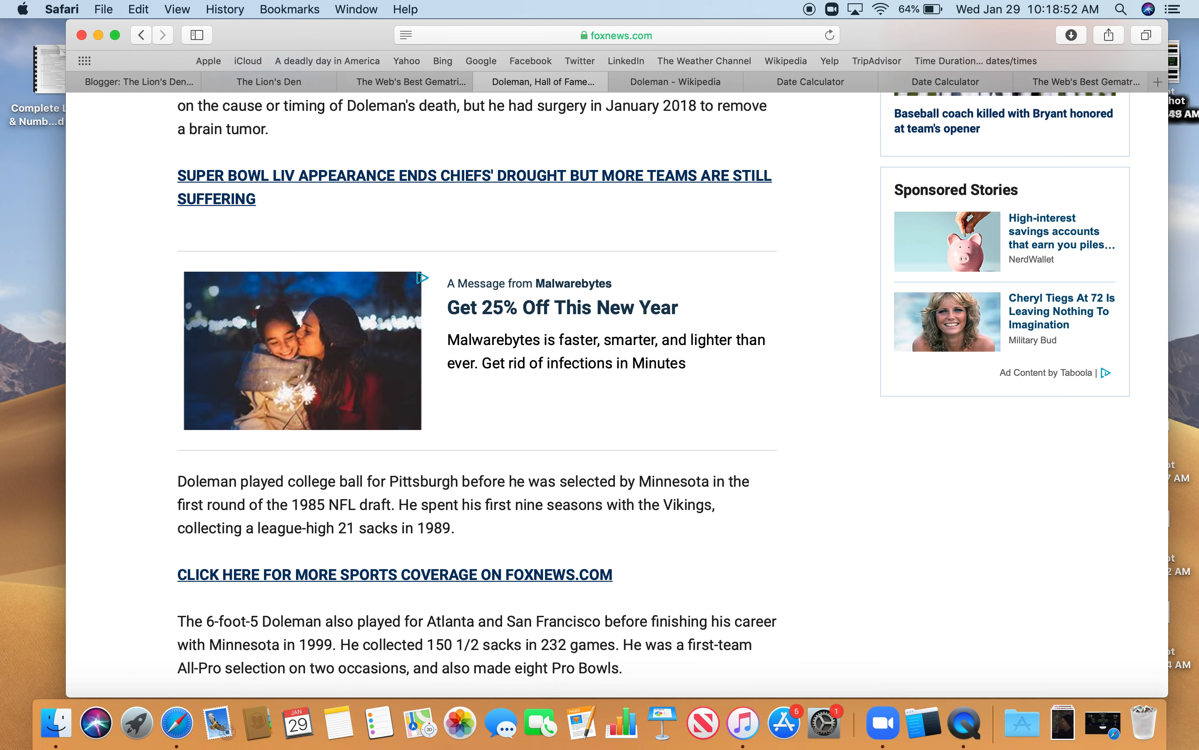
scroll(down, 3)
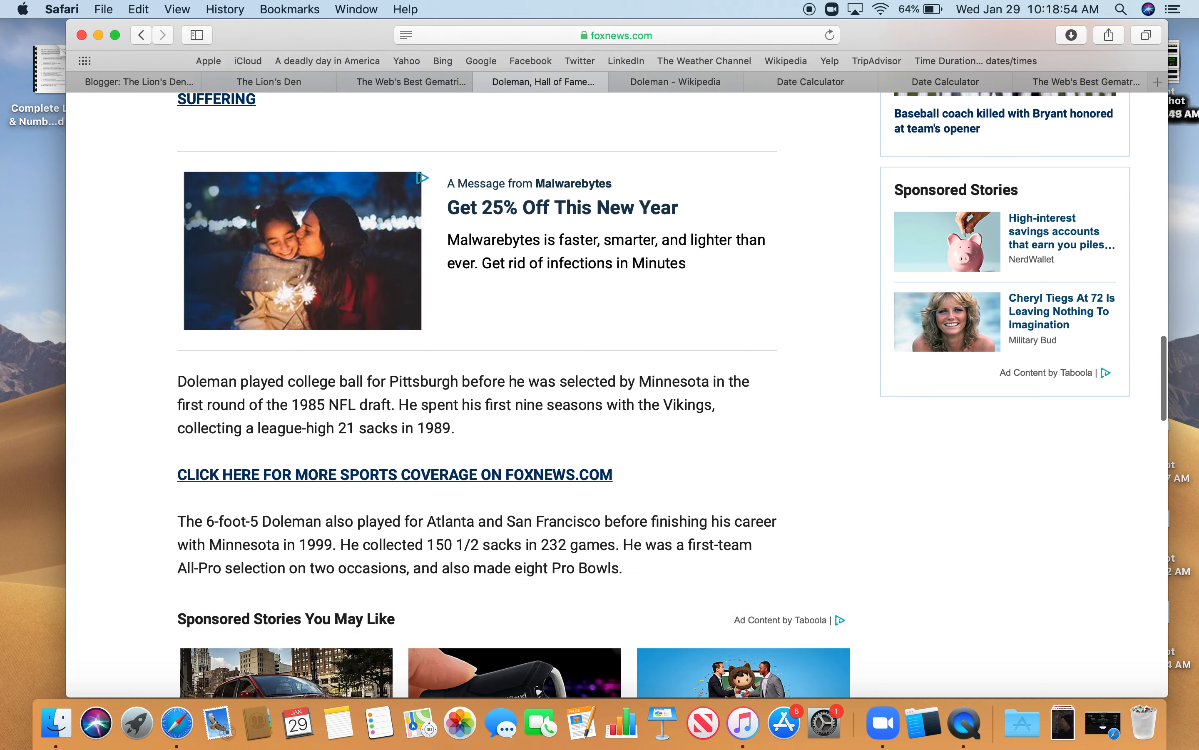
scroll(up, 3)
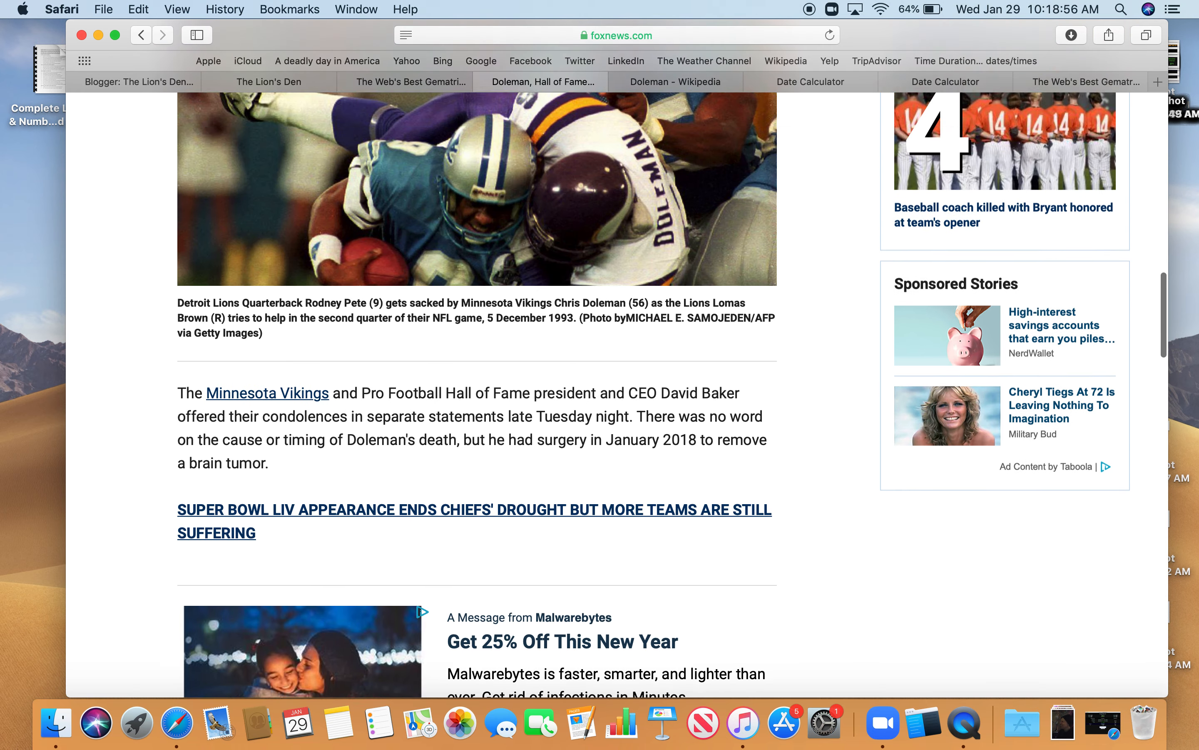
scroll(up, 3)
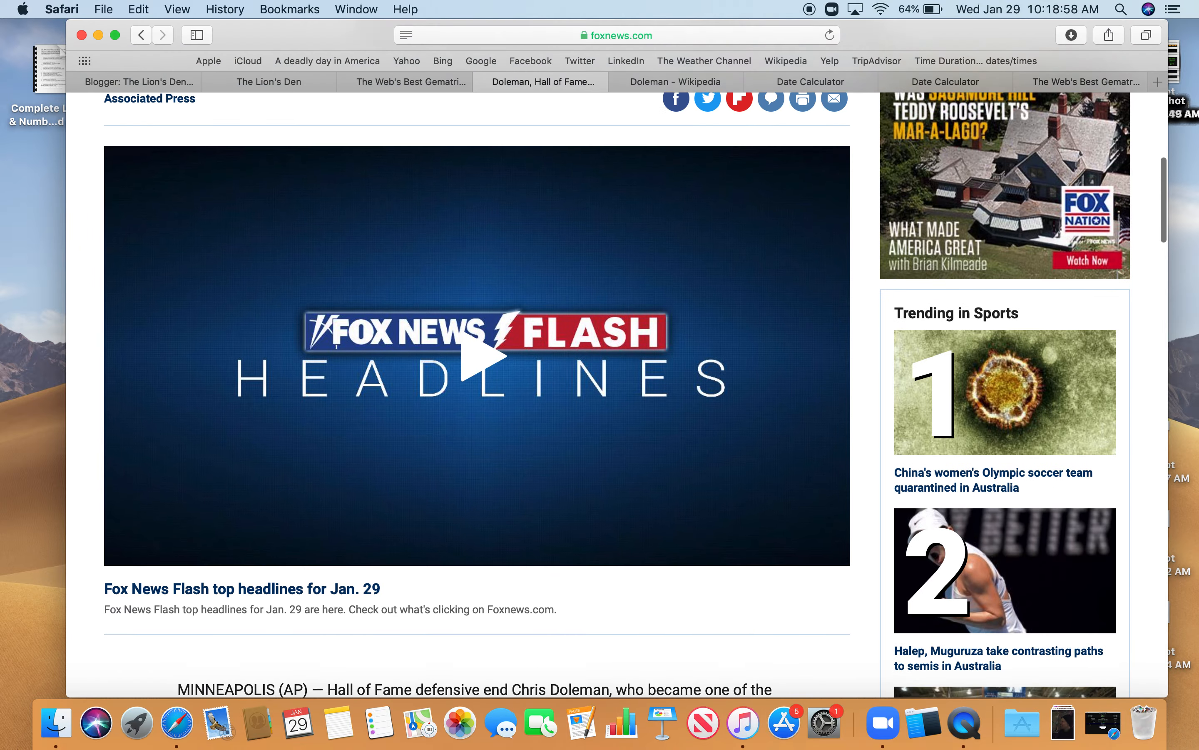
scroll(up, 3)
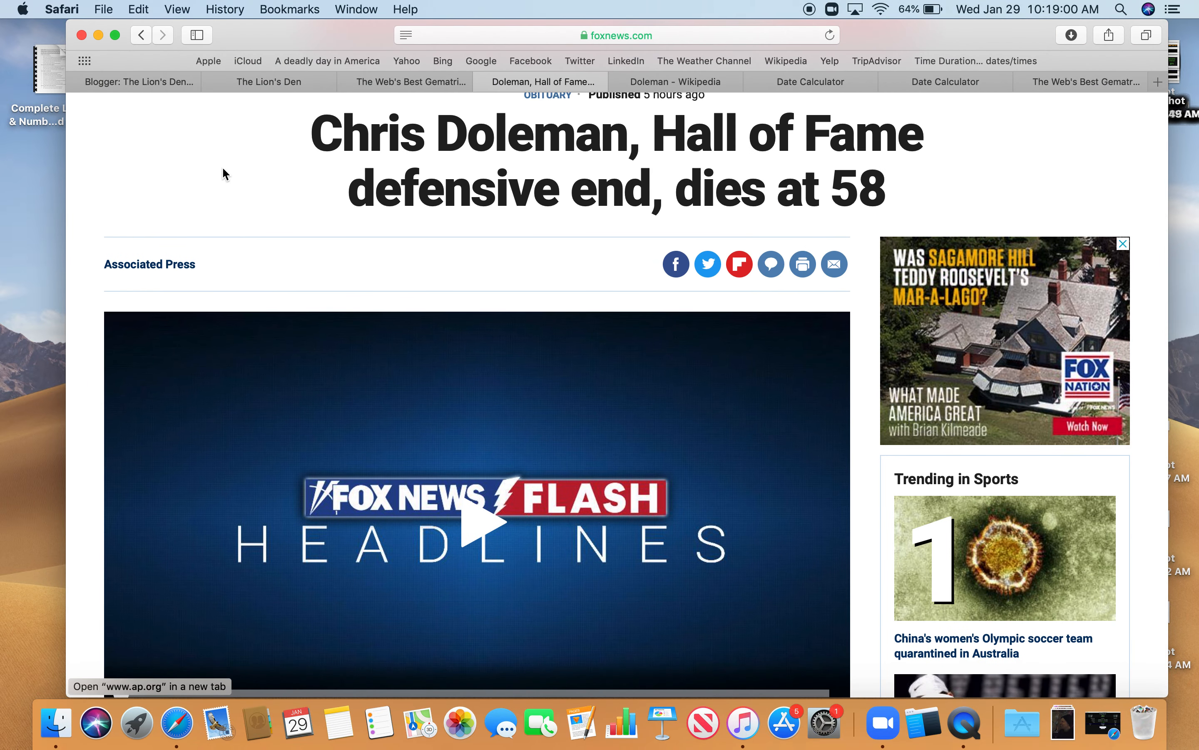
- On The Lion's Den post, review and close the enlarged Chris Doleman 58/67 and brain tumor 67 images
click(267, 82)
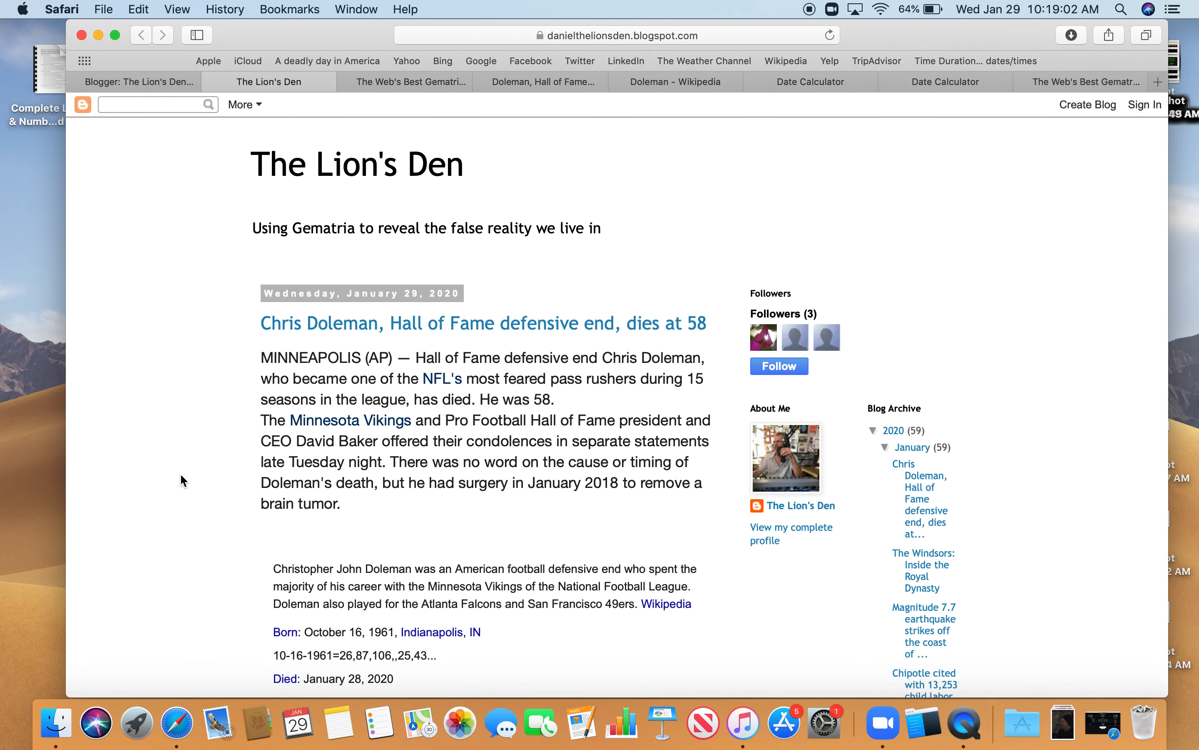
scroll(down, 3)
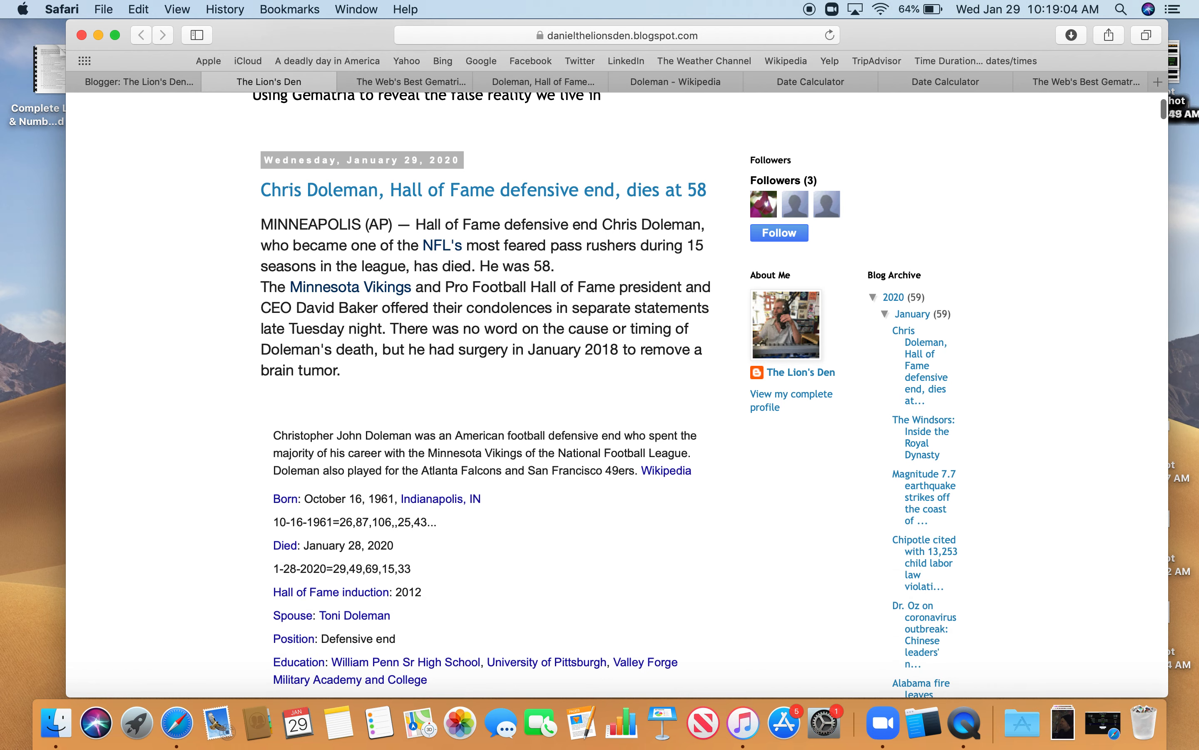
scroll(down, 3)
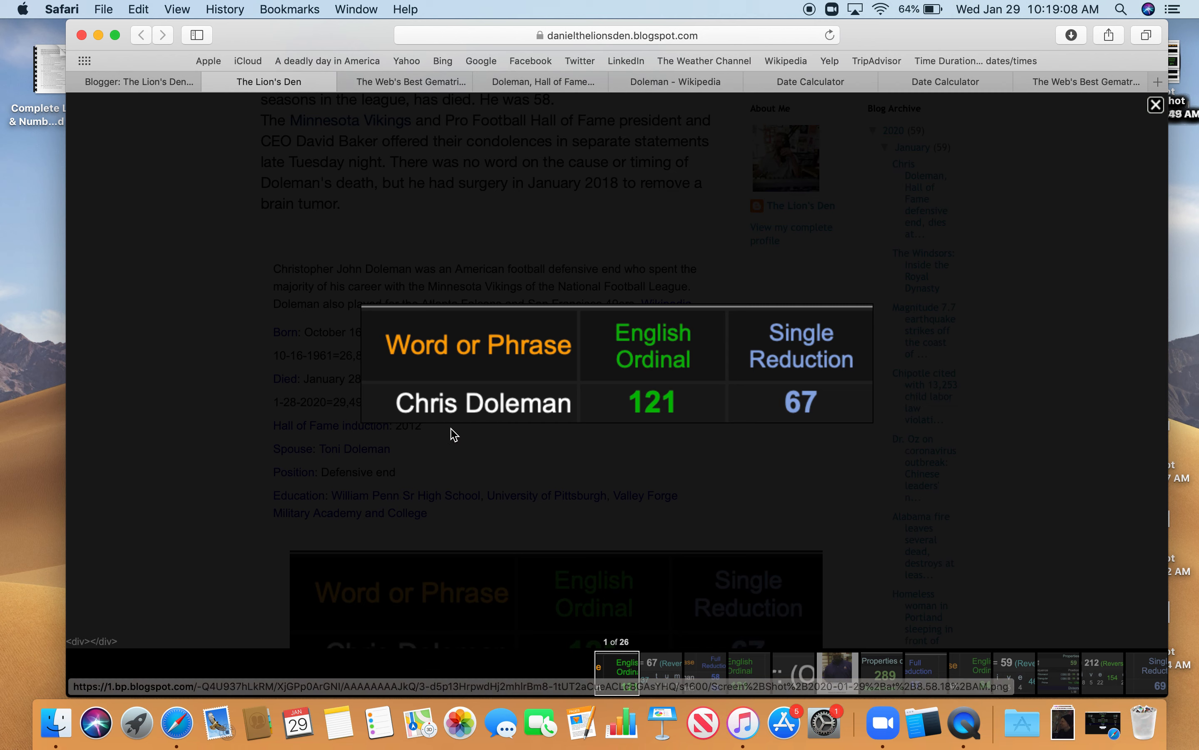
mouse_move(797, 422)
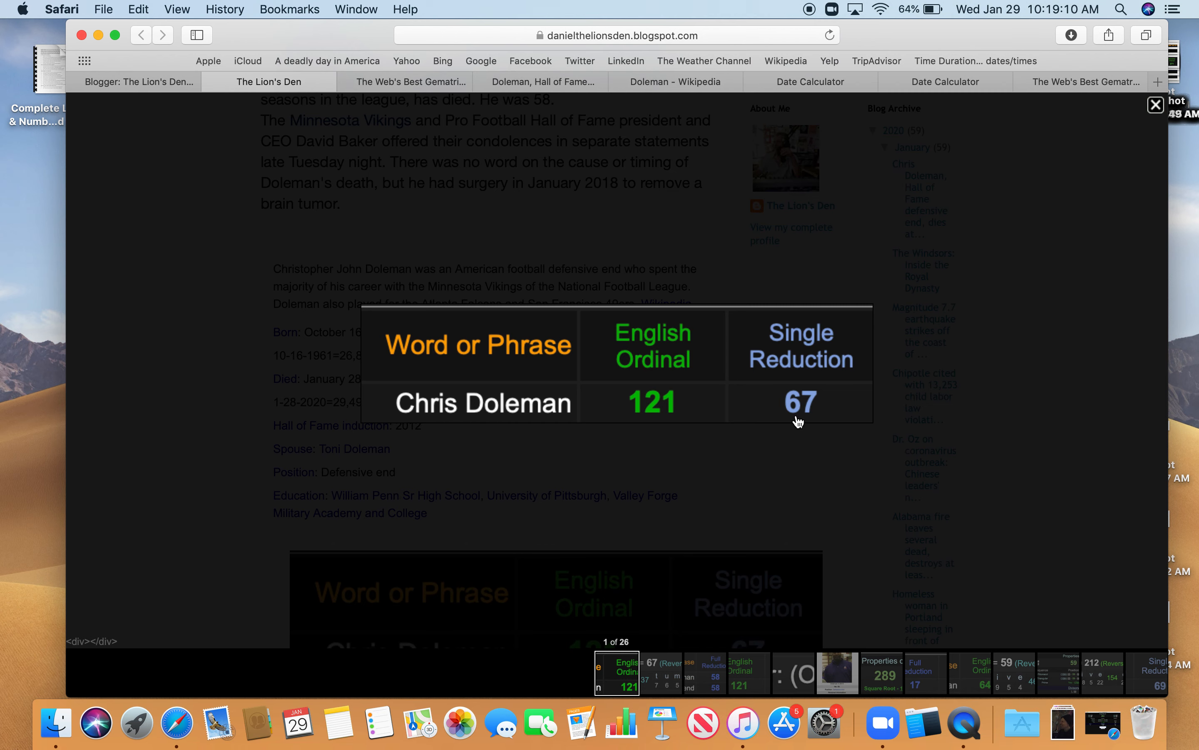
mouse_move(665, 411)
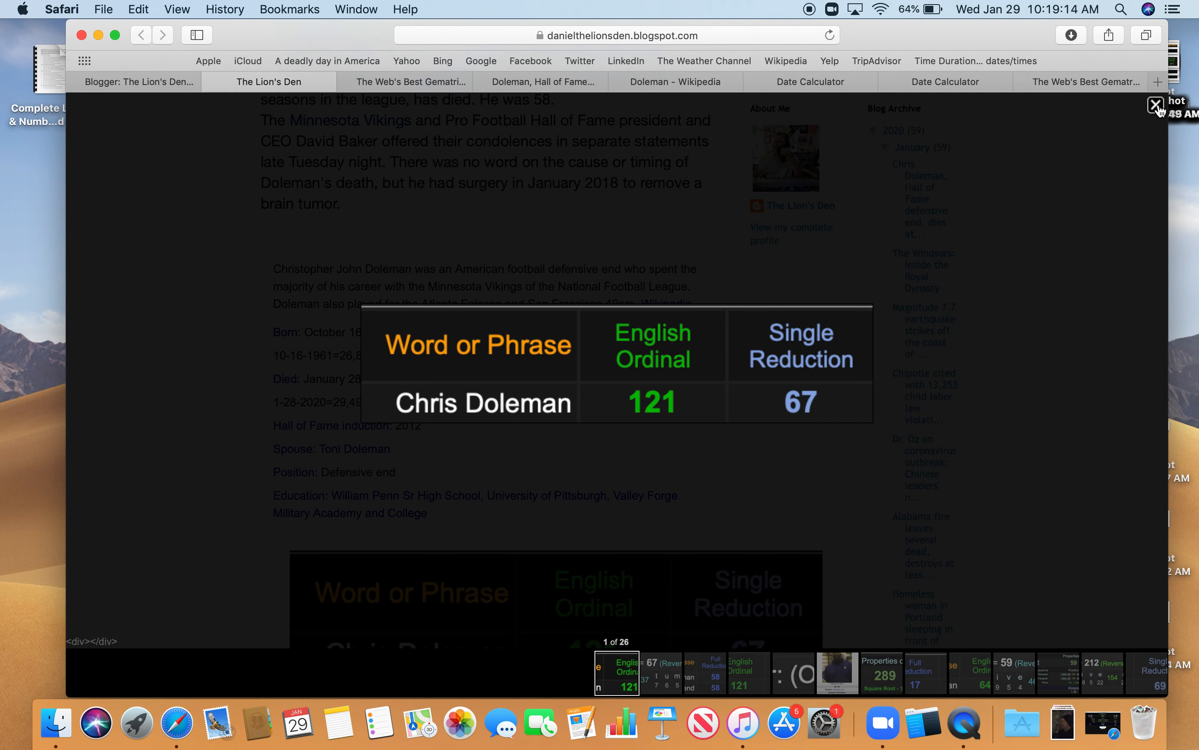
click(1156, 105)
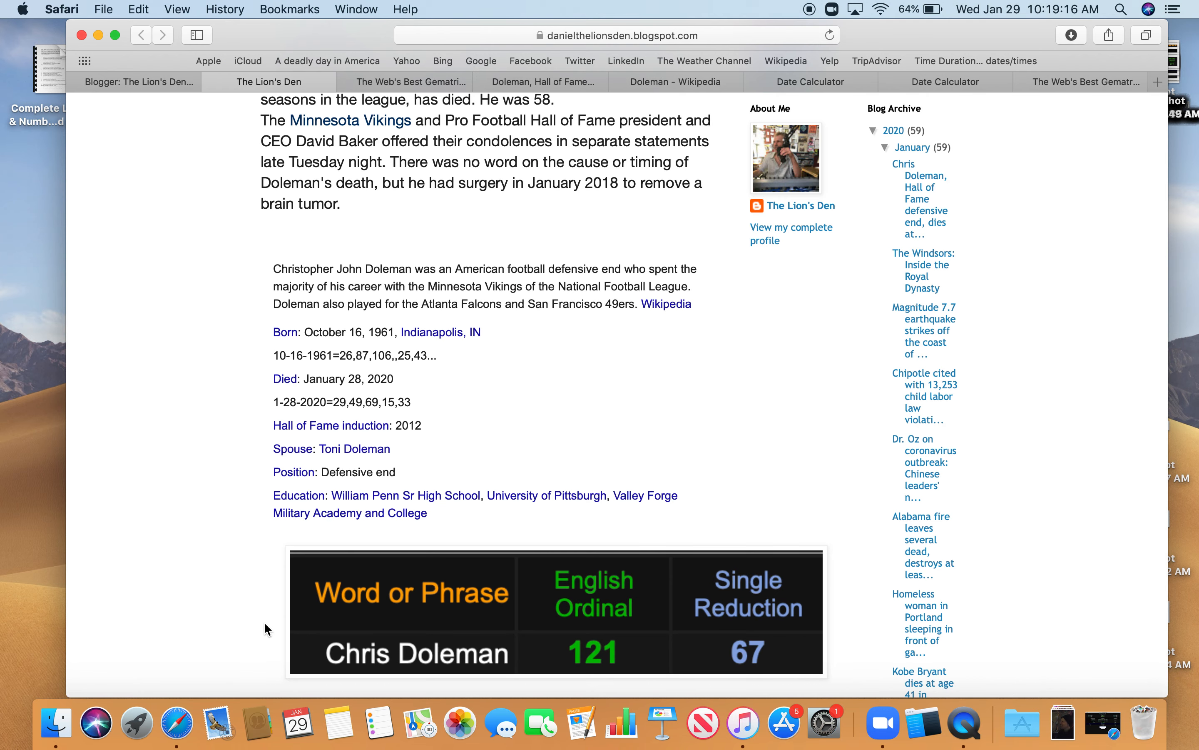
scroll(down, 3)
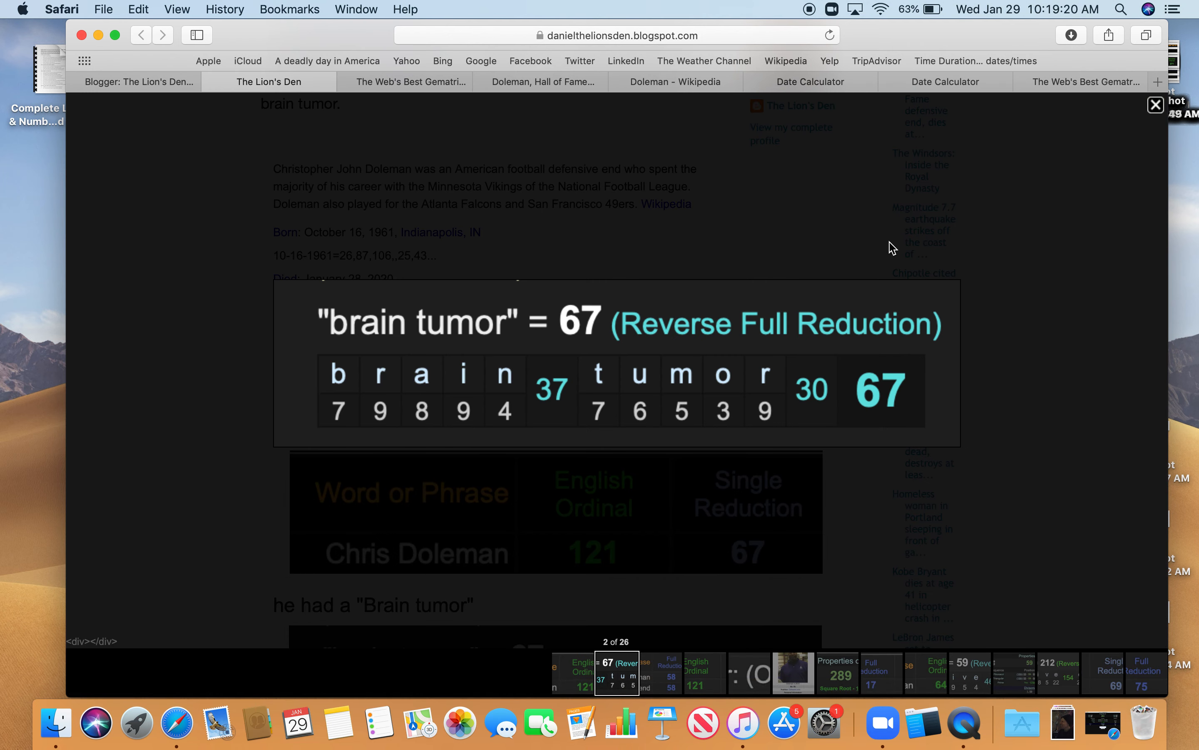
click(1154, 105)
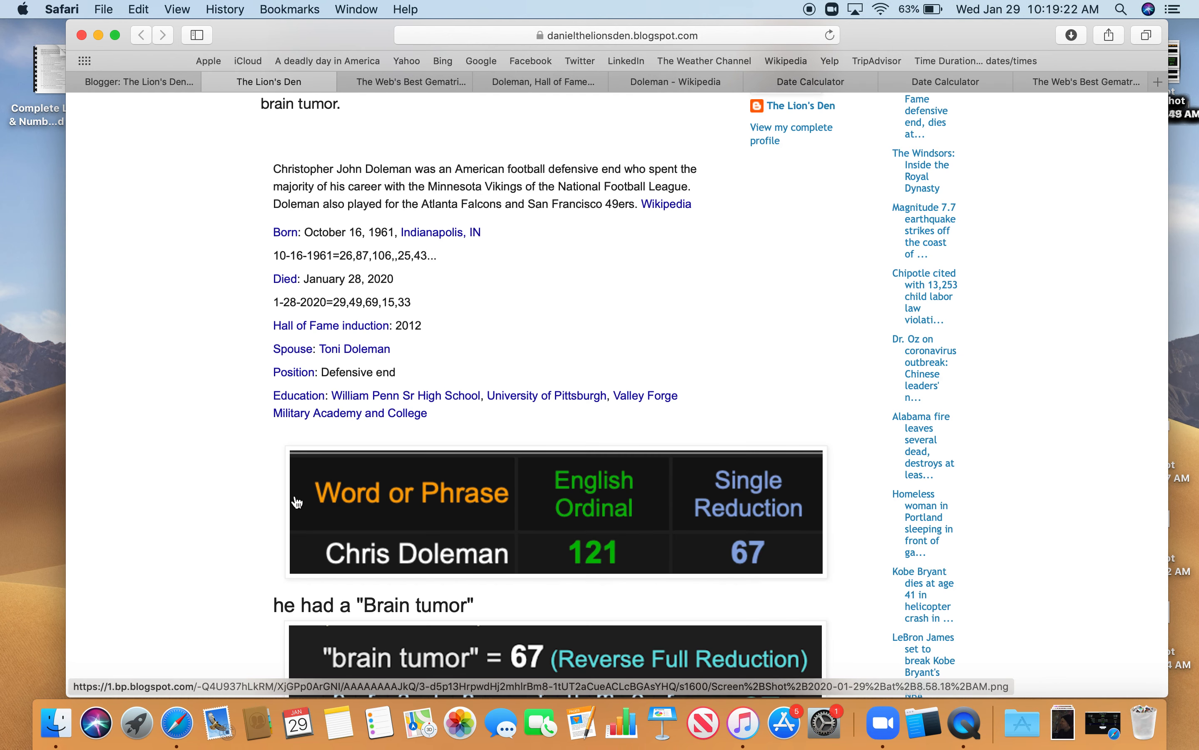
- Enlarge the defensive end cipher comparison, step back to the brain tumor image, then close the lightbox
scroll(down, 3)
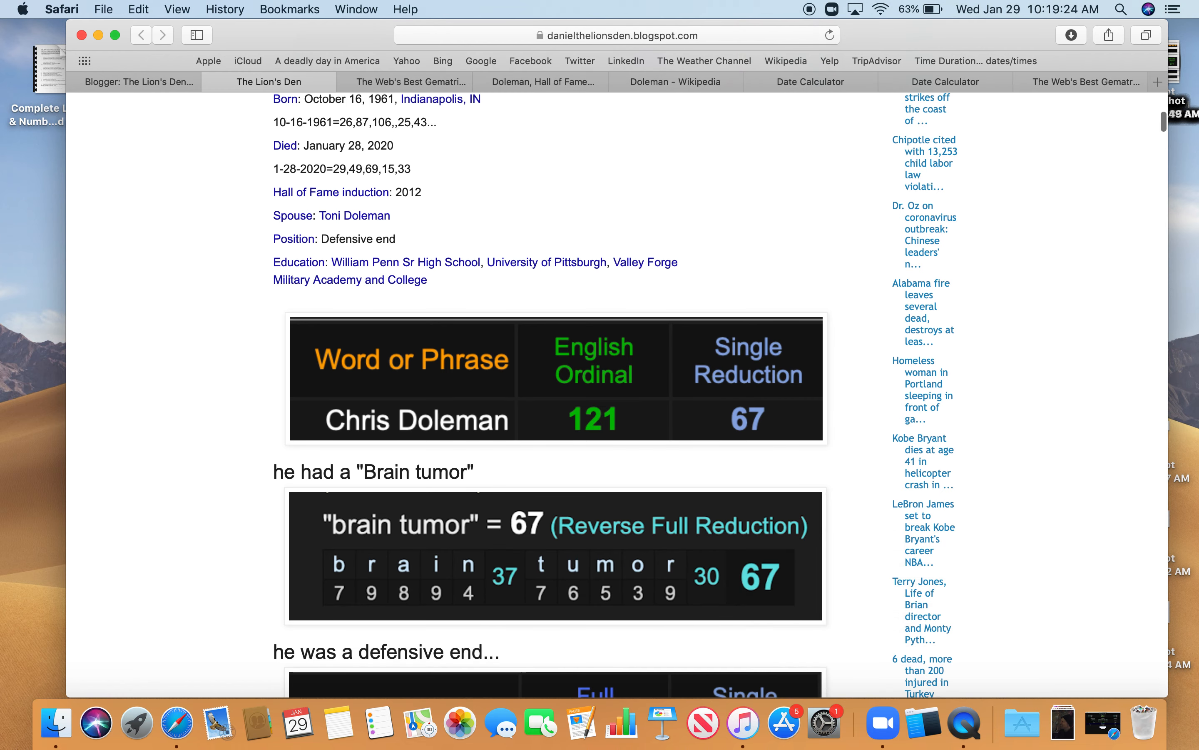
scroll(down, 3)
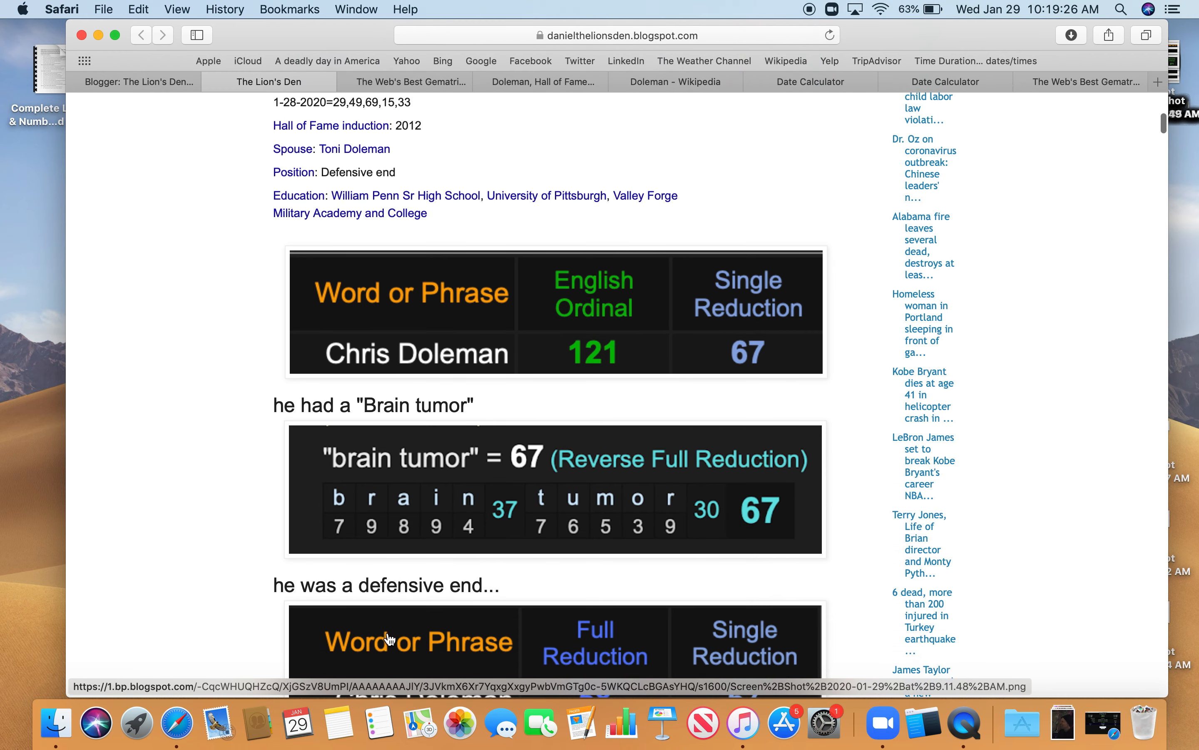
click(419, 641)
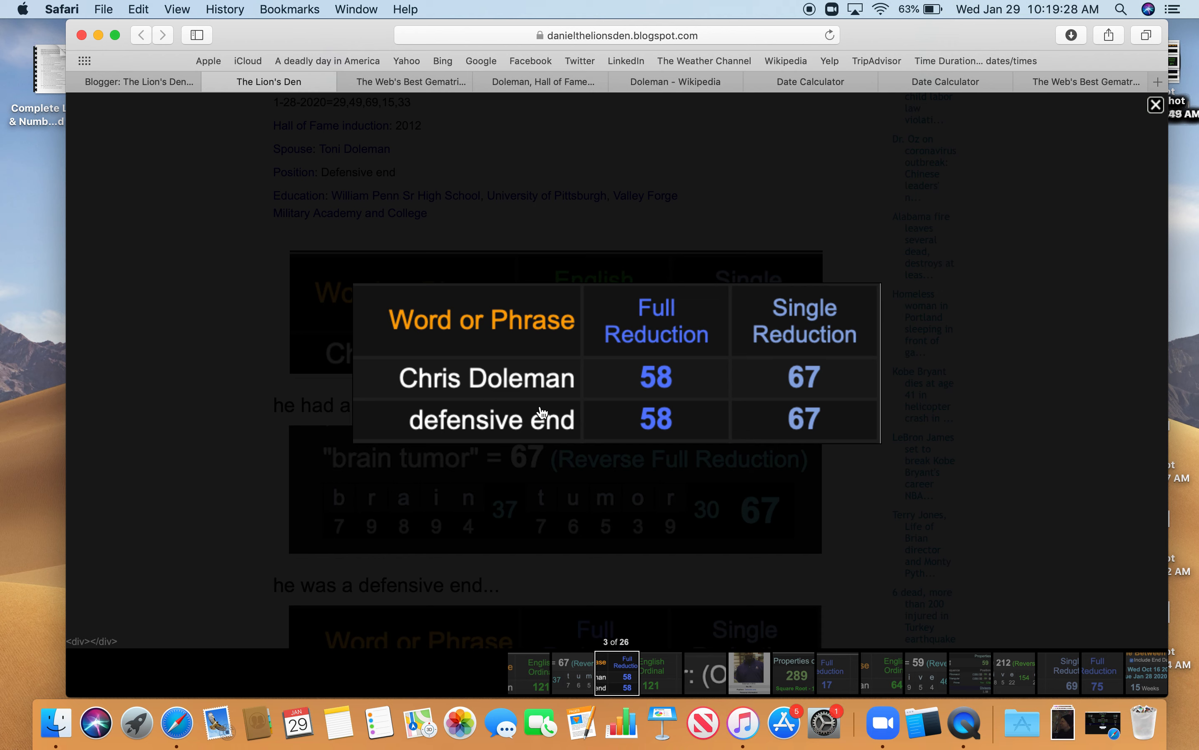
mouse_move(646, 395)
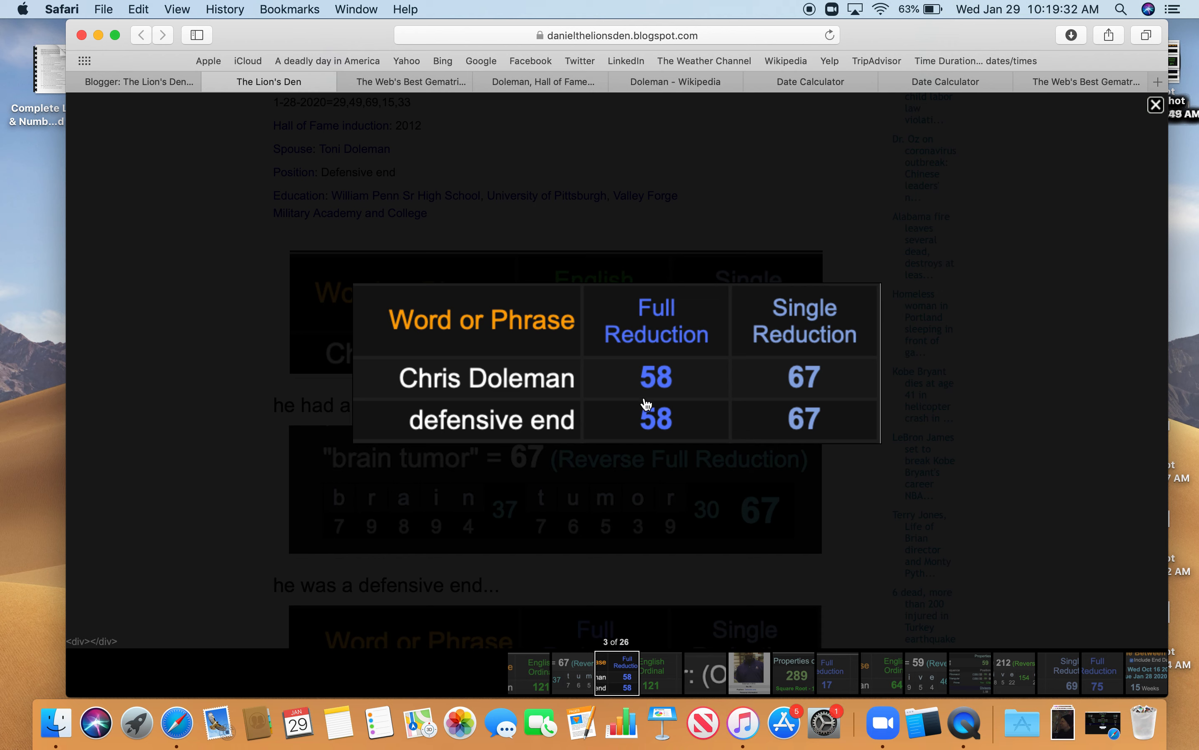
mouse_move(792, 391)
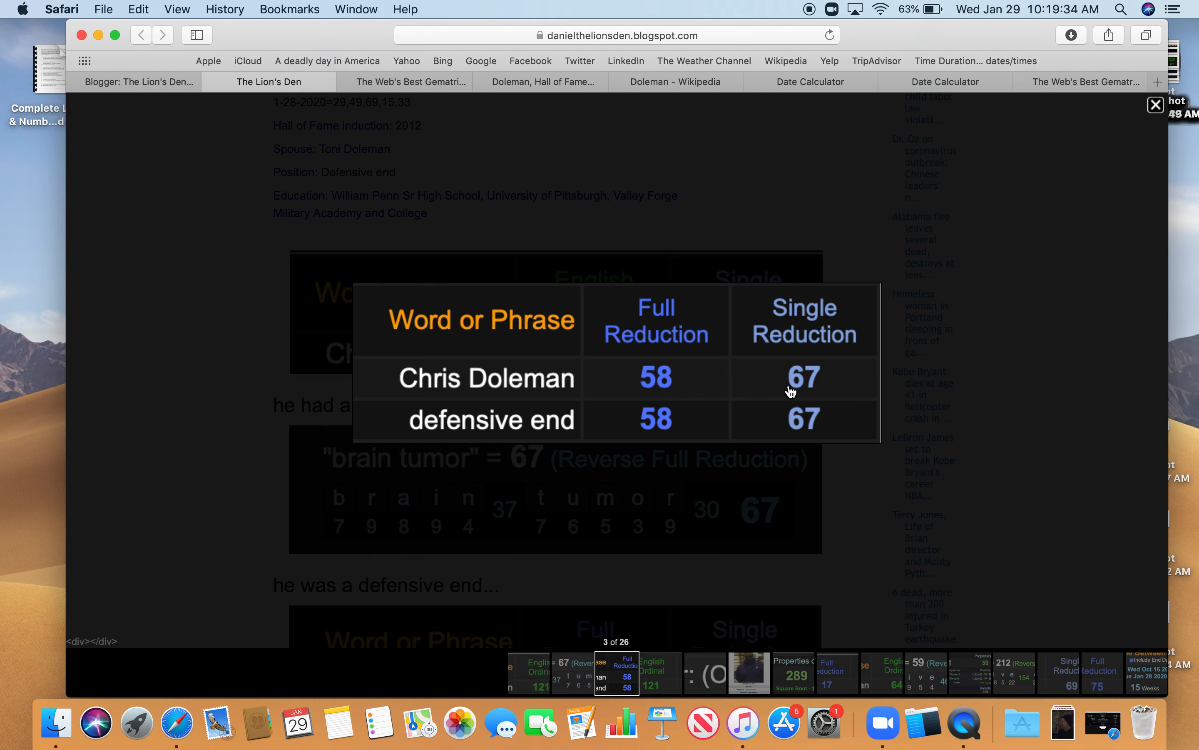
mouse_move(1125, 107)
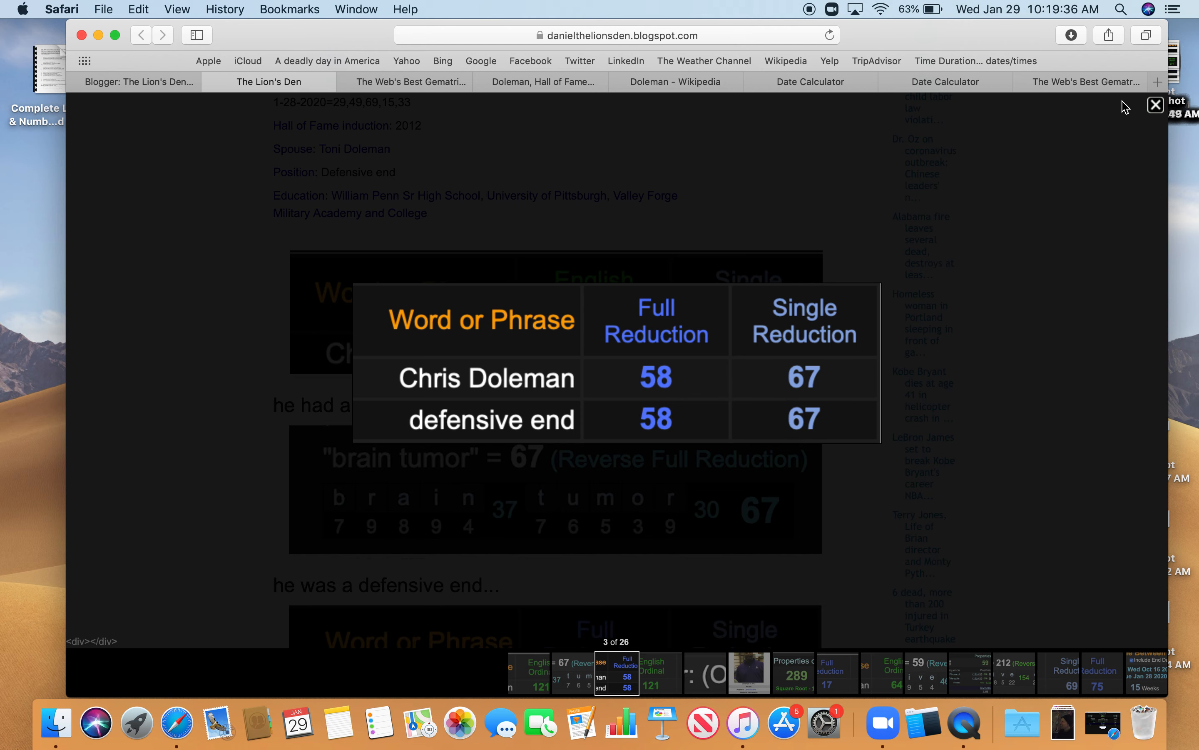
click(1156, 106)
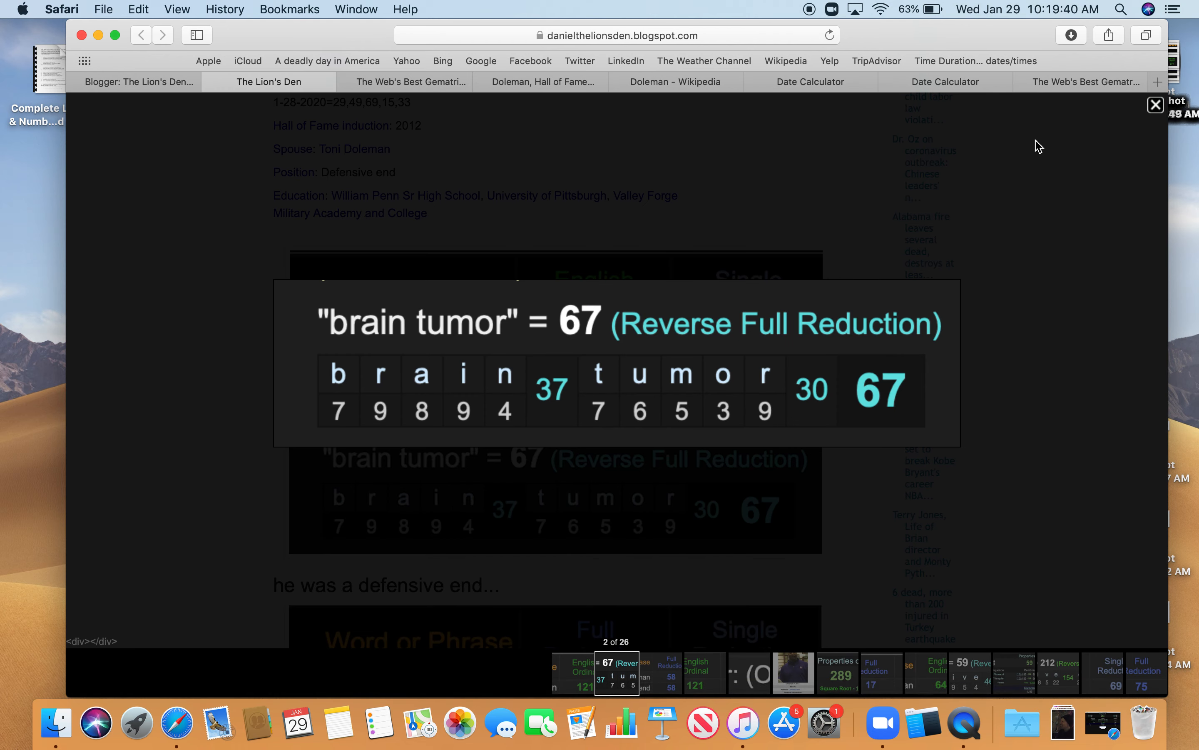
click(1155, 104)
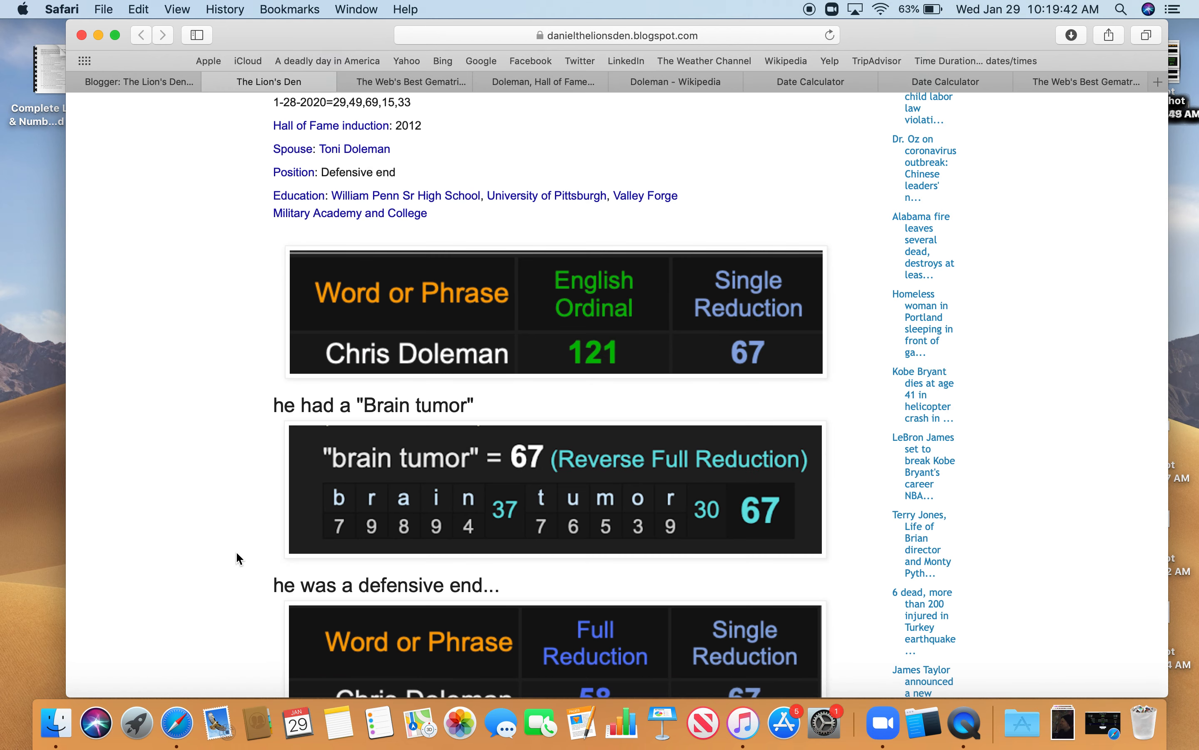
- Scroll to the Days Left in Year image in the post and close its enlarged view
scroll(down, 3)
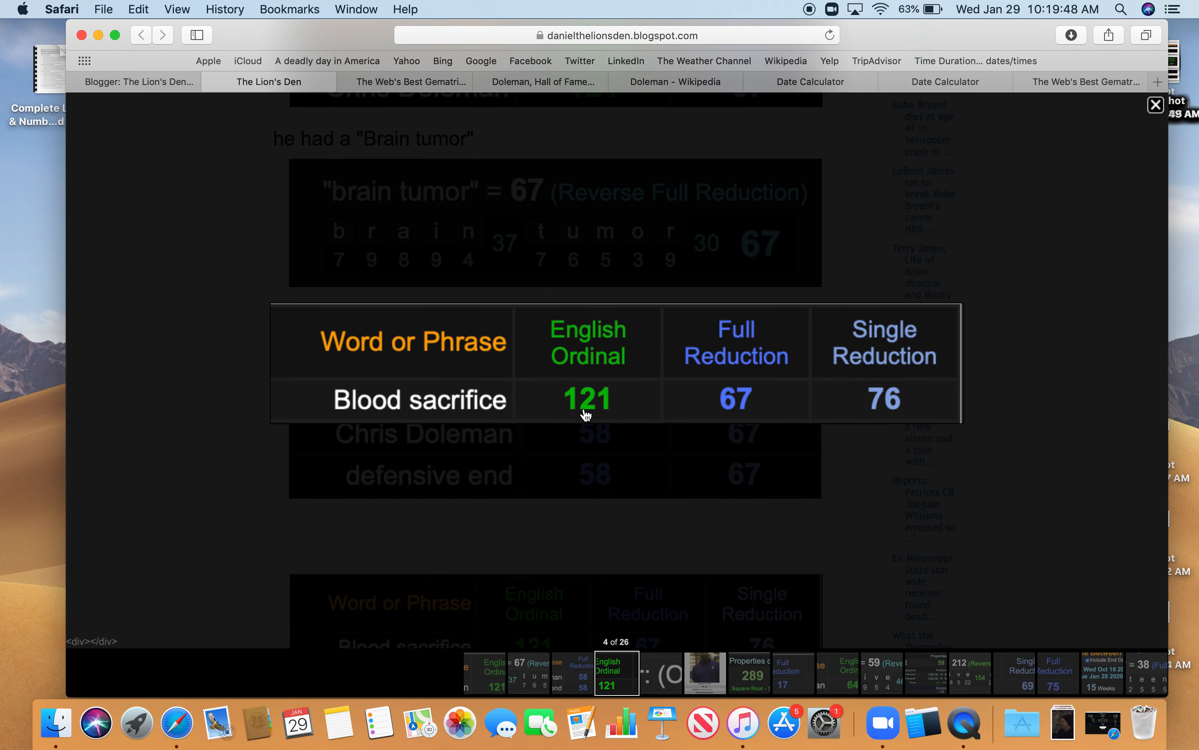
mouse_move(861, 375)
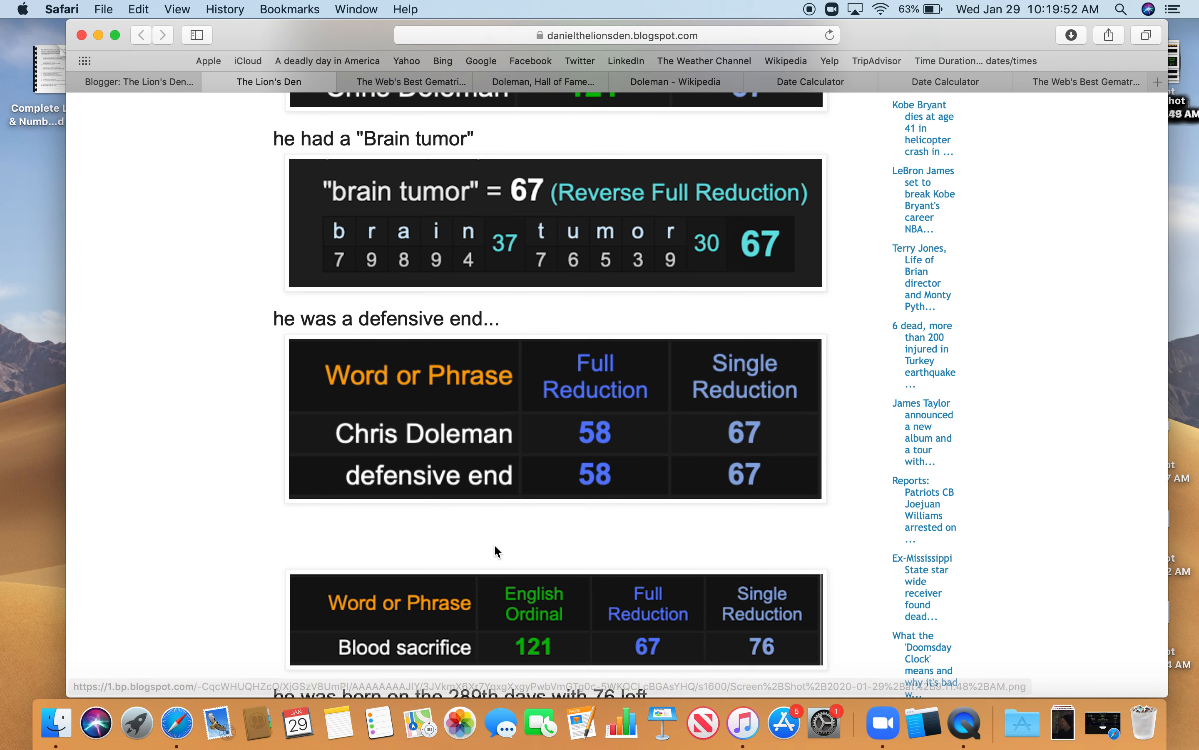
scroll(down, 3)
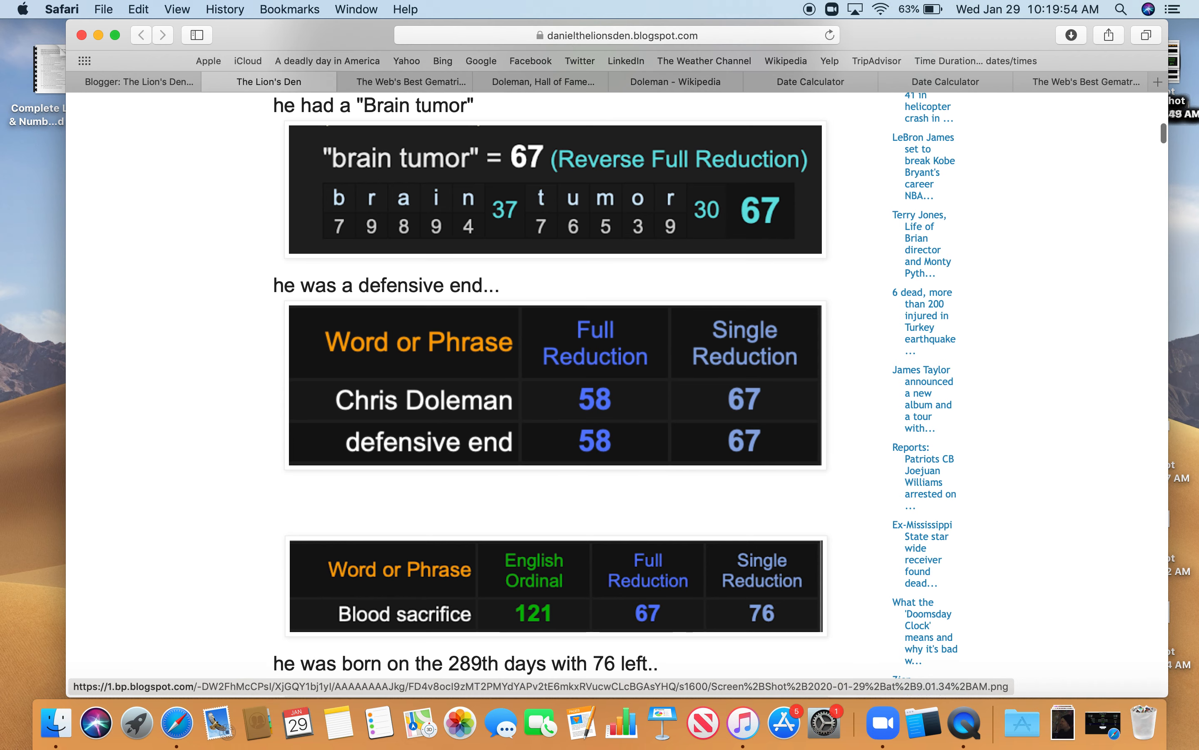
scroll(down, 3)
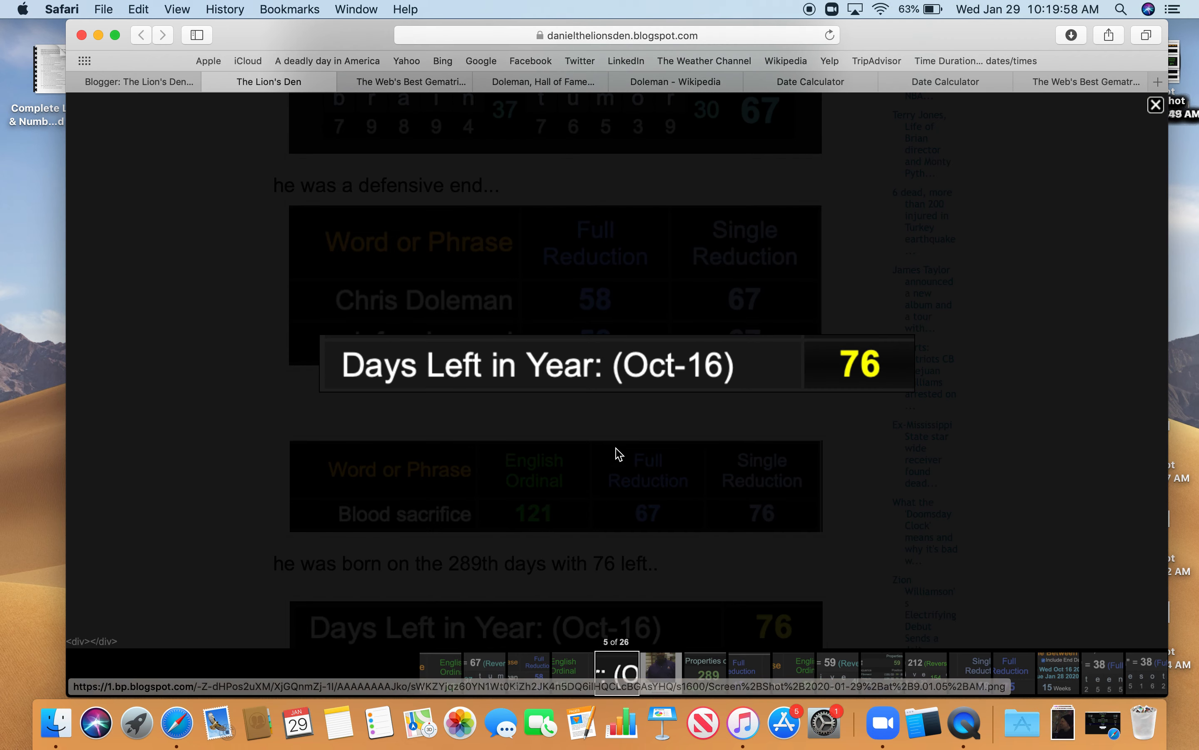
mouse_move(1100, 106)
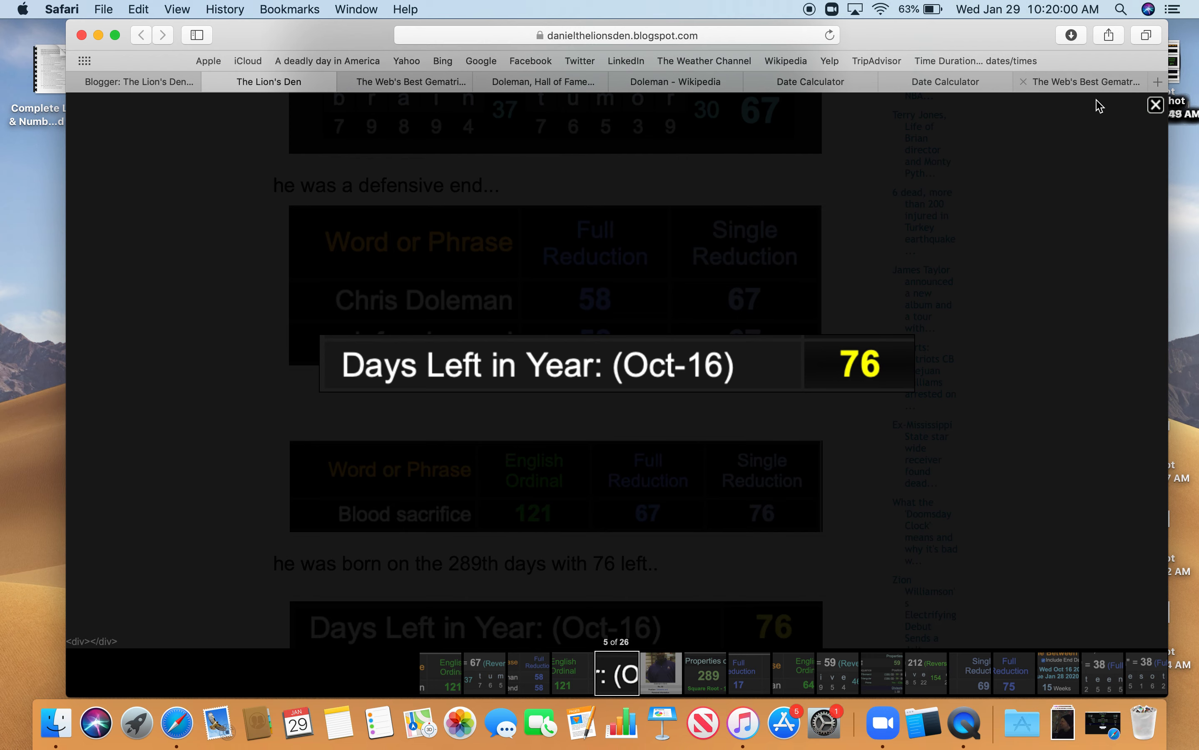
click(1155, 106)
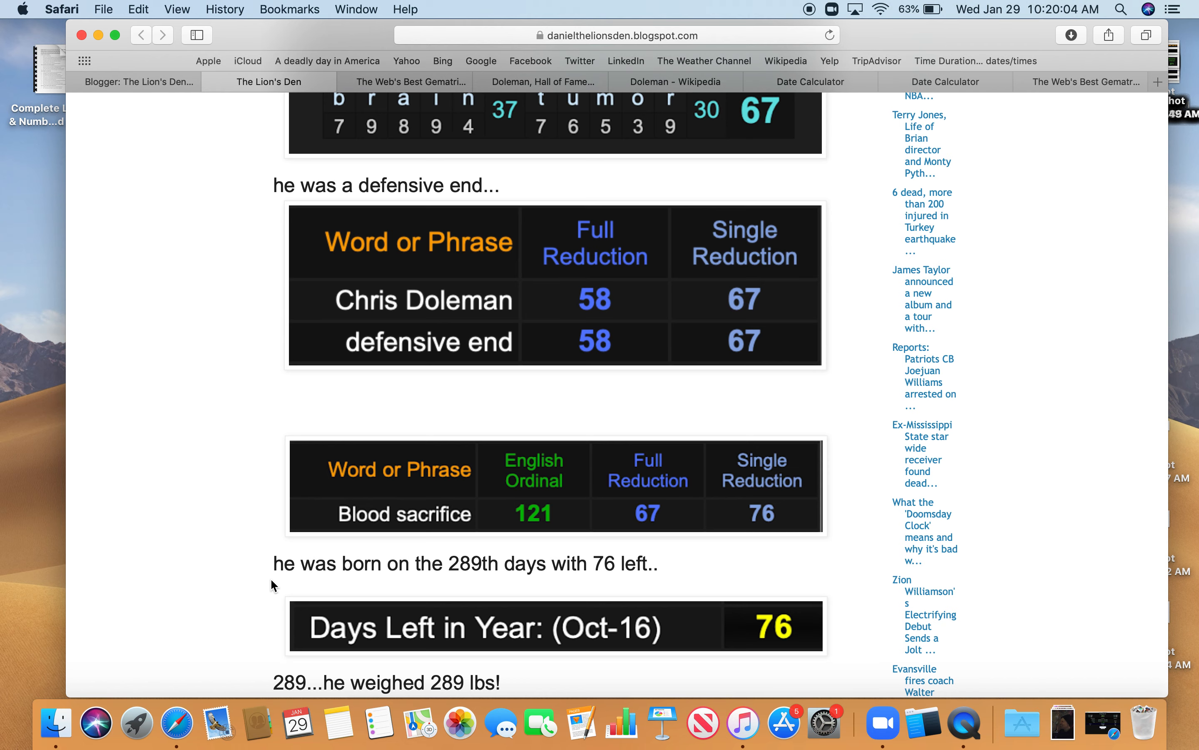
- Enlarge Doleman's Wikipedia infobox screenshot (October 16 birth, 289 lb), then close it
scroll(down, 3)
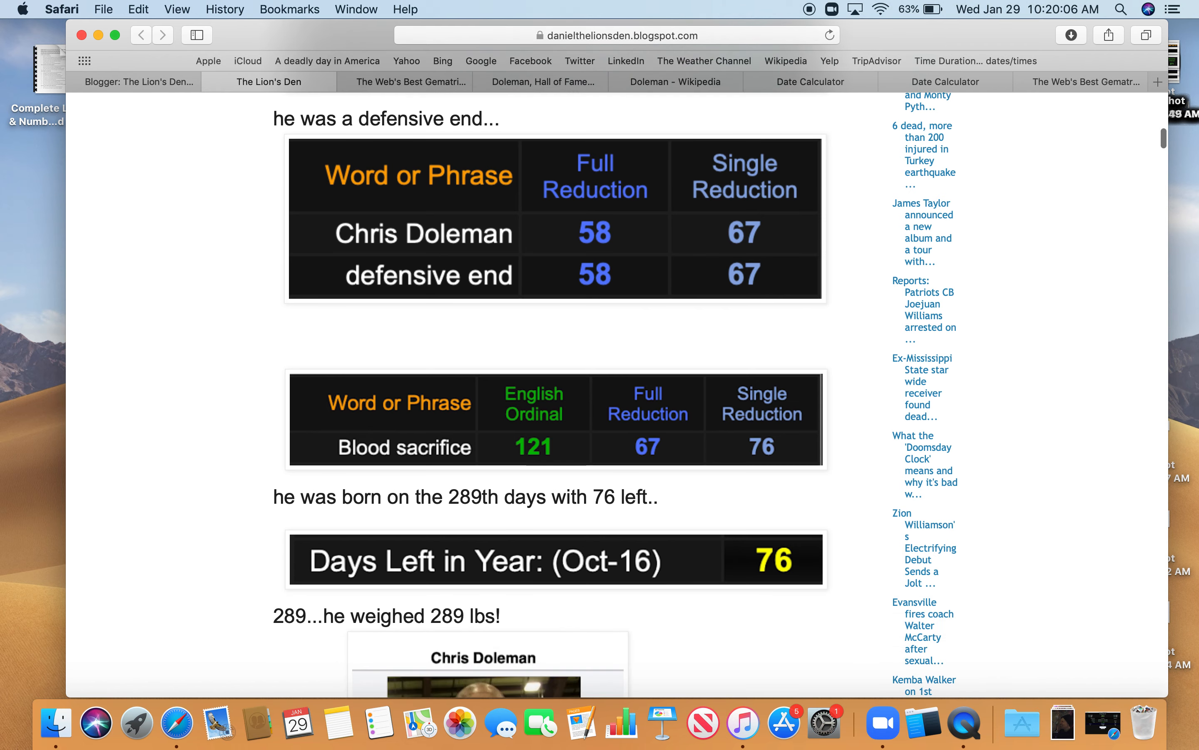
click(487, 658)
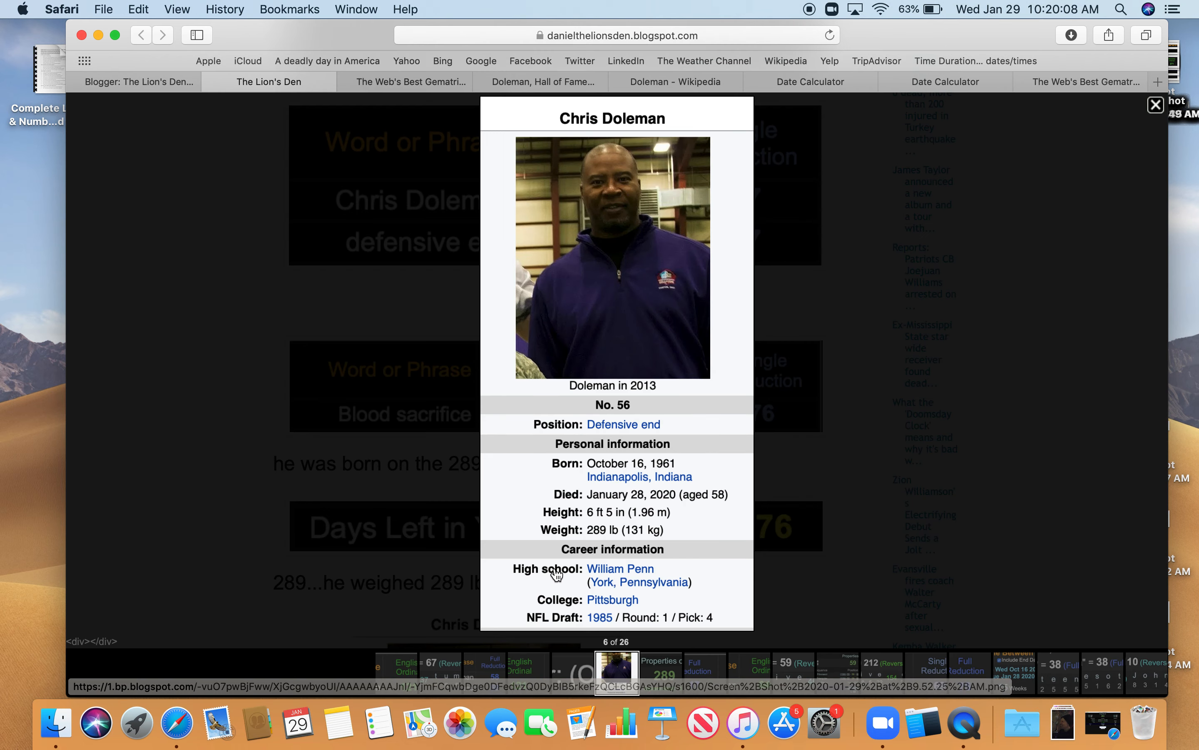
mouse_move(606, 549)
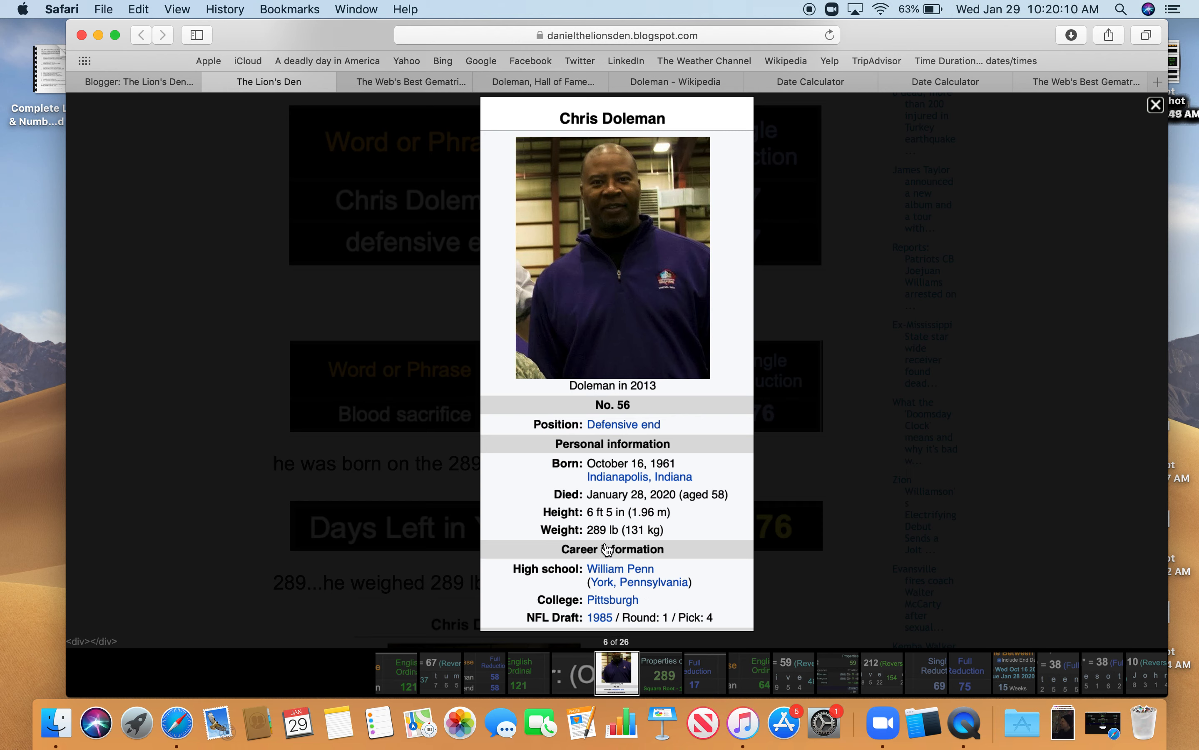
mouse_move(625, 523)
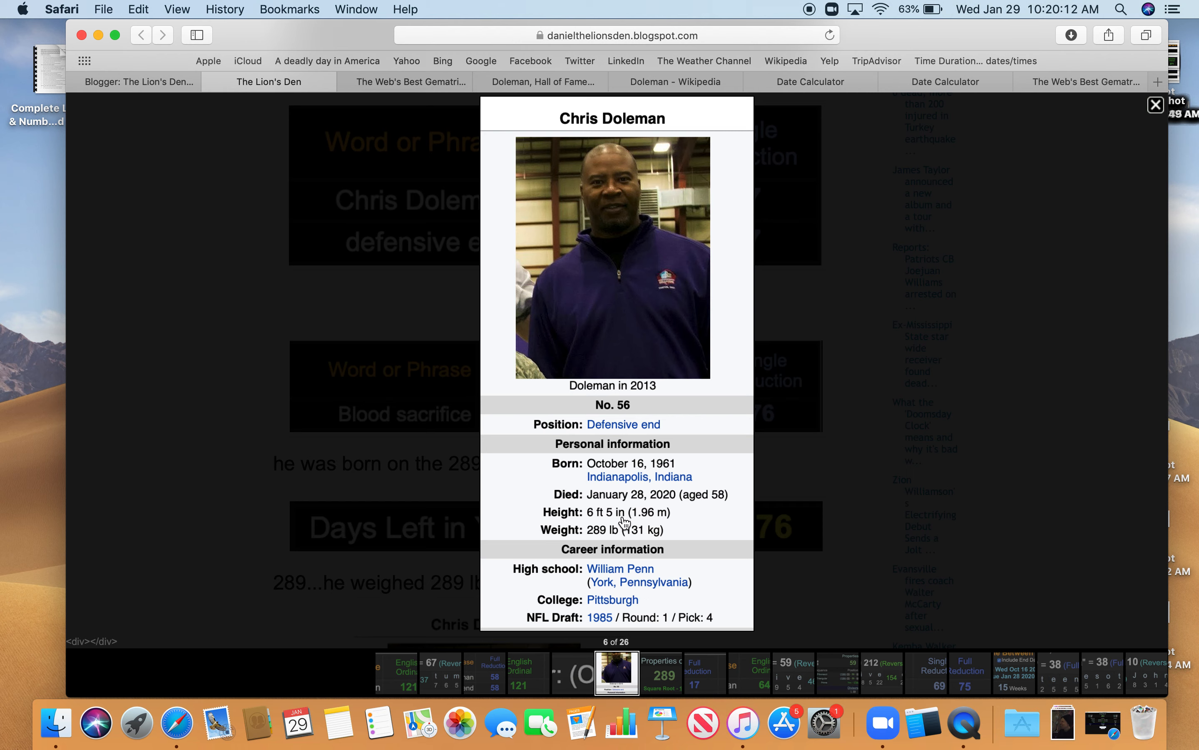
mouse_move(600, 538)
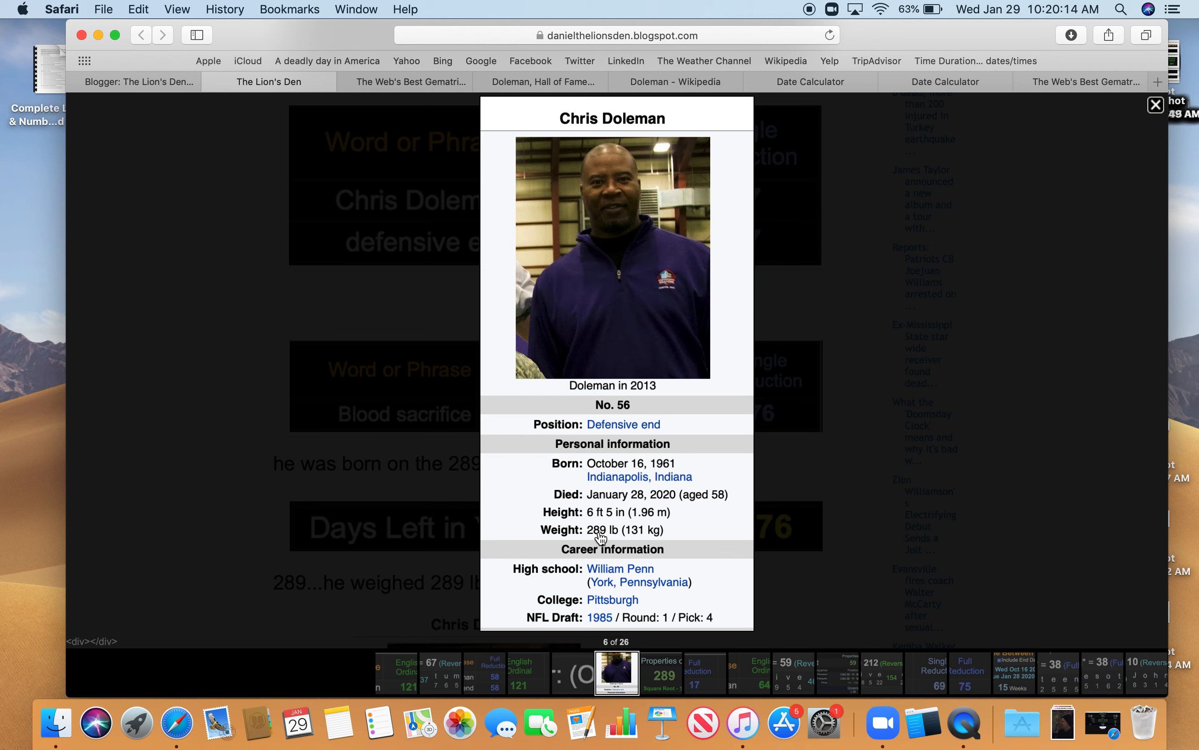
mouse_move(676, 469)
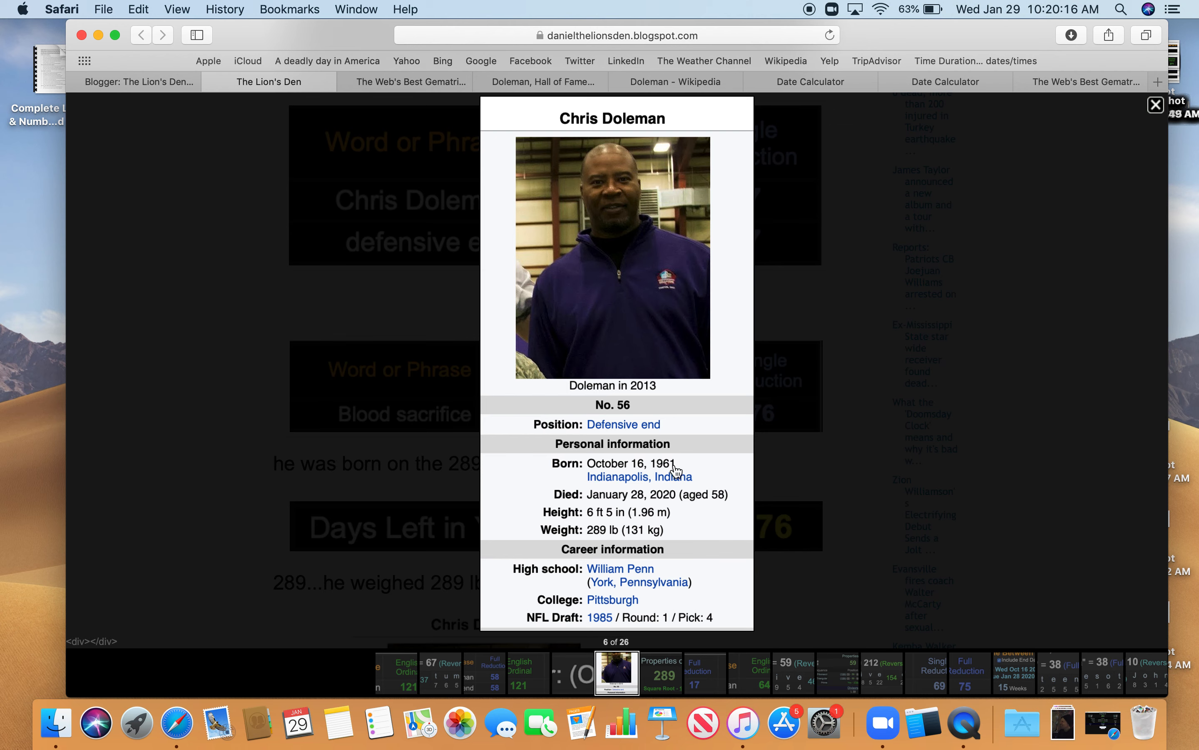
click(1155, 105)
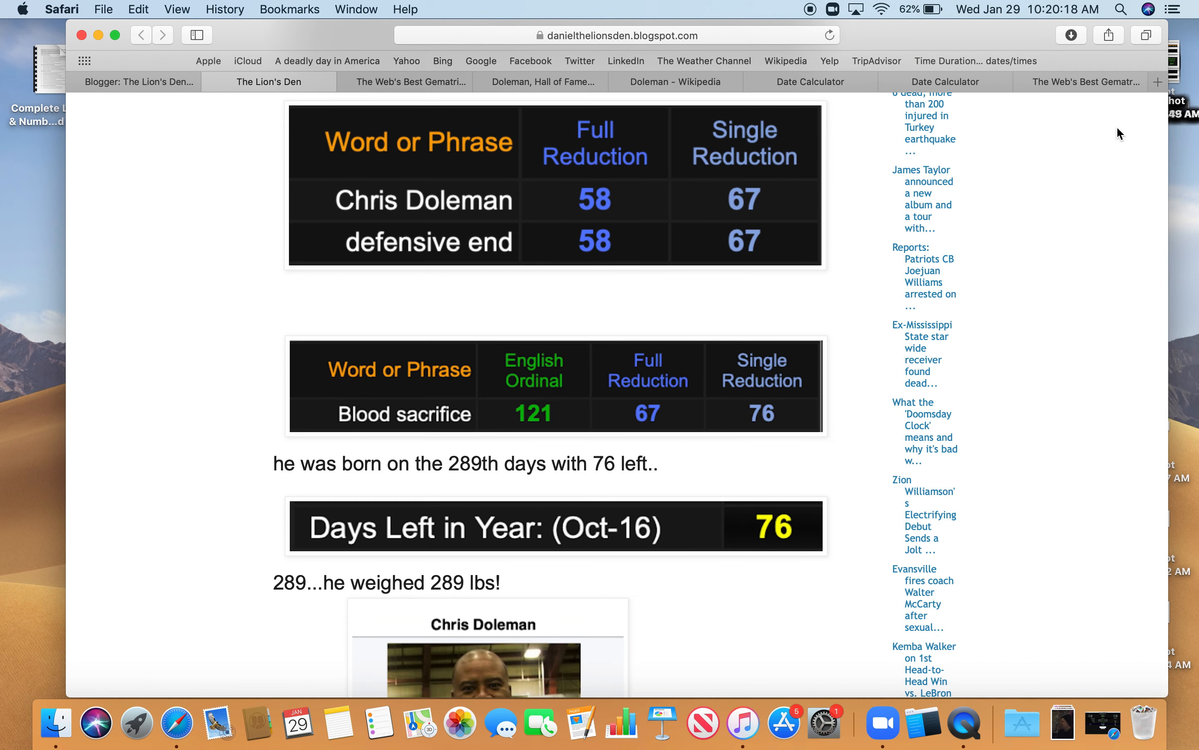
scroll(down, 3)
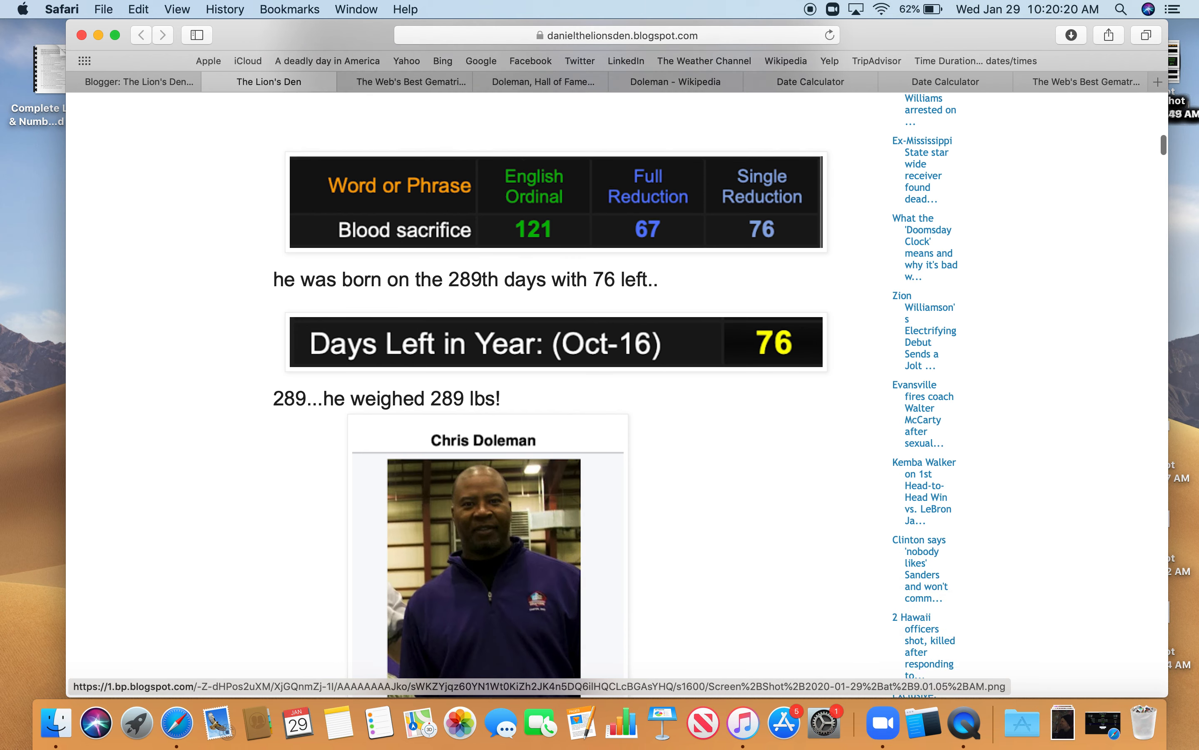
scroll(down, 3)
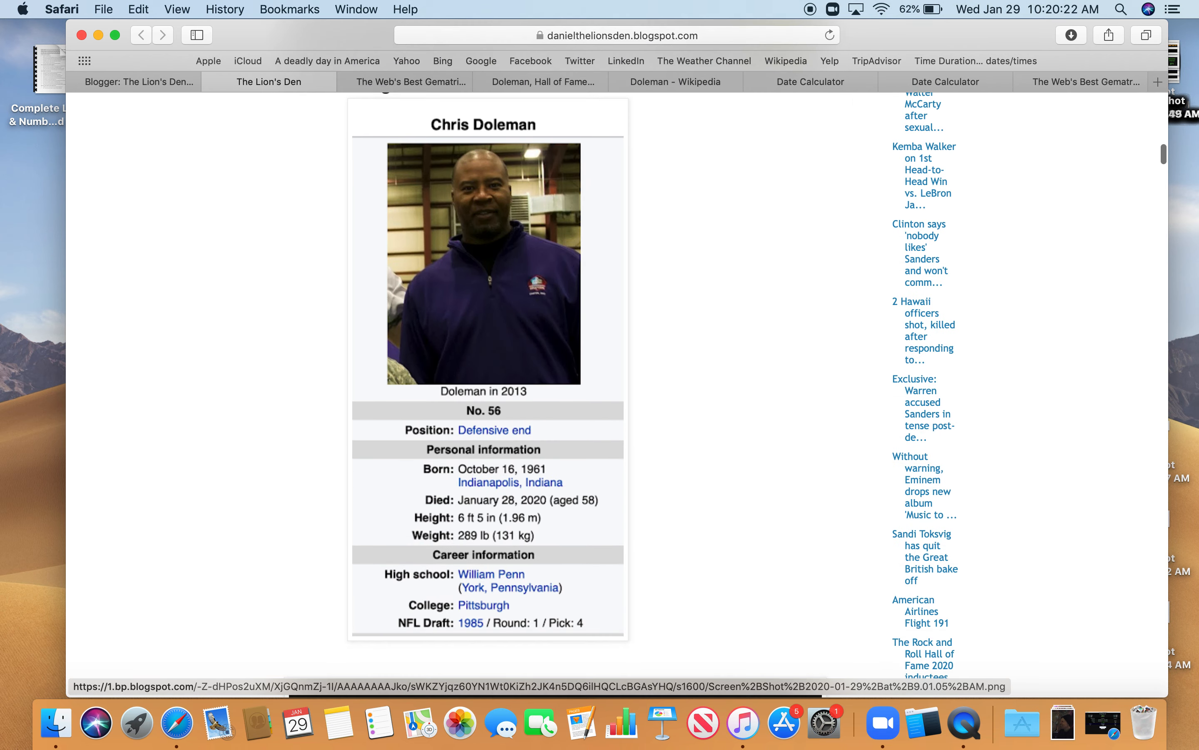
click(485, 534)
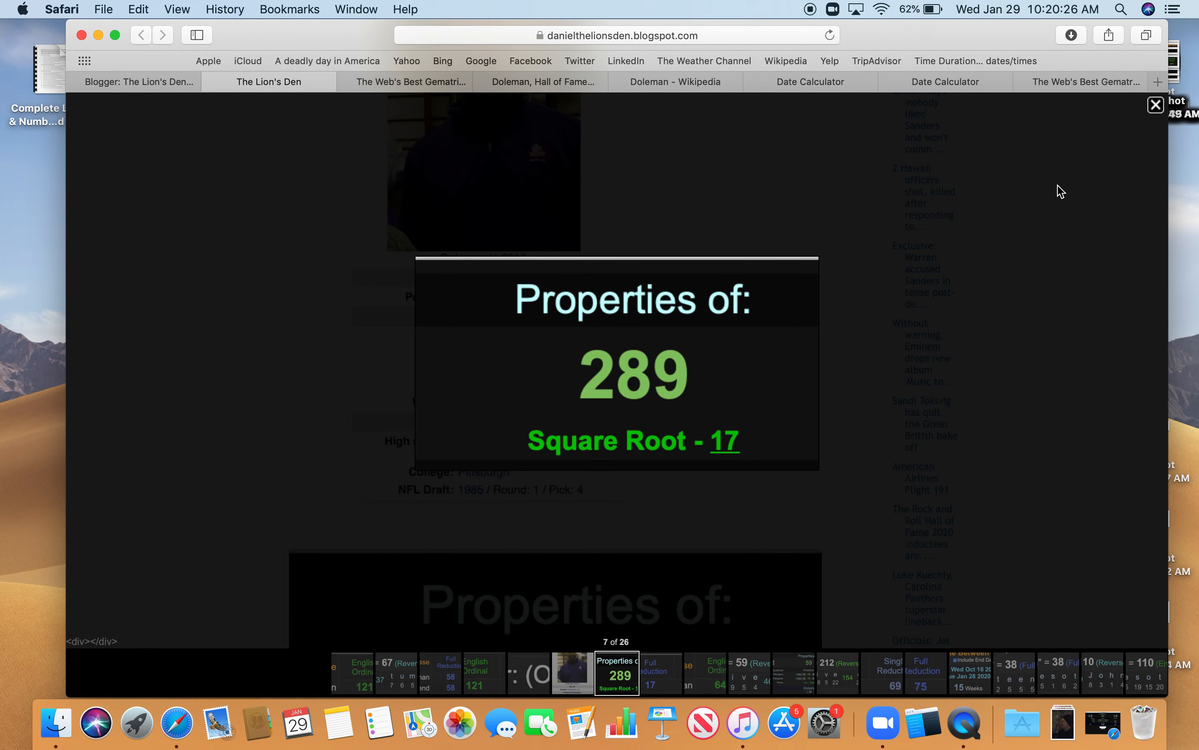
click(1156, 105)
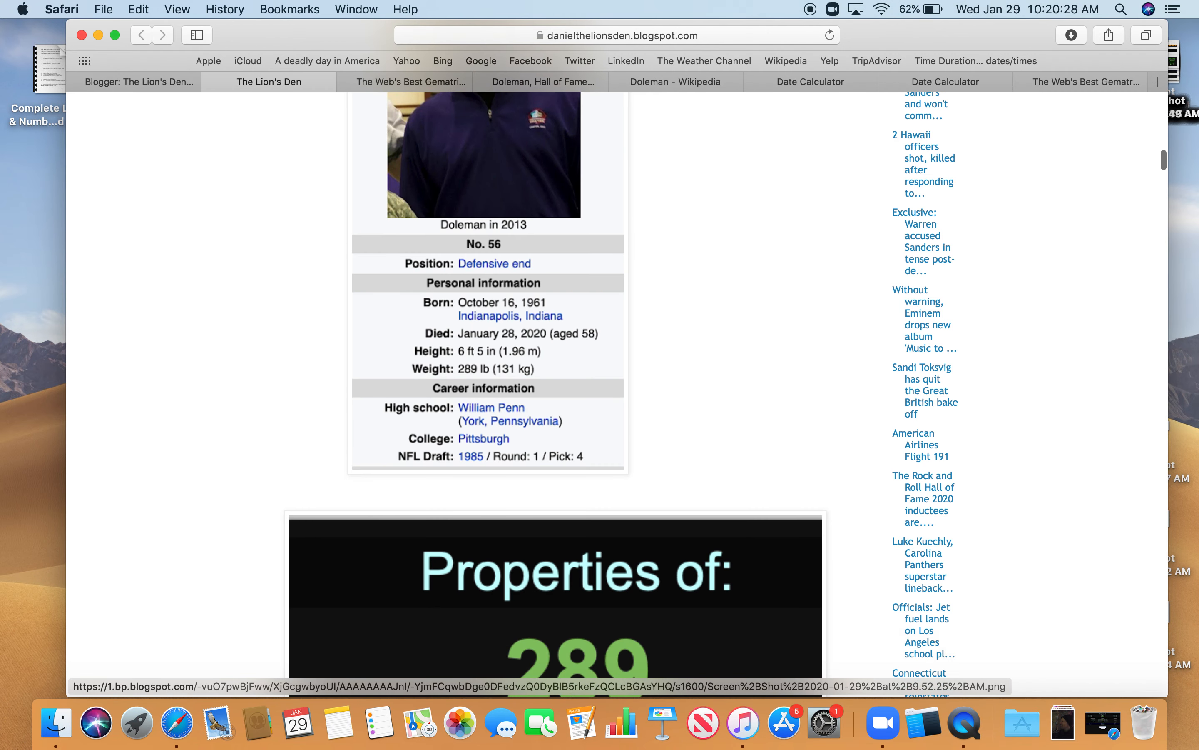
scroll(down, 3)
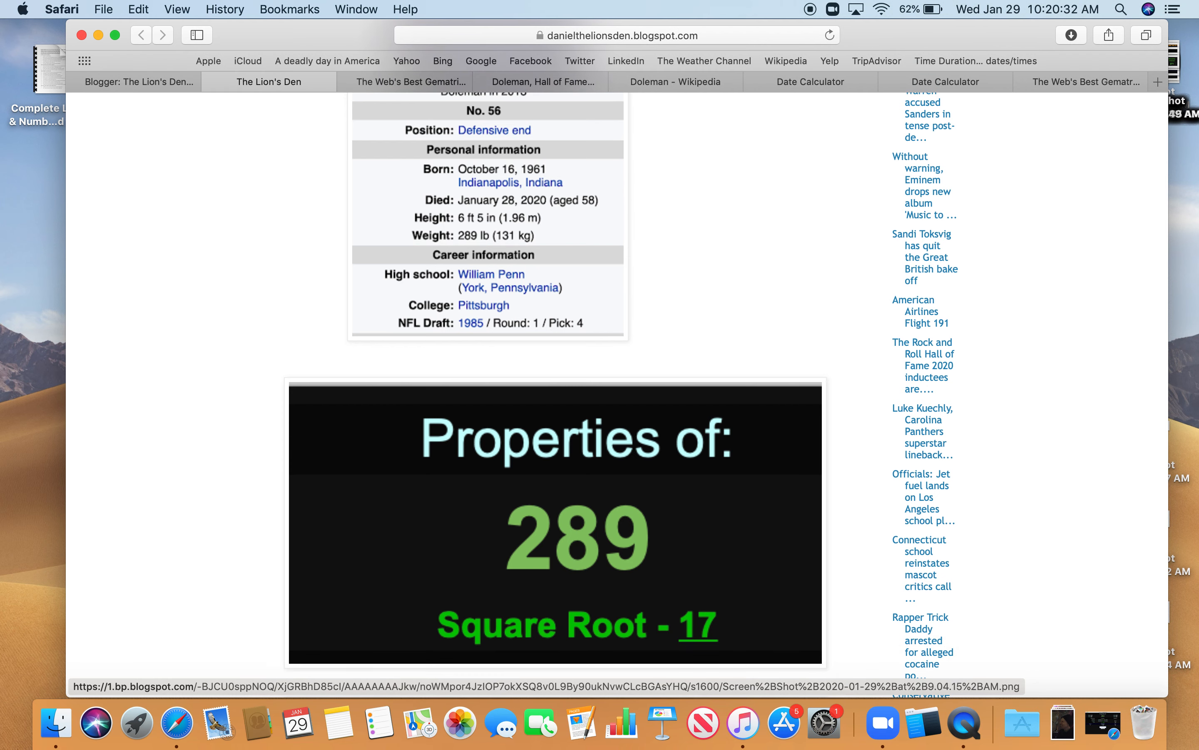
scroll(down, 3)
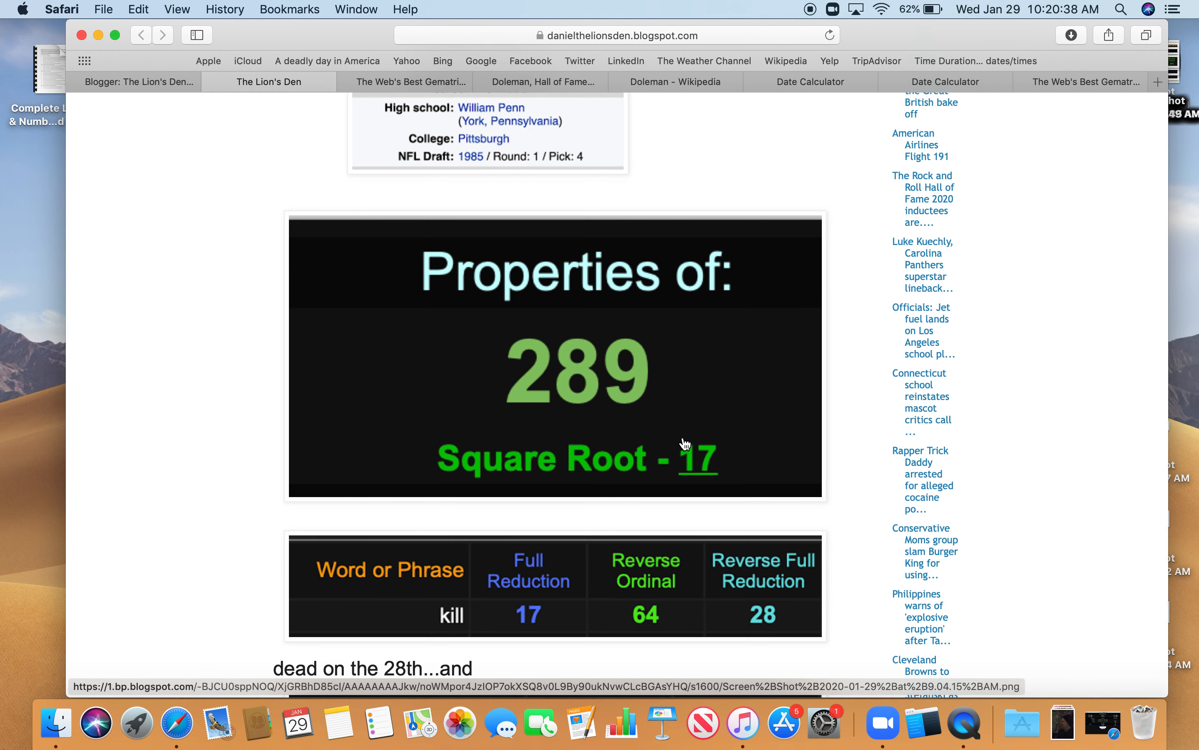
mouse_move(534, 656)
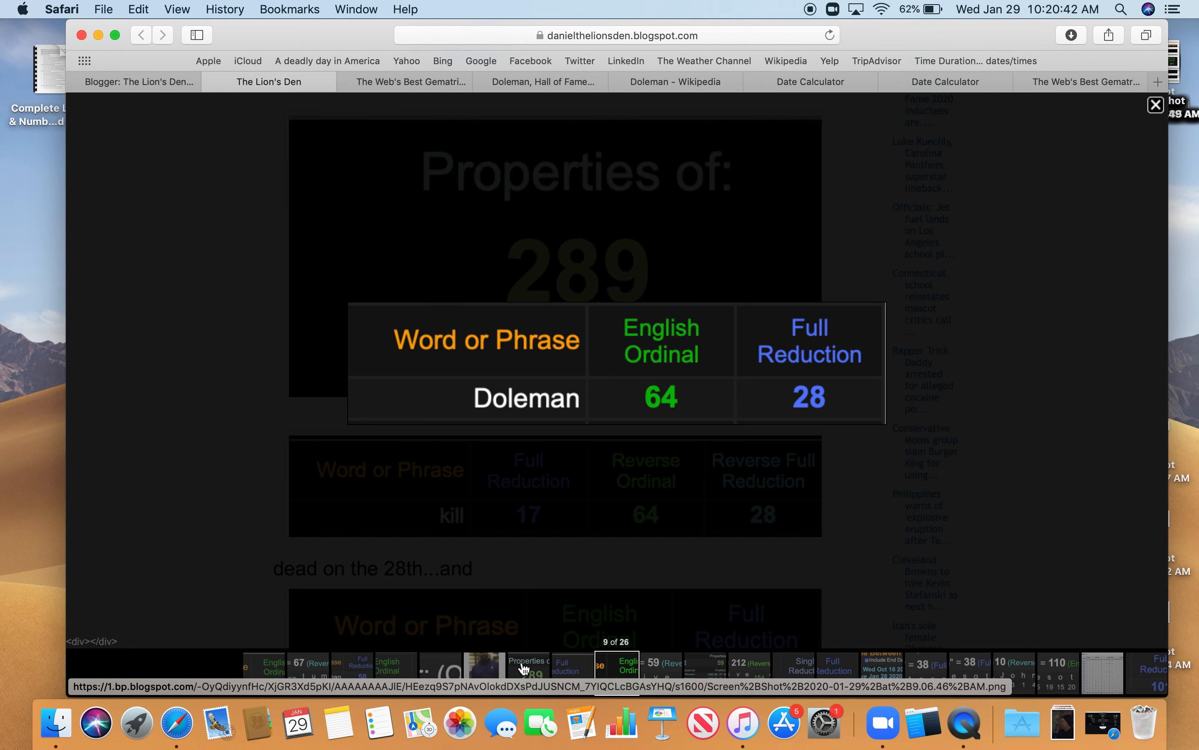
mouse_move(1106, 149)
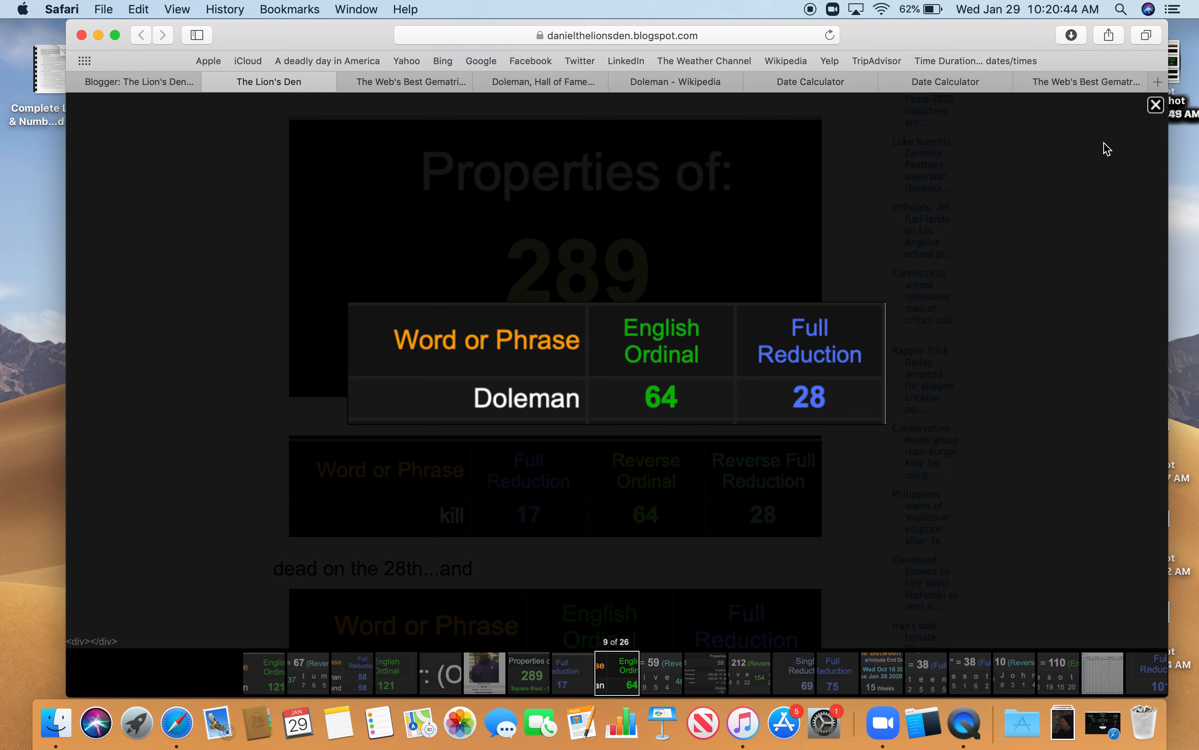
click(1155, 105)
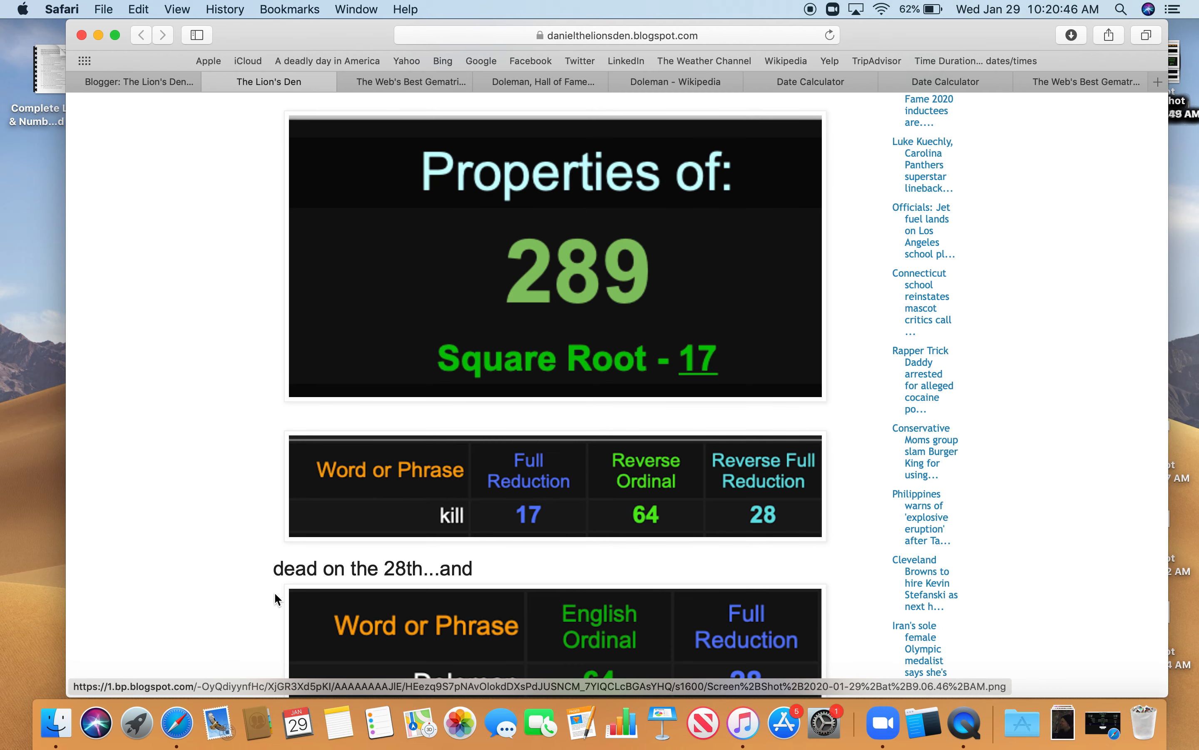
scroll(down, 3)
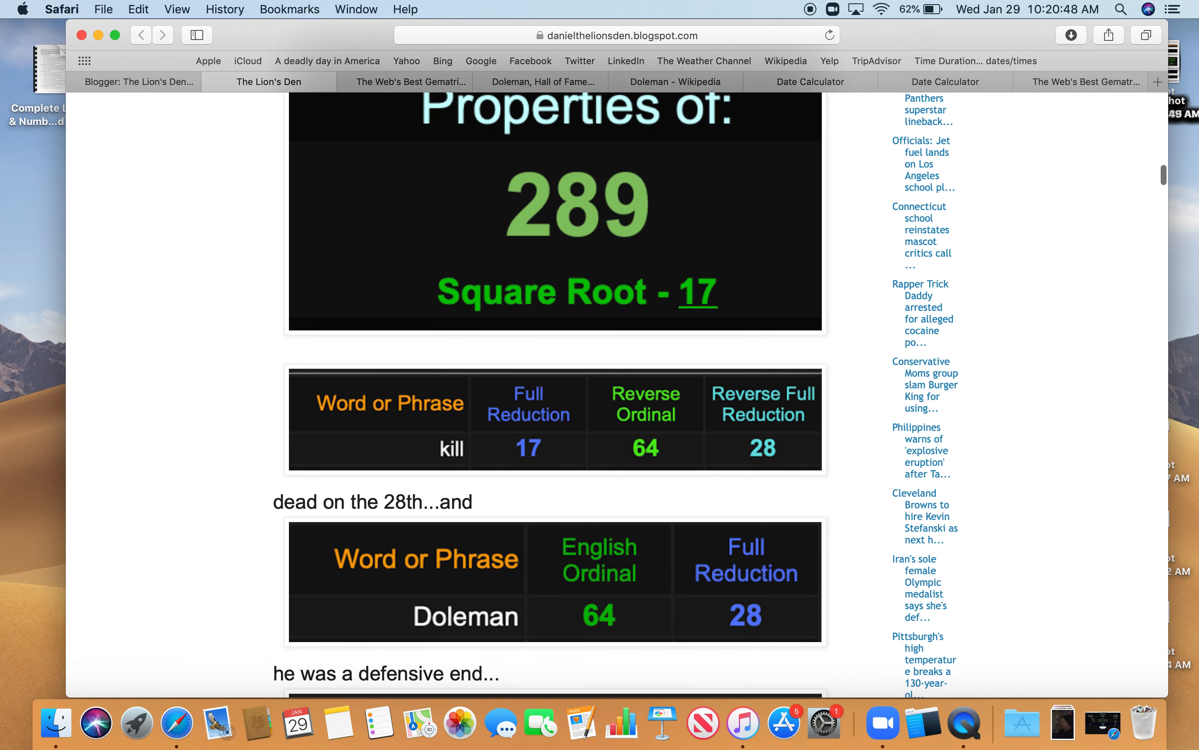
scroll(down, 3)
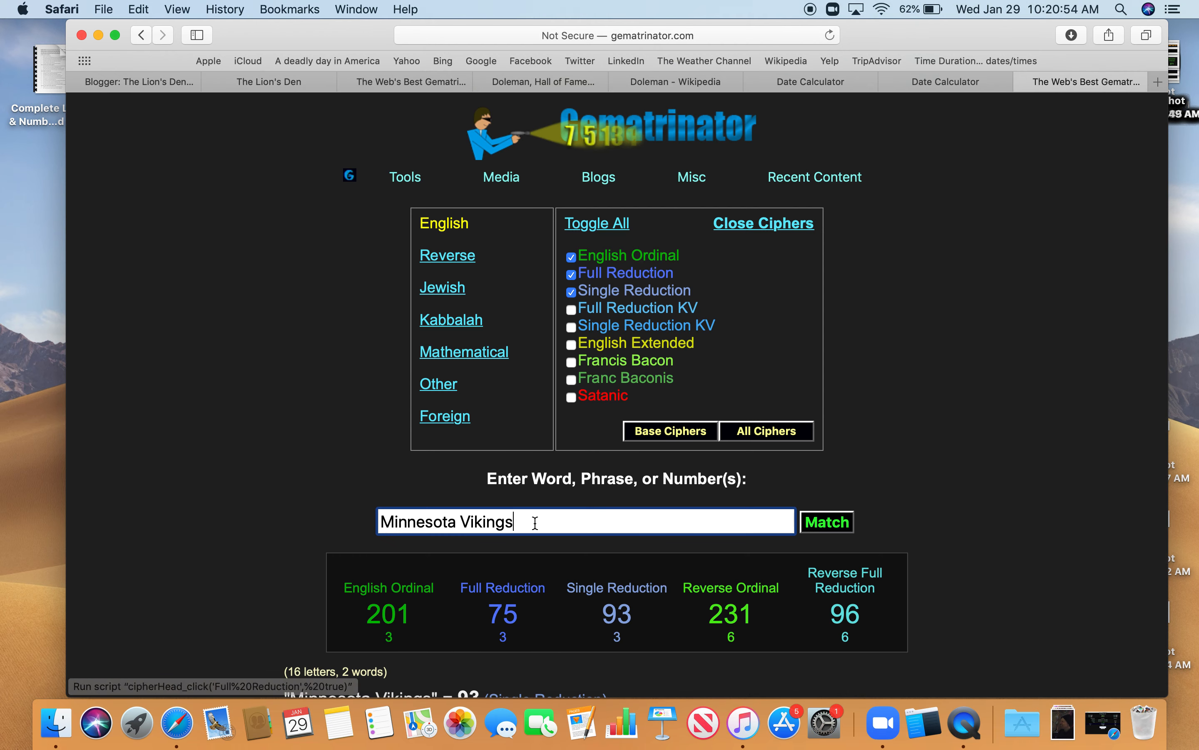
- Score 'kill' at 64/28 in Gematrinator and add the Jewish cipher giving 59
text(ki)
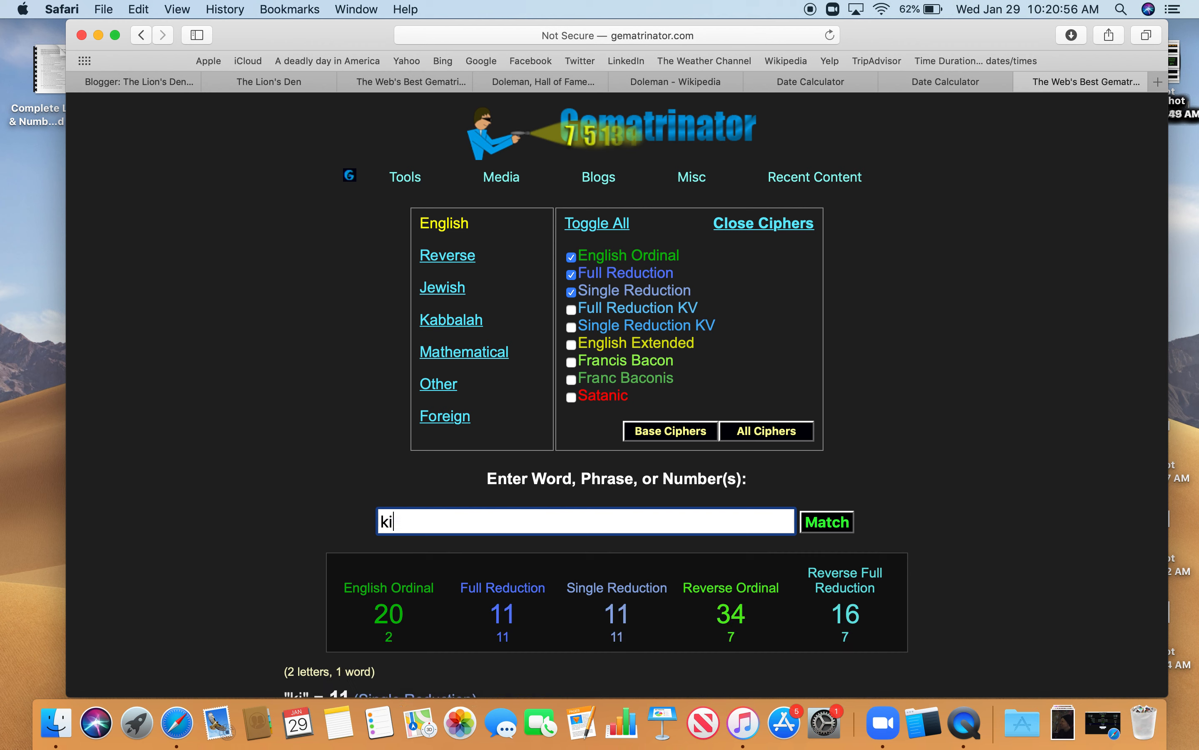
text(ll)
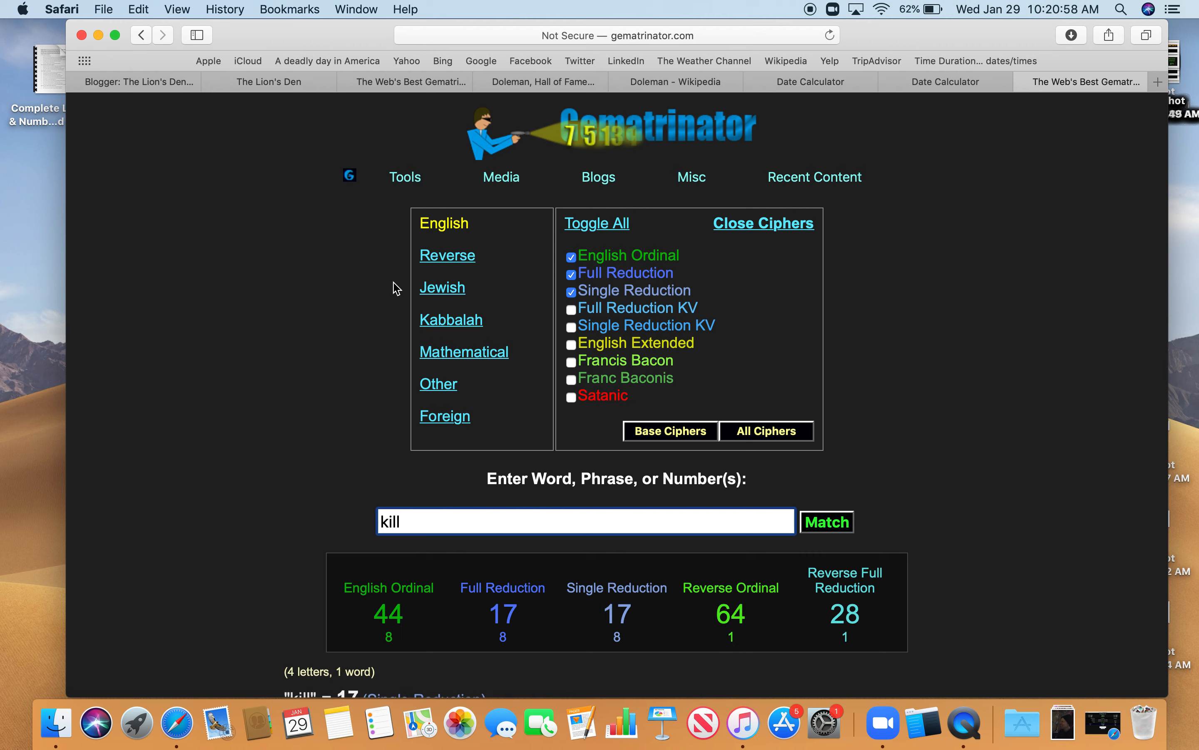
click(442, 286)
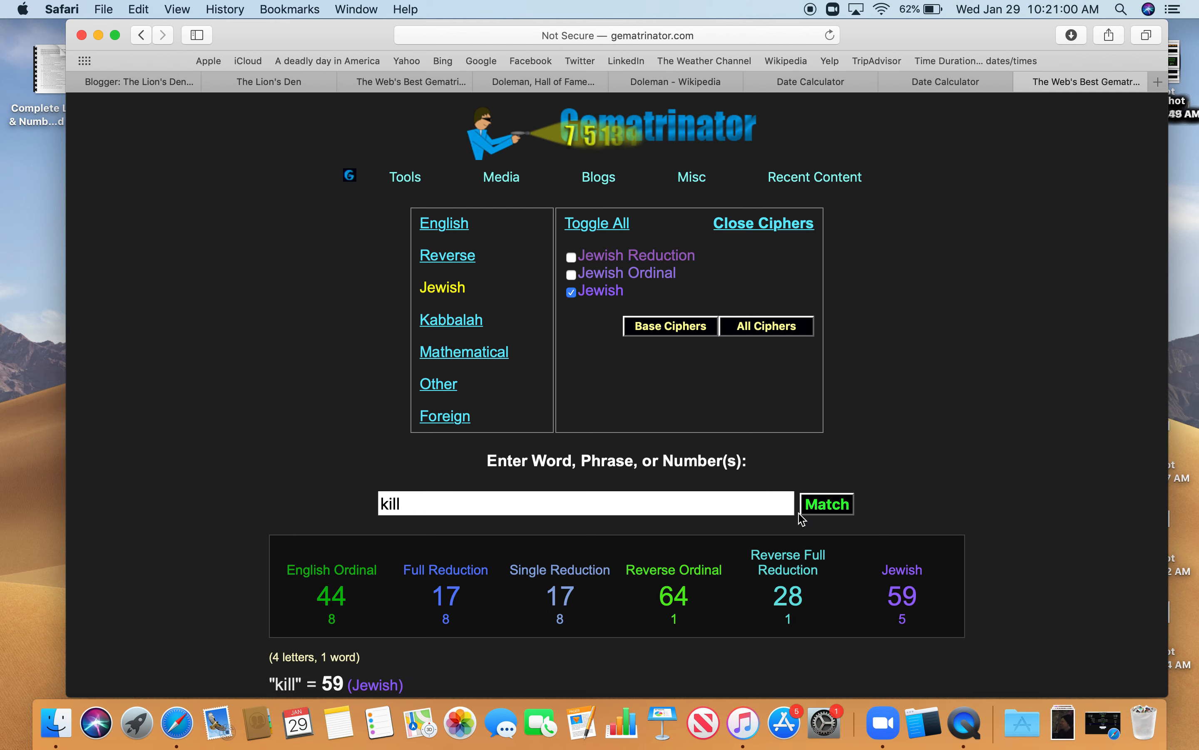
click(444, 223)
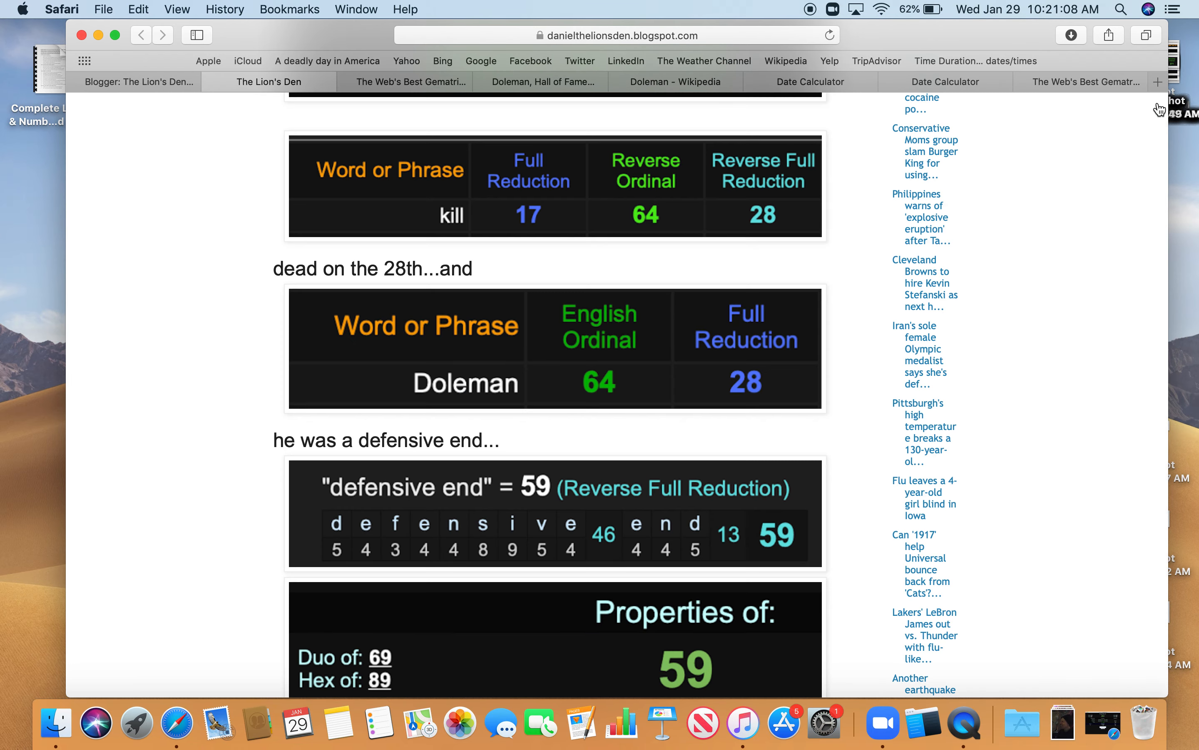
mouse_move(393, 457)
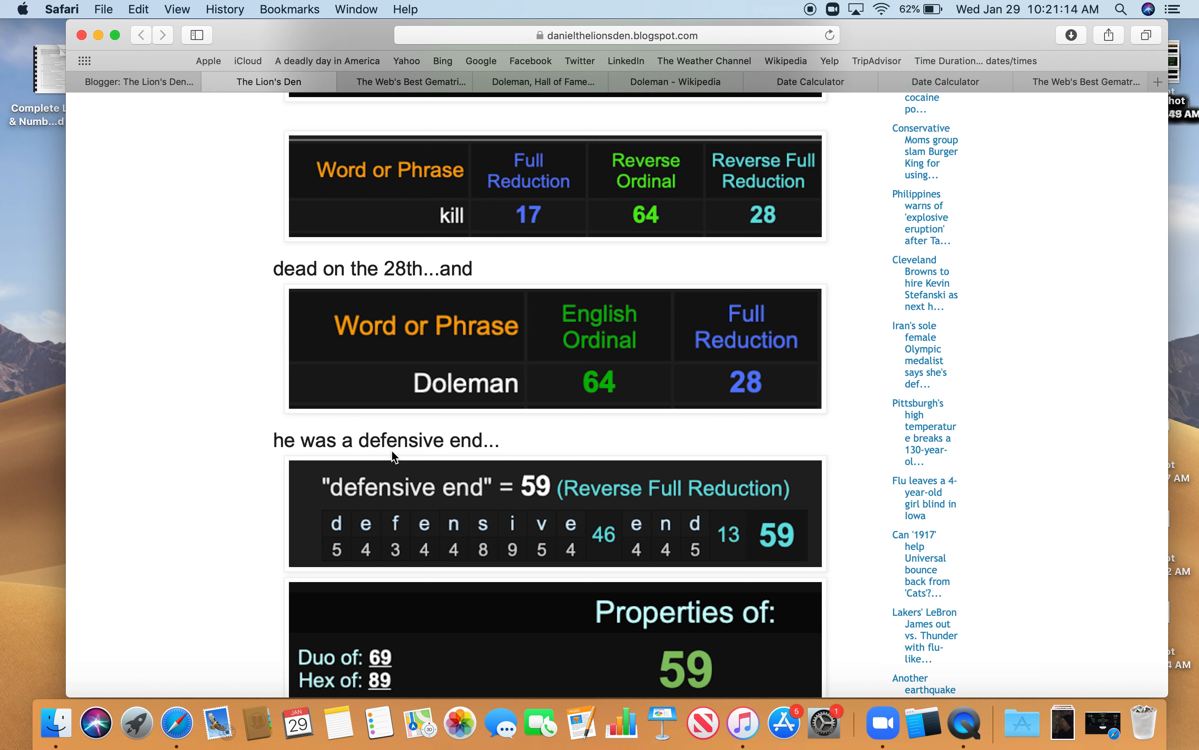
- Scroll the post to the defensive end 212 Reverse Ordinal image, enlarge it and close it
scroll(down, 3)
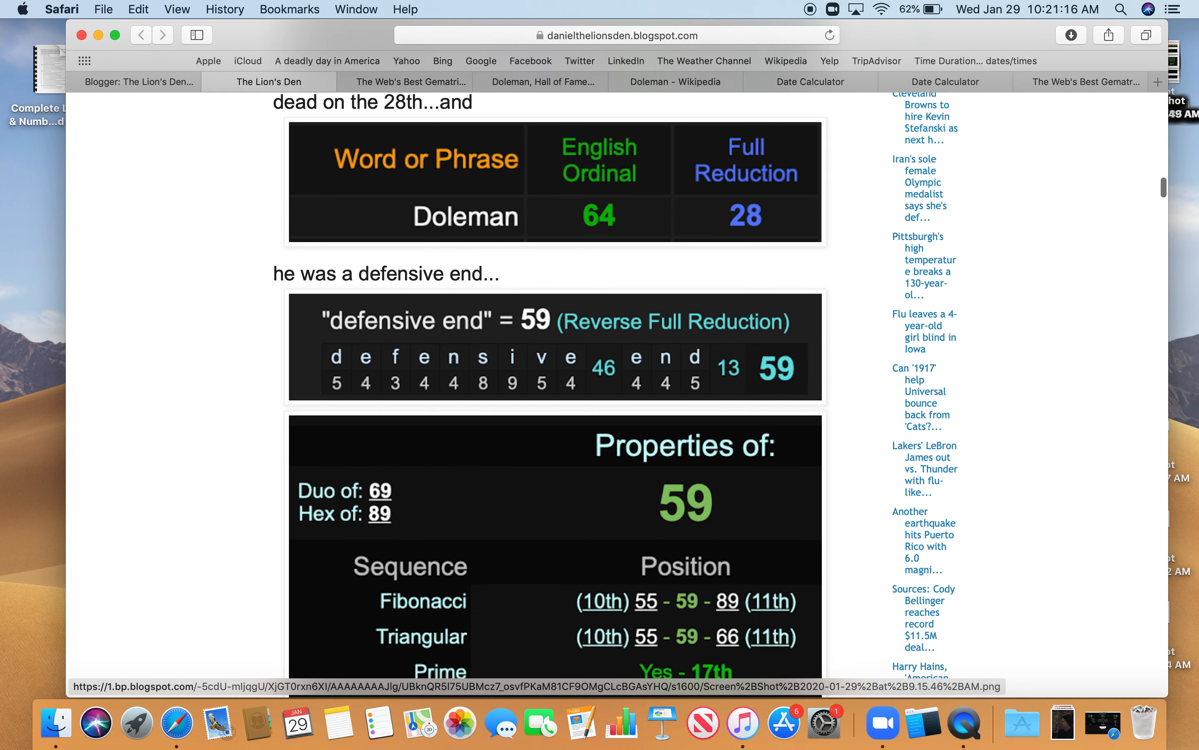
scroll(down, 3)
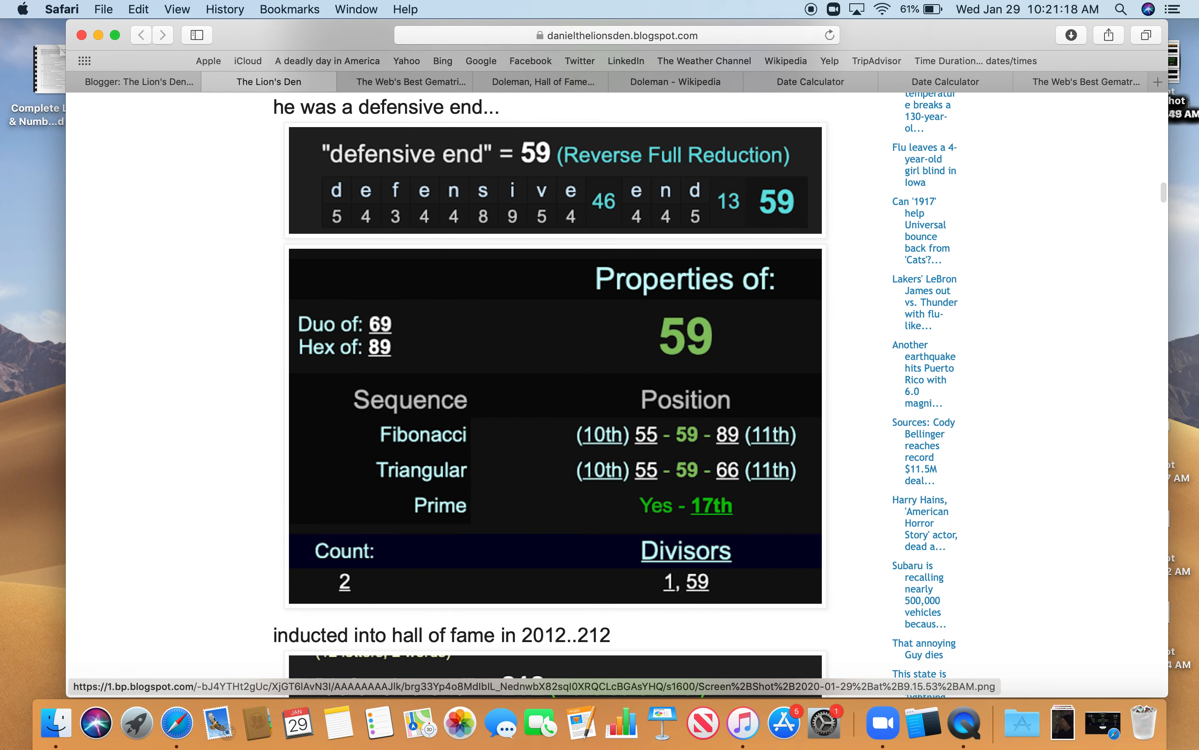
scroll(down, 3)
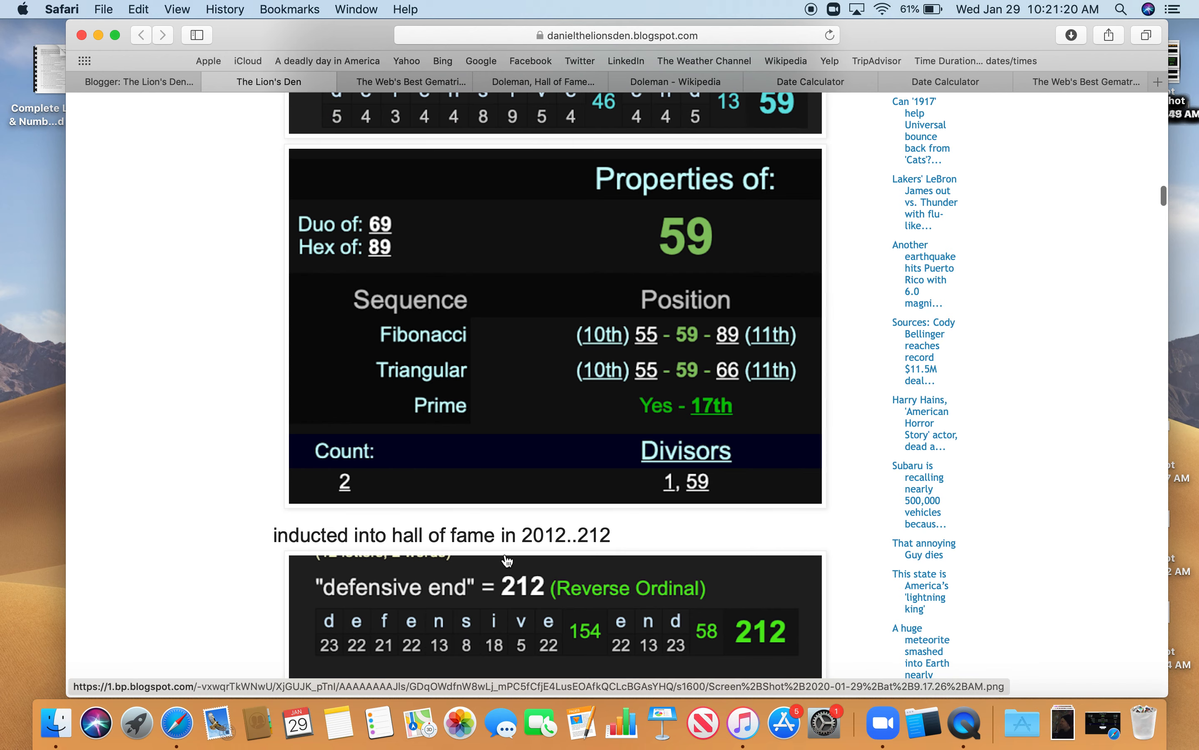
click(507, 586)
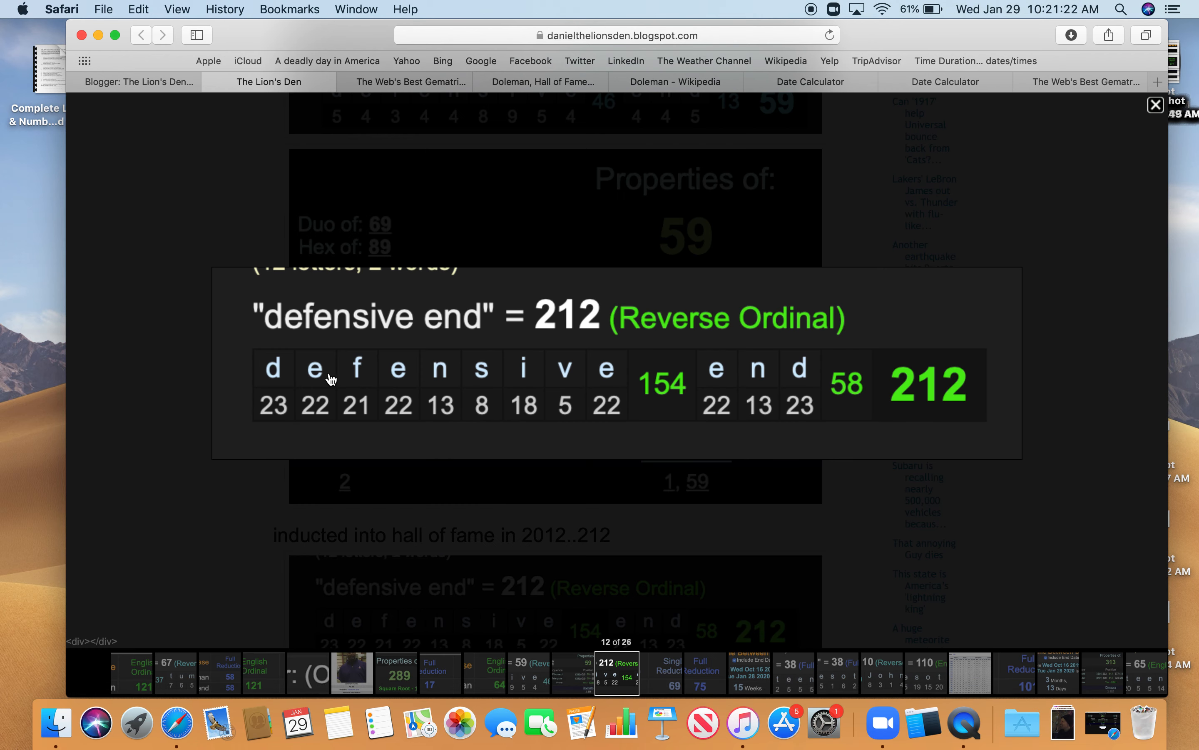
mouse_move(650, 319)
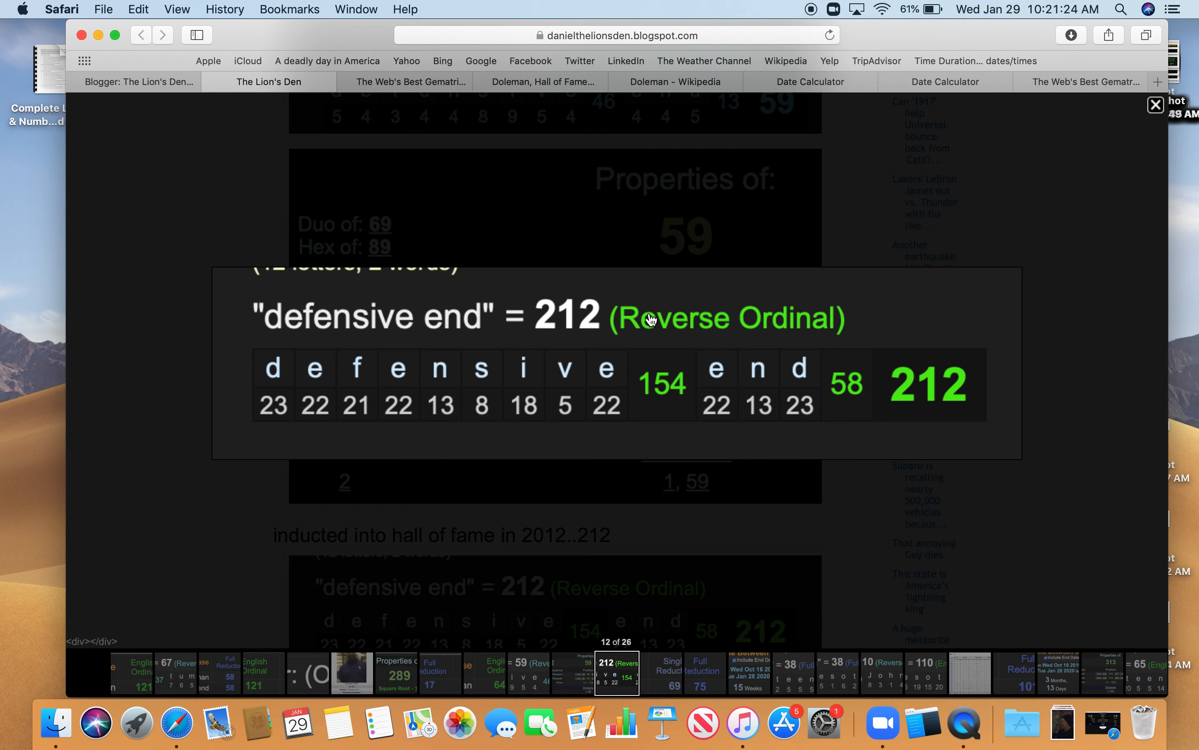
click(1156, 105)
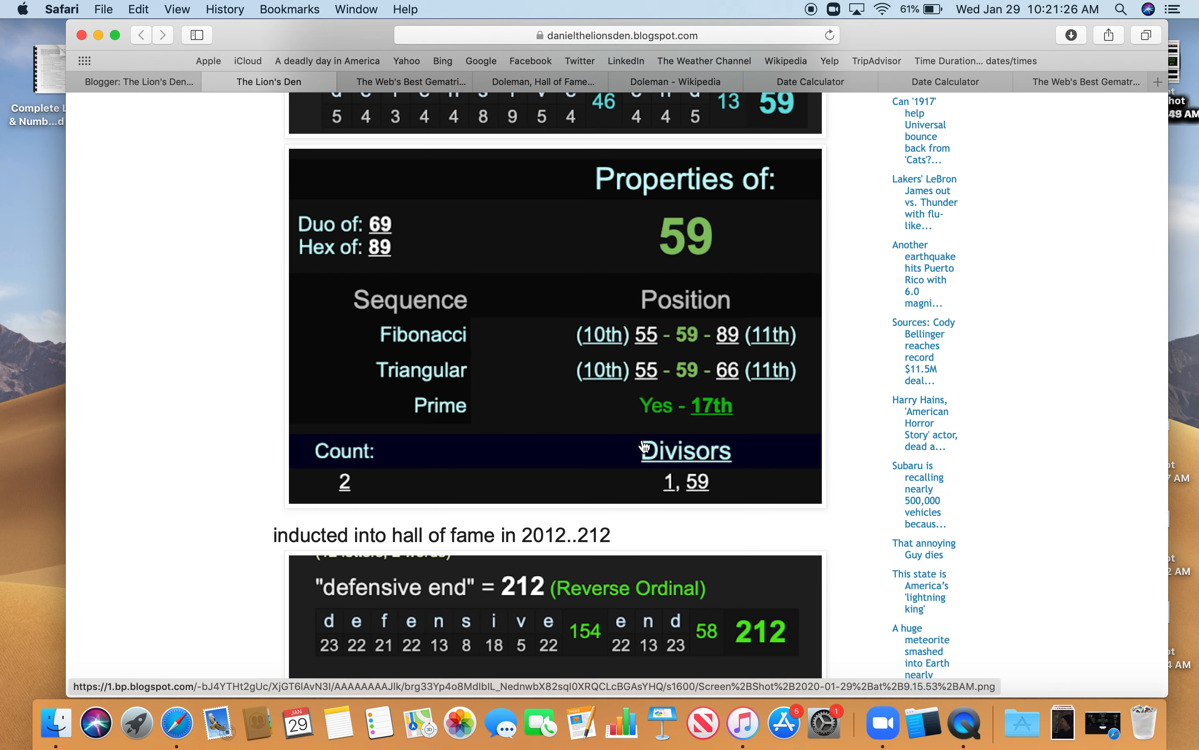
mouse_move(241, 602)
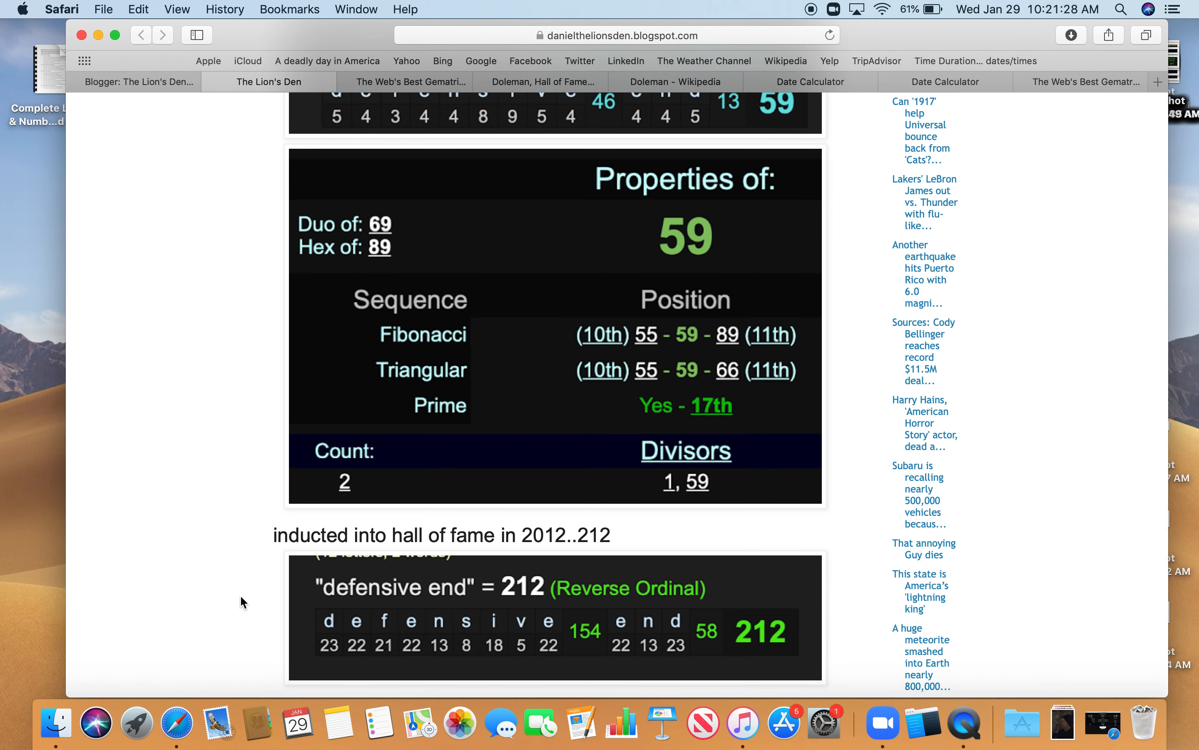
- Continue down to the Indianapolis 60/69/201/75 cipher image
scroll(down, 3)
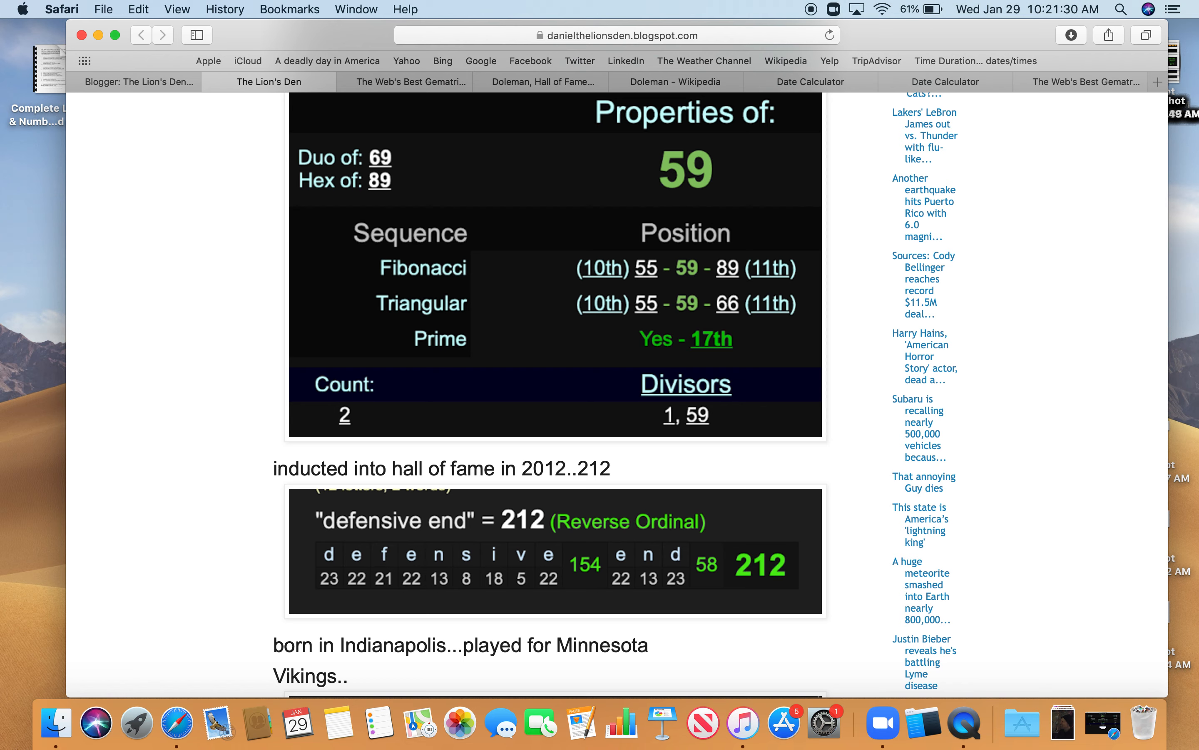
scroll(down, 3)
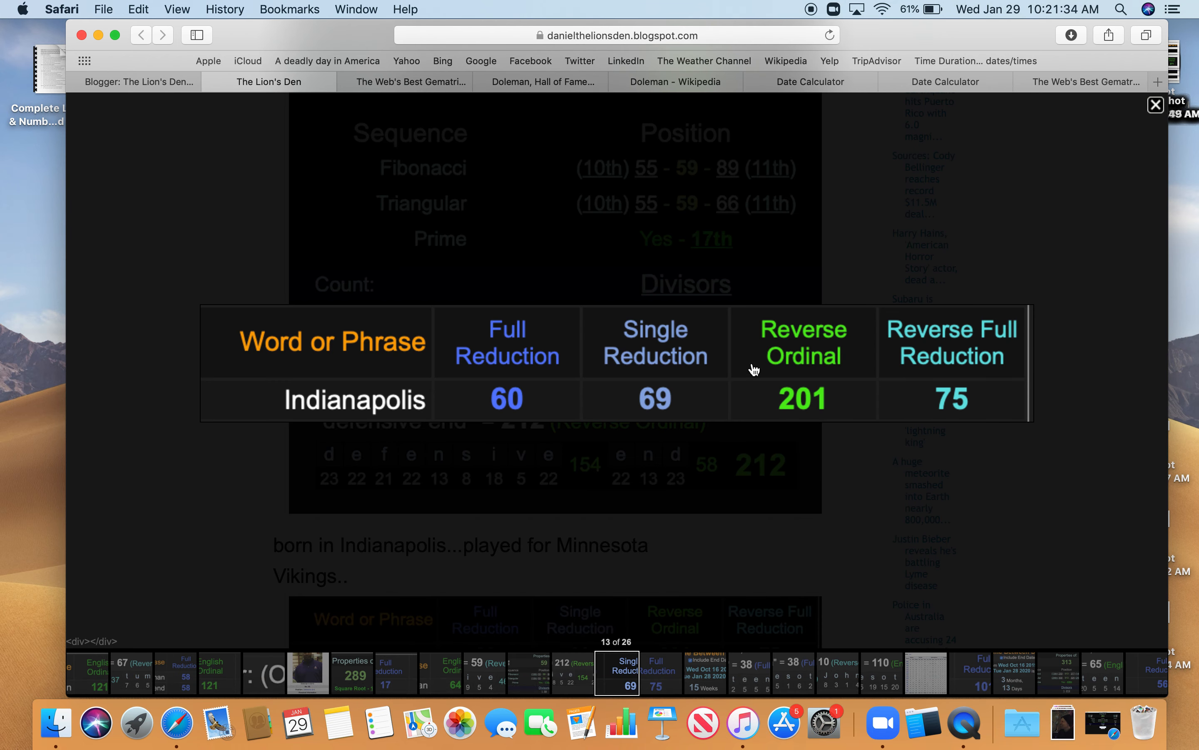
mouse_move(810, 406)
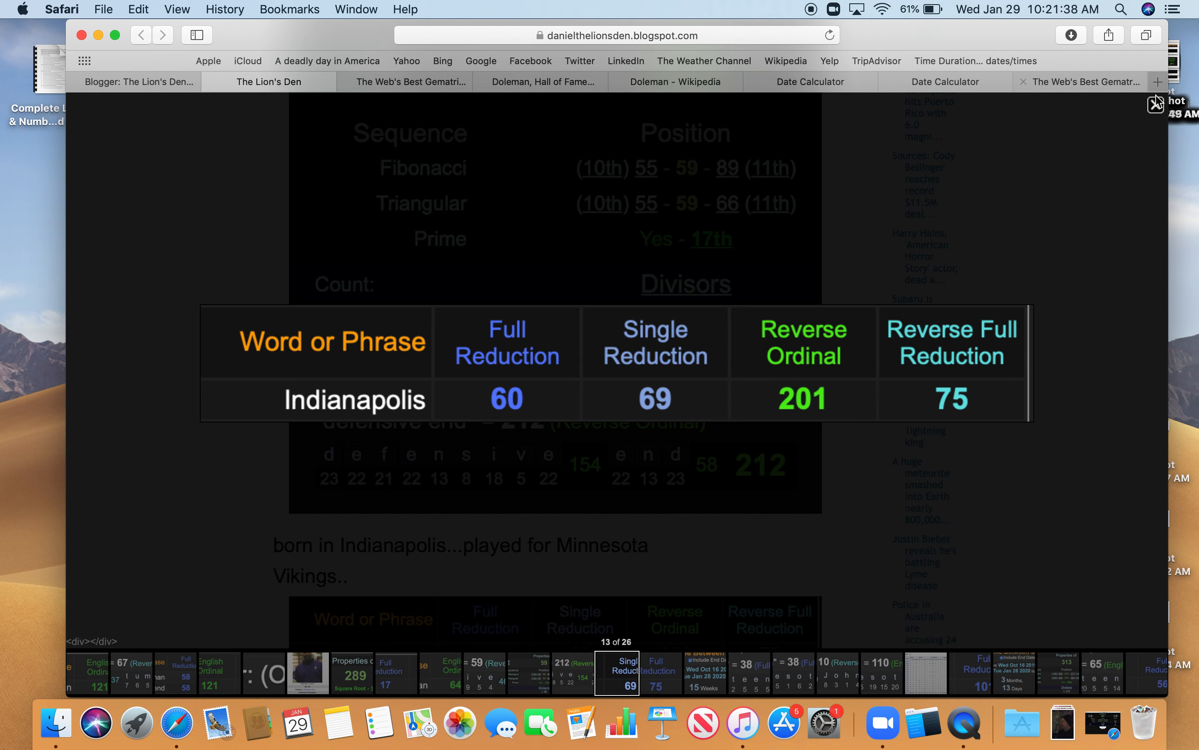
scroll(down, 3)
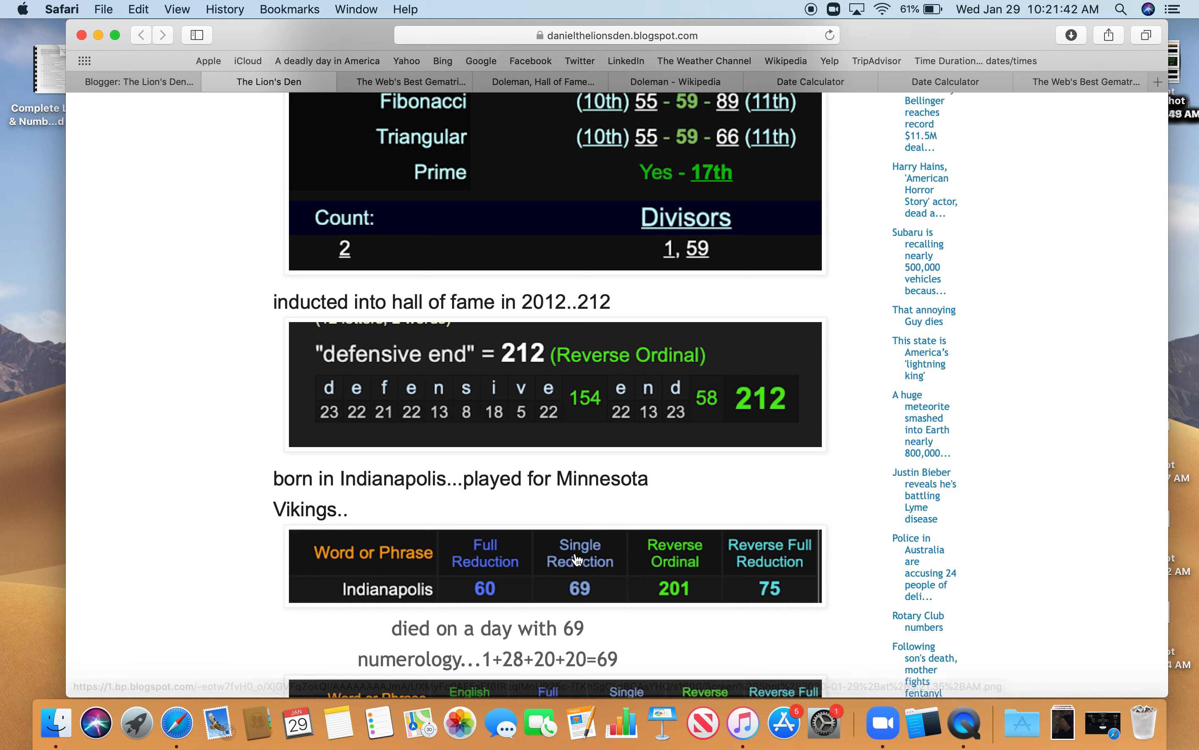
mouse_move(524, 666)
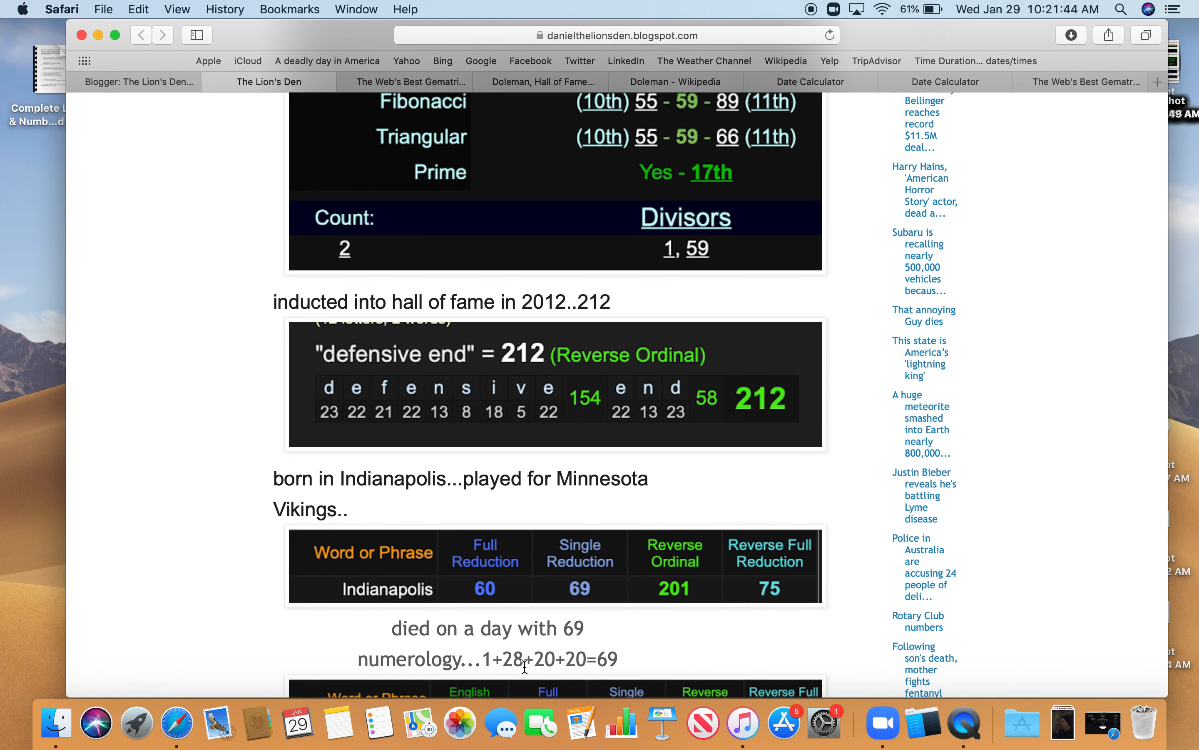
mouse_move(660, 637)
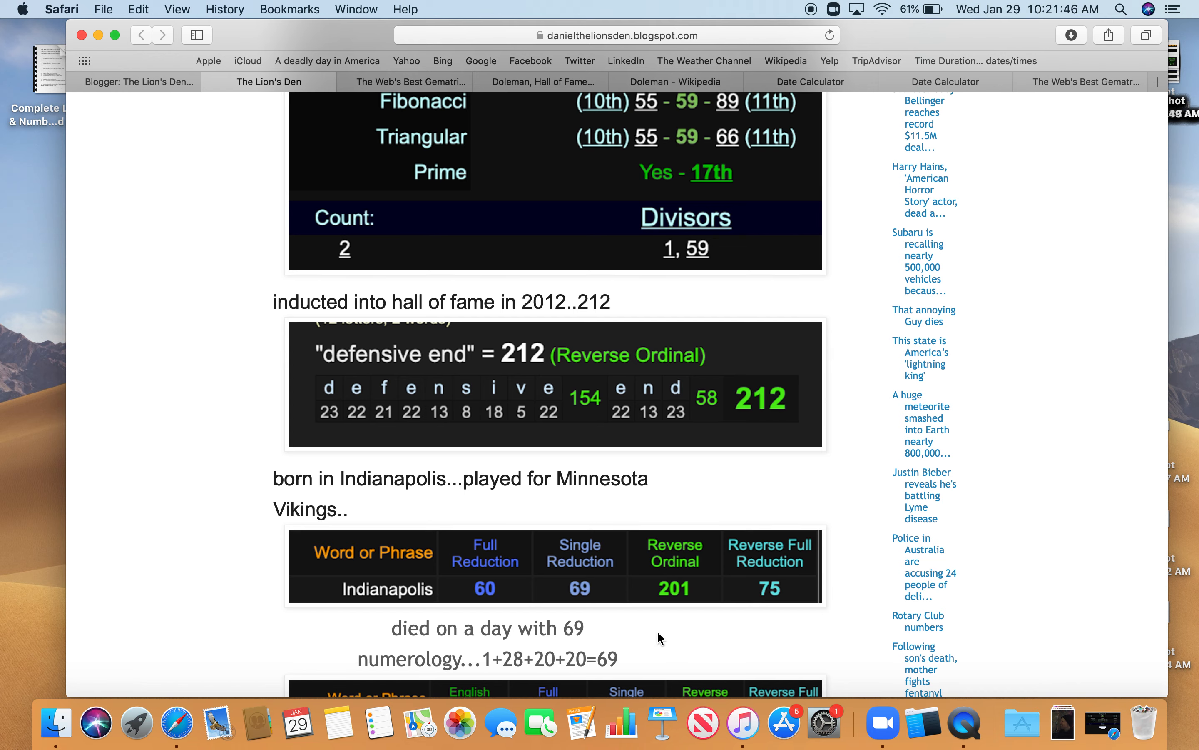
scroll(down, 3)
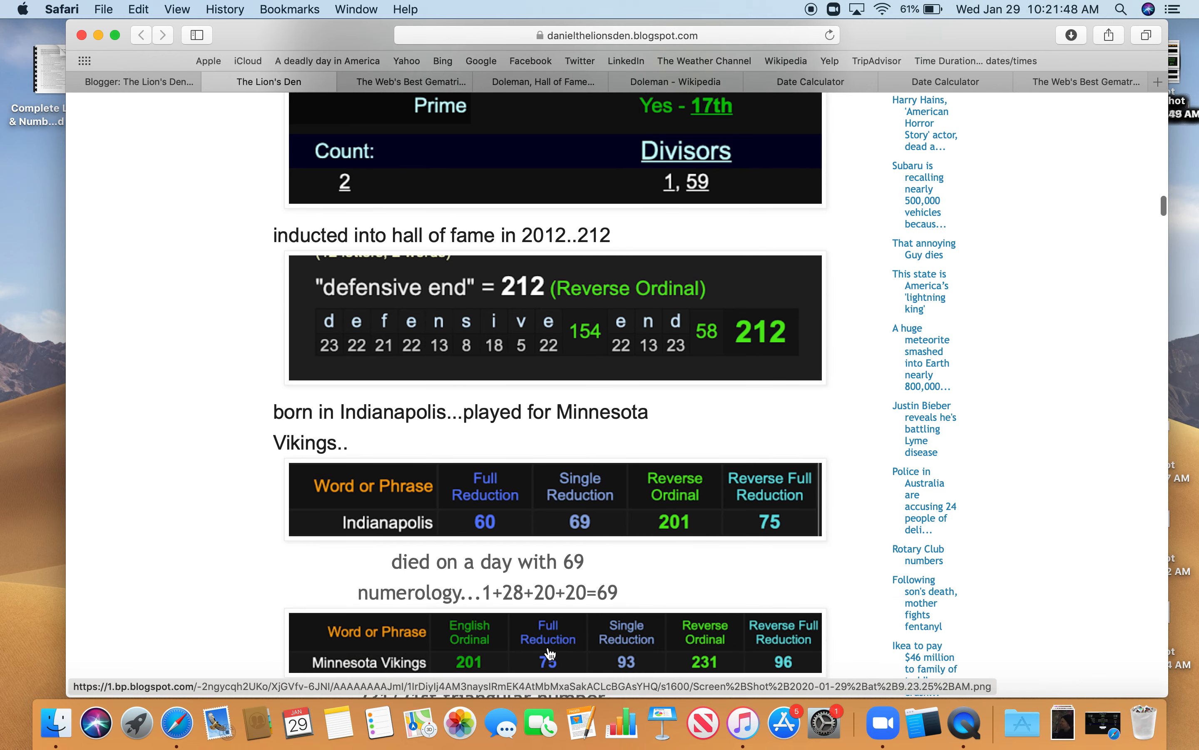
click(548, 642)
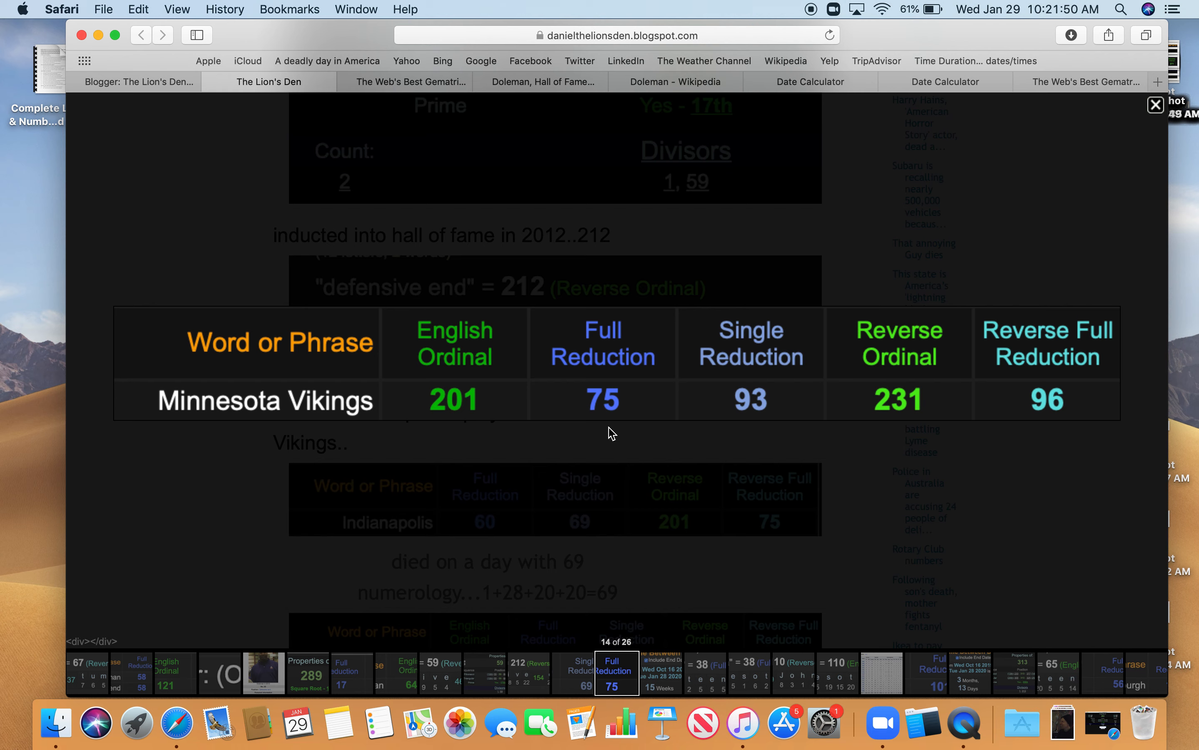
mouse_move(815, 366)
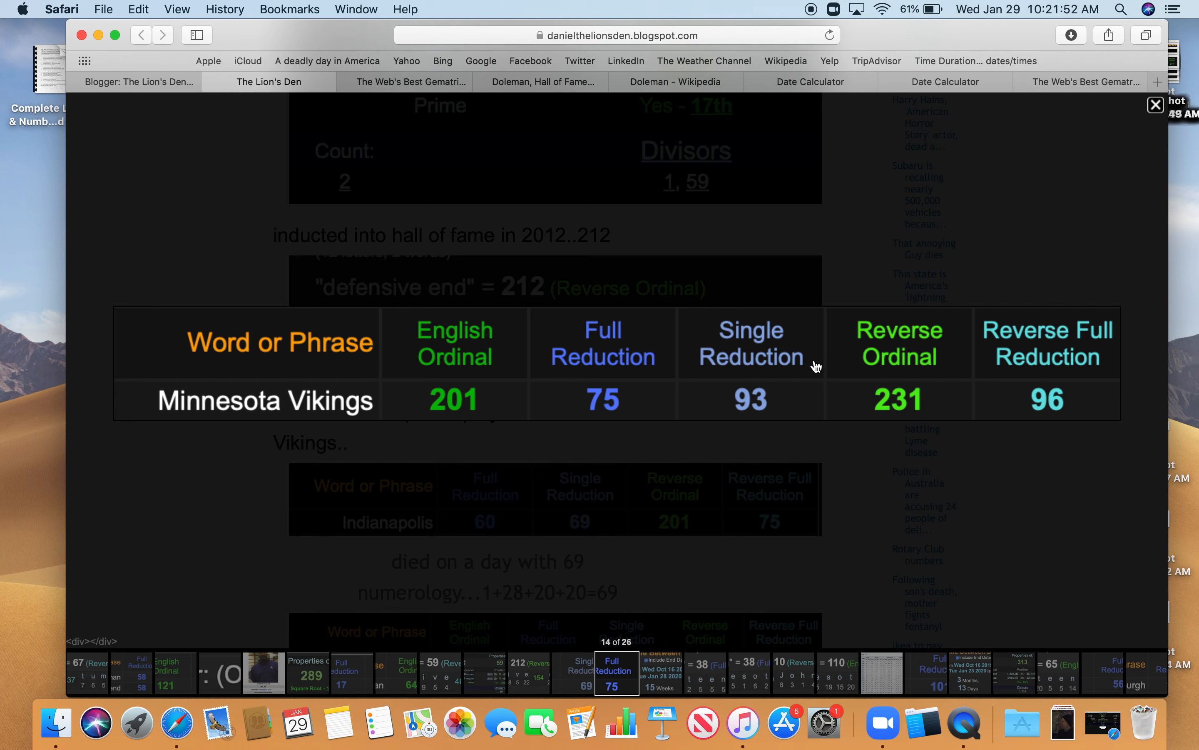
mouse_move(912, 429)
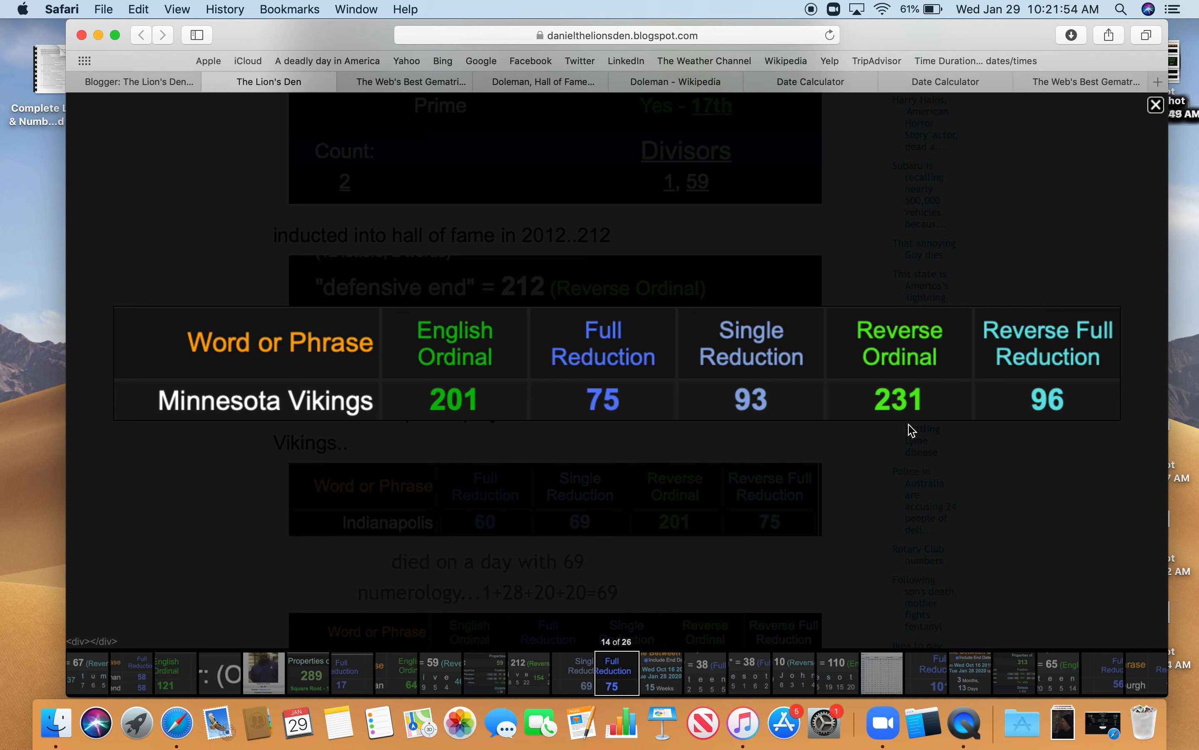
mouse_move(1069, 368)
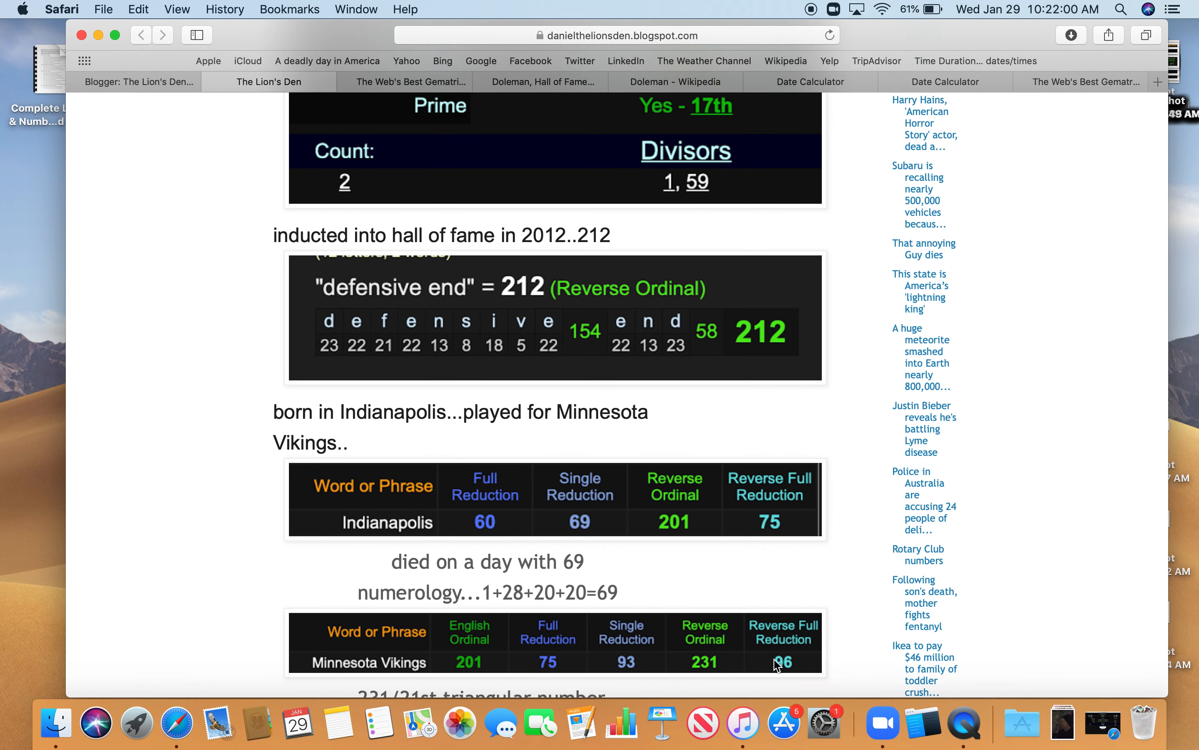
mouse_move(525, 643)
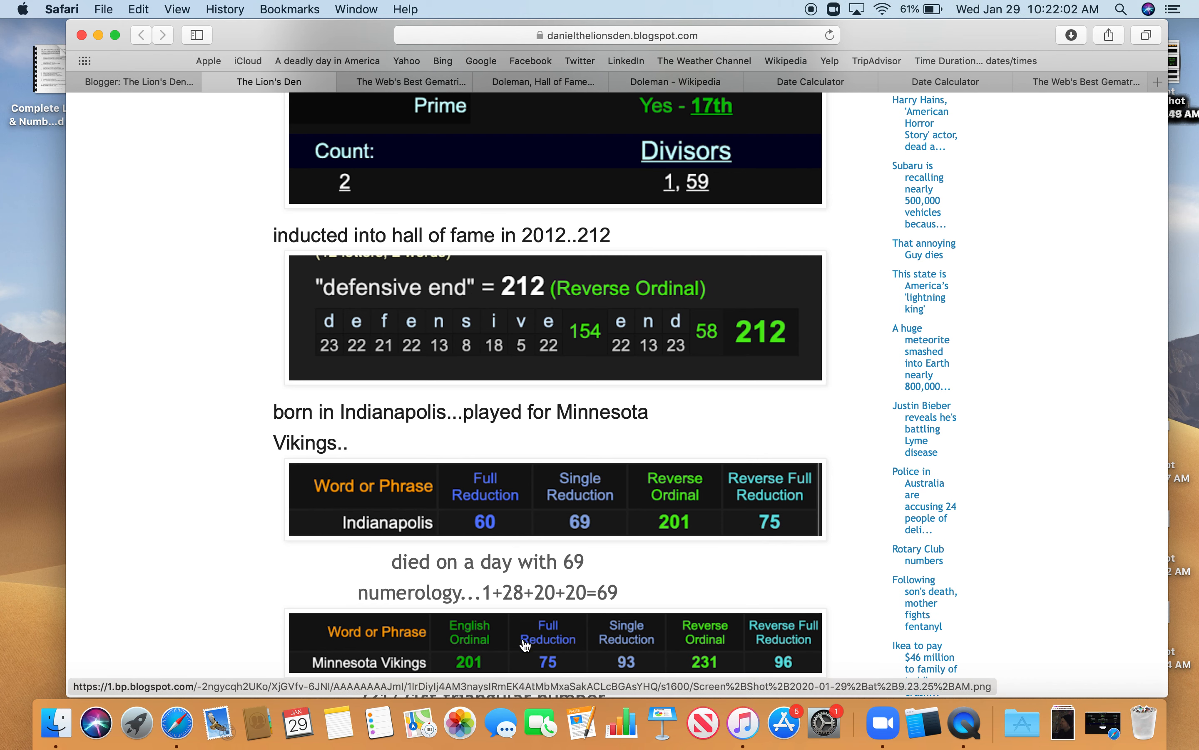
mouse_move(540, 663)
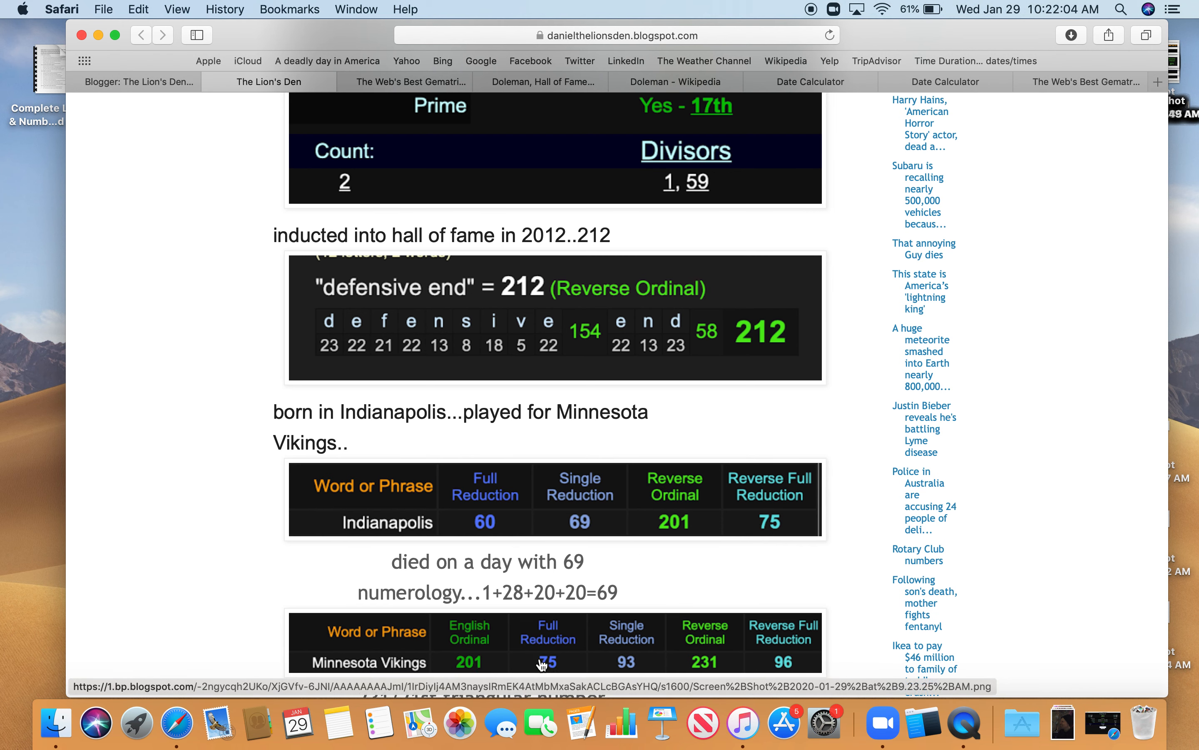
mouse_move(588, 664)
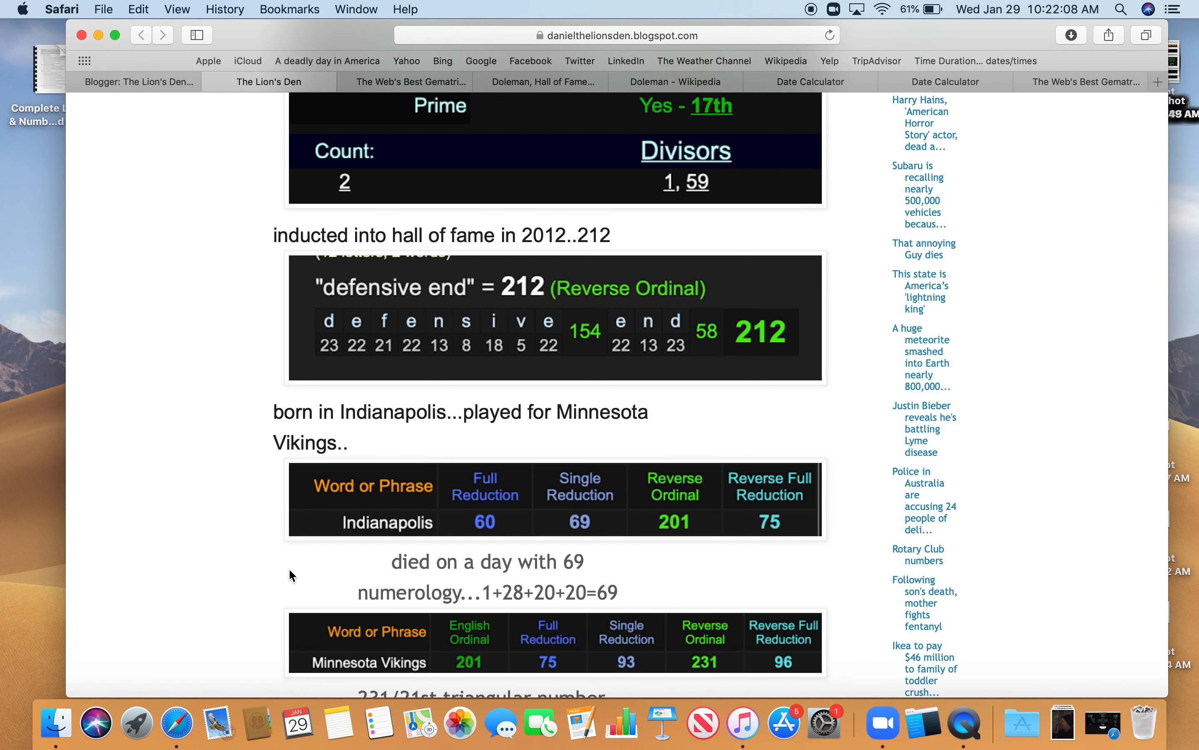
scroll(down, 3)
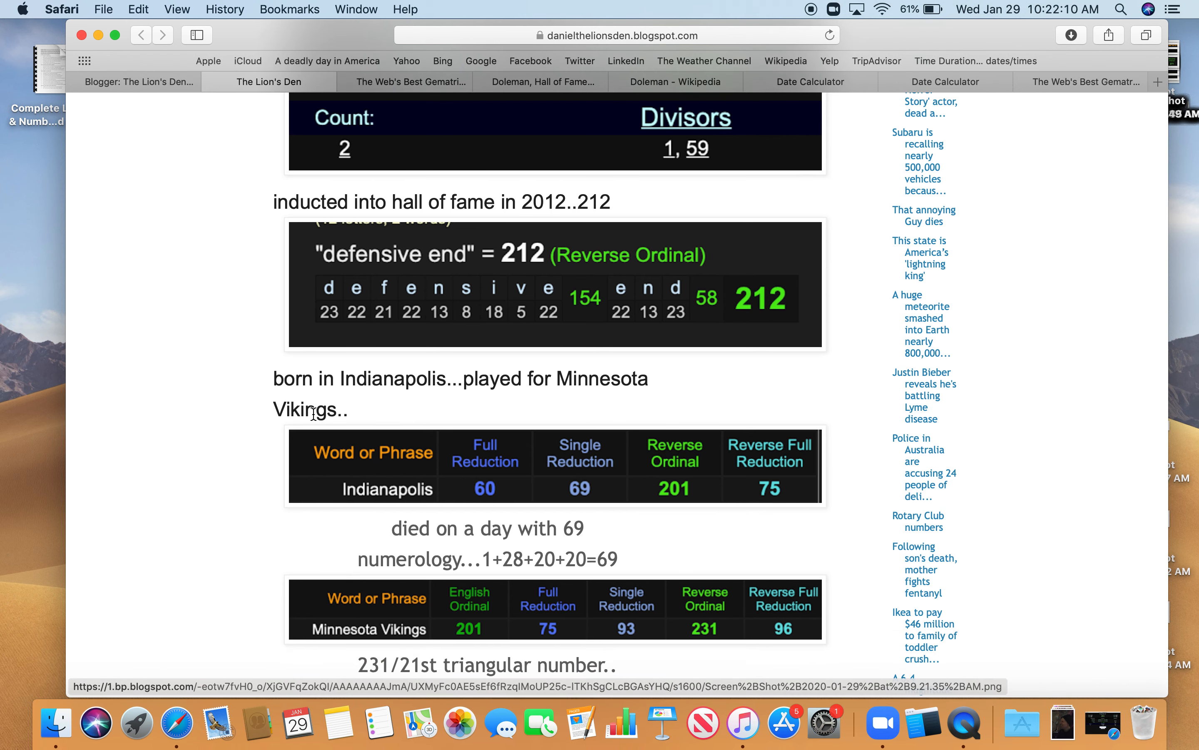
- In Gematrinator's Number Properties tool, look up 231 (triangular)
click(406, 81)
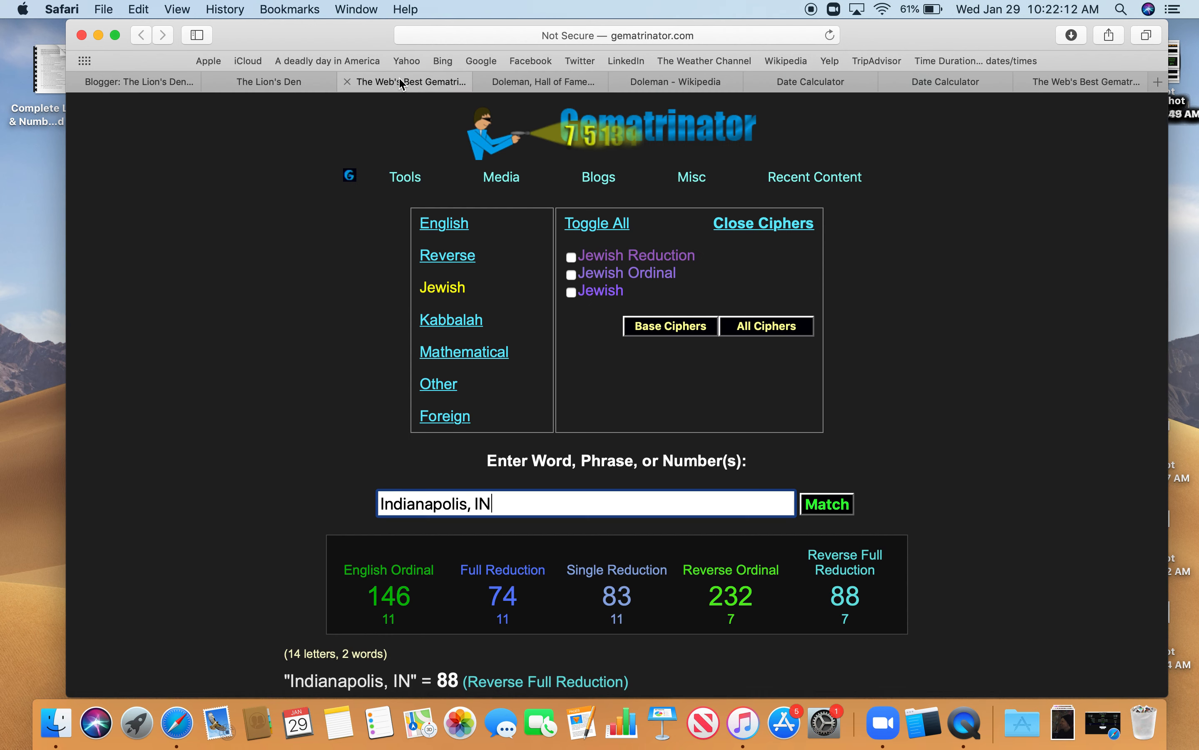
click(405, 177)
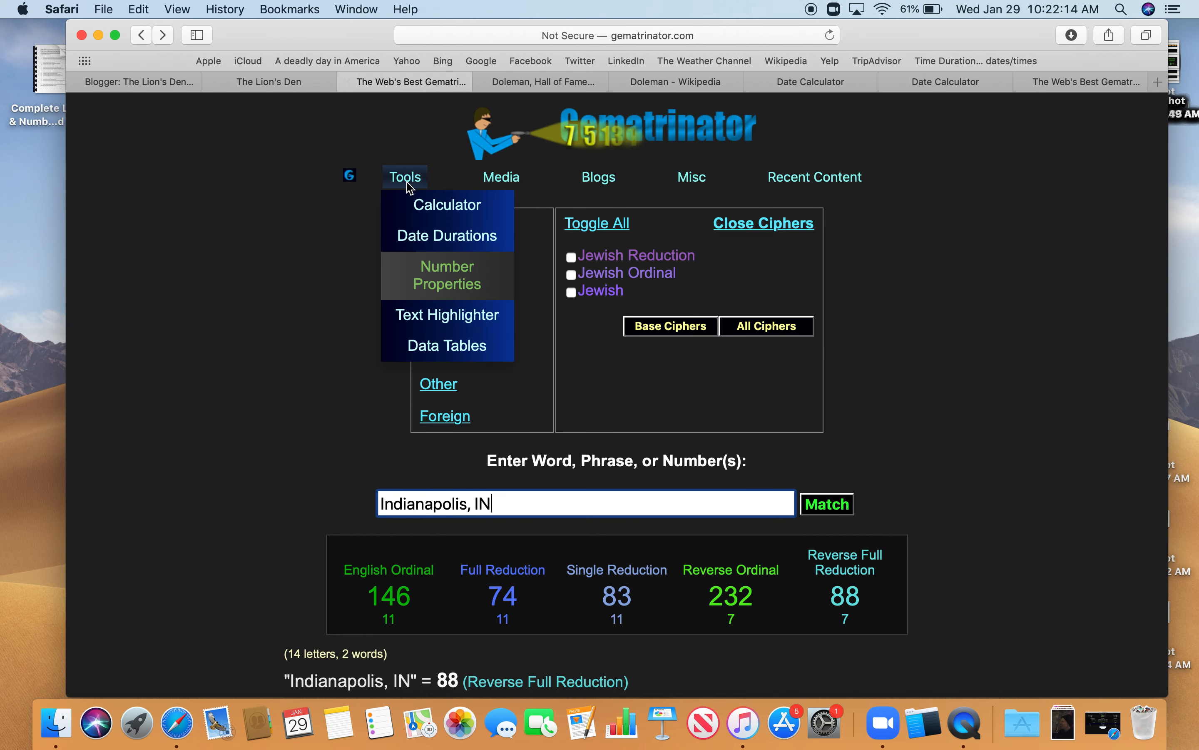
click(447, 276)
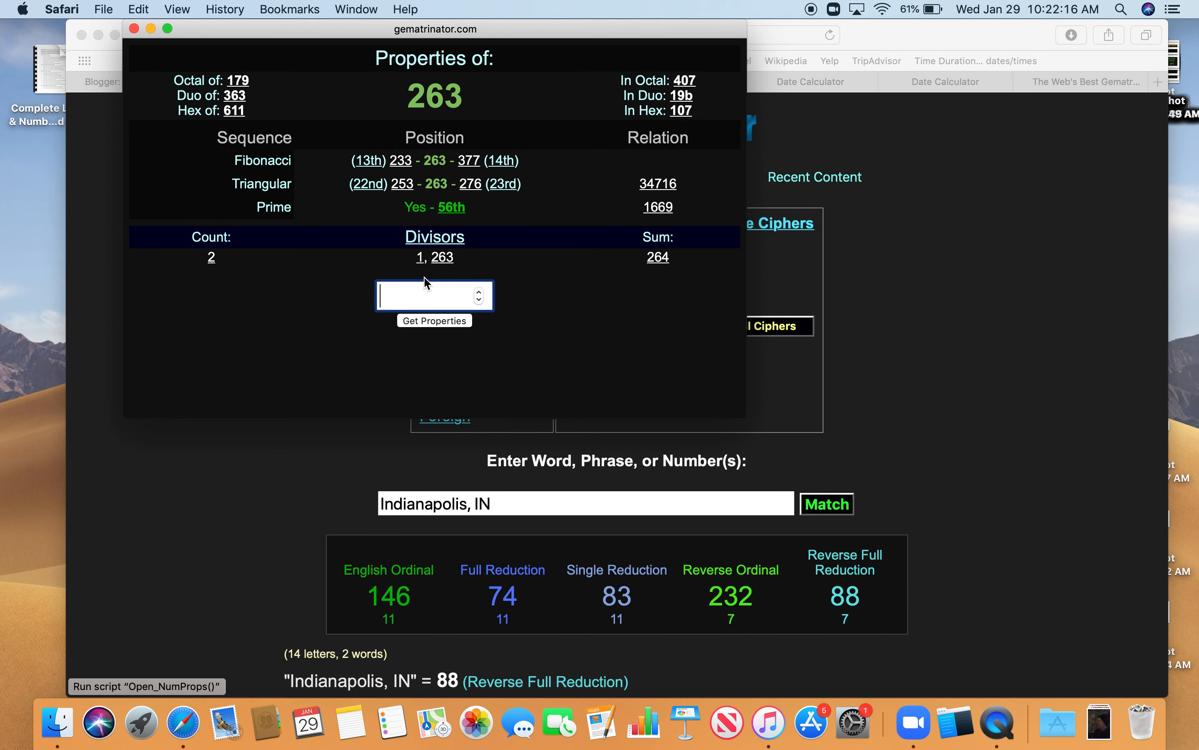
click(434, 321)
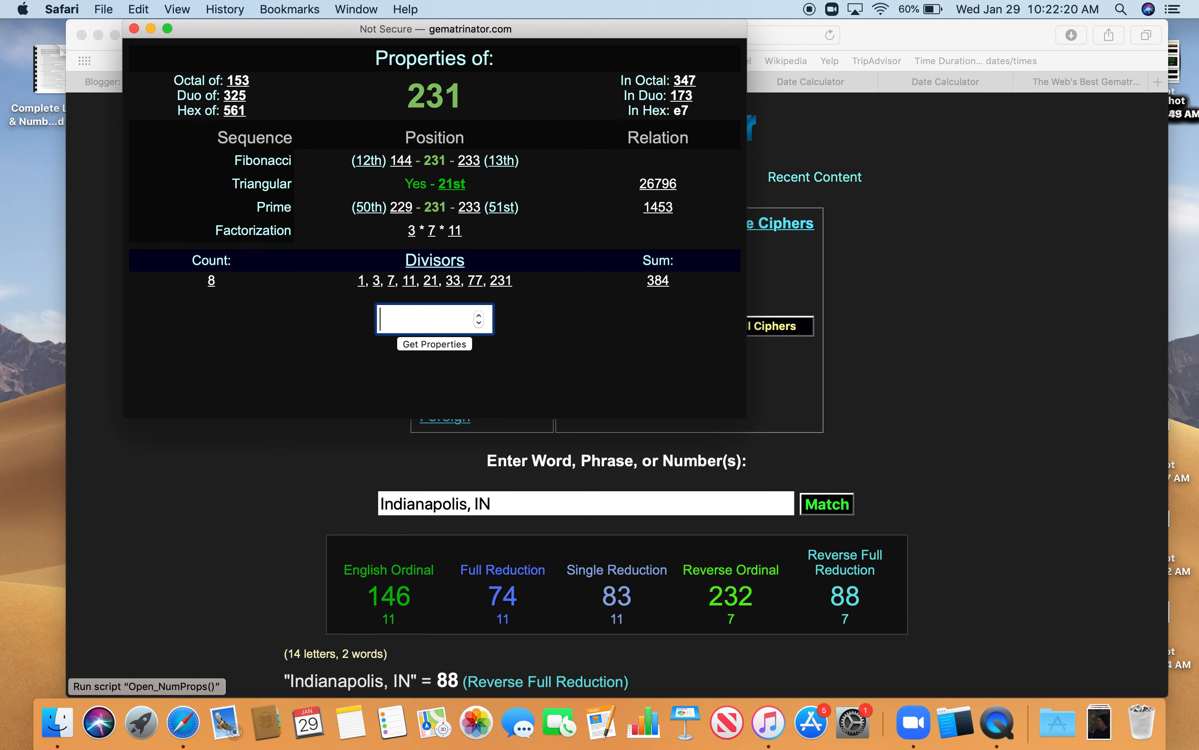
mouse_move(430, 281)
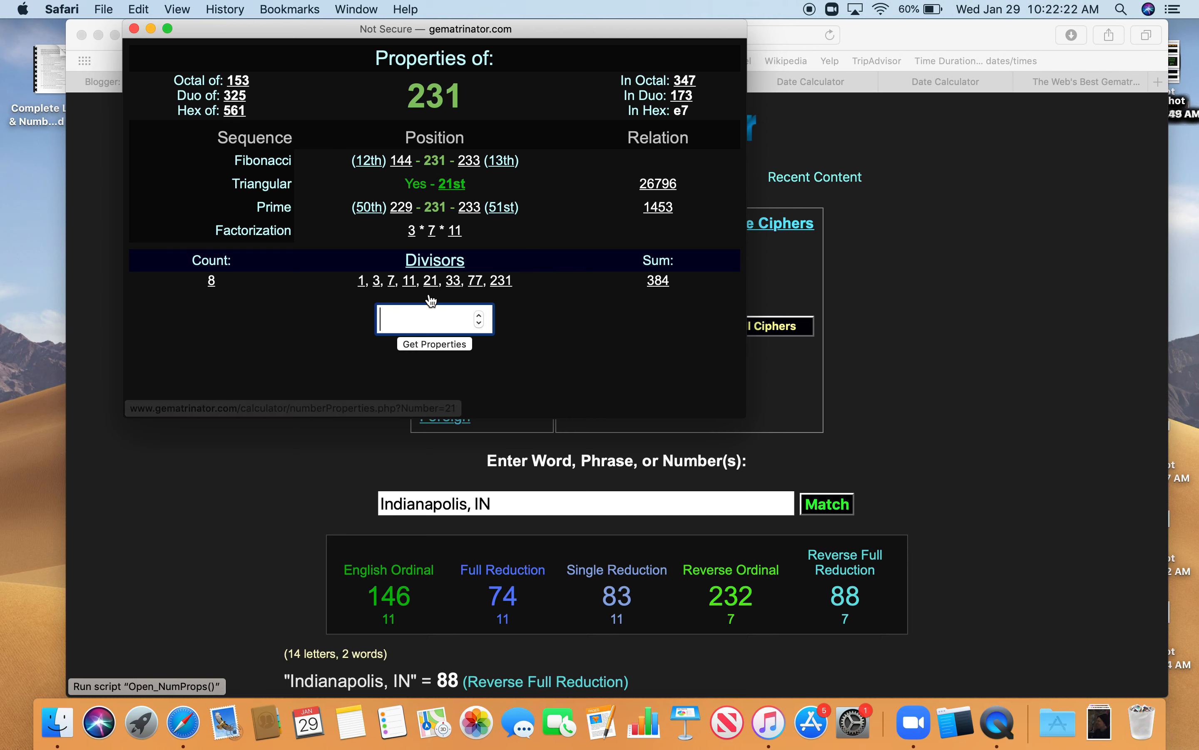
- Look up the properties of 263, the 56th prime
text(26)
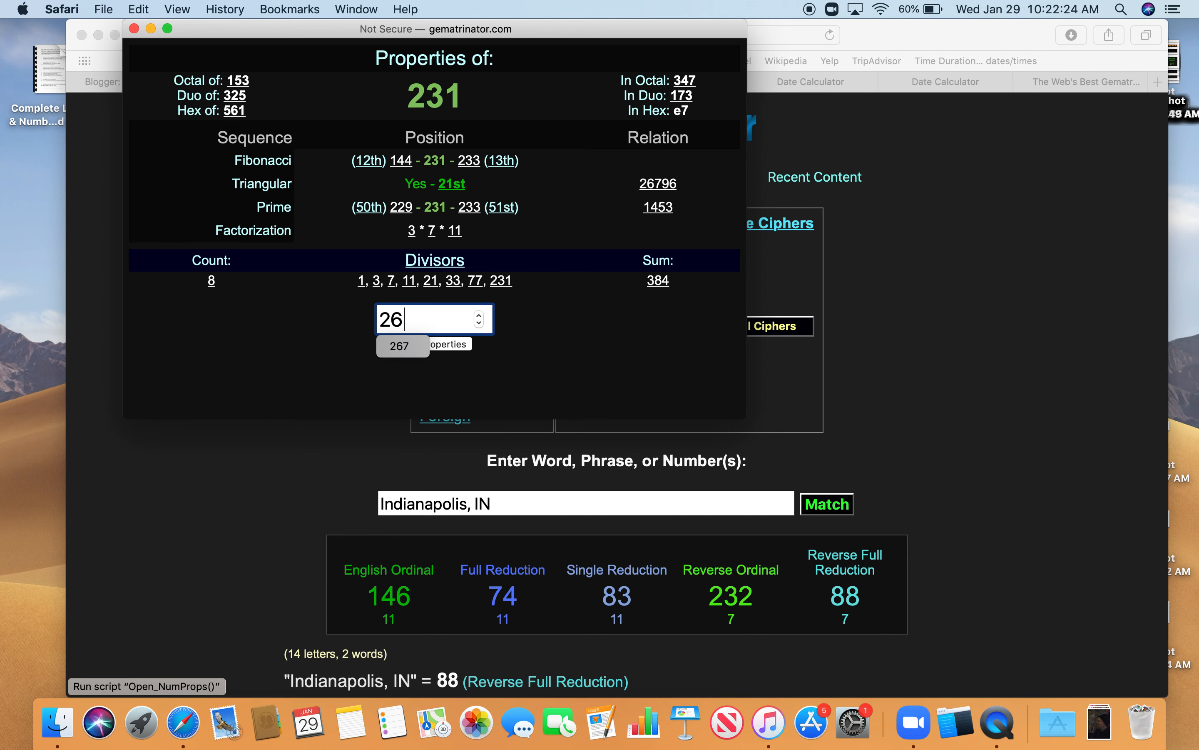
text(3)
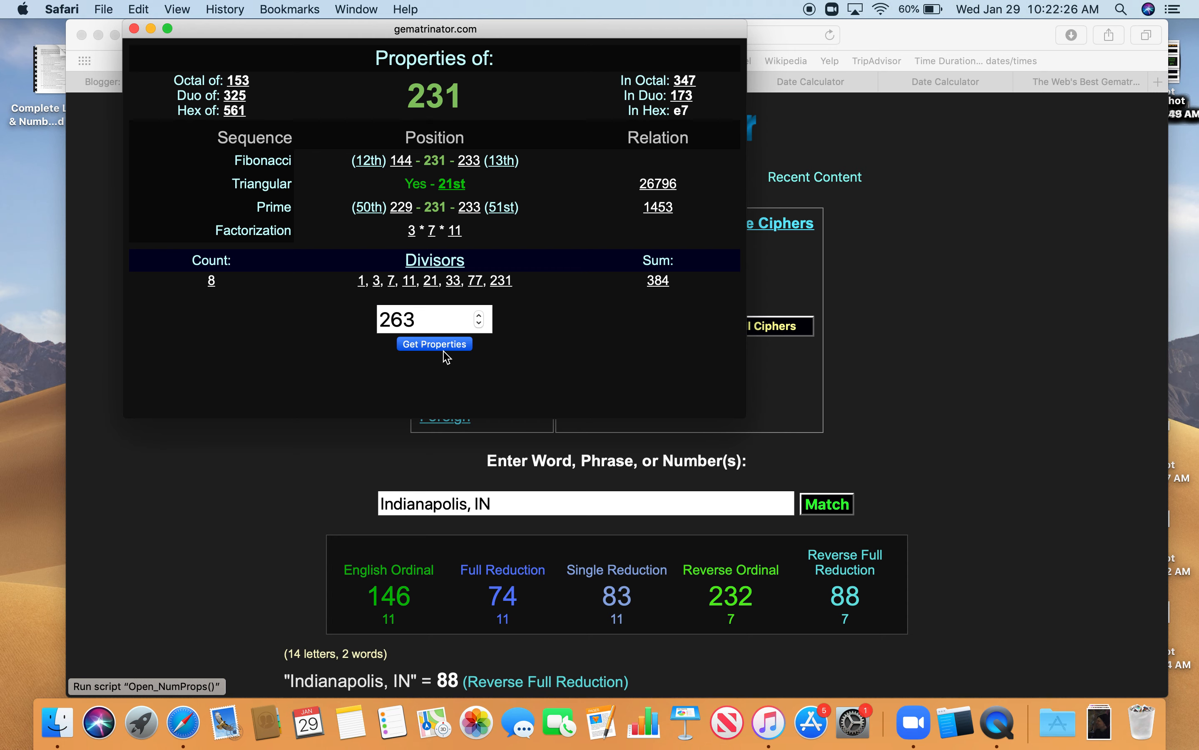
click(434, 343)
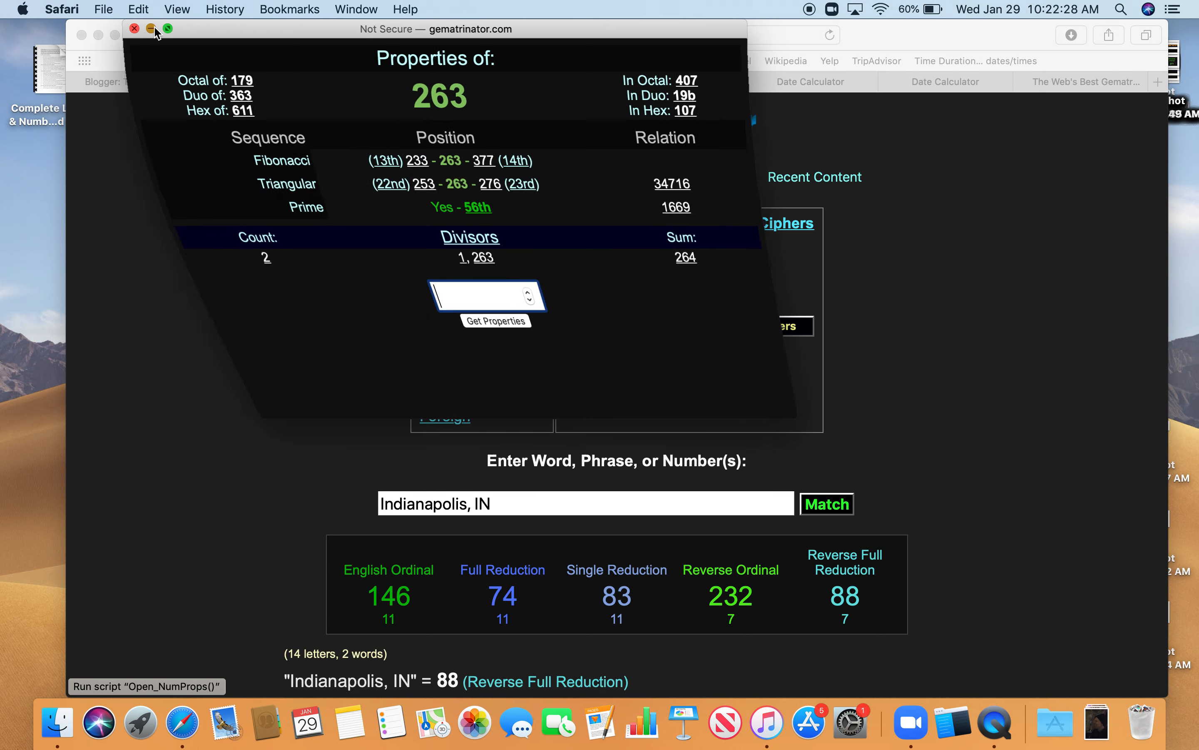
- Return to The Lion's Den post and scroll to the 1/28 and 281 as 60th prime line
click(151, 29)
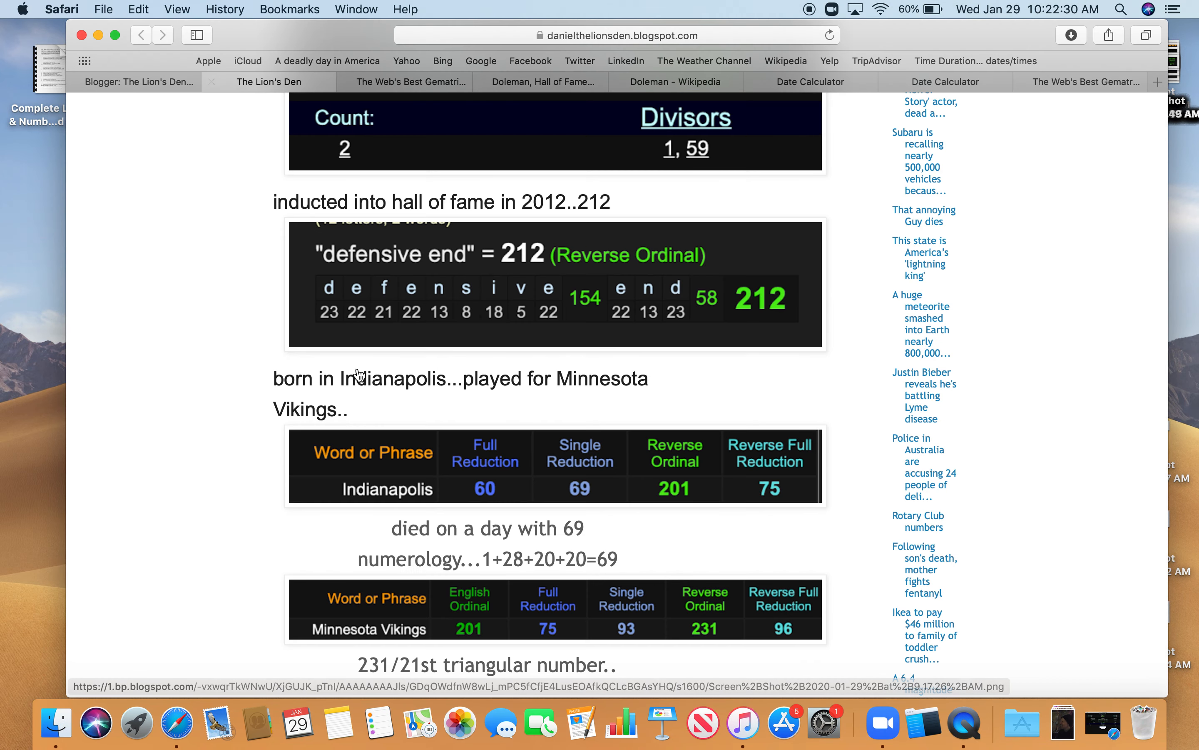
scroll(down, 3)
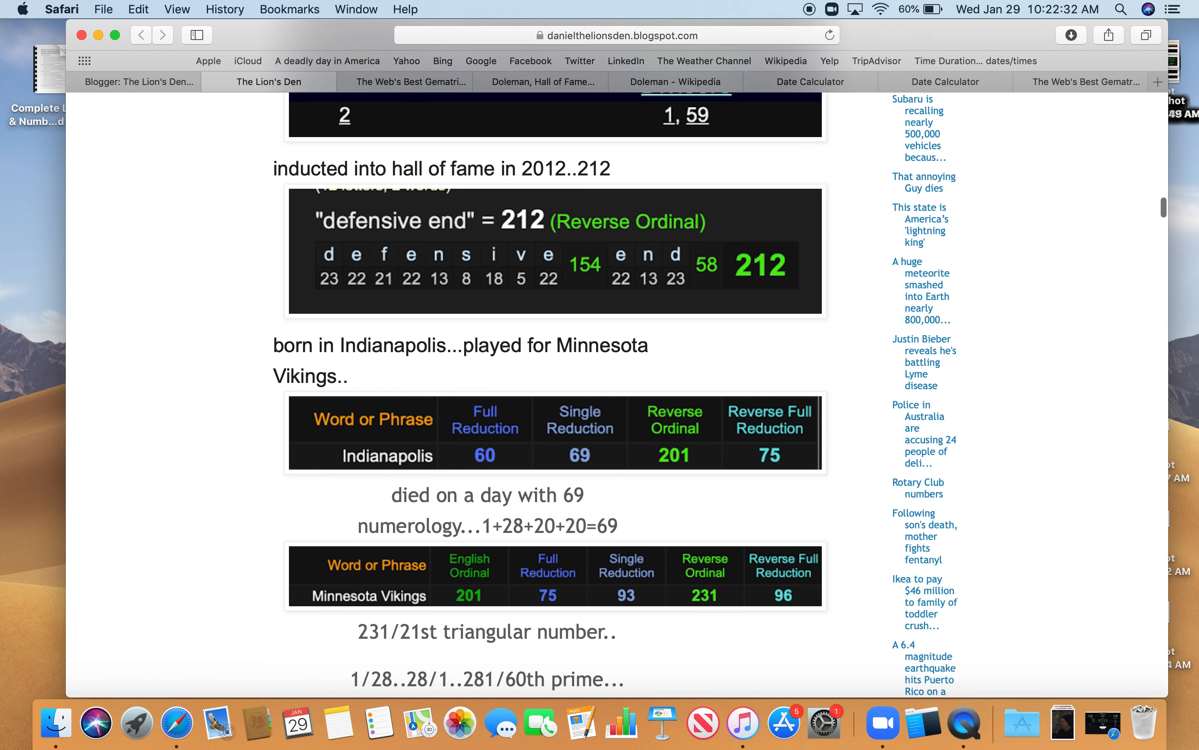
mouse_move(318, 672)
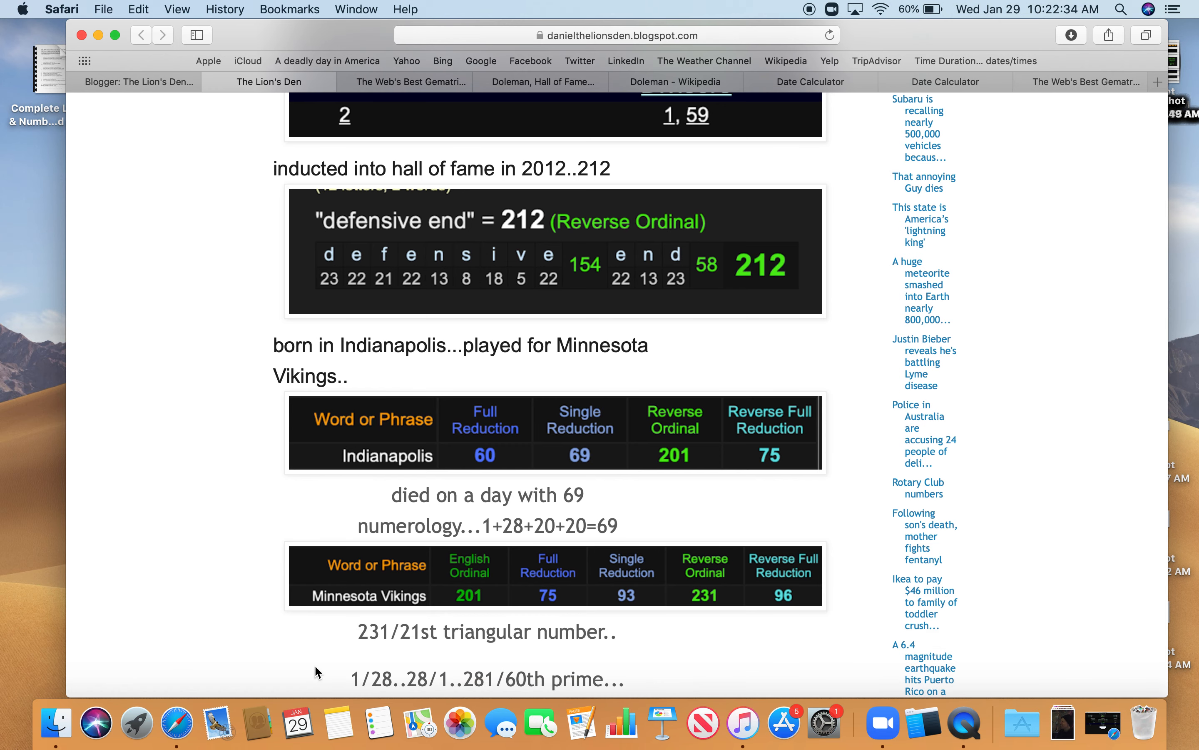
mouse_move(411, 685)
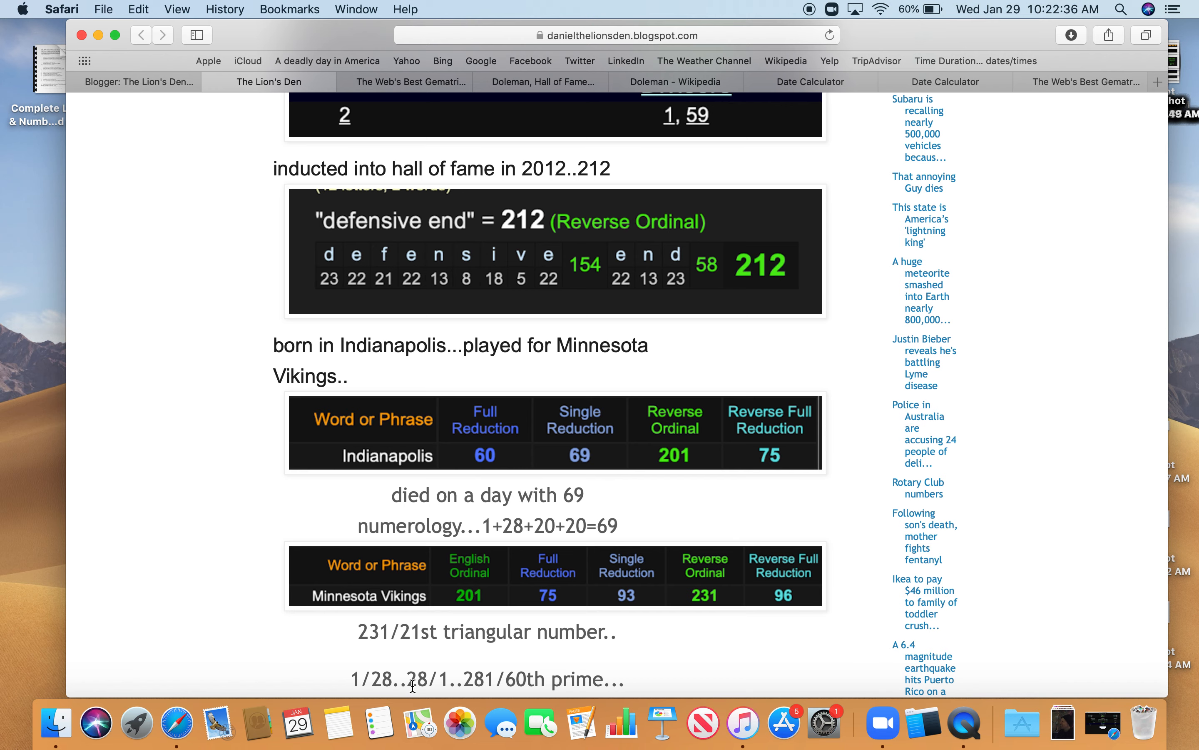
mouse_move(503, 687)
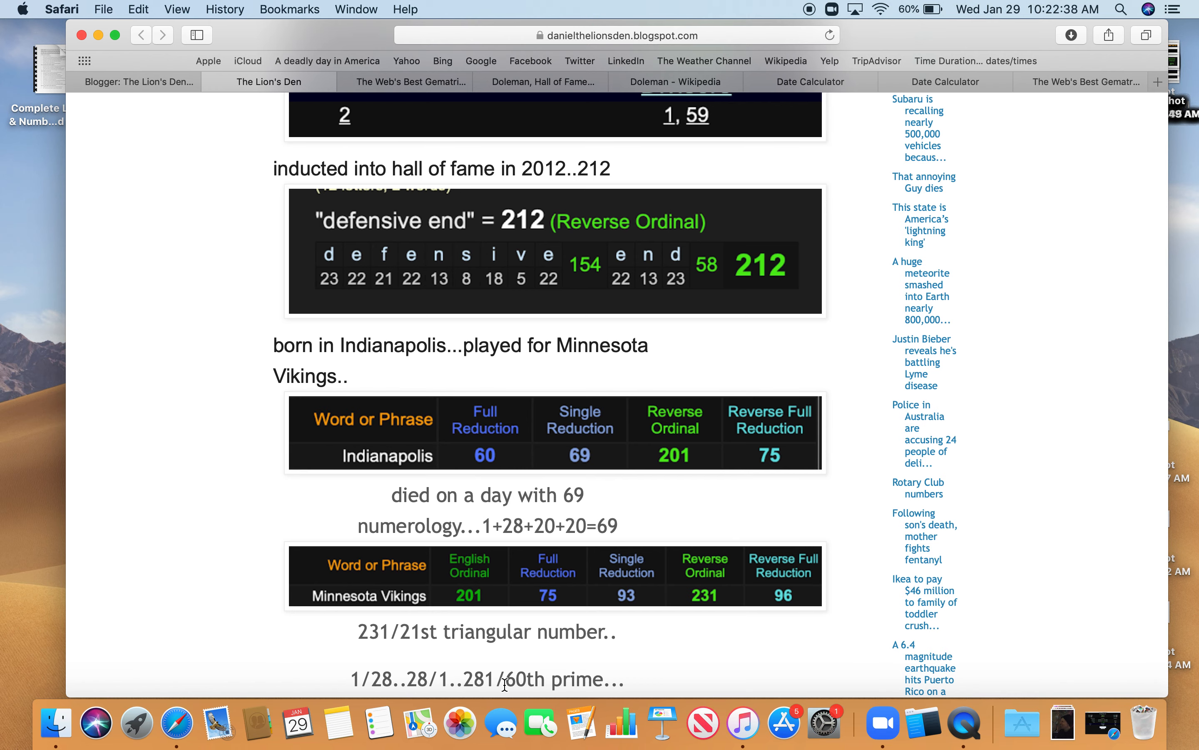
mouse_move(1093, 99)
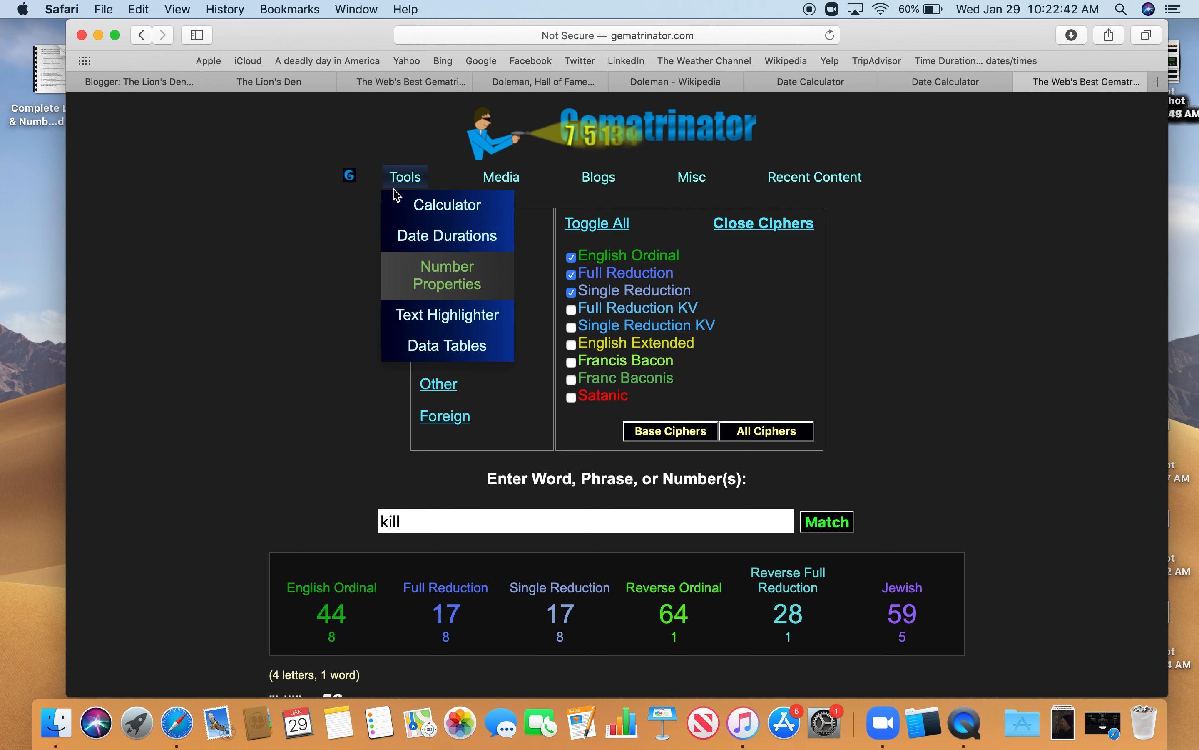
- Look up 281 in Number Properties, confirming it is the 60th prime, then close the popup
click(446, 275)
text(28)
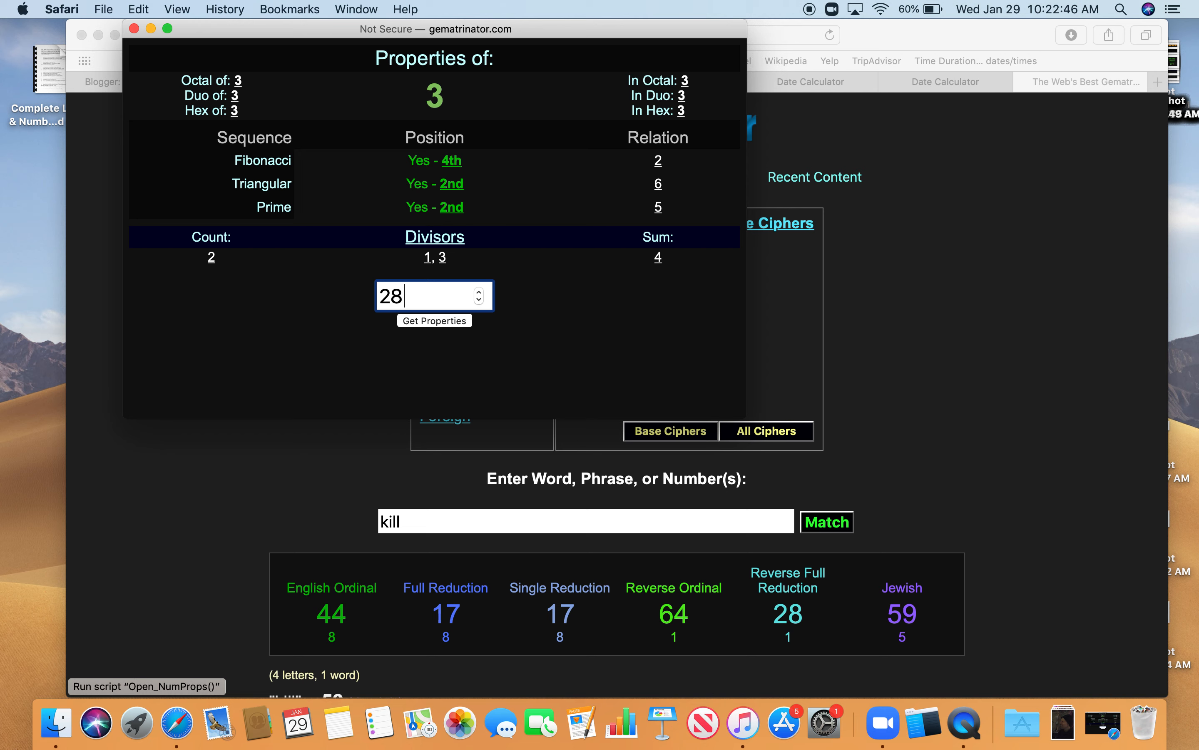
click(434, 320)
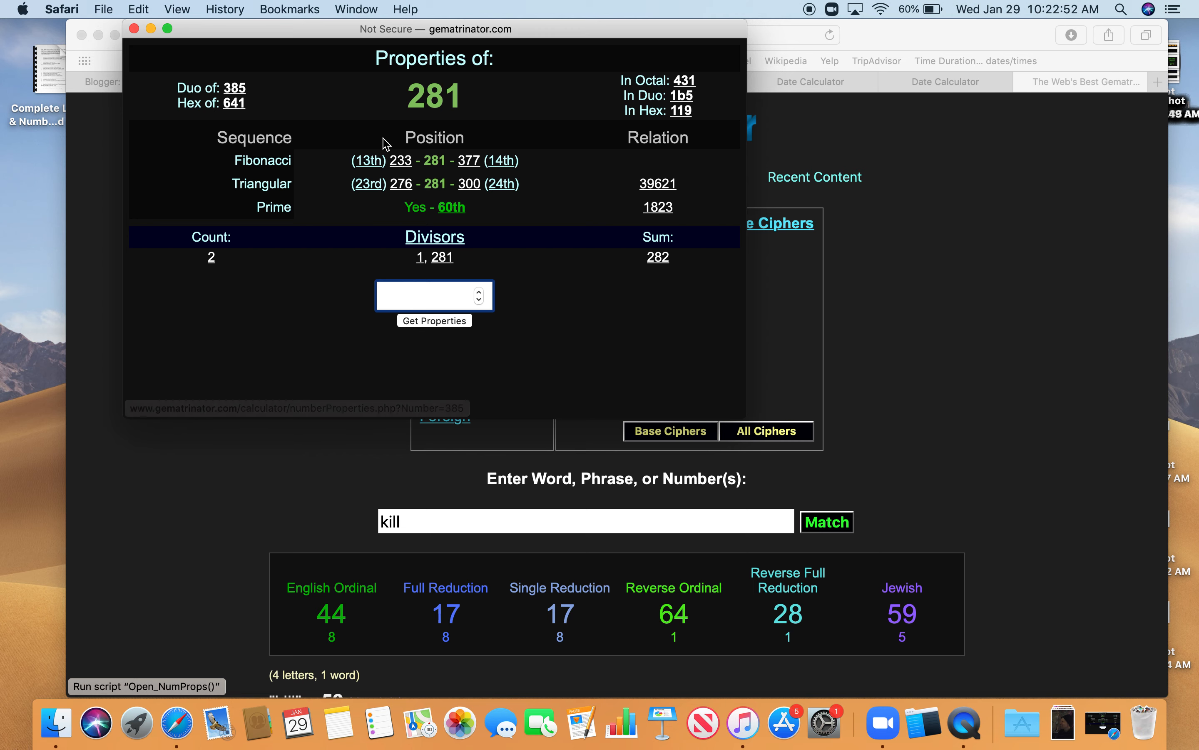
mouse_move(181, 53)
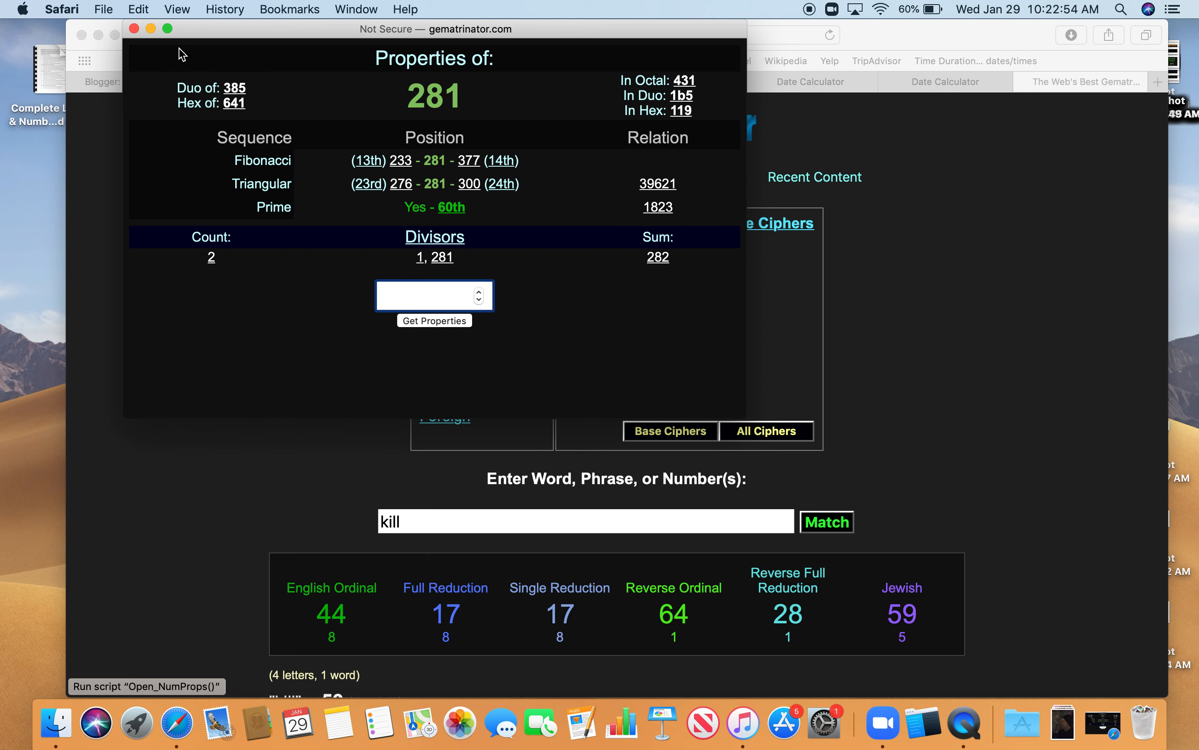
click(134, 29)
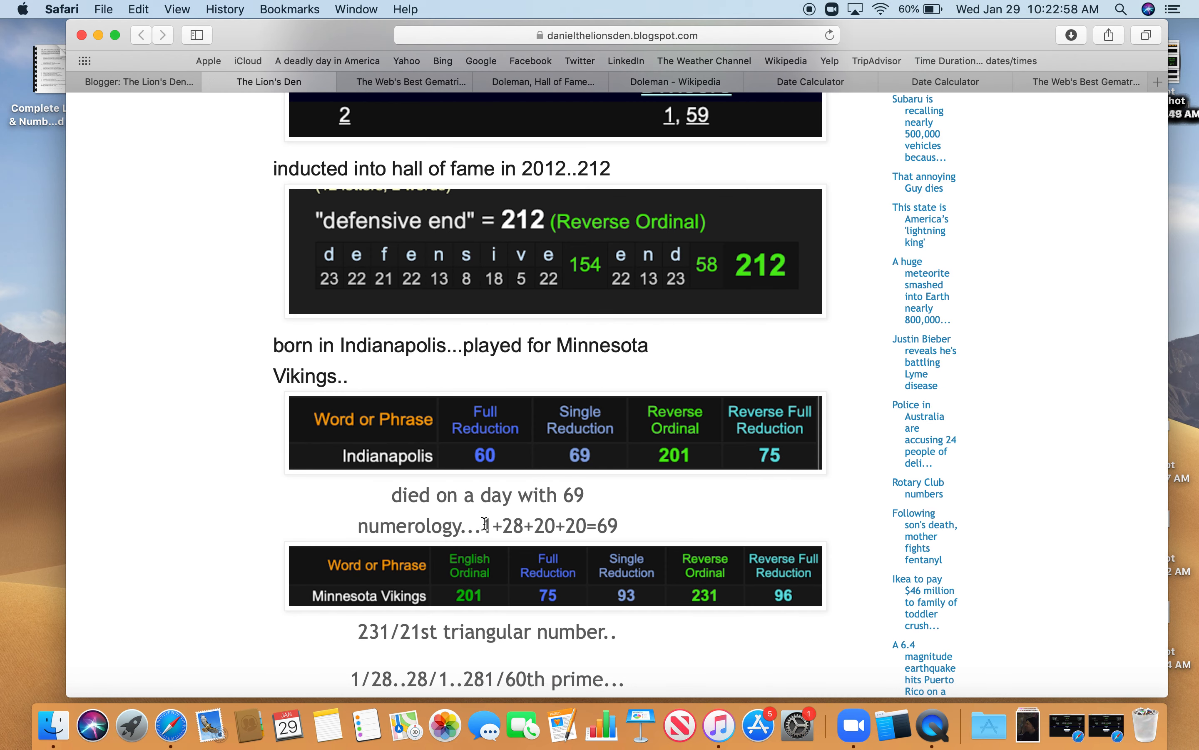
mouse_move(482, 523)
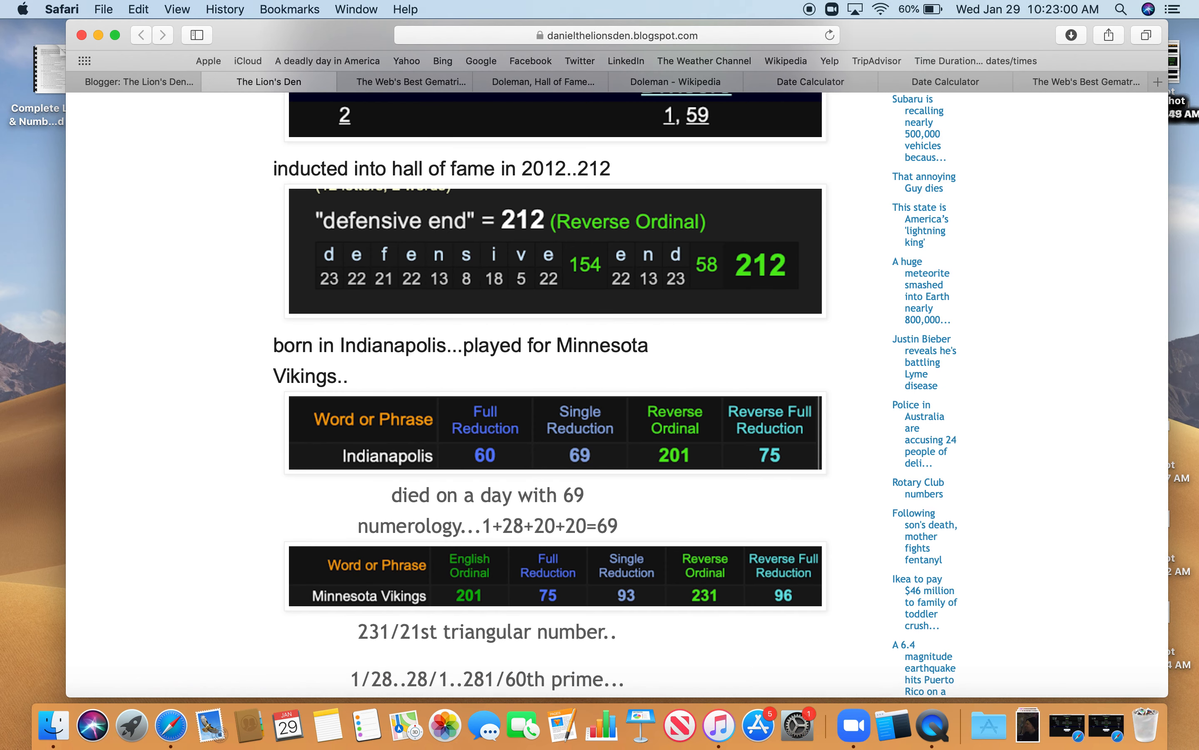
- Review the Indianapolis/Vikings tables and 15-weeks image, then switch to the Oct 16 2019 date calculator
scroll(down, 3)
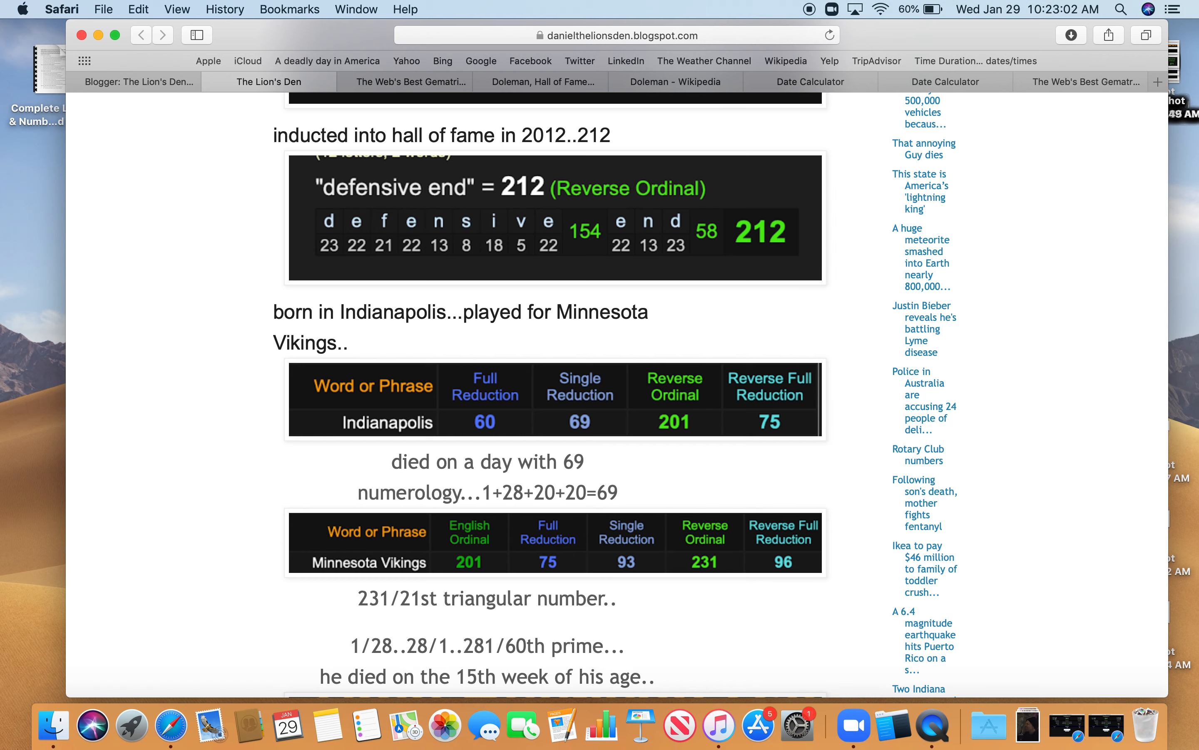
scroll(down, 3)
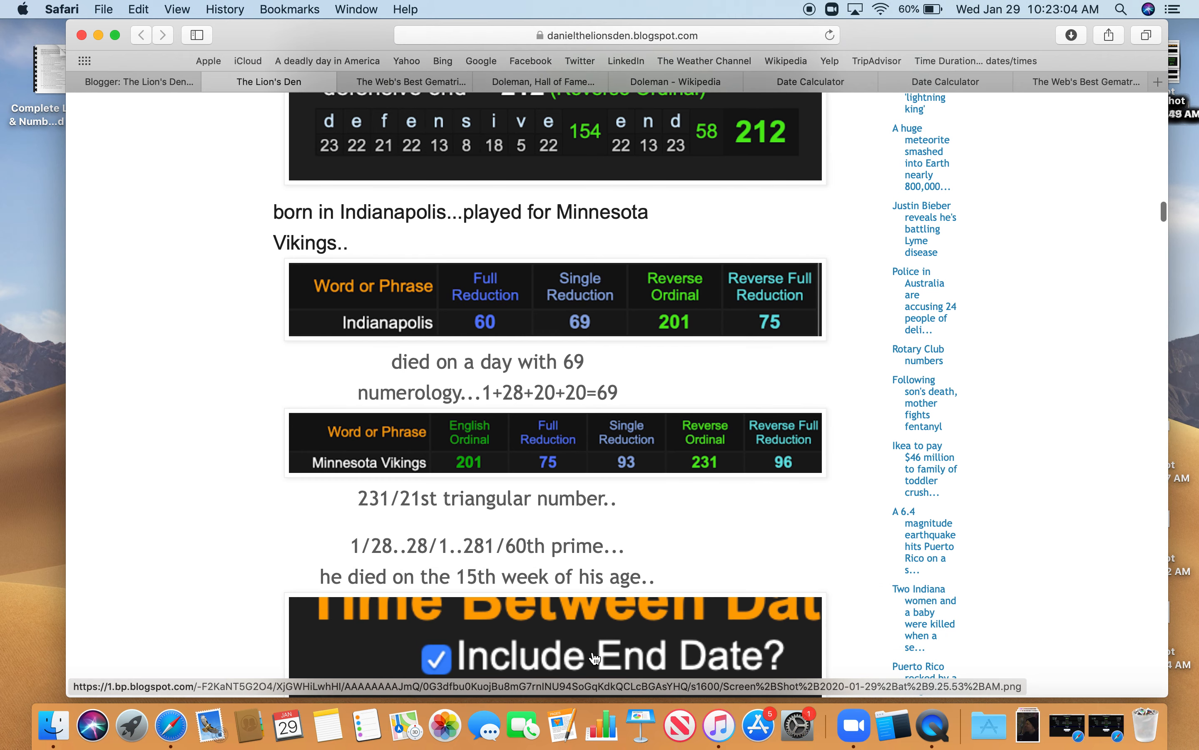
click(595, 639)
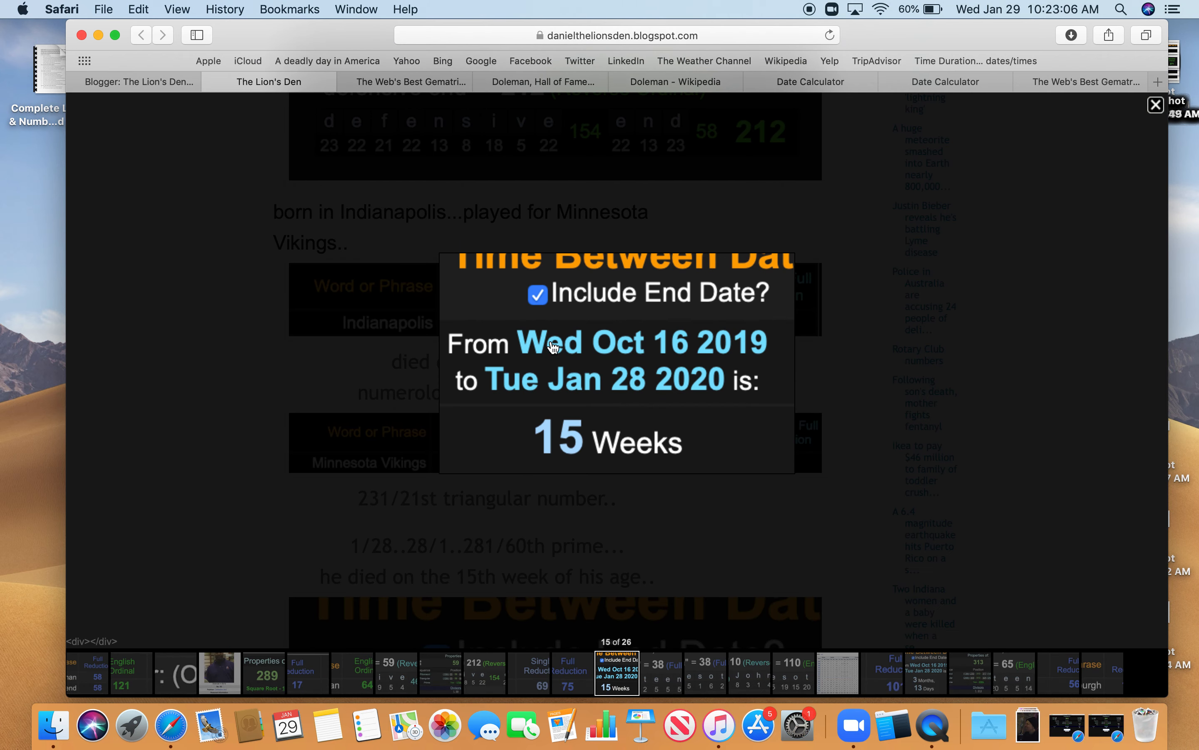
mouse_move(690, 340)
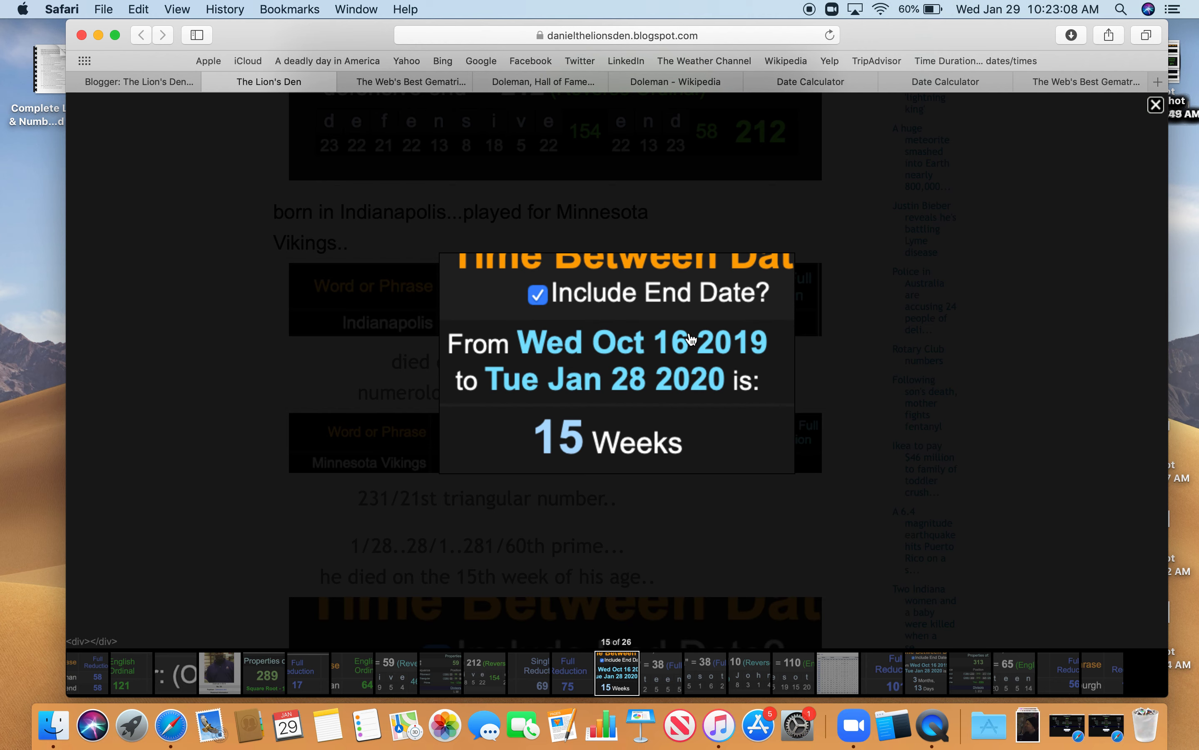
click(1156, 105)
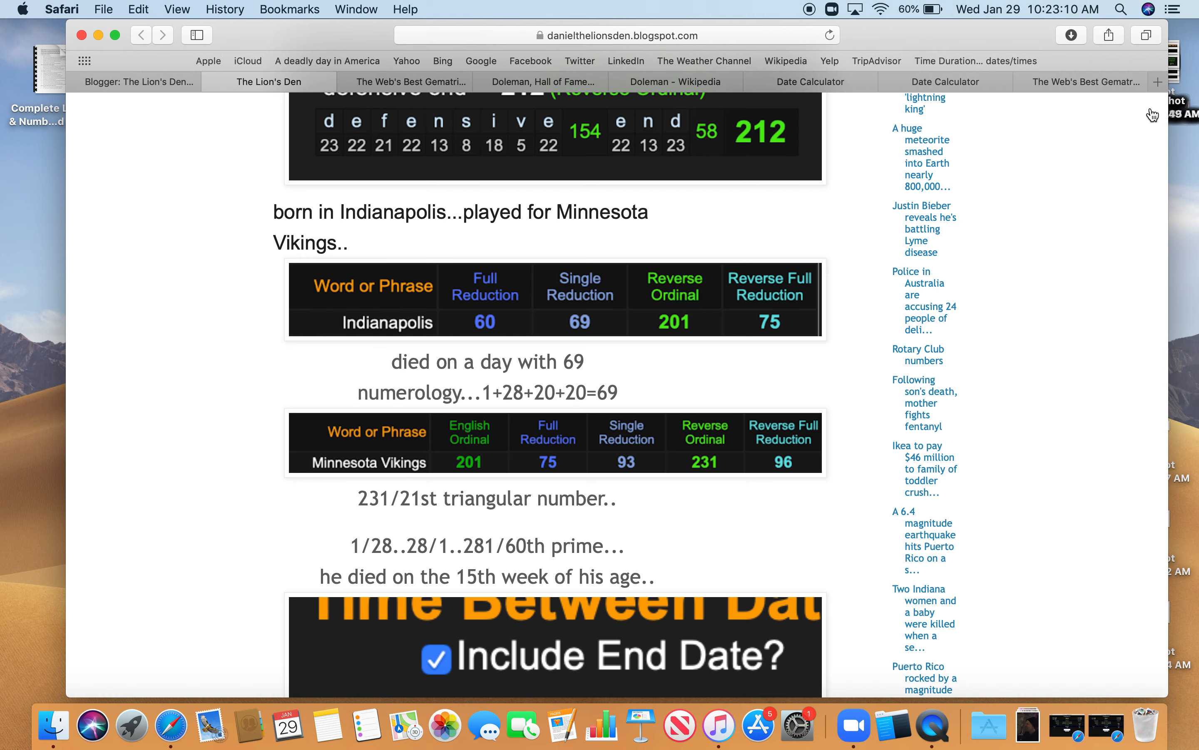
click(946, 82)
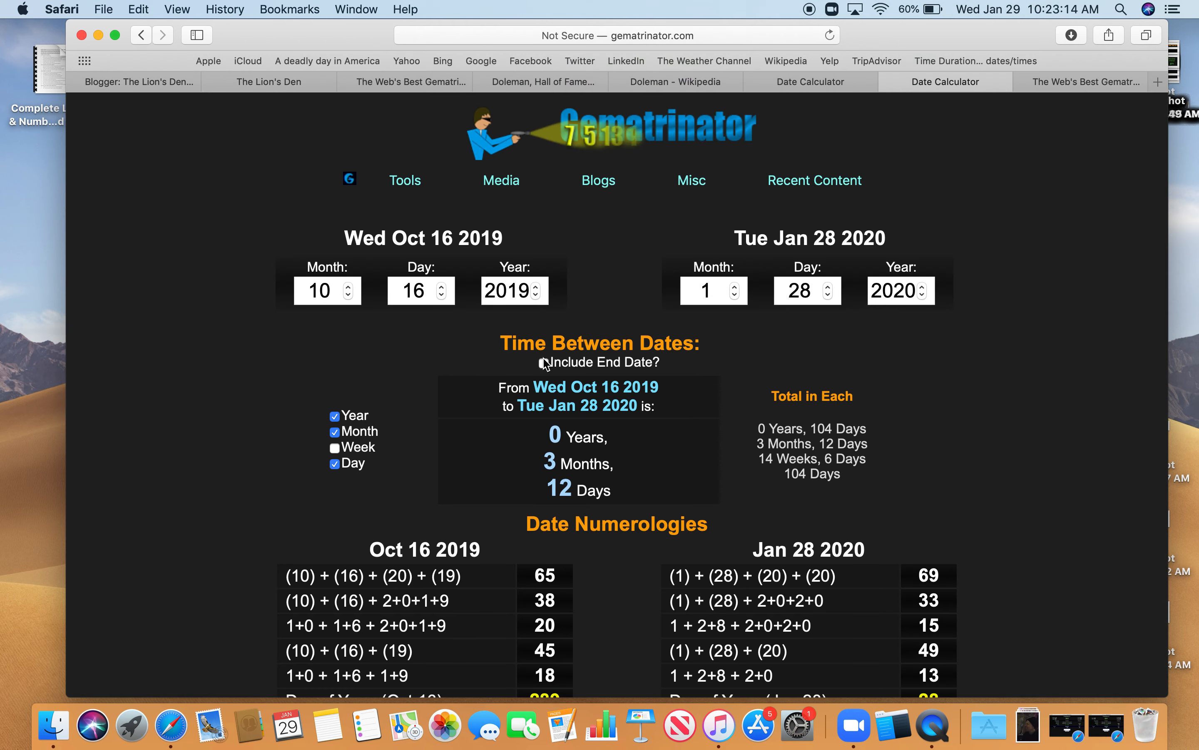
- Include the end date to show Oct 16 2019–Jan 28 2020 as 105 days / 15 weeks, untick it, return to the blog
click(544, 362)
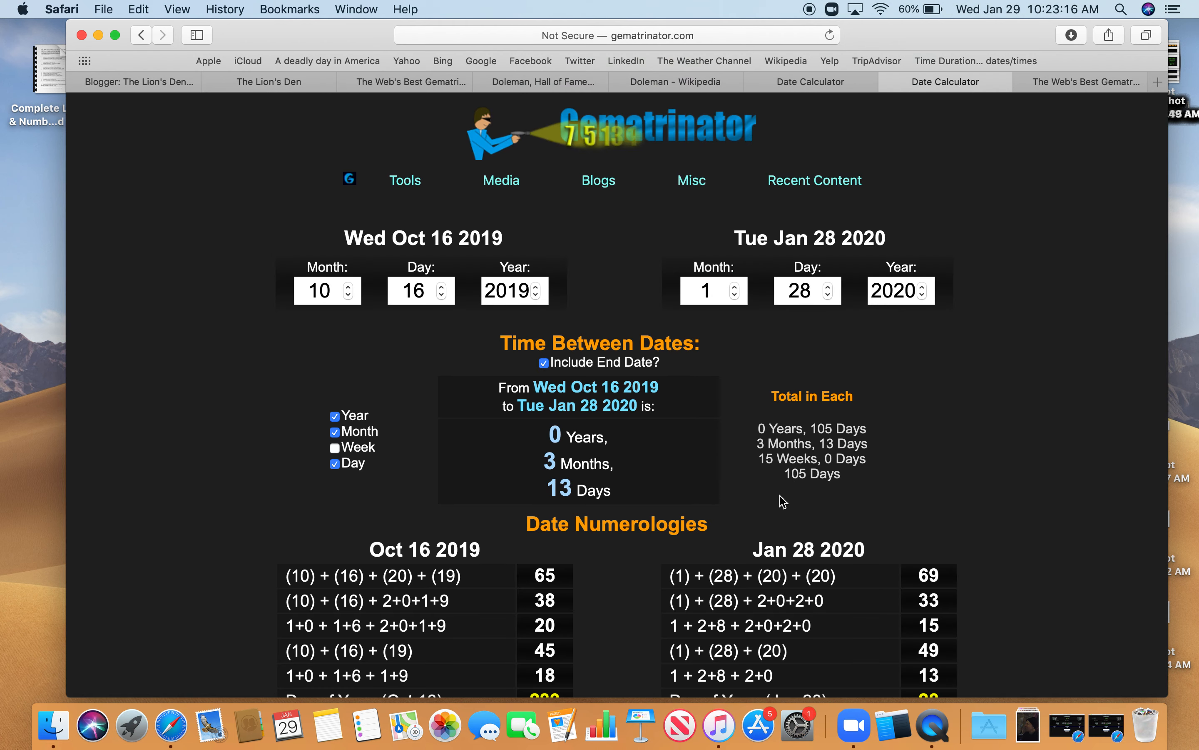
mouse_move(817, 492)
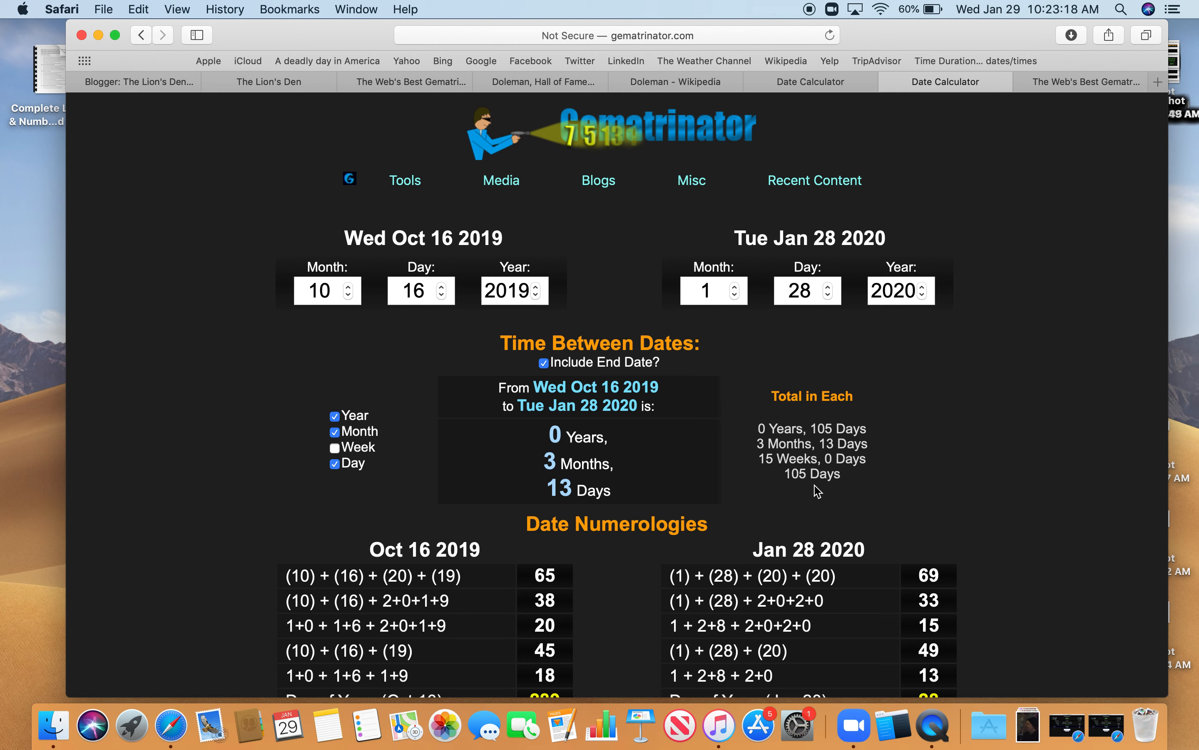
mouse_move(641, 403)
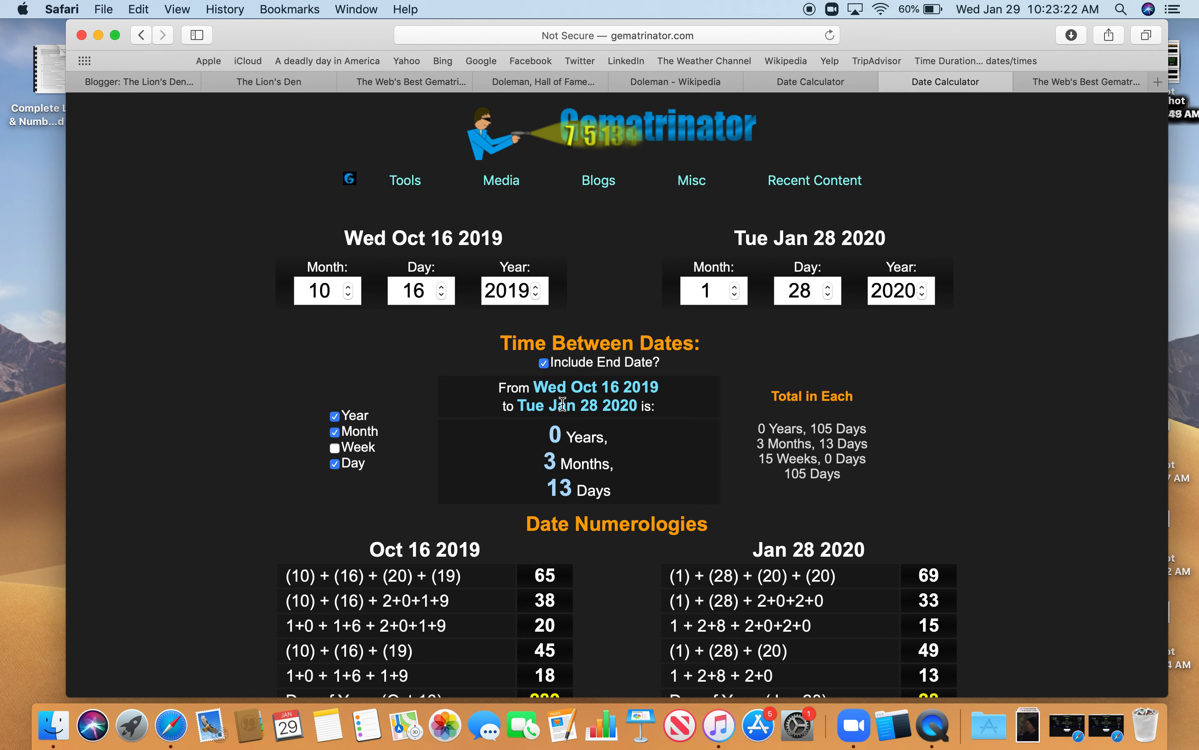
click(543, 362)
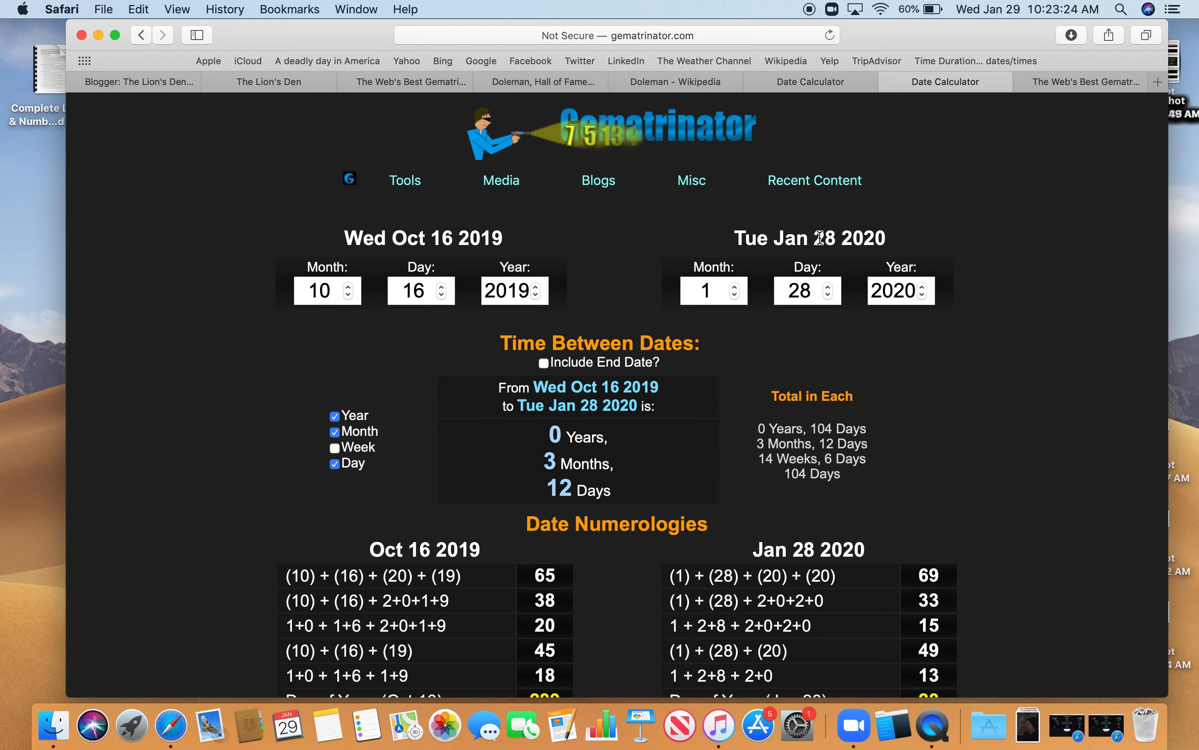
click(268, 82)
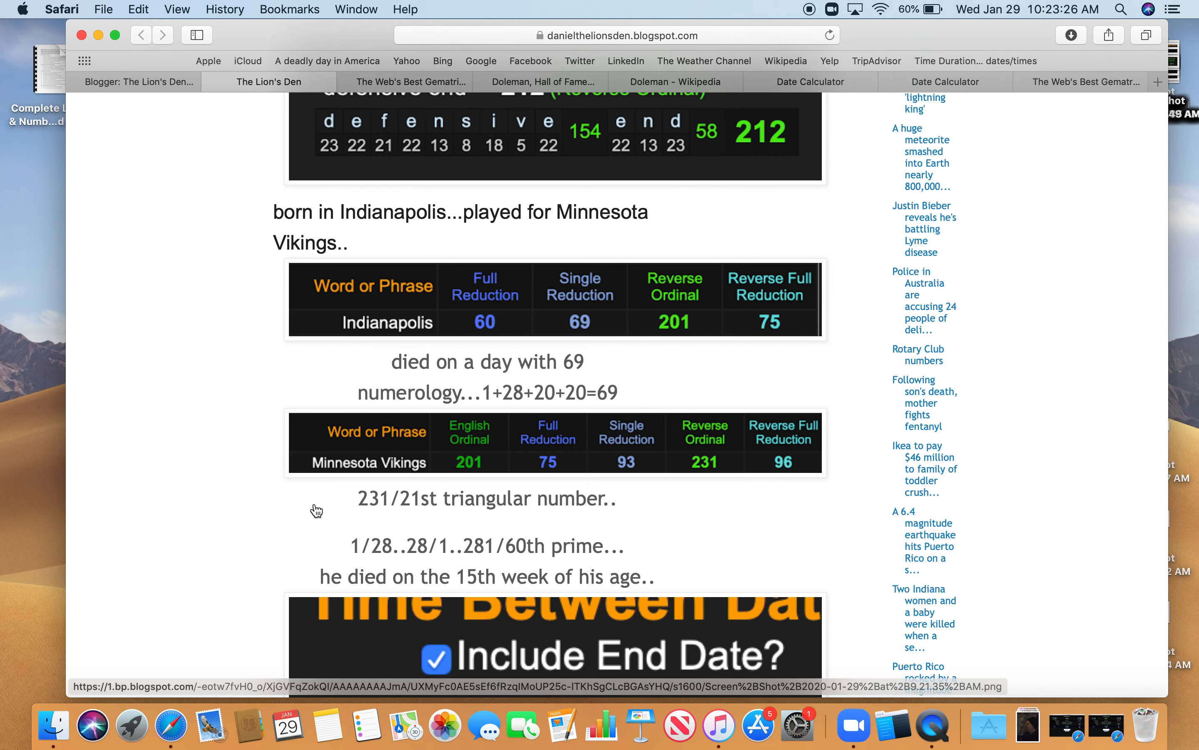
- Read through the 15 Weeks result and view the Fifteen = 38 and Minnesota = 38 images
scroll(down, 3)
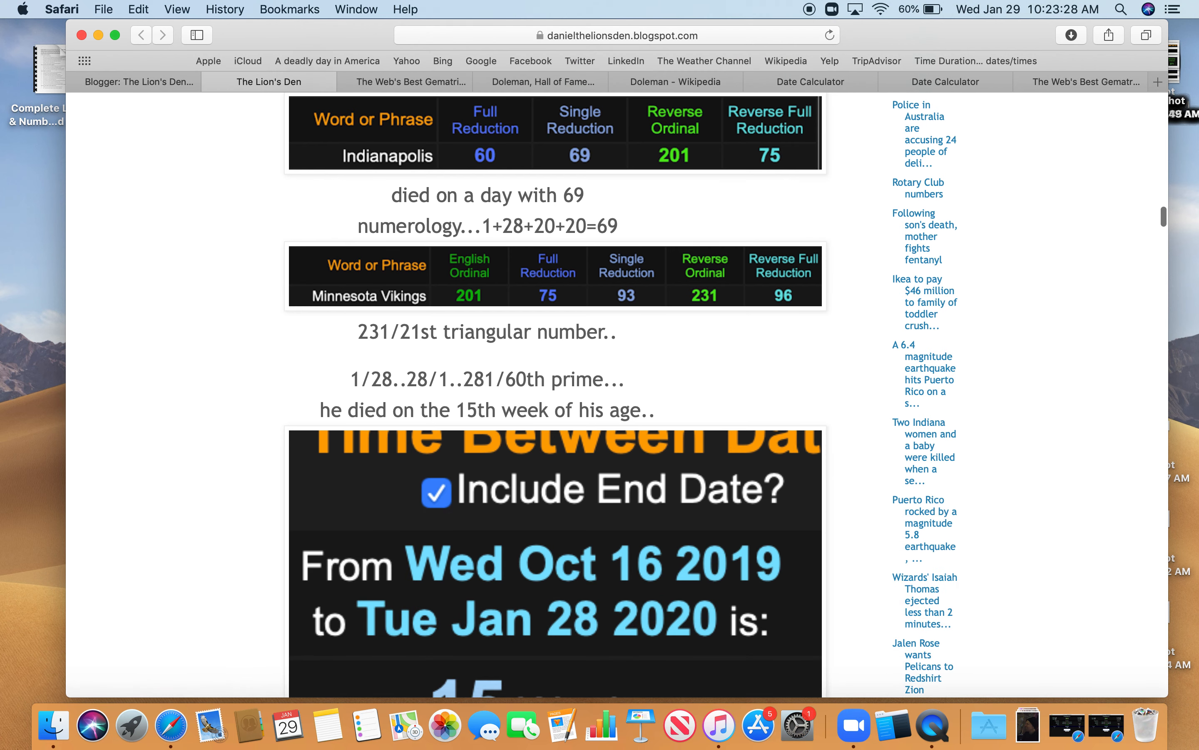
scroll(down, 3)
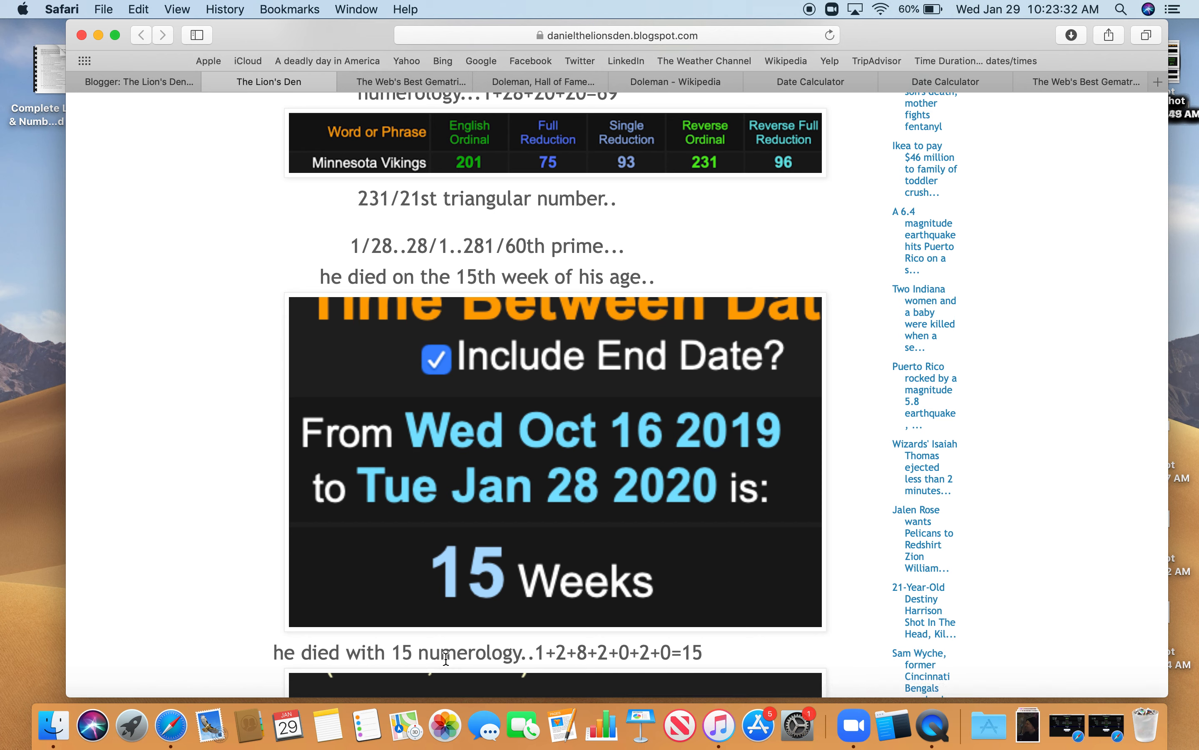
mouse_move(566, 669)
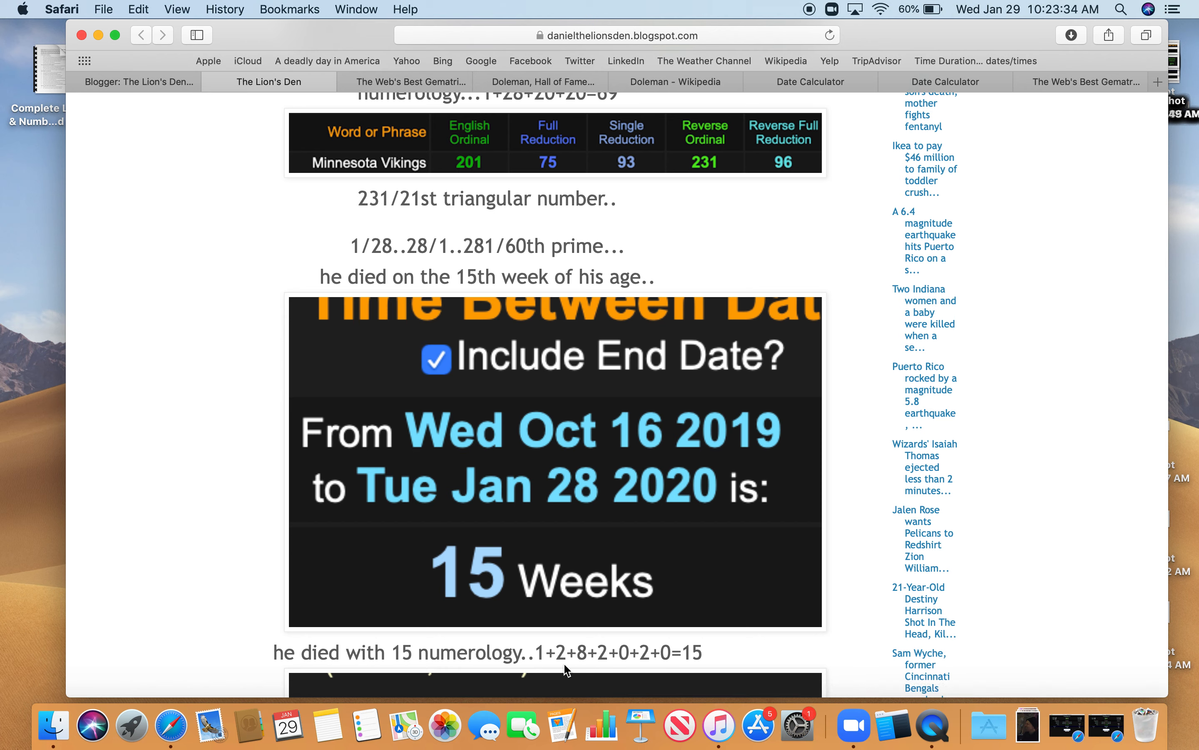
mouse_move(630, 673)
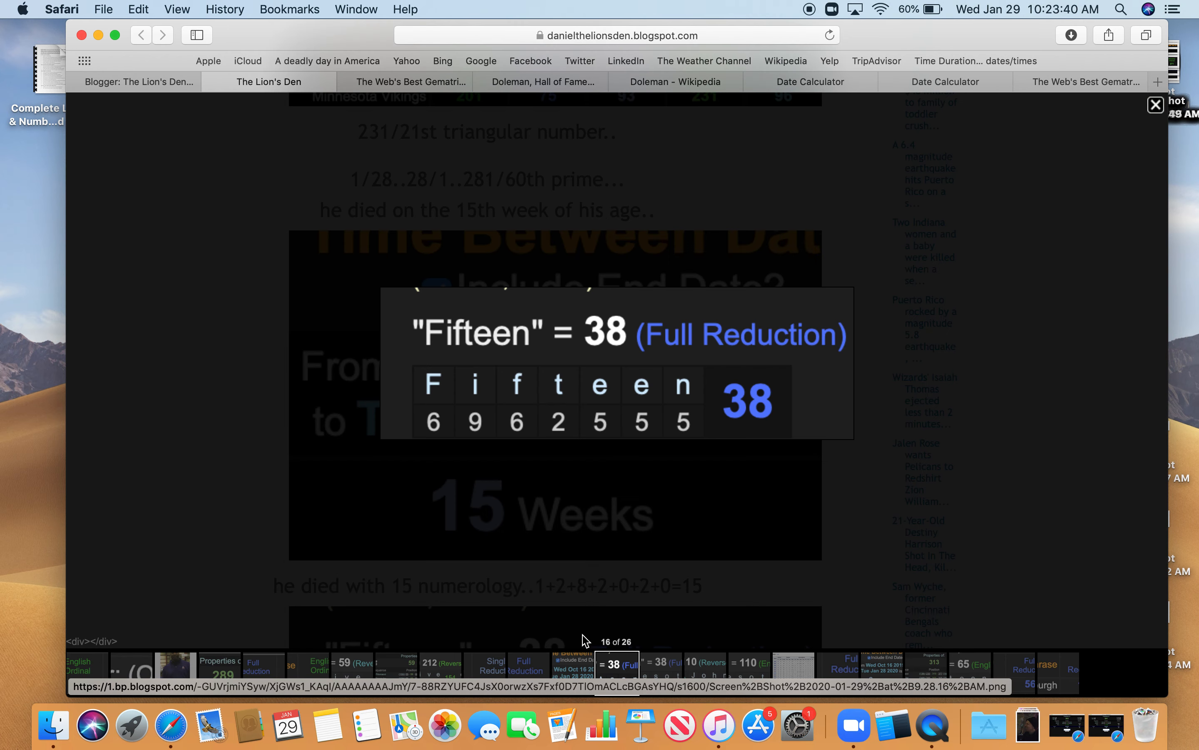
click(1155, 105)
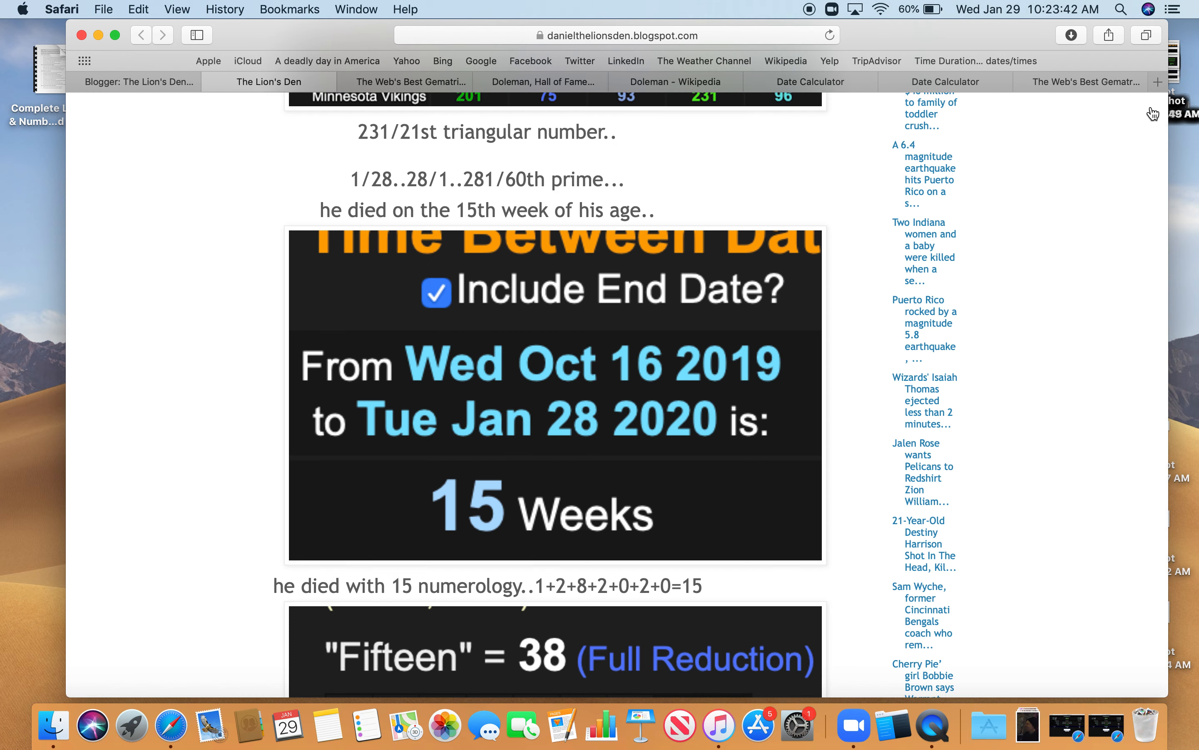
scroll(down, 3)
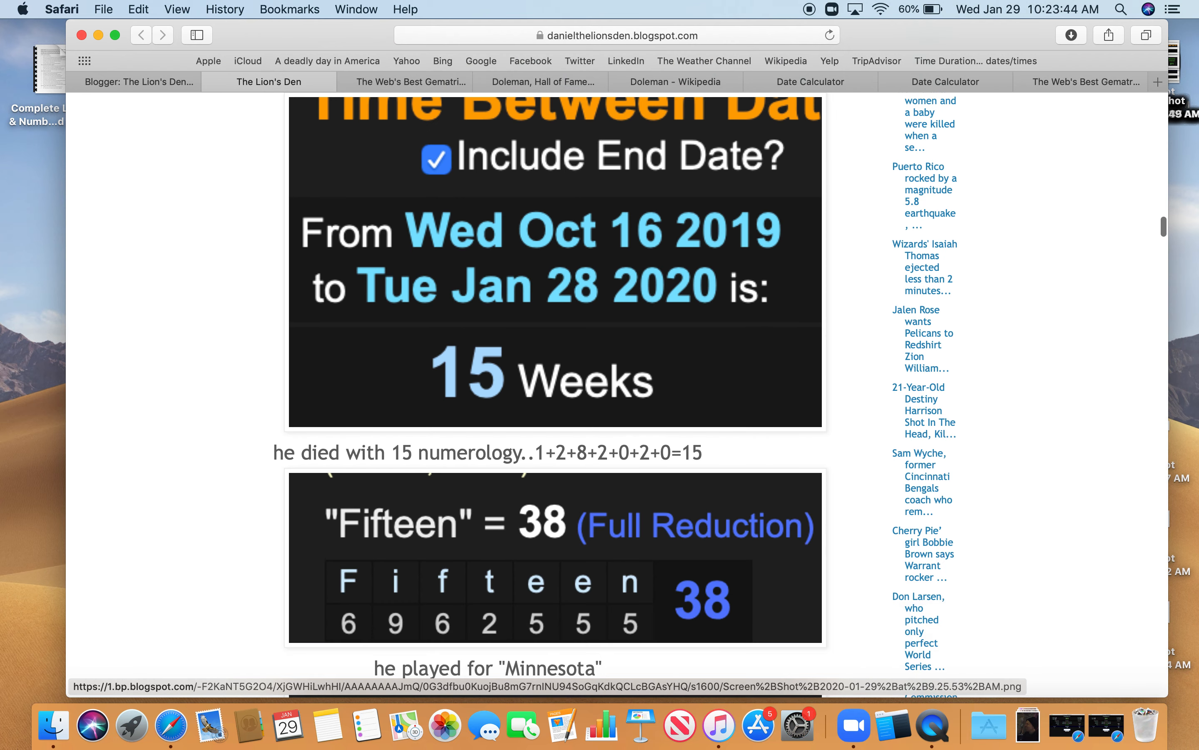
scroll(down, 3)
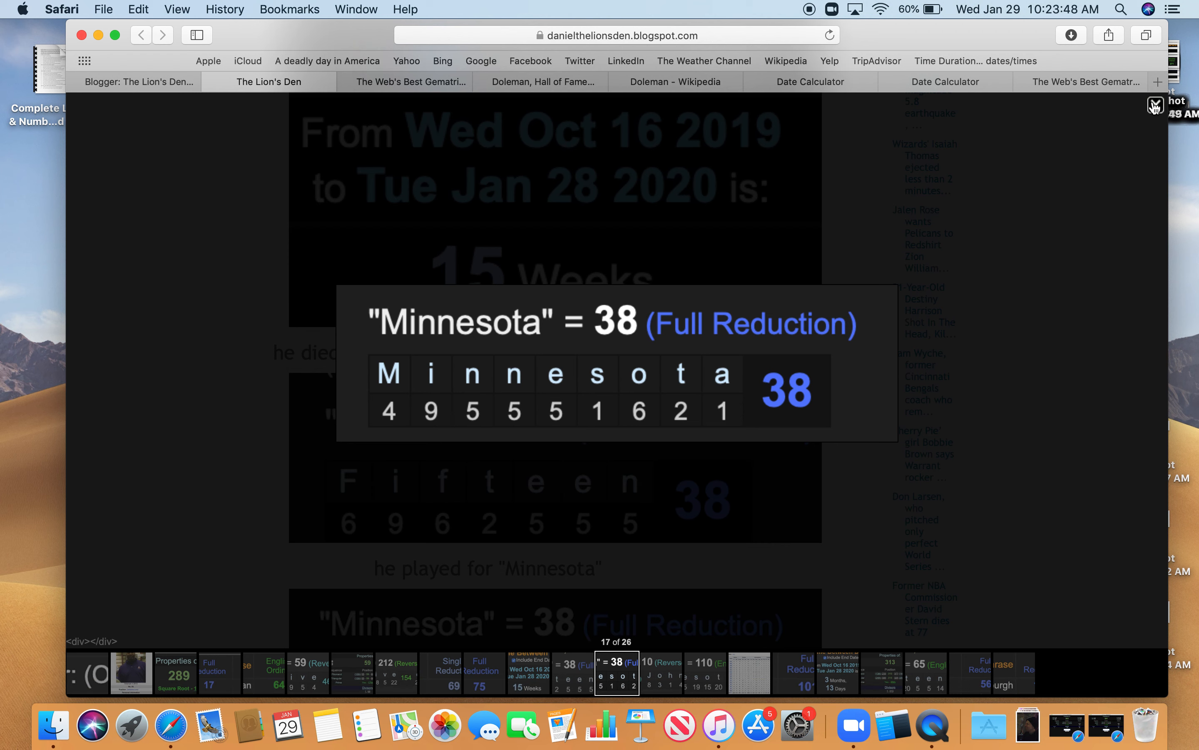
scroll(down, 3)
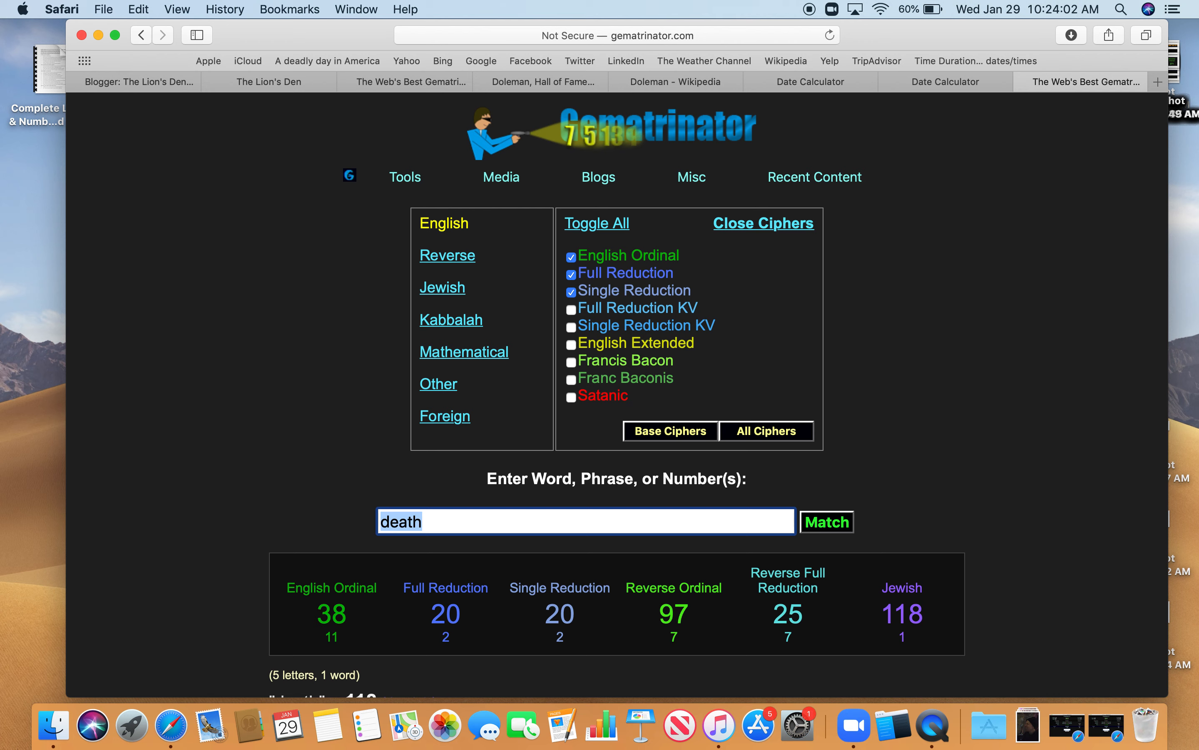
- Score 'killing' and then 'murder' in Gematrinator to compare with death's 38
text(killing)
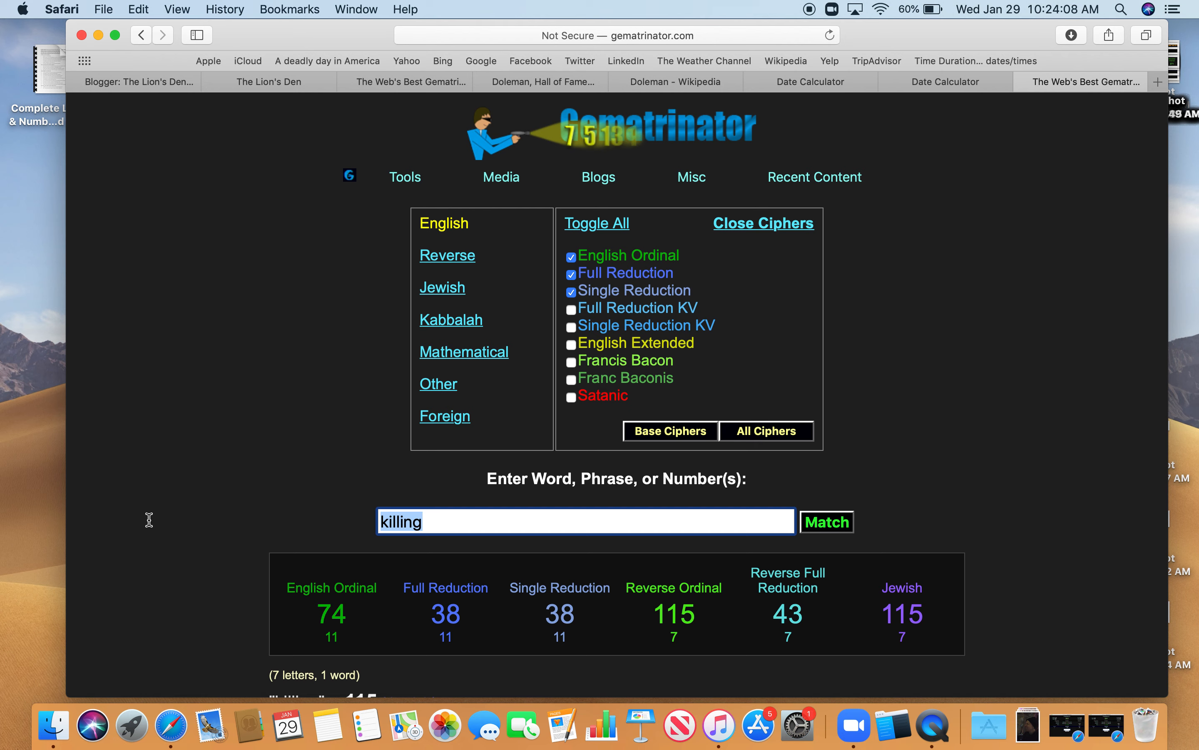
text(murder)
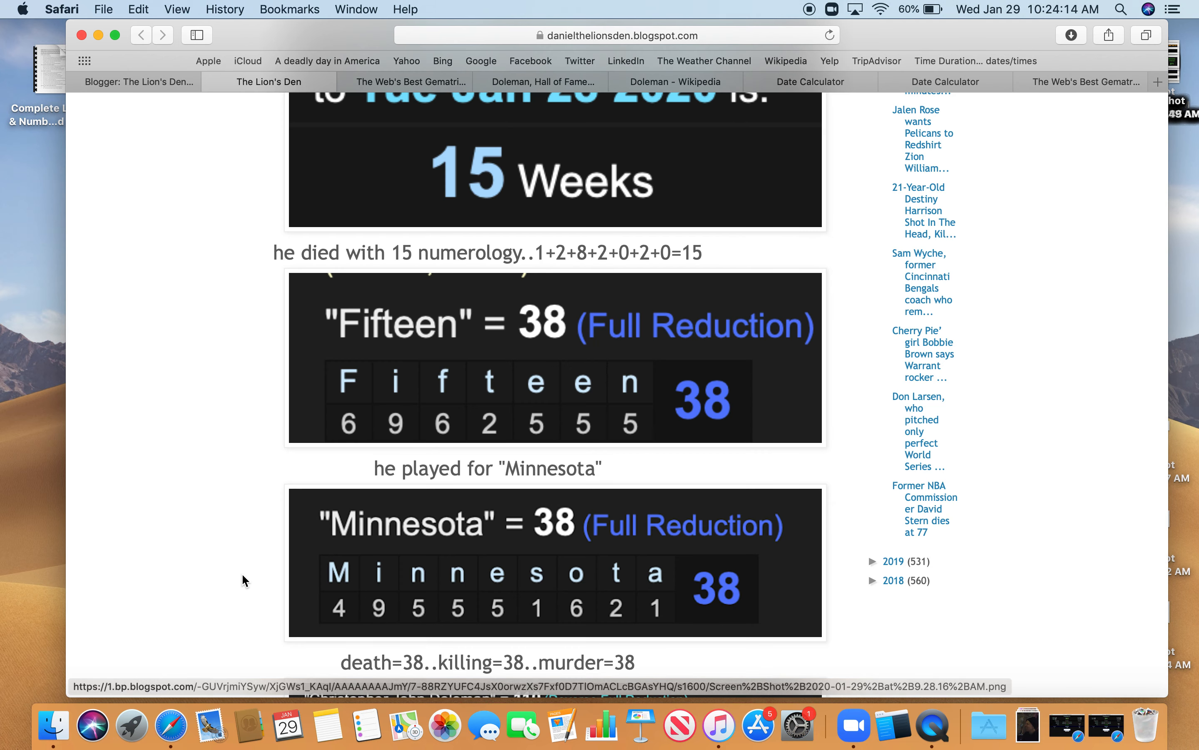
- View the Christopher John Doleman = 110 and Minnesota = 110 images, then scroll to Doleman's career stats
scroll(down, 3)
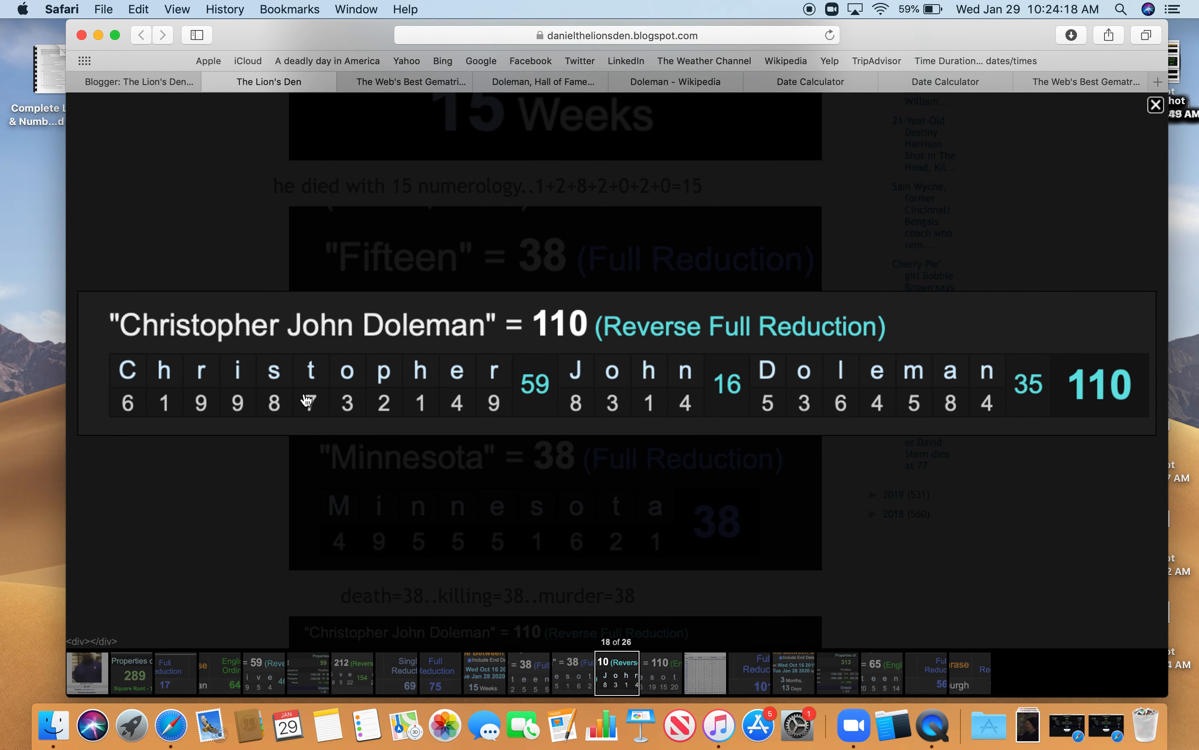
mouse_move(511, 346)
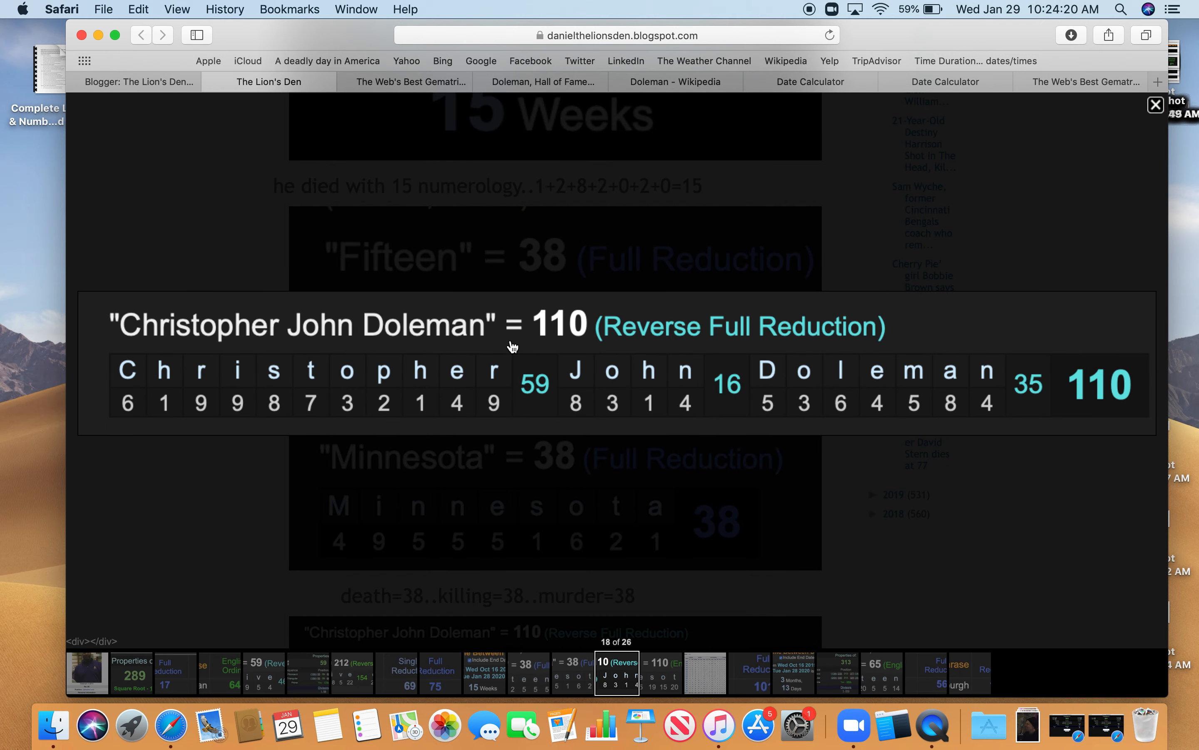
mouse_move(582, 360)
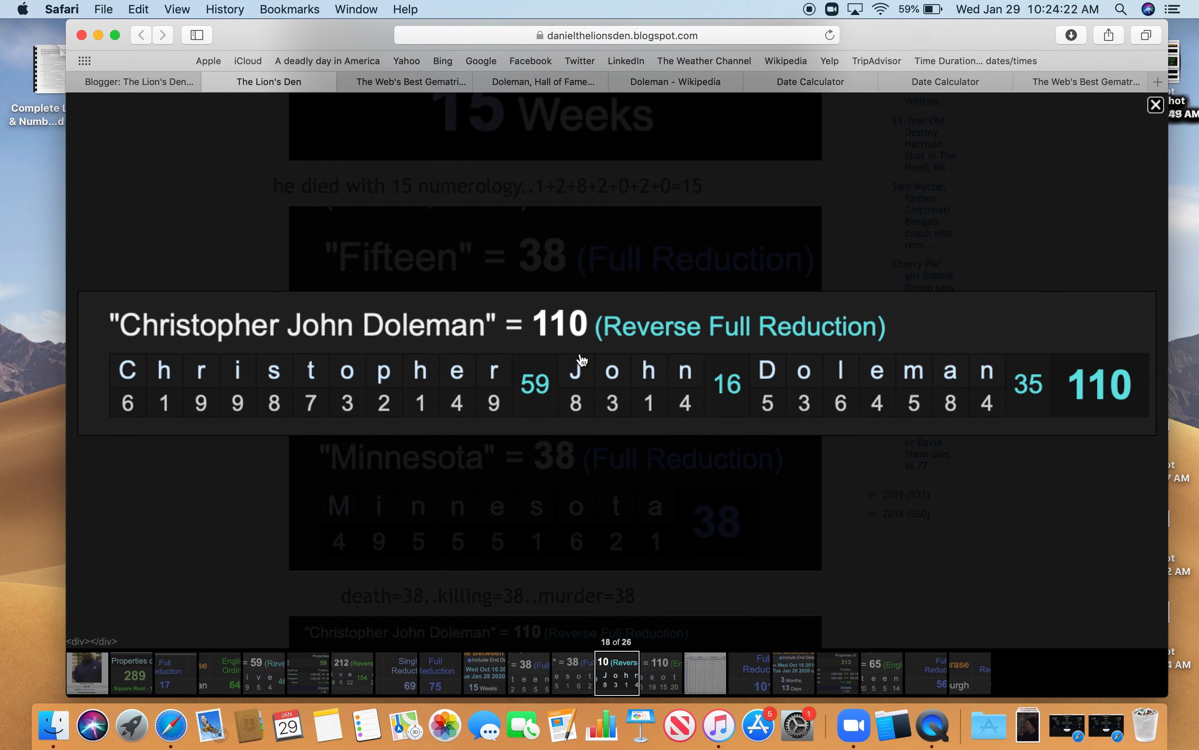
mouse_move(614, 359)
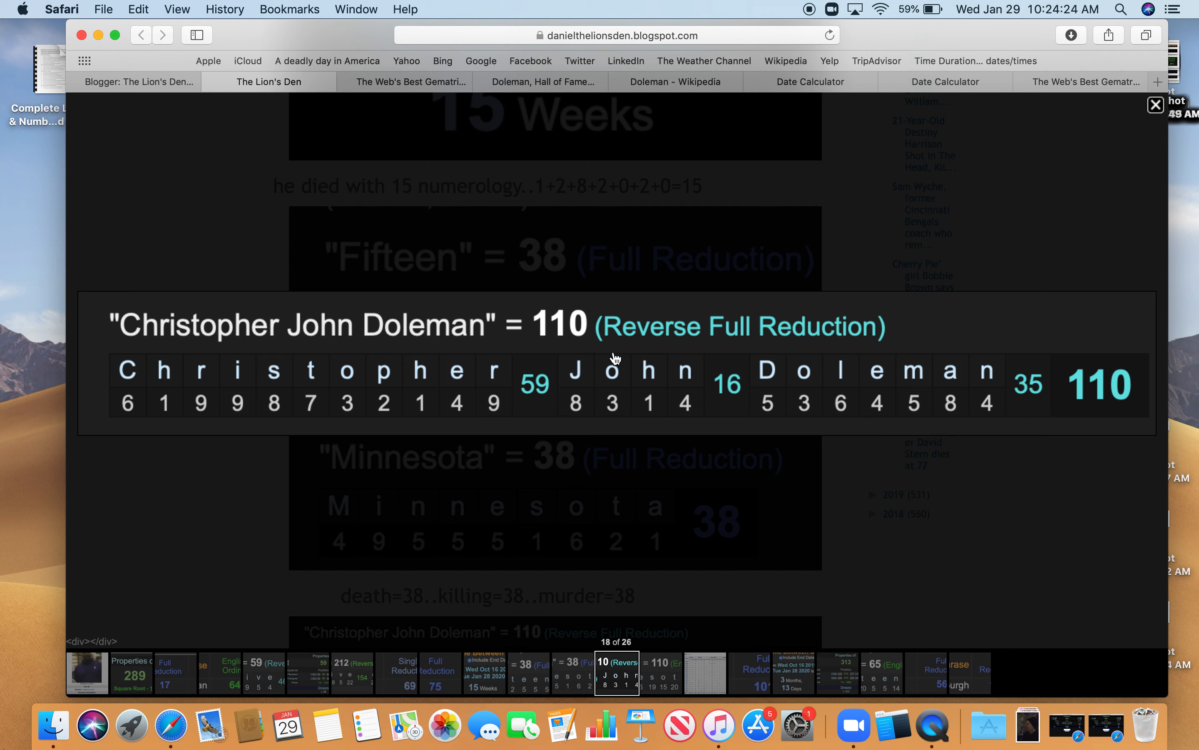
mouse_move(1163, 120)
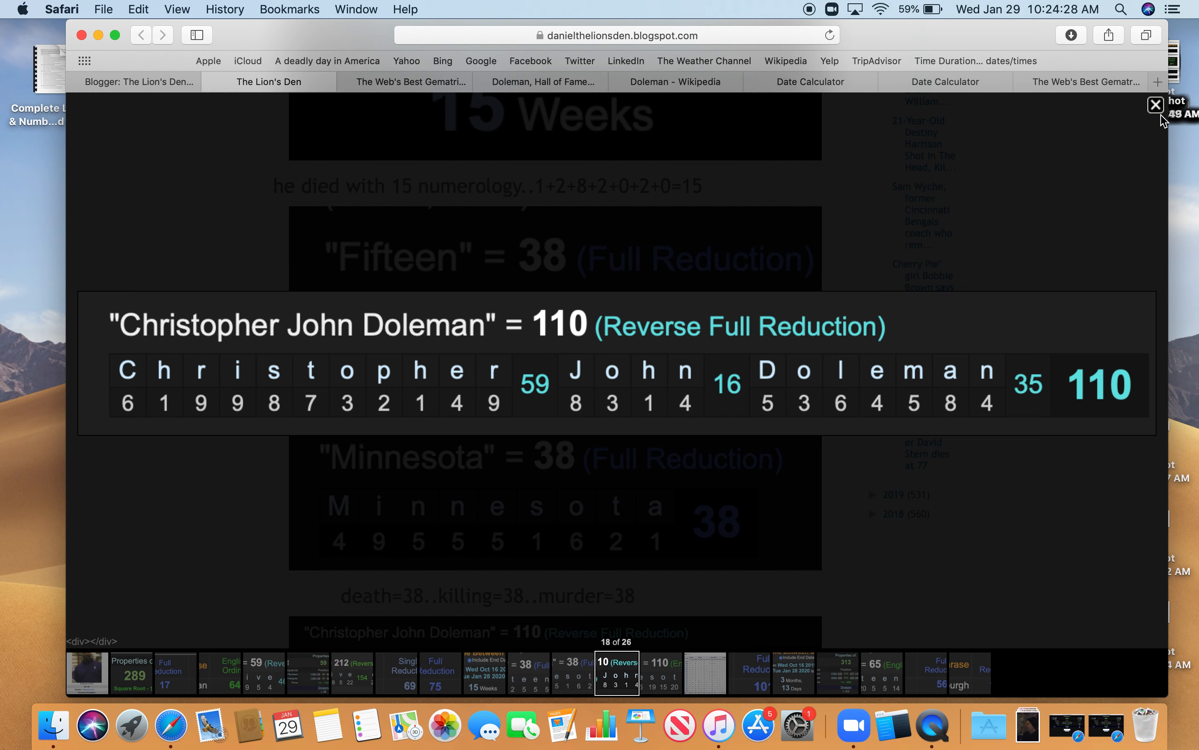
click(1155, 104)
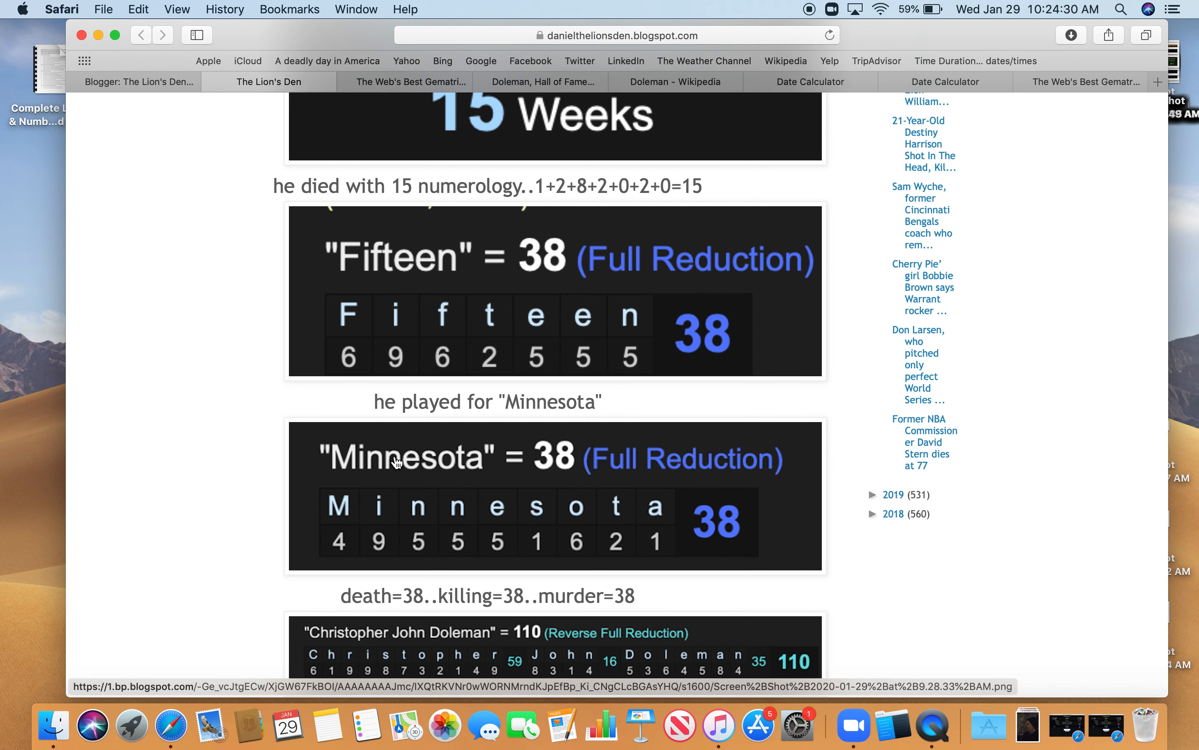
mouse_move(523, 266)
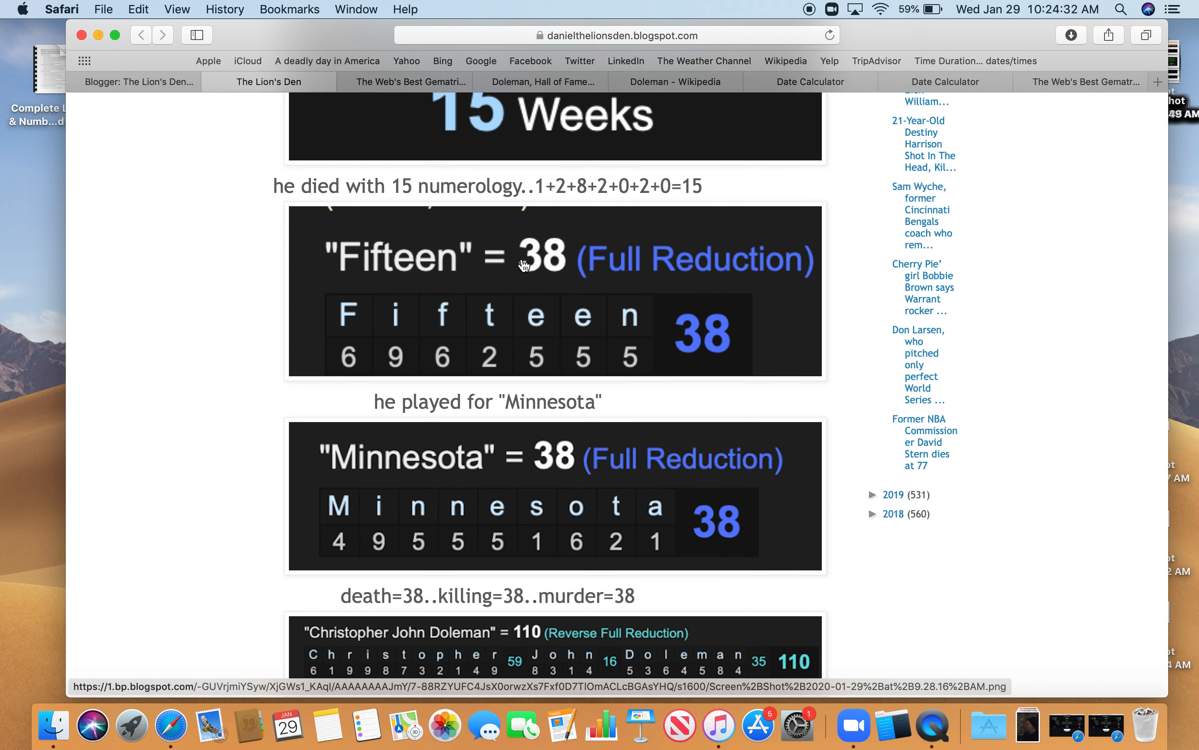
mouse_move(253, 536)
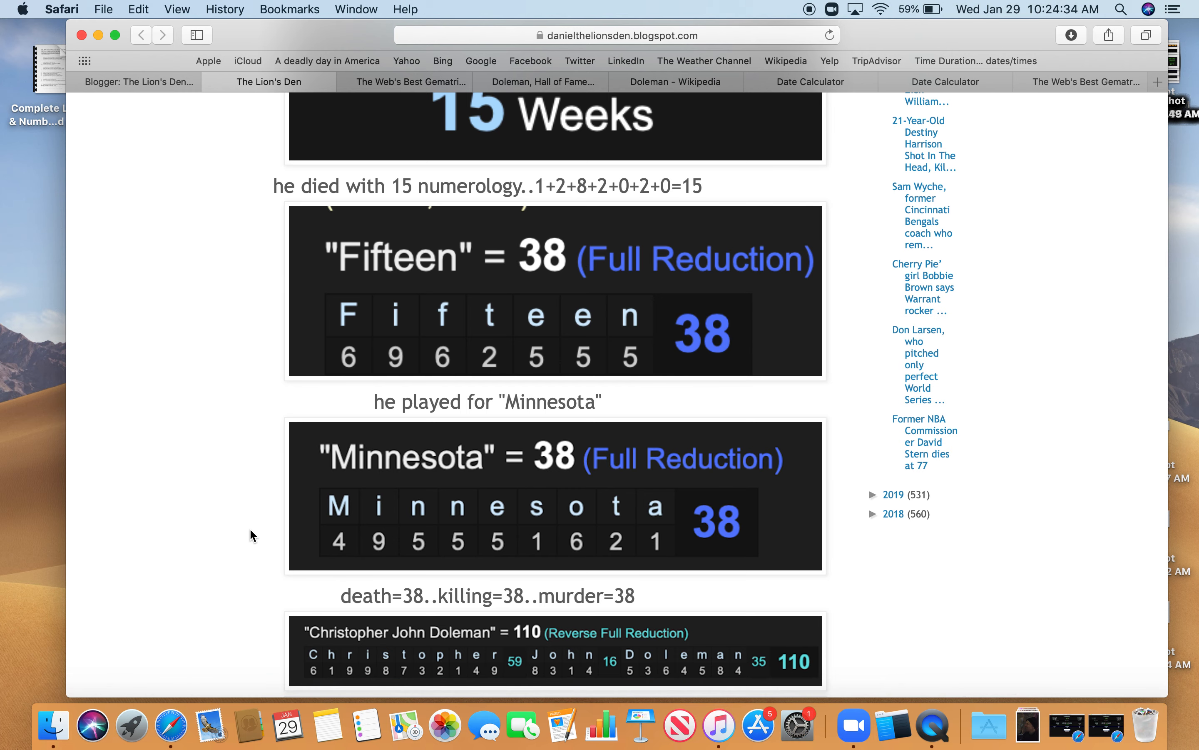
scroll(down, 3)
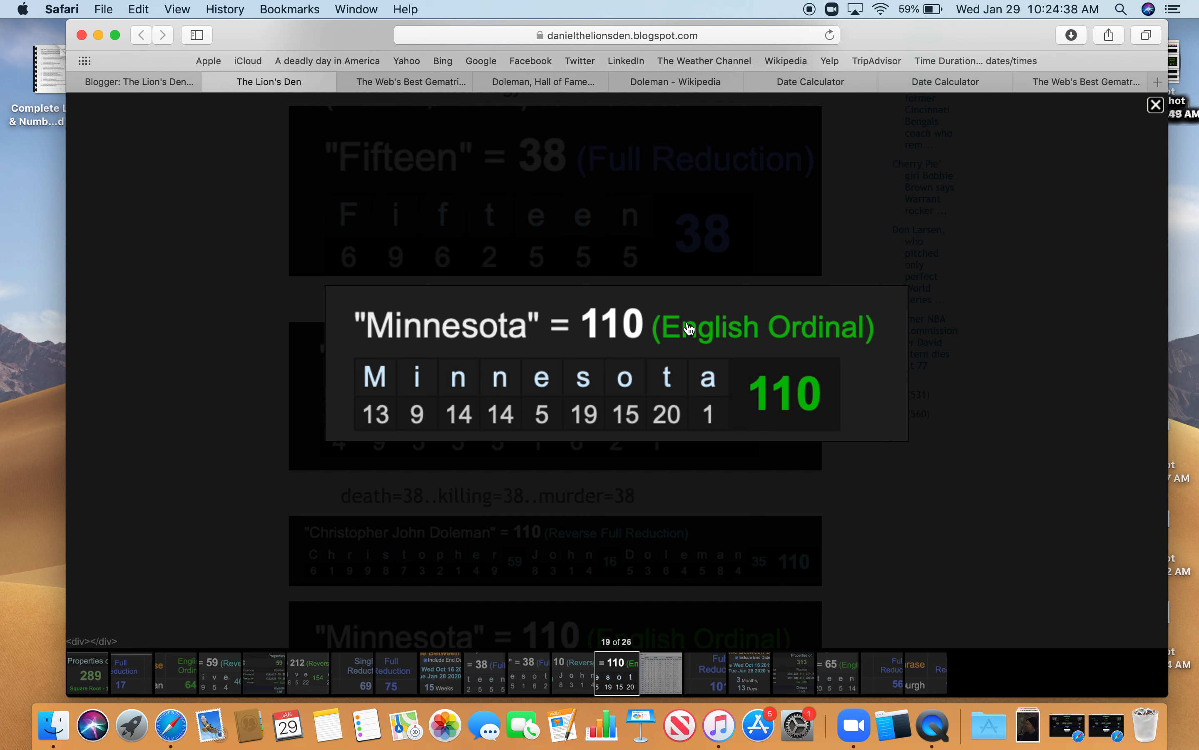
click(1155, 105)
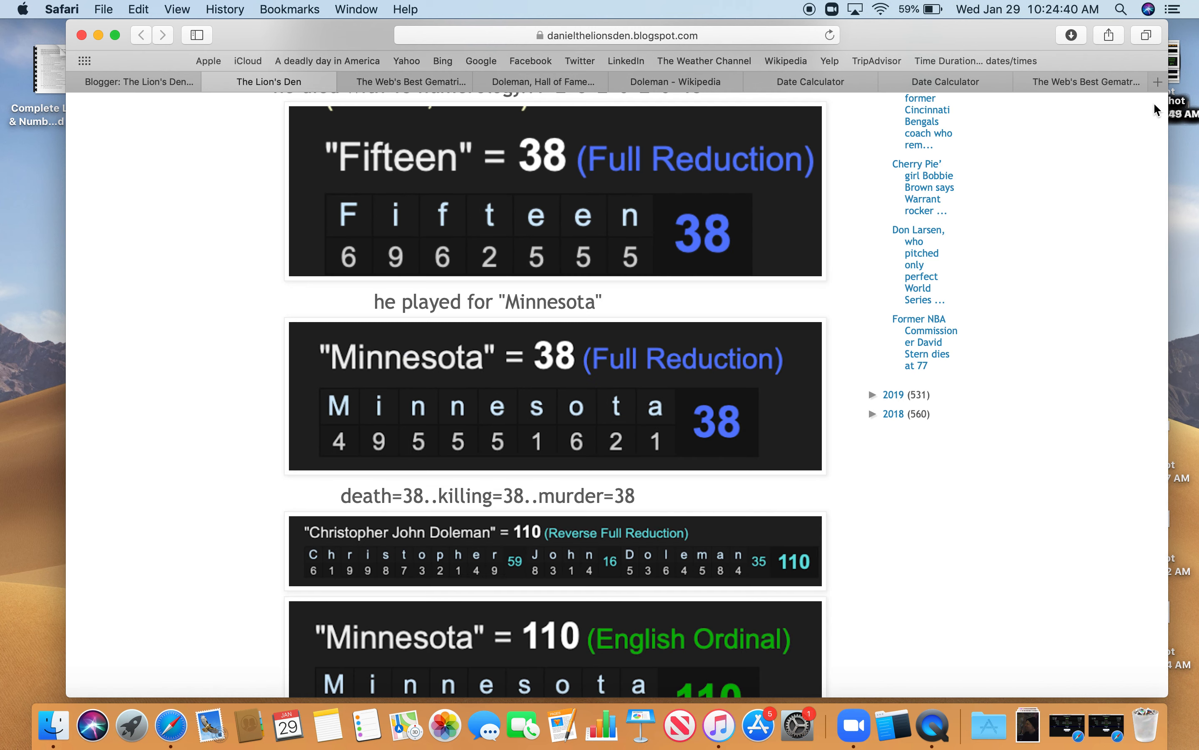
scroll(down, 3)
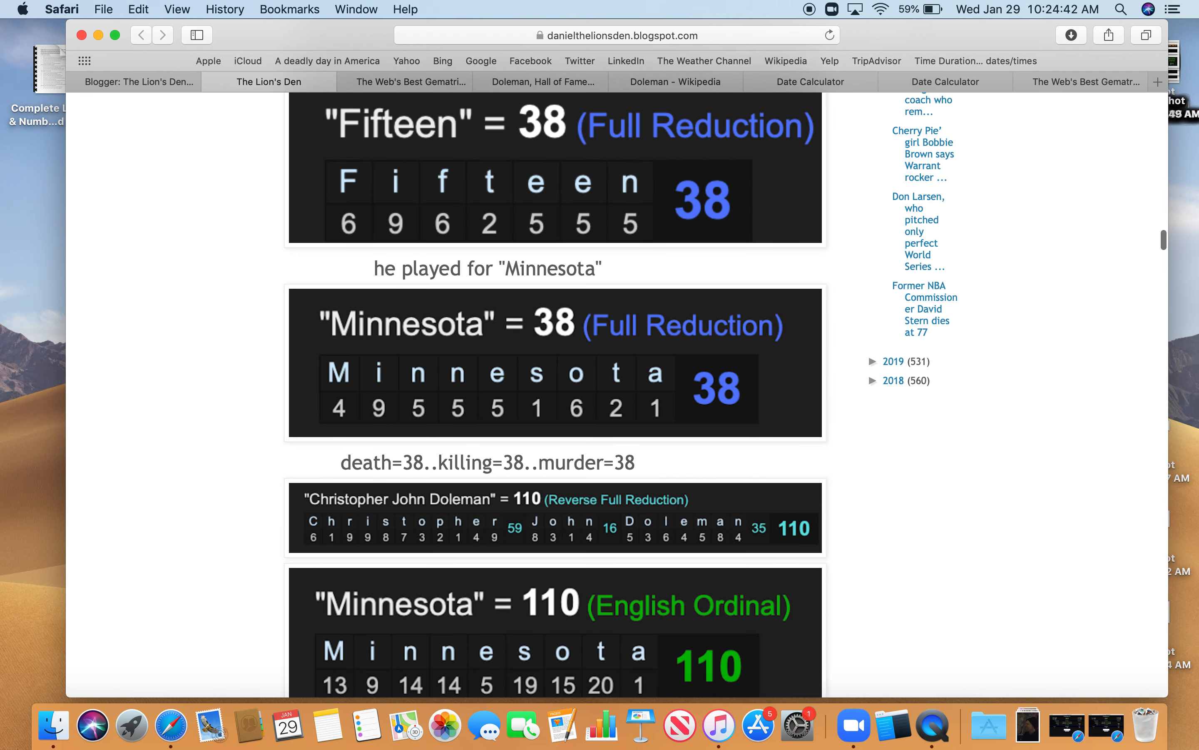
scroll(down, 3)
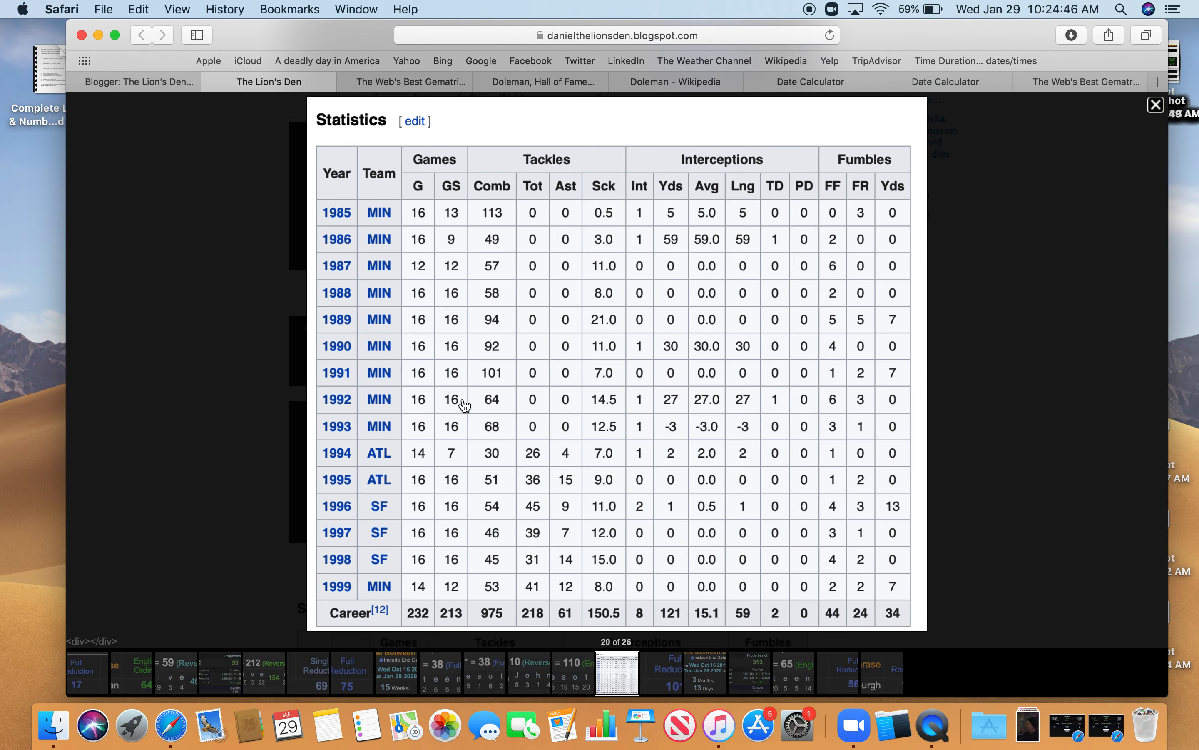
mouse_move(403, 664)
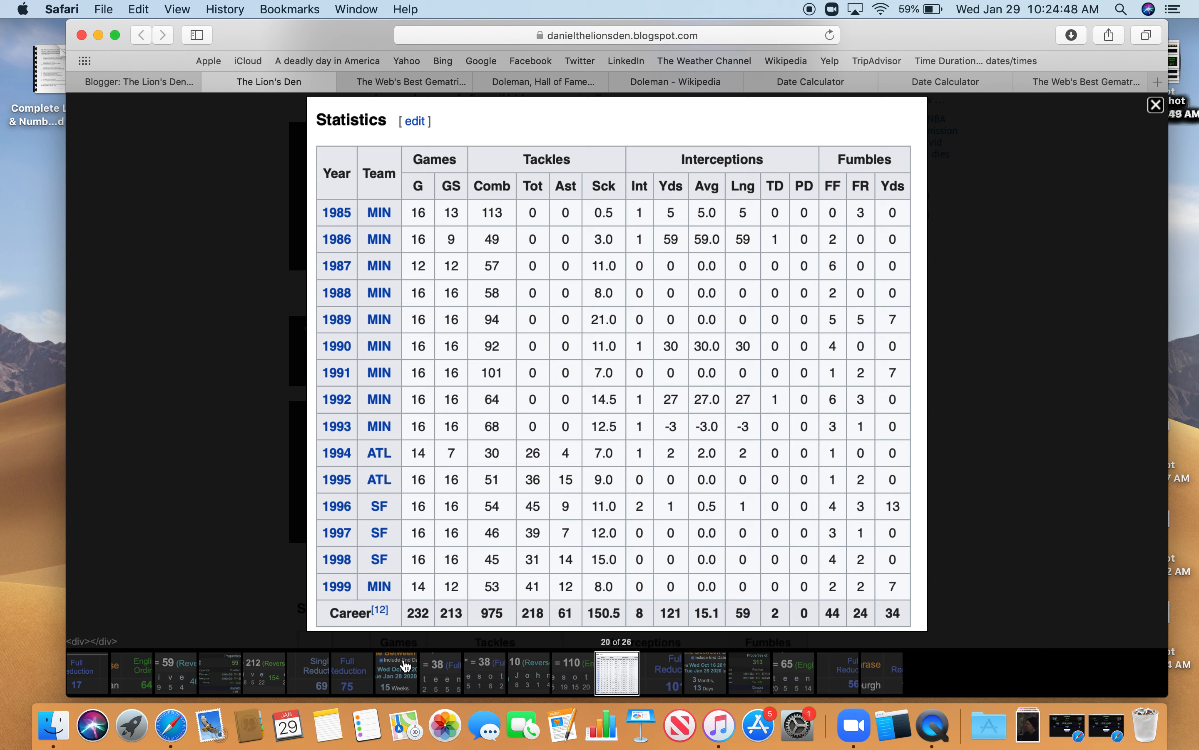
mouse_move(426, 556)
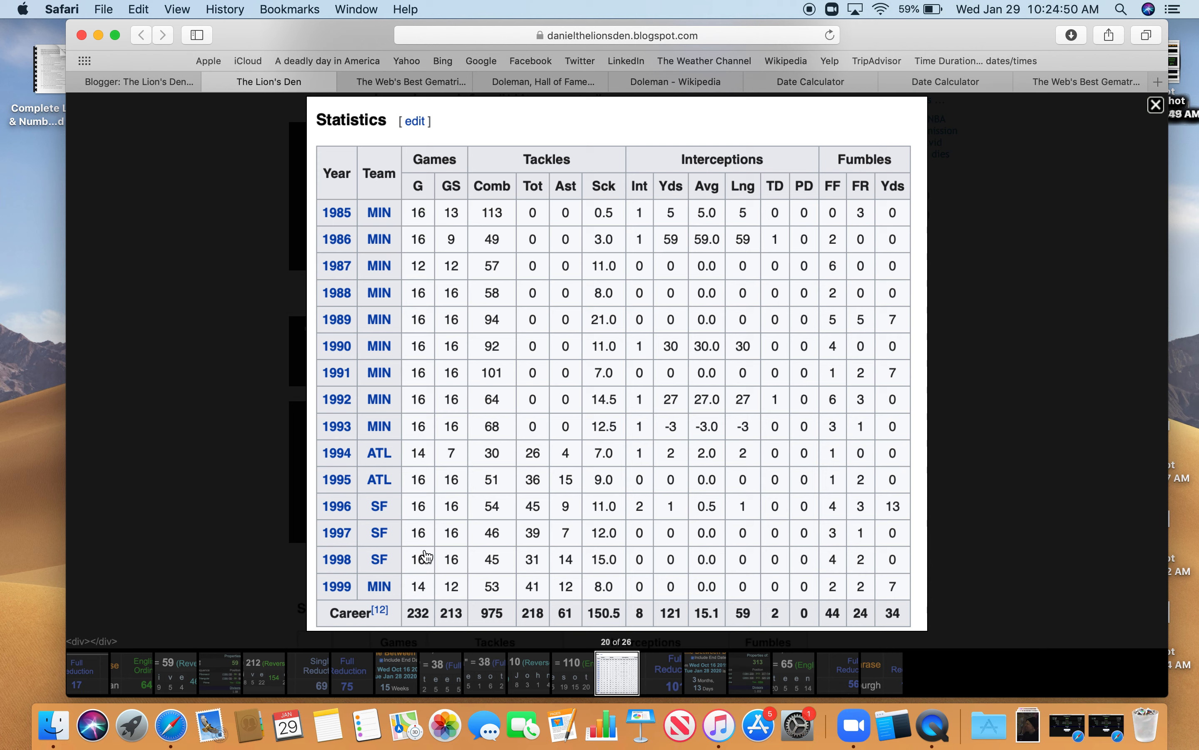
mouse_move(503, 452)
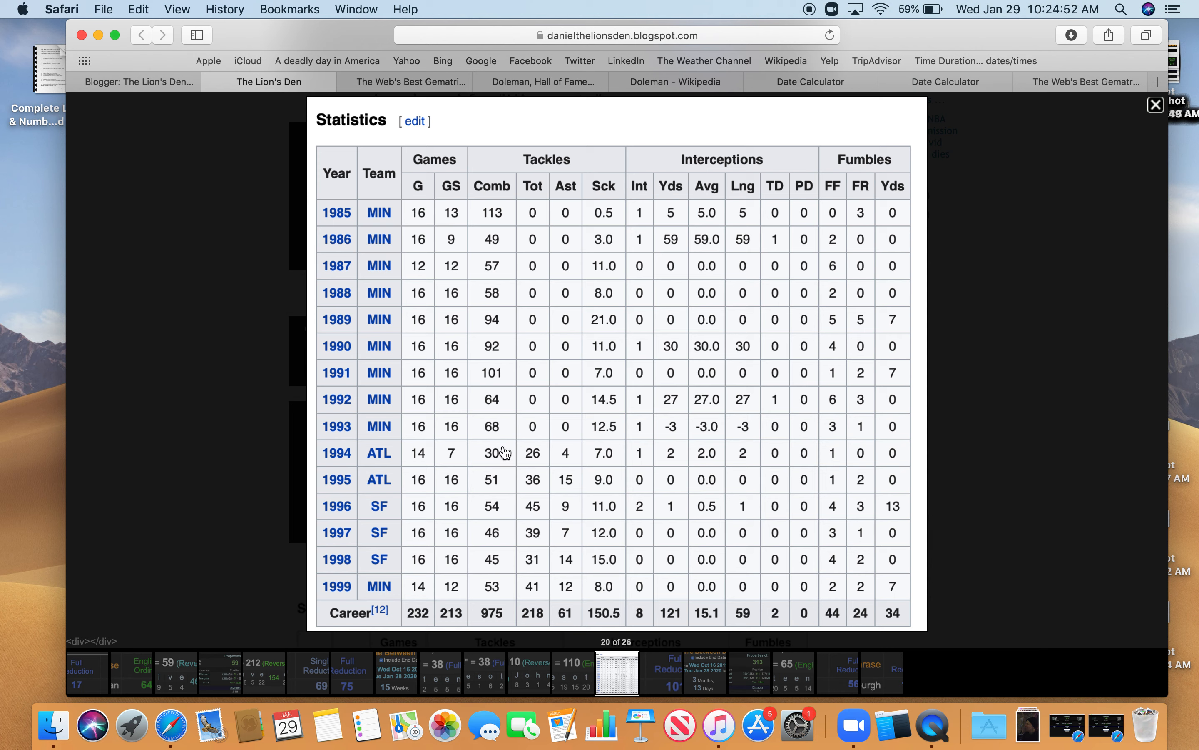
mouse_move(564, 630)
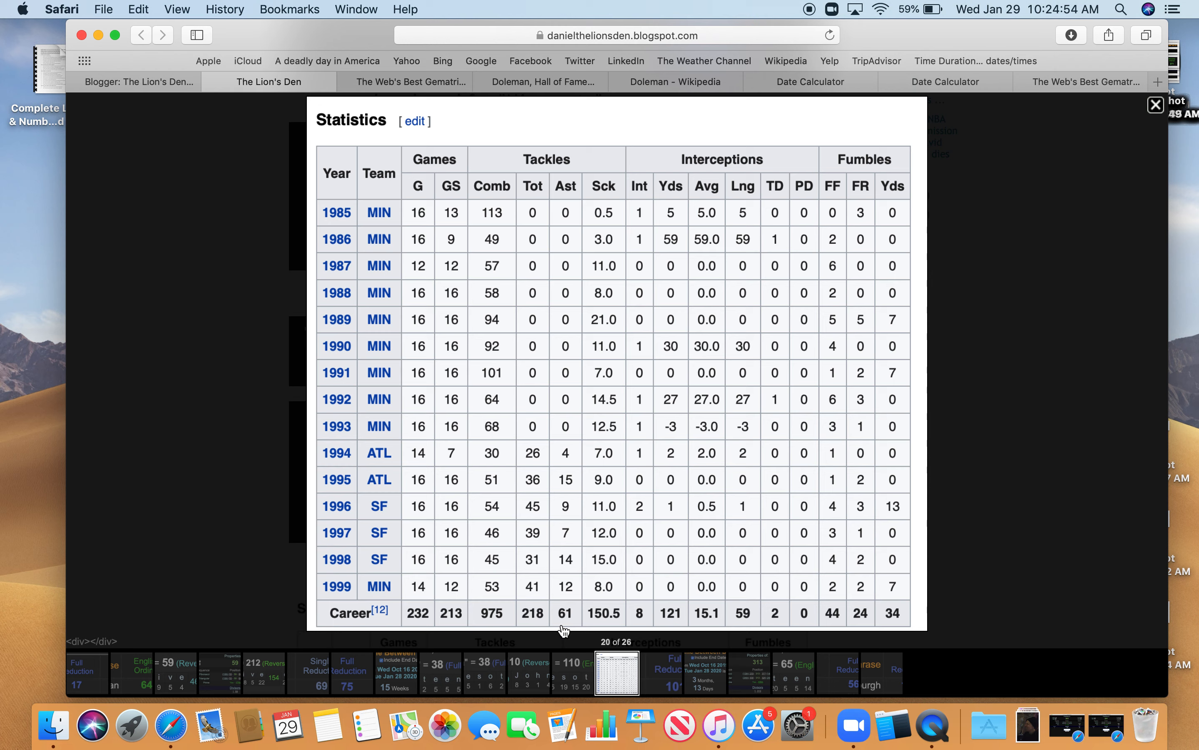
mouse_move(596, 624)
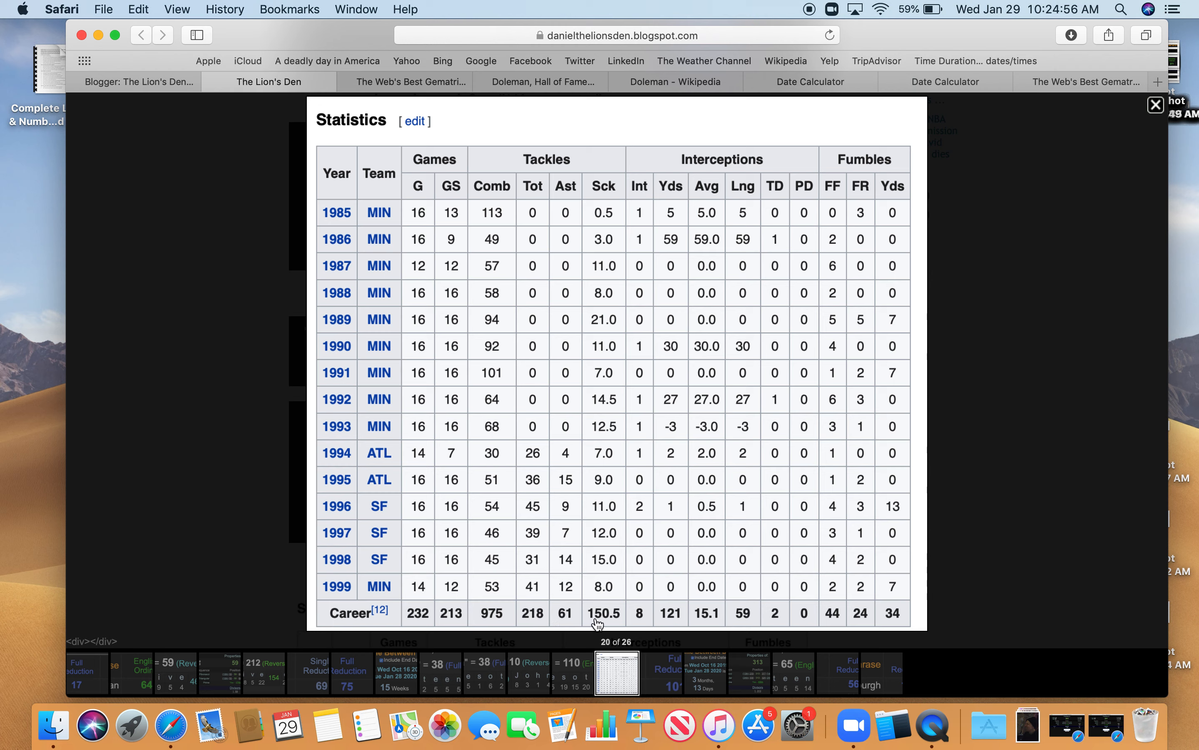
mouse_move(670, 632)
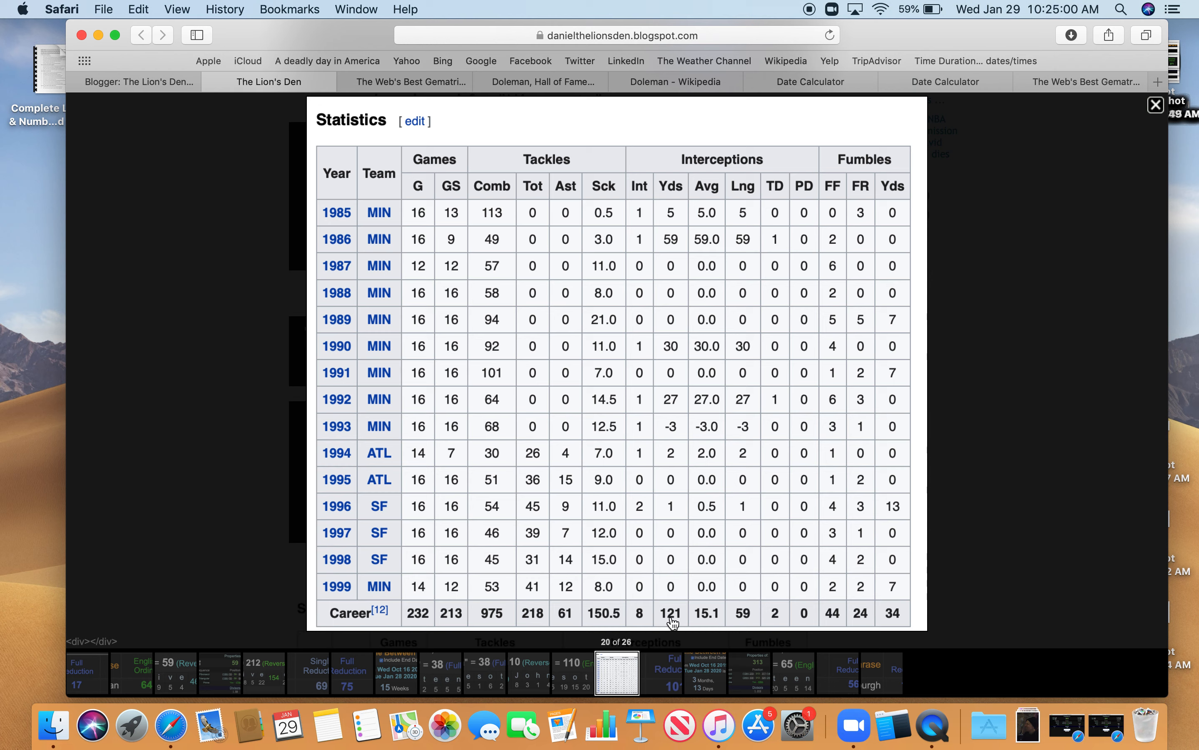
mouse_move(709, 620)
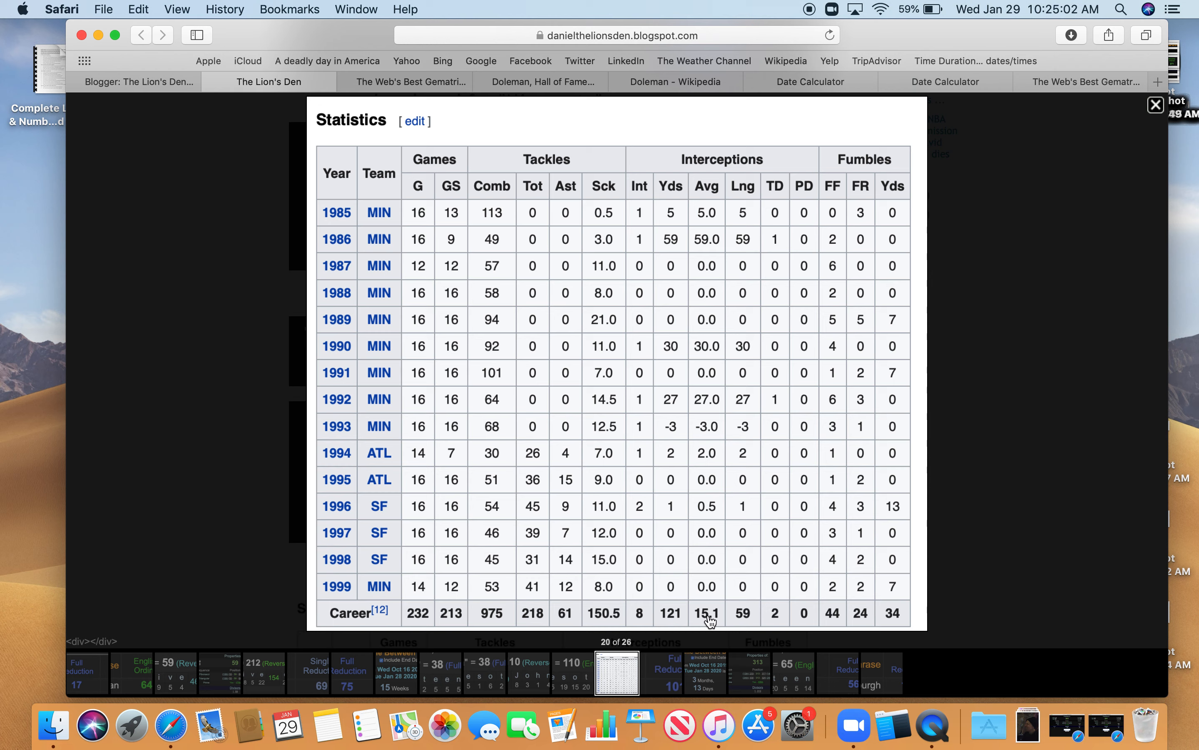
mouse_move(723, 633)
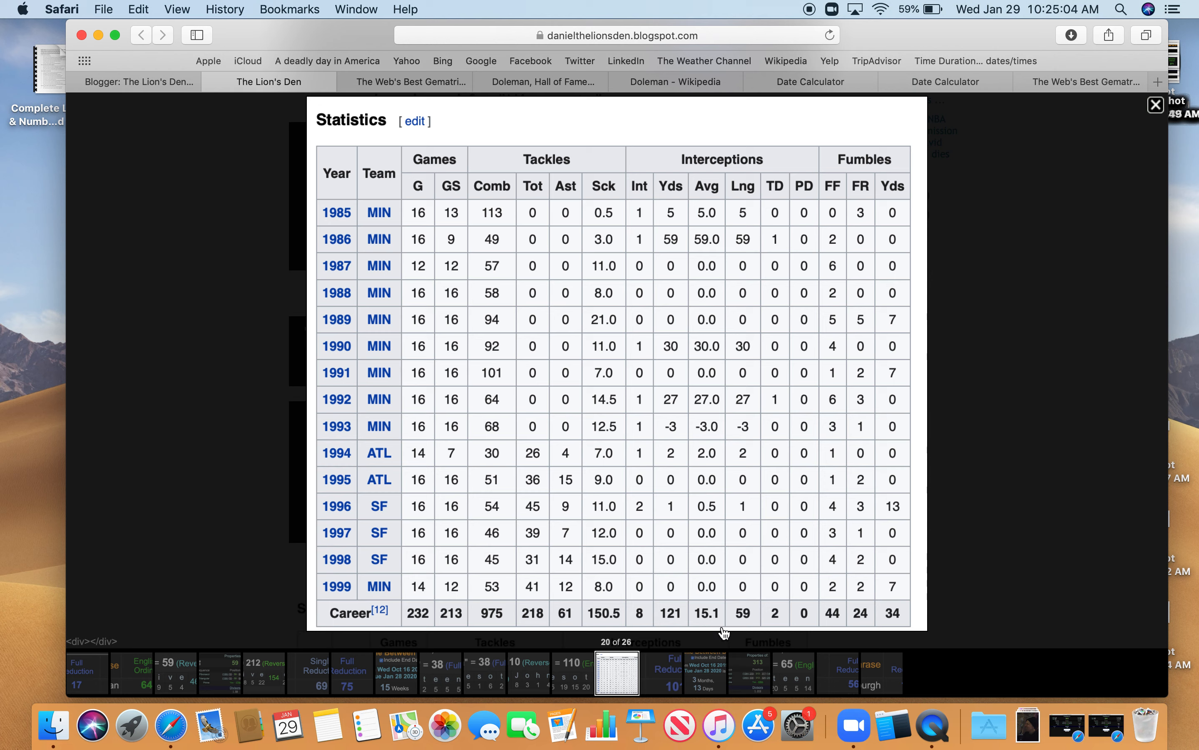
mouse_move(778, 630)
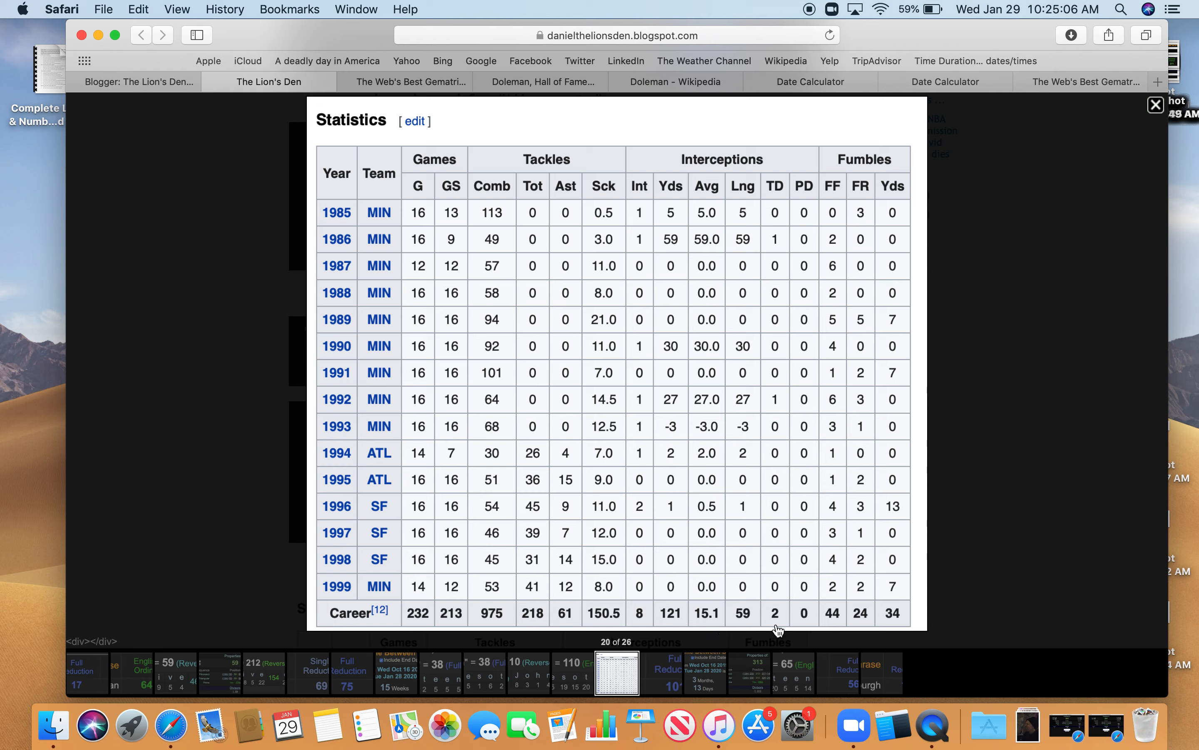
mouse_move(831, 622)
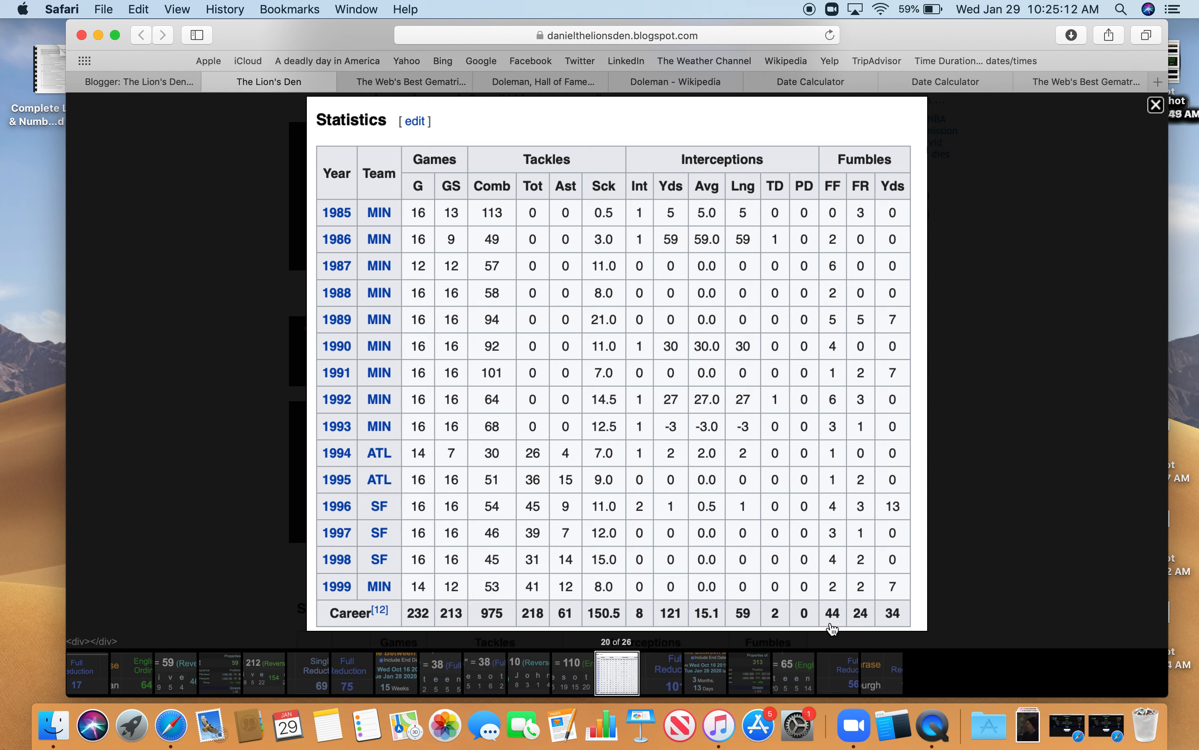
mouse_move(851, 635)
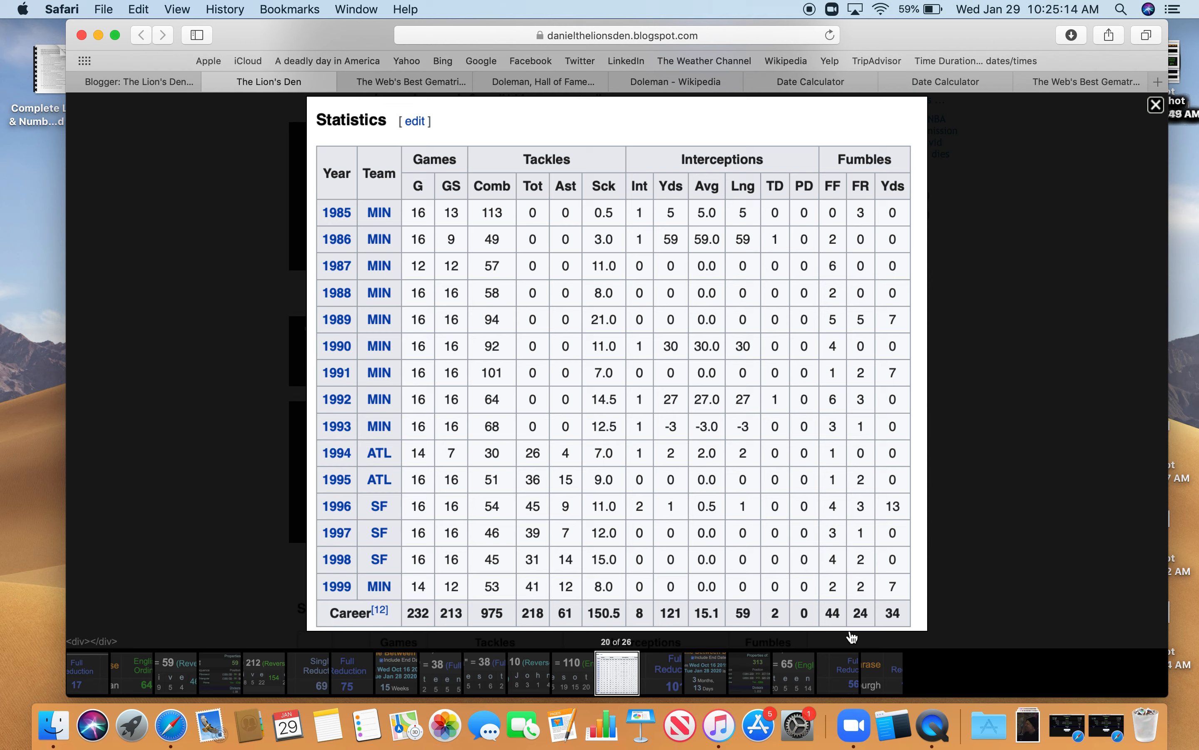
mouse_move(745, 576)
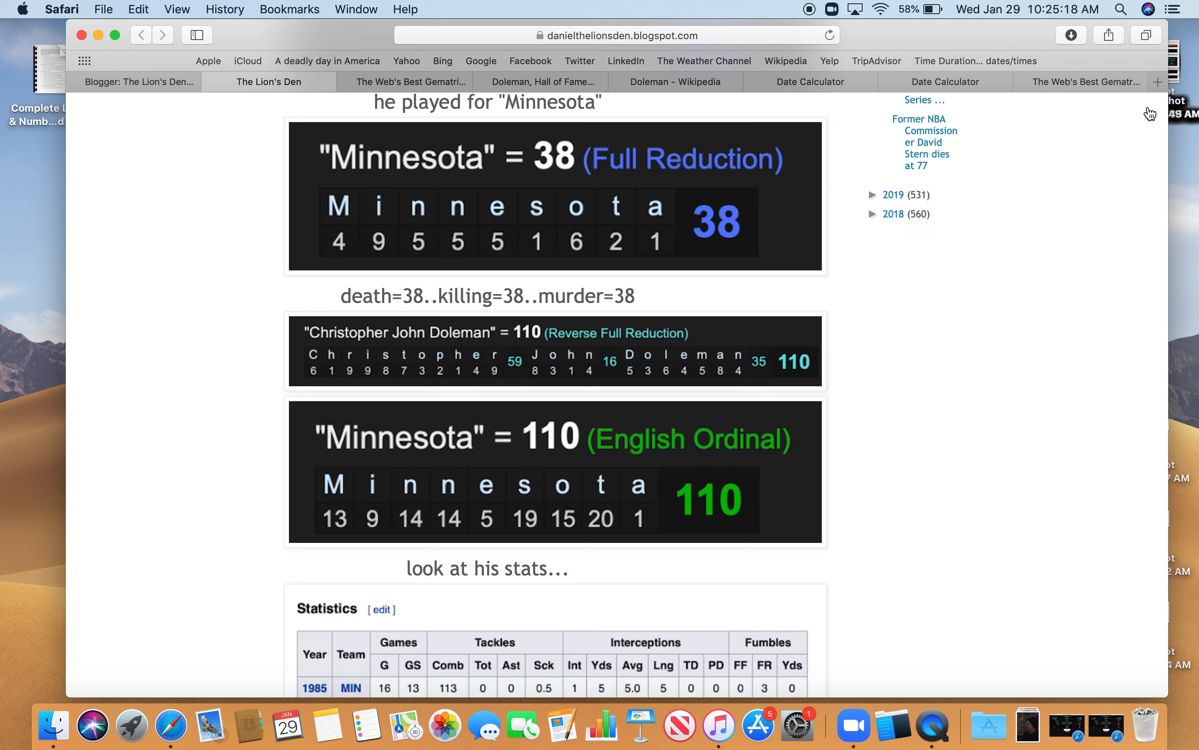
mouse_move(189, 580)
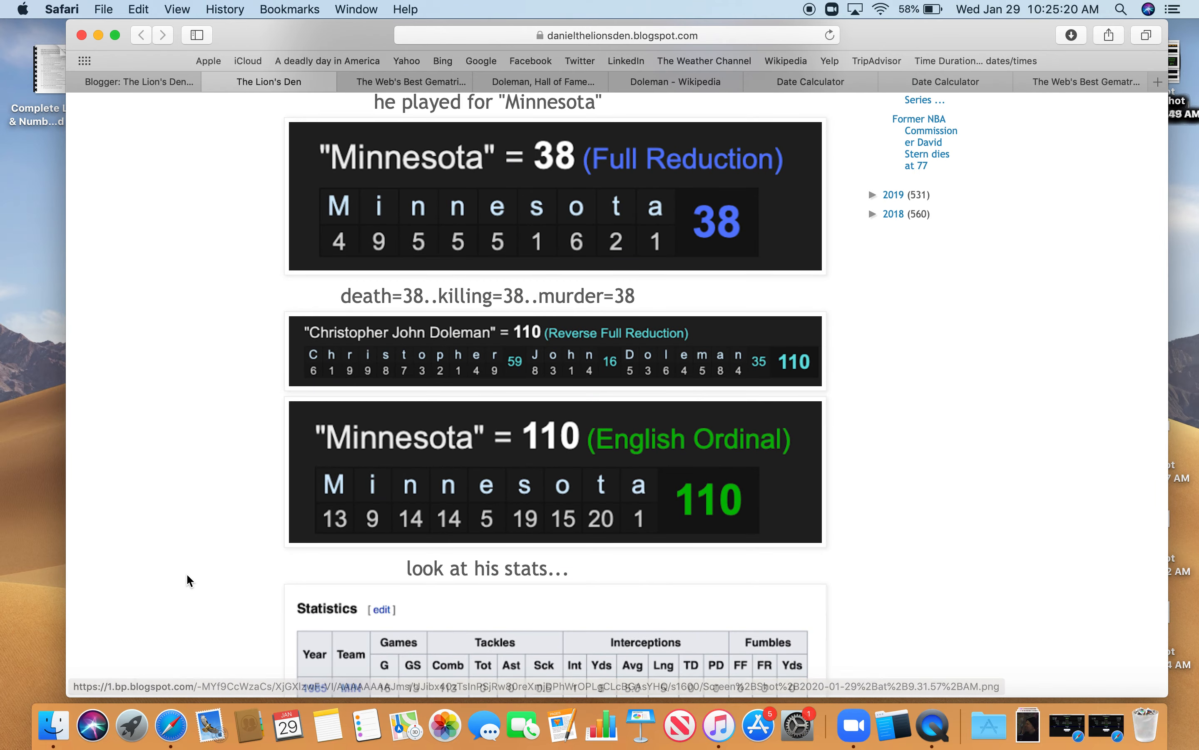
- Read on in the post, then enter 'death' in Gematrinator and browse the Jewish, foreign and English cipher lists
scroll(down, 3)
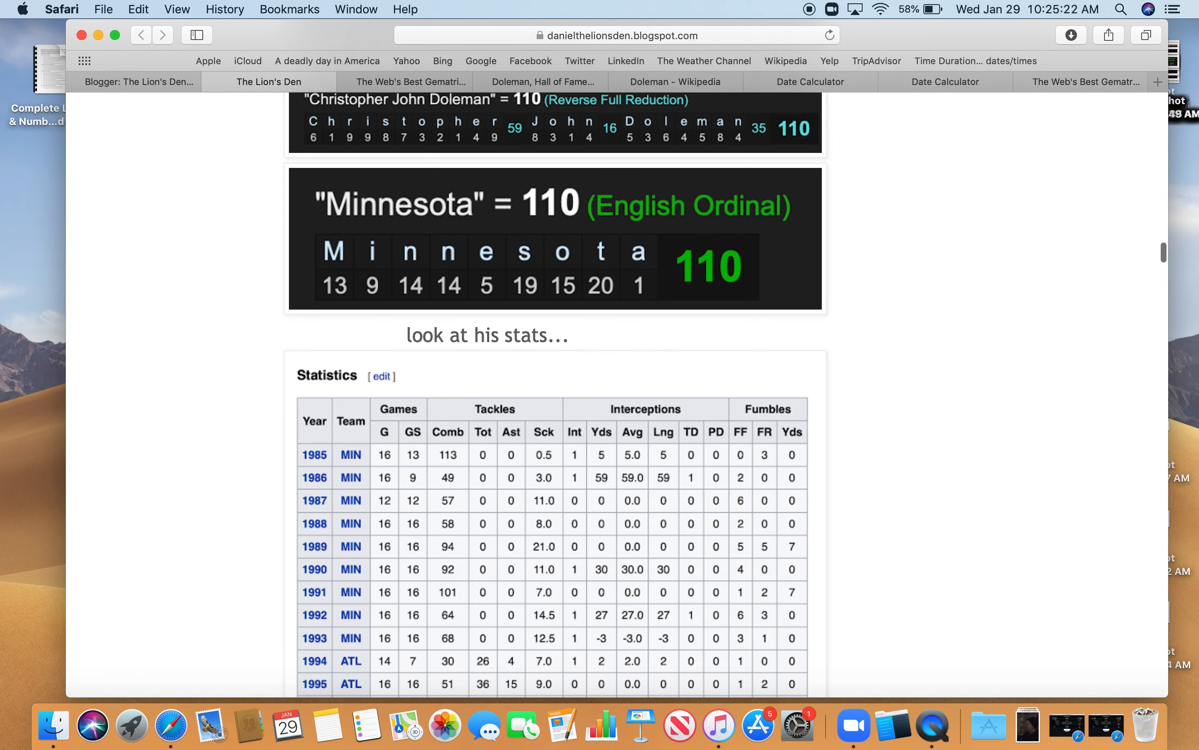
scroll(down, 3)
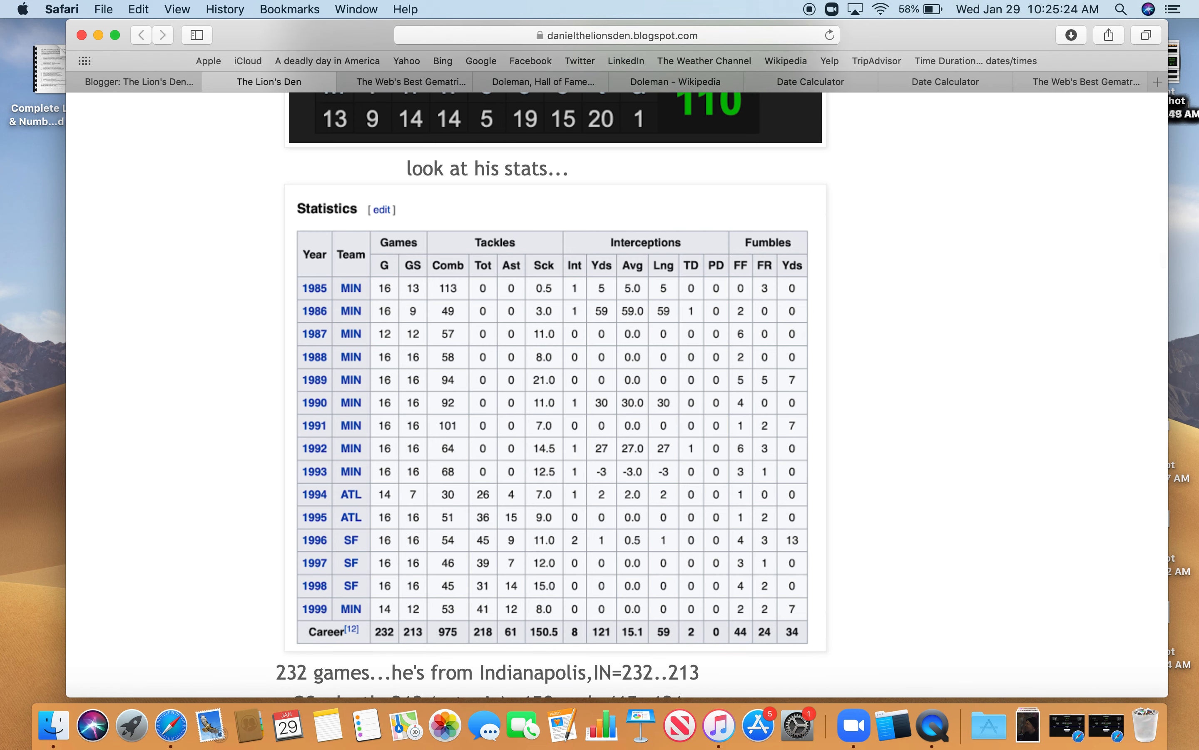
mouse_move(475, 662)
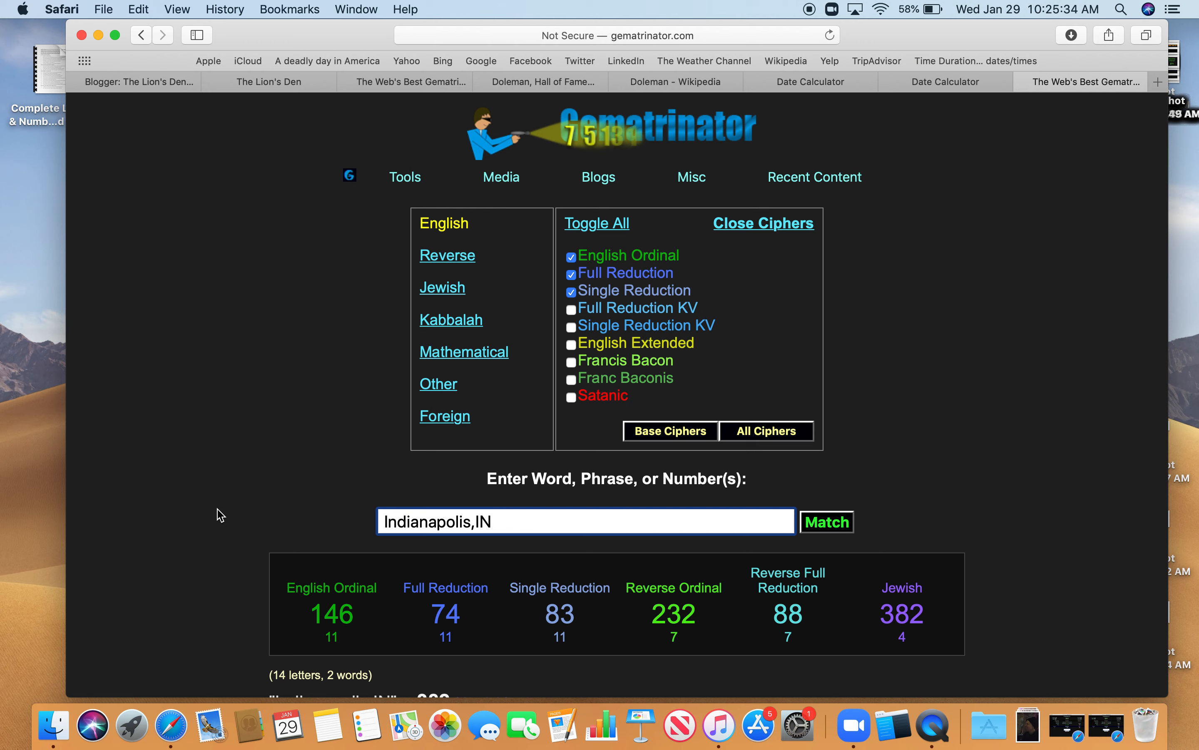
mouse_move(476, 602)
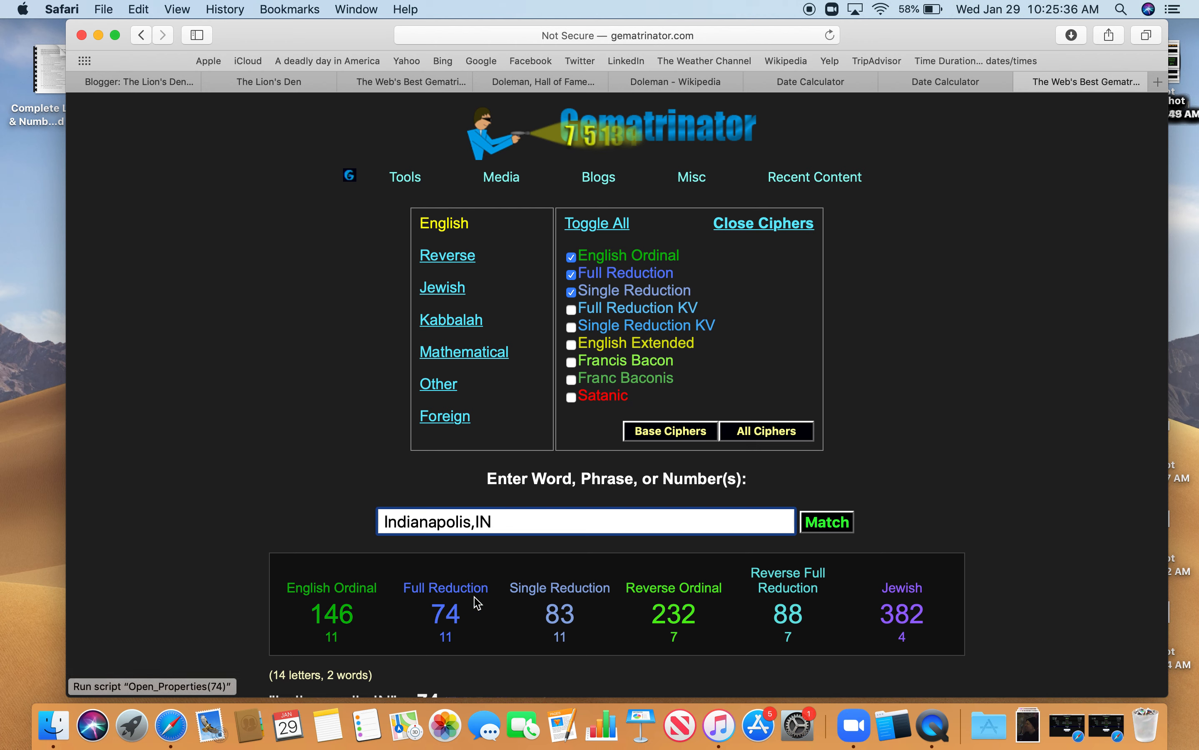
mouse_move(673, 614)
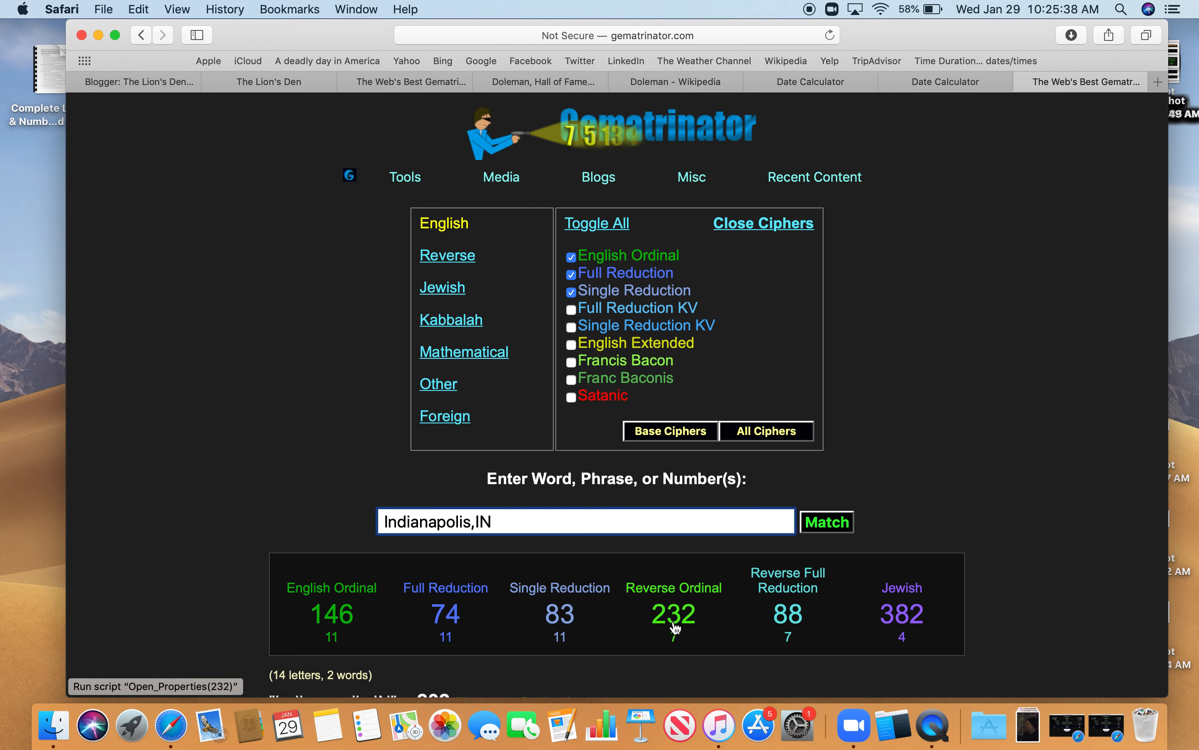
mouse_move(652, 628)
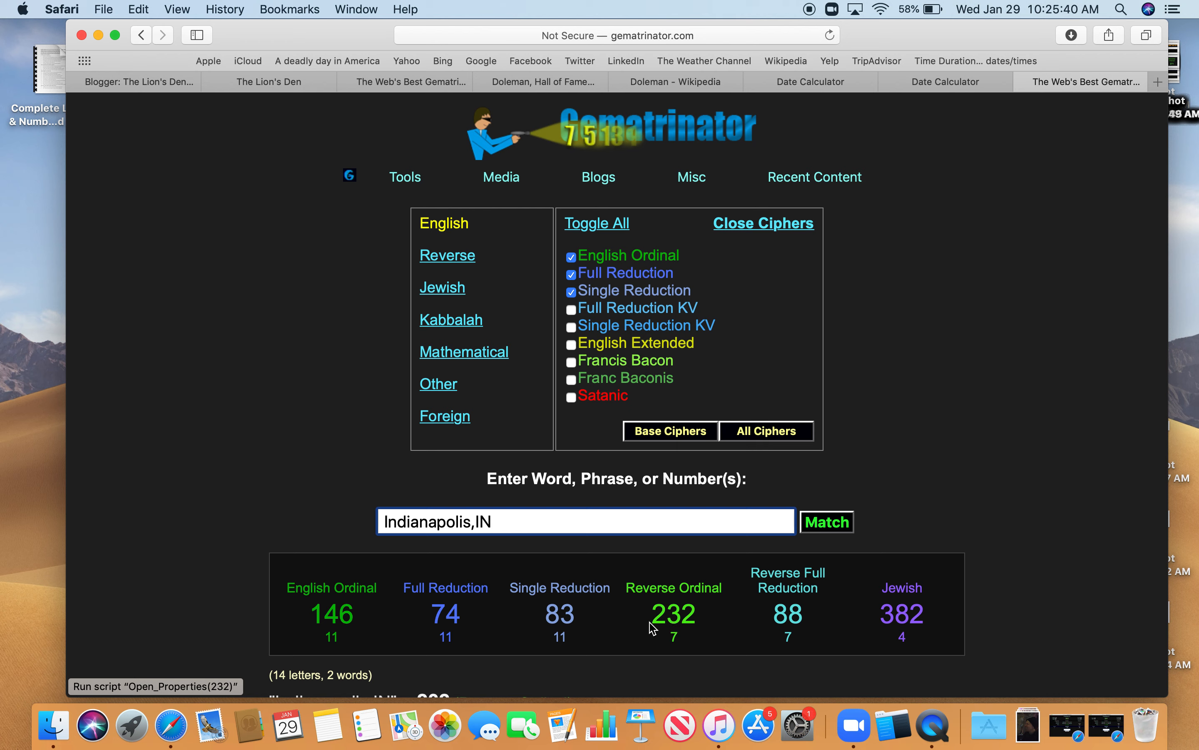
mouse_move(448, 614)
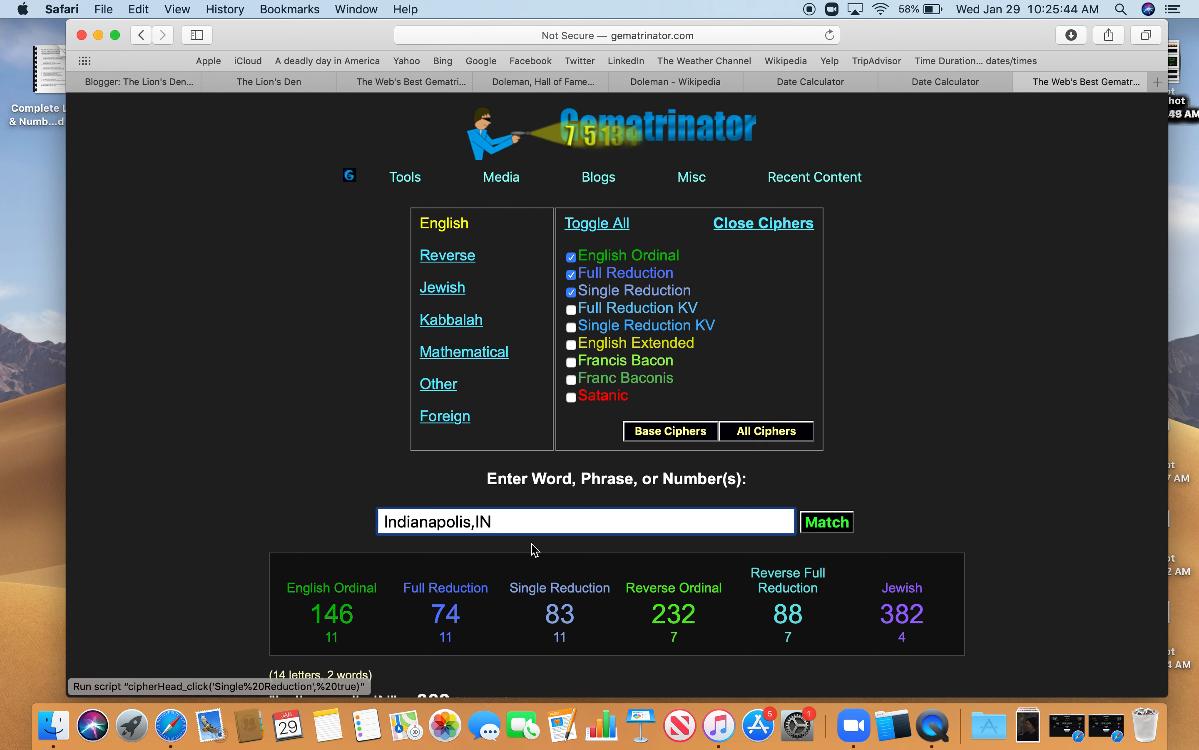
click(442, 287)
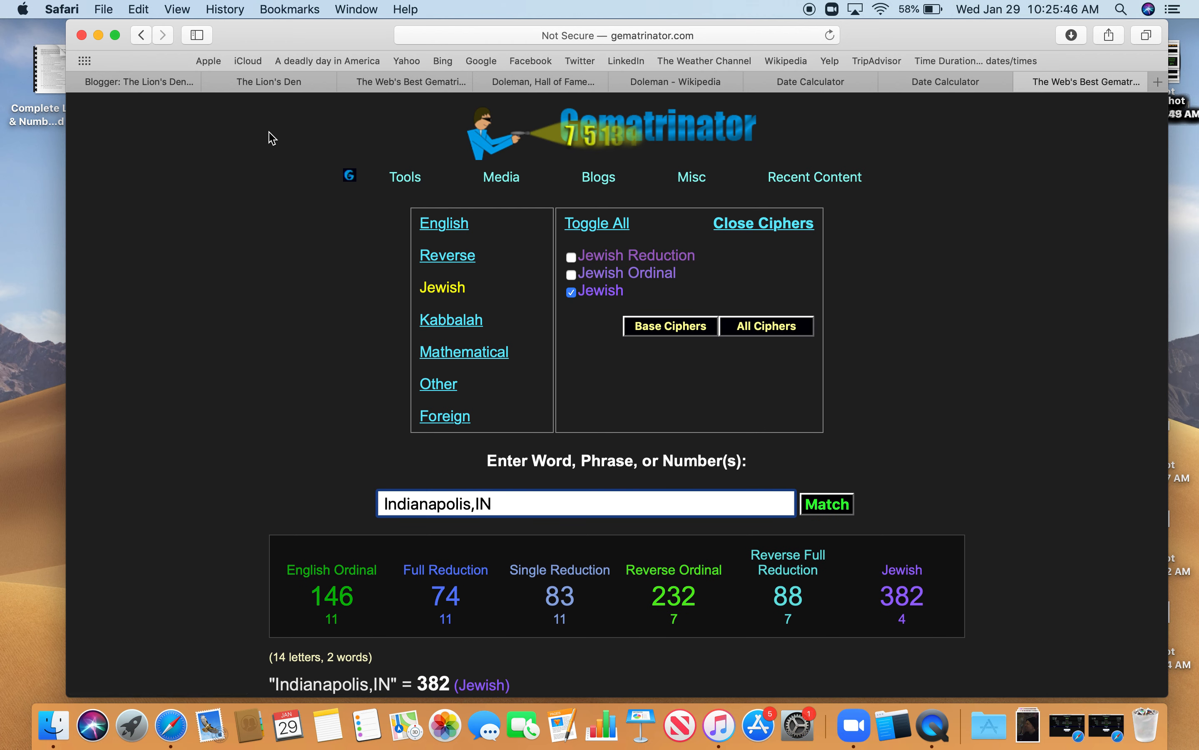
mouse_move(334, 97)
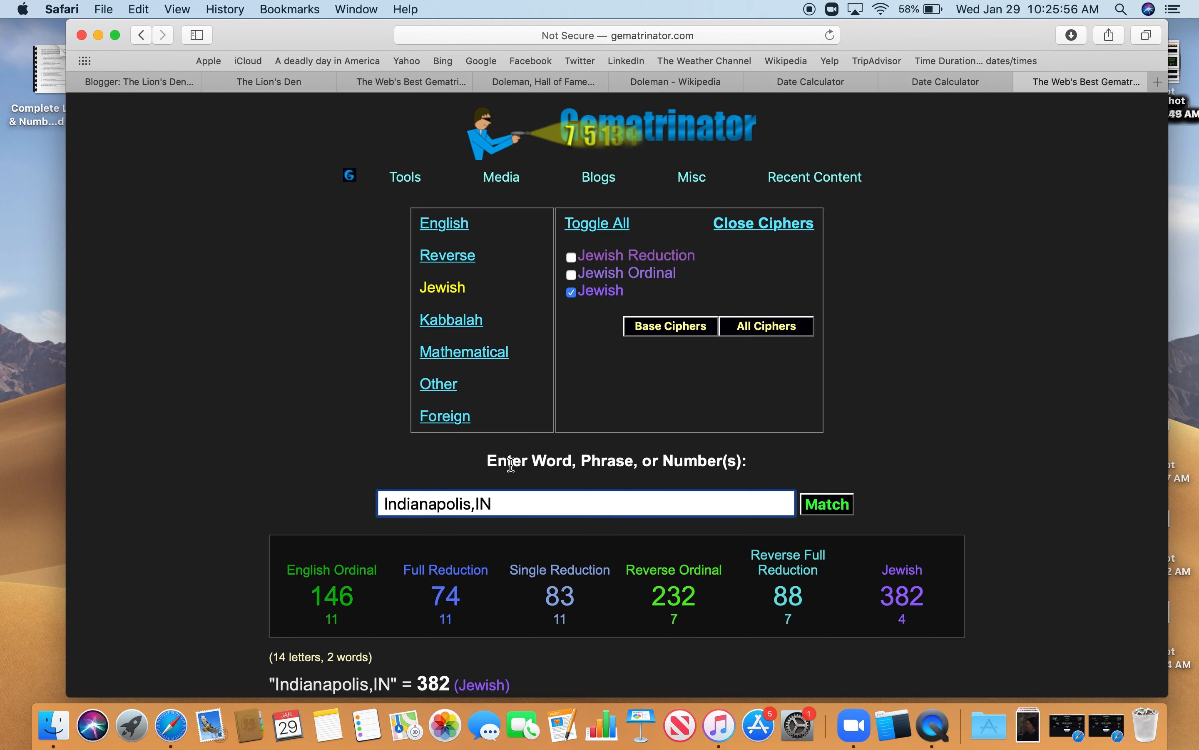
text(death)
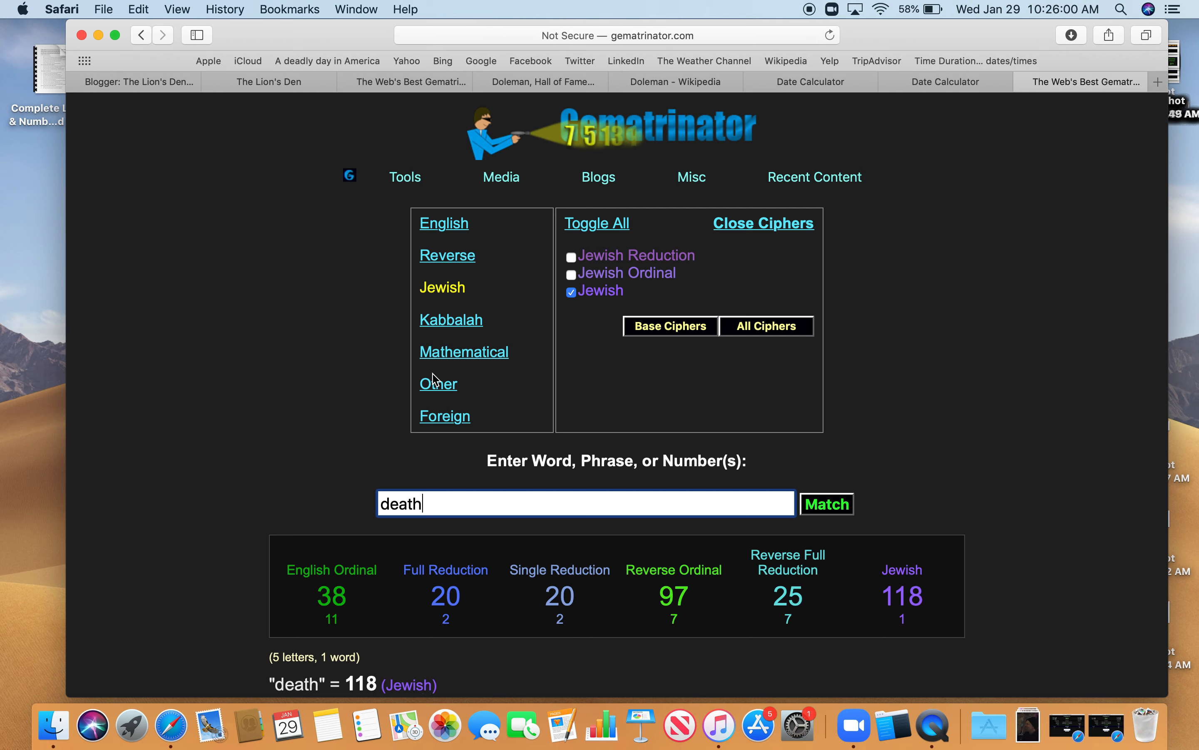
click(445, 415)
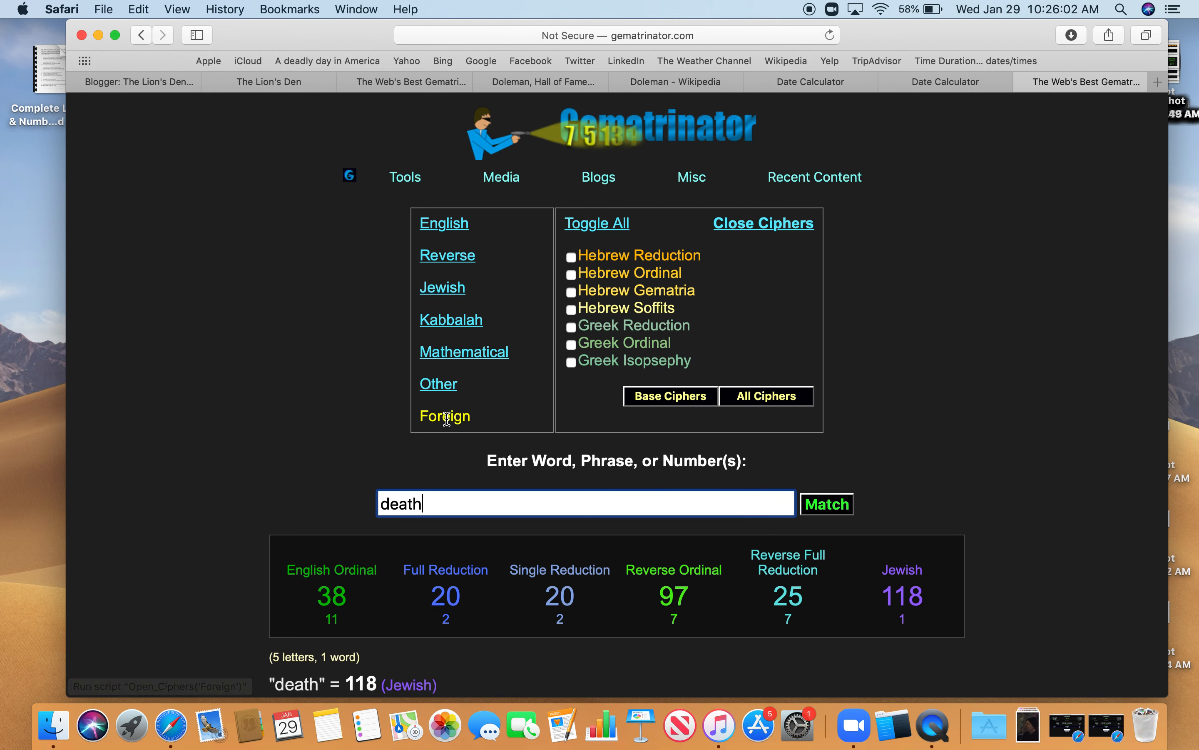
click(444, 222)
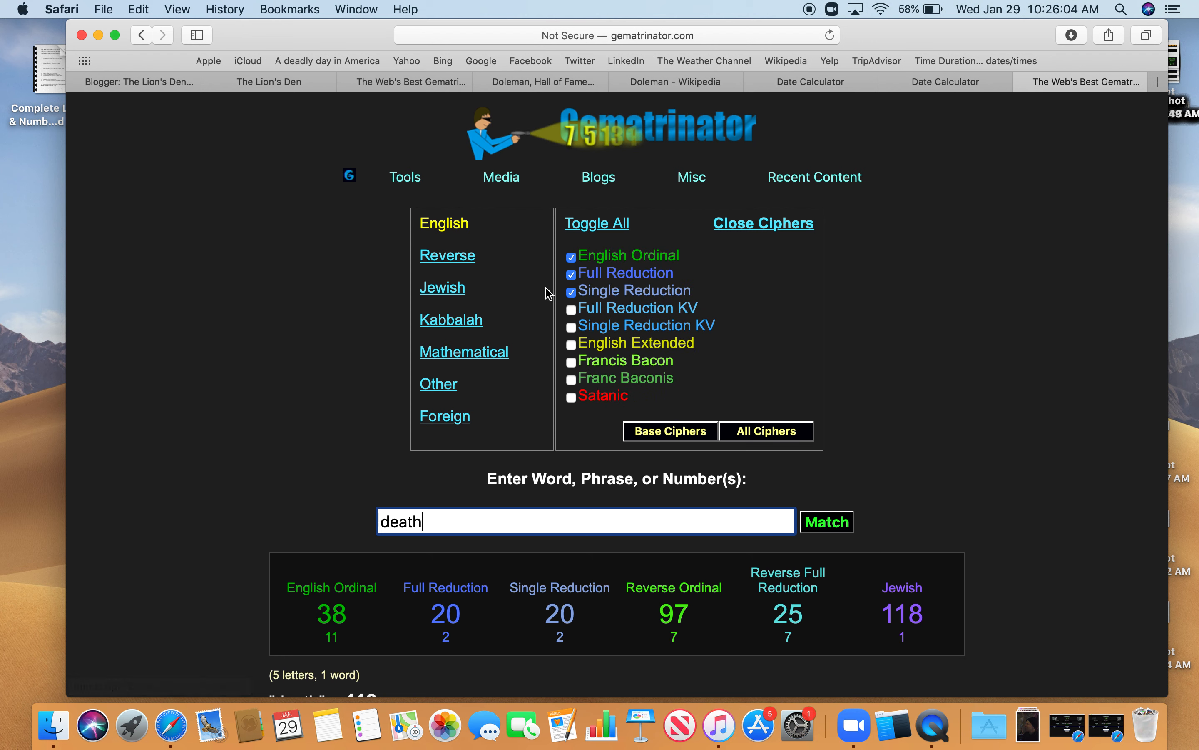
- Enable the Satanic cipher so death scores 213, check other cipher lists, and return to the blog
click(571, 398)
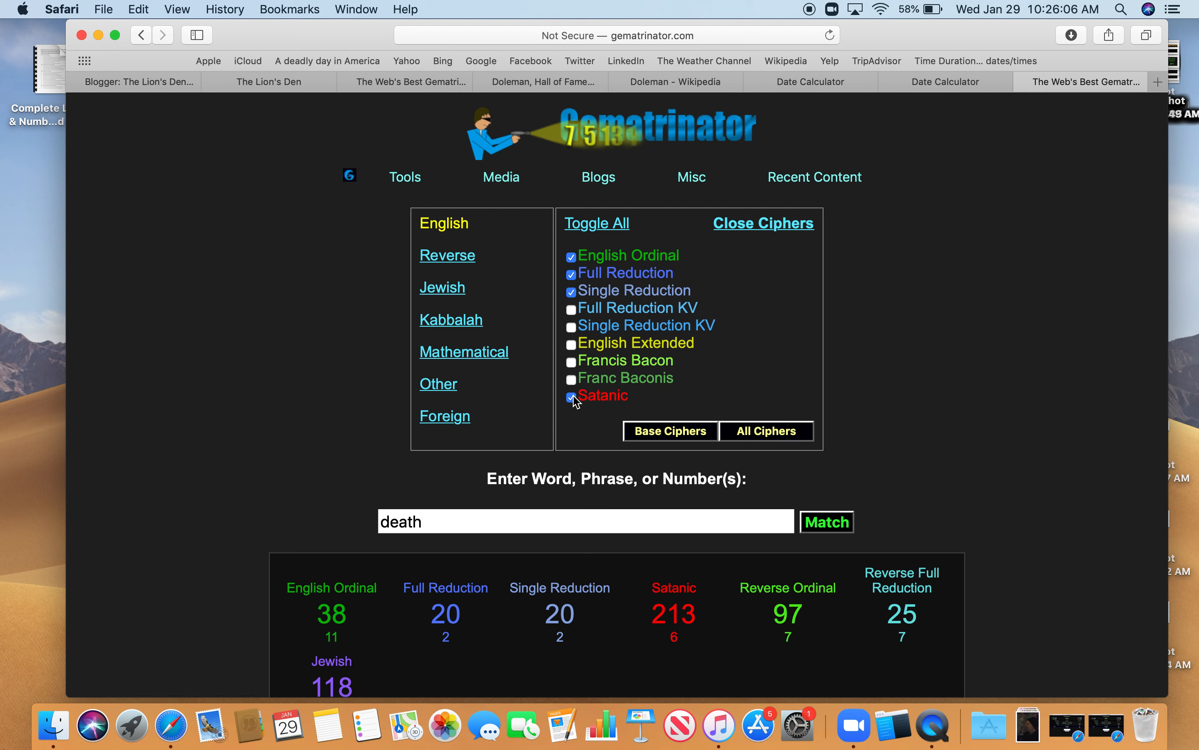
click(451, 319)
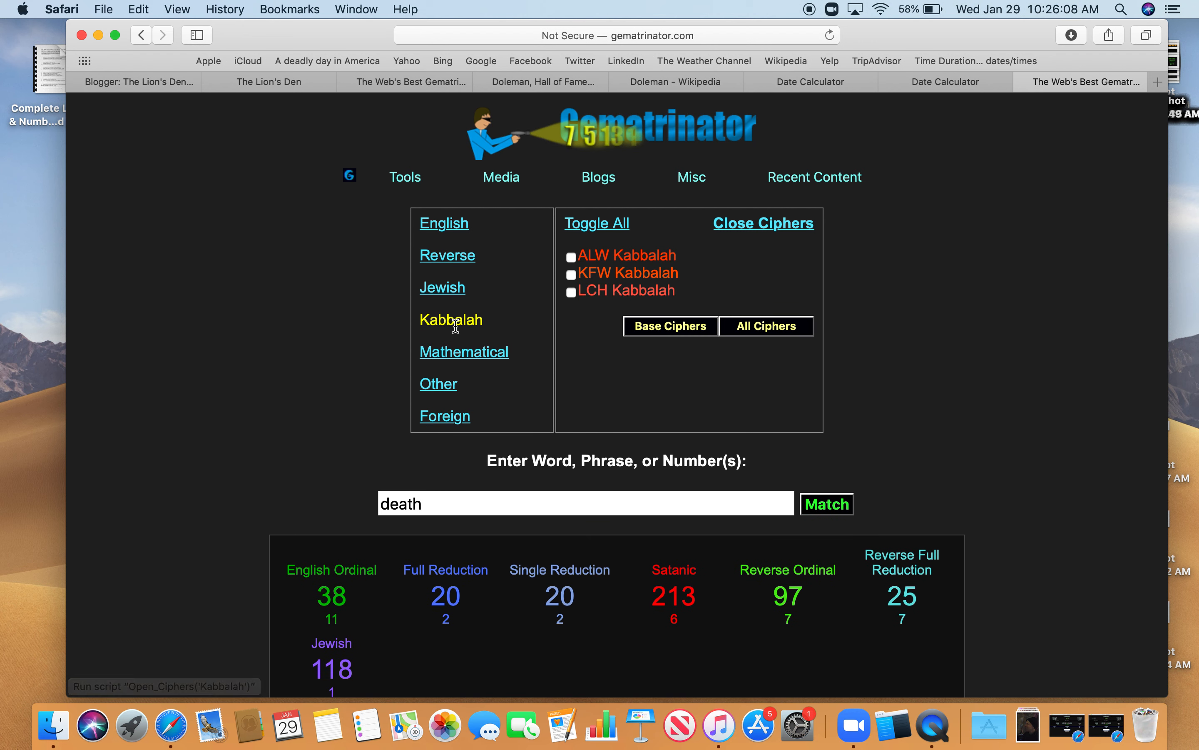
click(445, 416)
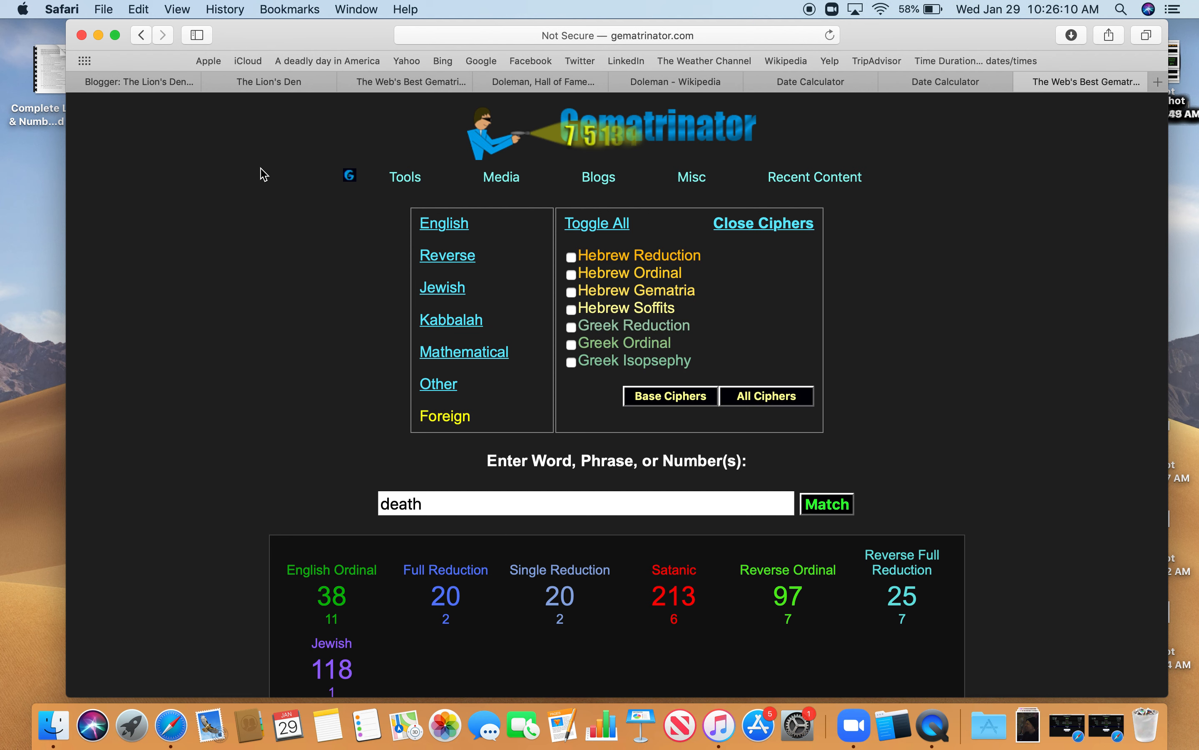
click(267, 82)
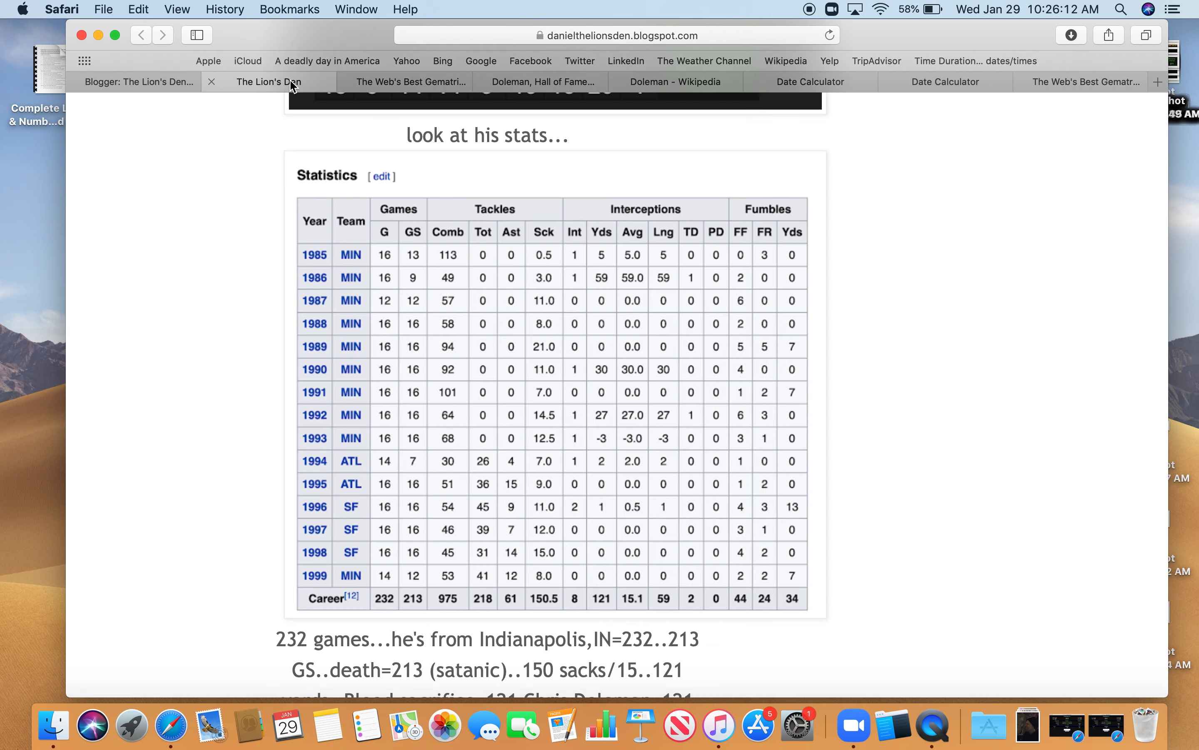
mouse_move(792, 656)
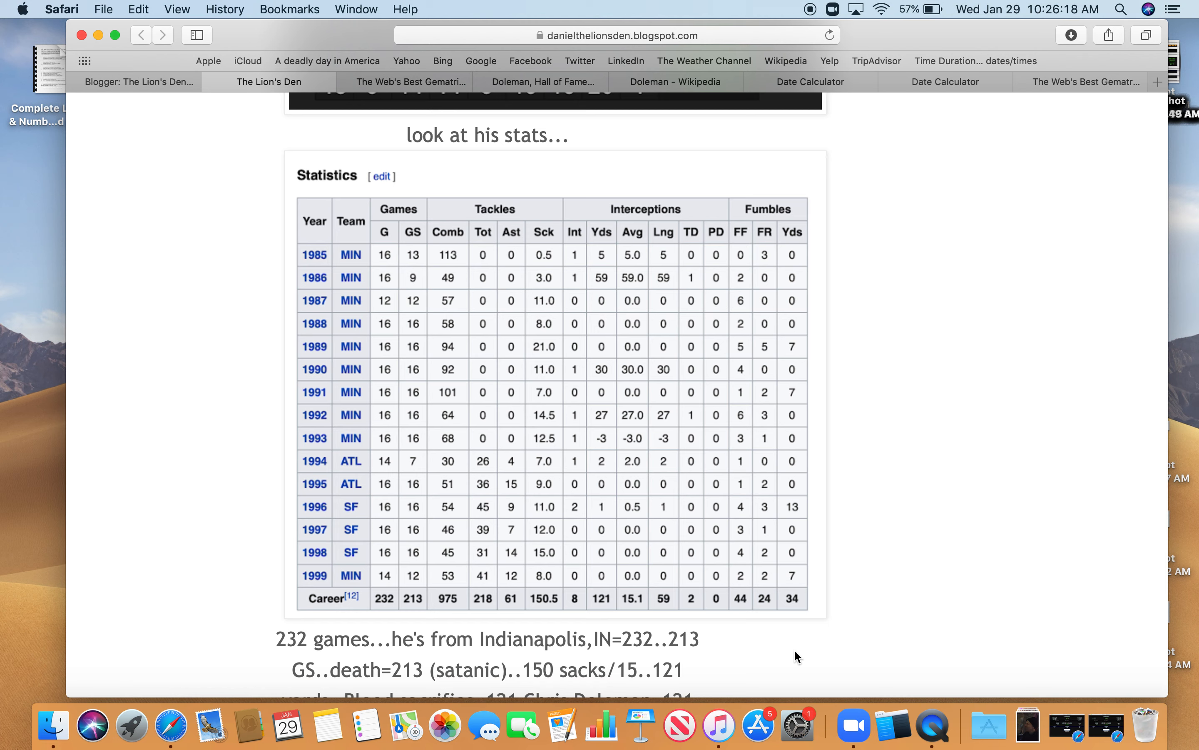
mouse_move(765, 671)
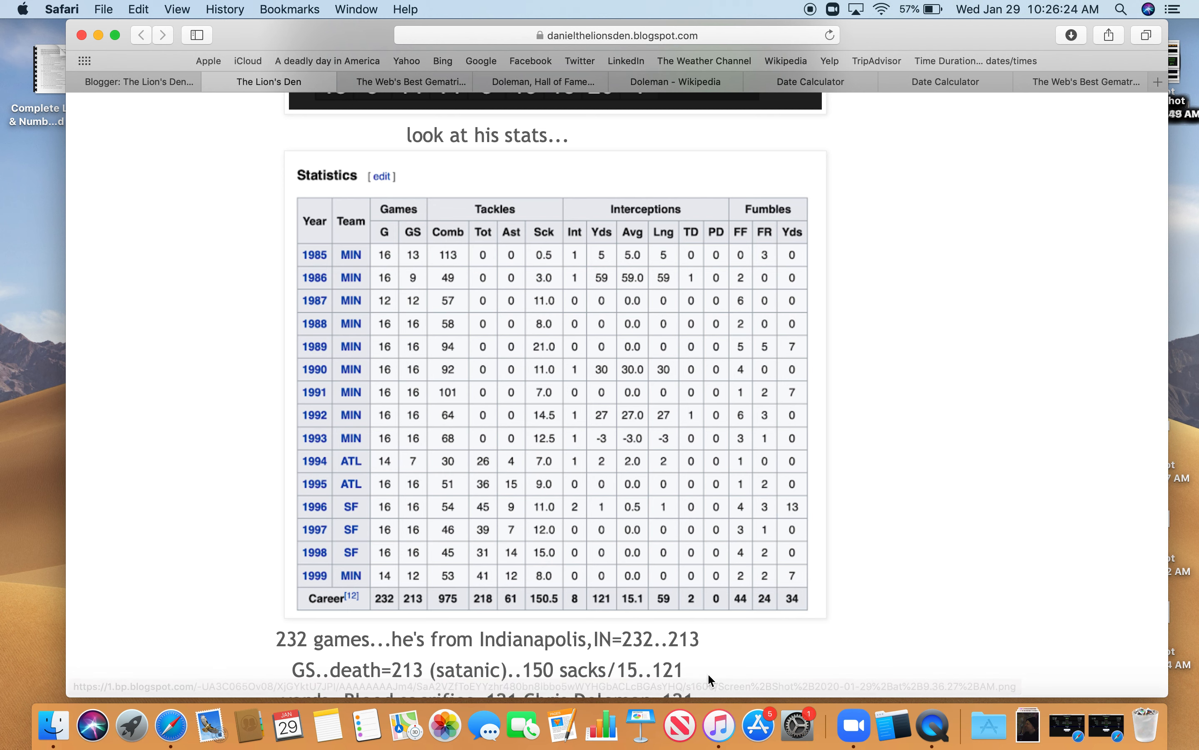
mouse_move(715, 672)
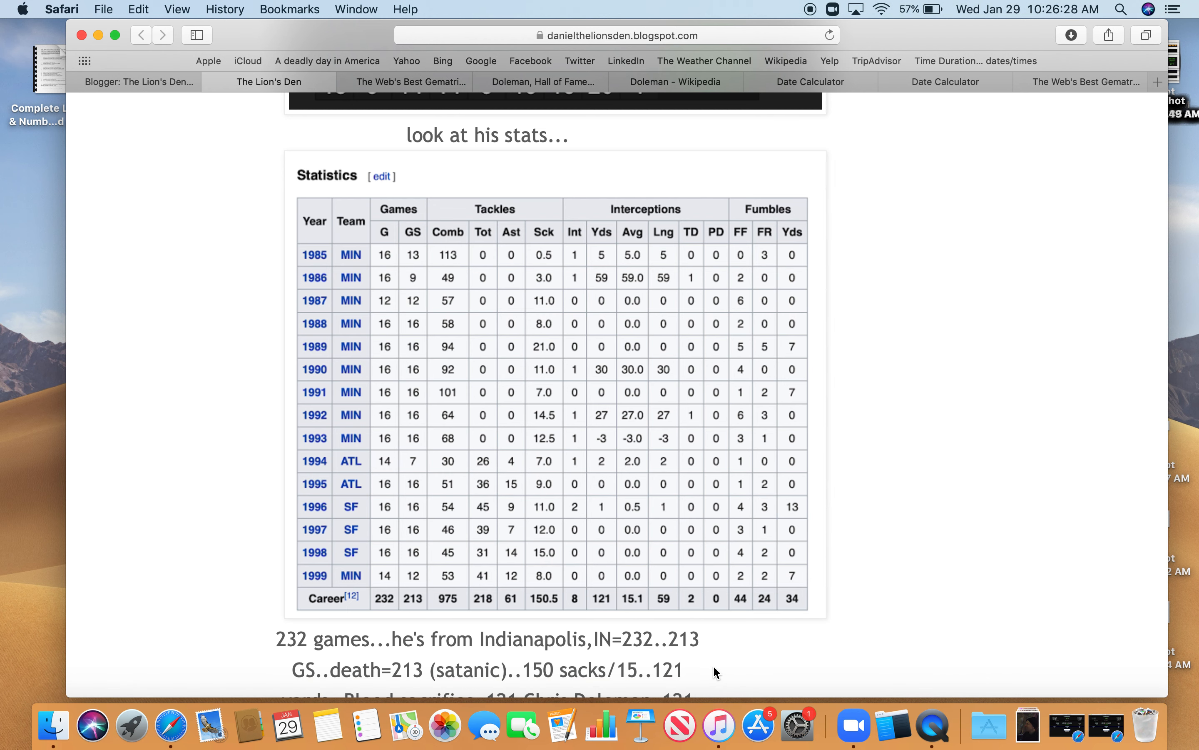
mouse_move(141, 225)
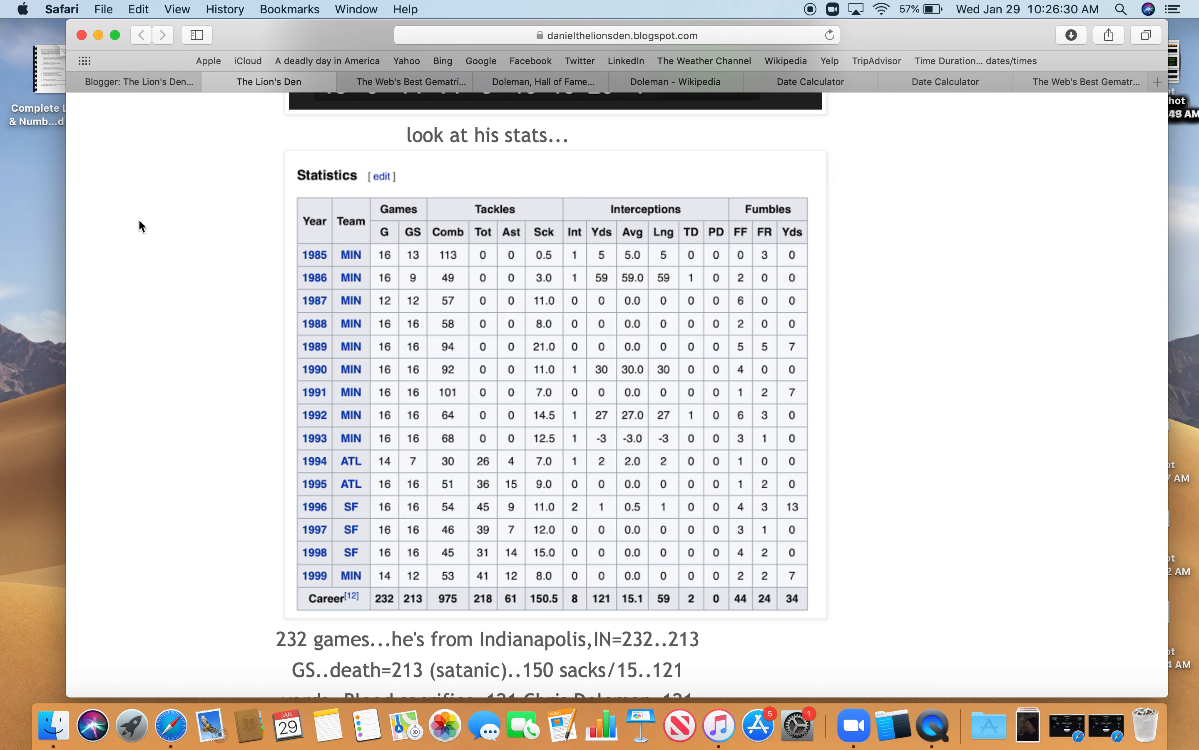
mouse_move(362, 102)
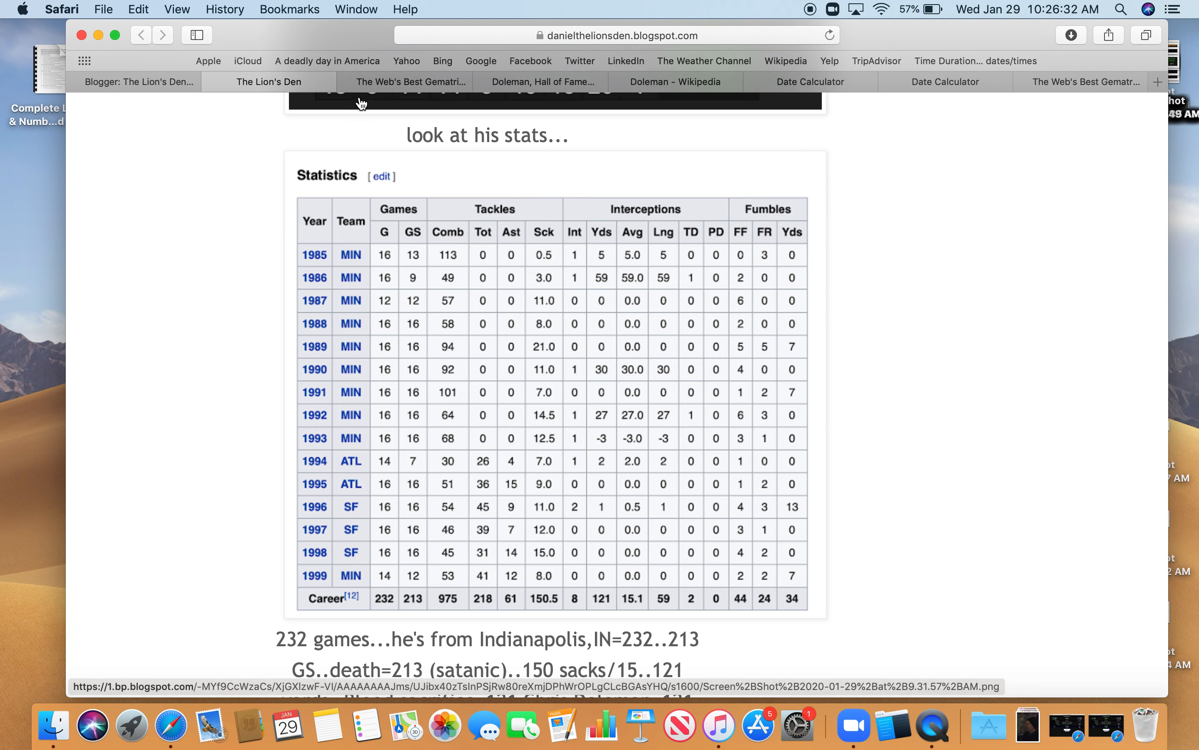
- Switch back to the Gematrinator page showing Indianapolis, IN at 232 Reverse Ordinal
click(411, 82)
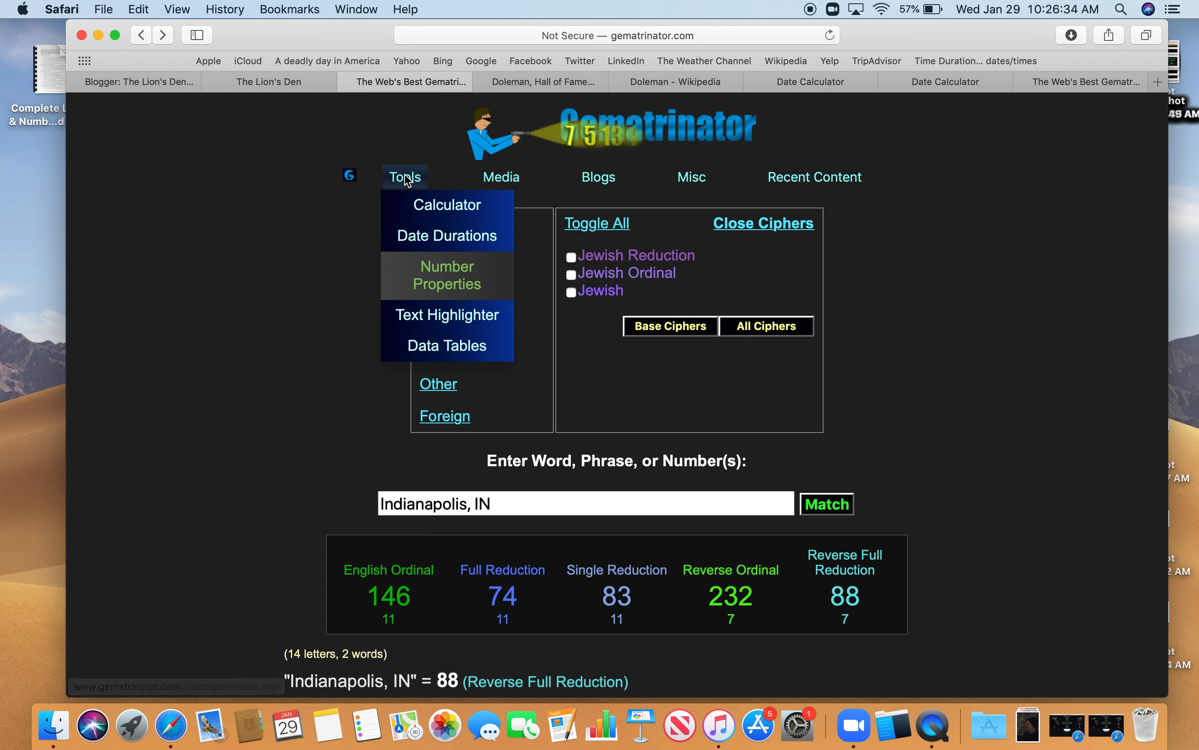
- Look up 121 (11 squared) and then 263 in Number Properties, then close the window
click(456, 276)
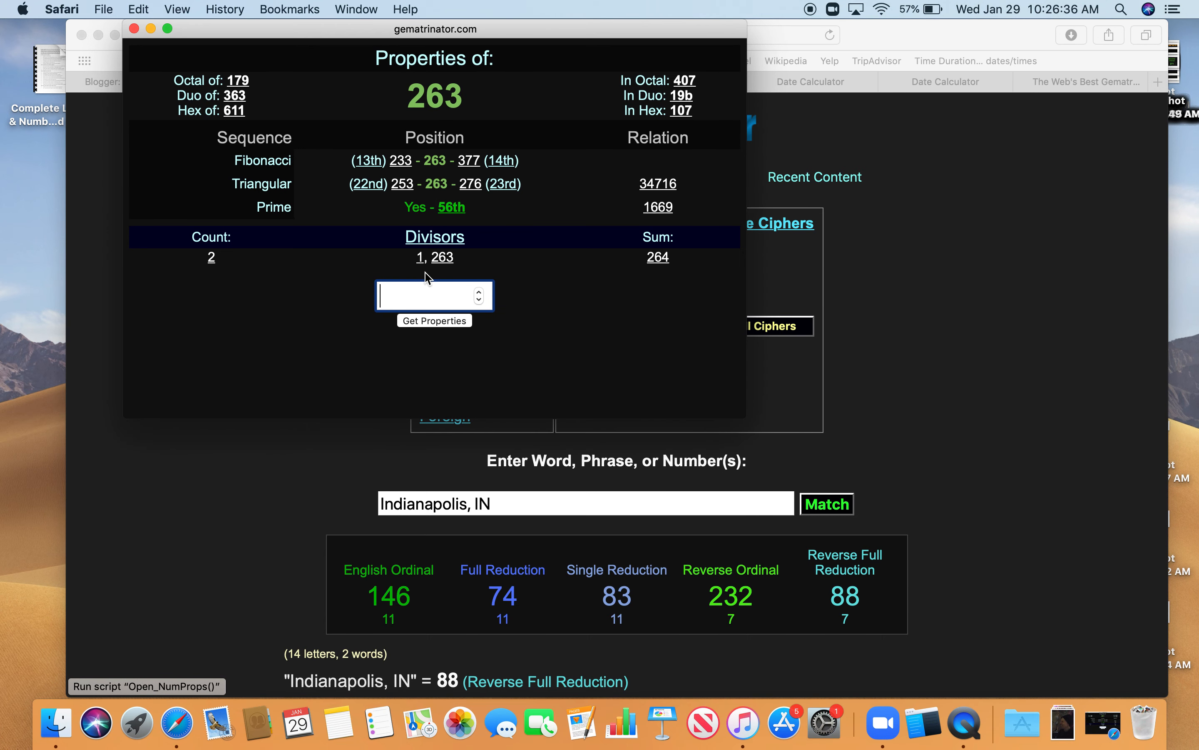
text(121)
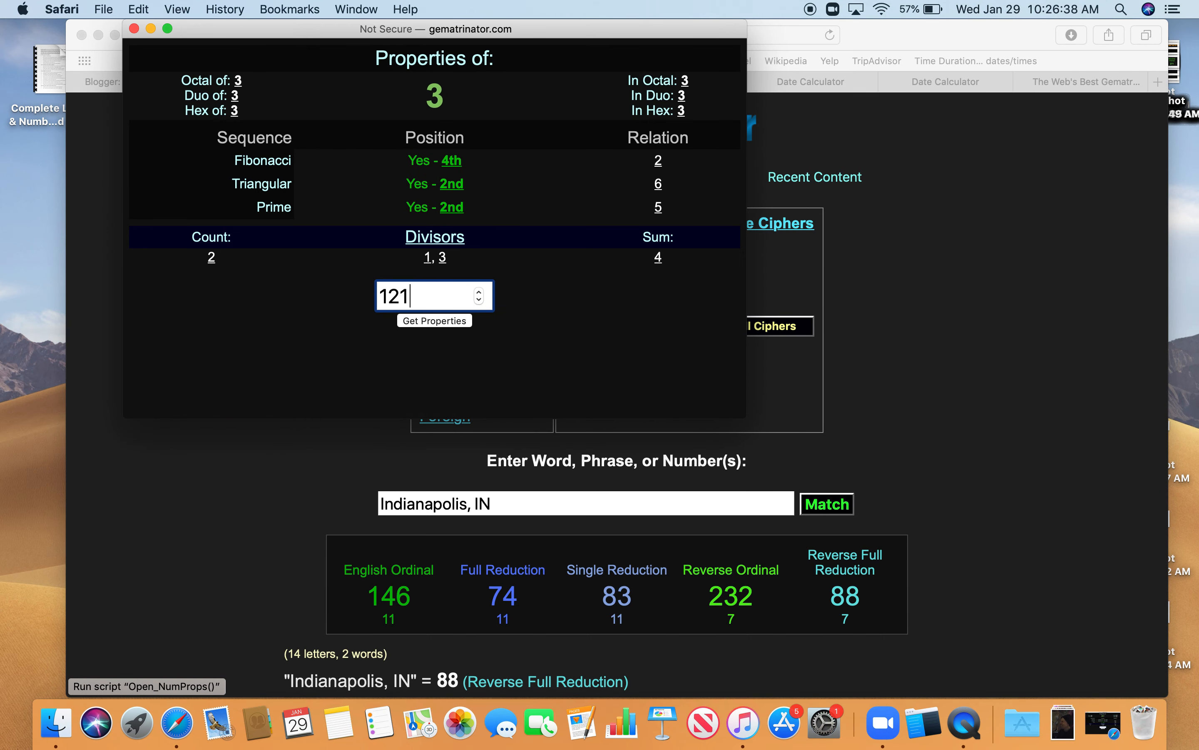
click(434, 320)
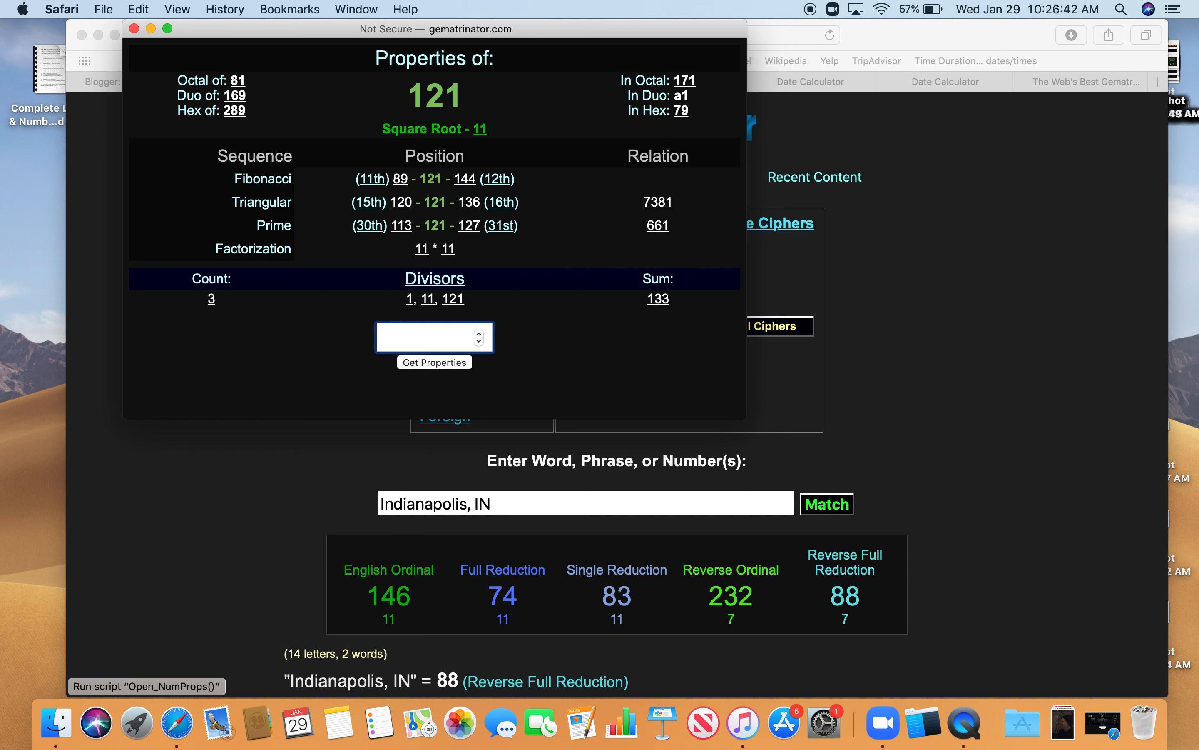
text(26)
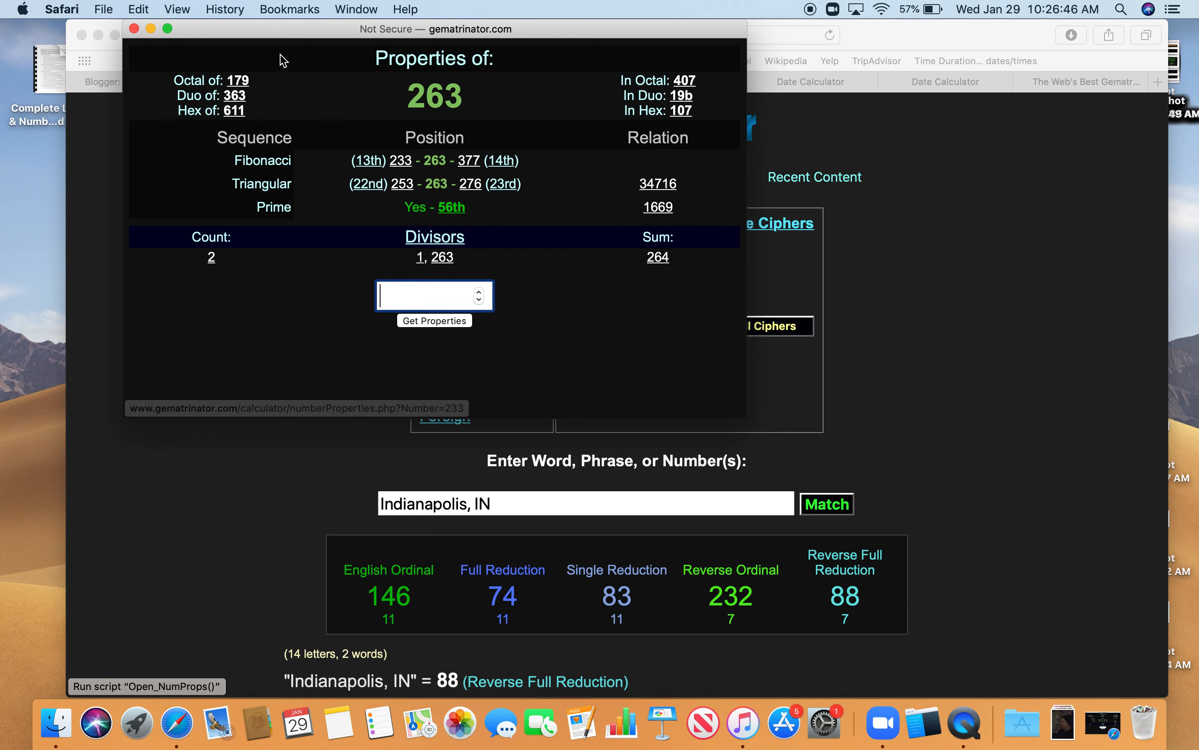
mouse_move(152, 29)
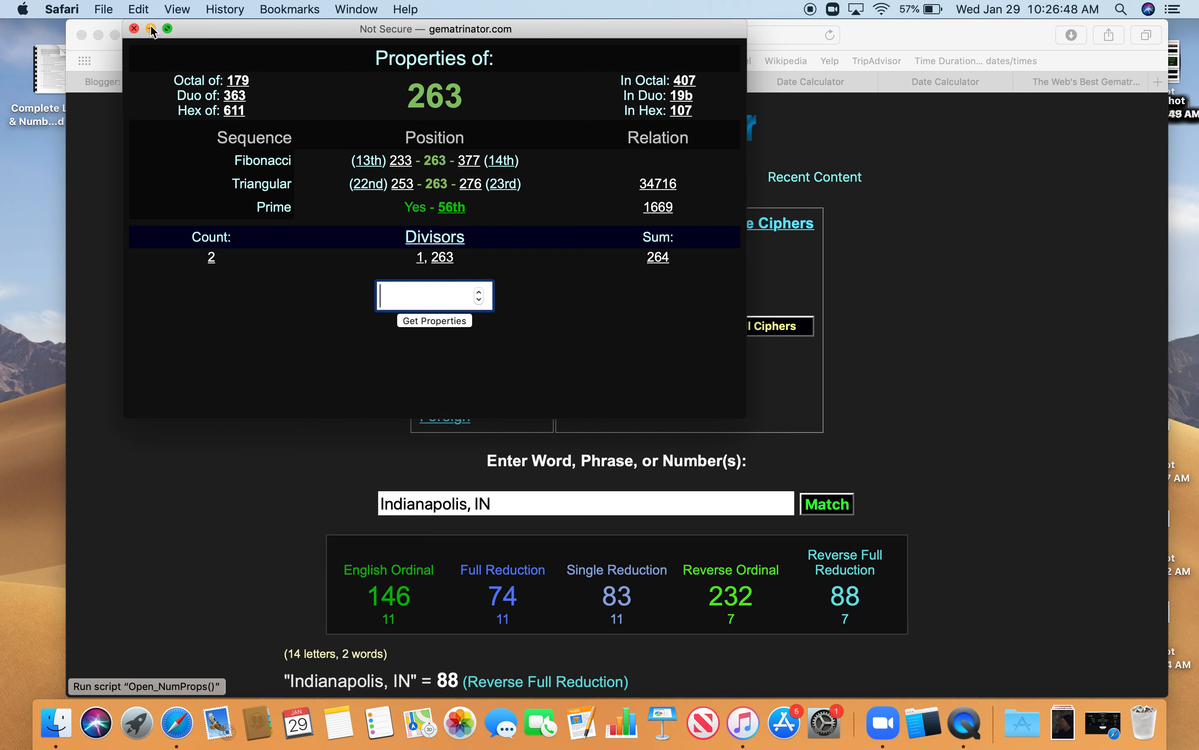
click(134, 30)
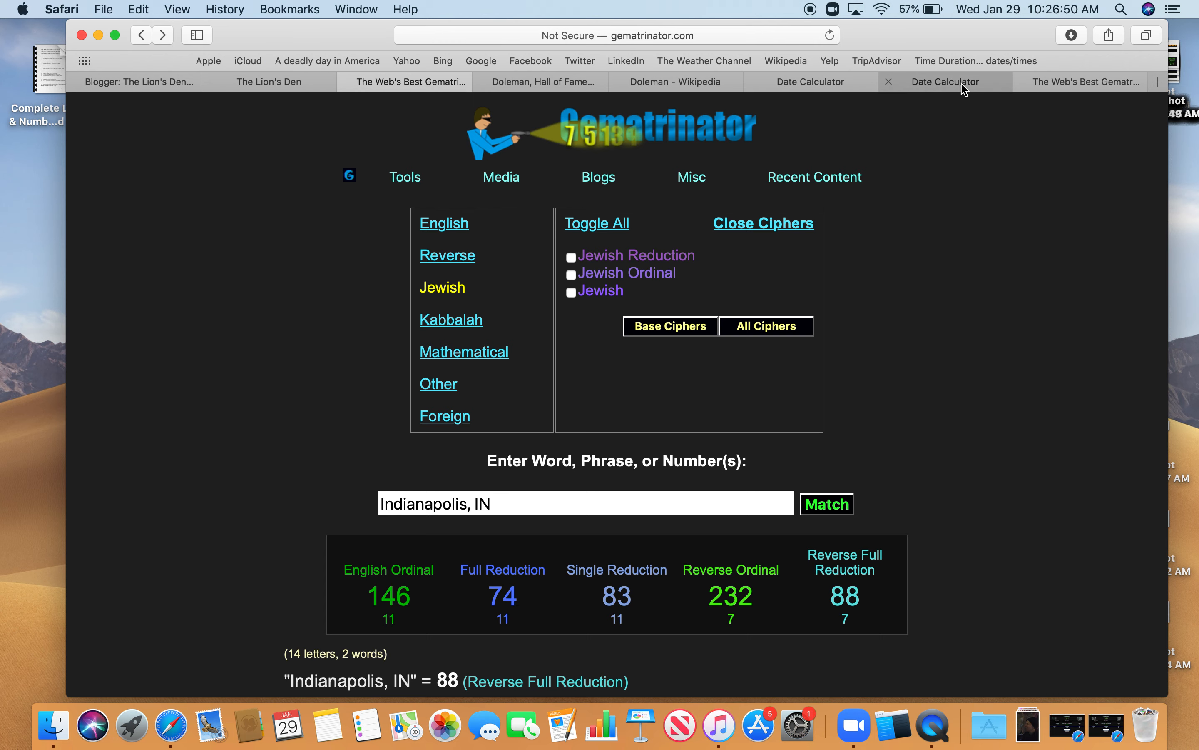
- Show the Jan 28–Oct 16 2020 span of 263 days, the 56th prime, and close its properties popup
click(945, 82)
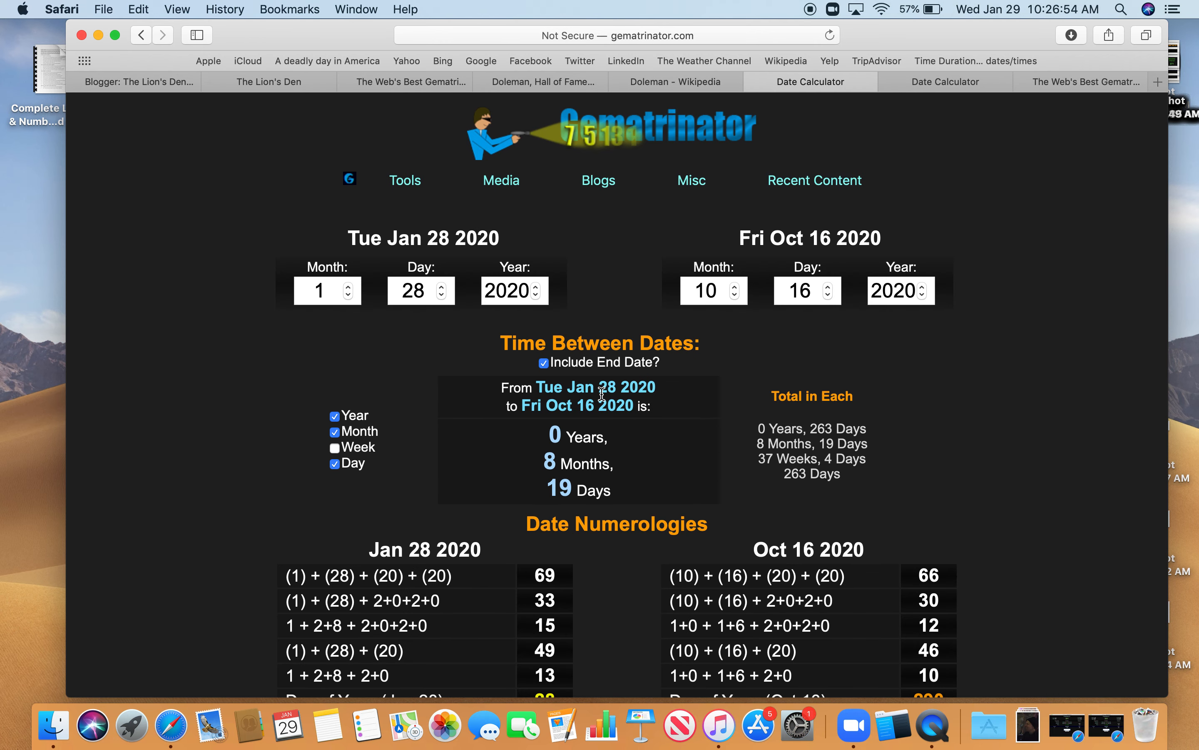
mouse_move(495, 344)
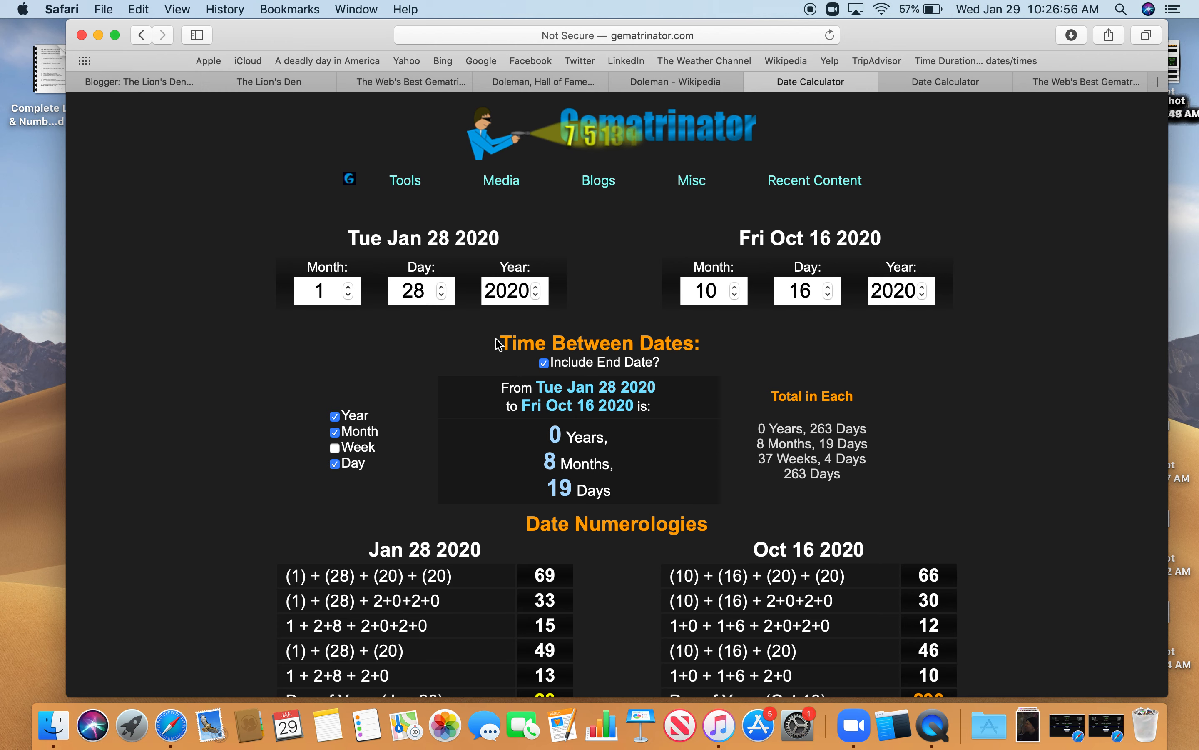
mouse_move(366, 309)
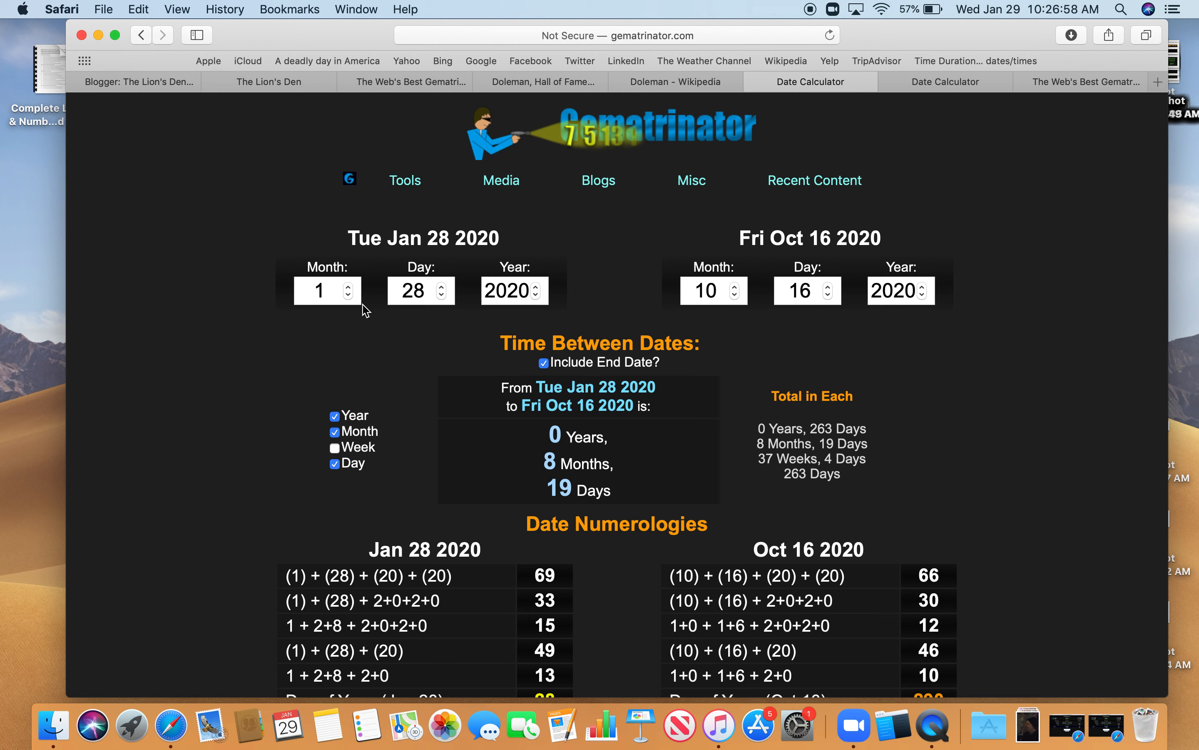
mouse_move(715, 503)
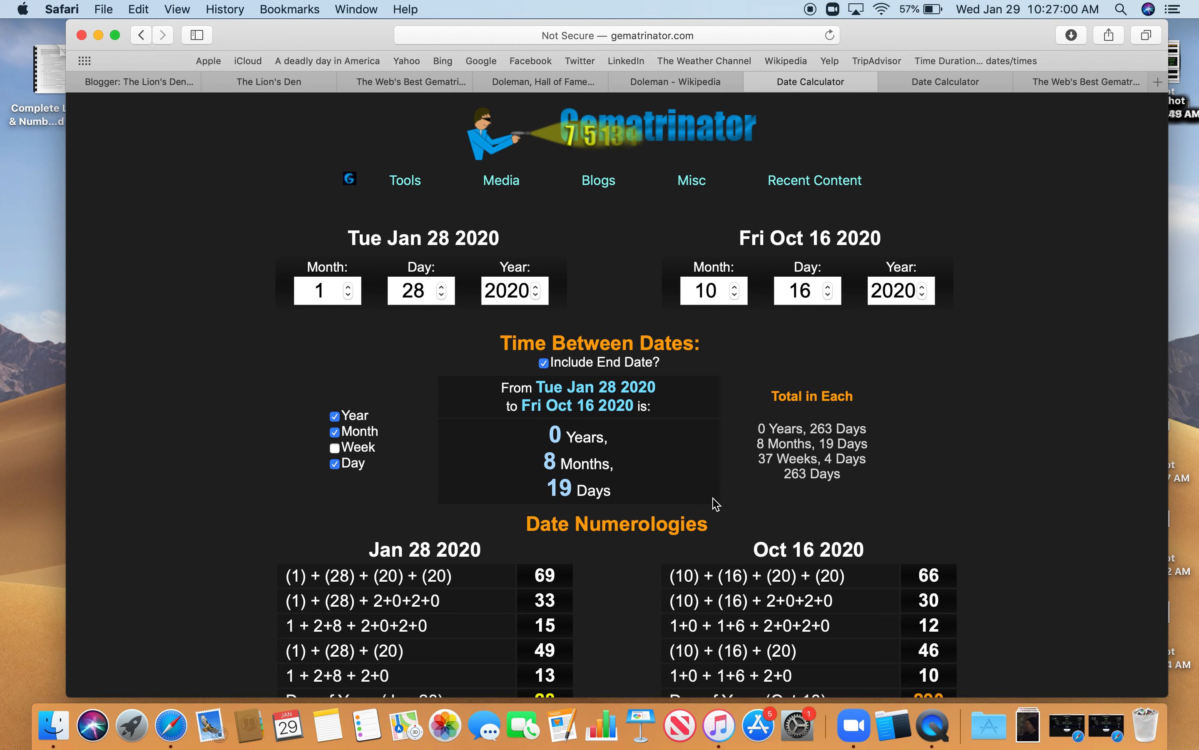
mouse_move(784, 491)
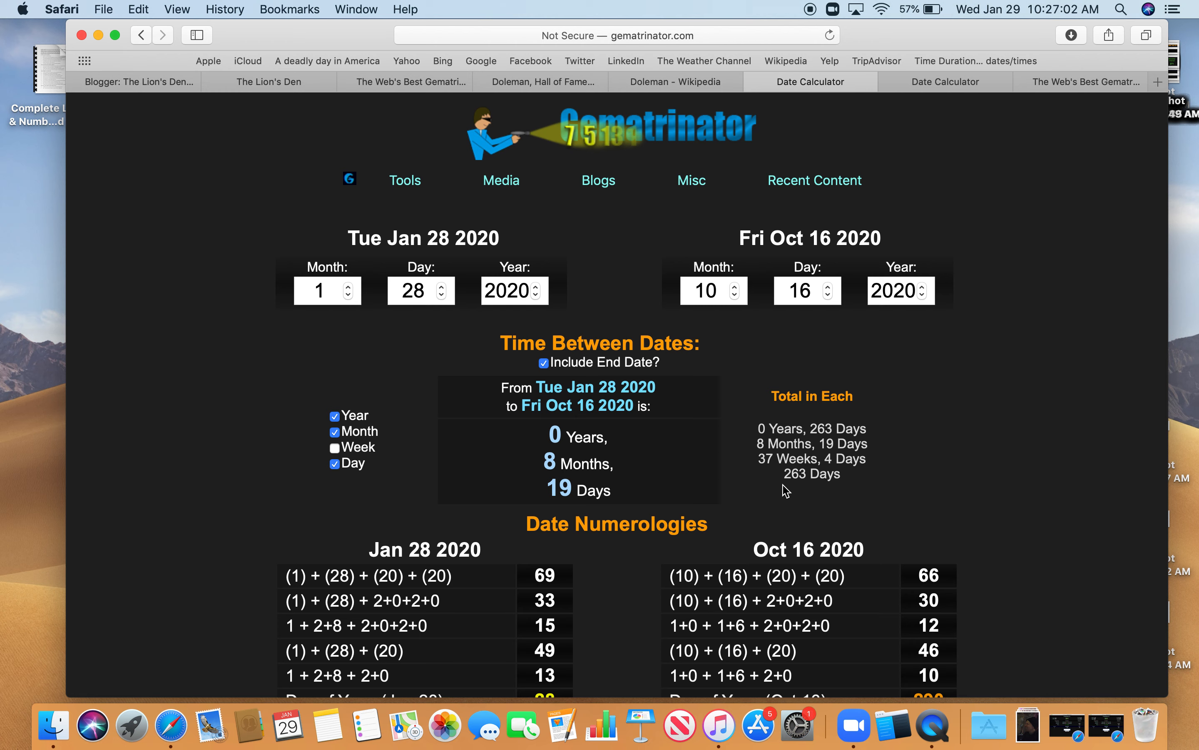
mouse_move(813, 501)
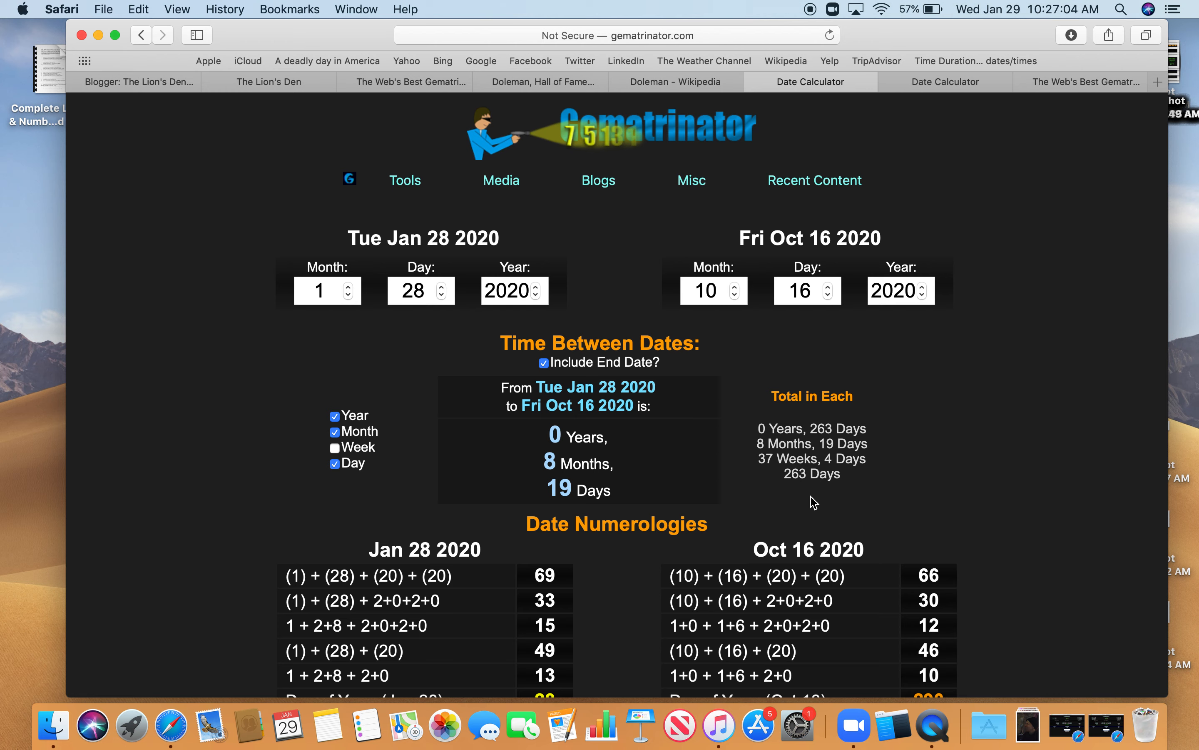
mouse_move(786, 496)
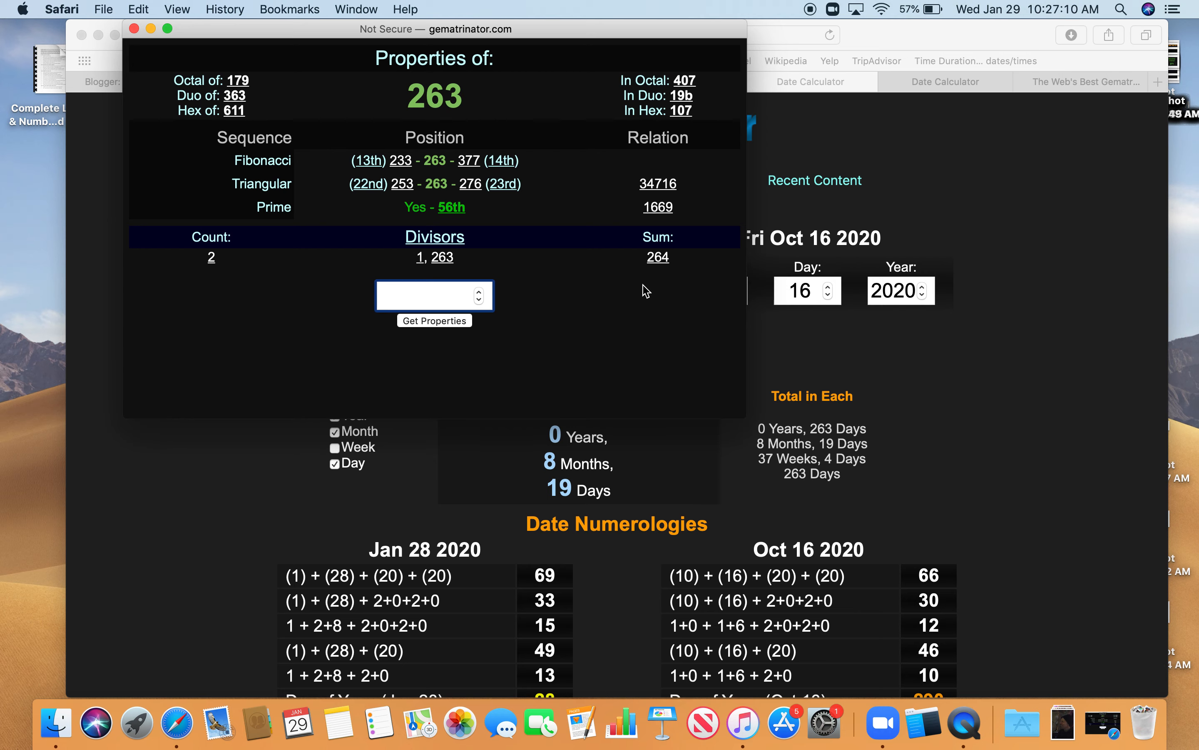
mouse_move(141, 36)
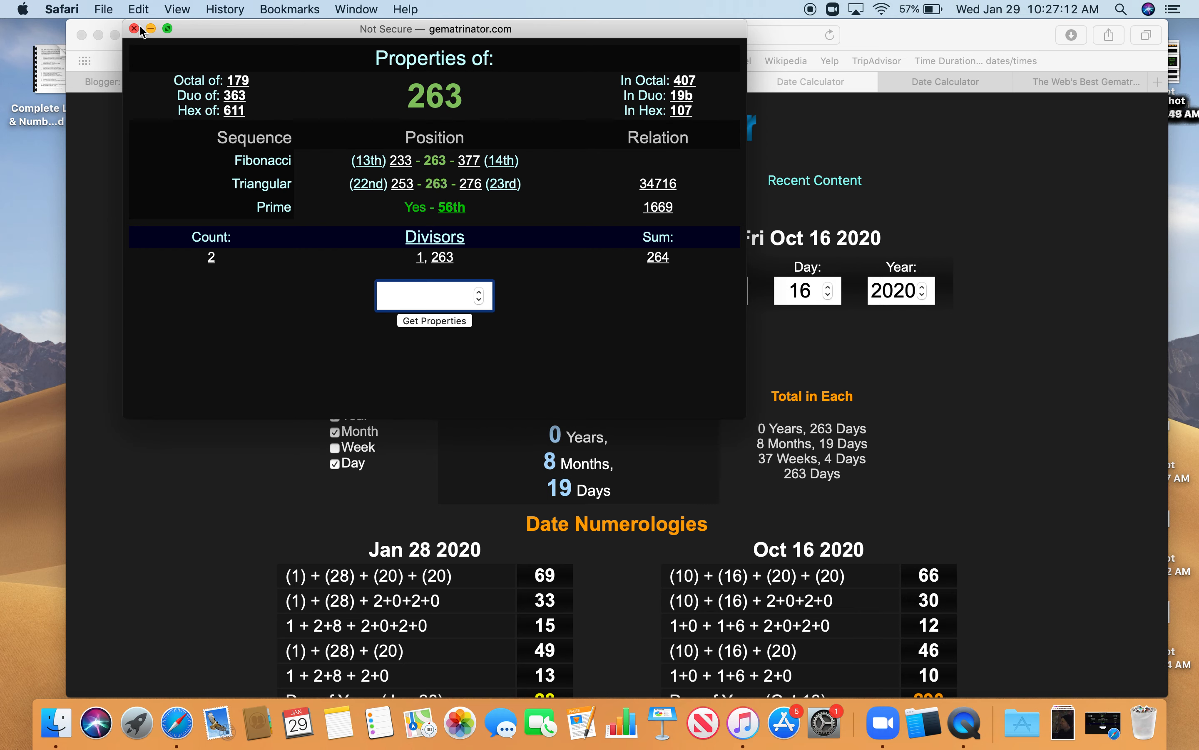
click(133, 29)
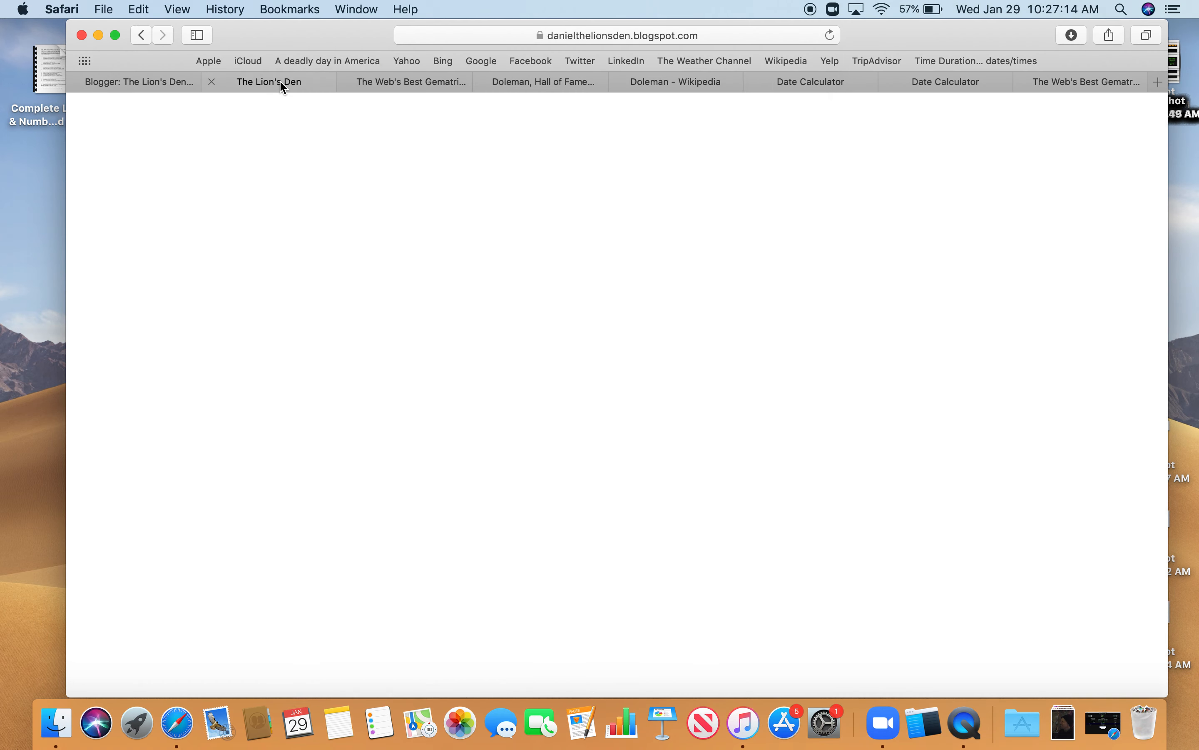
- Select the name Chris Doleman in the post's 121 blood sacrifice line and go to Gematrinator
click(268, 81)
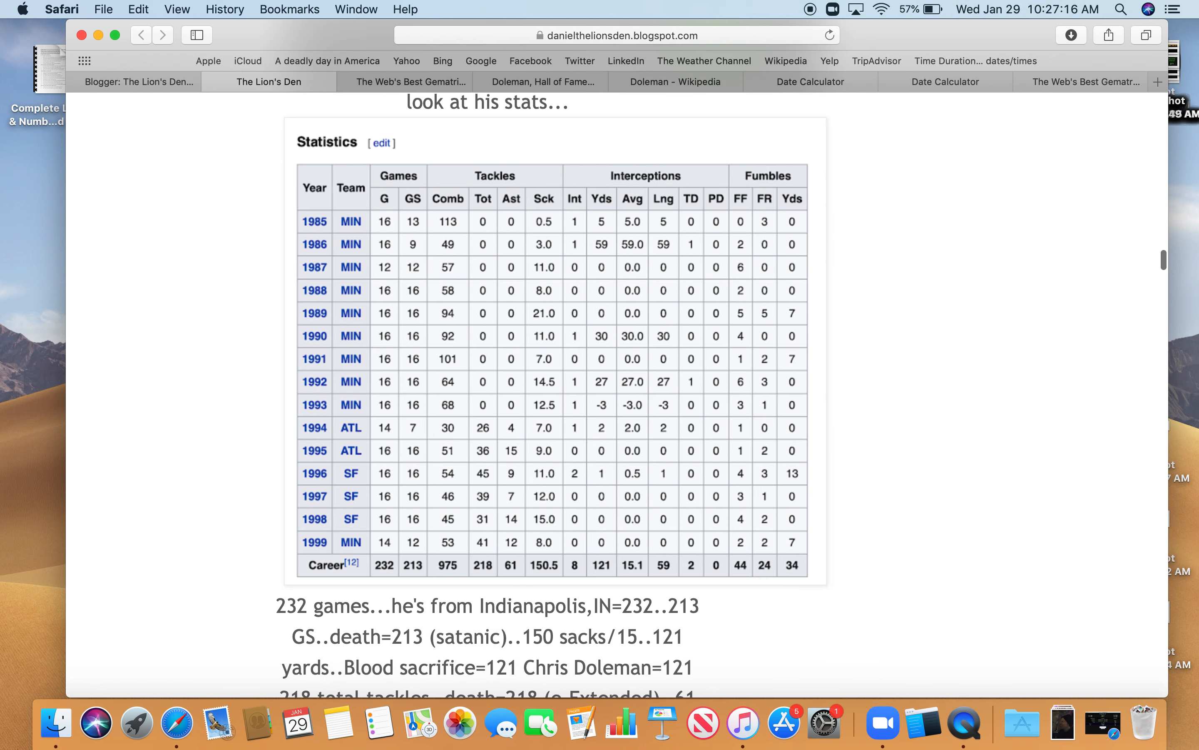
scroll(down, 3)
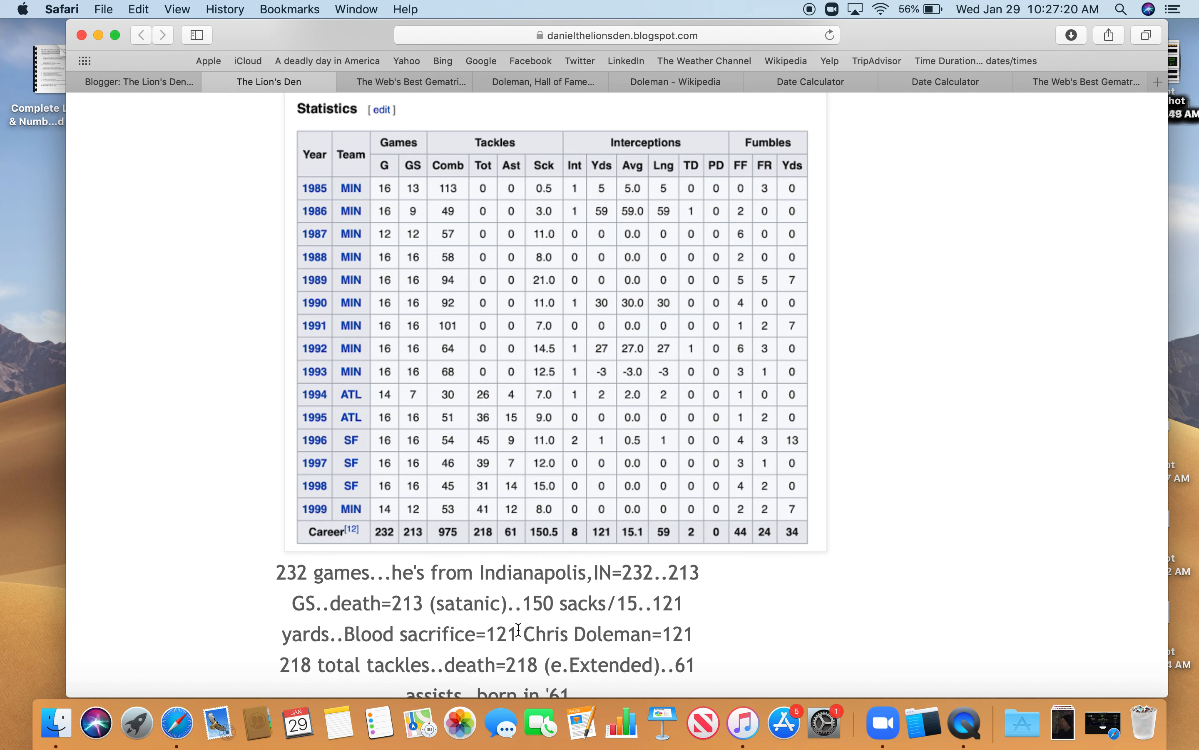
double_click(586, 633)
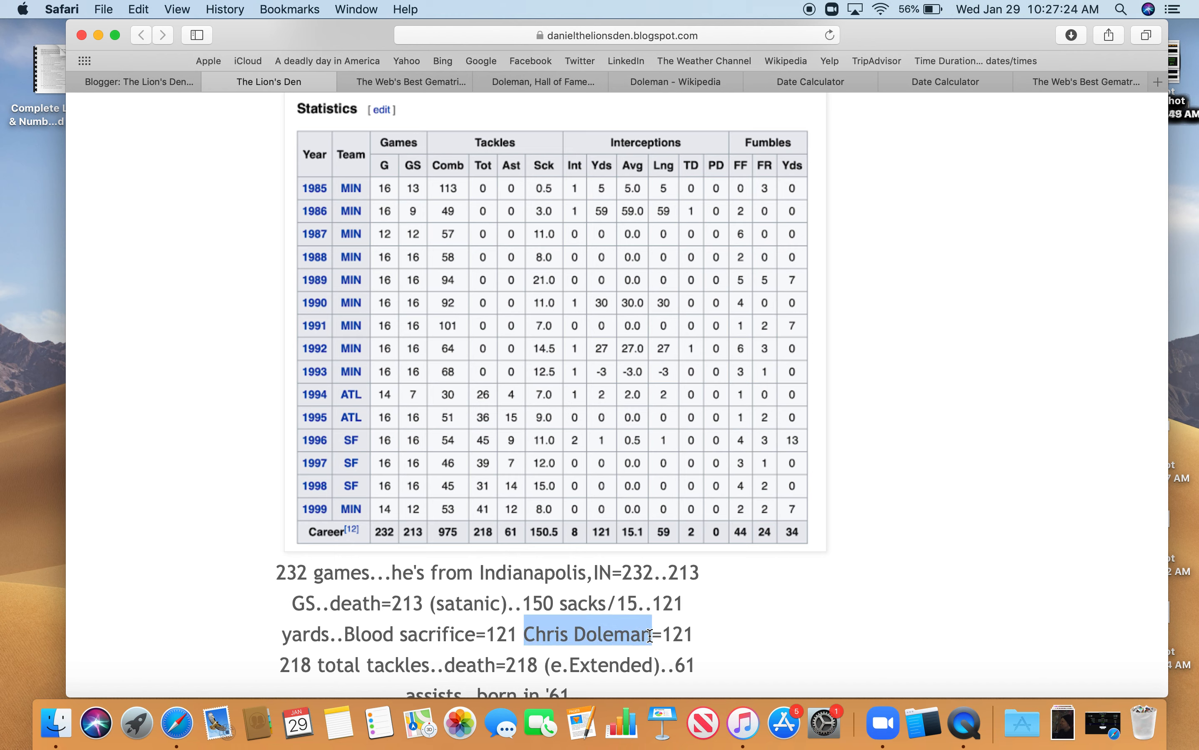
mouse_move(604, 501)
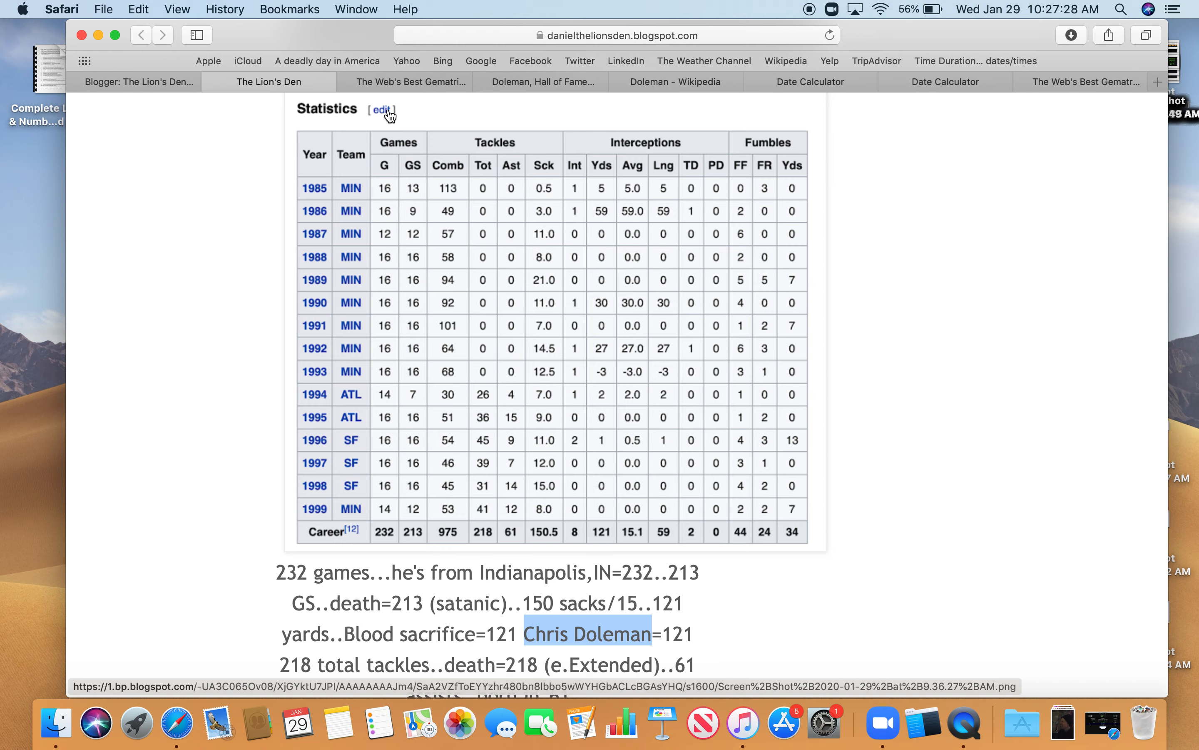
click(406, 81)
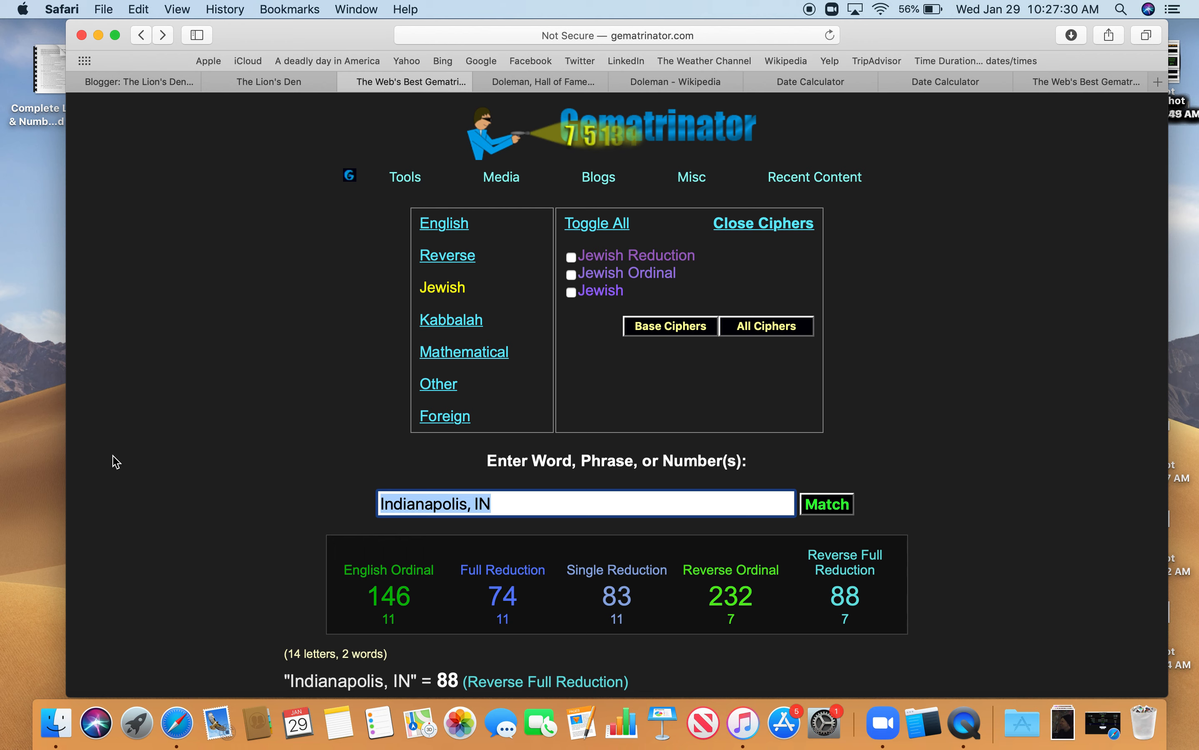
- Score 'Chris Doleman' at 121 English Ordinal (58/67/203/68), then return to The Lion's Den
text(Chris Doleman)
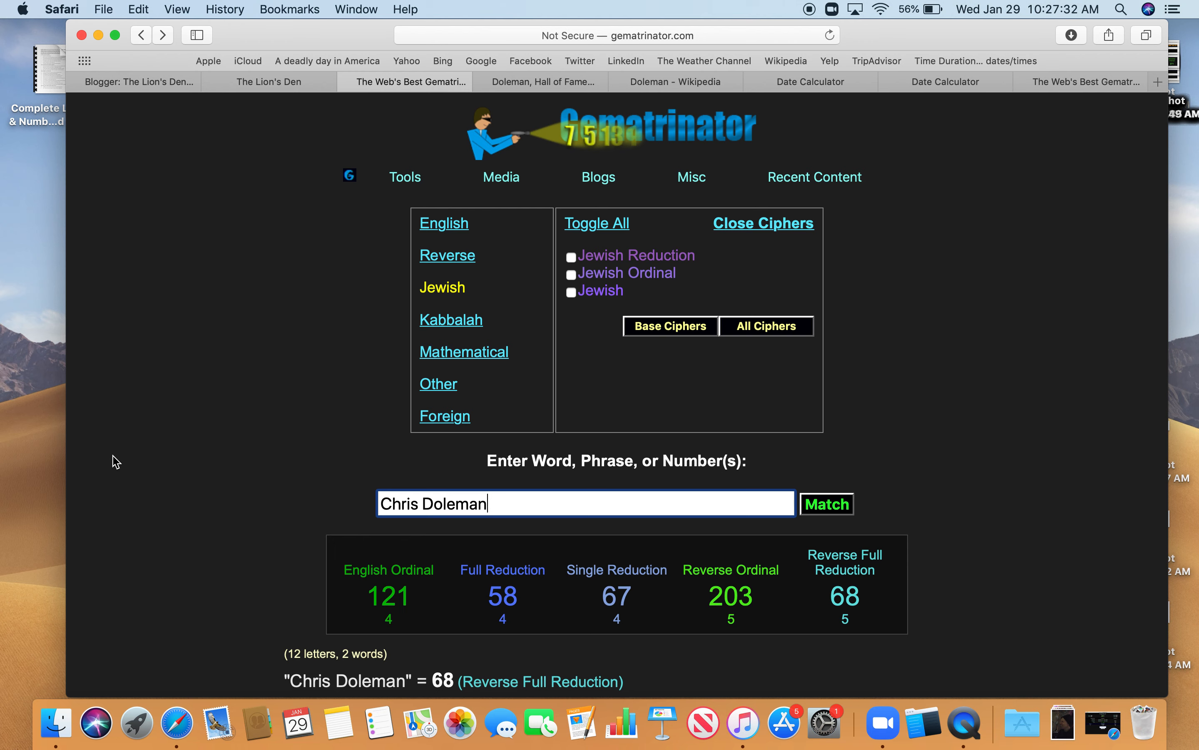
mouse_move(782, 608)
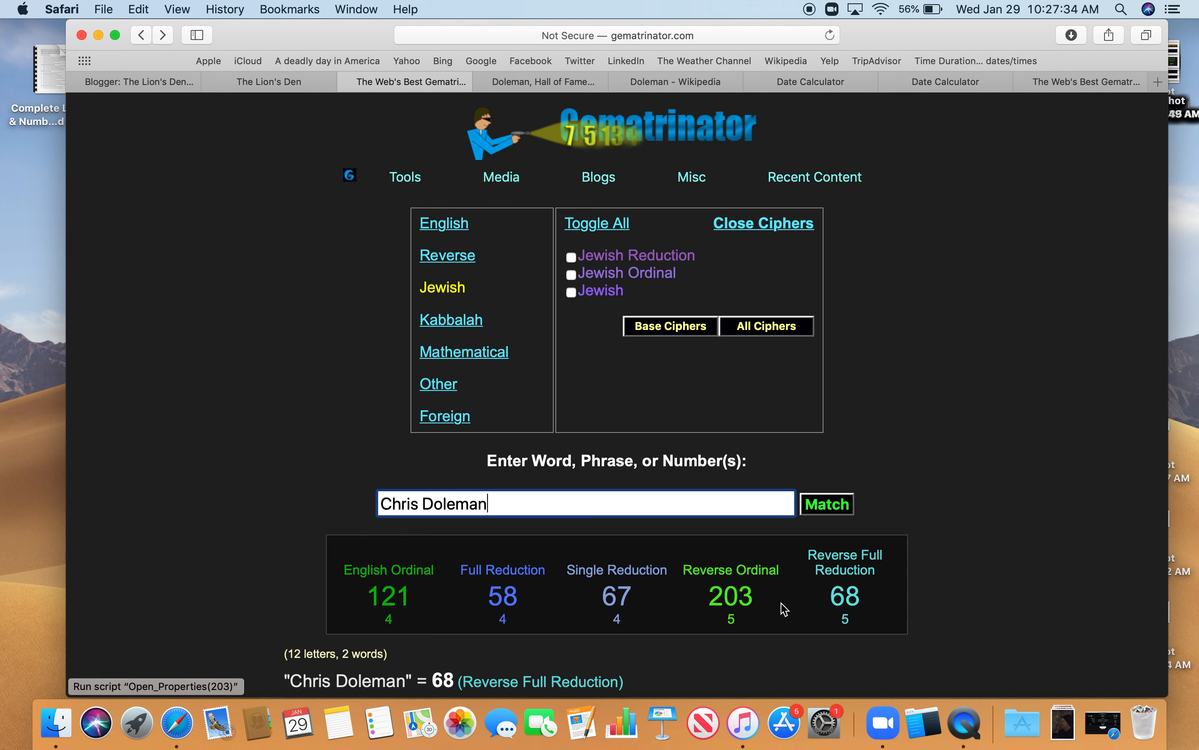
click(444, 416)
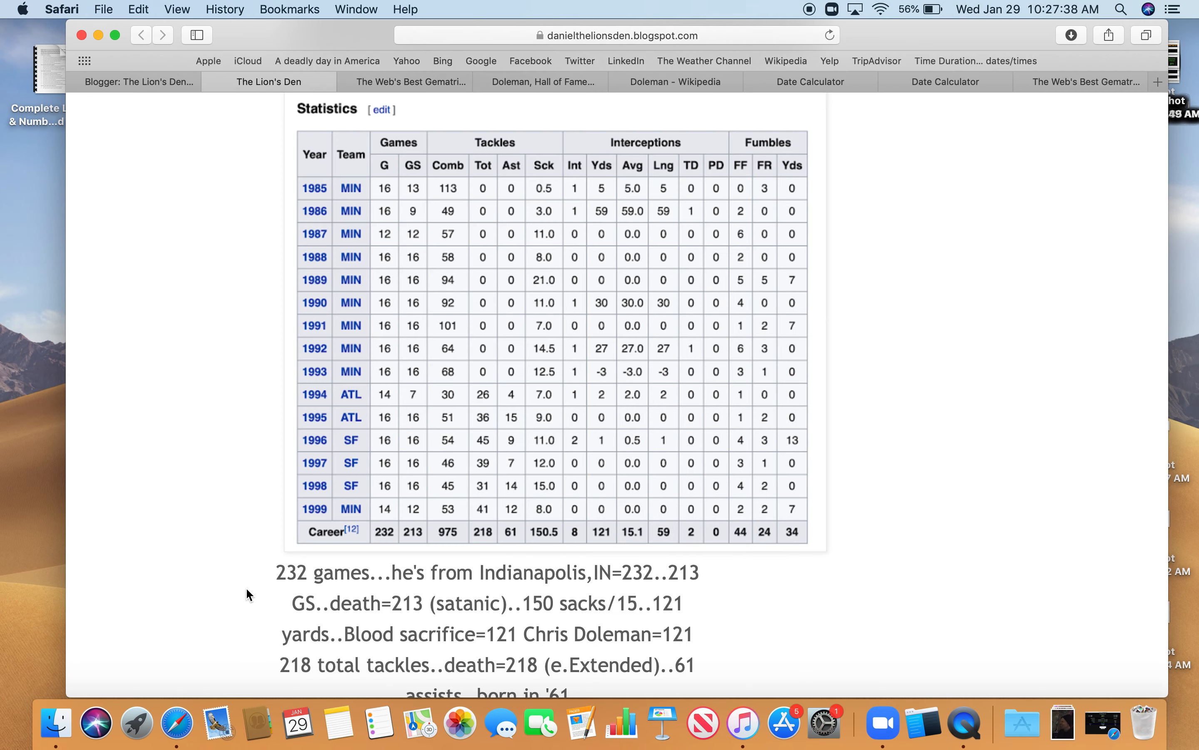
mouse_move(419, 664)
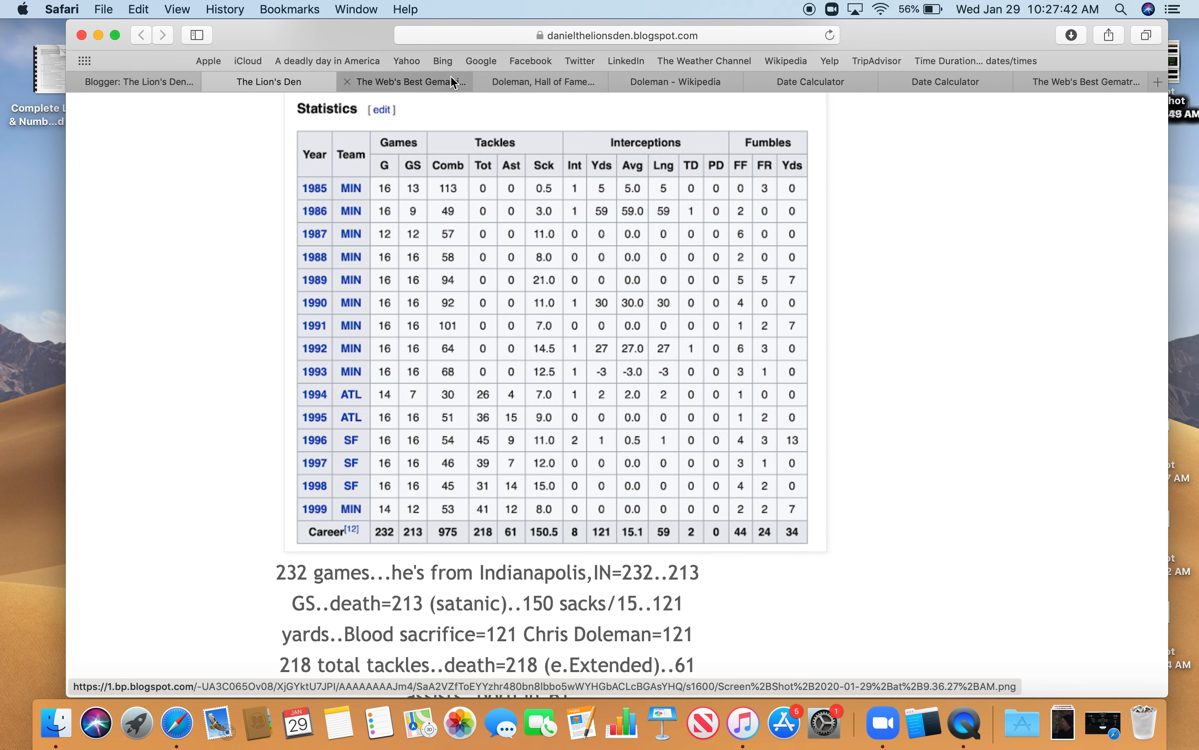
- Enable English Extended so 'death' scores 218, matching Doleman's tackles, then return to the post
click(1081, 82)
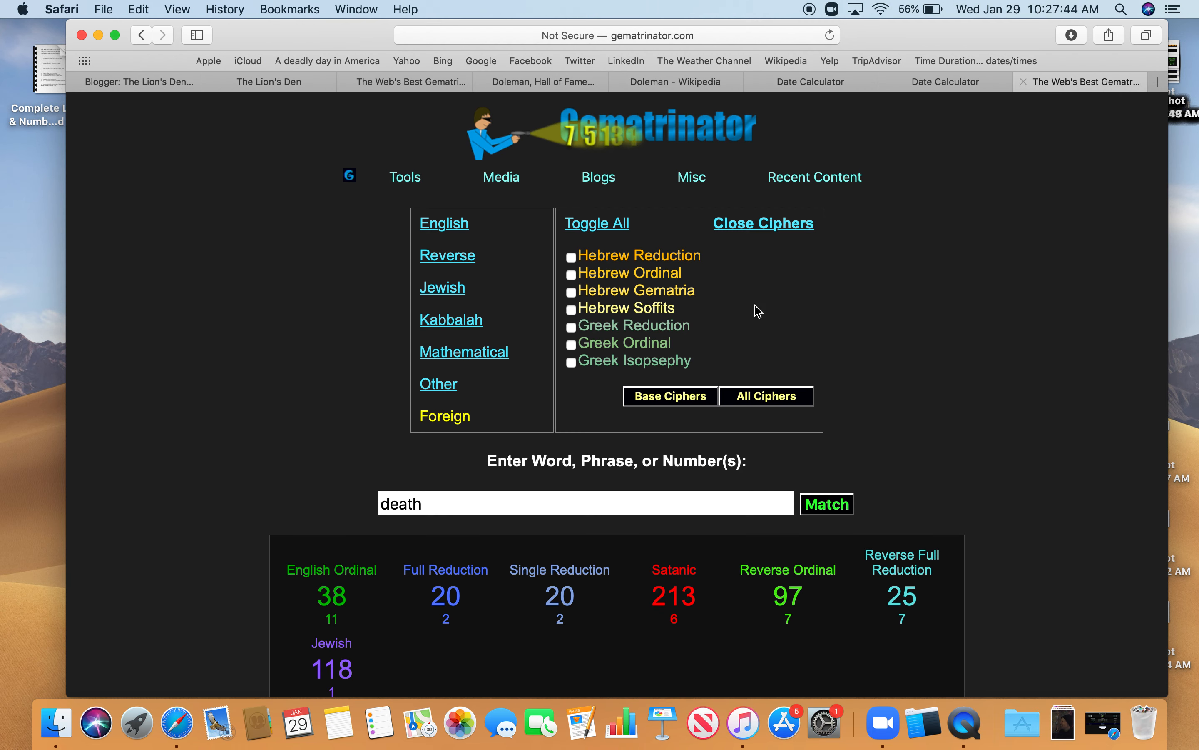
click(444, 222)
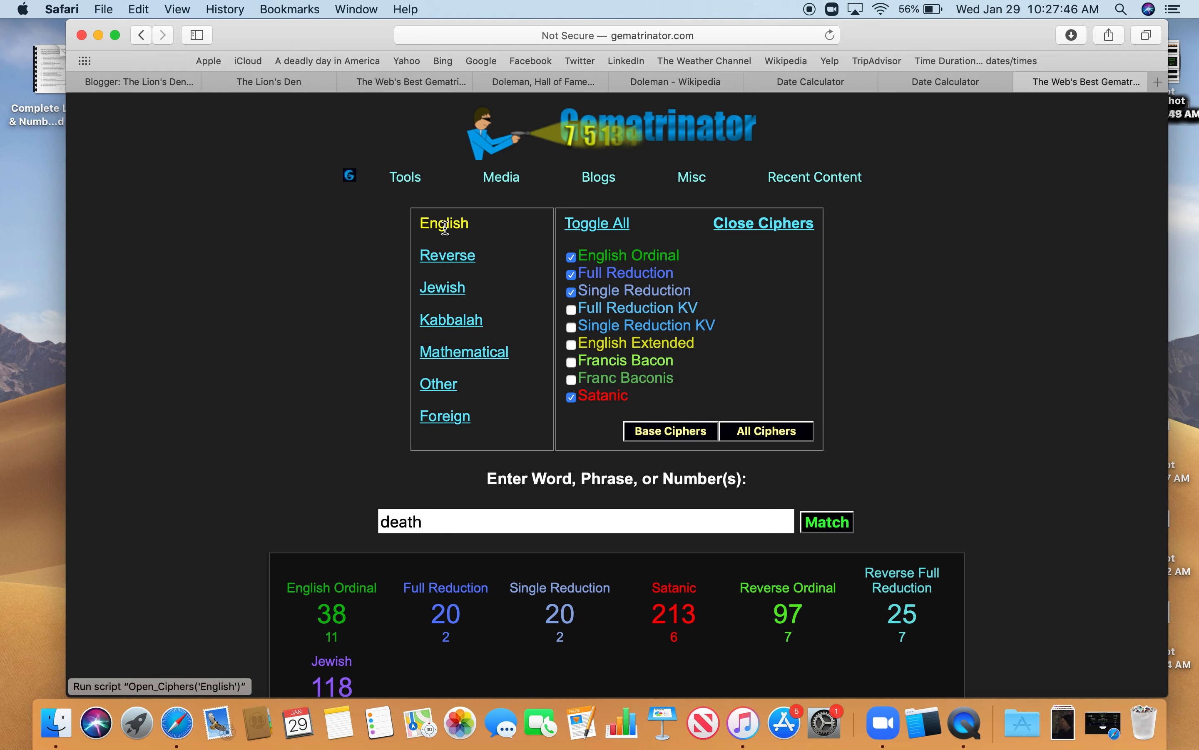
click(570, 343)
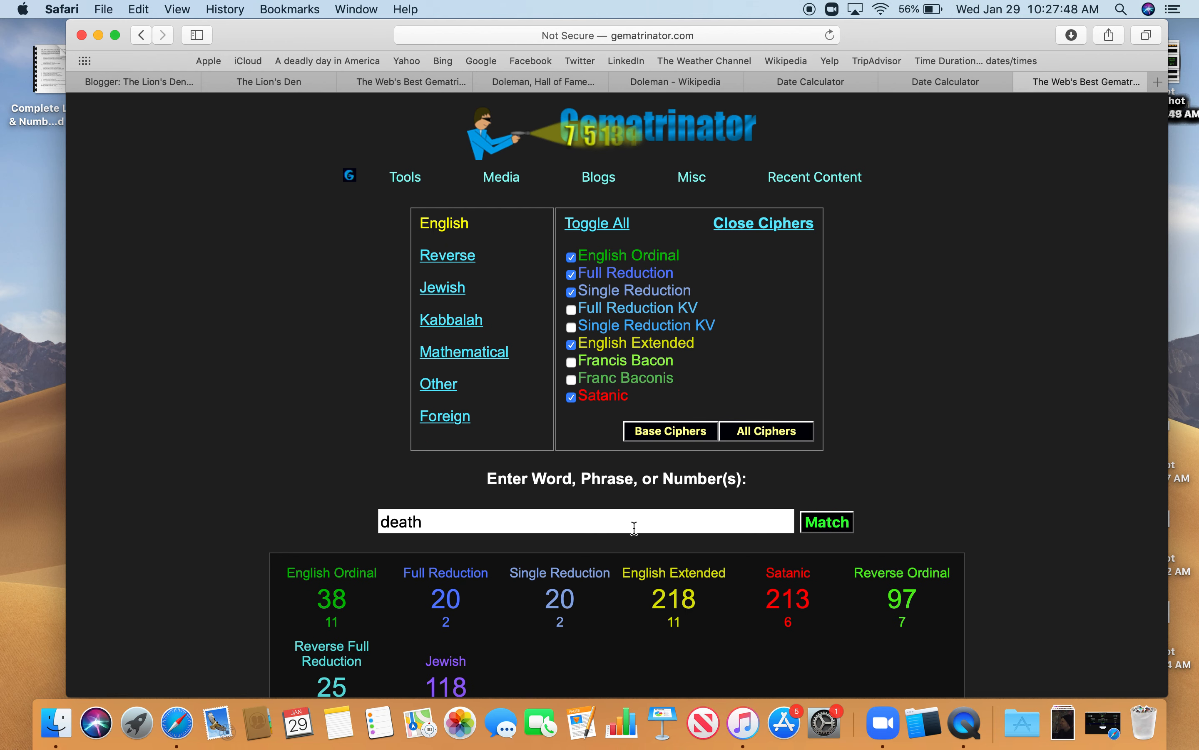
click(441, 286)
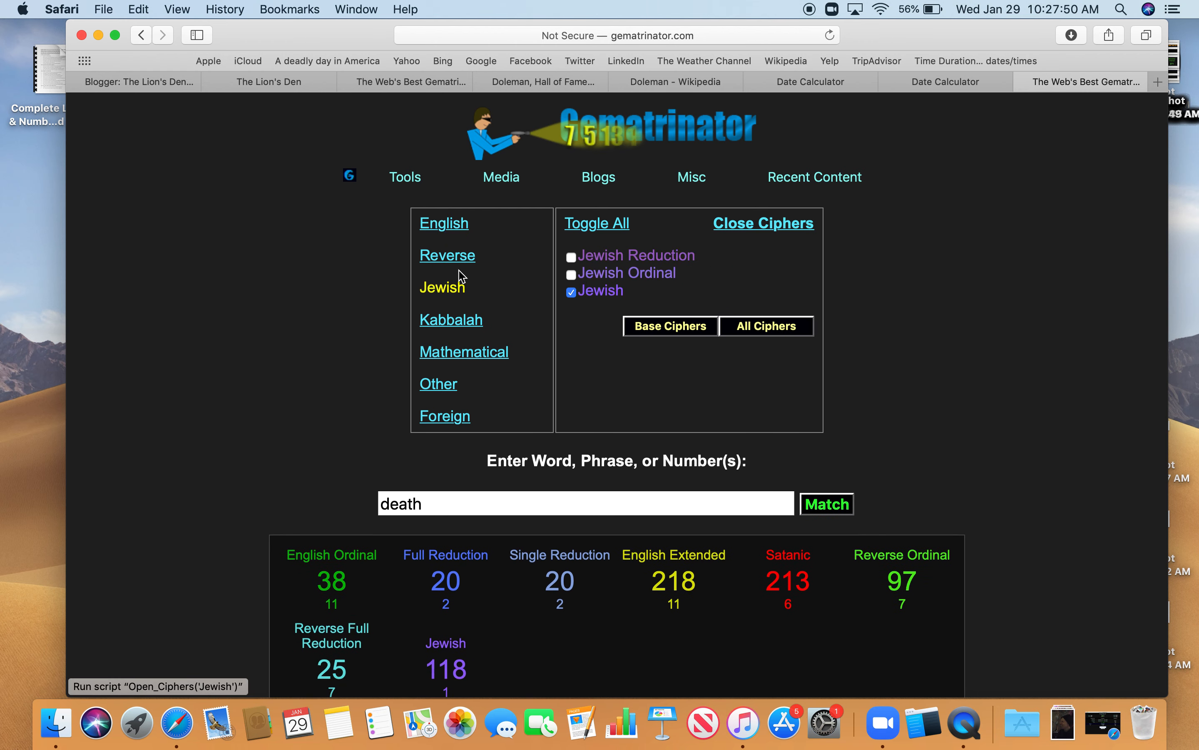
click(447, 255)
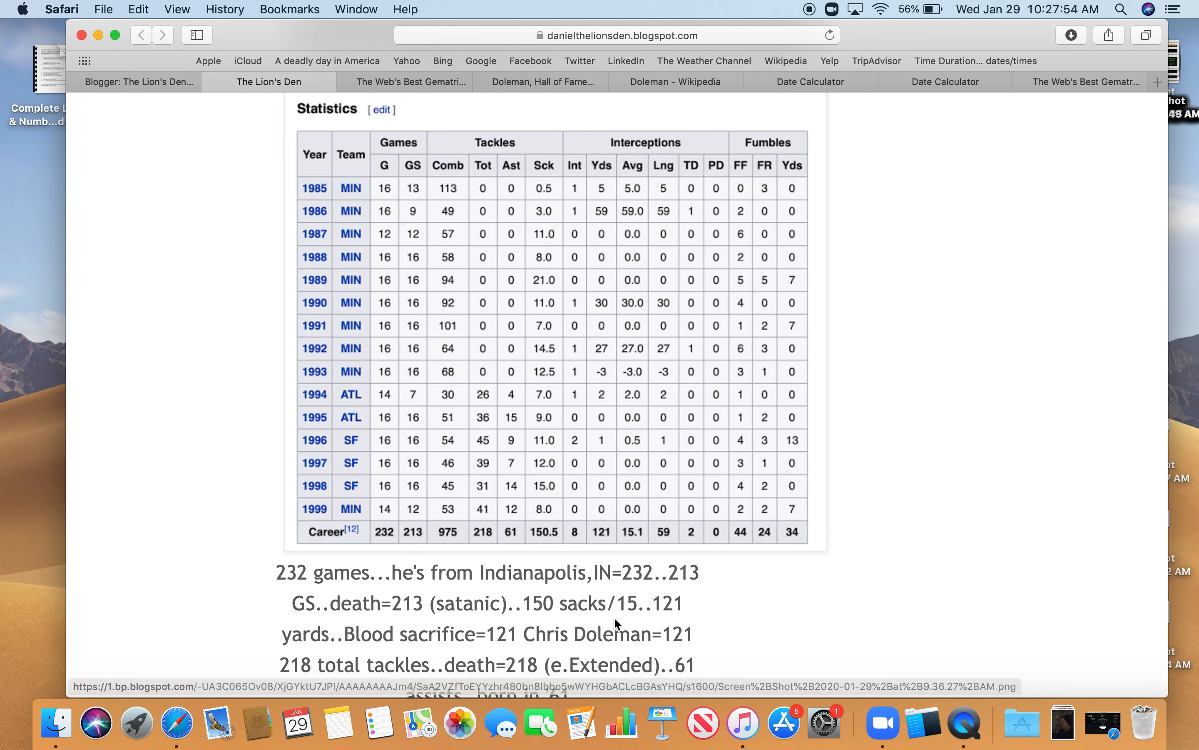
mouse_move(748, 650)
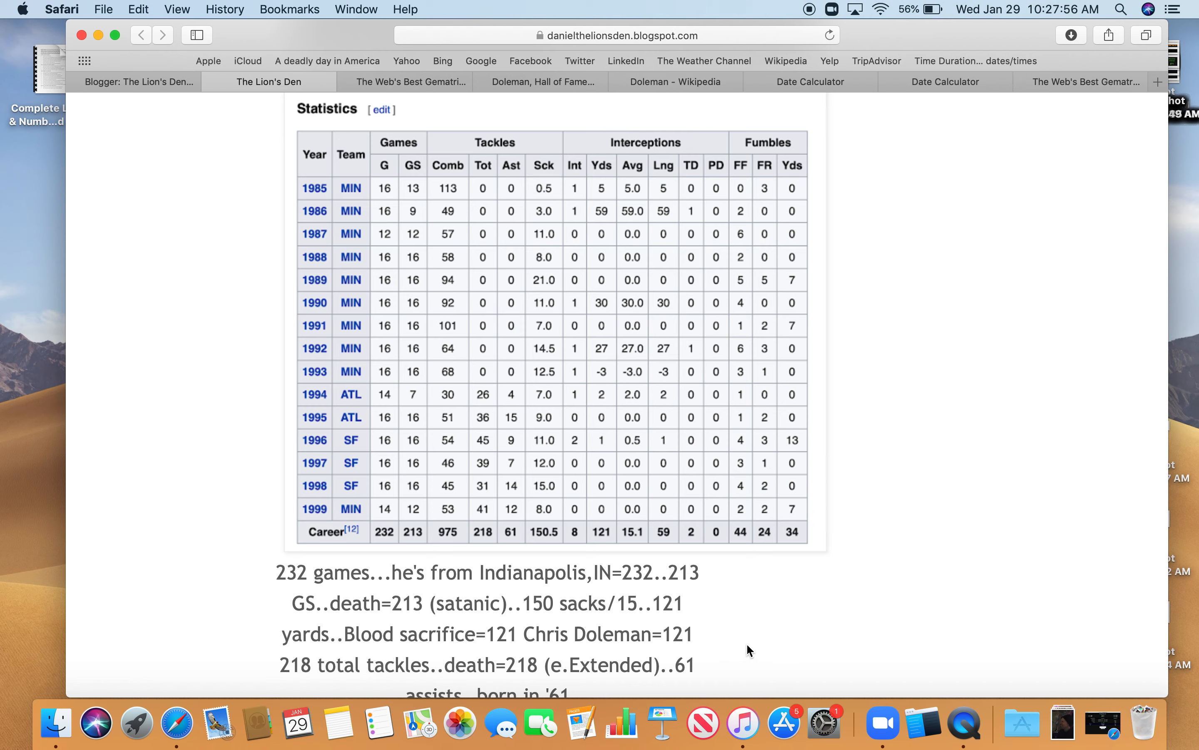
mouse_move(738, 644)
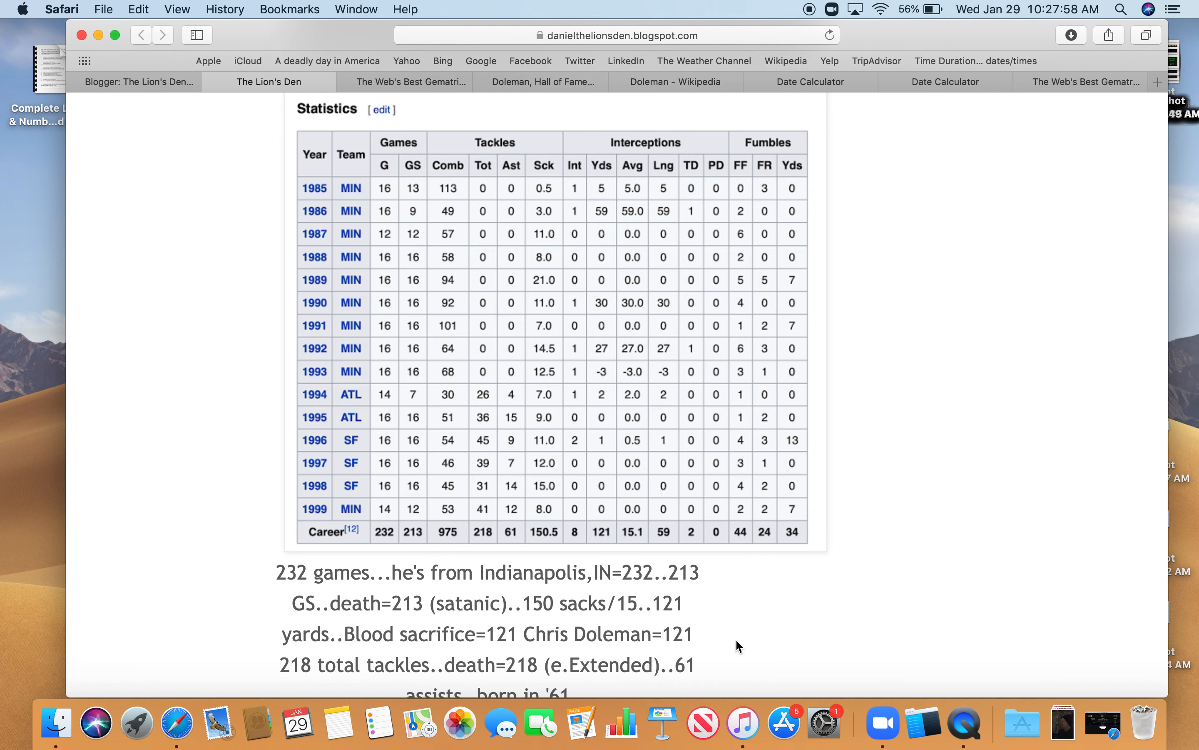
- Scroll the post down to the enlarged Hall of Fame defensive end table scoring 191/101/110/403/106
scroll(down, 3)
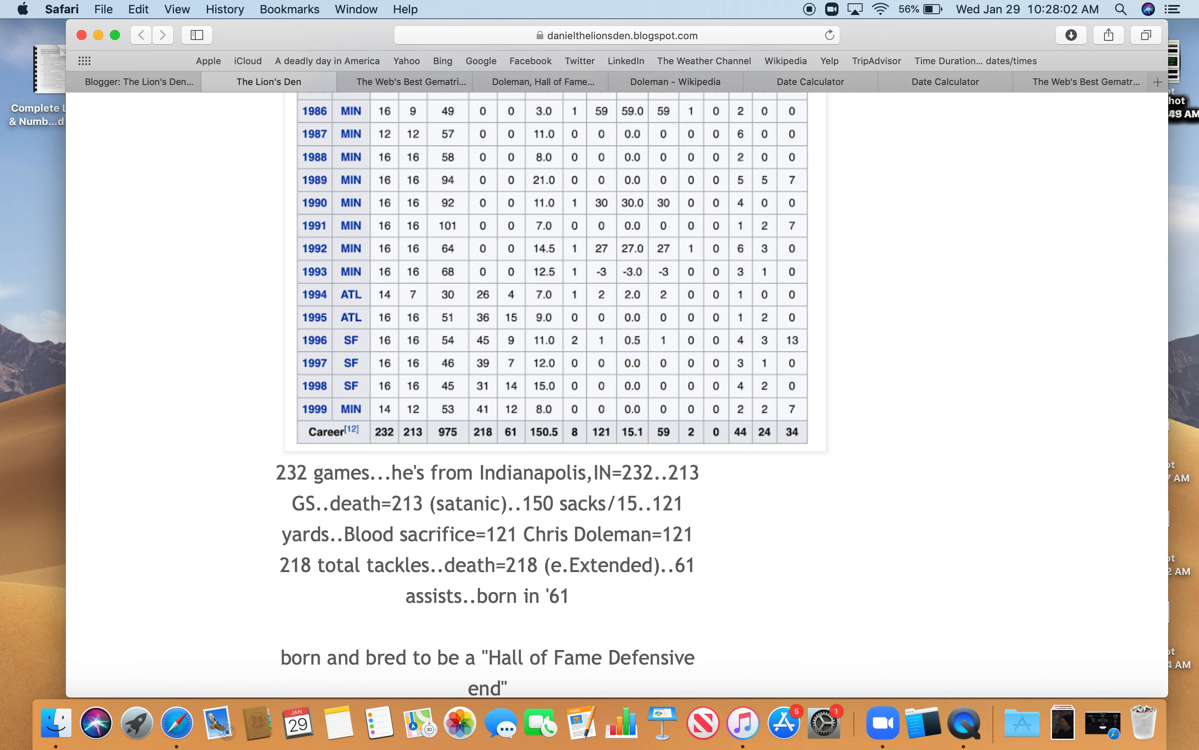
scroll(down, 3)
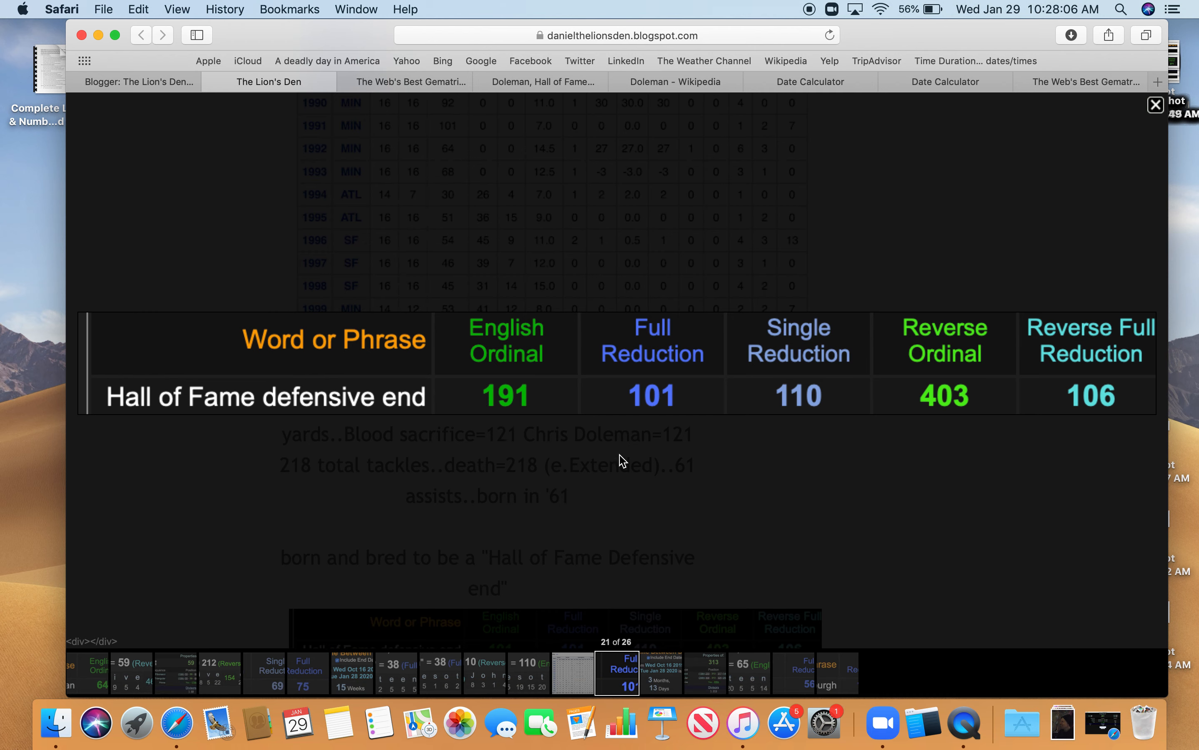
mouse_move(812, 339)
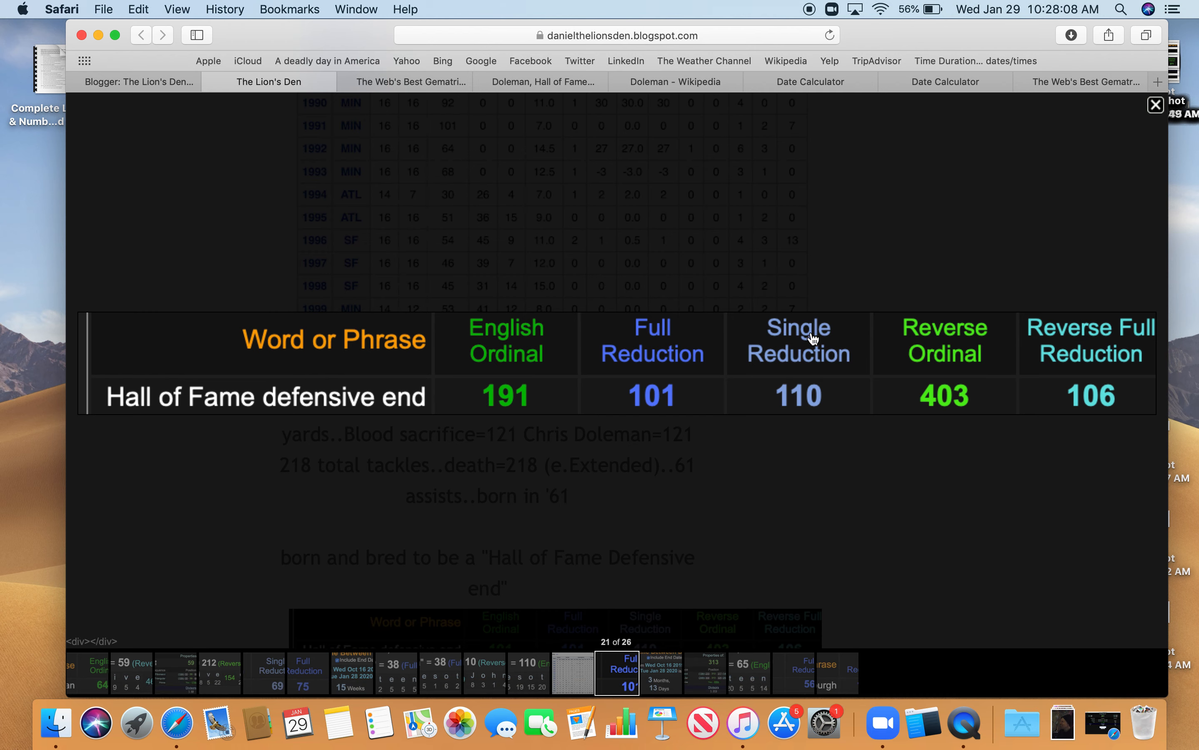
mouse_move(819, 439)
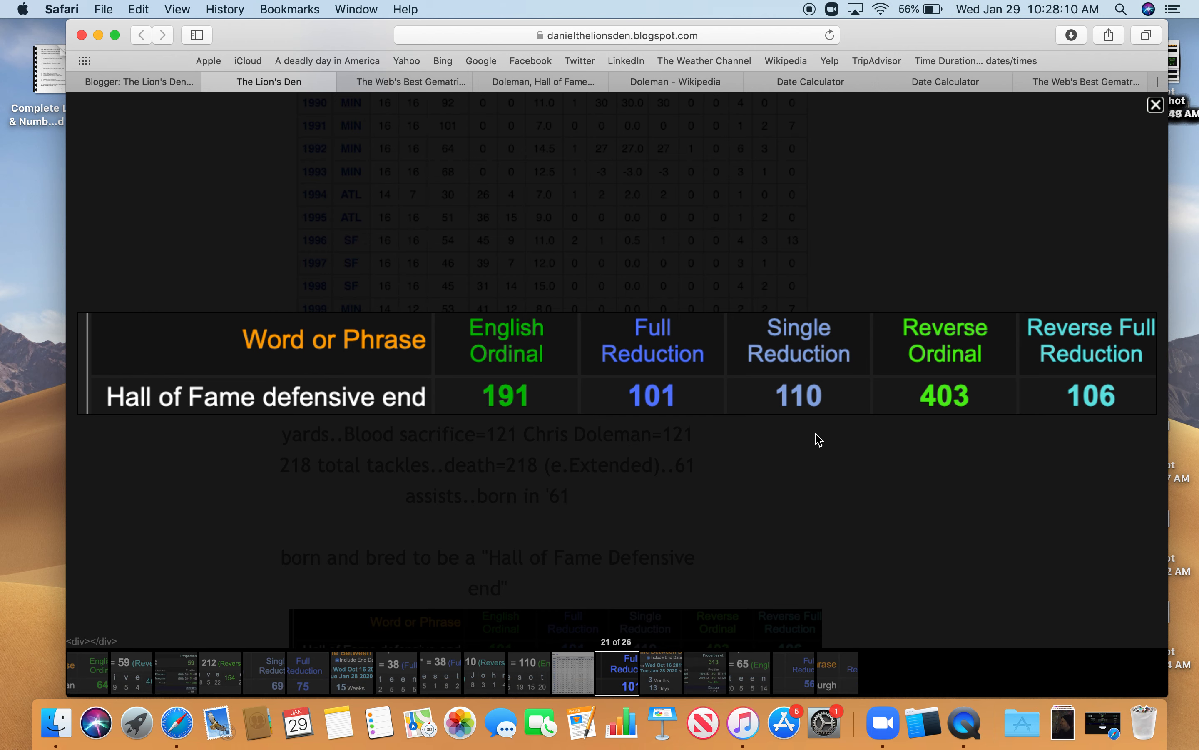
mouse_move(847, 410)
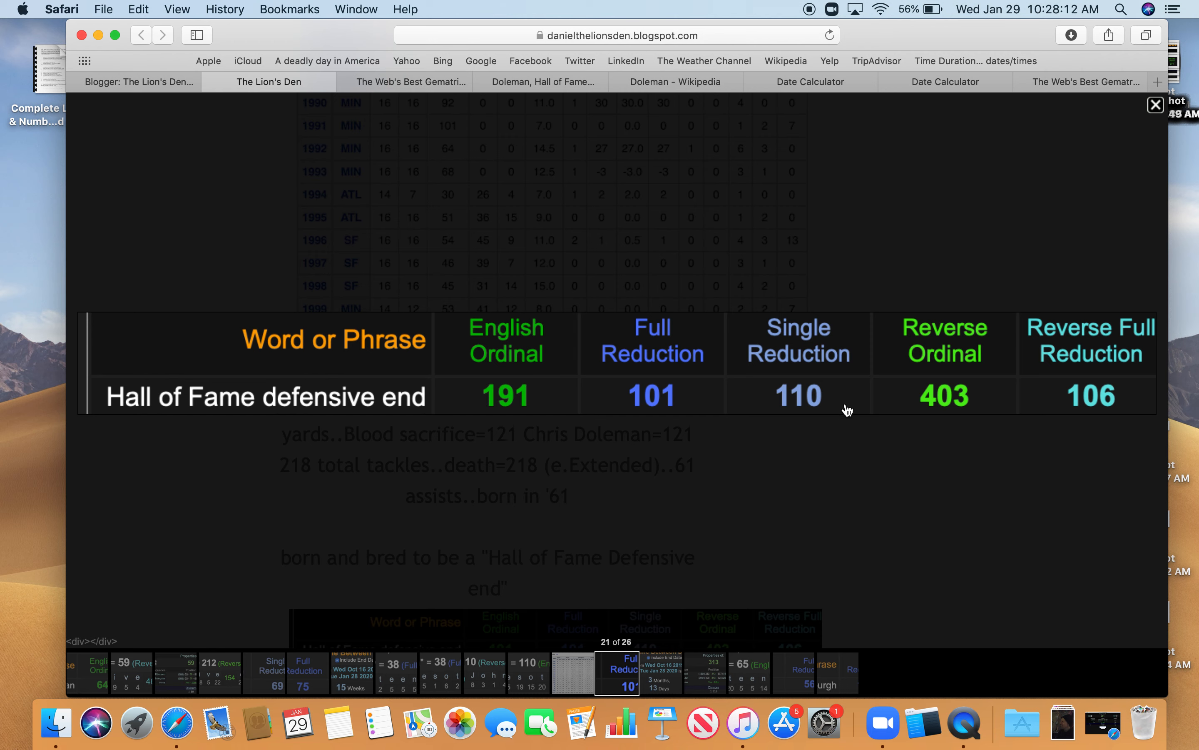
mouse_move(803, 445)
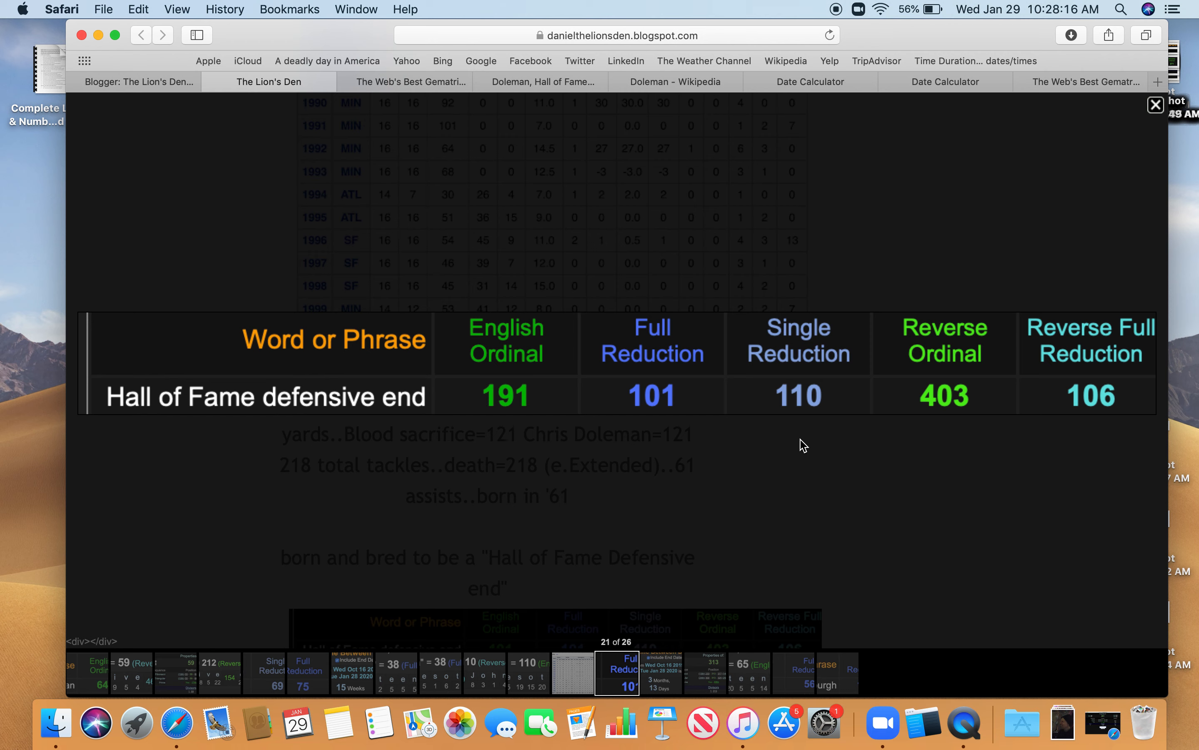
mouse_move(797, 439)
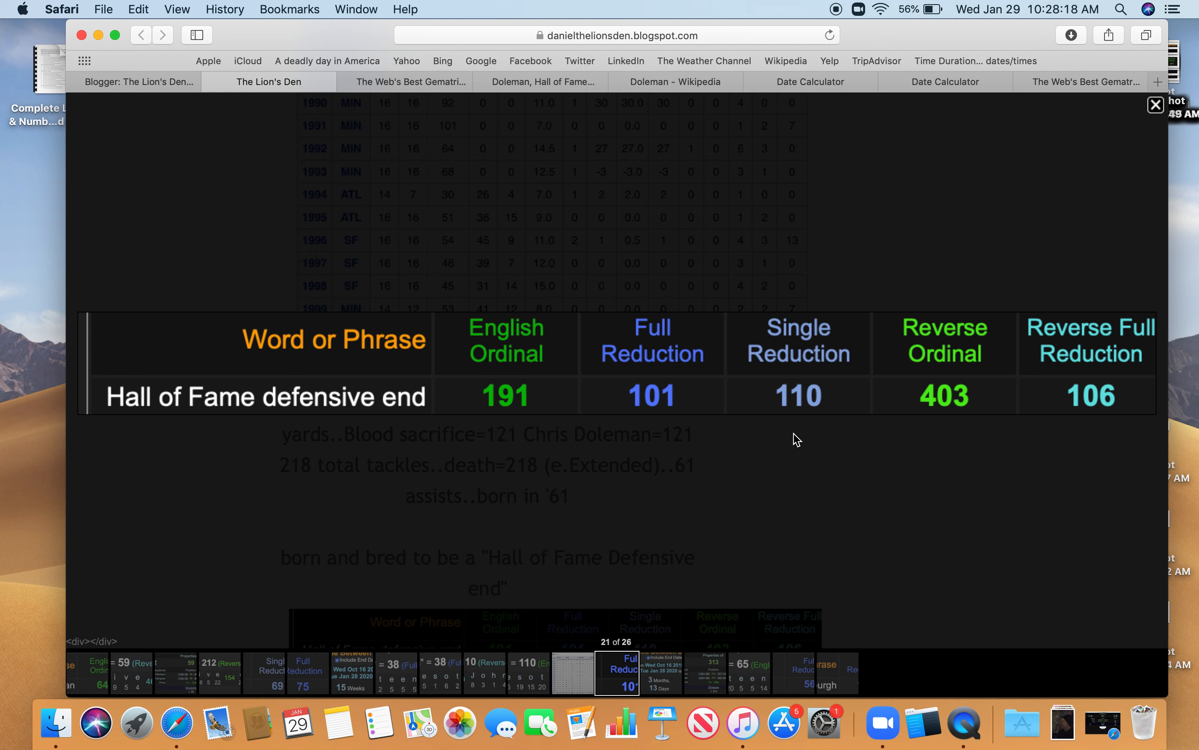
mouse_move(1065, 404)
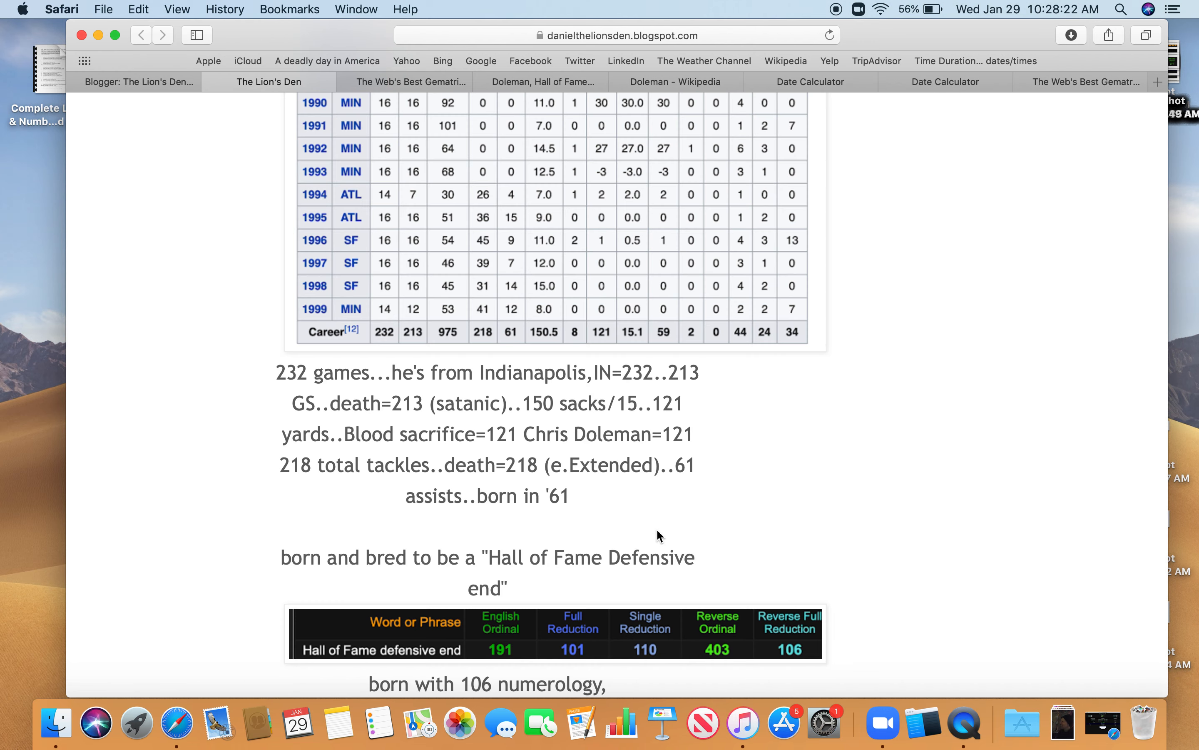
- Read down to the 10+16+19+61=106 and 101 as 26th prime numerology notes
scroll(down, 3)
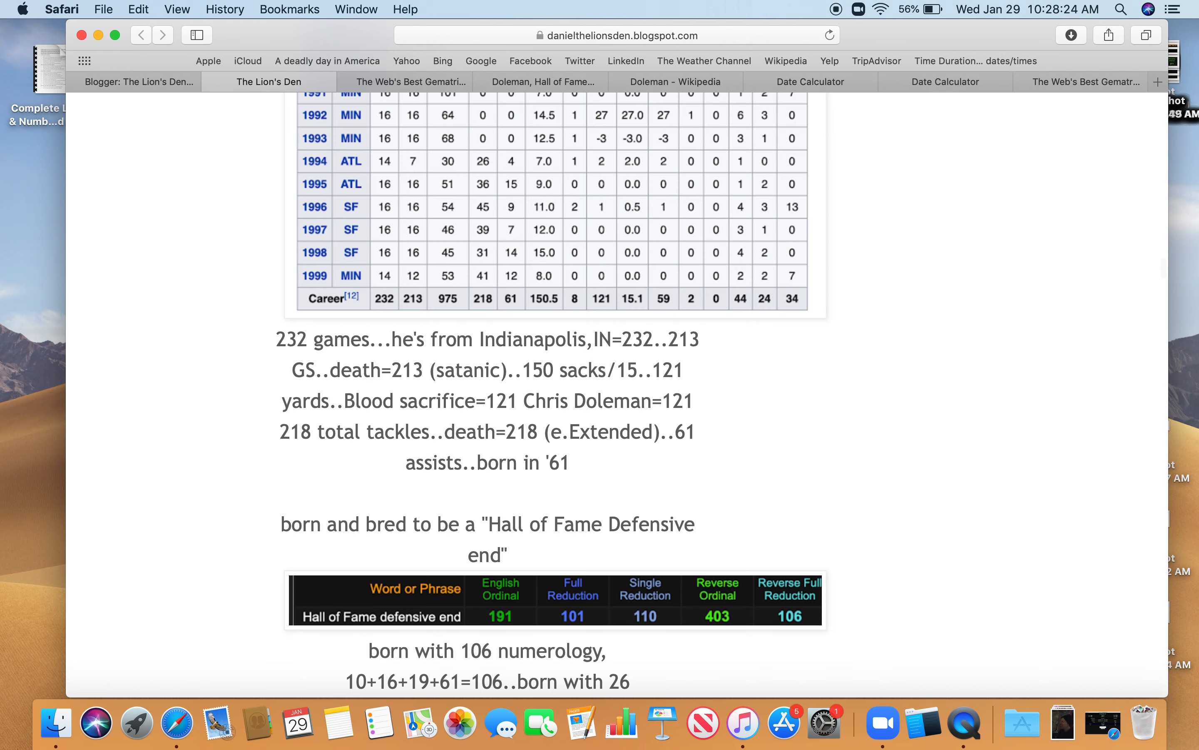
mouse_move(322, 681)
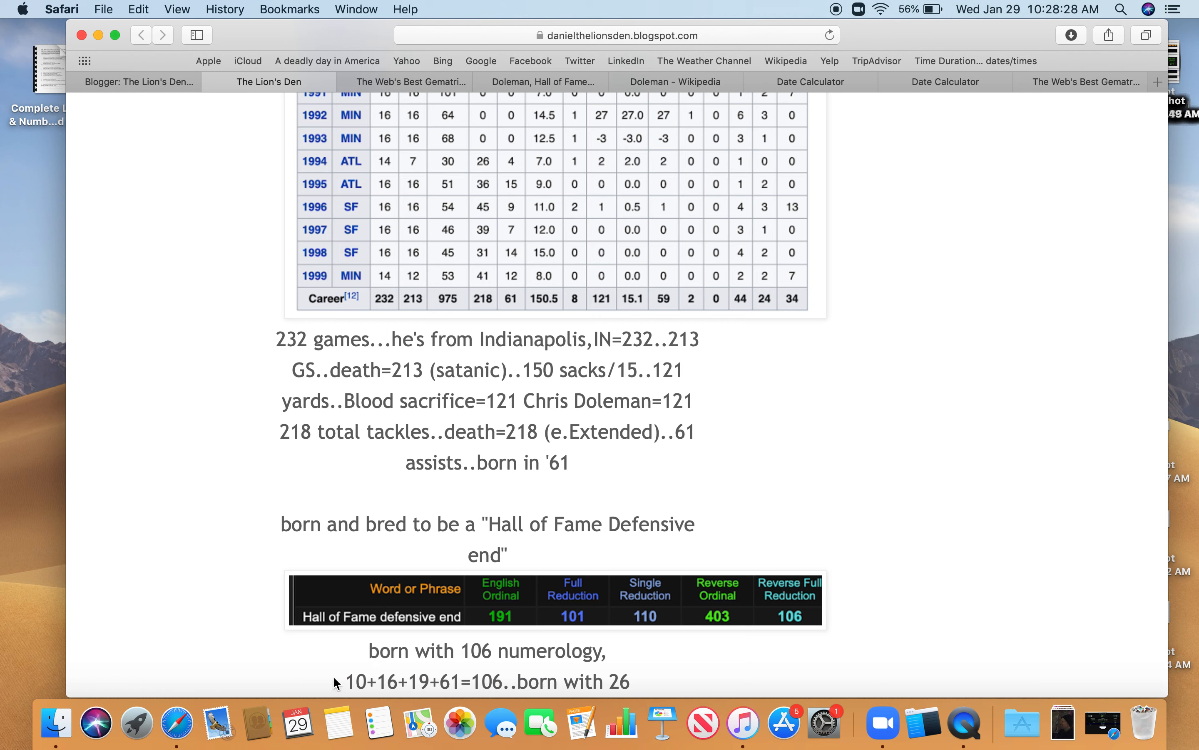
mouse_move(365, 689)
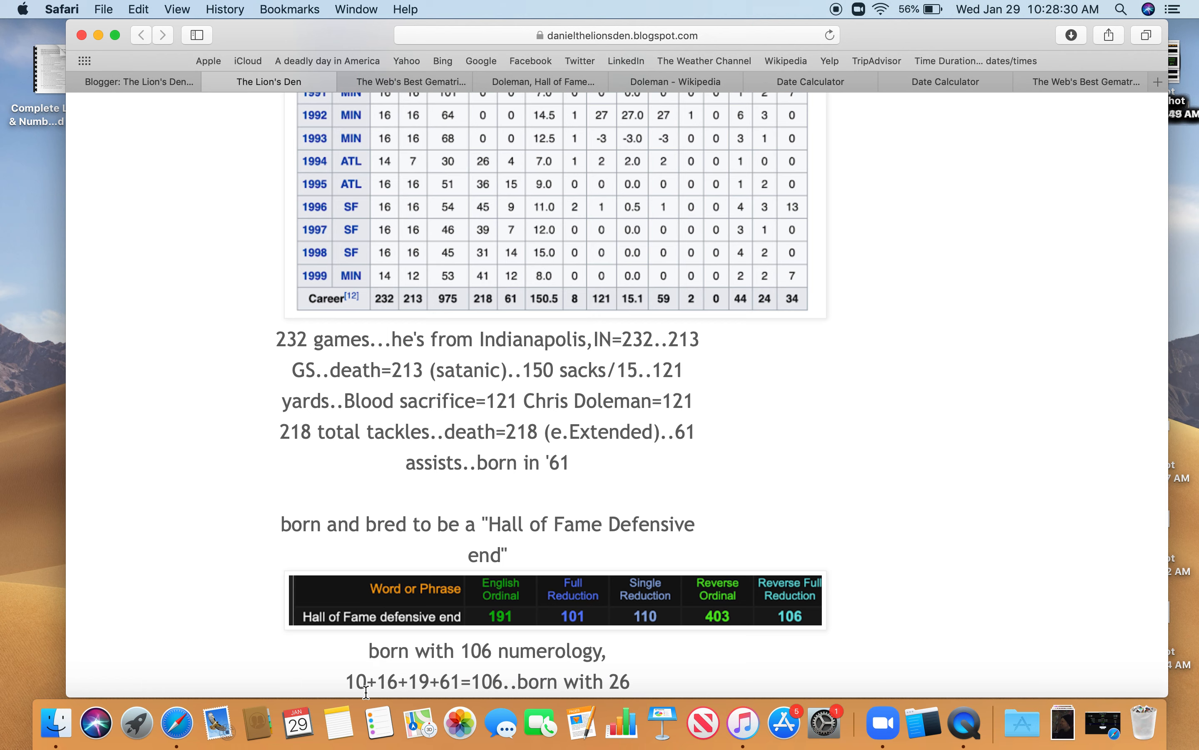
mouse_move(464, 683)
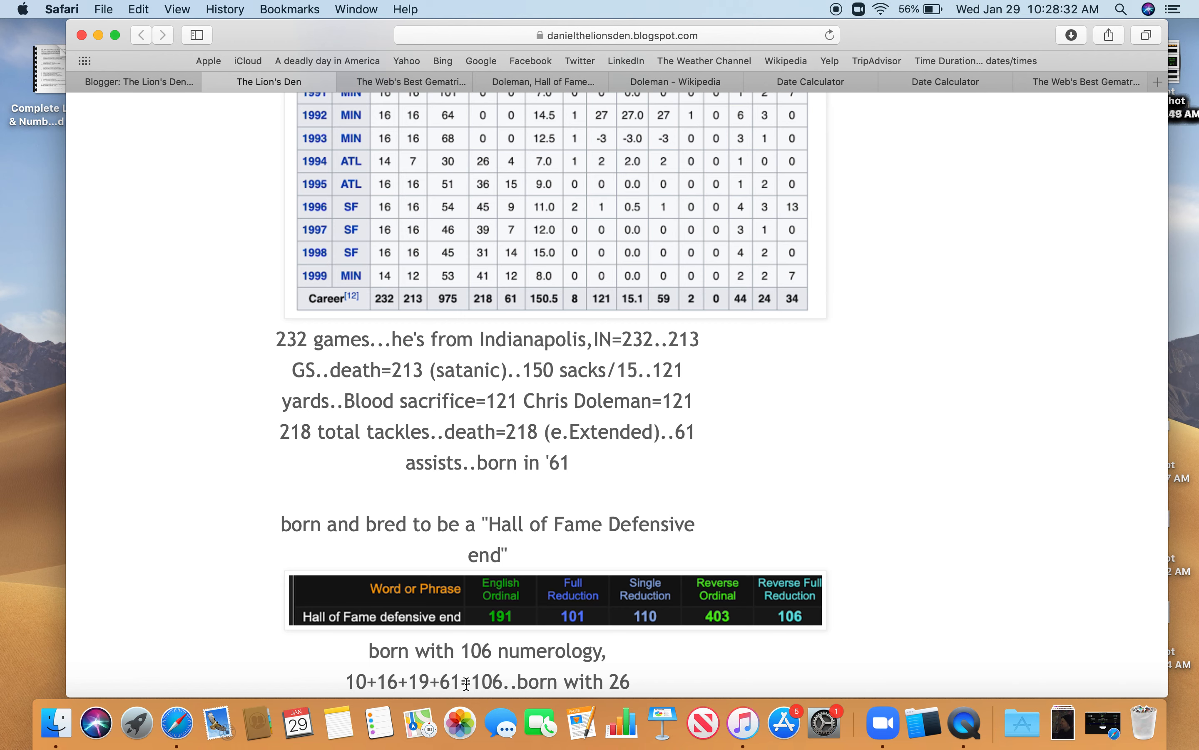
mouse_move(277, 663)
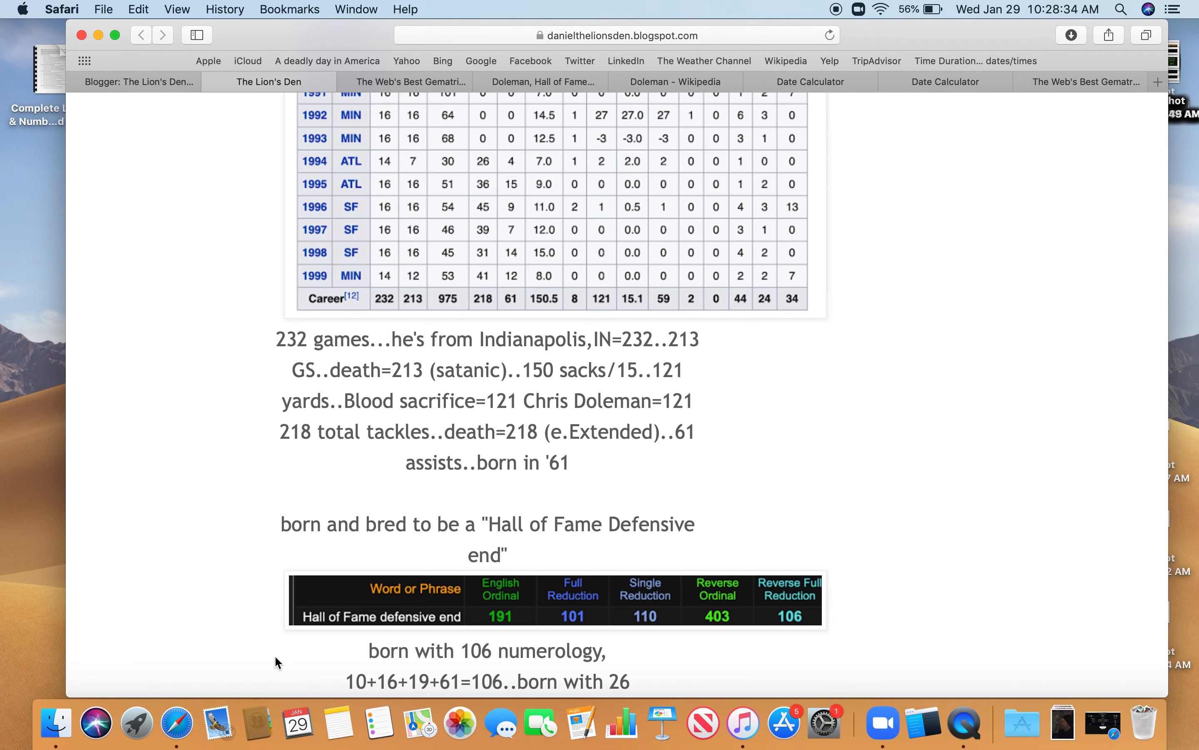
scroll(down, 3)
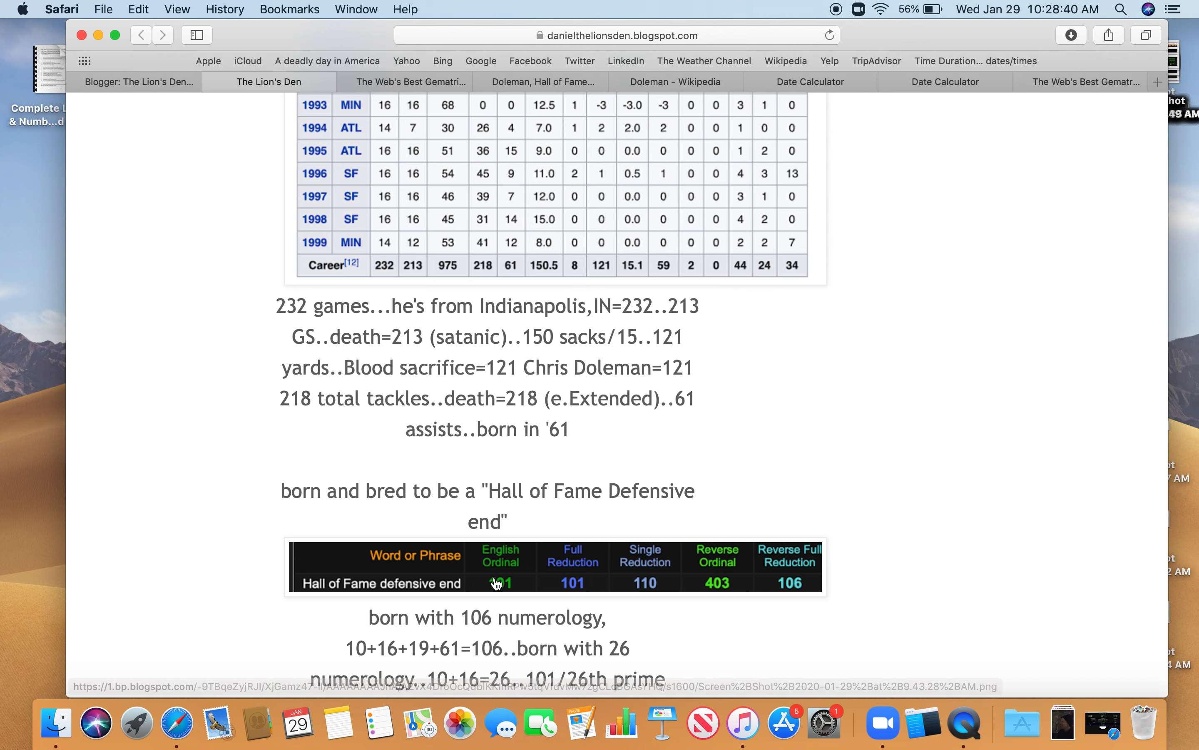
mouse_move(397, 82)
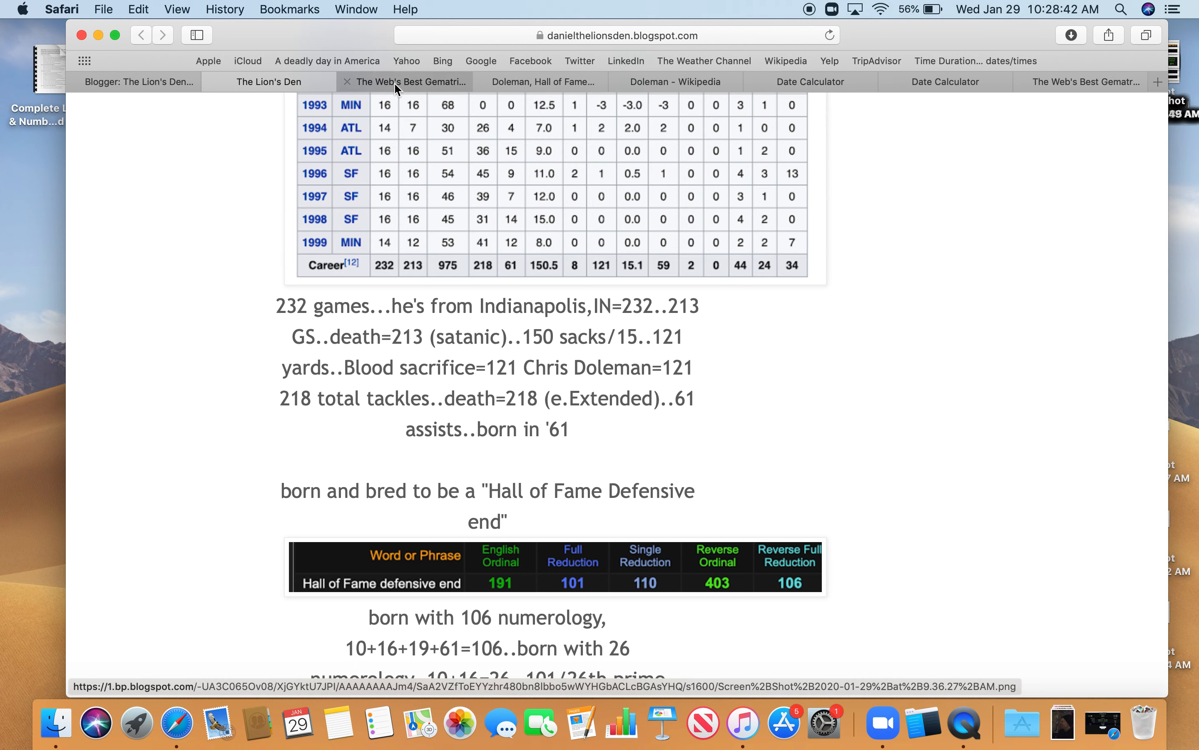
- Confirm in Gematrinator's number properties that 101 is the 26th prime, then return to the post
click(404, 82)
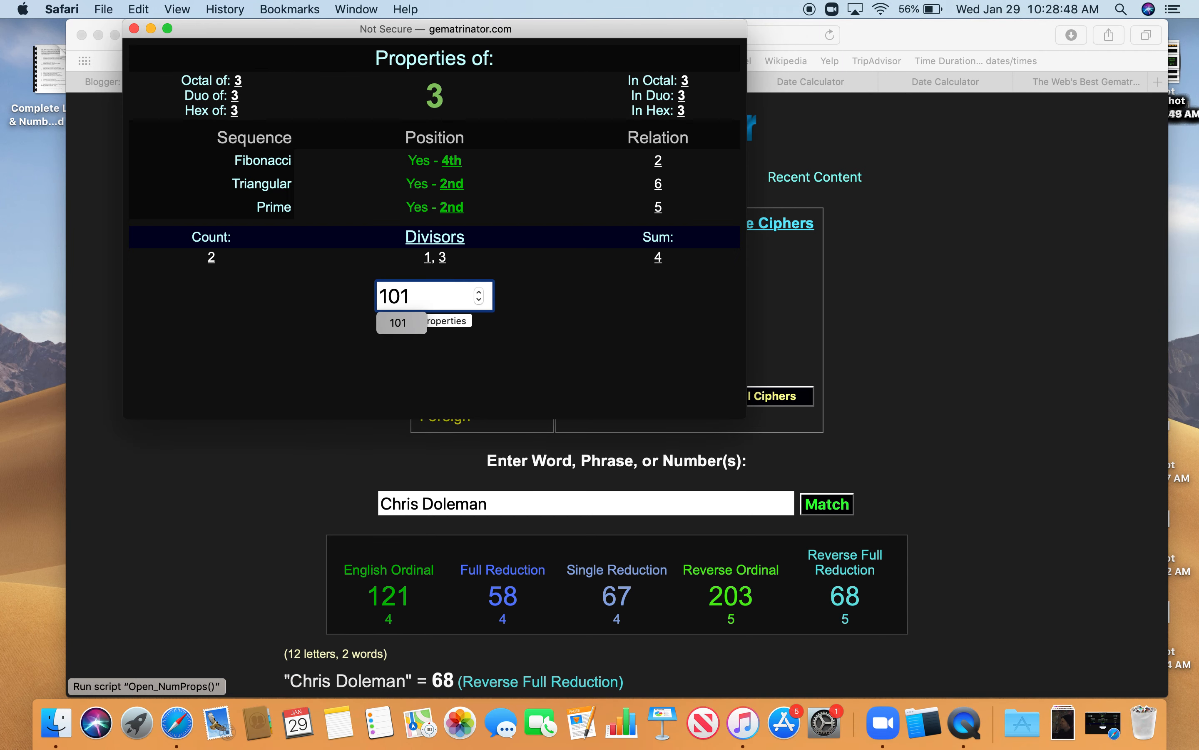
click(425, 322)
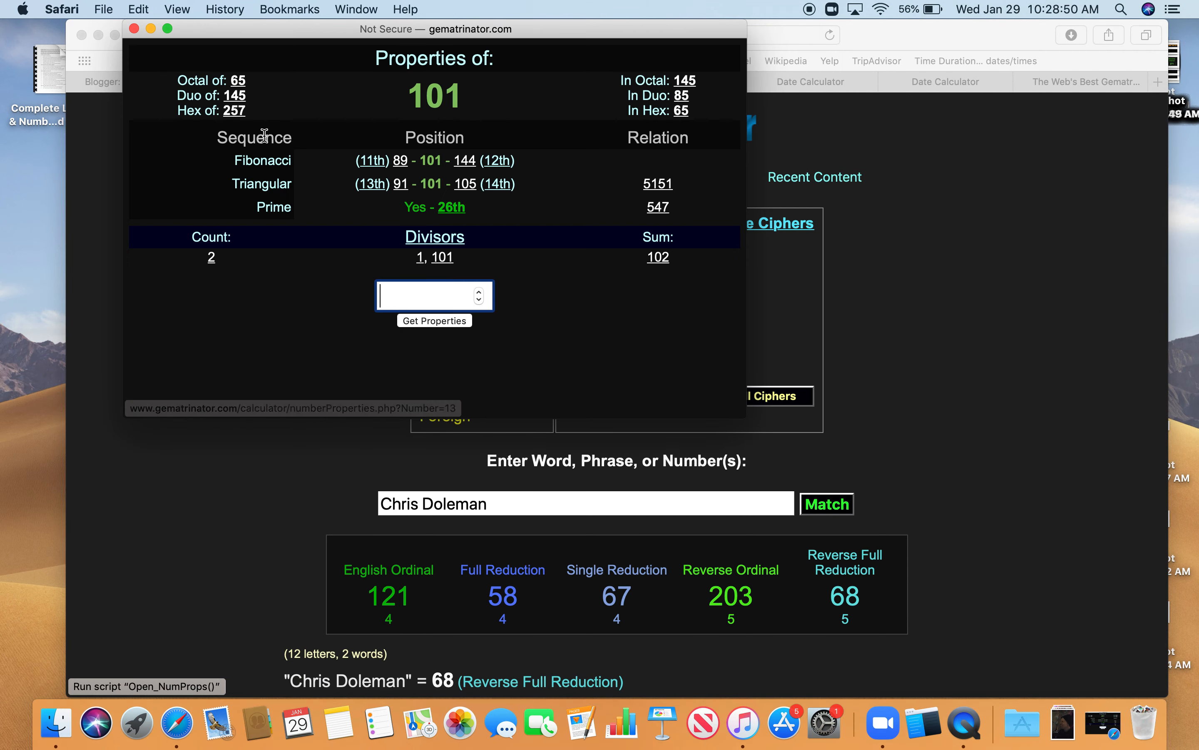
click(135, 28)
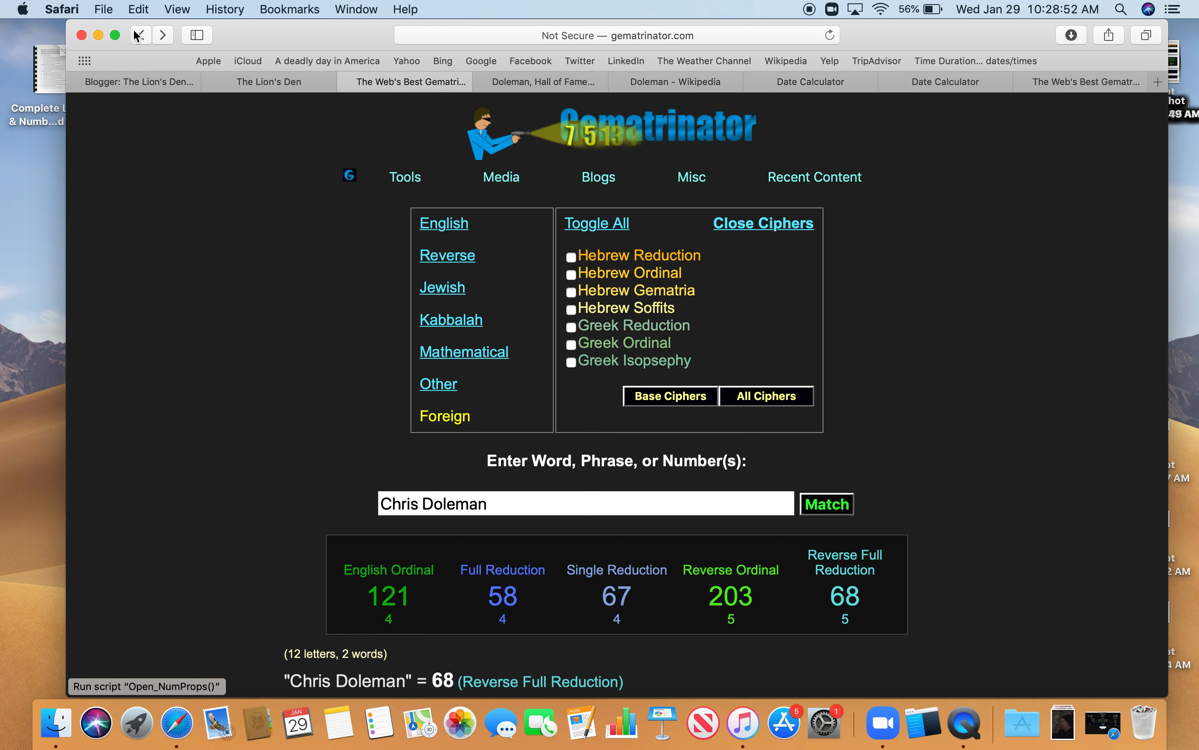
click(267, 81)
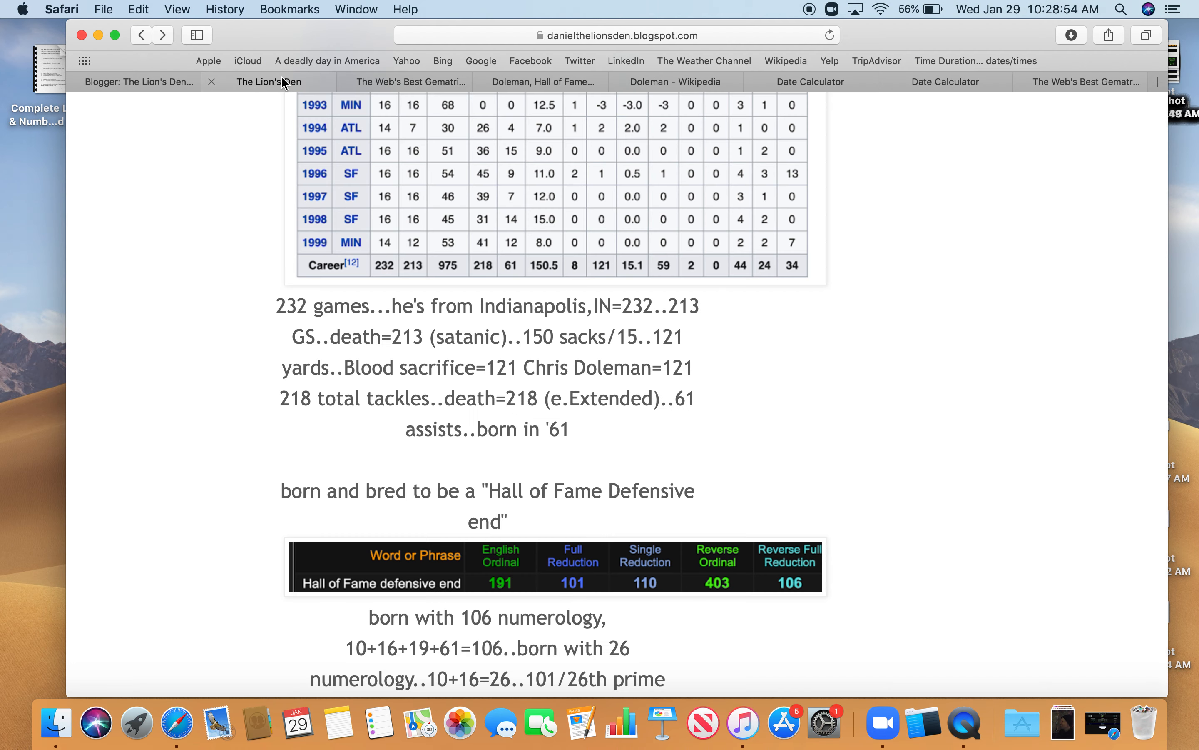
- Read the 191 note, then confirm in Gematrinator that 191 is the 43rd prime
scroll(down, 3)
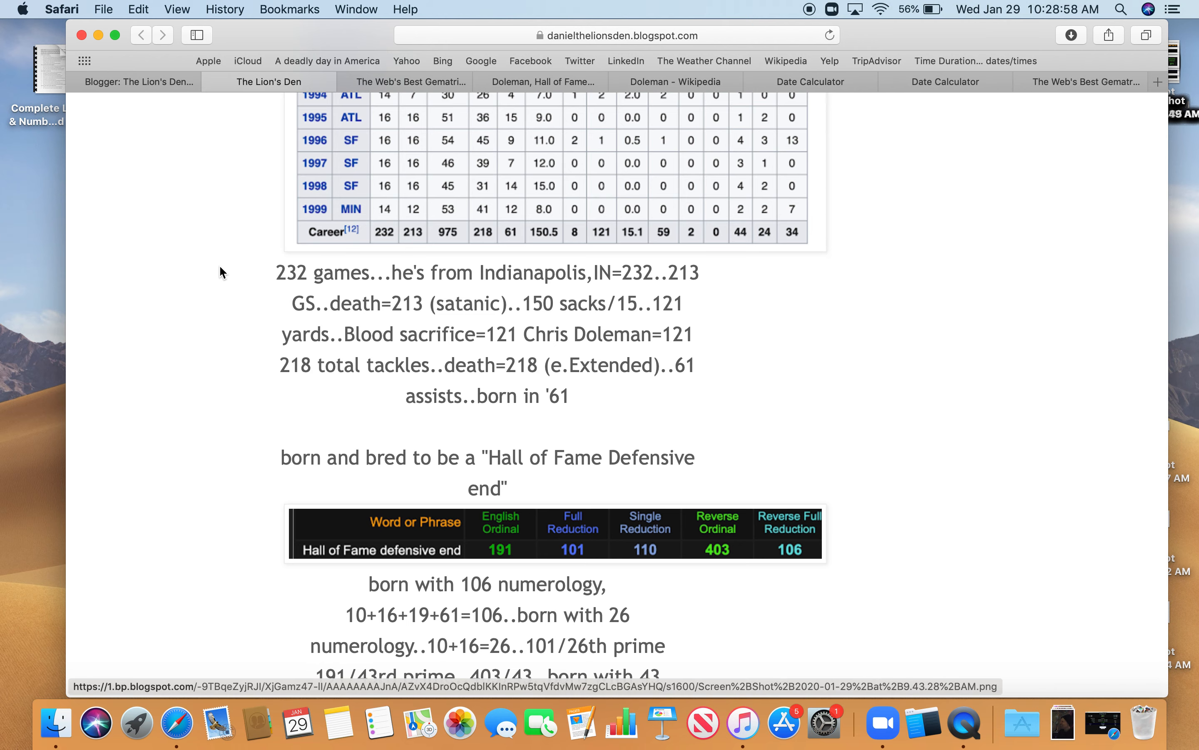
click(405, 81)
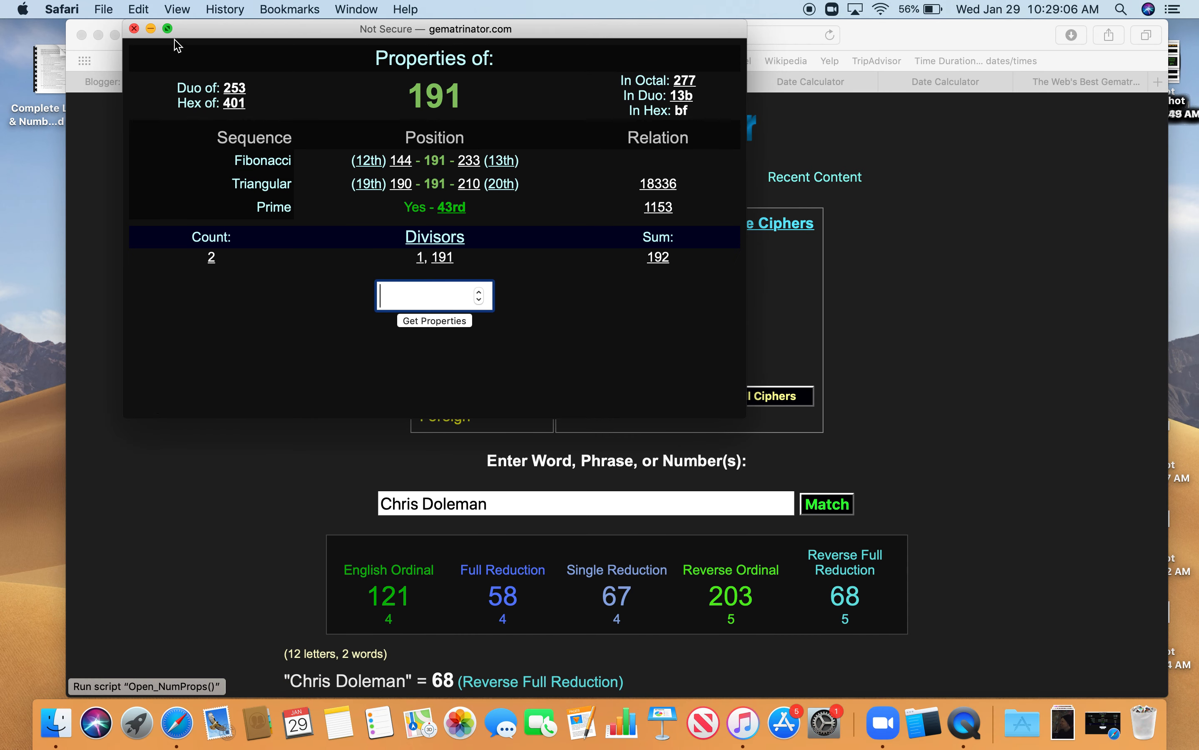
click(134, 29)
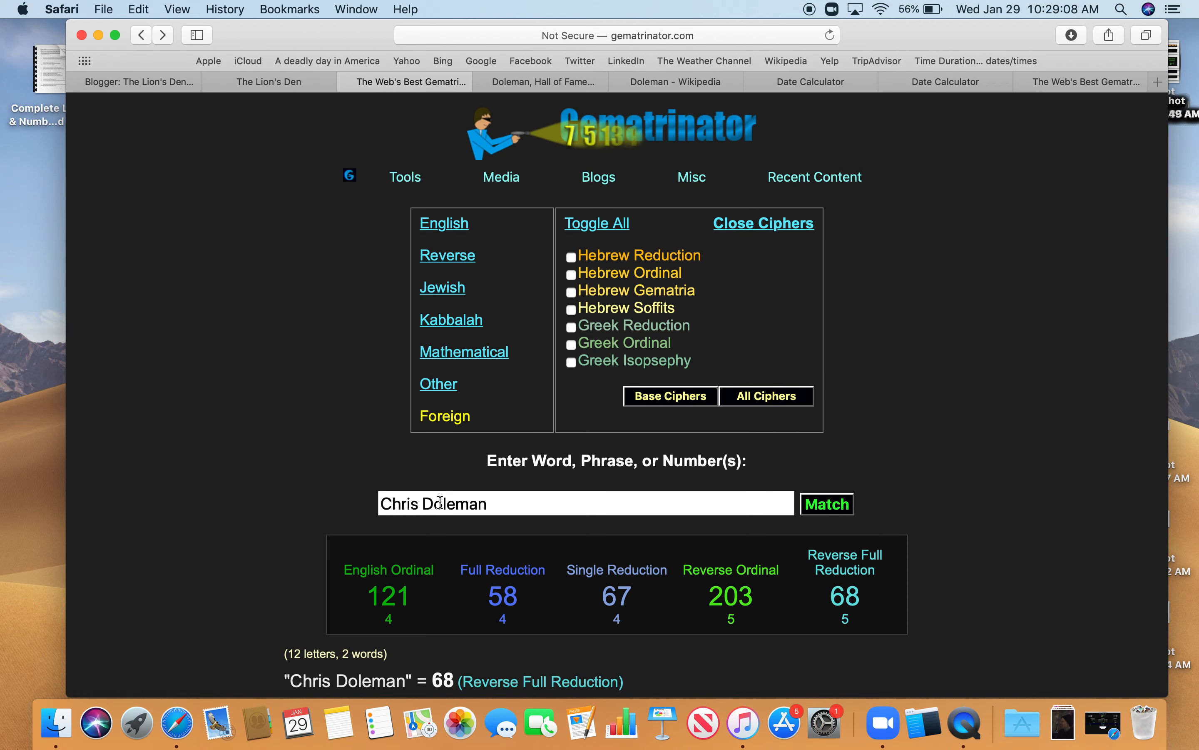
- Score 'football' at 83/29/133/43 and show the Other cipher group
text(football)
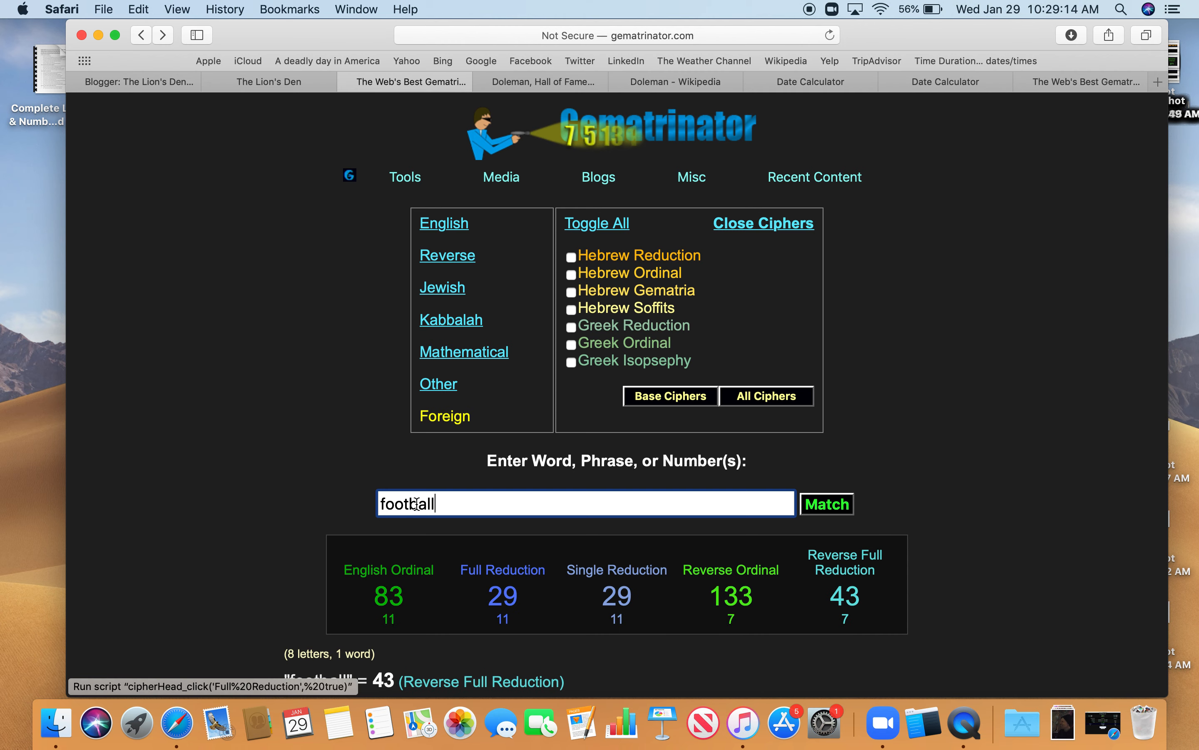
mouse_move(844, 597)
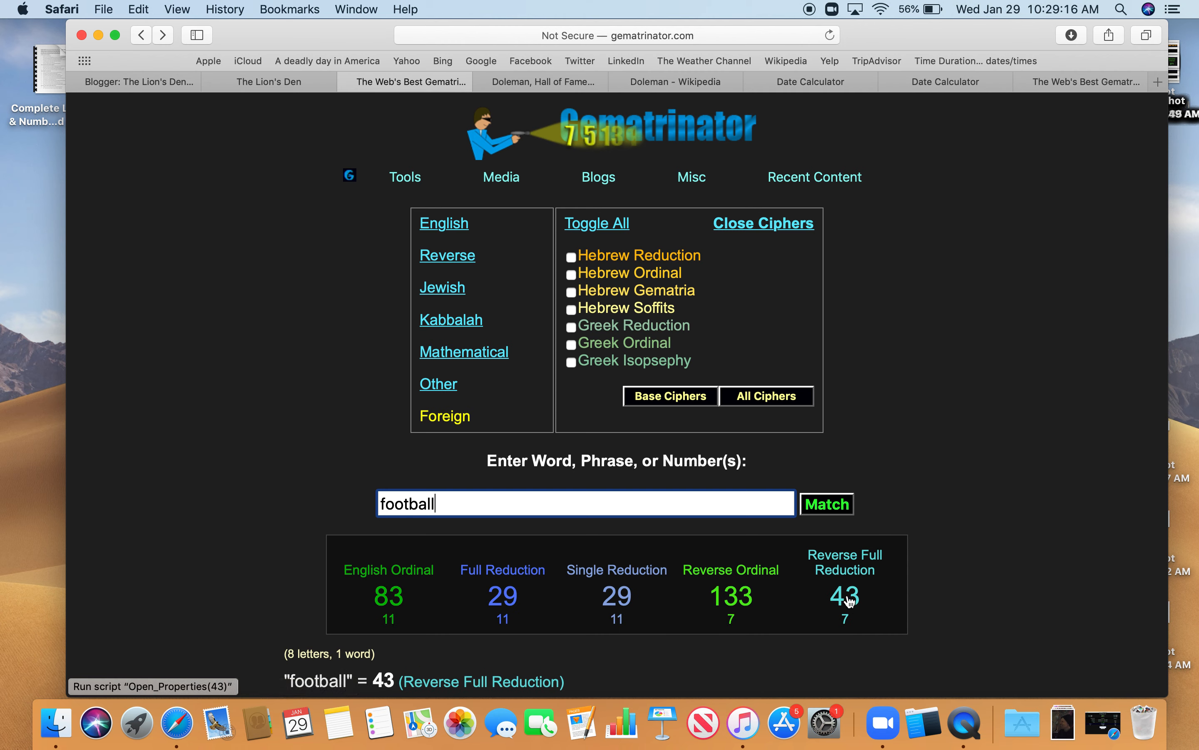
click(437, 383)
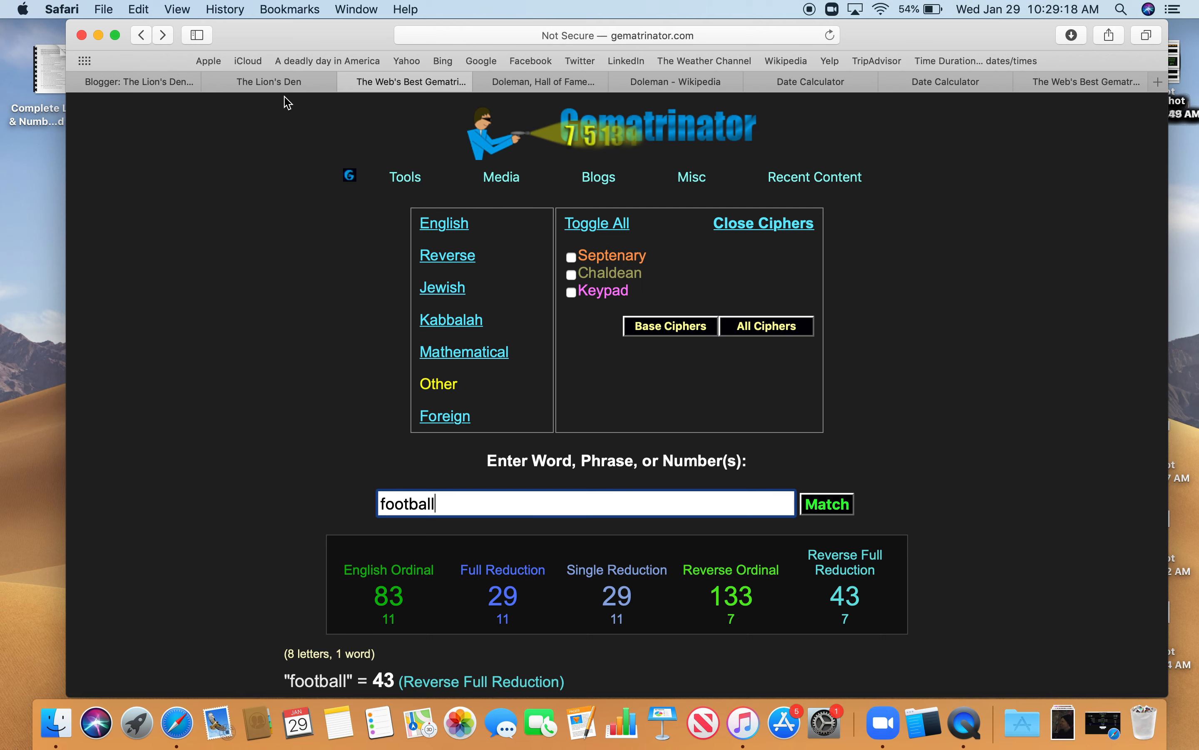
mouse_move(923, 123)
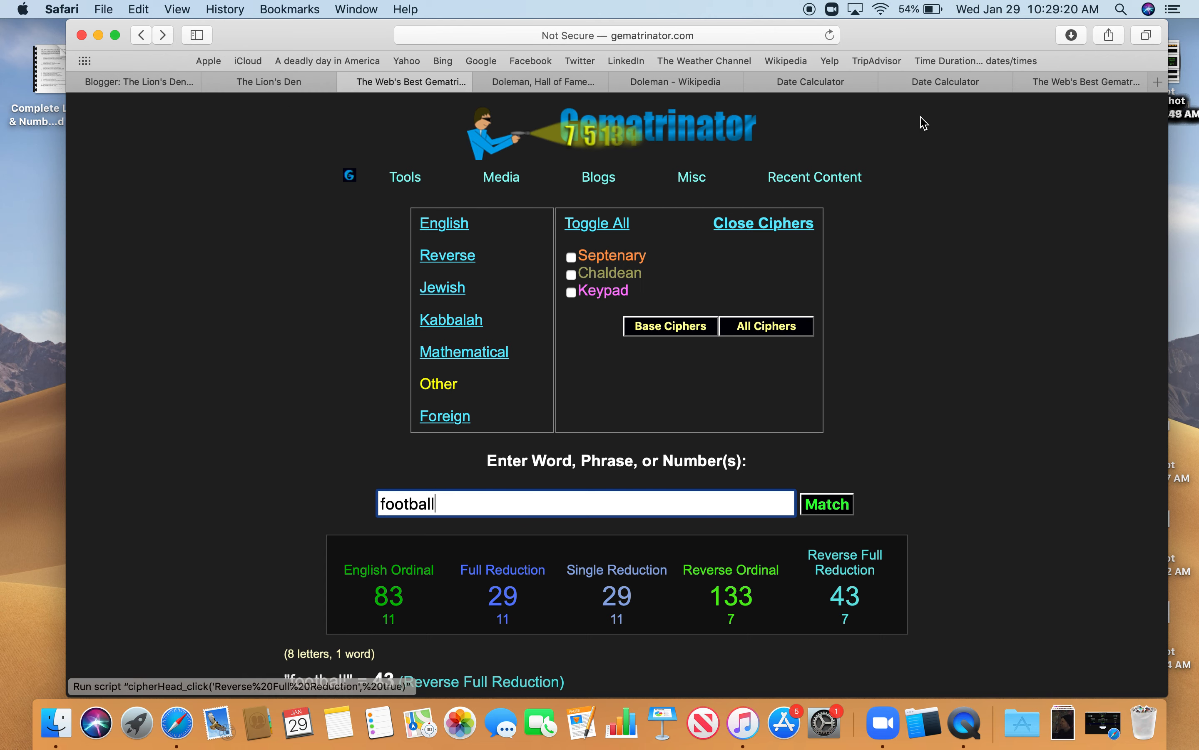
click(810, 81)
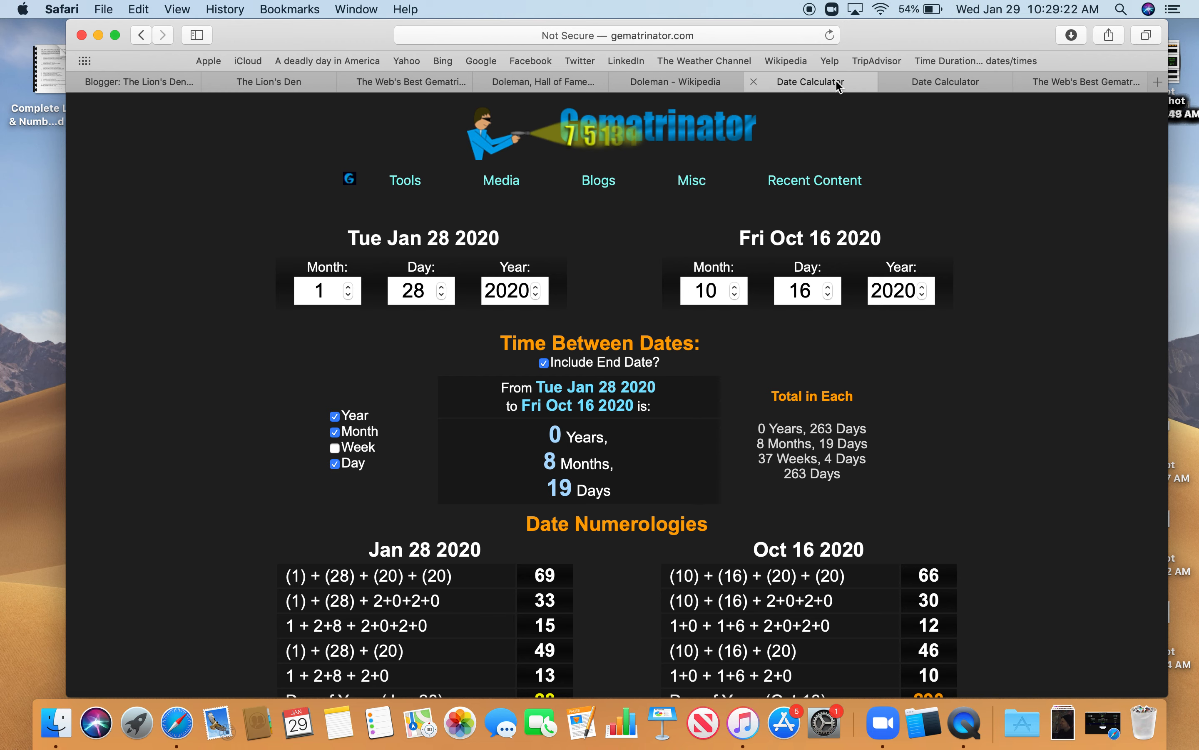
mouse_move(835, 228)
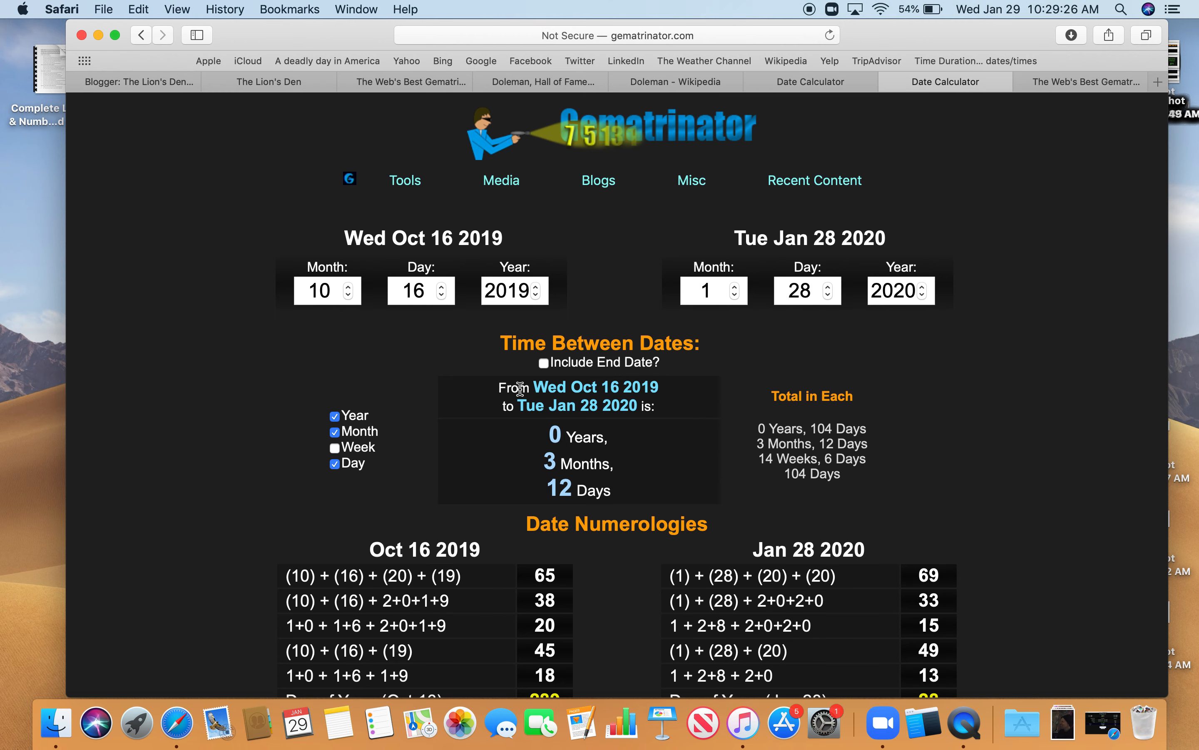
mouse_move(870, 274)
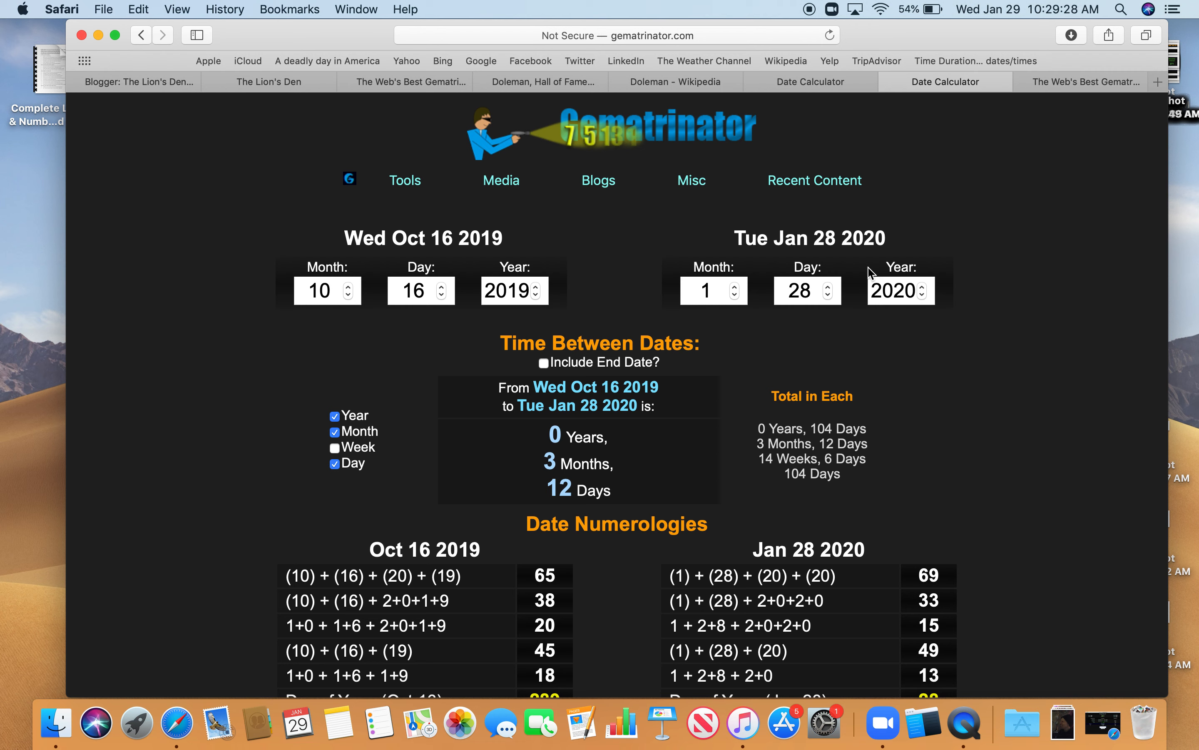
mouse_move(248, 111)
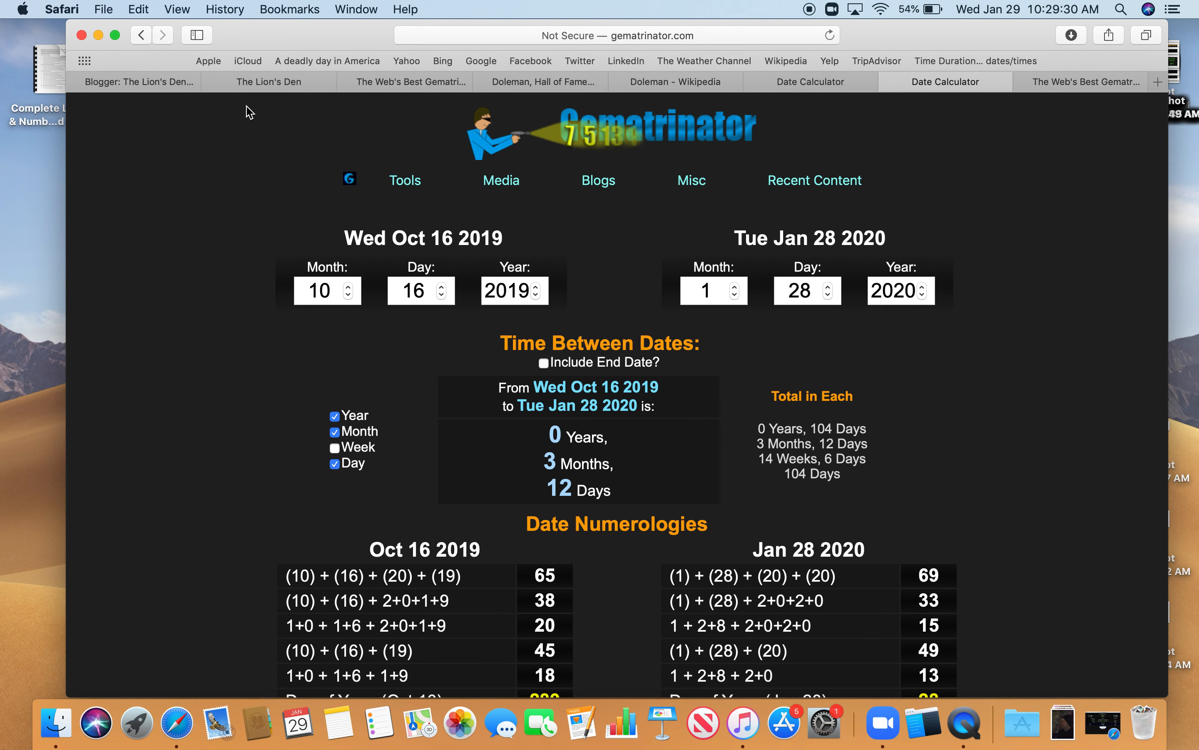
mouse_move(349, 180)
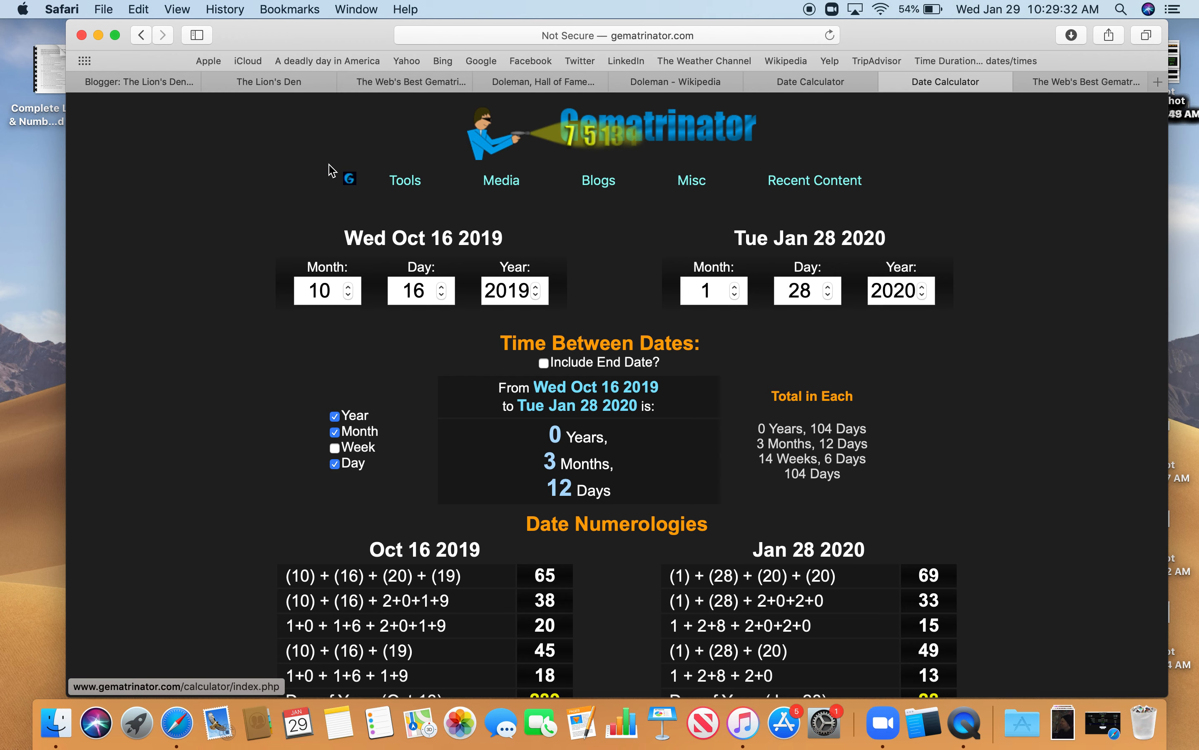
mouse_move(310, 106)
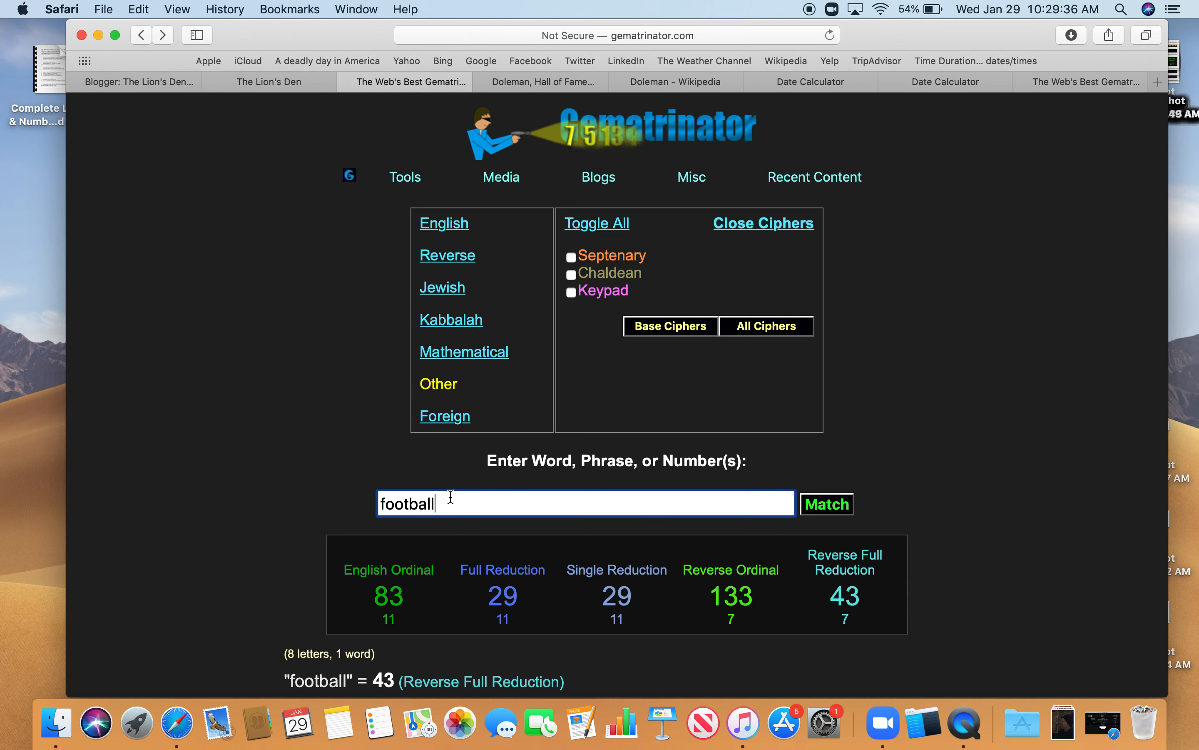
- Enter 'dead' in Gematrinator, then read the post's 10+16+1+9+6+1=43 and death-day 33 lines
click(844, 596)
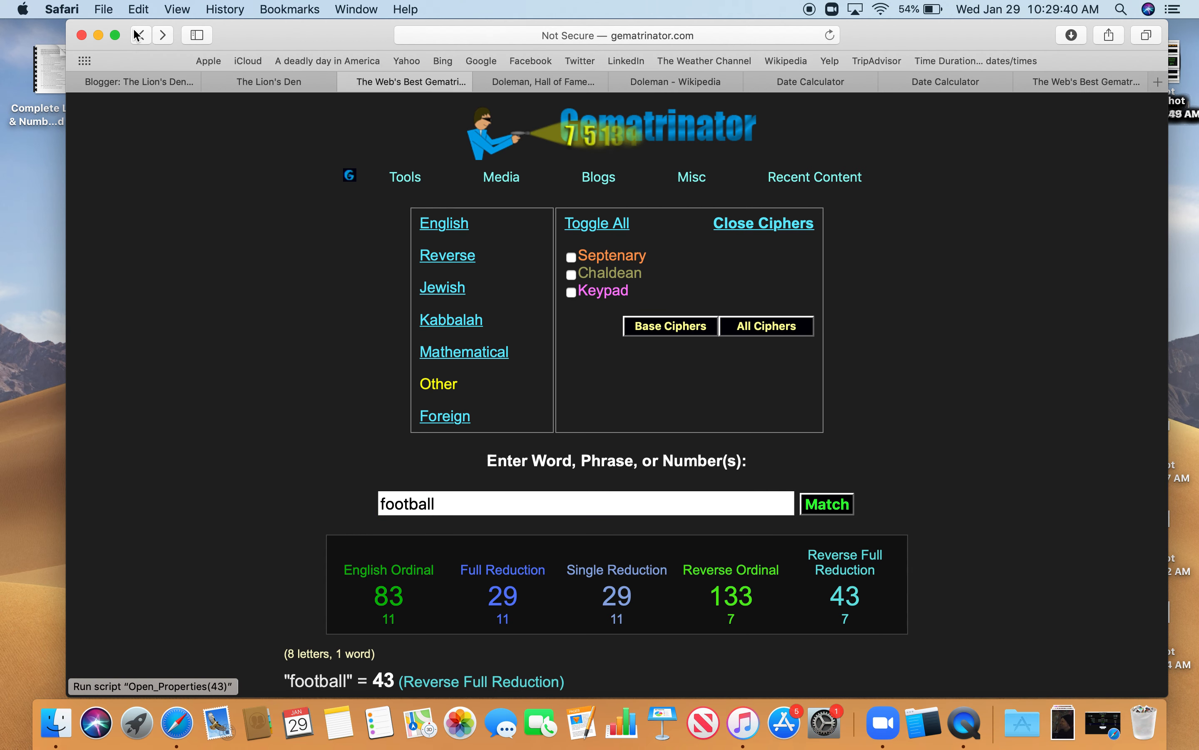
text(d)
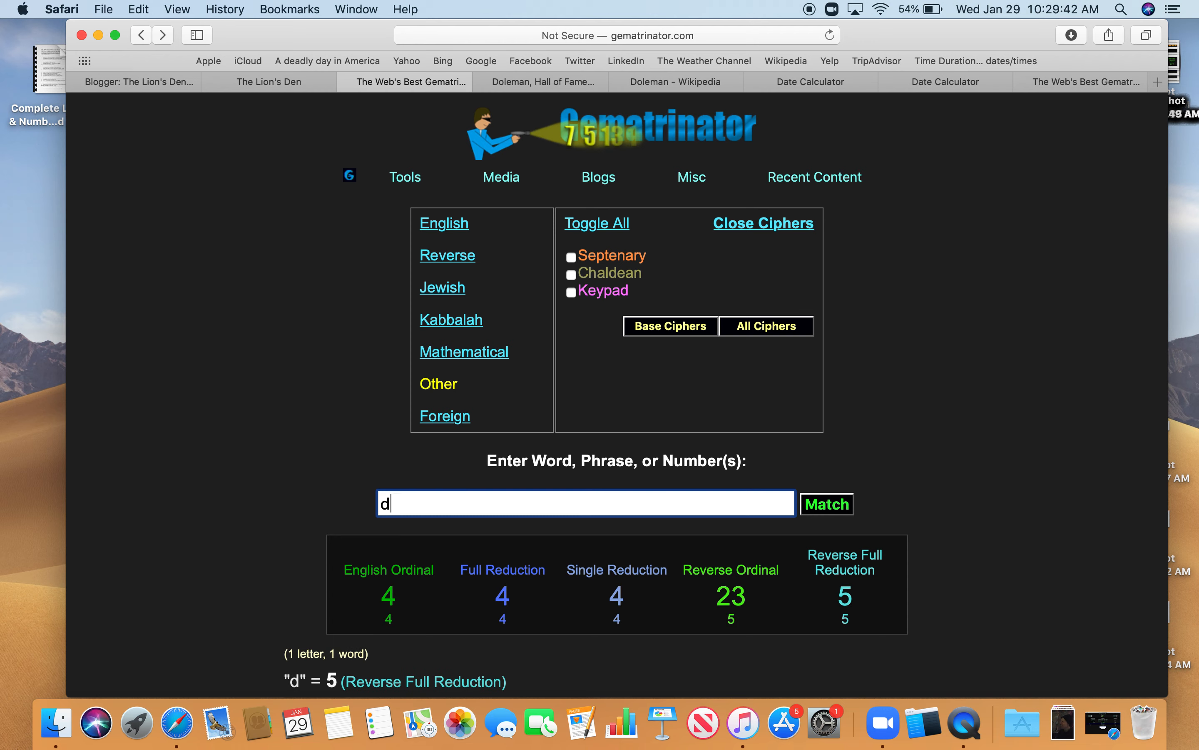
text(ead)
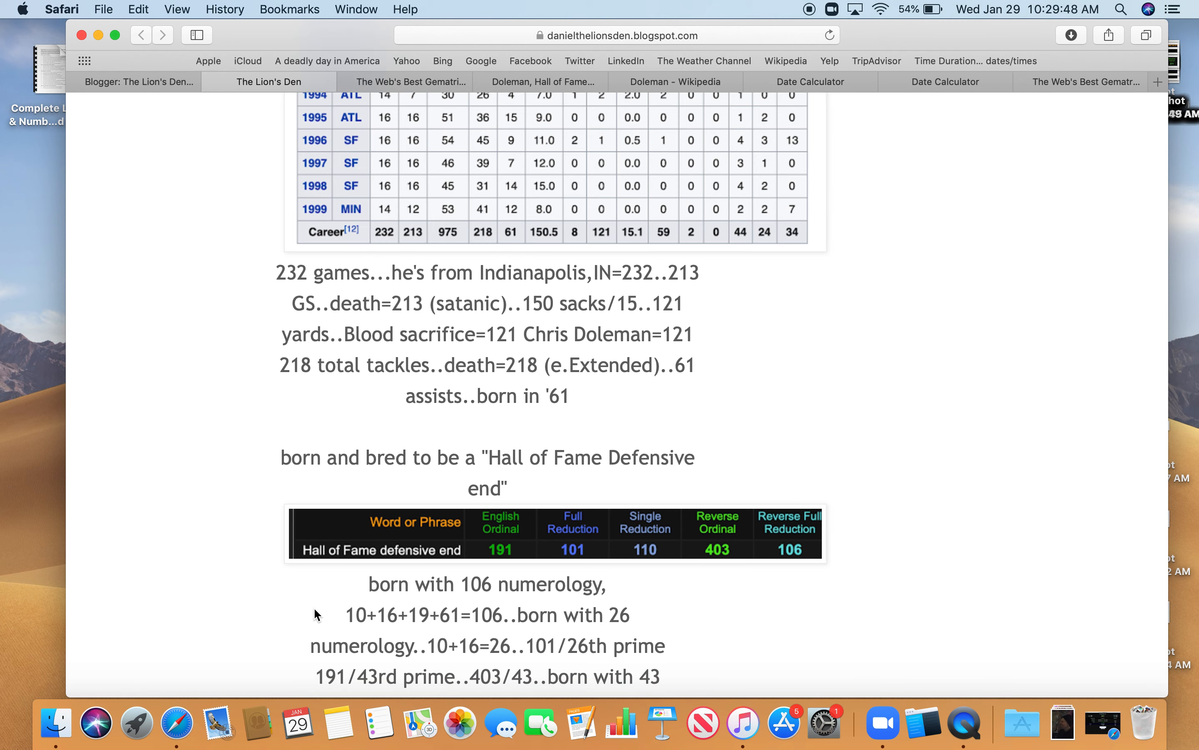
scroll(down, 3)
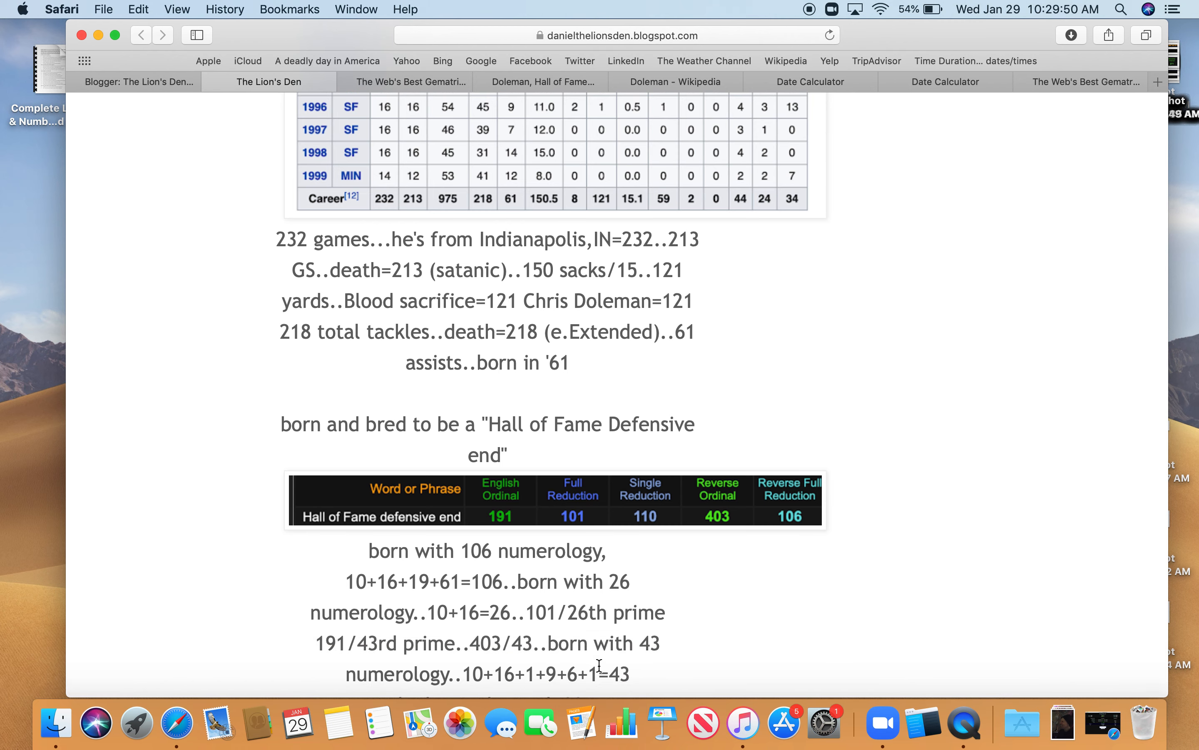
mouse_move(702, 644)
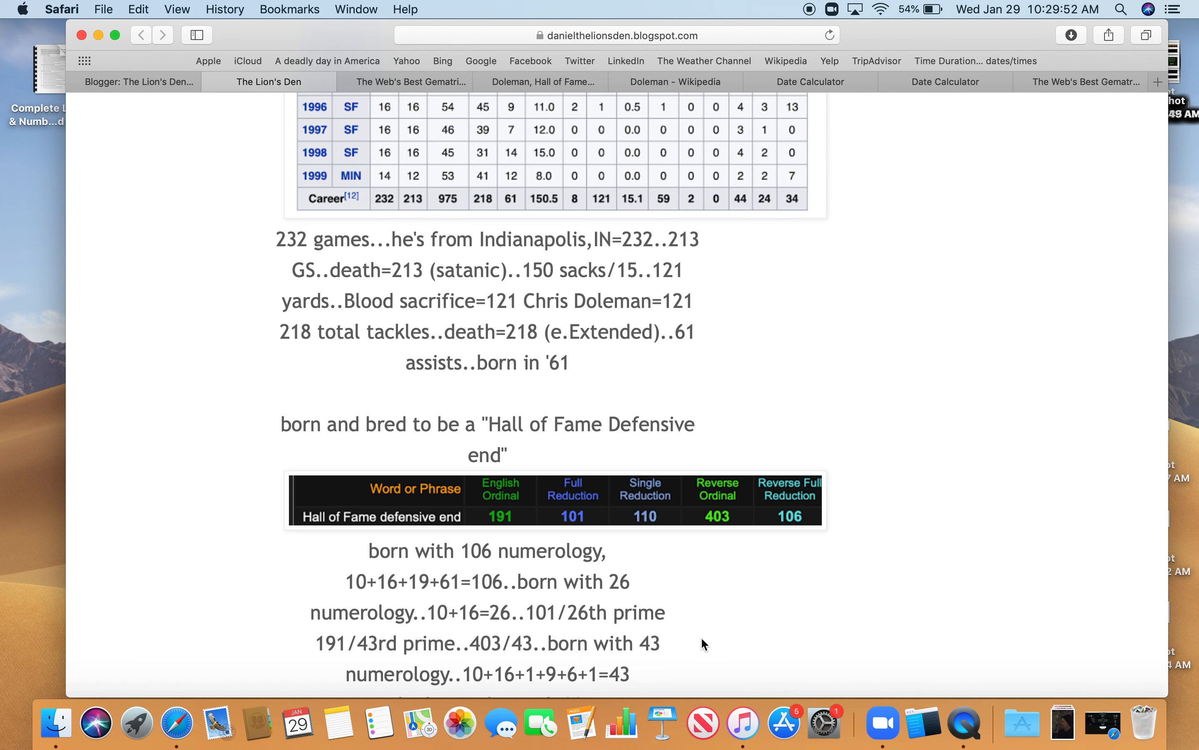
mouse_move(484, 690)
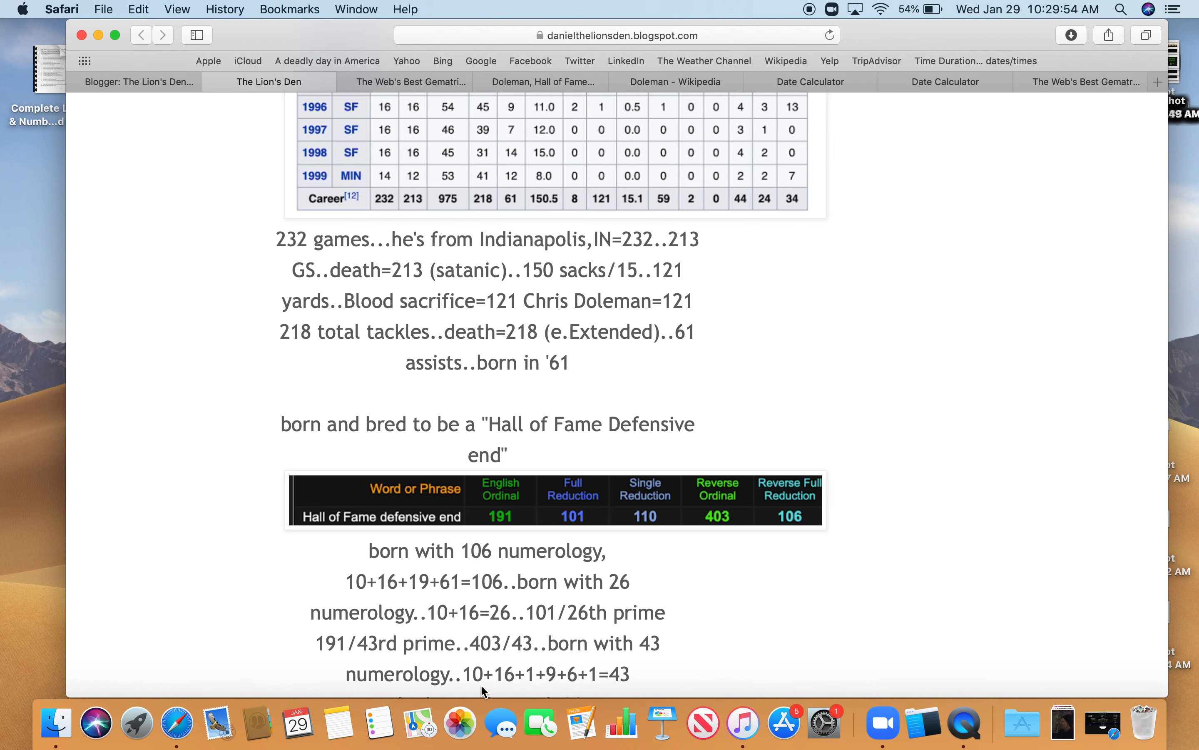
mouse_move(575, 680)
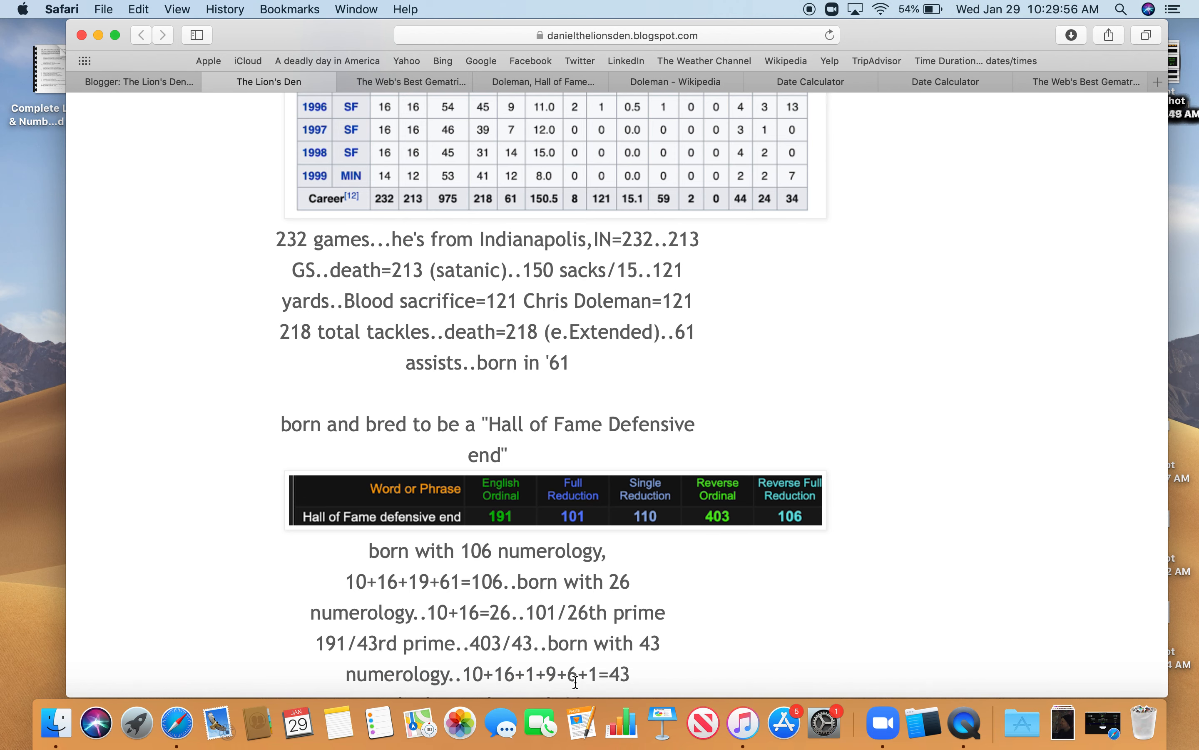
scroll(down, 3)
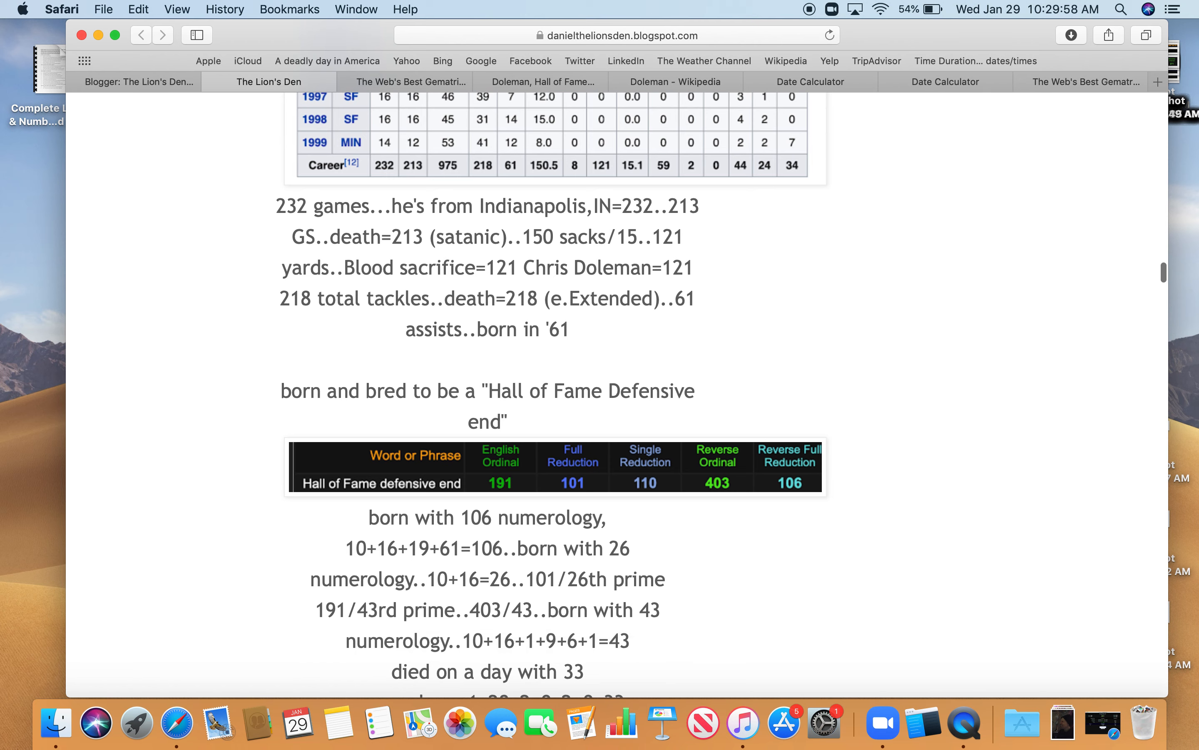
scroll(down, 3)
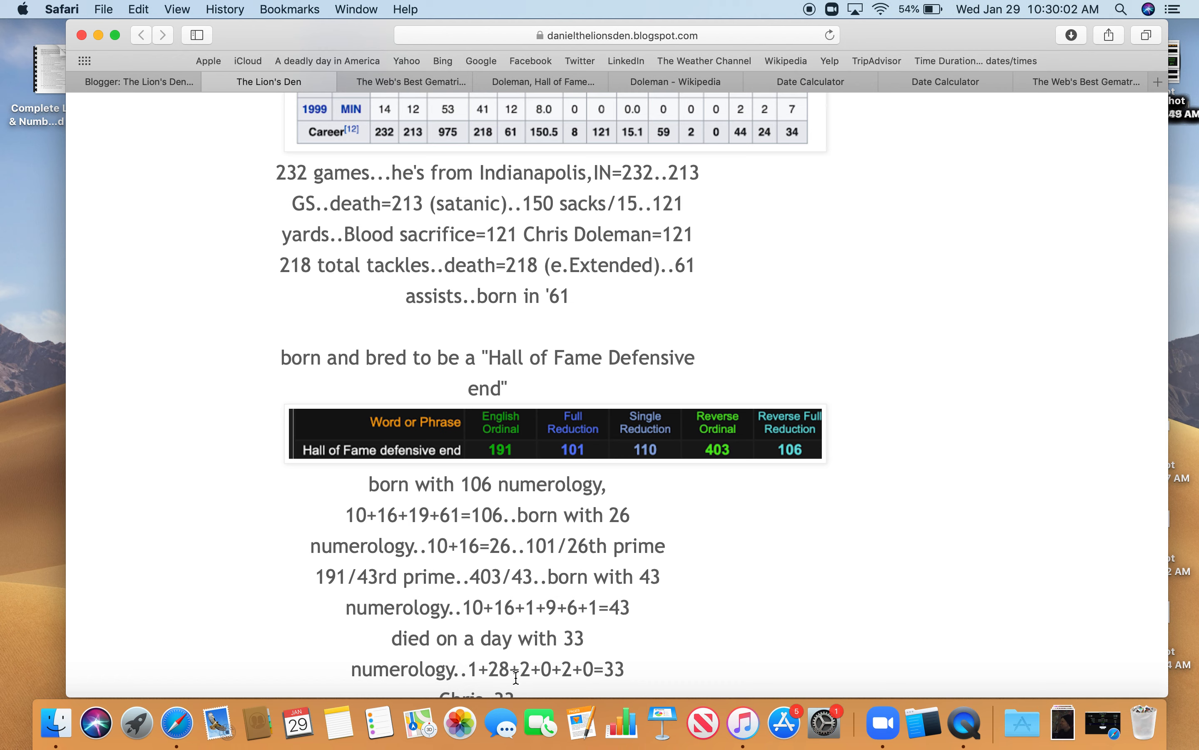
mouse_move(638, 678)
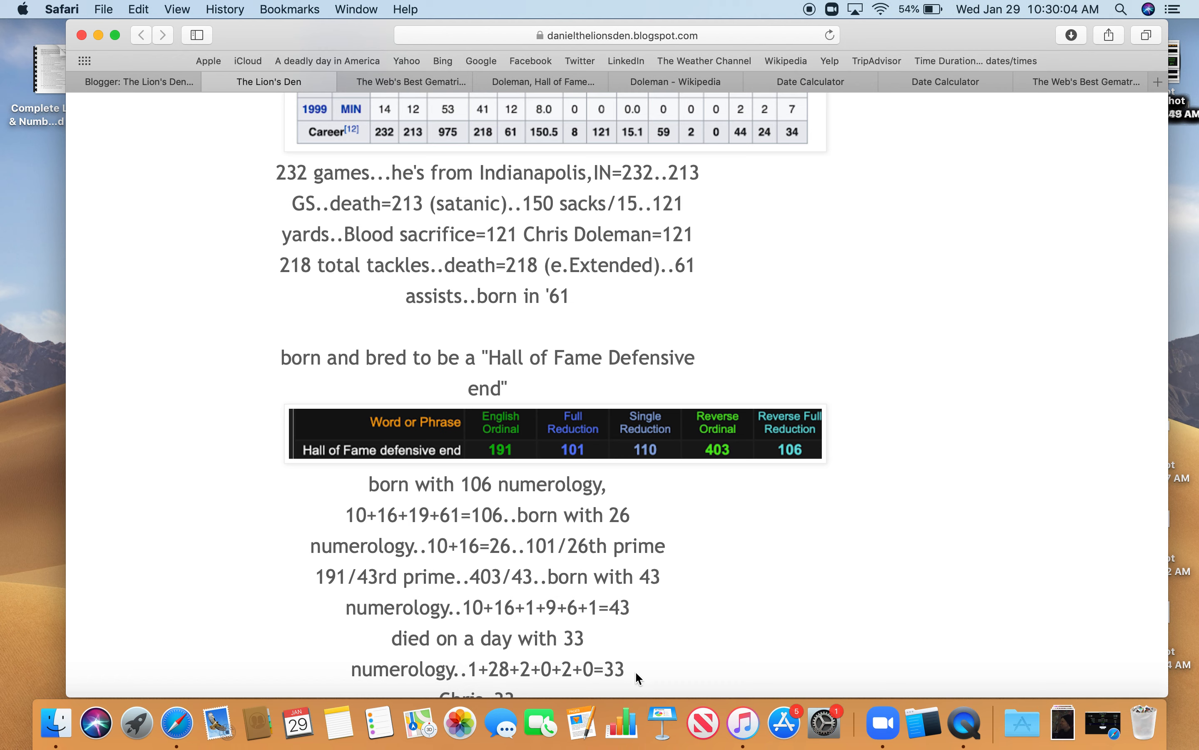
mouse_move(421, 130)
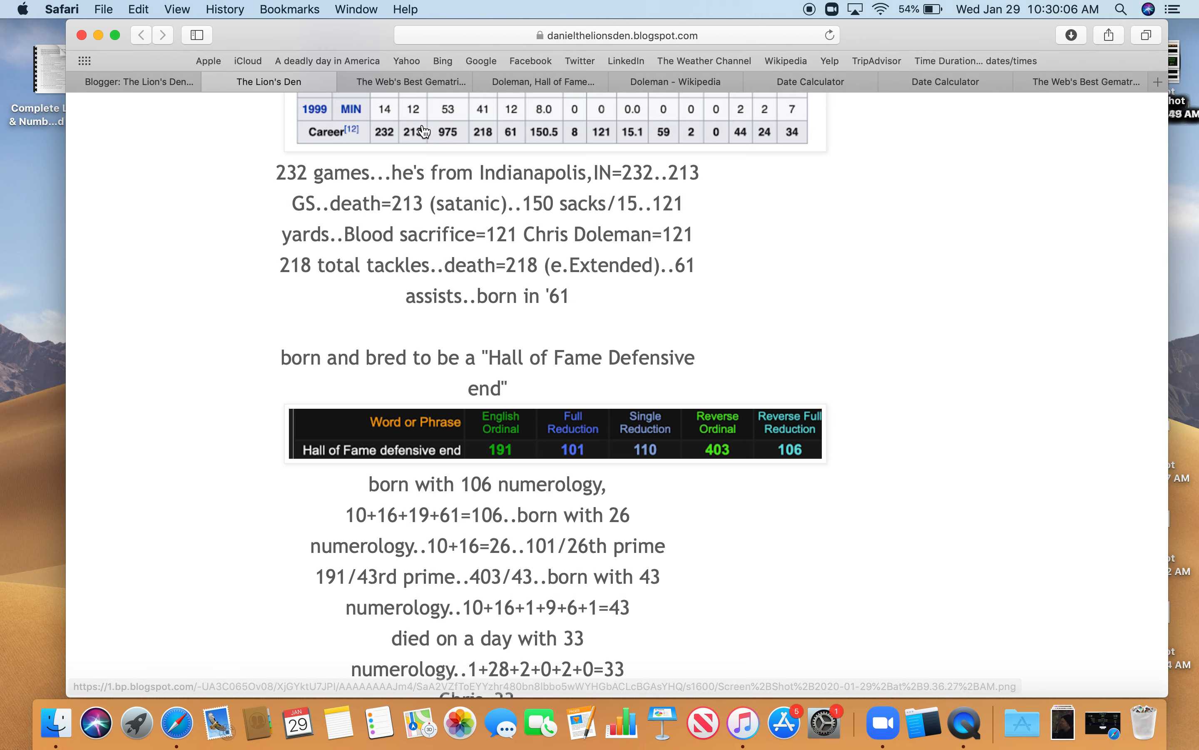
- Score 'Chris' at 33 Reverse Full Reduction (57/30/39/78), then return to the post's Chris=33 line
click(405, 82)
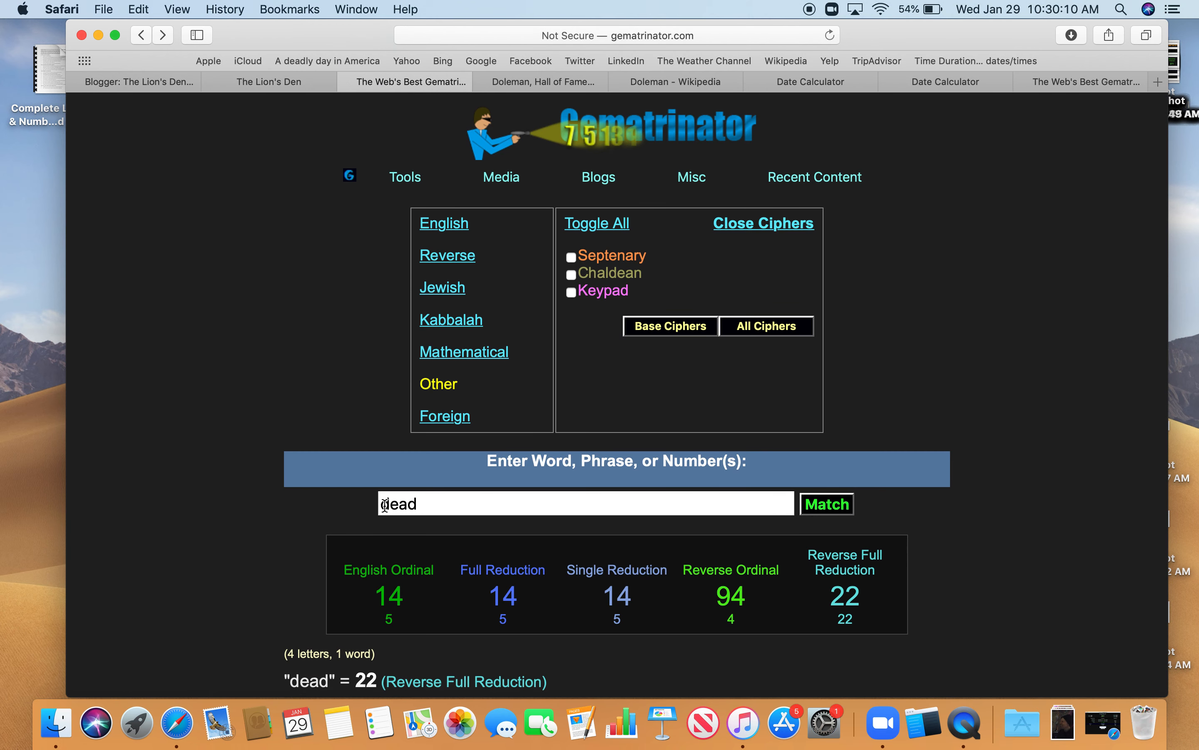
text(ch)
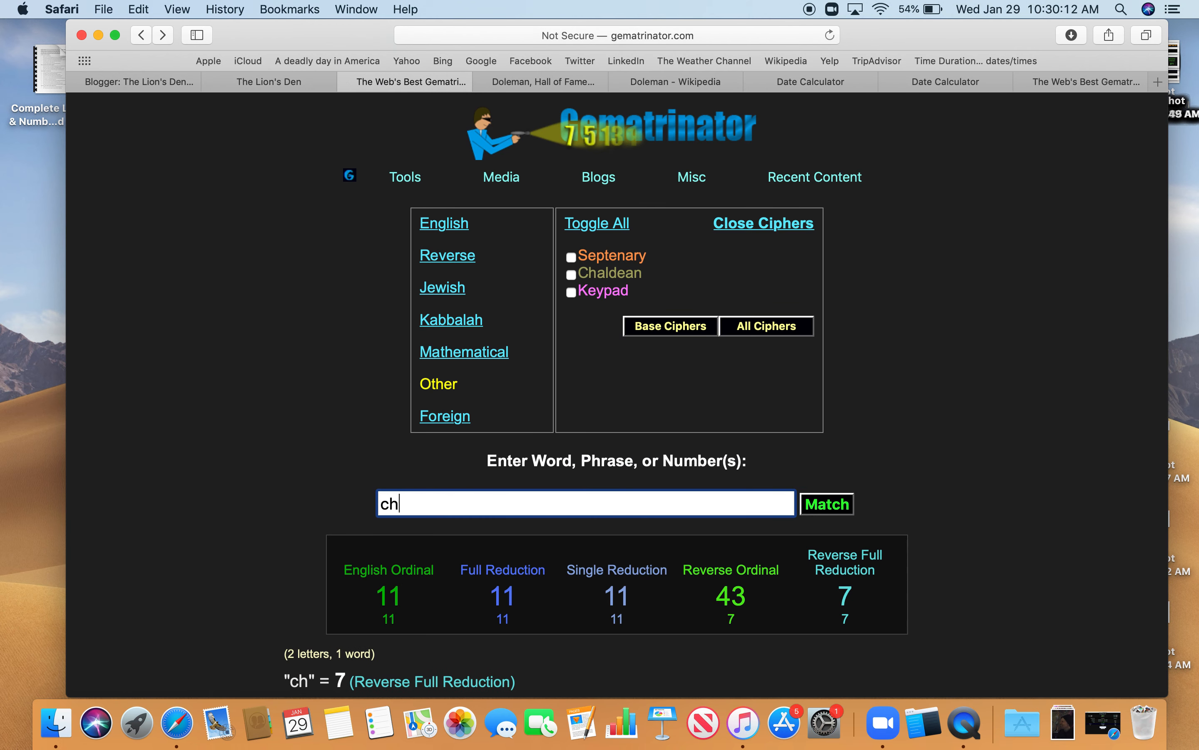
text(ris)
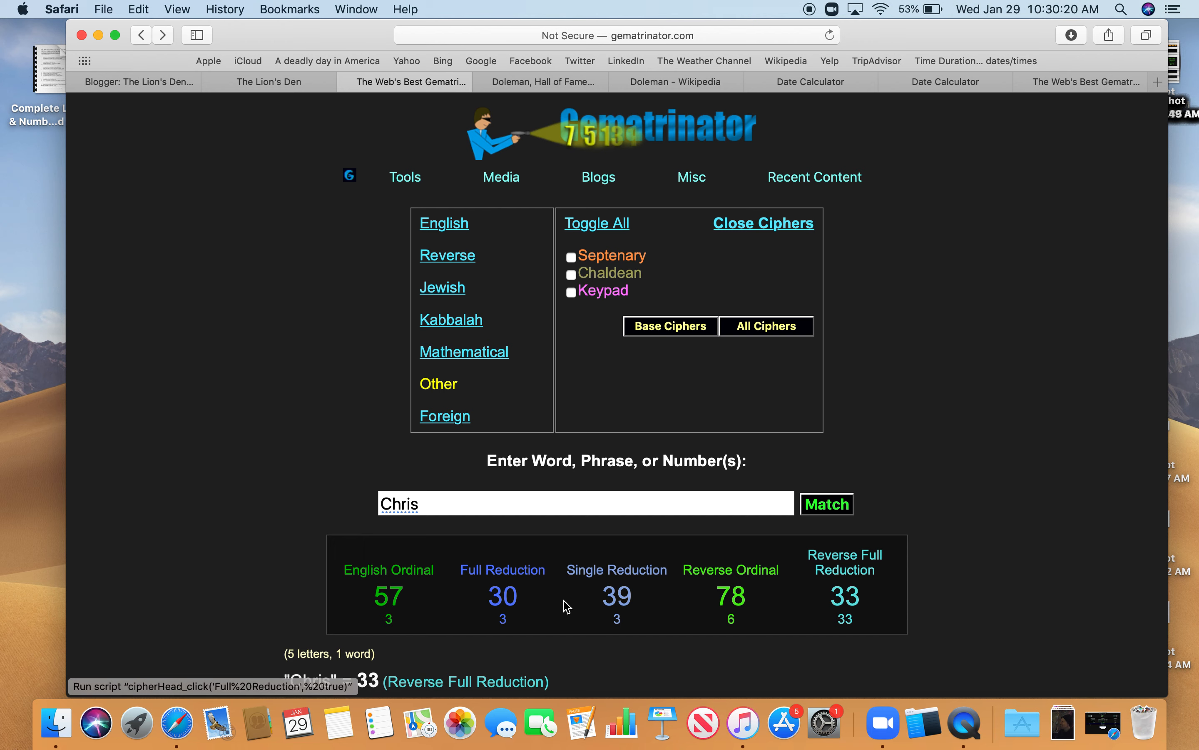
mouse_move(284, 509)
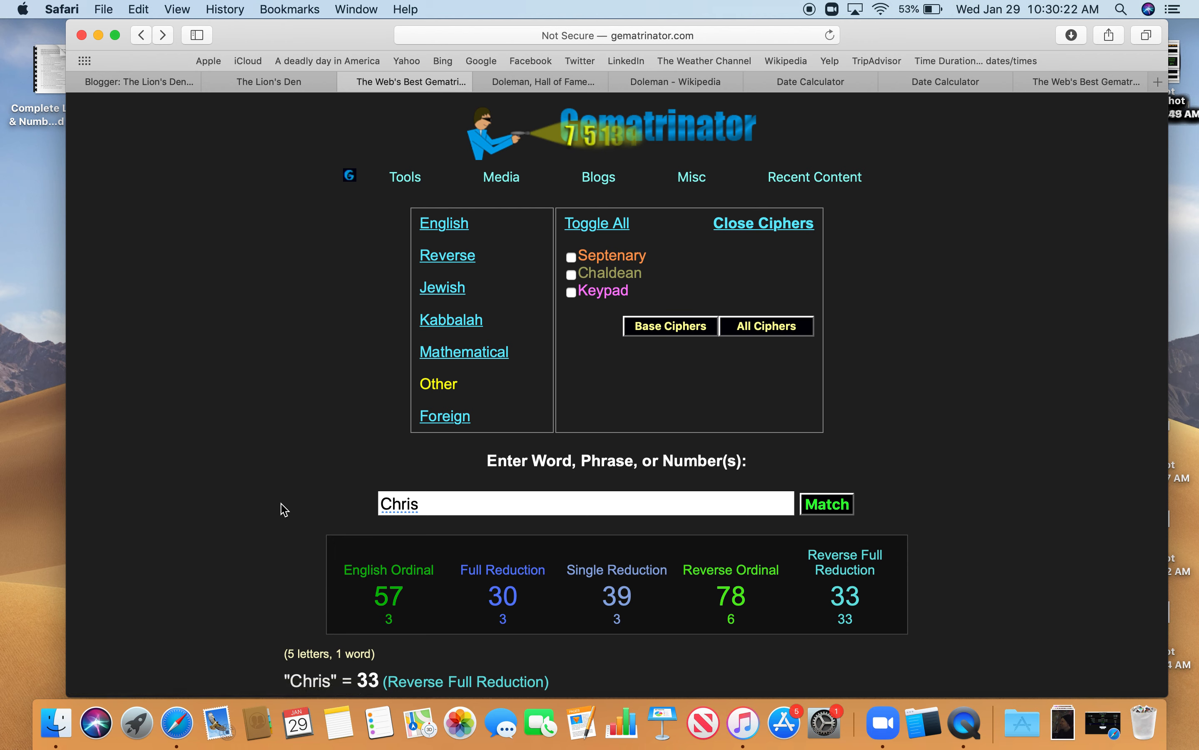
mouse_move(339, 558)
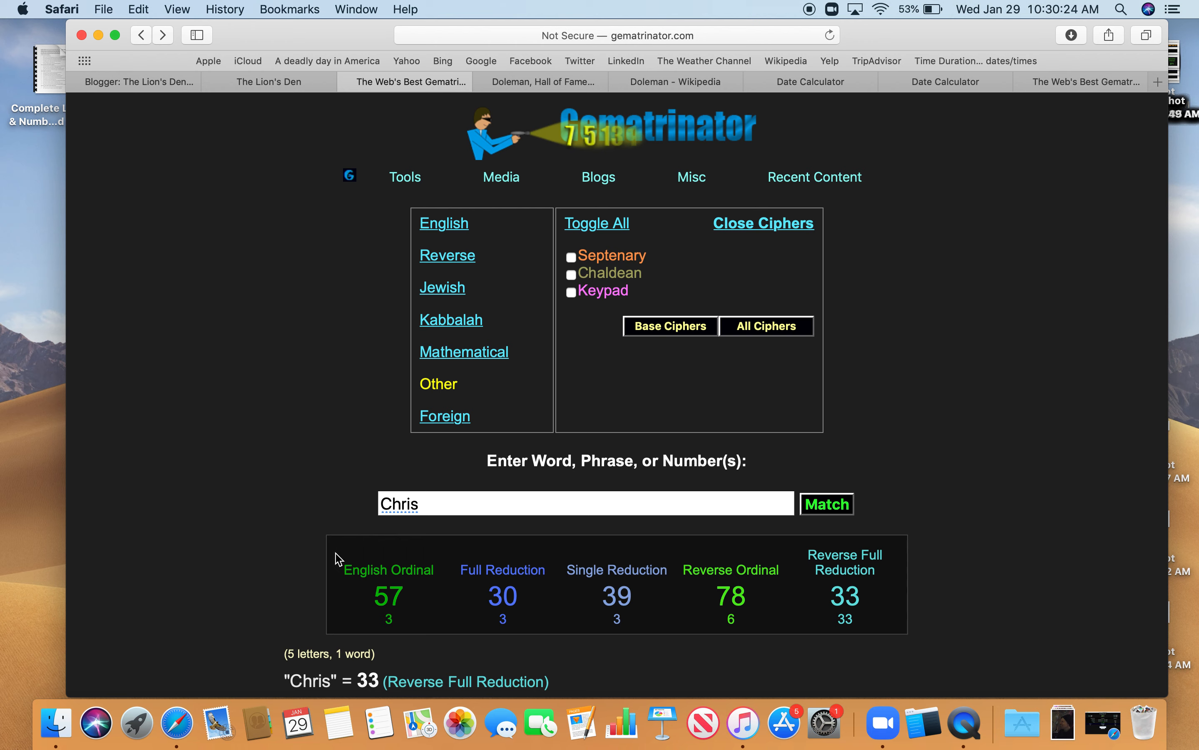
mouse_move(592, 589)
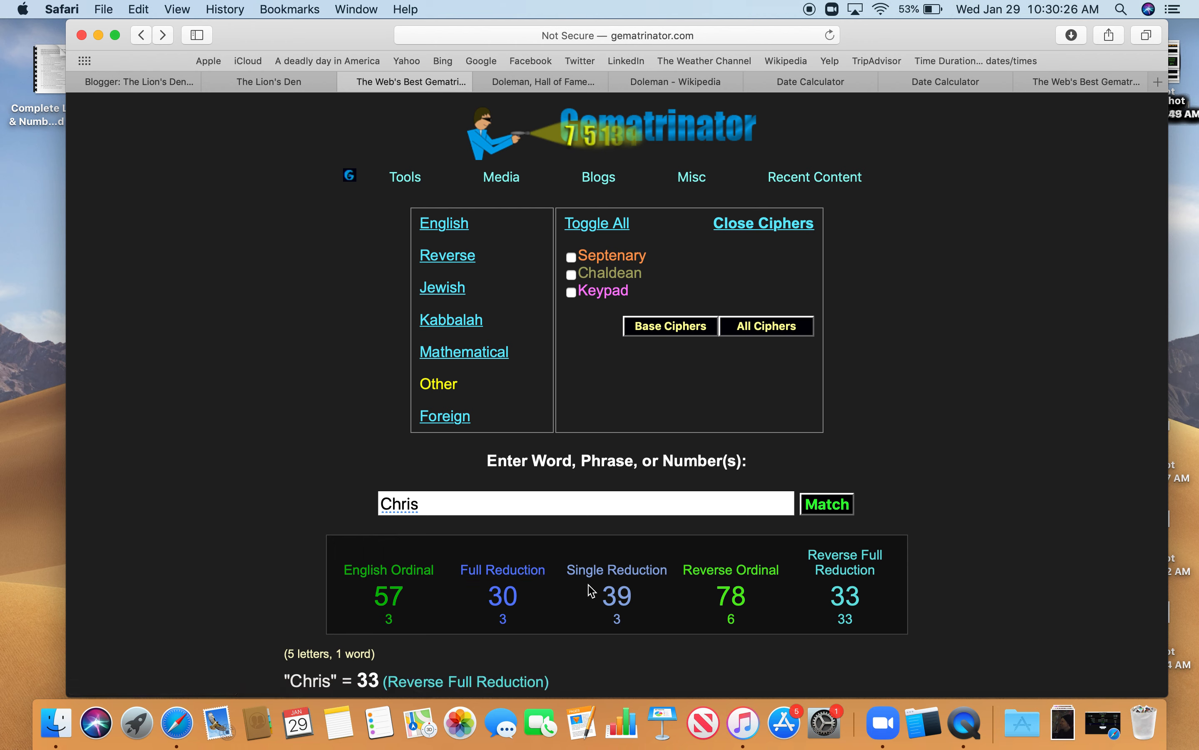
mouse_move(412, 484)
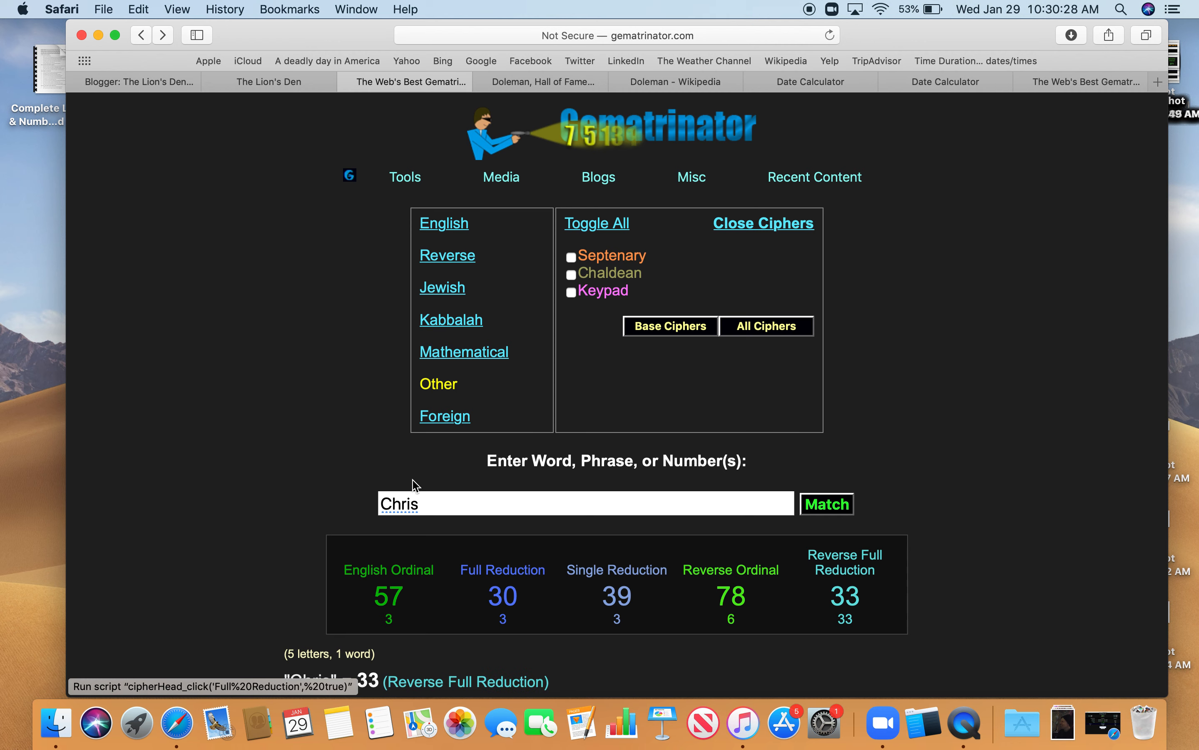
click(463, 351)
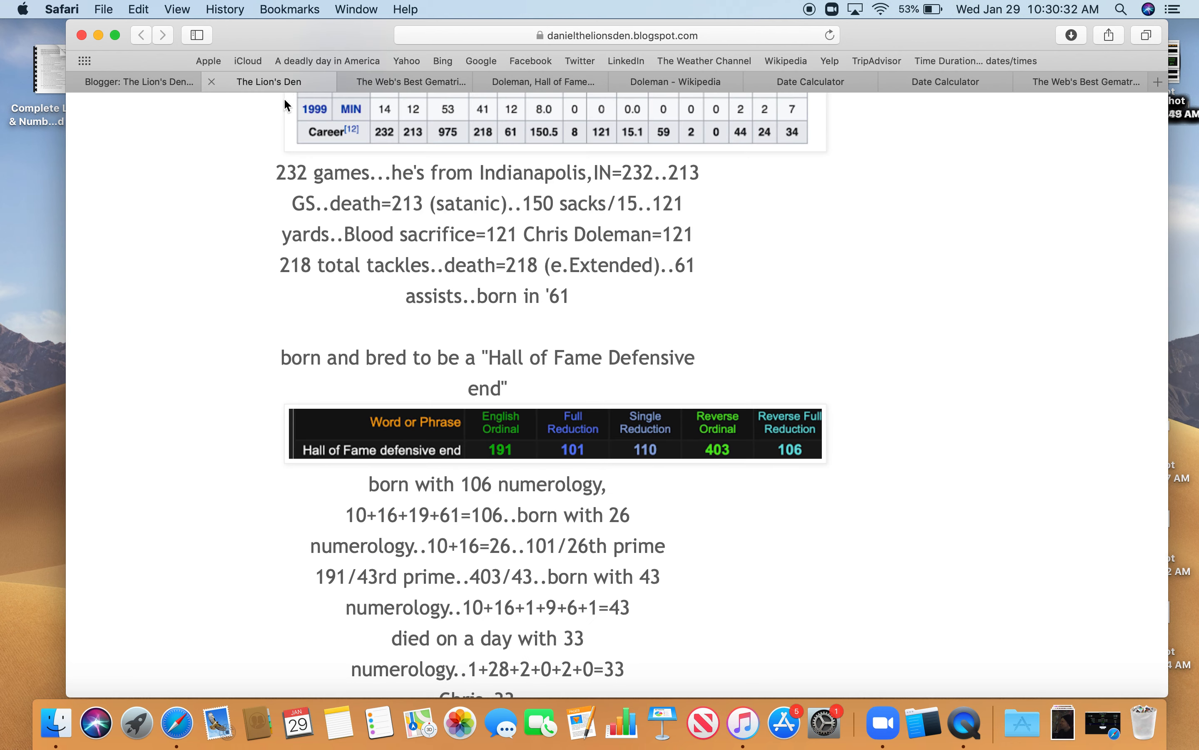
scroll(down, 3)
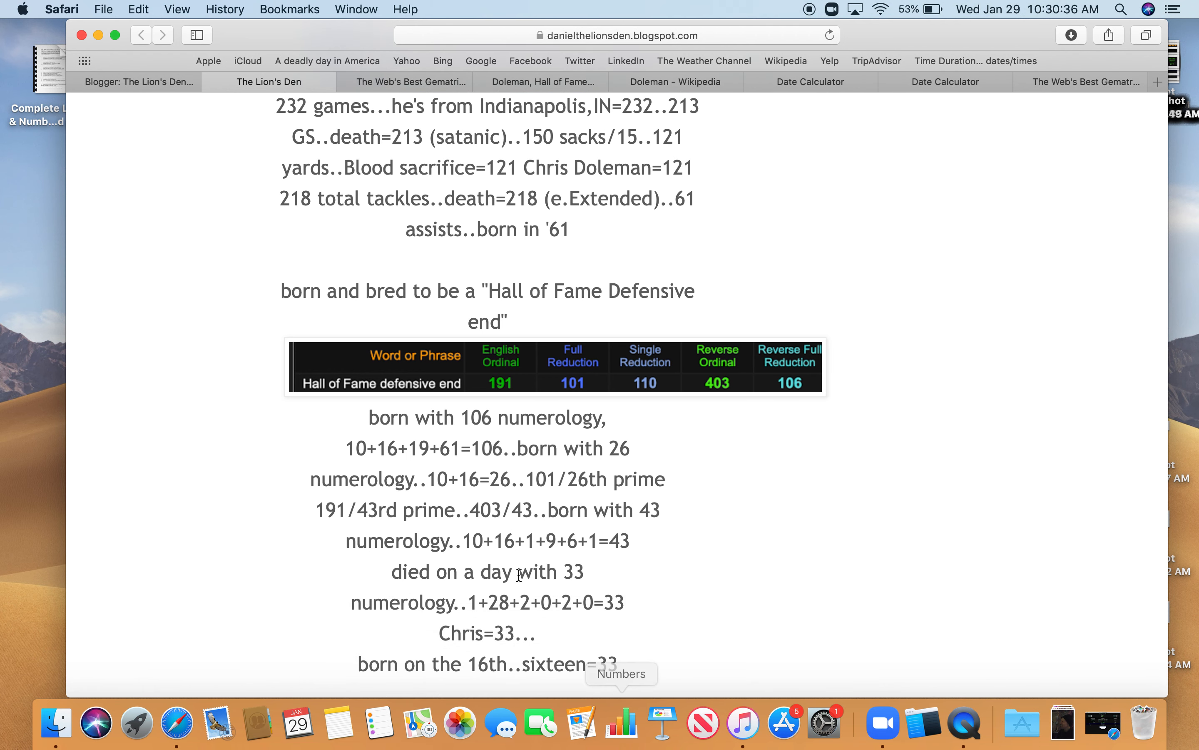
- Switch to Gematrinator to score 'sixteen' at 96/33/42/93/39
click(405, 82)
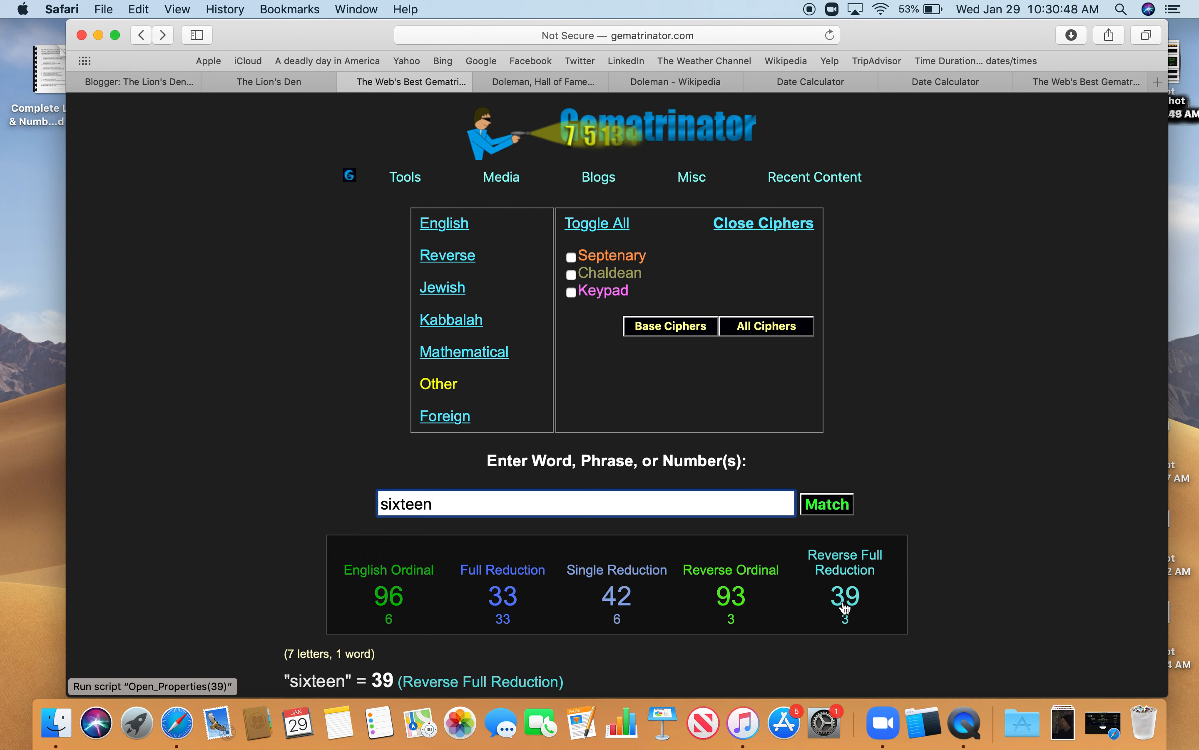
mouse_move(401, 511)
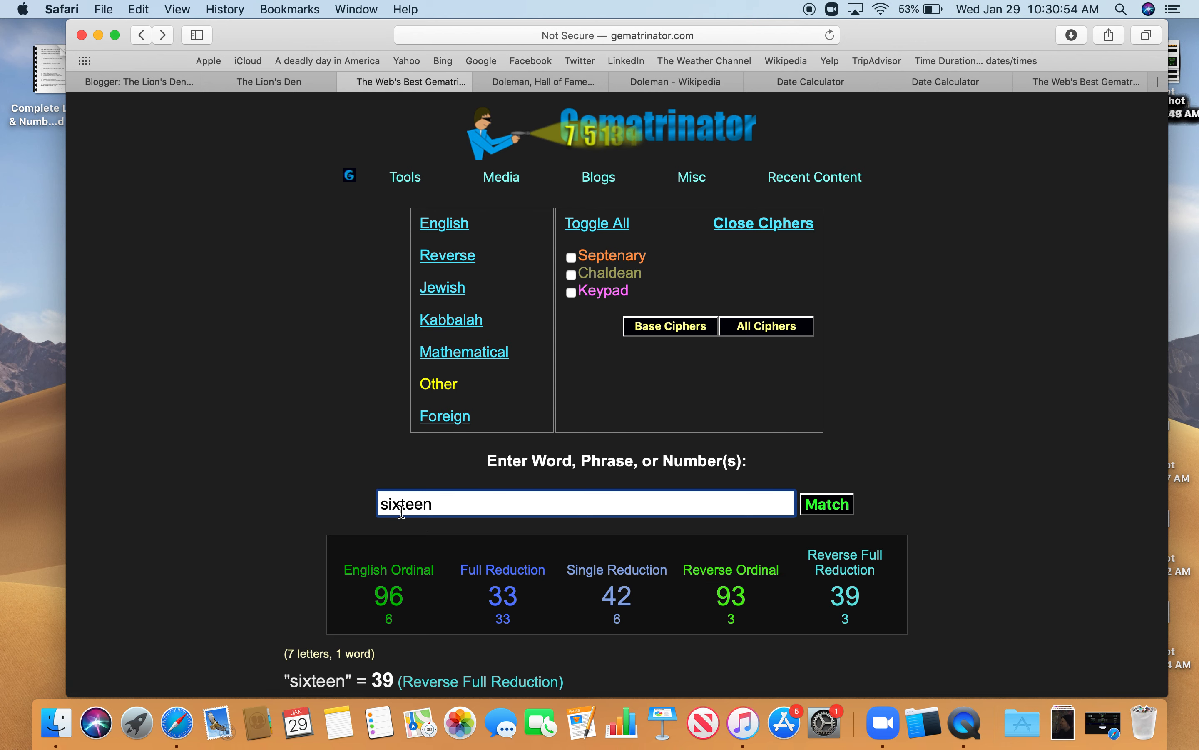
mouse_move(298, 182)
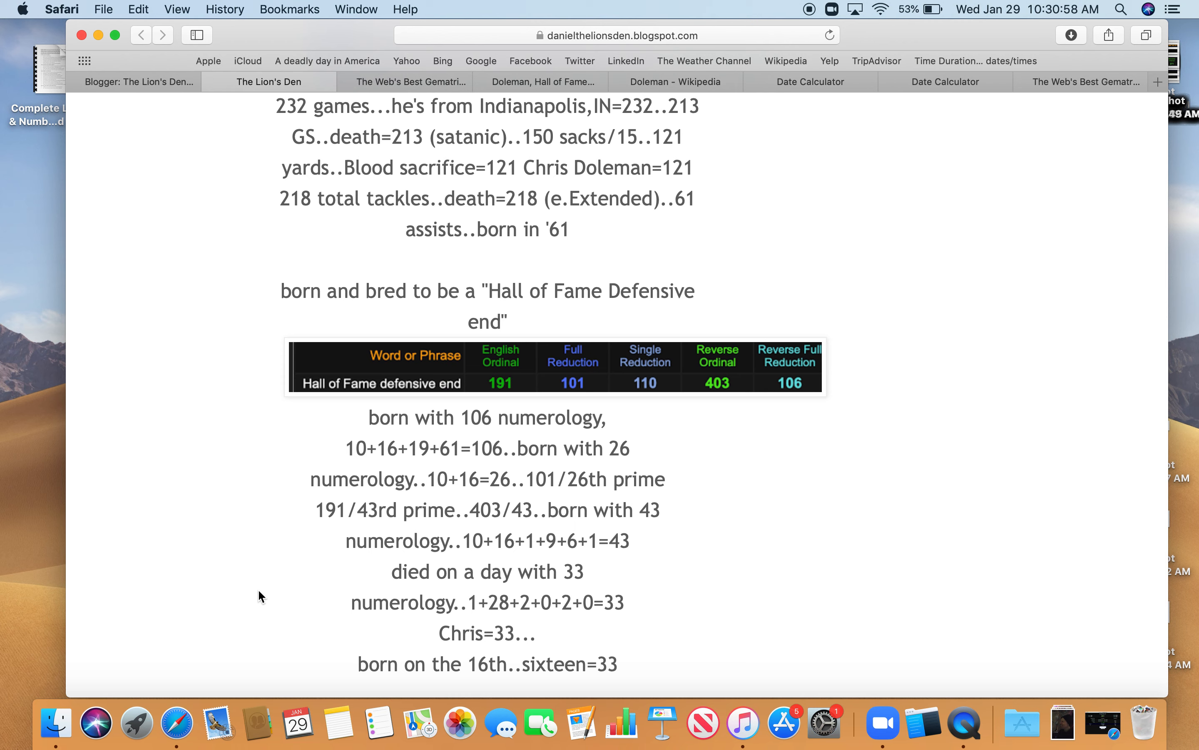
- Close the enlarged date-duration screenshot and scroll to the 313 / 65th prime and "Fifteen" = 65 passage
scroll(down, 3)
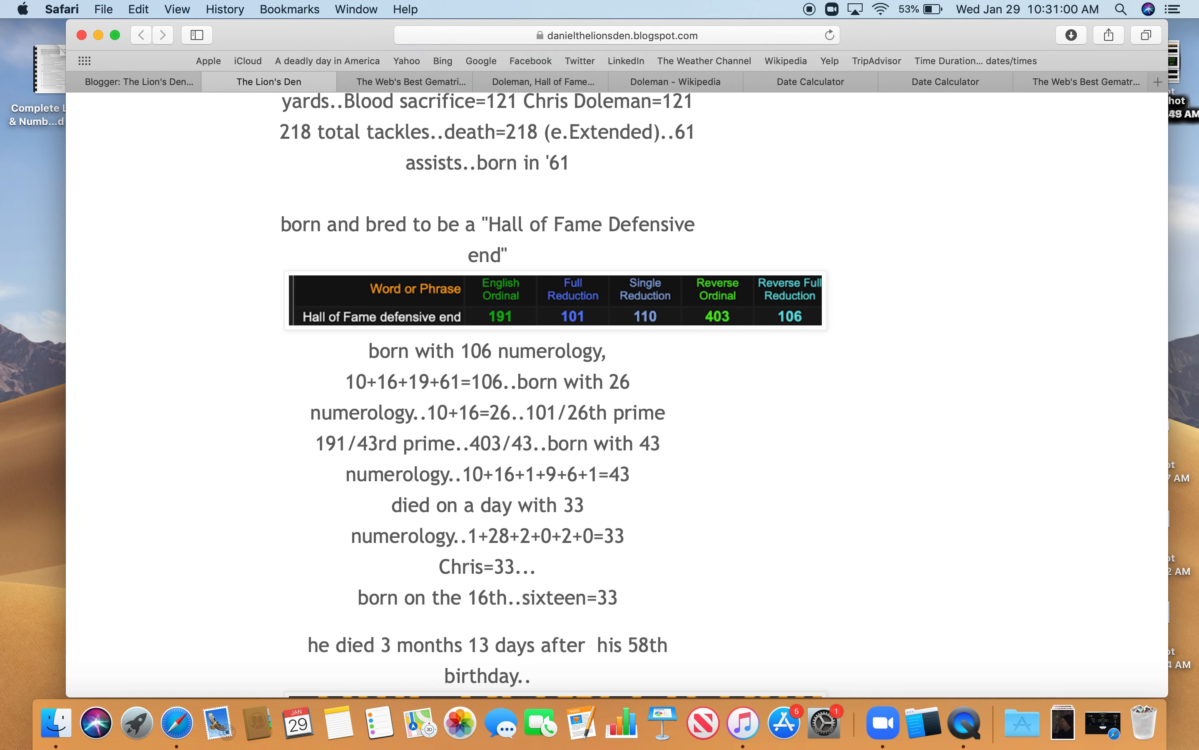
scroll(down, 3)
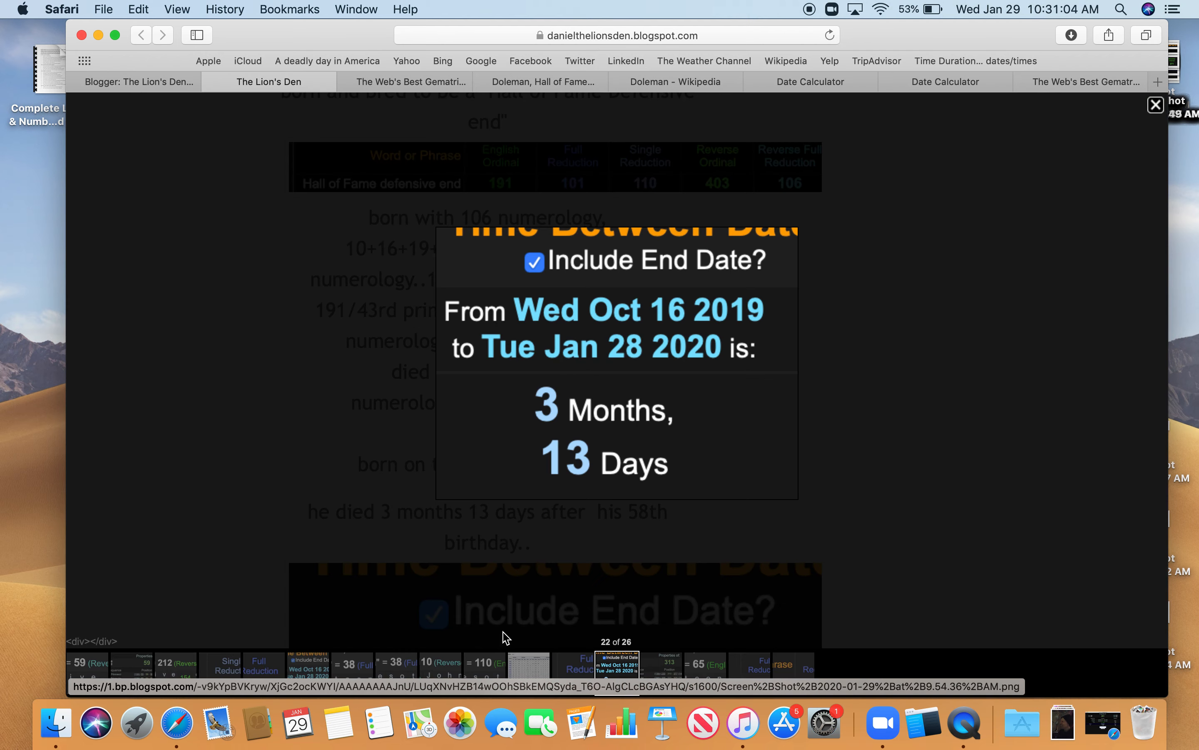
mouse_move(907, 215)
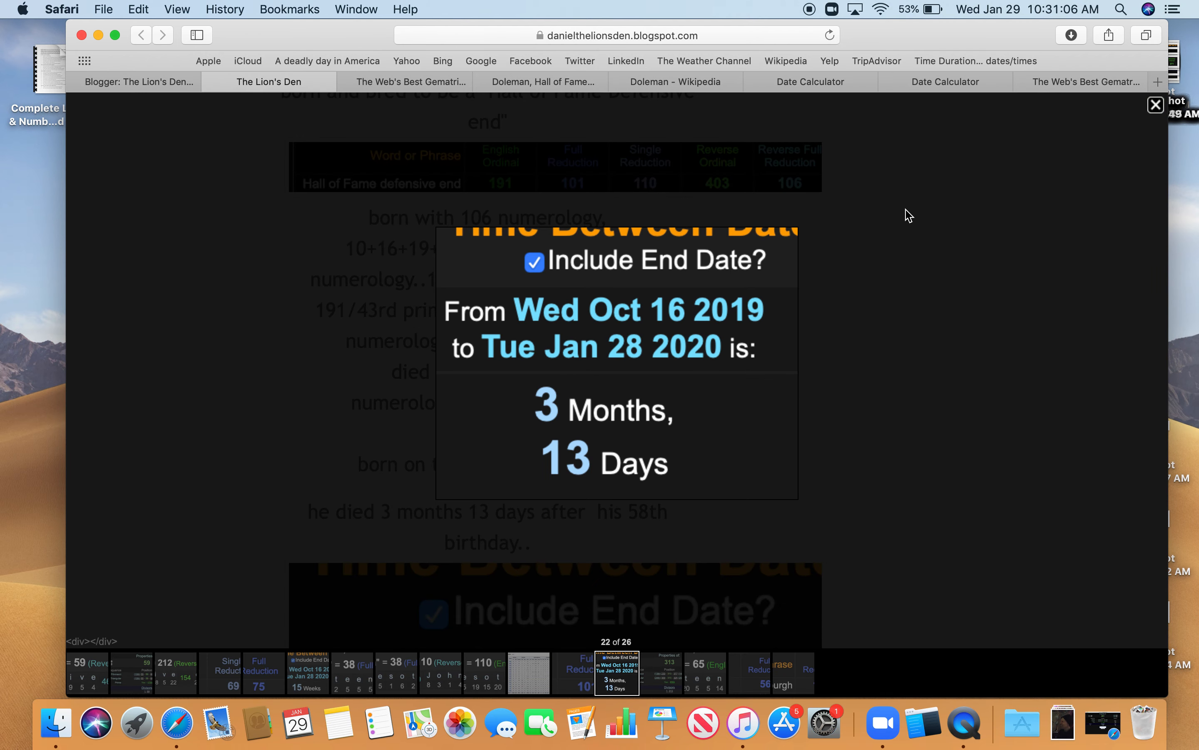
mouse_move(600, 421)
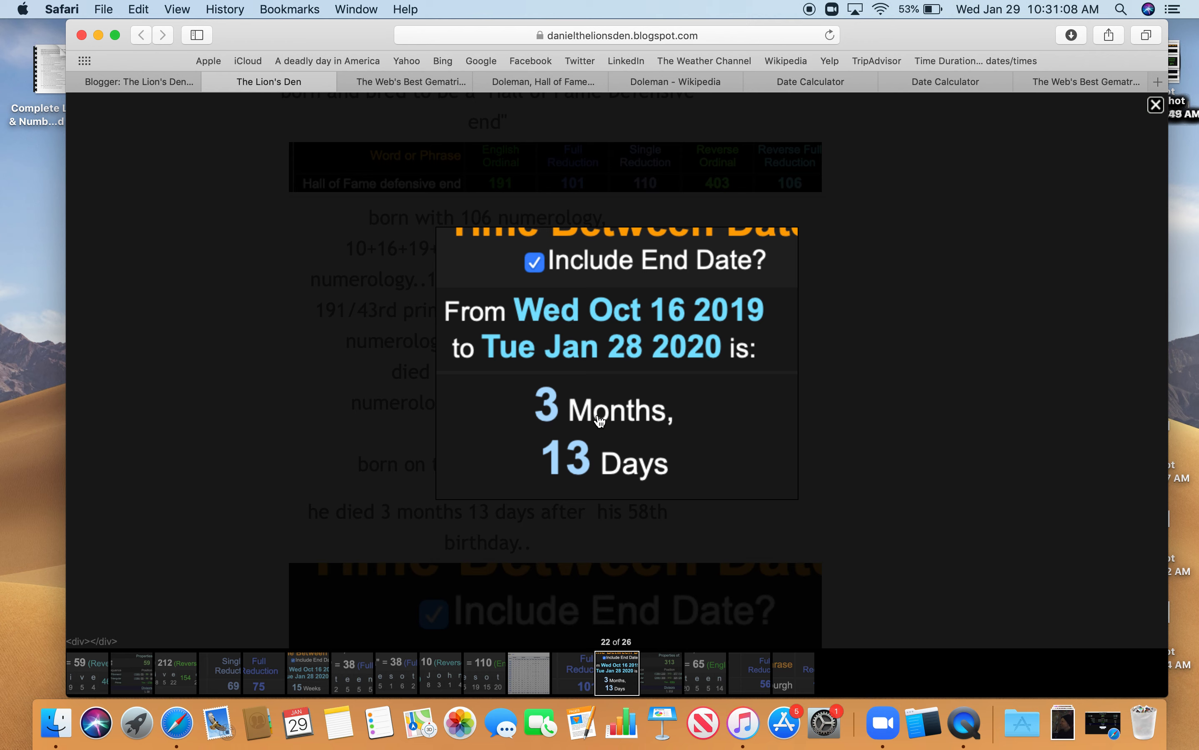
mouse_move(270, 196)
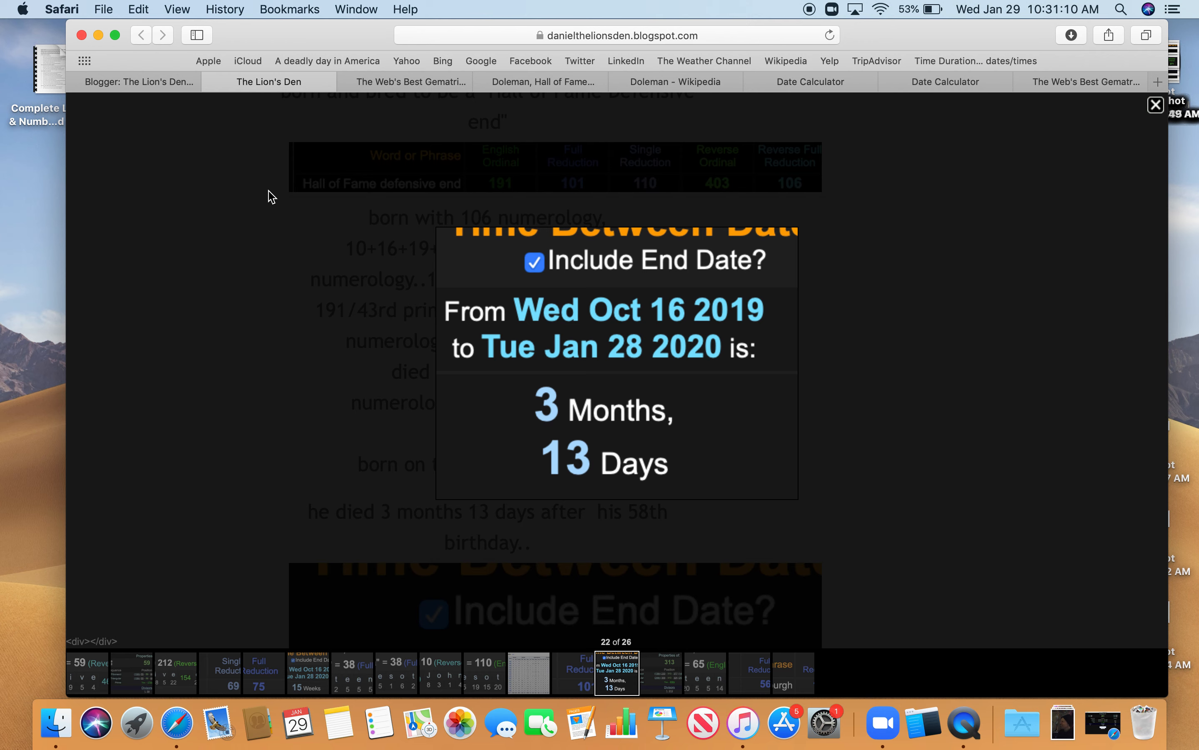
click(1154, 105)
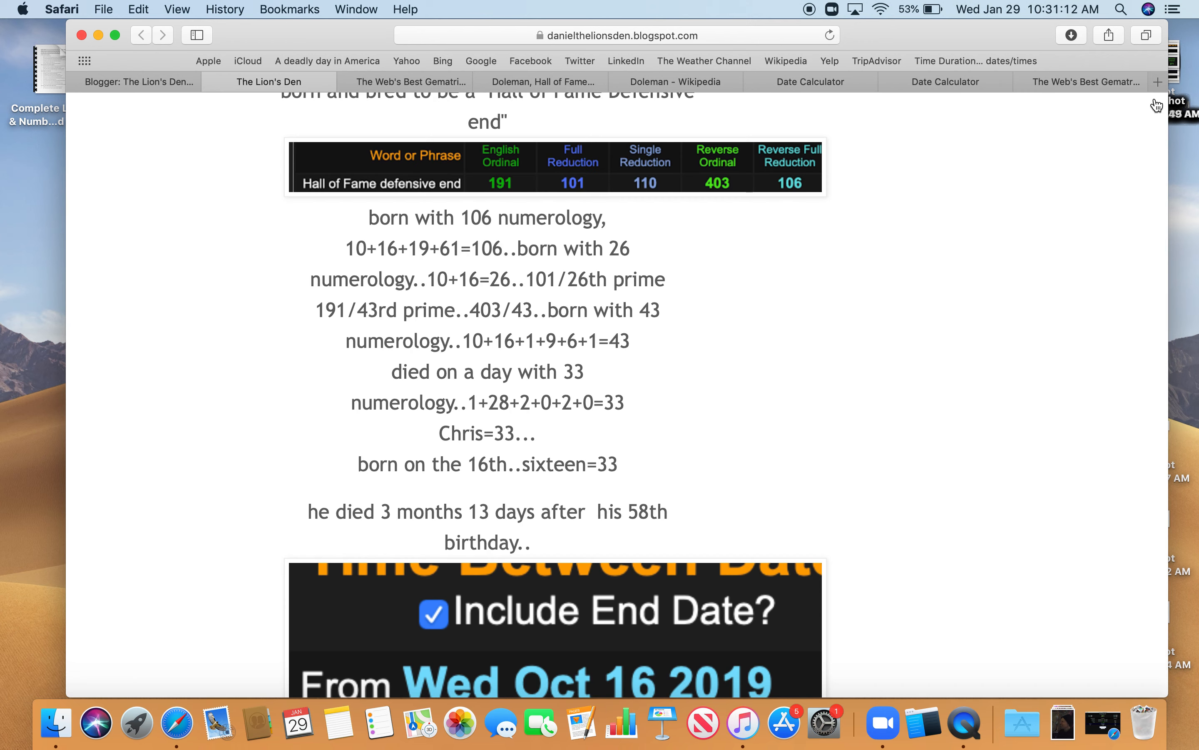
mouse_move(191, 520)
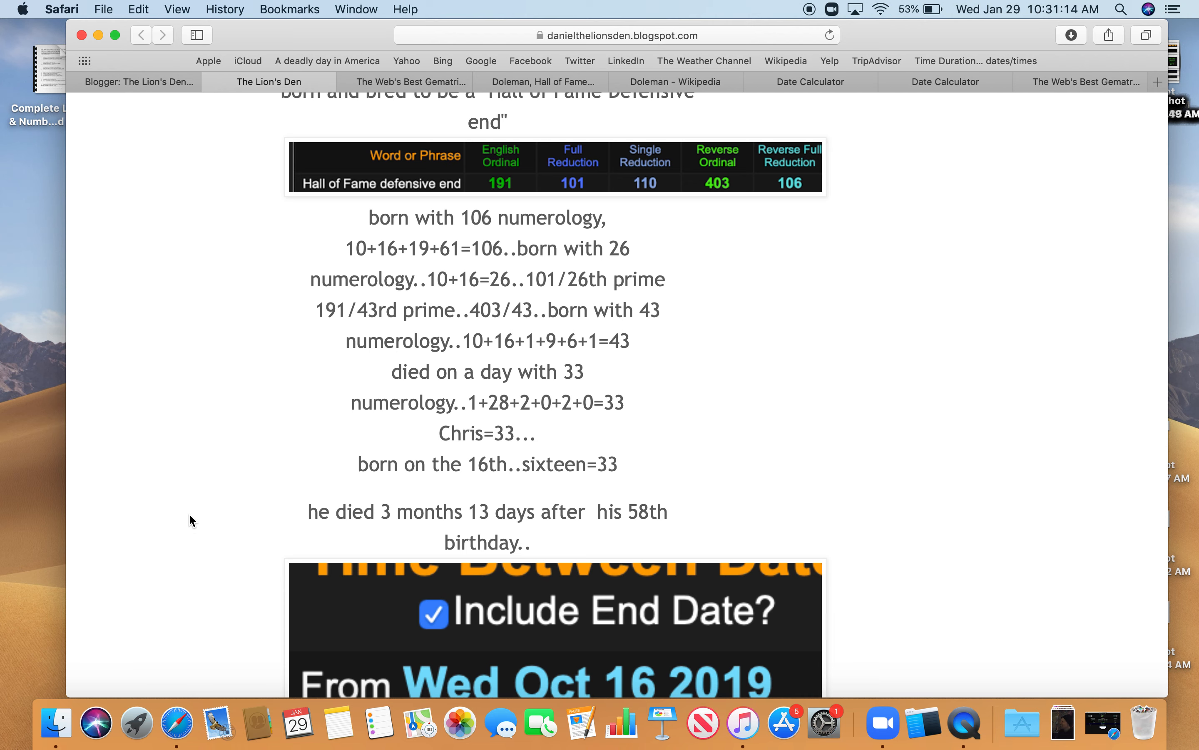
scroll(down, 3)
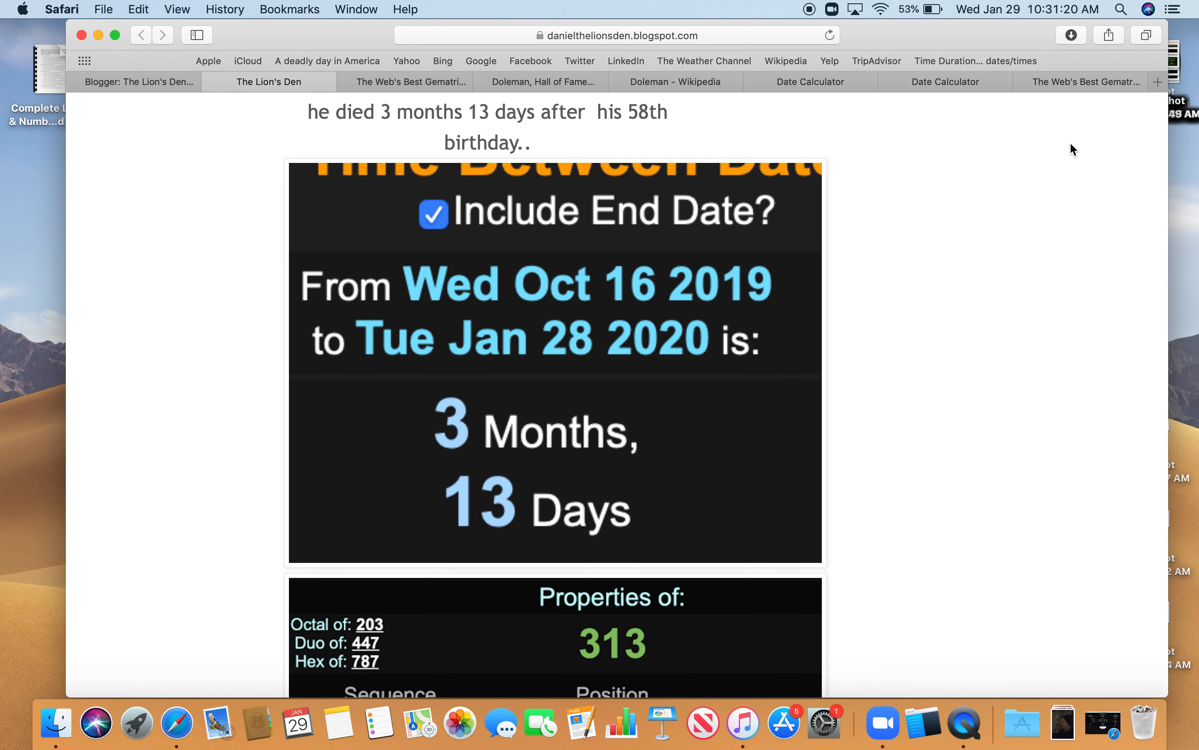
mouse_move(232, 413)
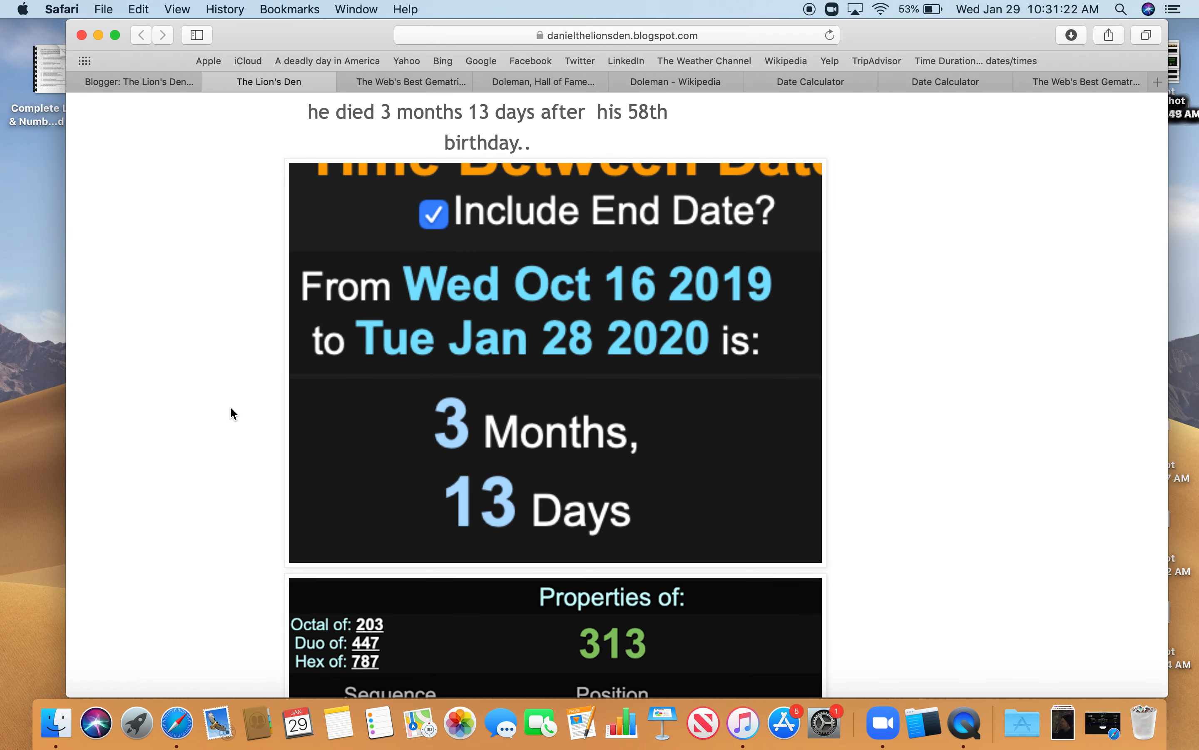
scroll(down, 3)
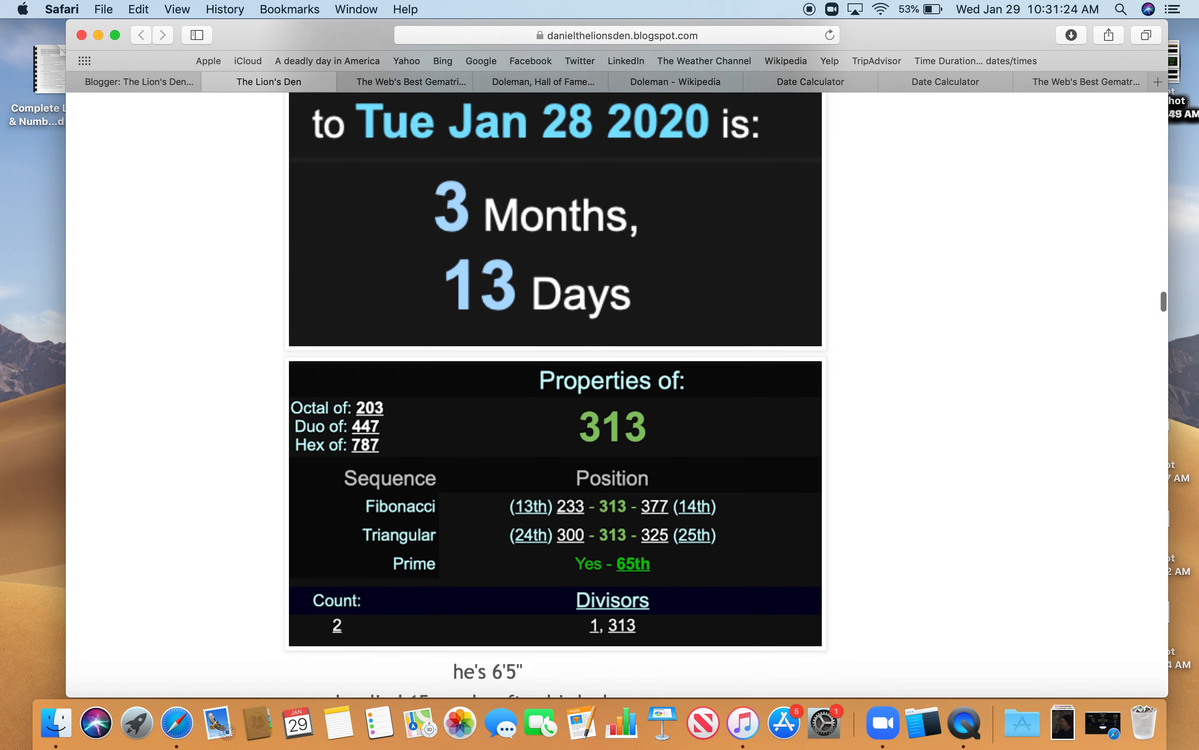
scroll(down, 3)
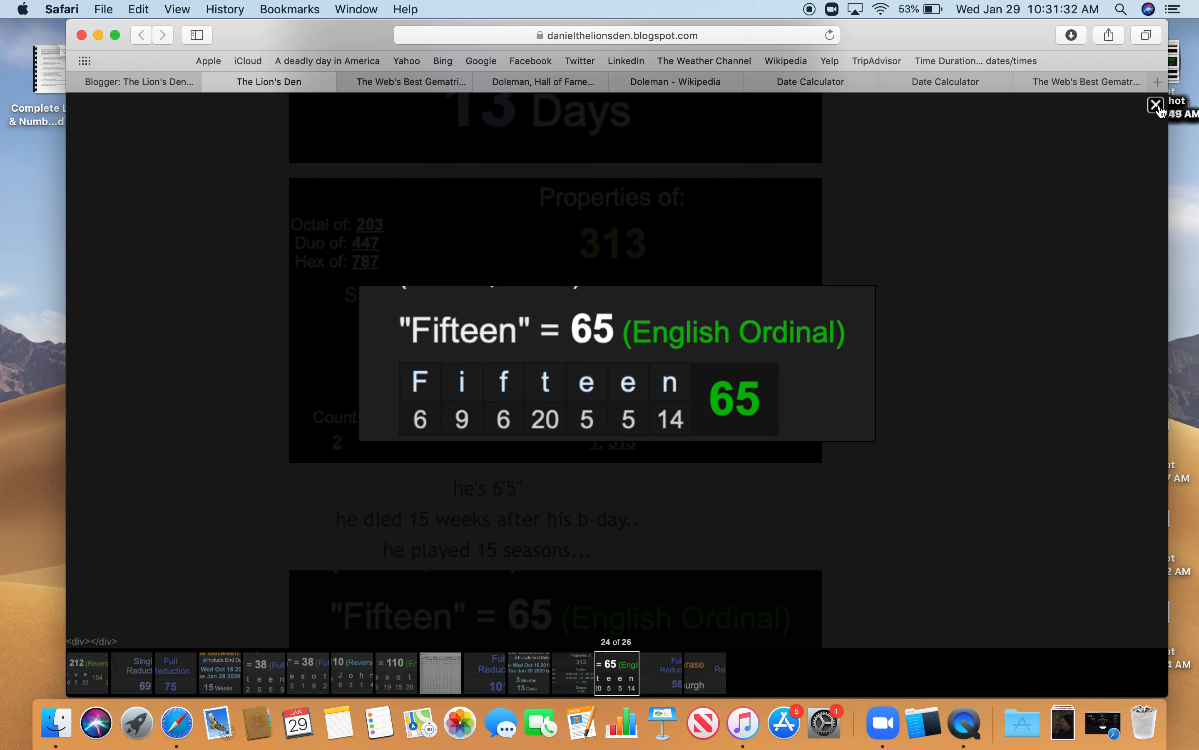
- Close the Fifteen image and review the William Penn (128/56/56/61) cipher table
click(1155, 106)
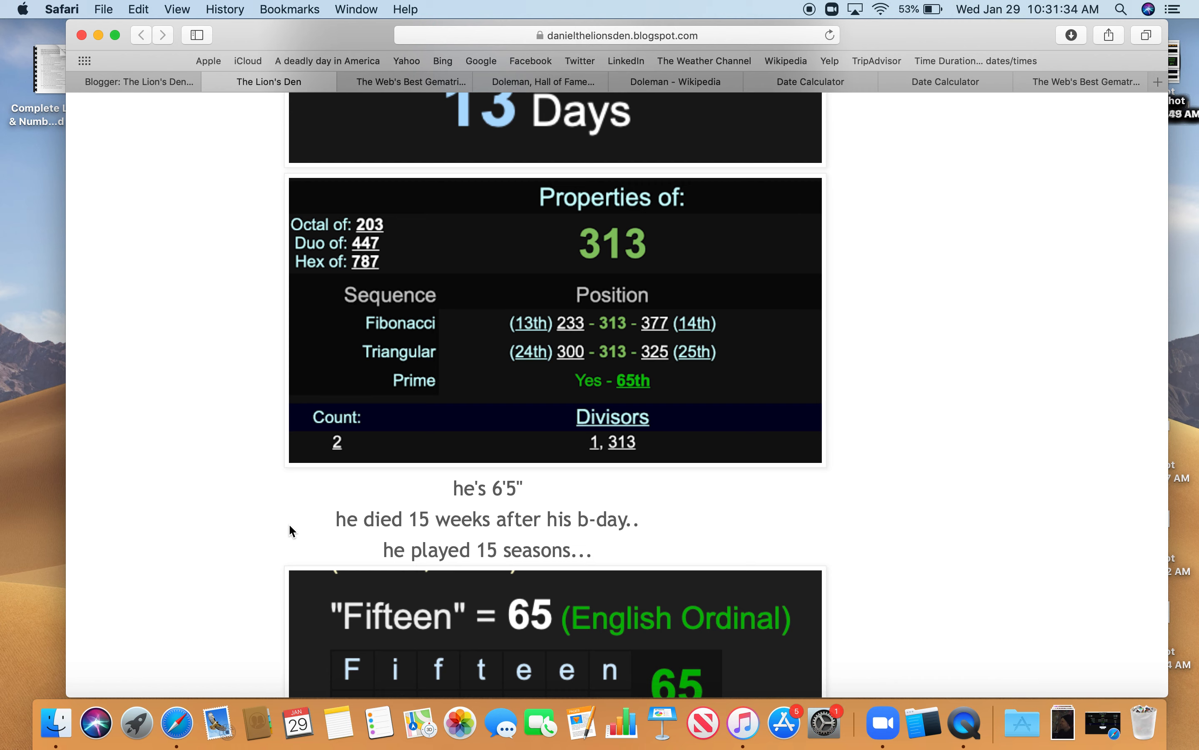
scroll(down, 3)
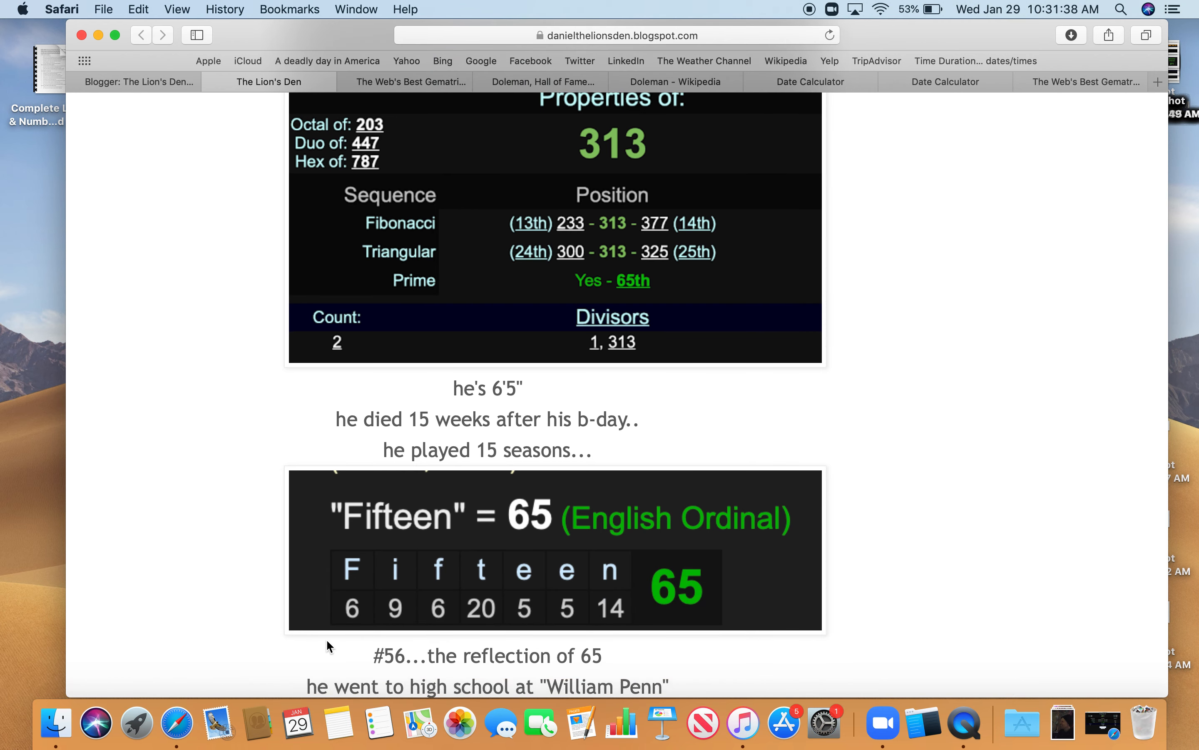
scroll(down, 3)
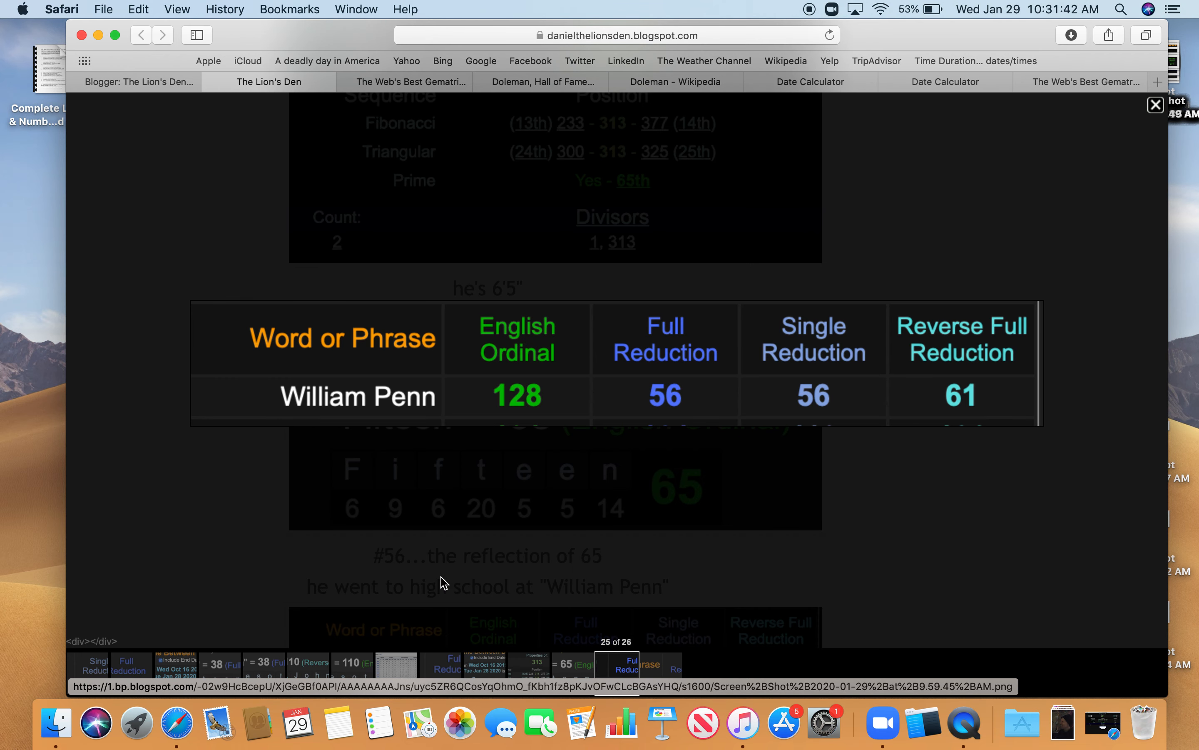
mouse_move(666, 418)
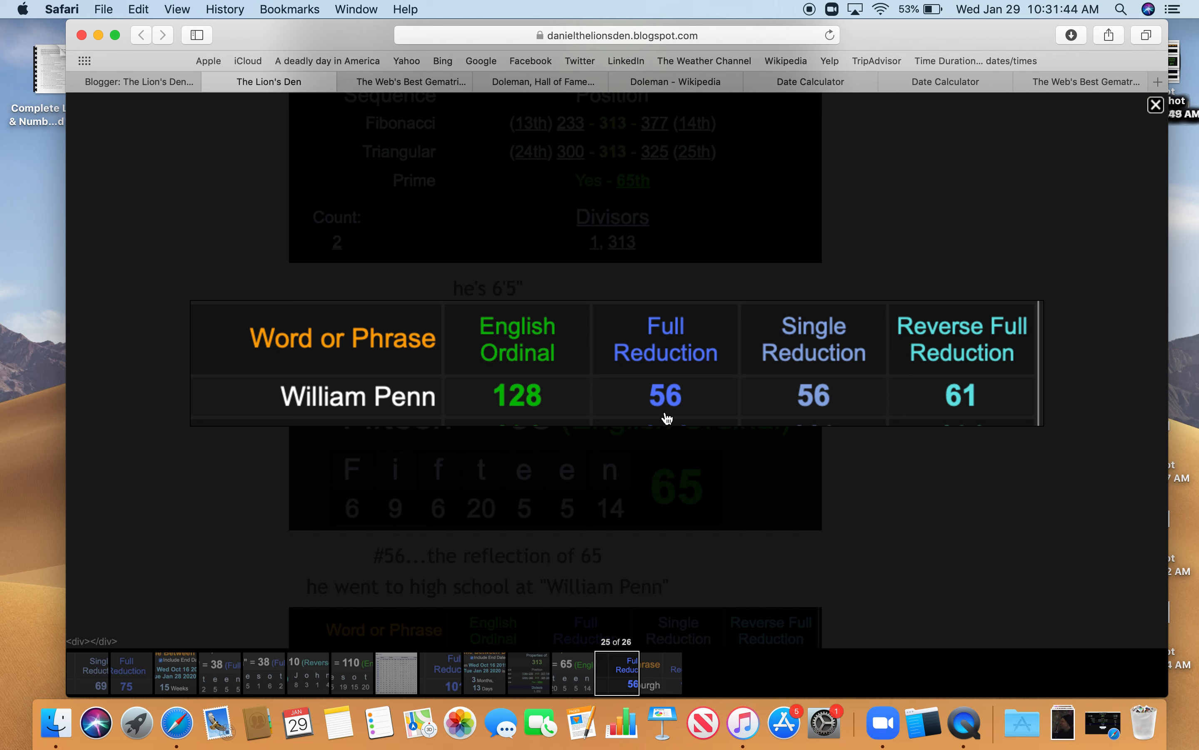
mouse_move(914, 437)
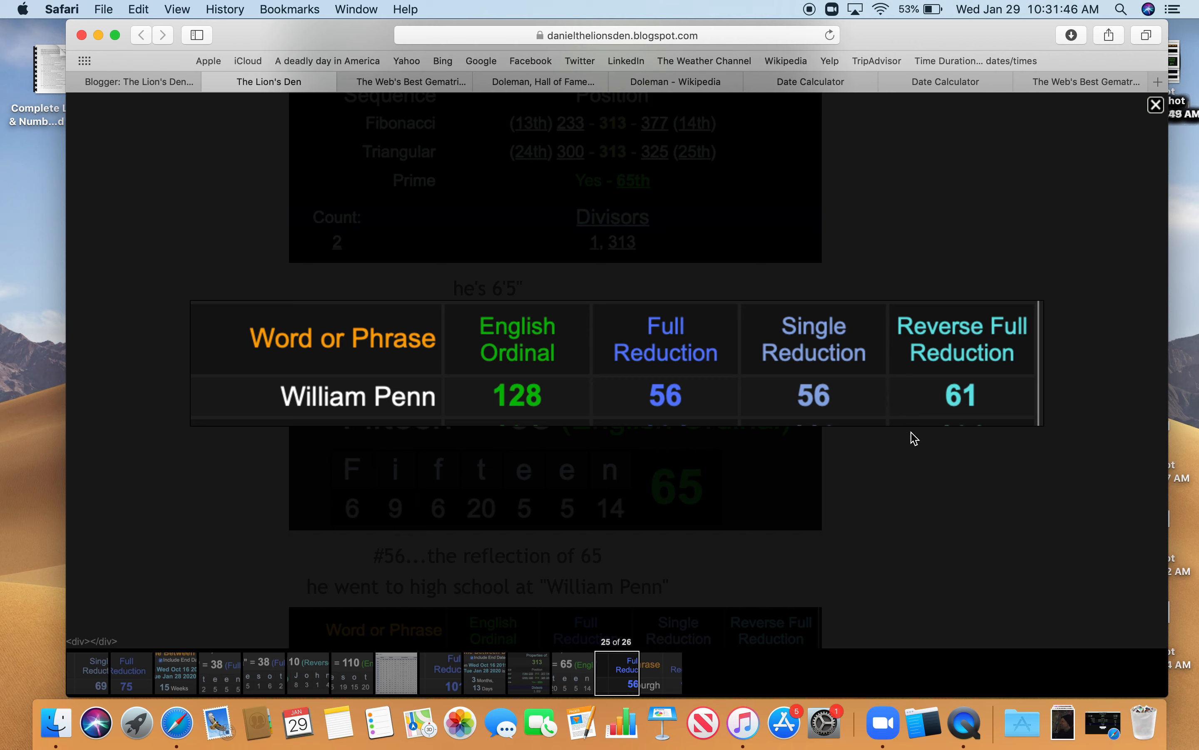
mouse_move(517, 419)
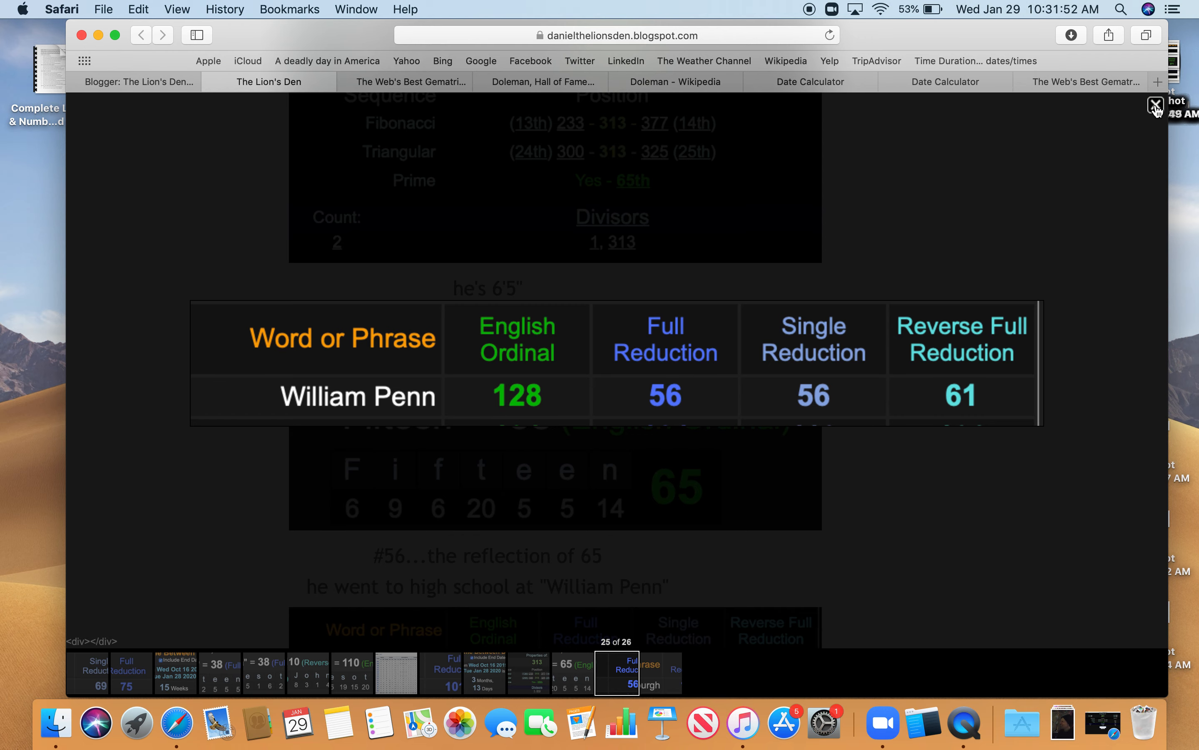
click(1156, 105)
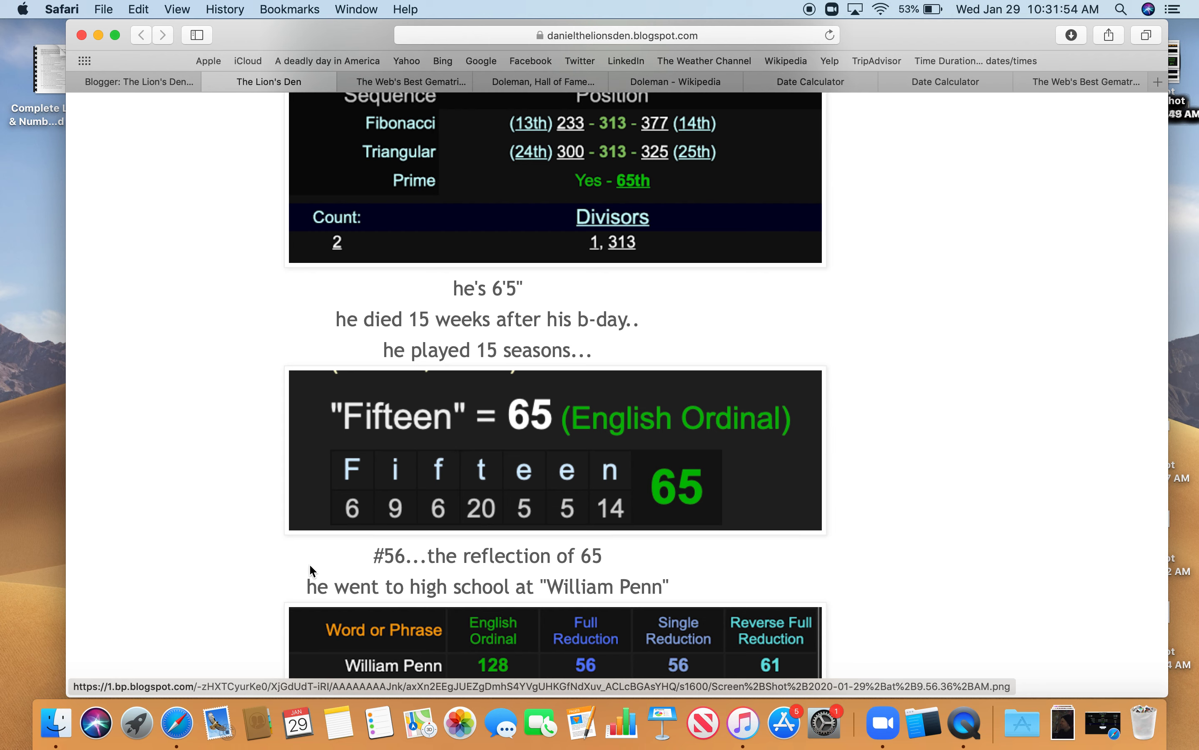
- Review the university of Pittsburgh (116/271) table, then return to the Gematrinator calculator
scroll(down, 3)
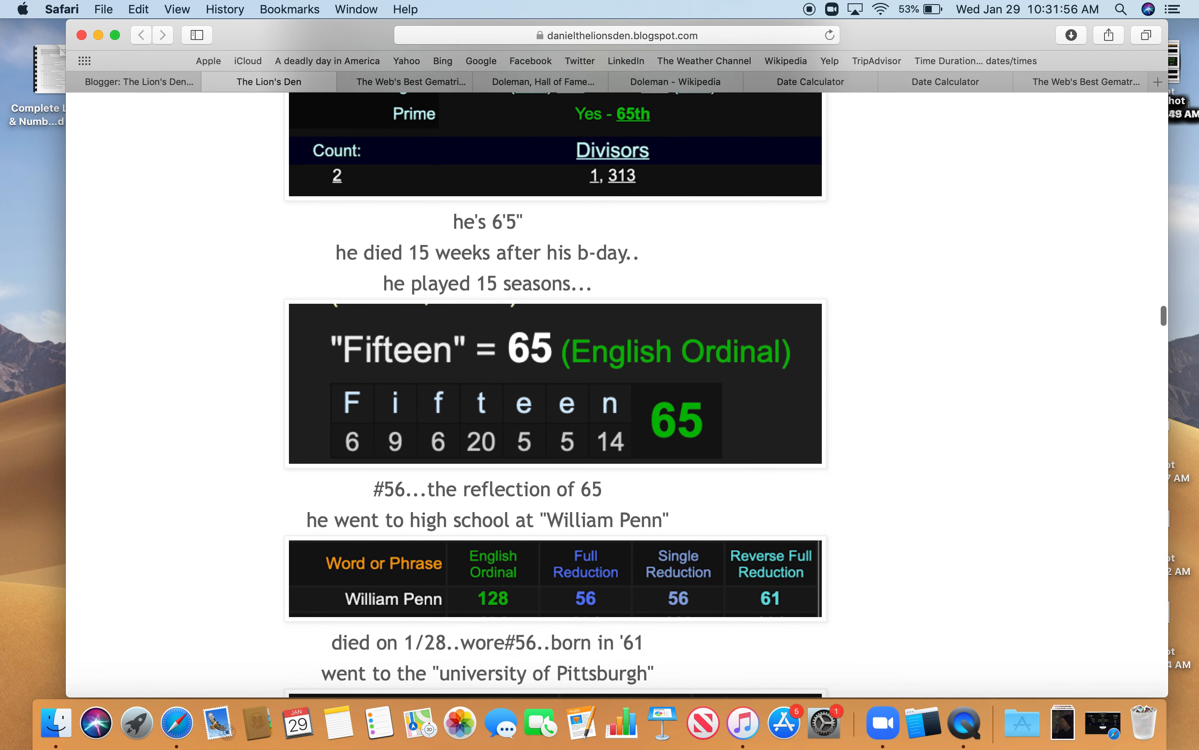
scroll(down, 3)
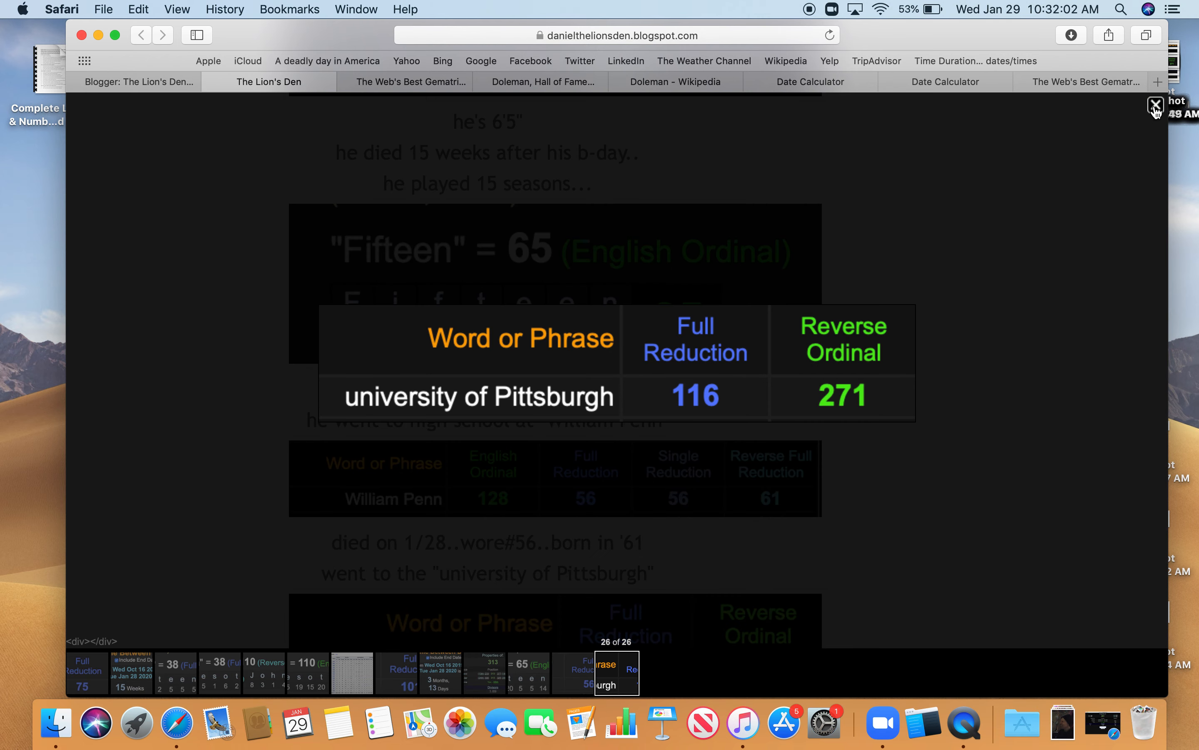
click(1156, 106)
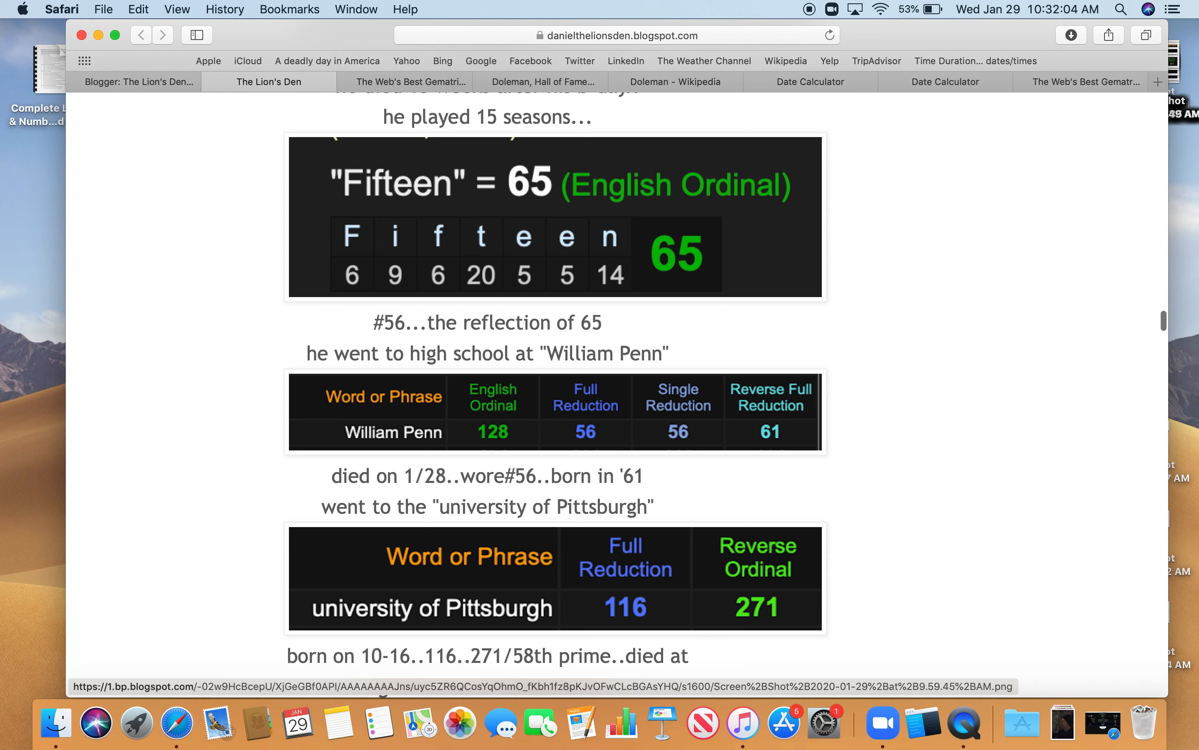
scroll(down, 3)
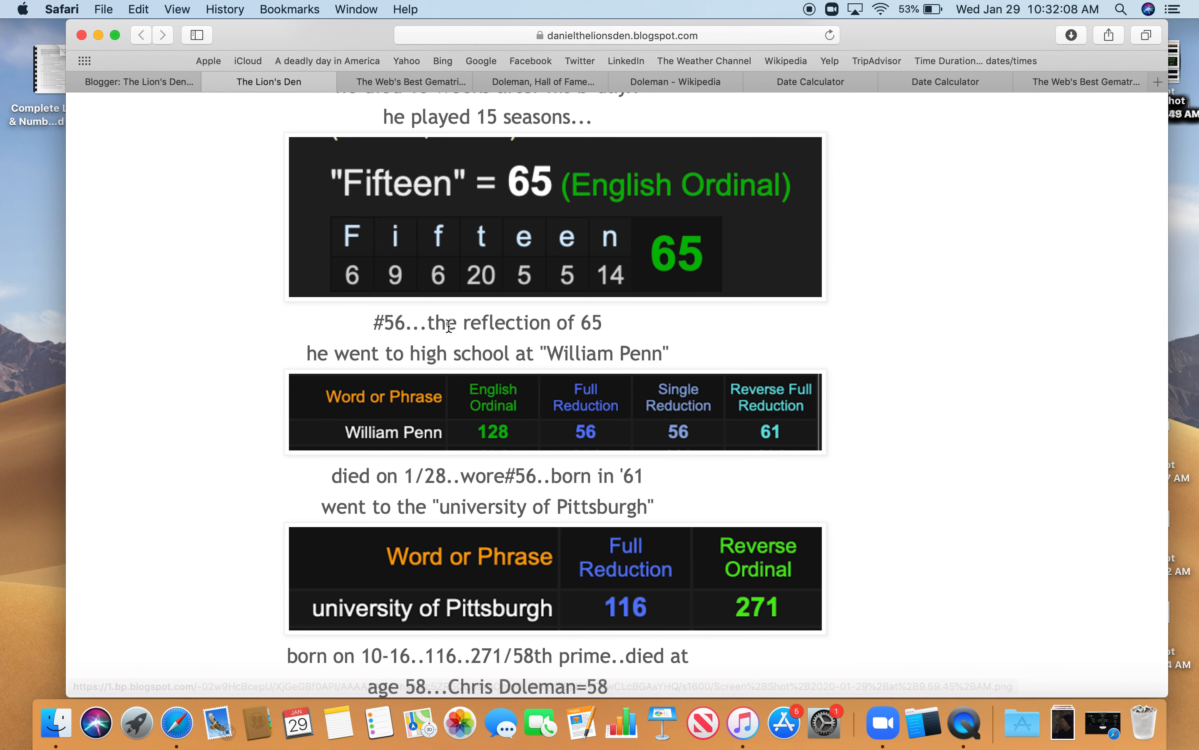
click(407, 81)
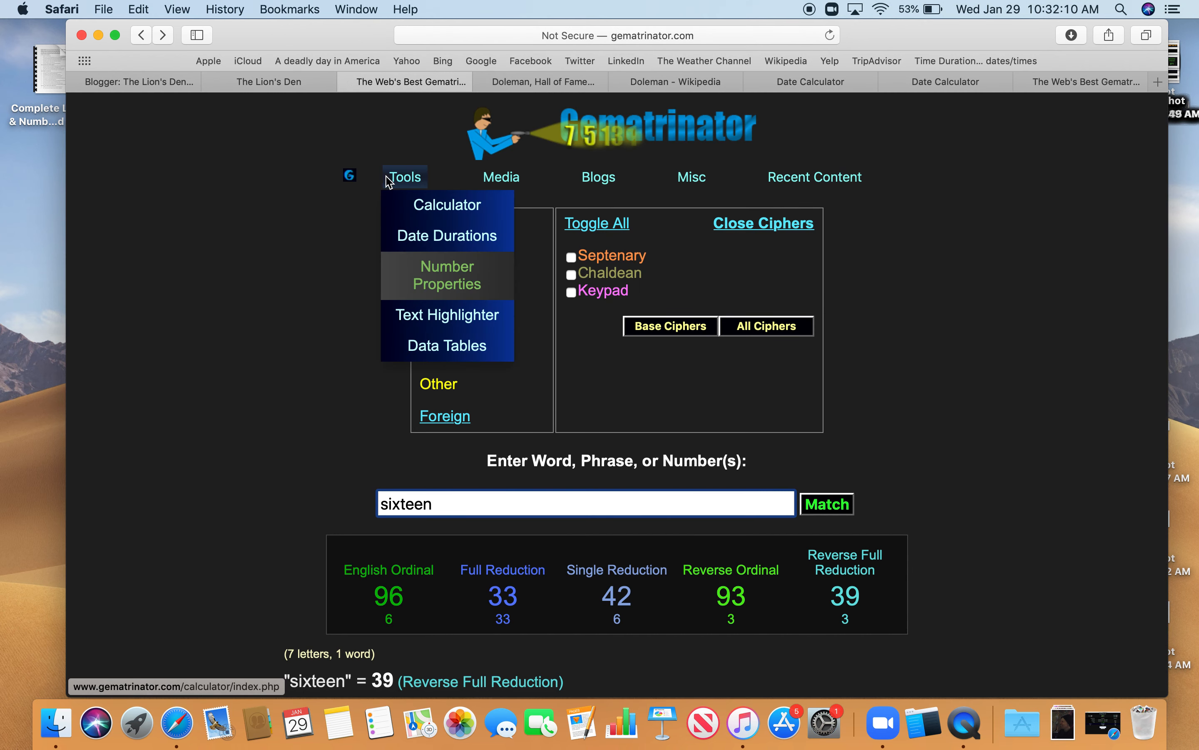
- Score "Chris Doleman", then "Pittsburgh" (140 English Ordinal, 58 Reverse Full Reduction)
click(447, 275)
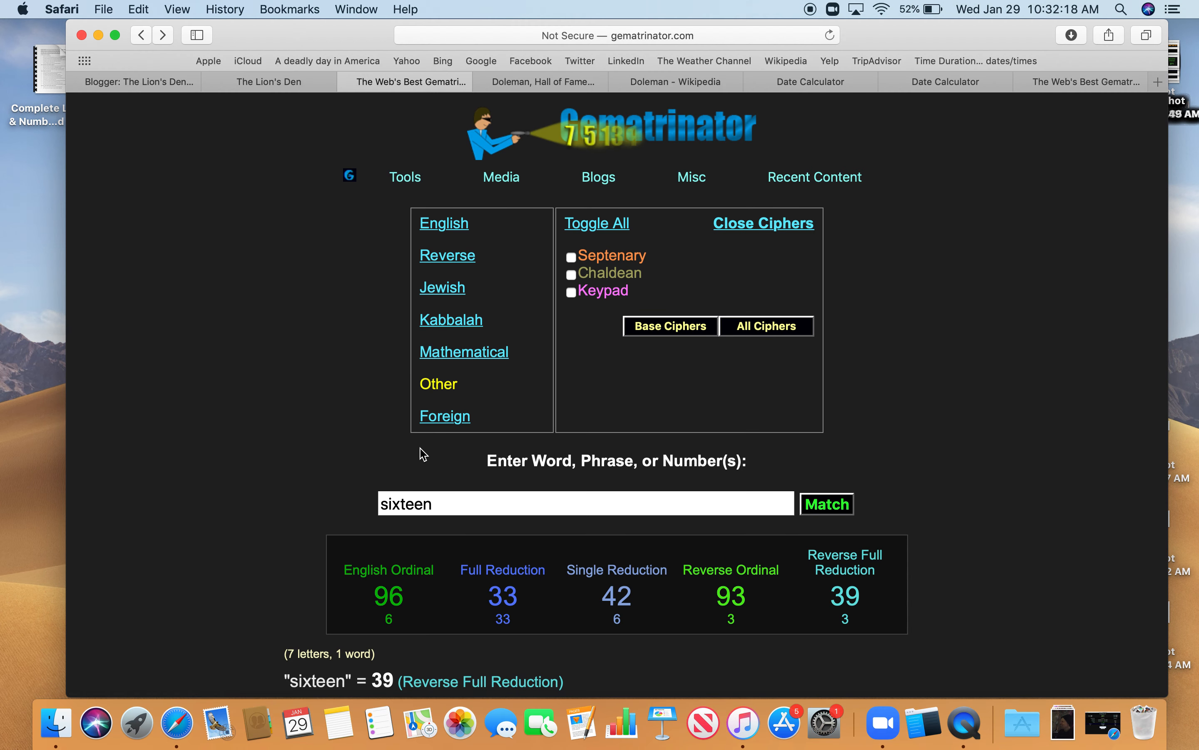
text(Ch)
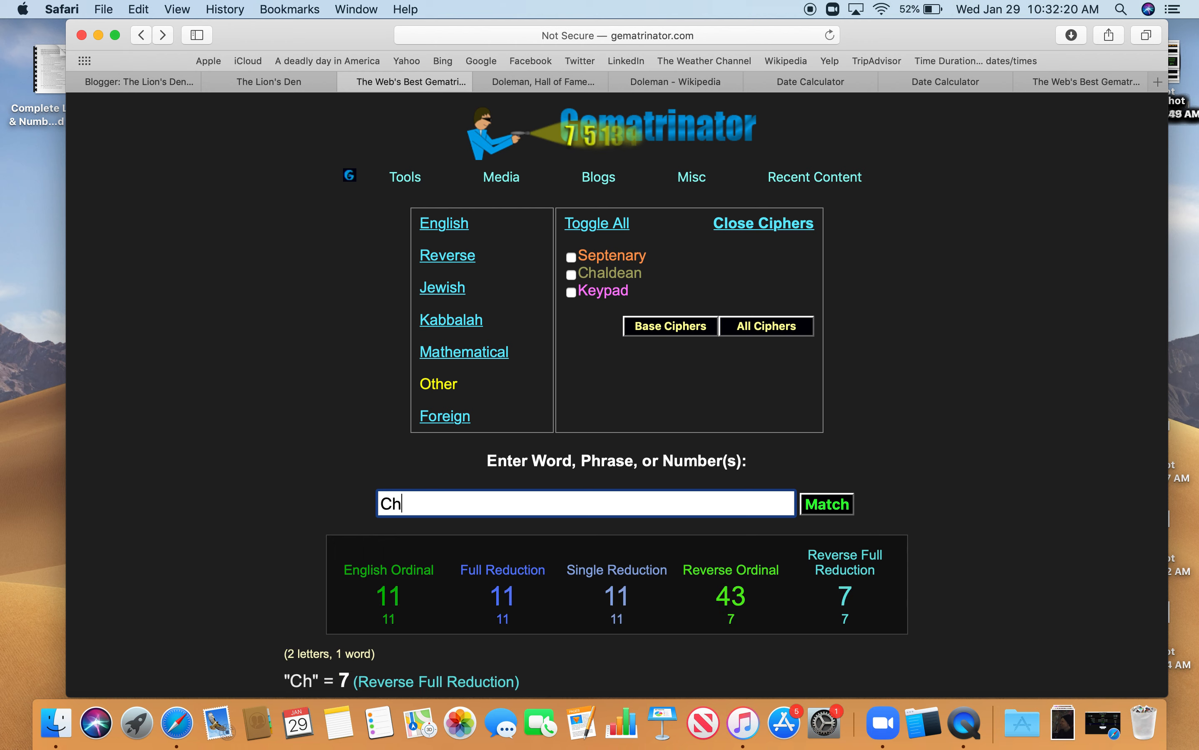
text(ris Dol)
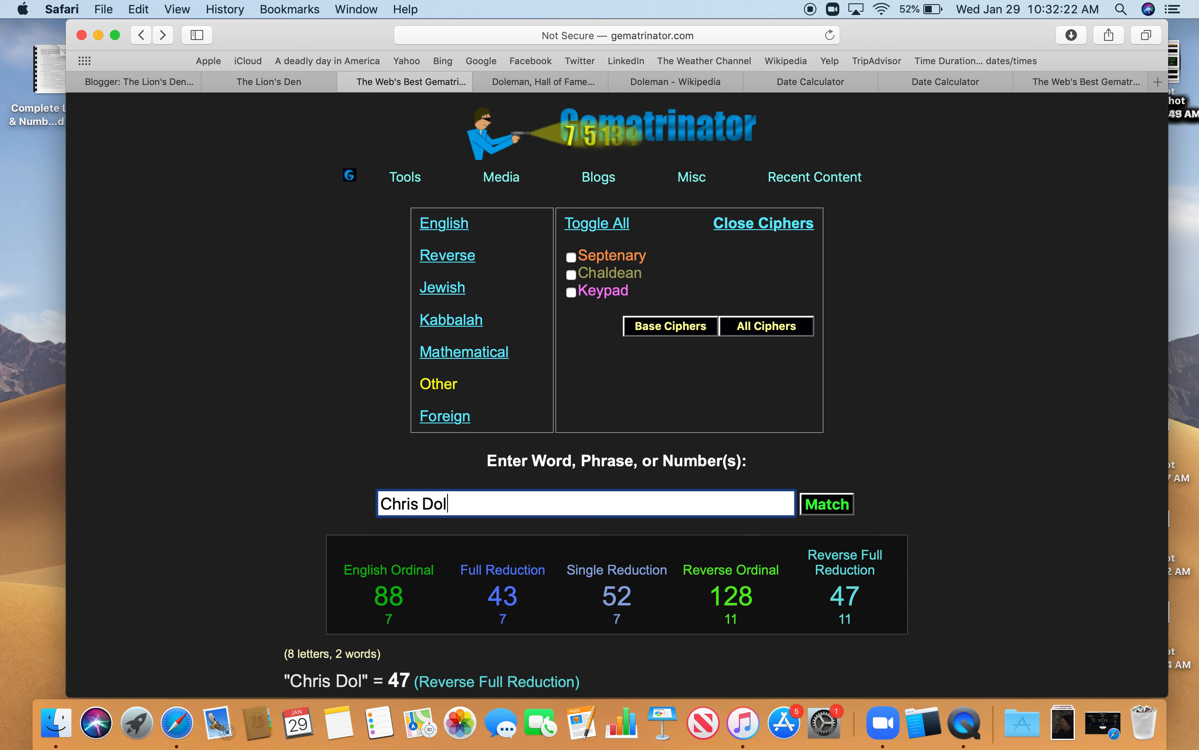
text(eman)
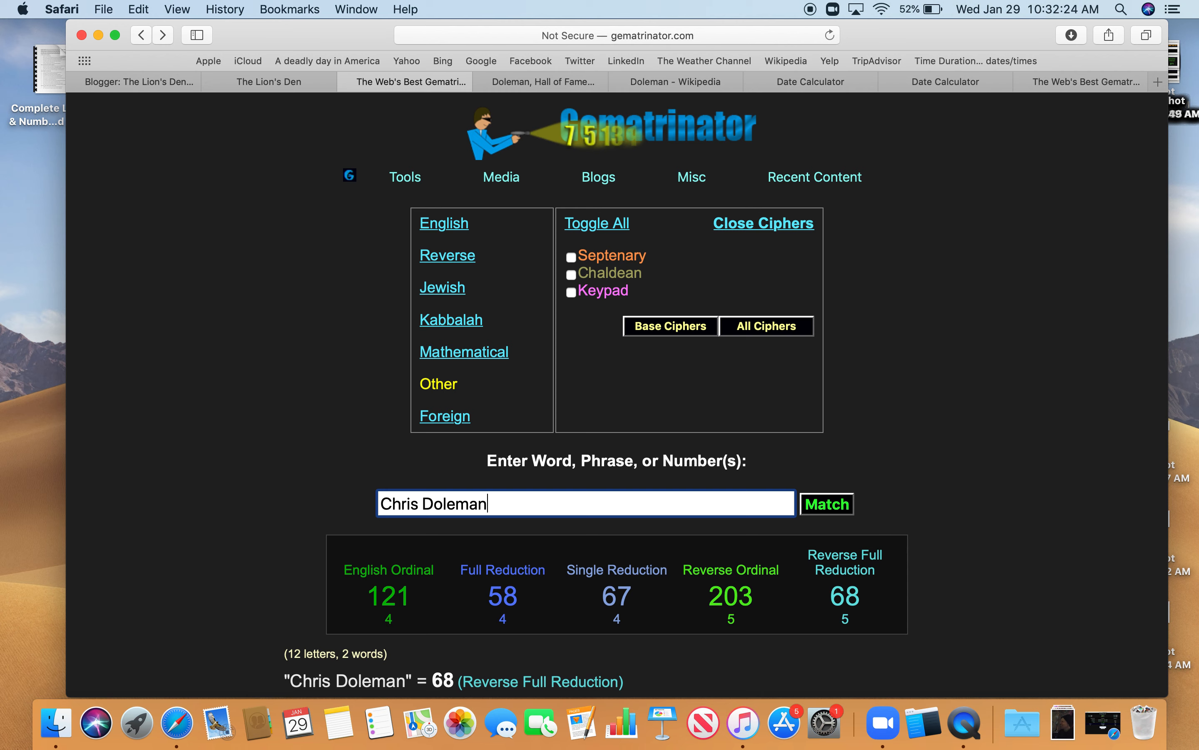
mouse_move(482, 608)
text(pitts)
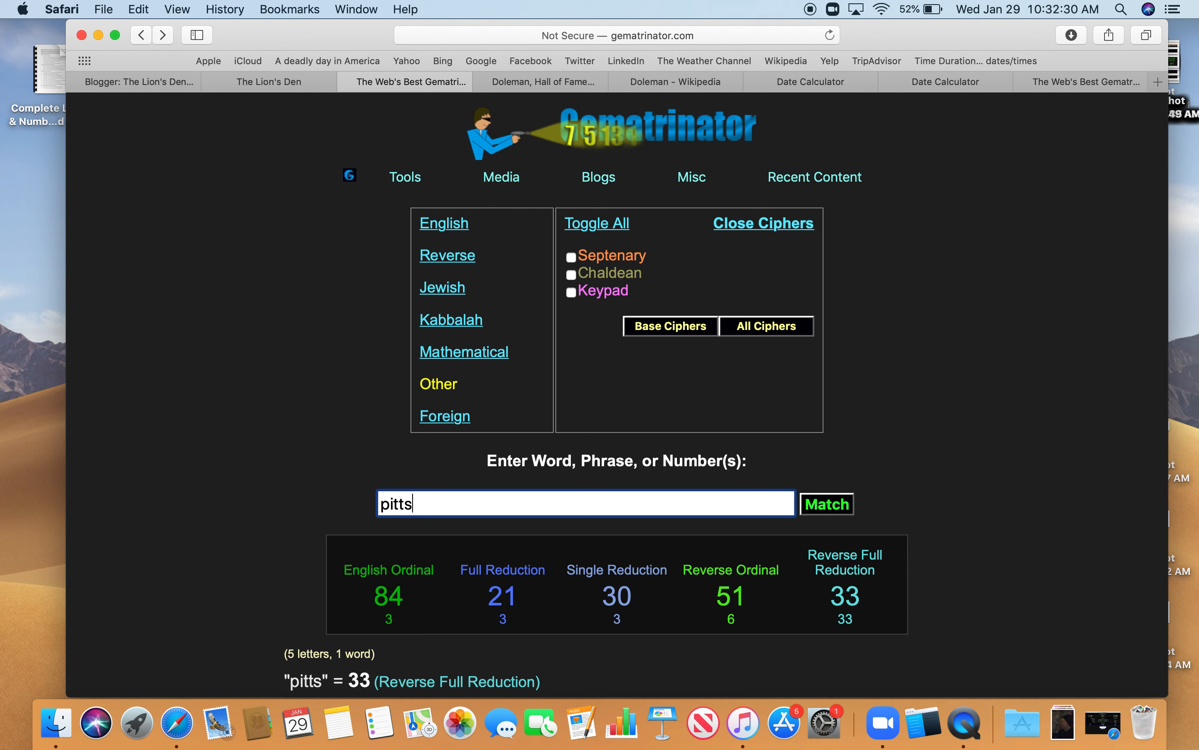
text(burgh)
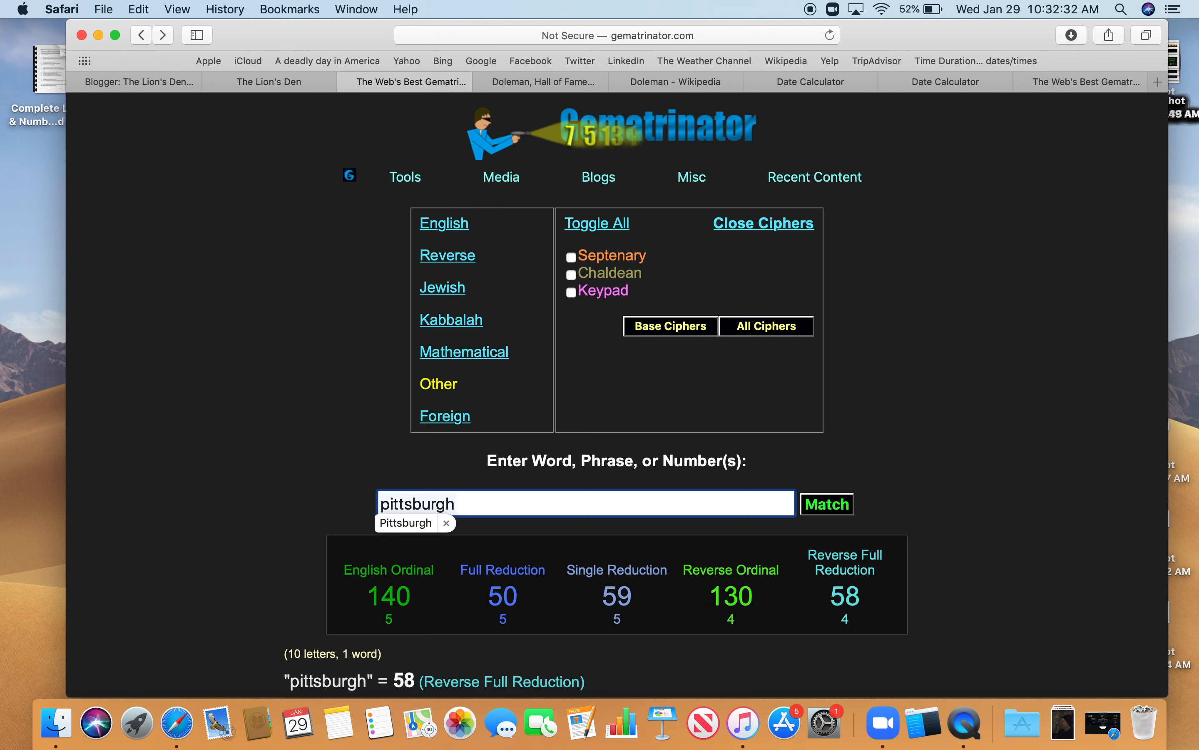
mouse_move(482, 633)
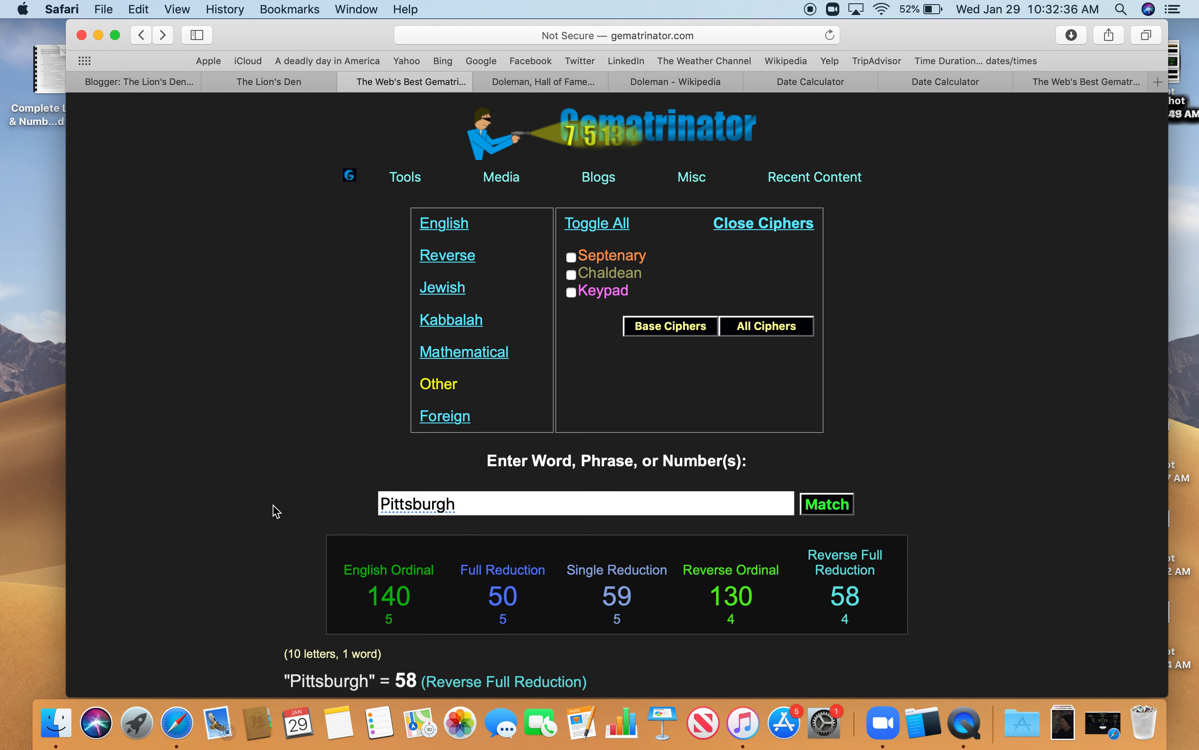
click(389, 596)
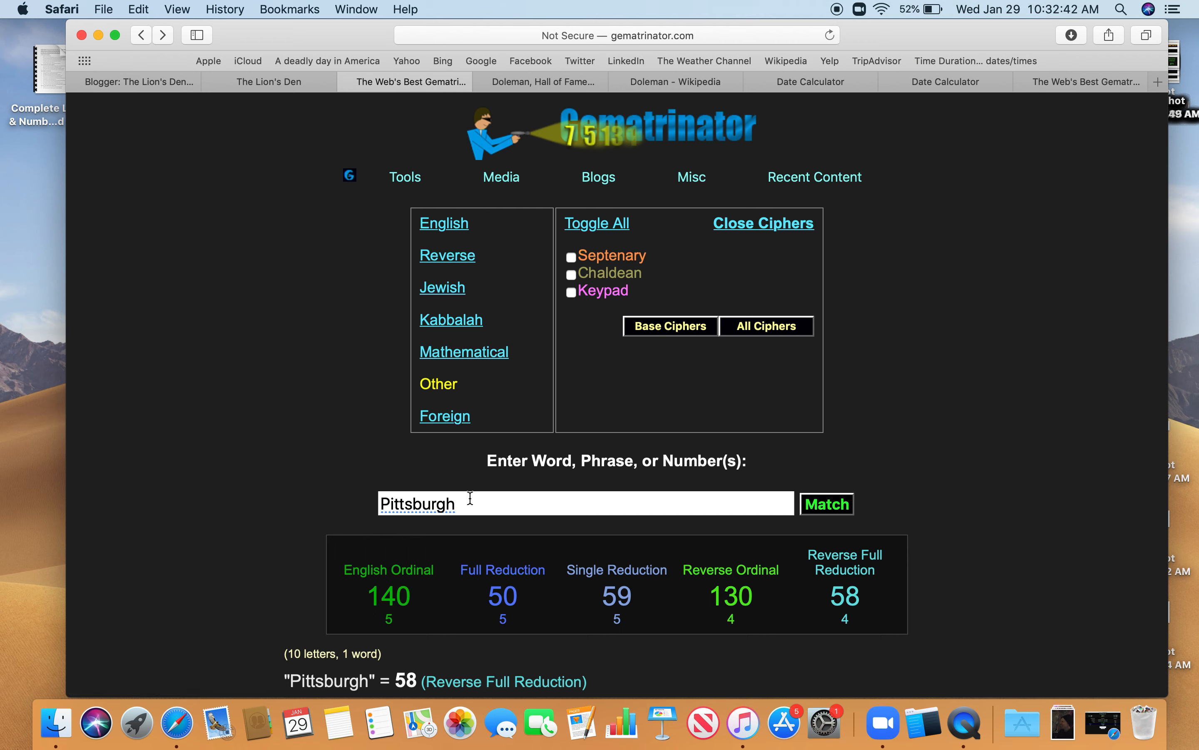
mouse_move(426, 589)
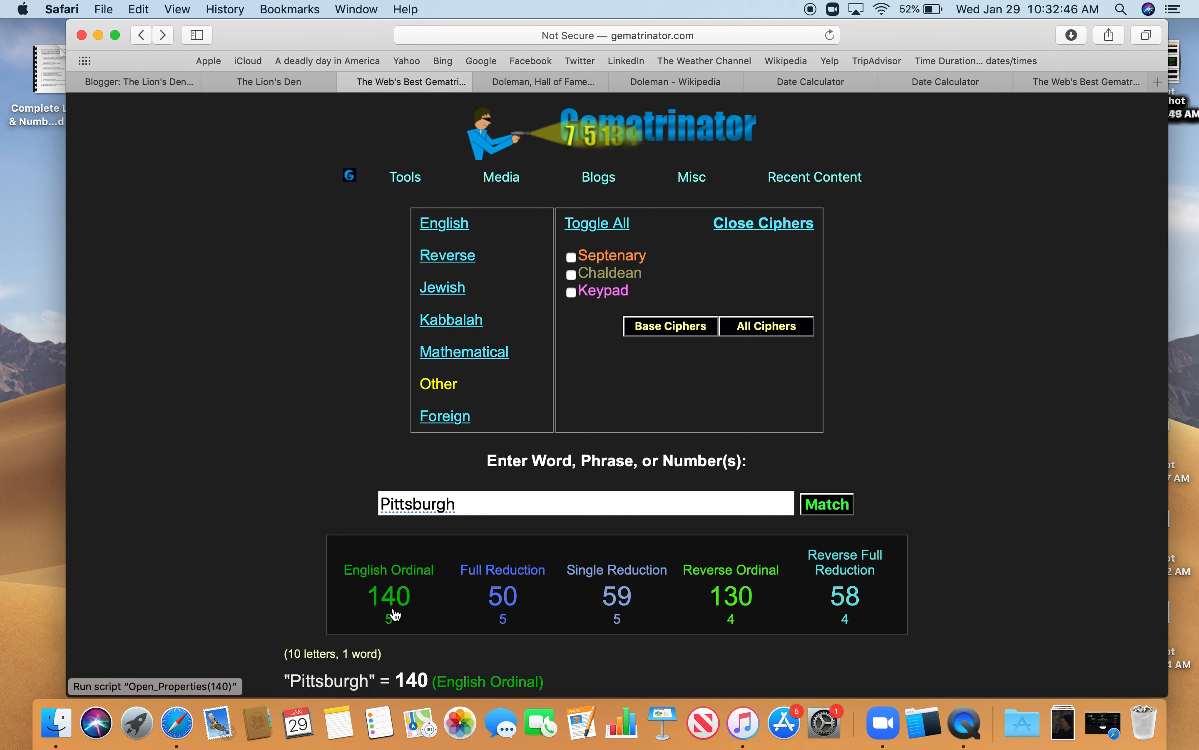
mouse_move(392, 606)
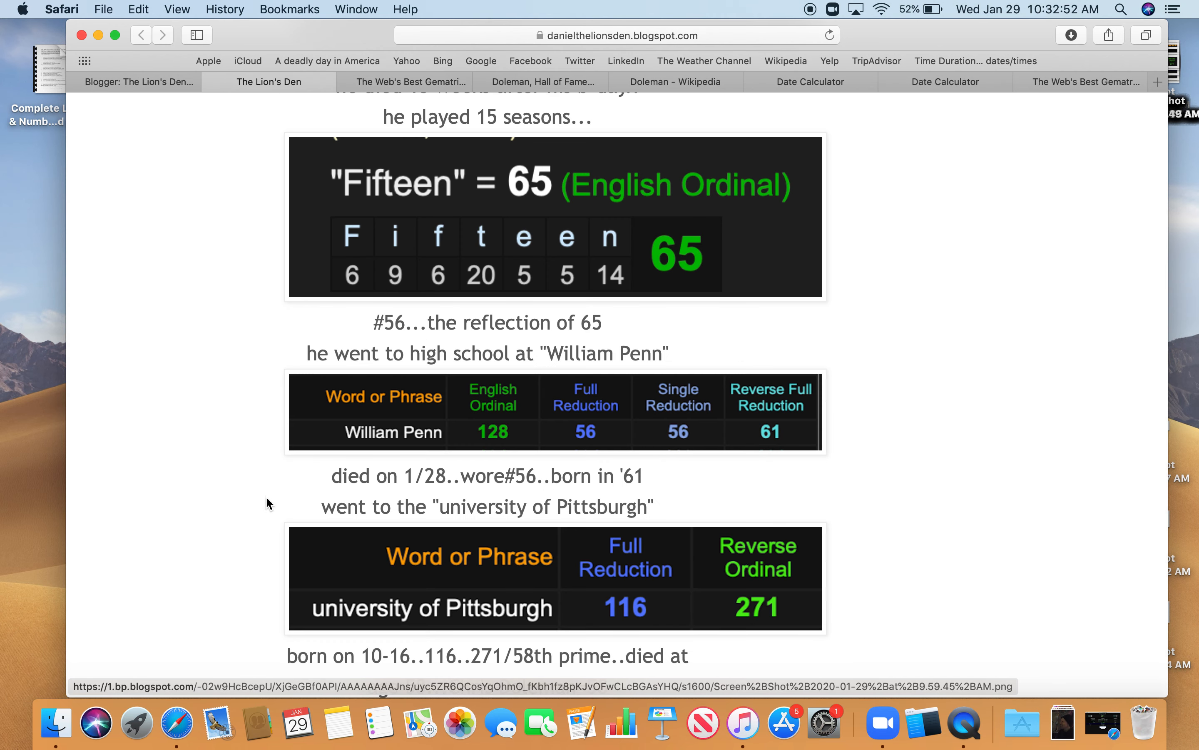
- Scroll the post to the 43/33 numerology lines and the 3 months 13 days image
scroll(down, 3)
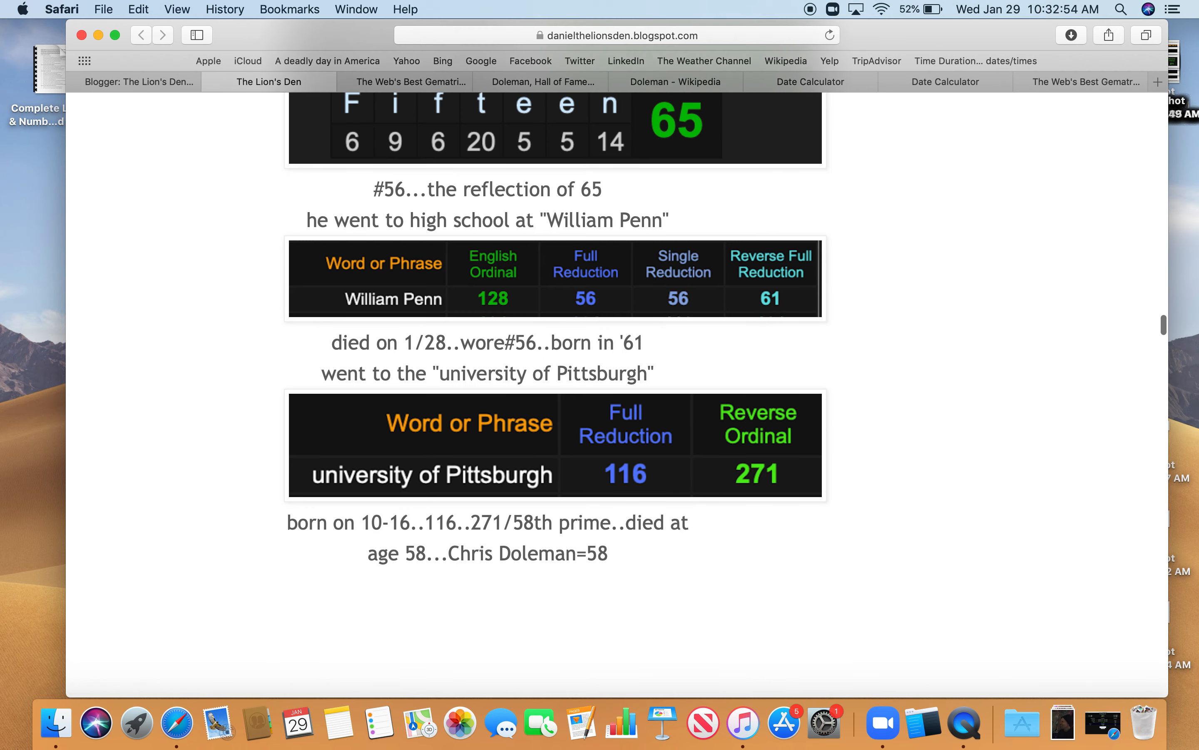
scroll(up, 3)
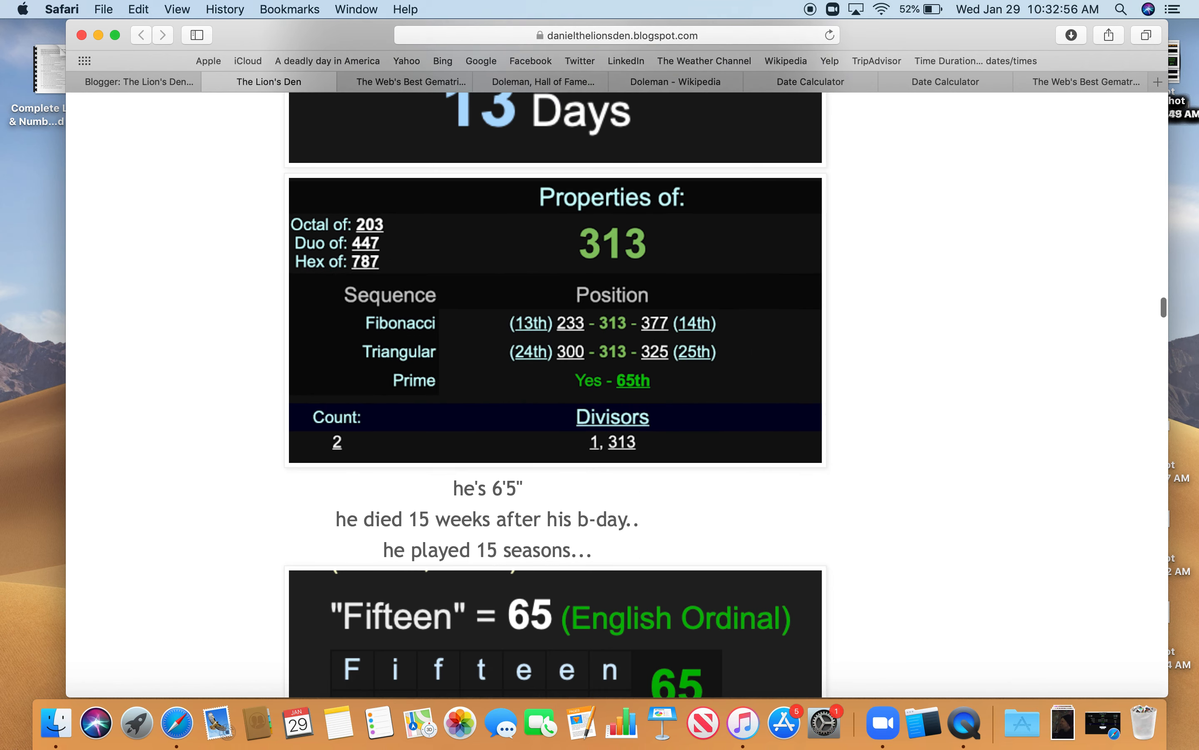
scroll(down, 3)
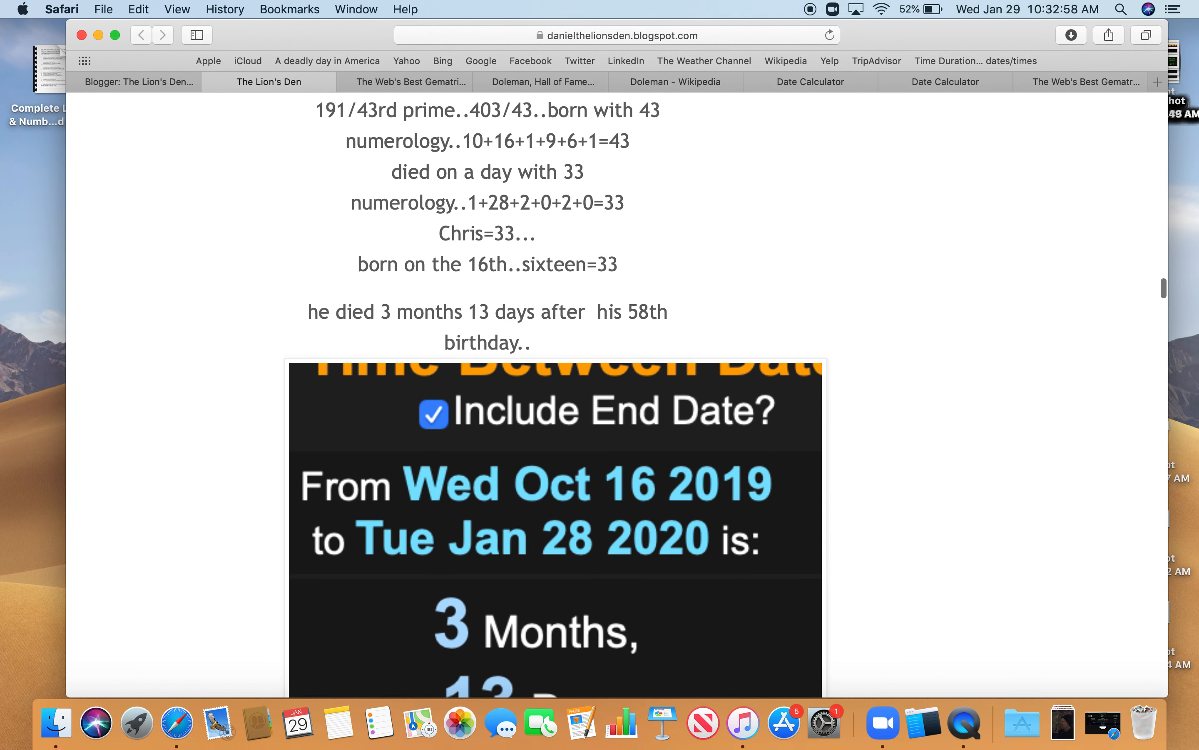
- Read Chris Doleman's Wikipedia NFL career section and statistics table down to 150.5 career sacks
click(675, 81)
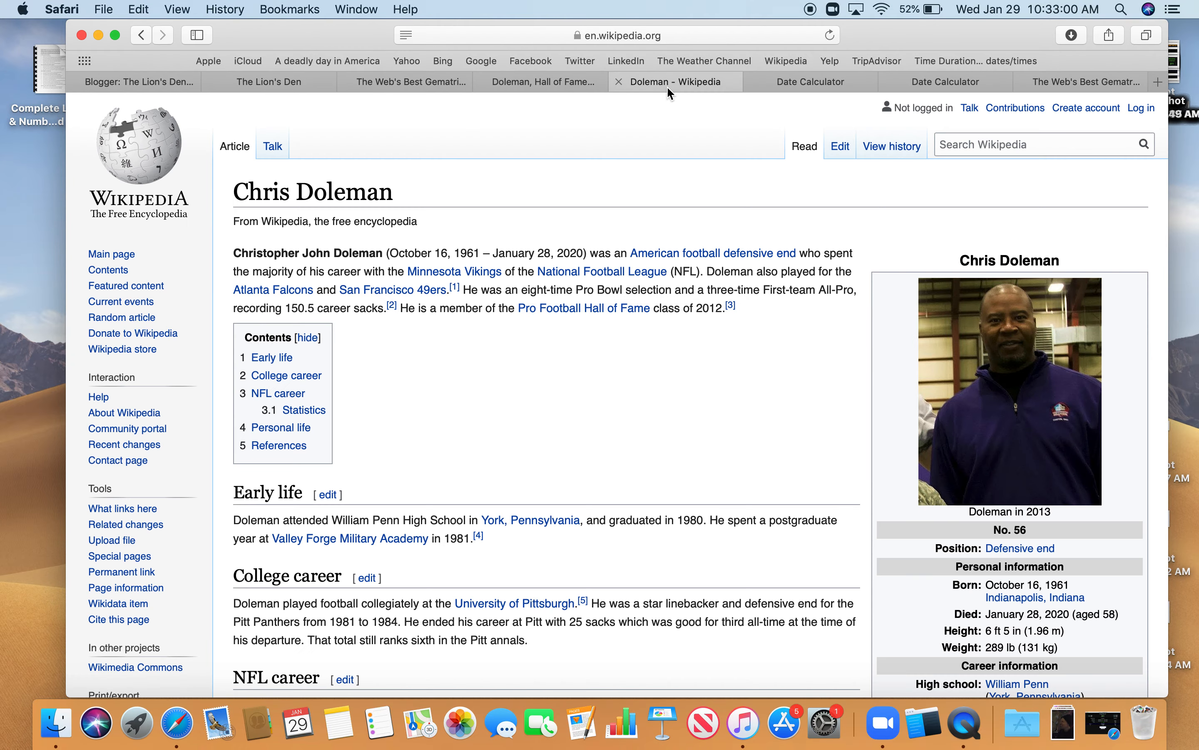
mouse_move(735, 482)
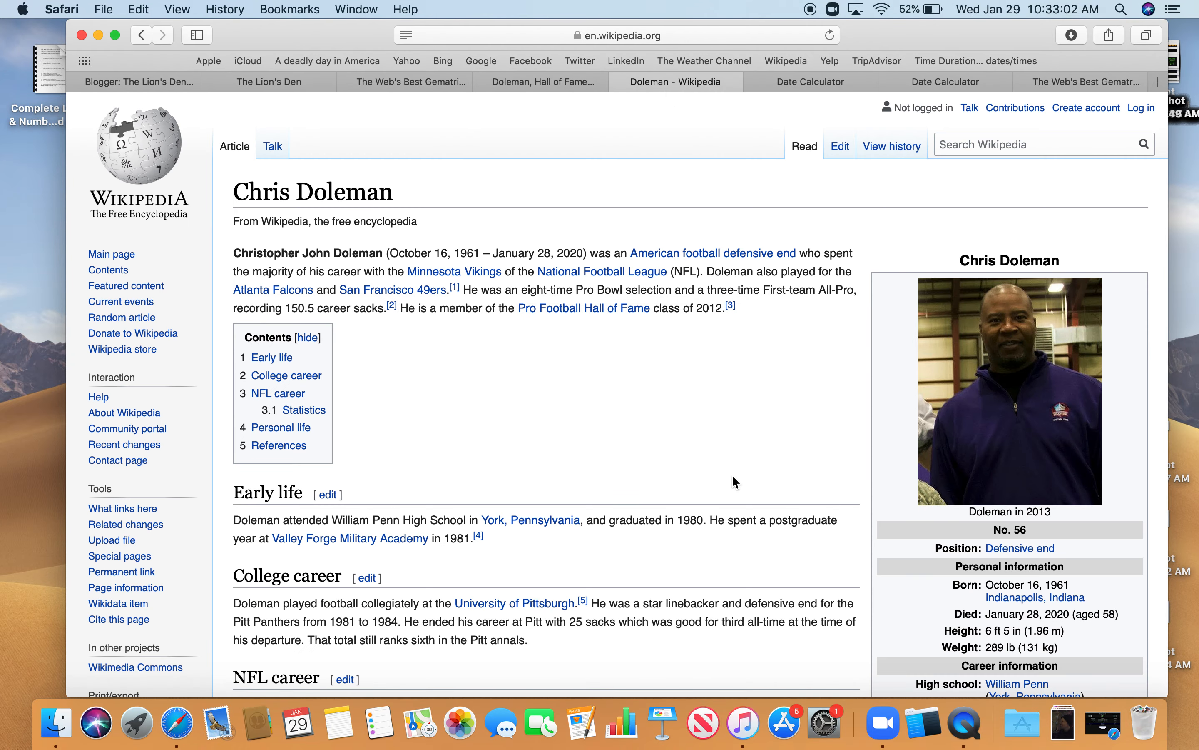
scroll(down, 3)
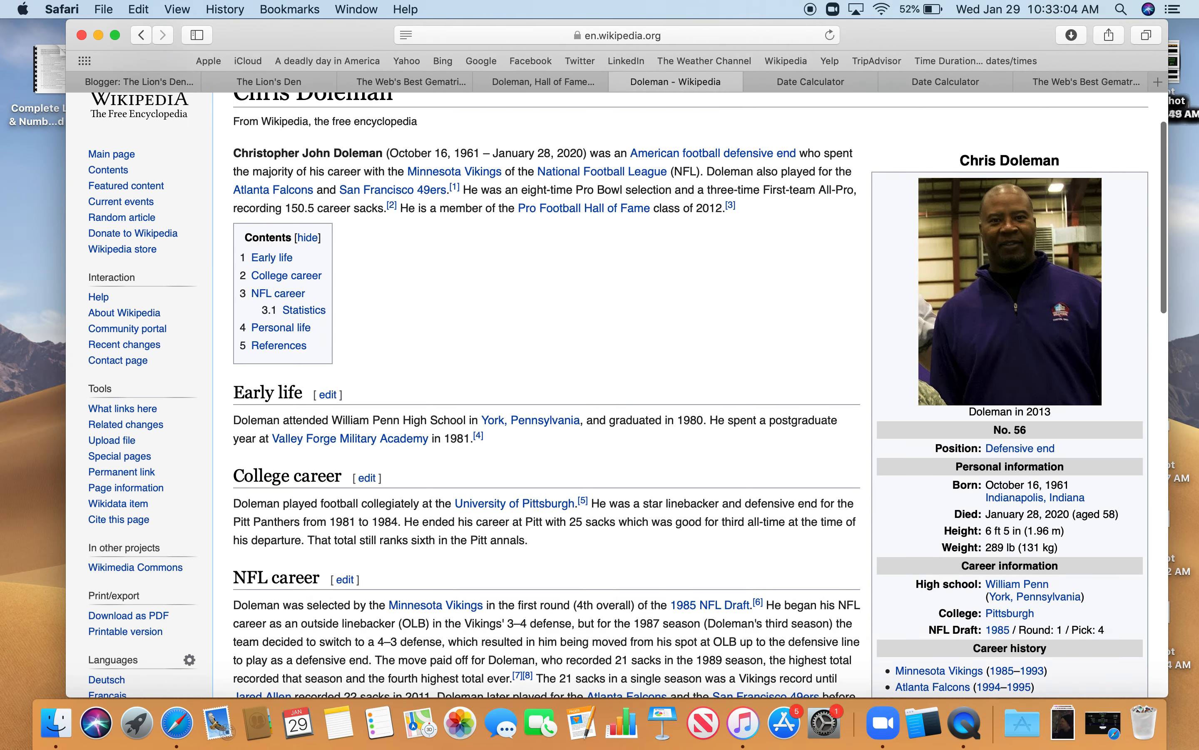
scroll(down, 3)
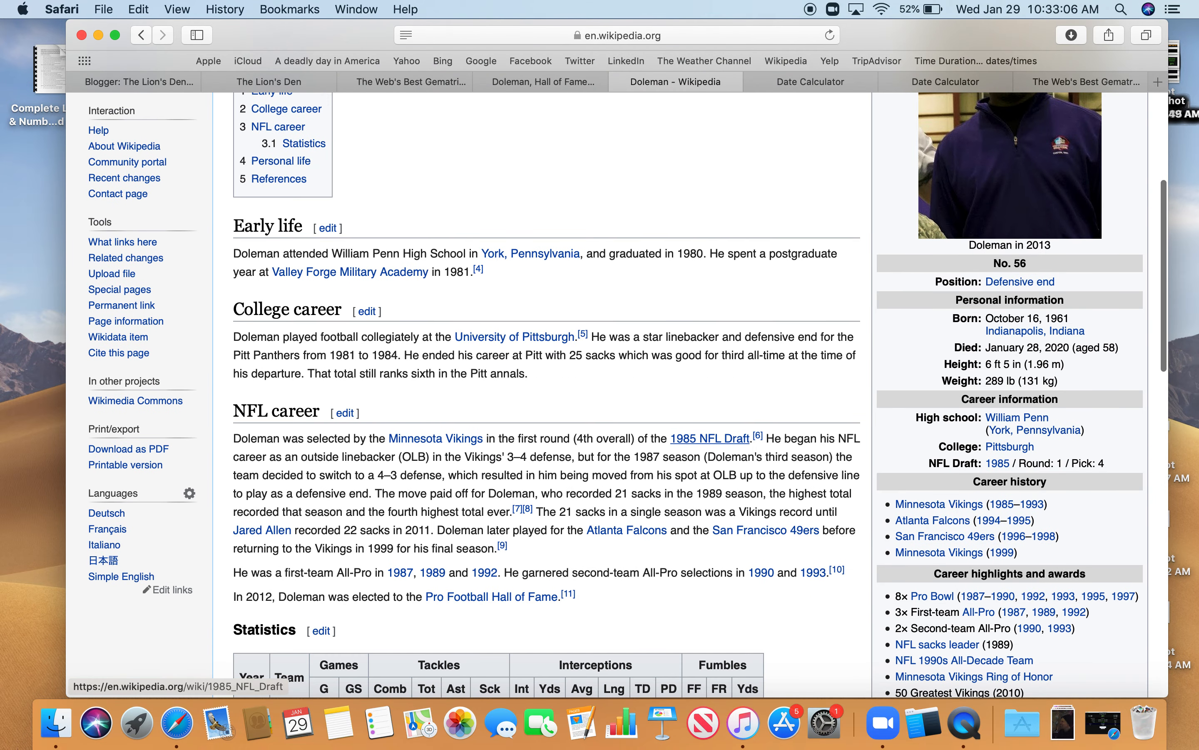
scroll(down, 3)
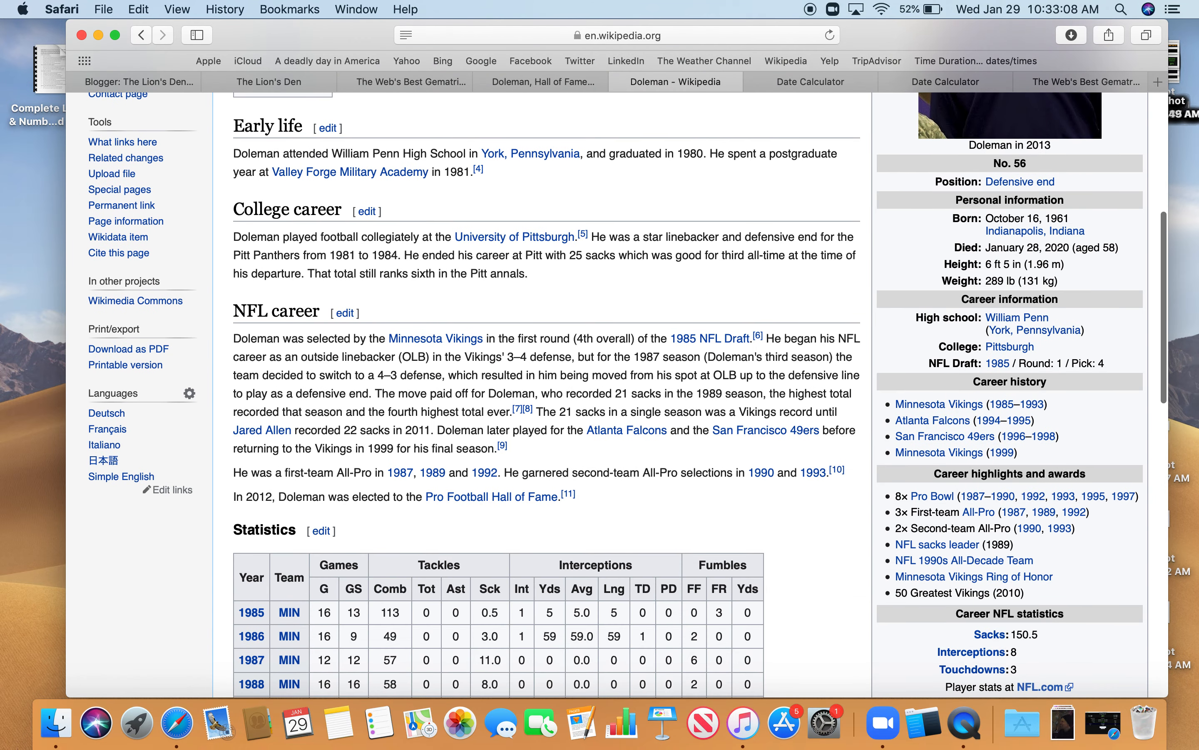
scroll(down, 3)
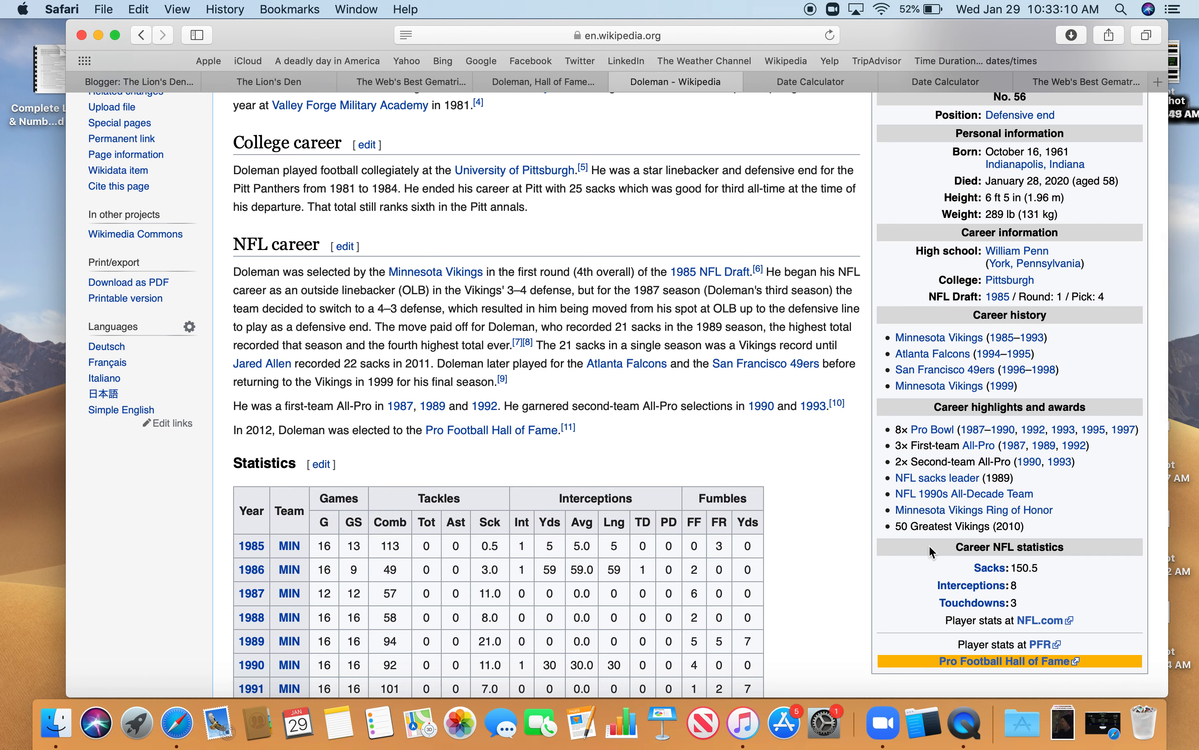
mouse_move(971, 585)
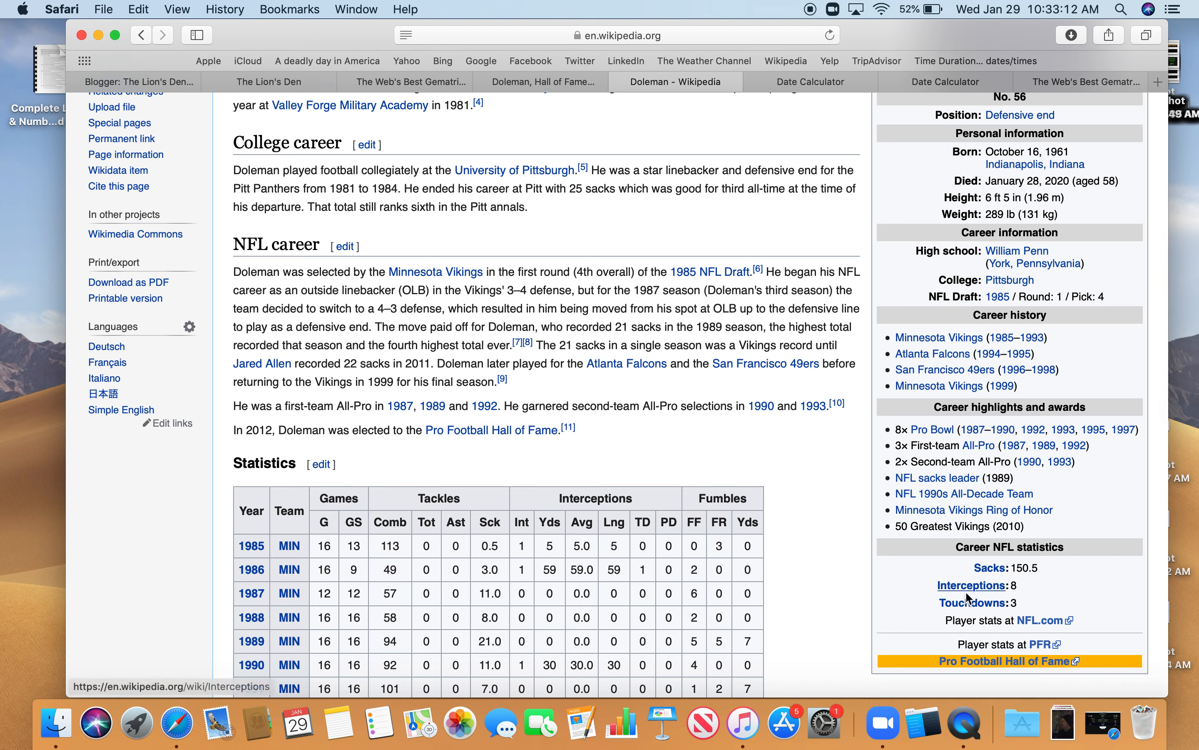
mouse_move(935, 590)
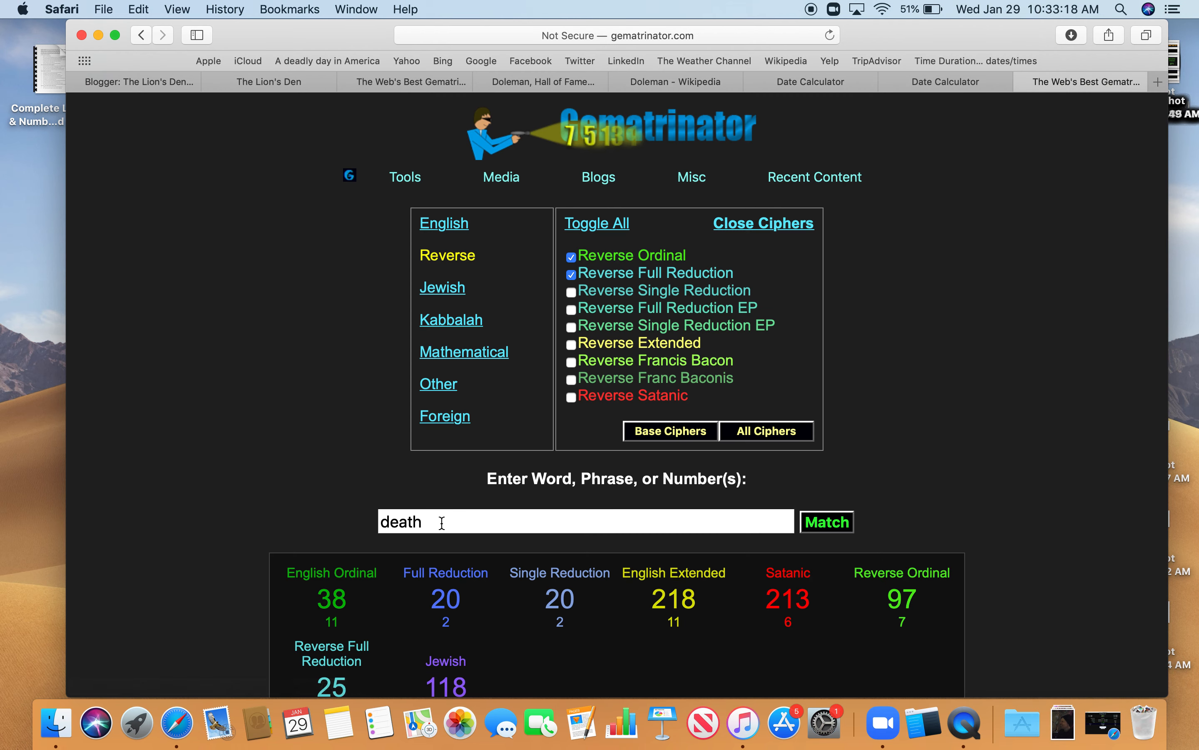
- Score "murder" (289 Satanic) and "football" (83 English Ordinal, 133 Reverse Ordinal)
text(murder)
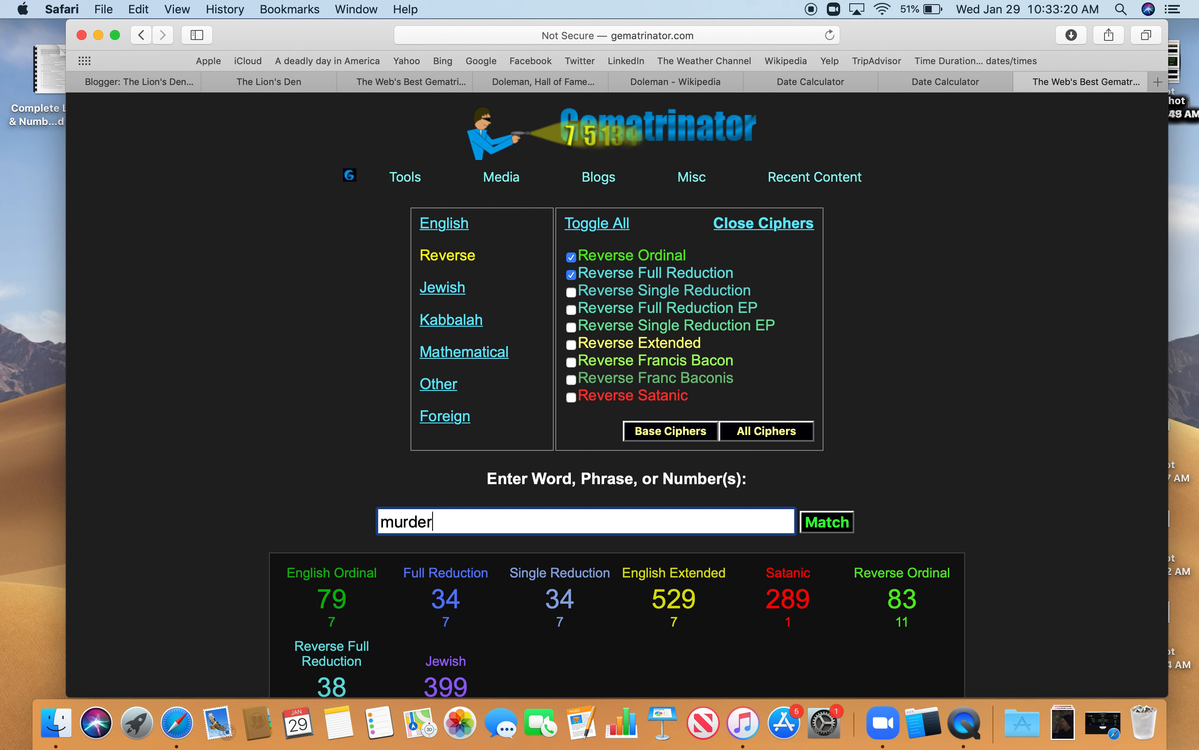
mouse_move(559, 573)
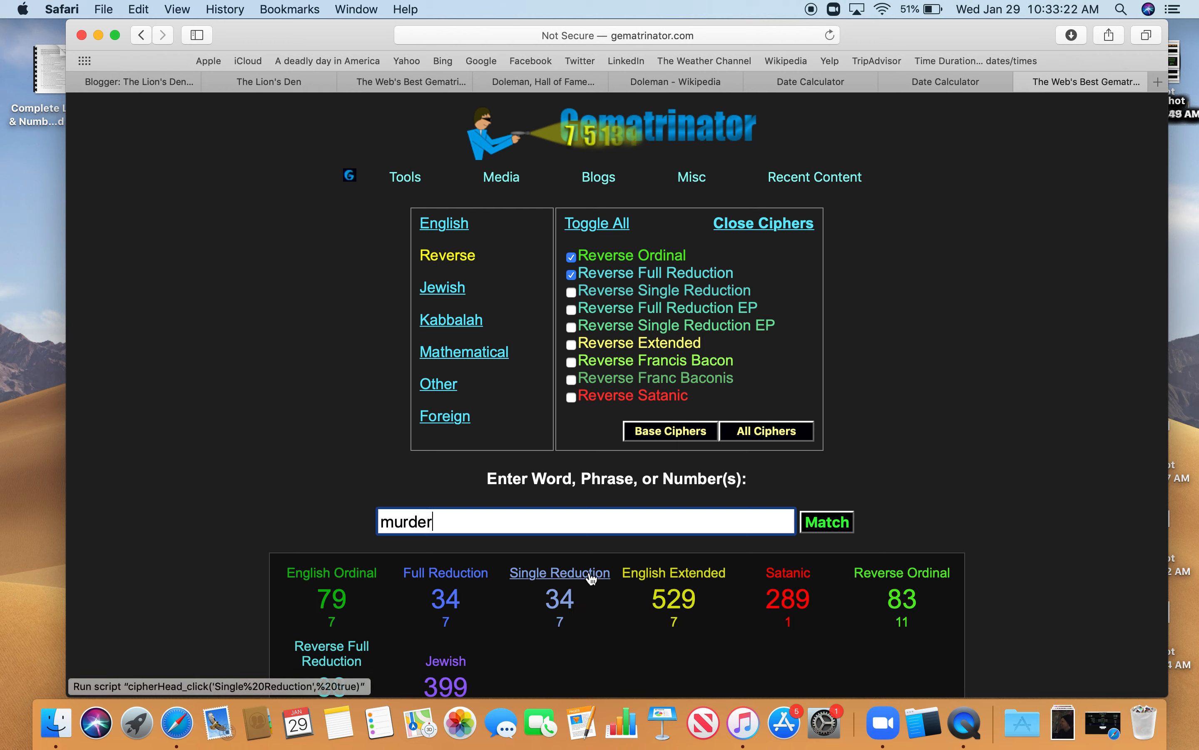
mouse_move(788, 599)
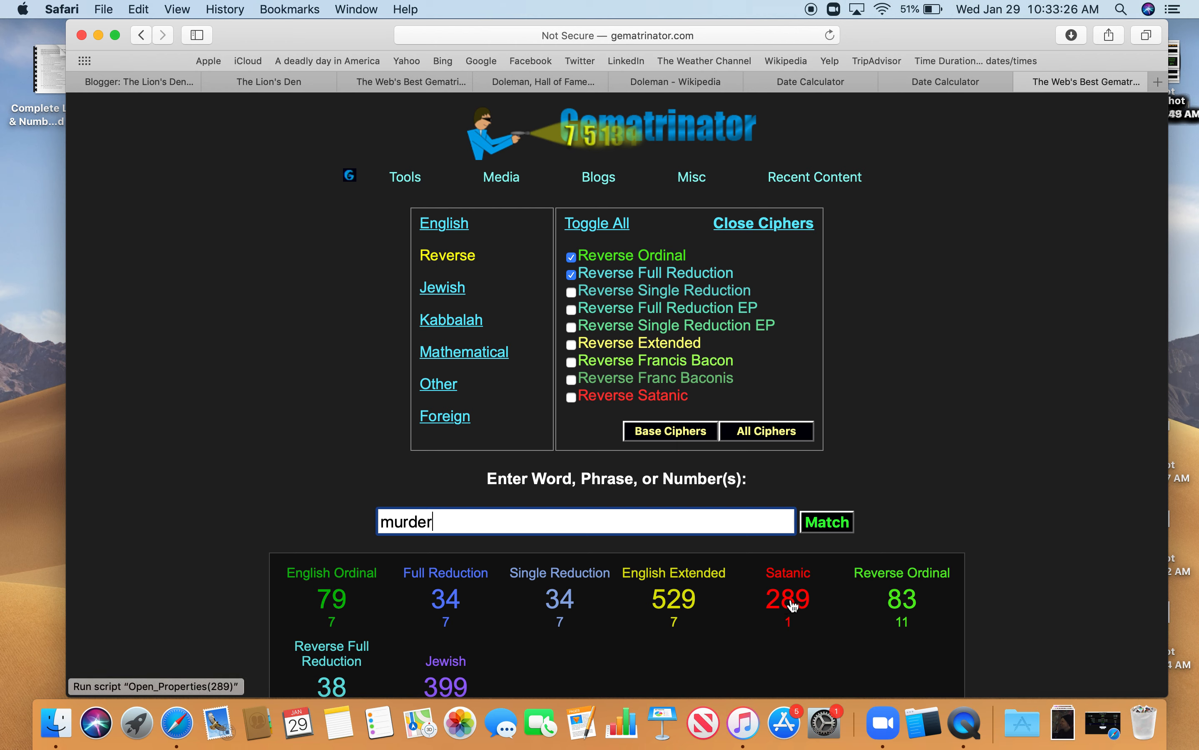
mouse_move(766, 681)
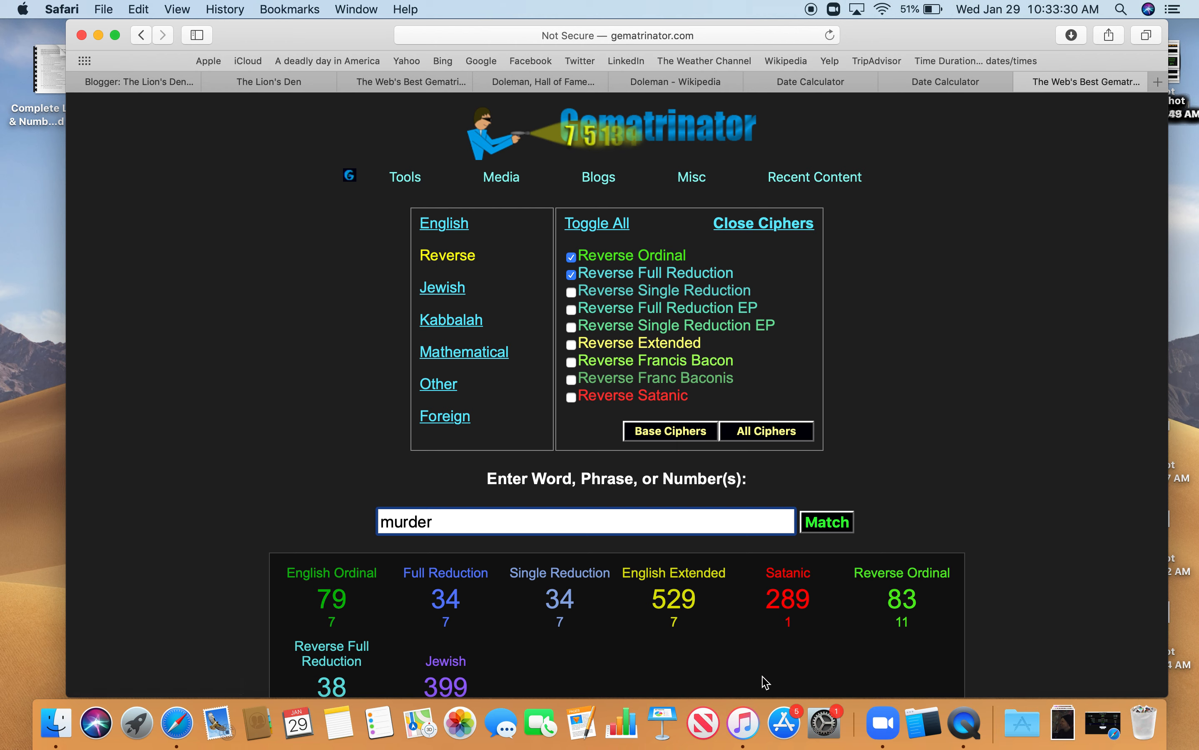
mouse_move(915, 634)
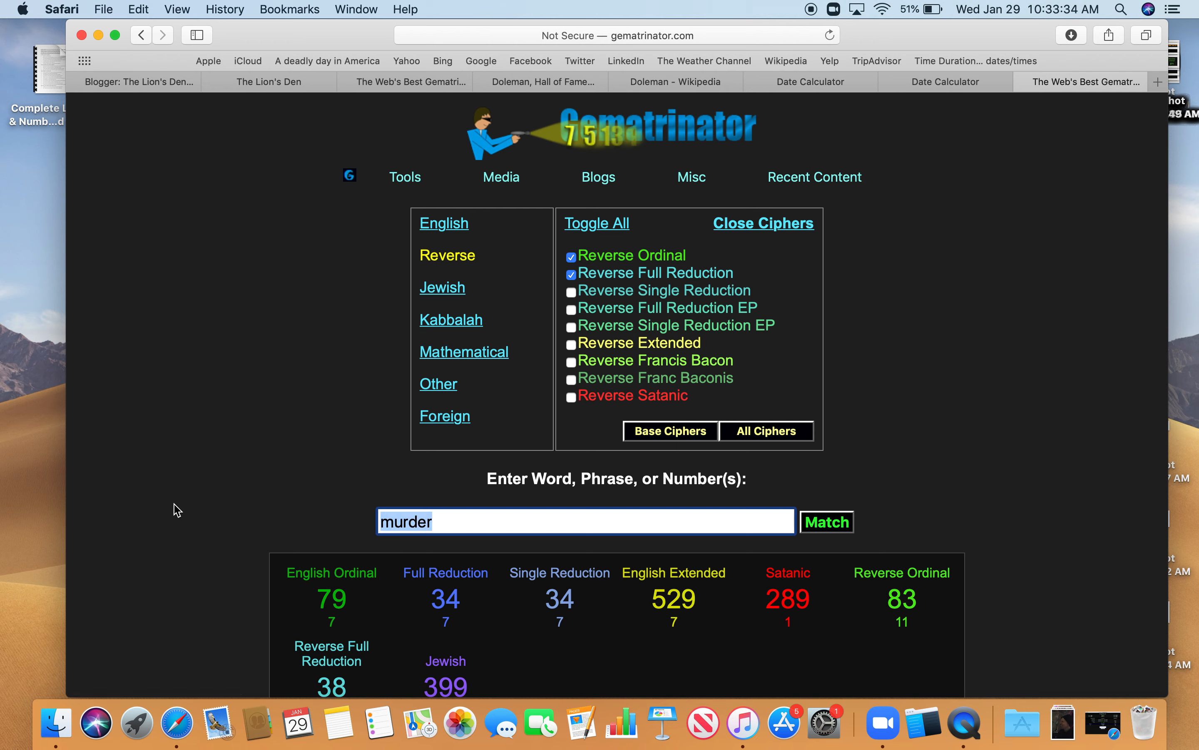
text(footb)
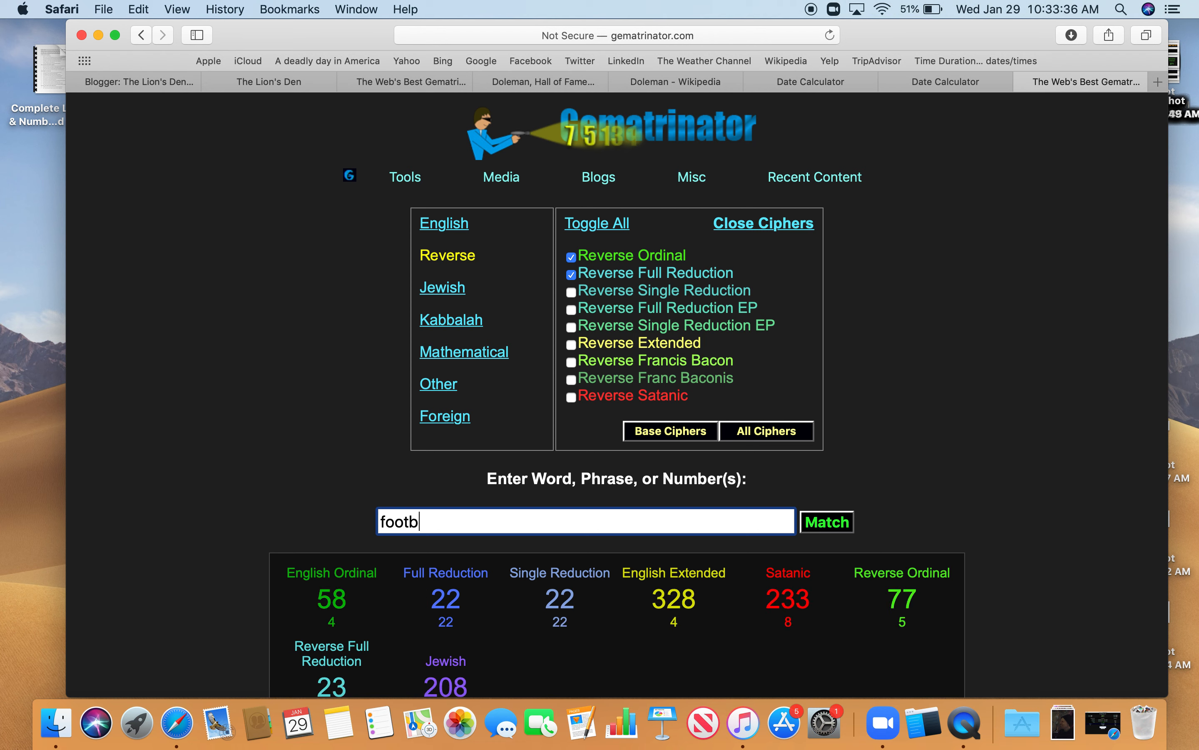
text(all)
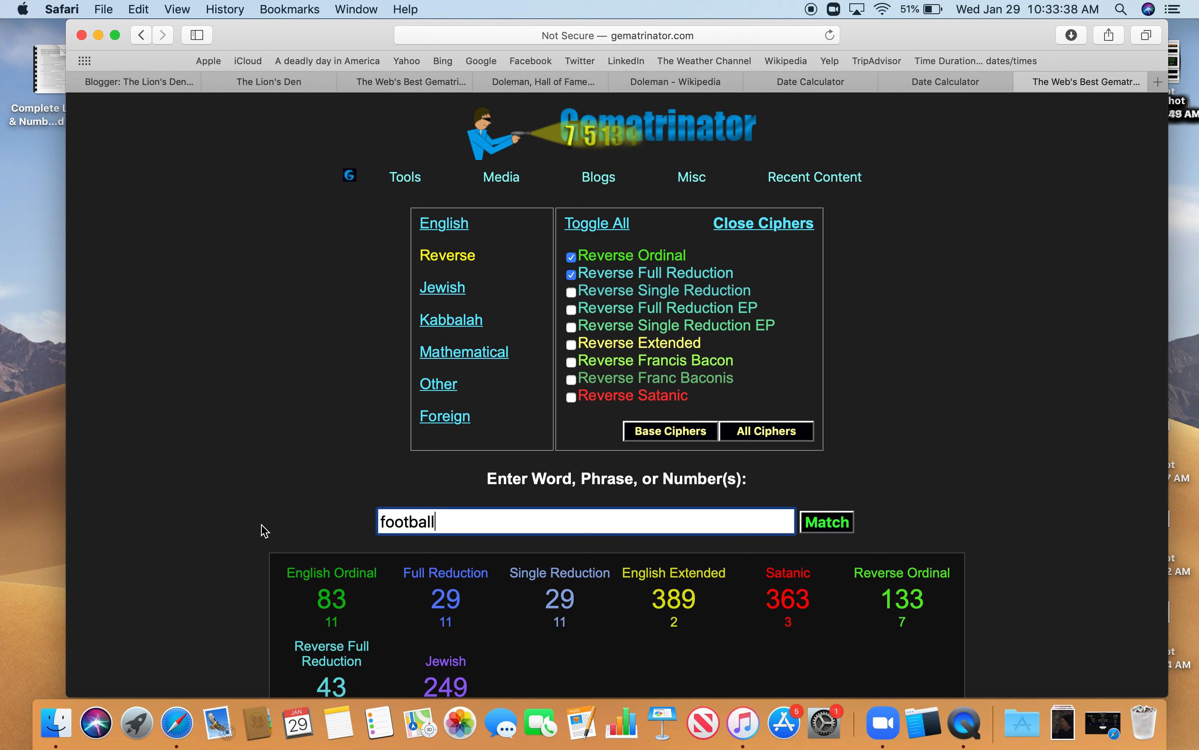
mouse_move(435, 622)
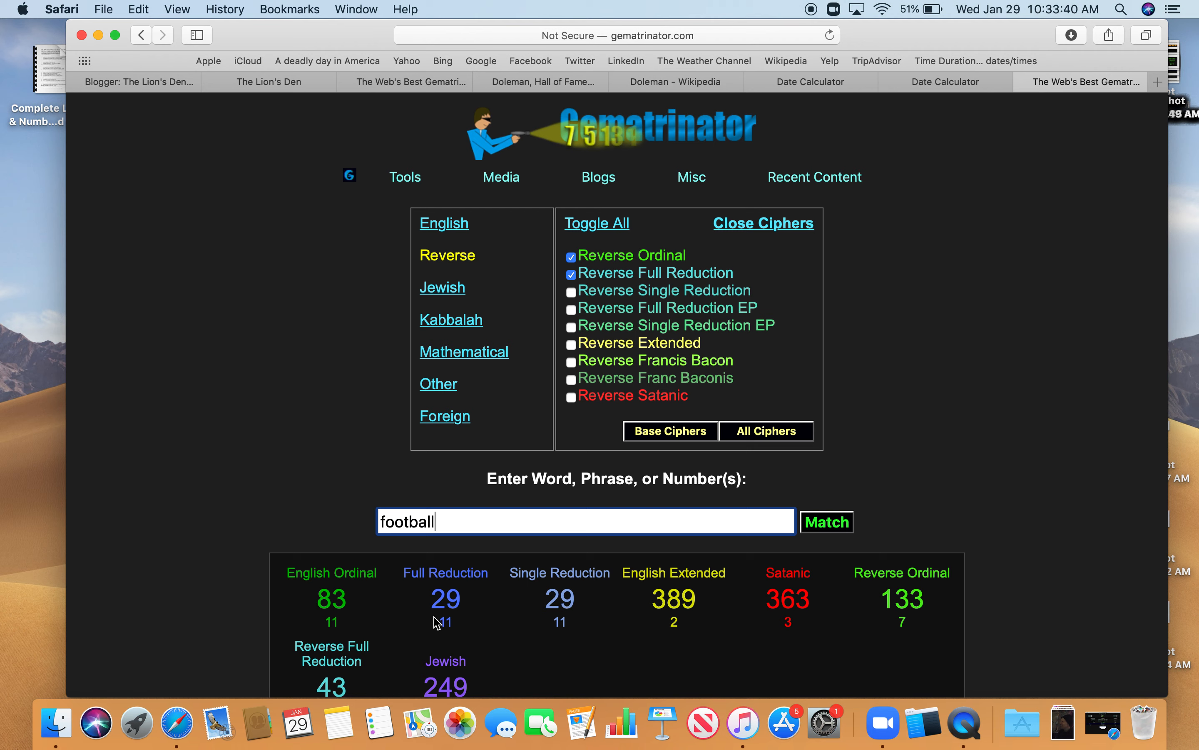
click(463, 351)
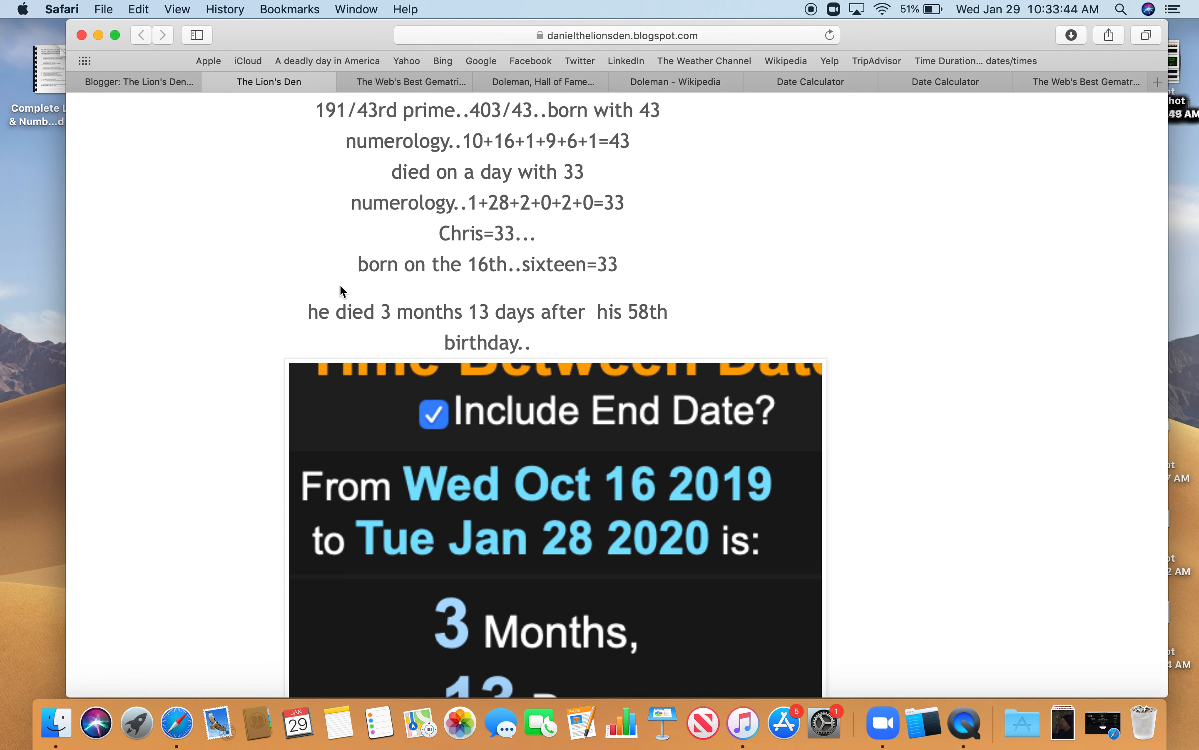
- Scroll The Lion's Den post back up to its Chris Doleman dies-at-58 headline, then bring up QuickTime Player's app menu
scroll(up, 3)
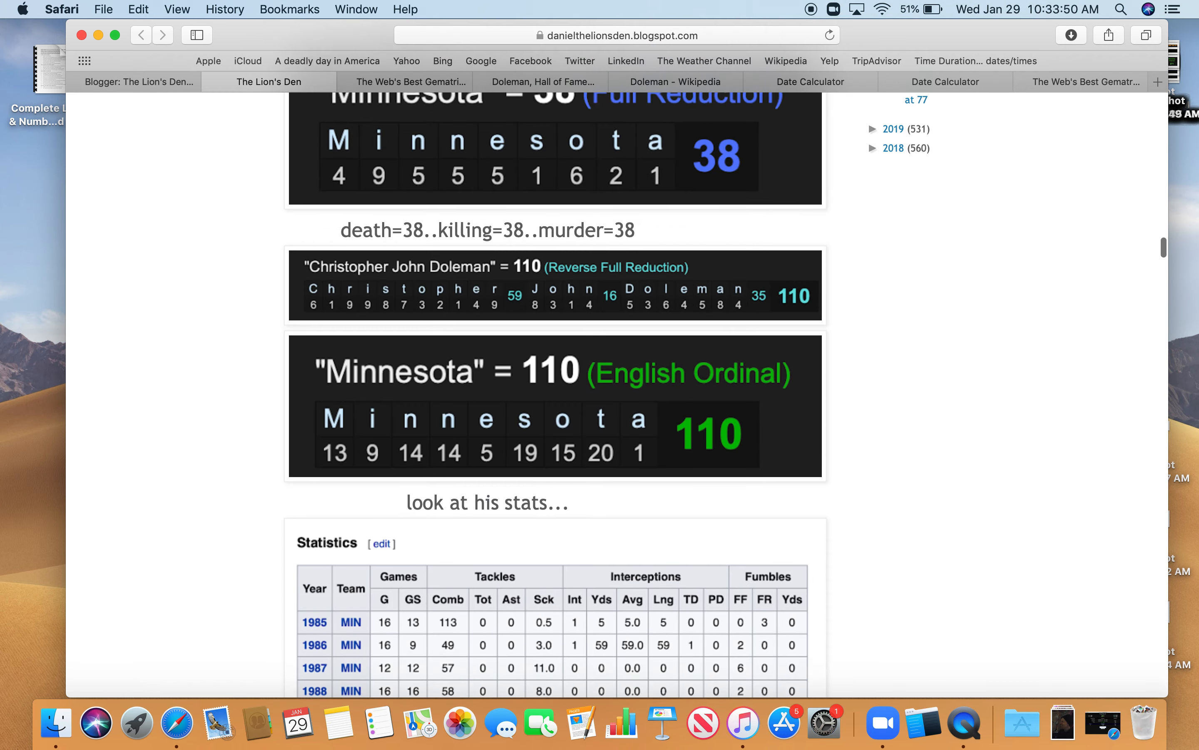
scroll(up, 3)
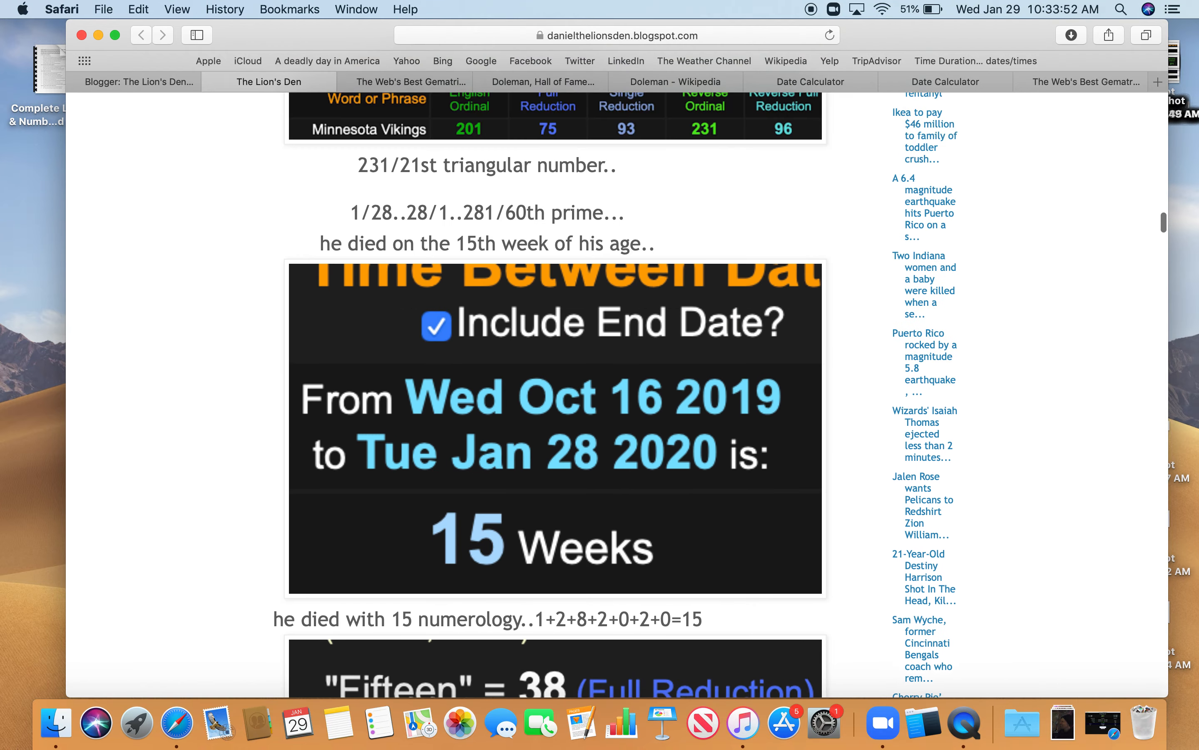
scroll(down, 3)
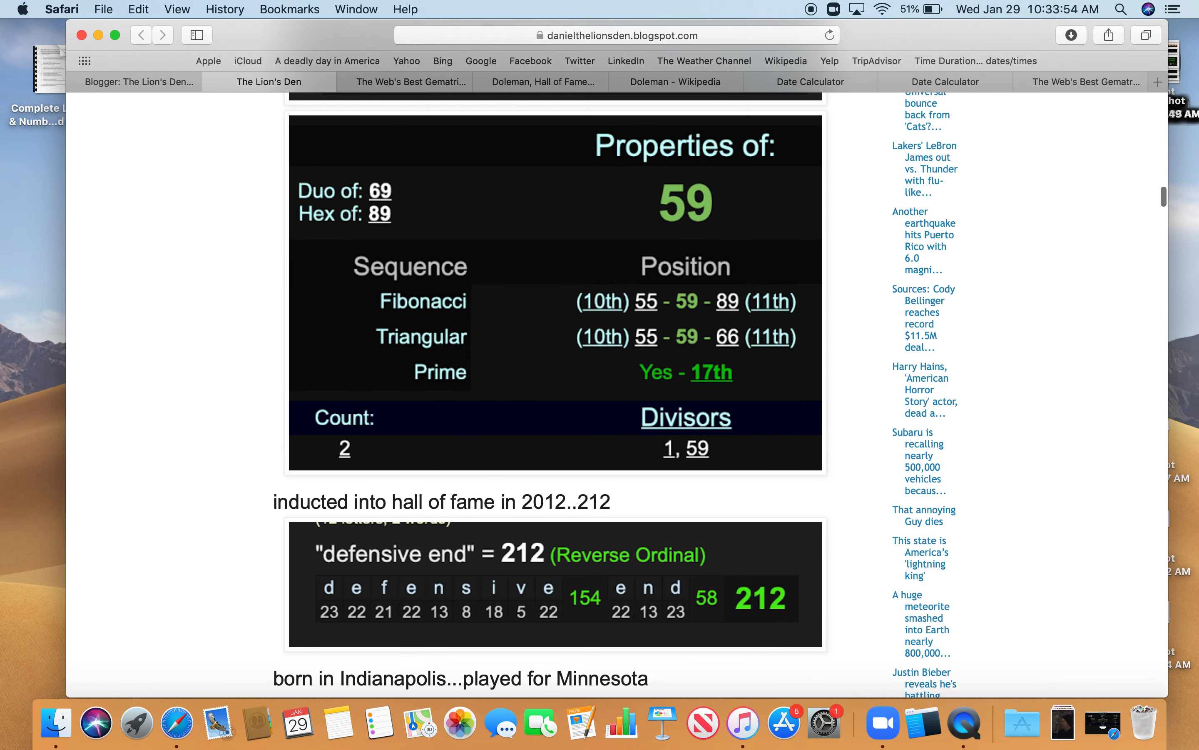
scroll(down, 3)
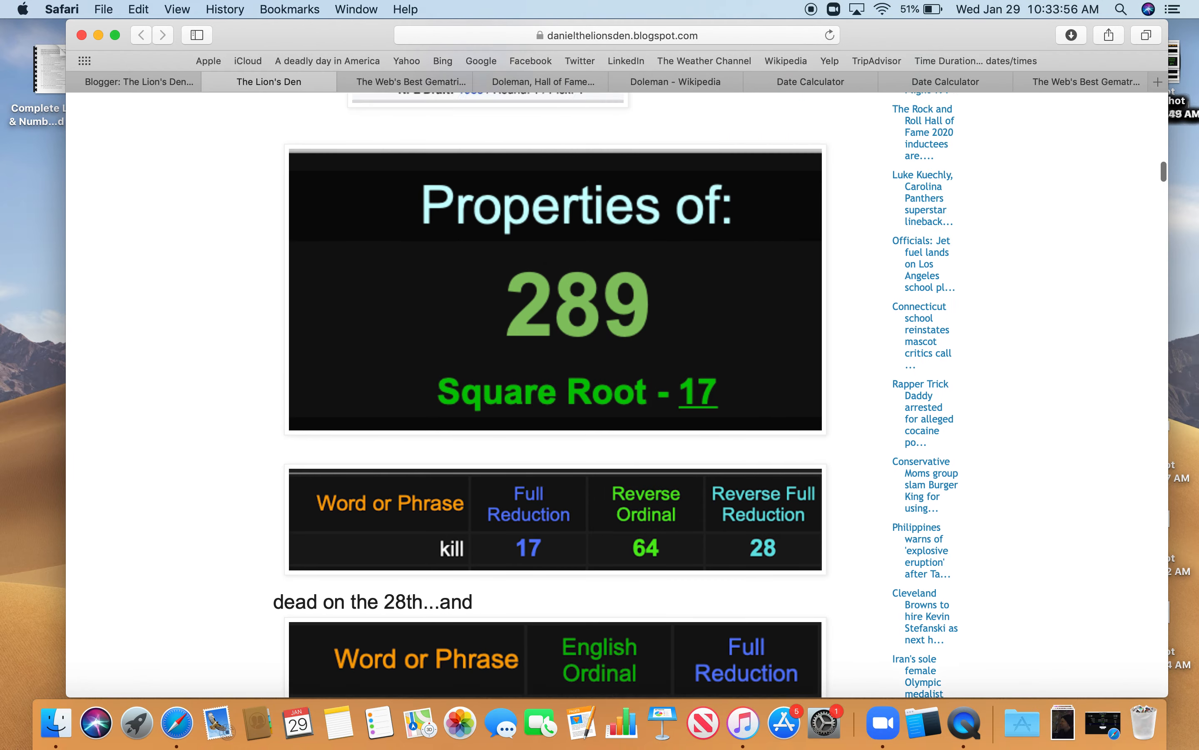
scroll(down, 3)
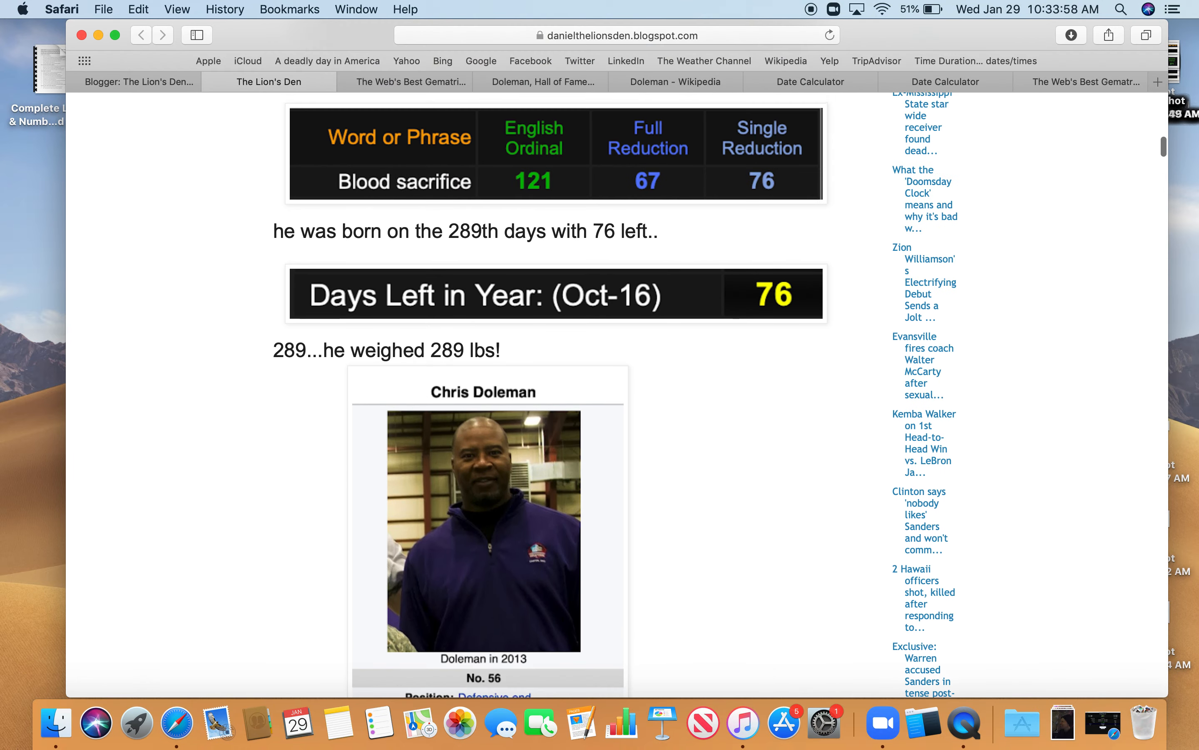
scroll(down, 3)
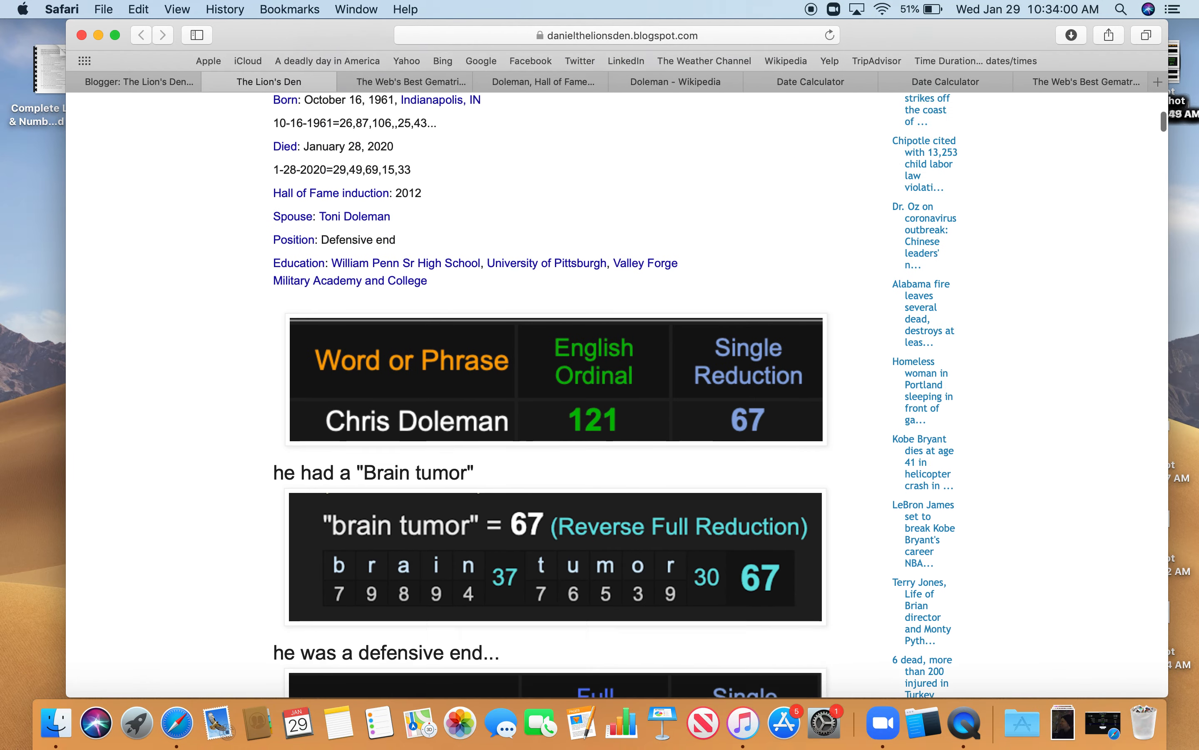
scroll(up, 3)
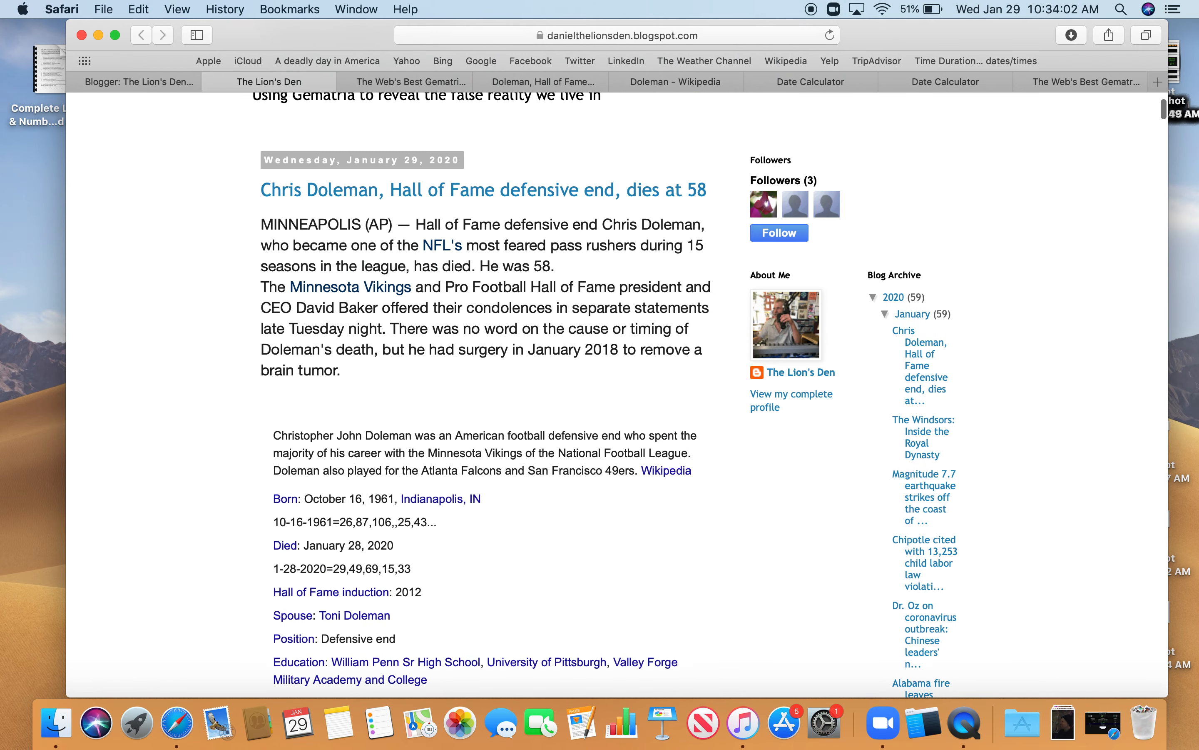
scroll(up, 3)
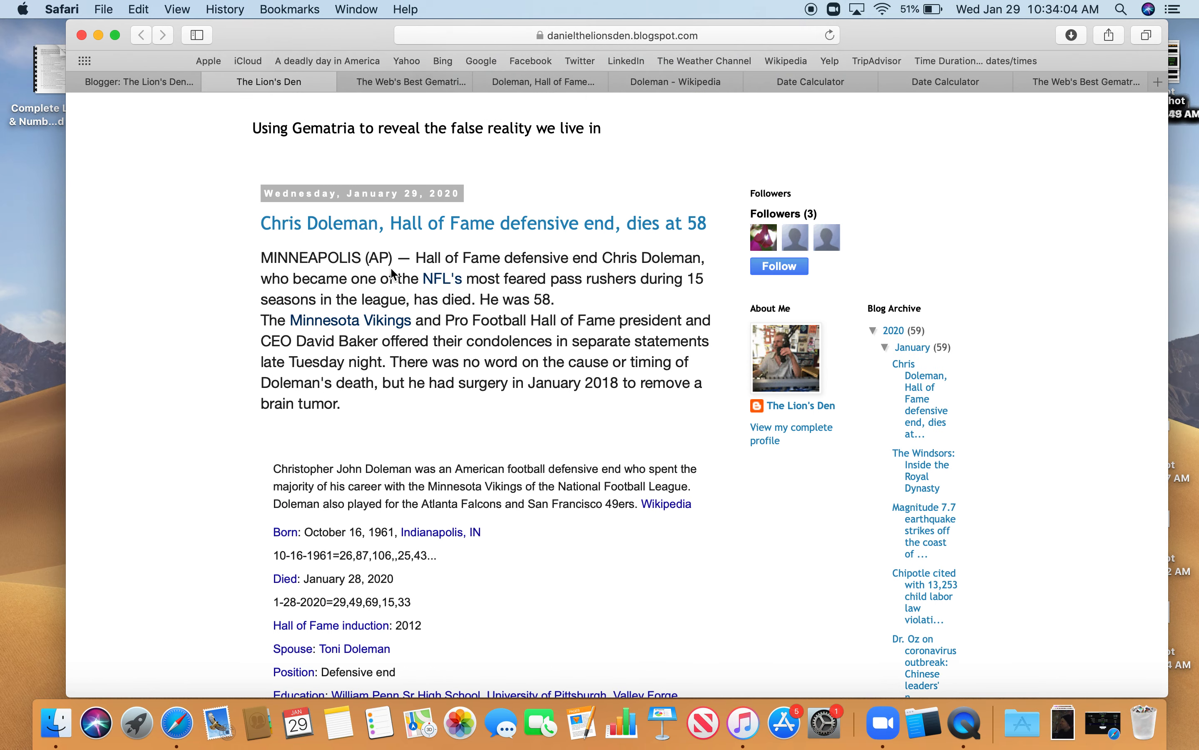
mouse_move(478, 154)
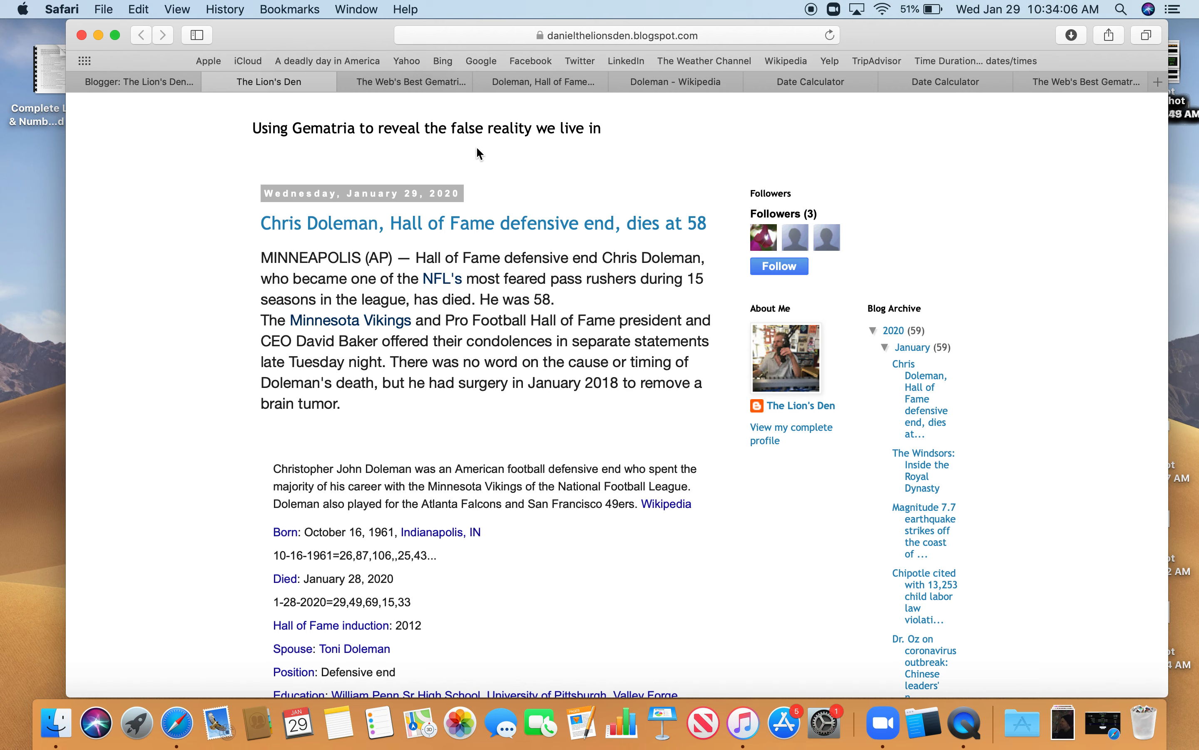
mouse_move(792, 427)
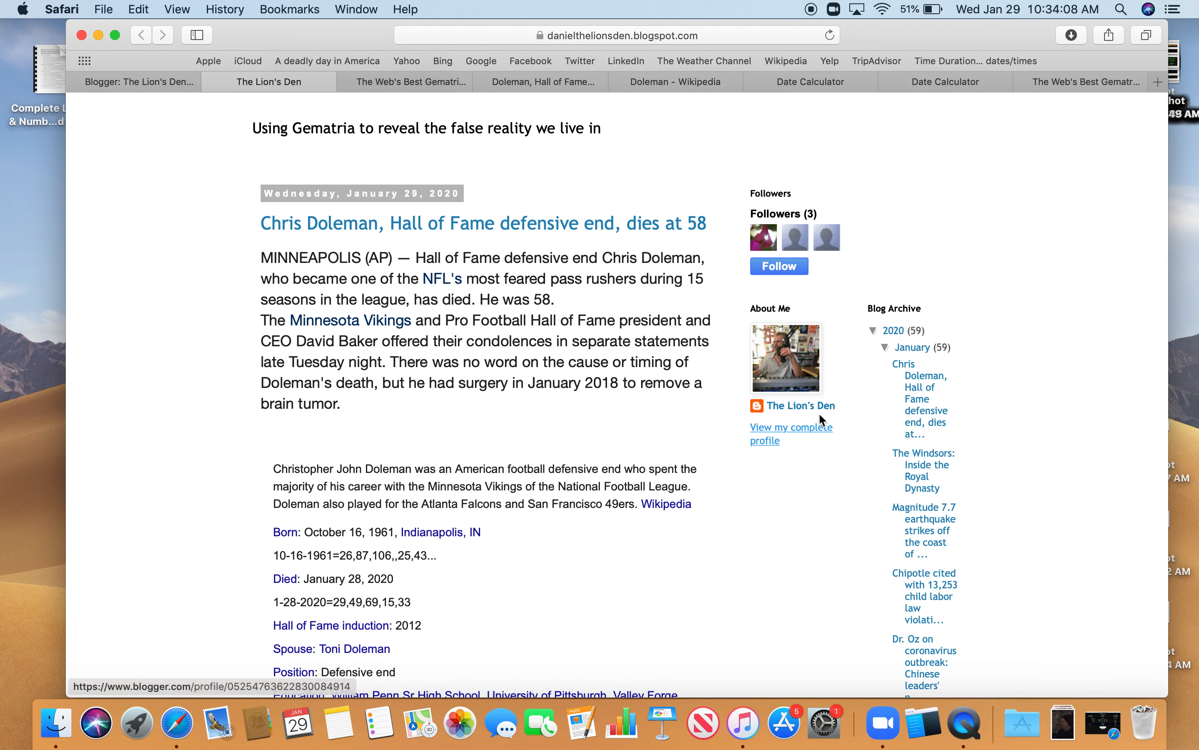
mouse_move(168, 172)
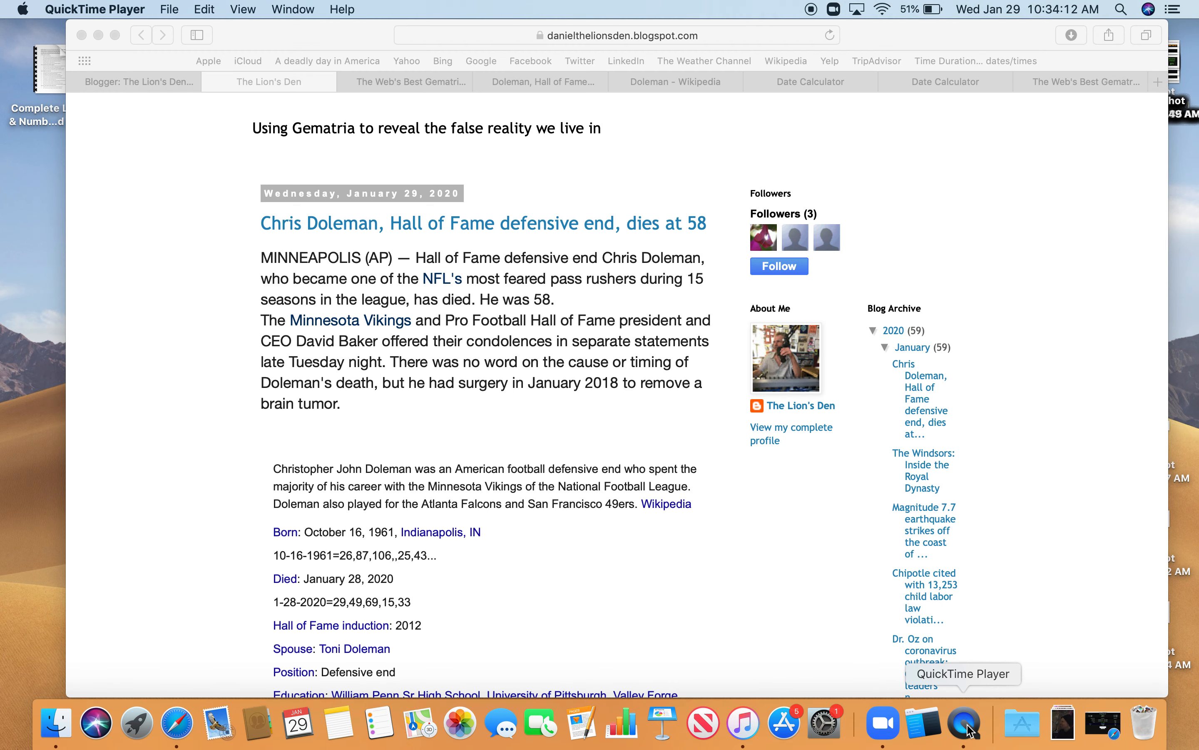
click(95, 8)
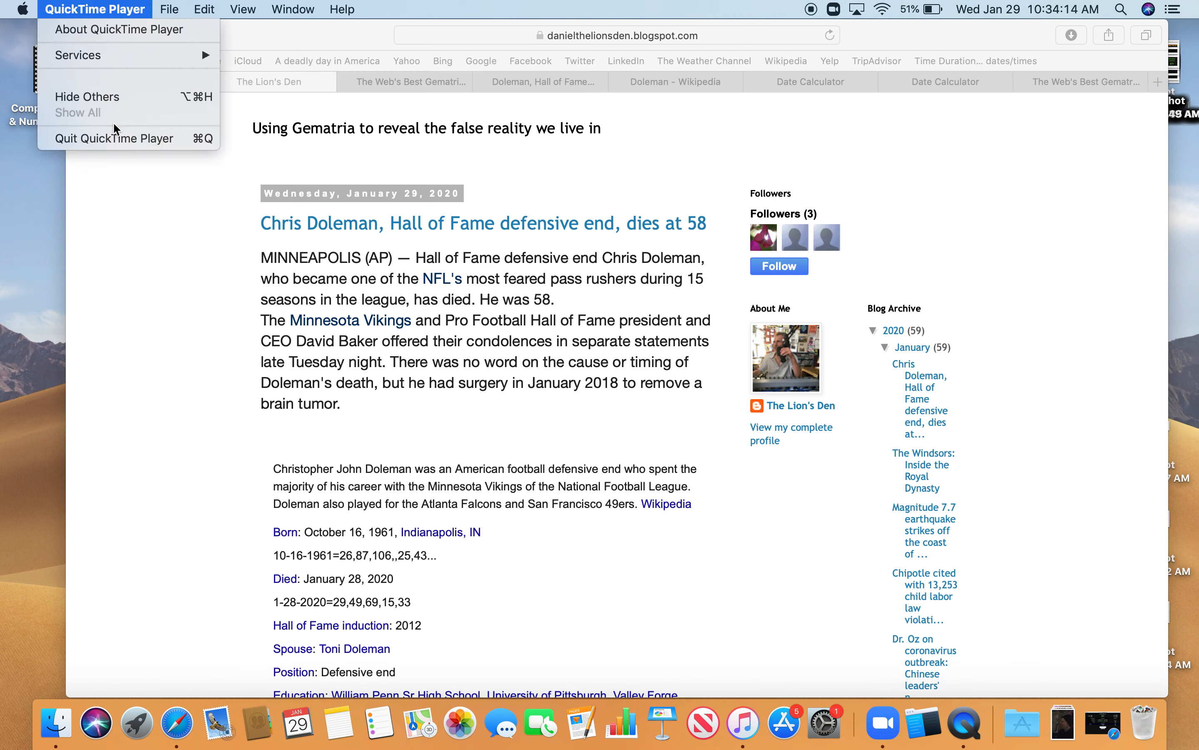